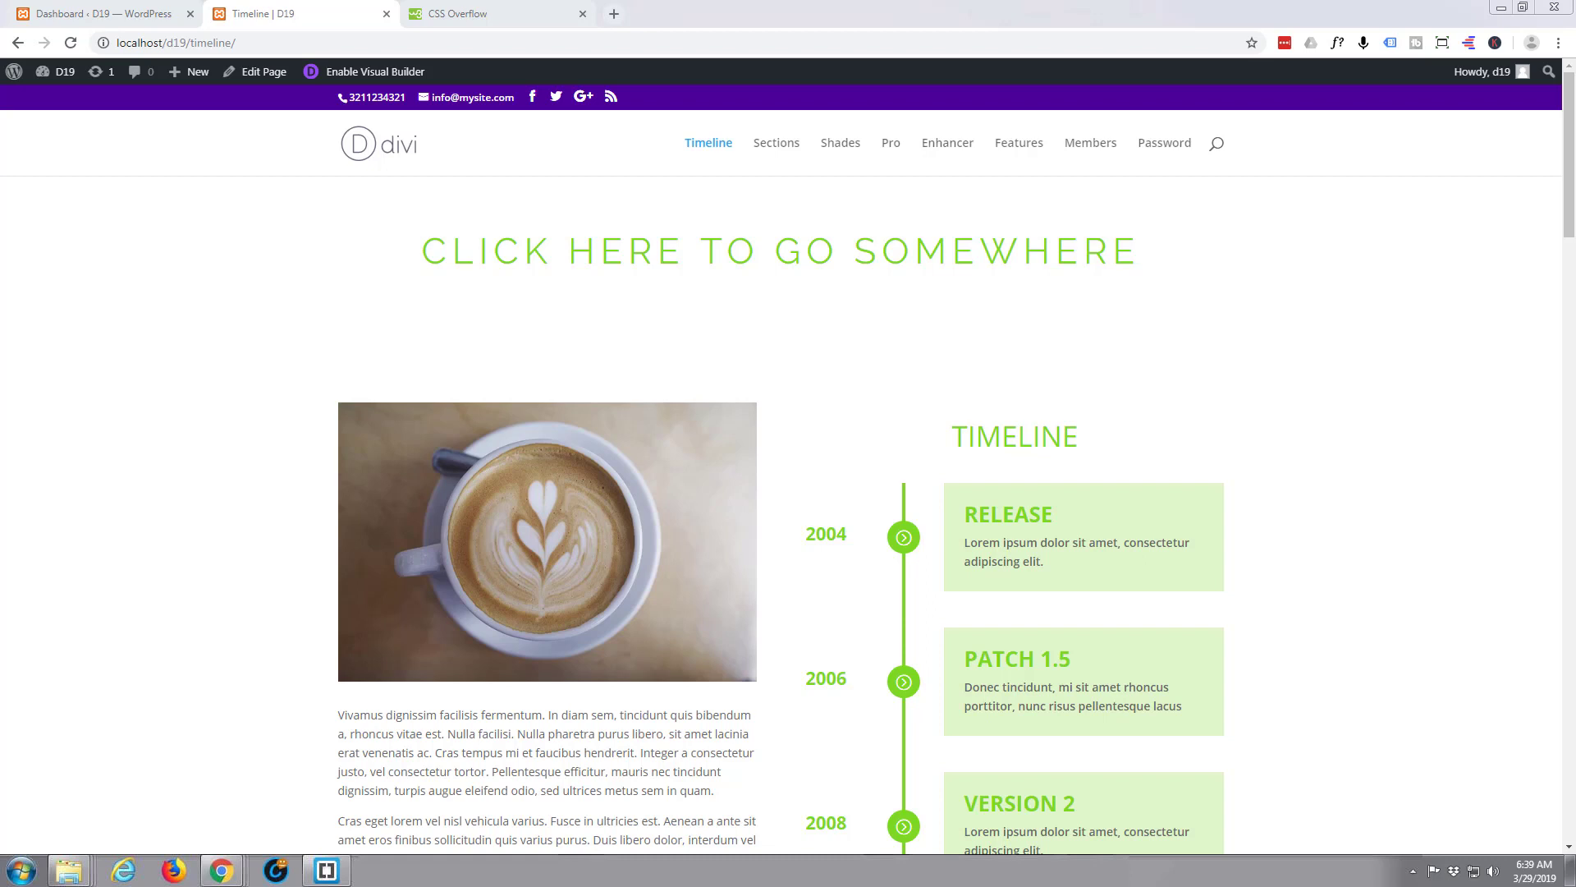
# - Navigate to the Pro page and switch it into the Visual Builder for editing
pyautogui.click(197, 335)
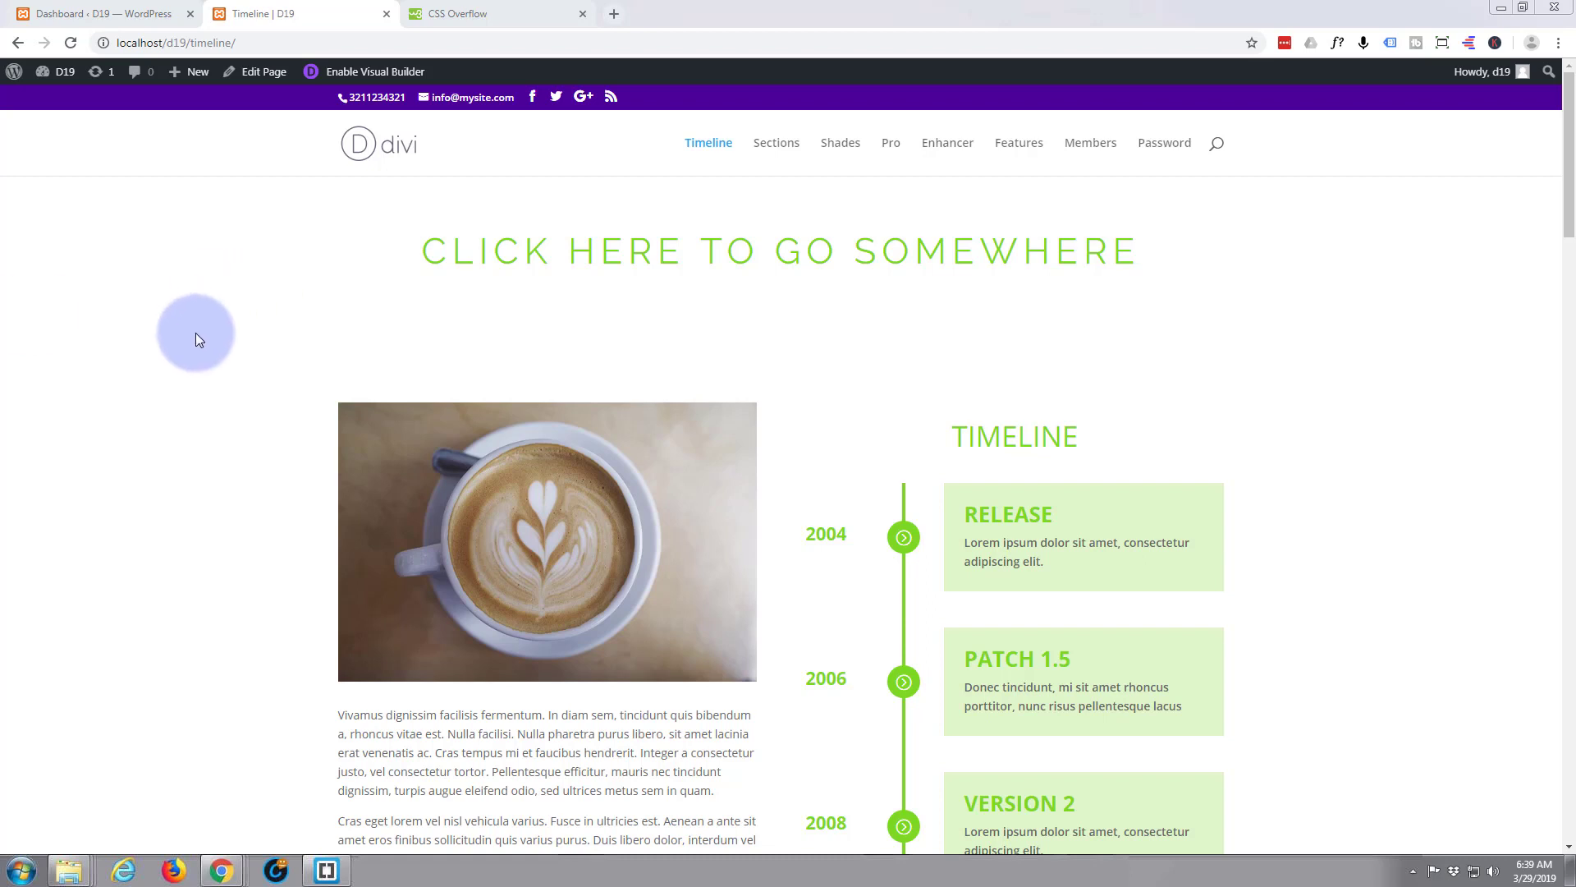
pyautogui.scroll(-3)
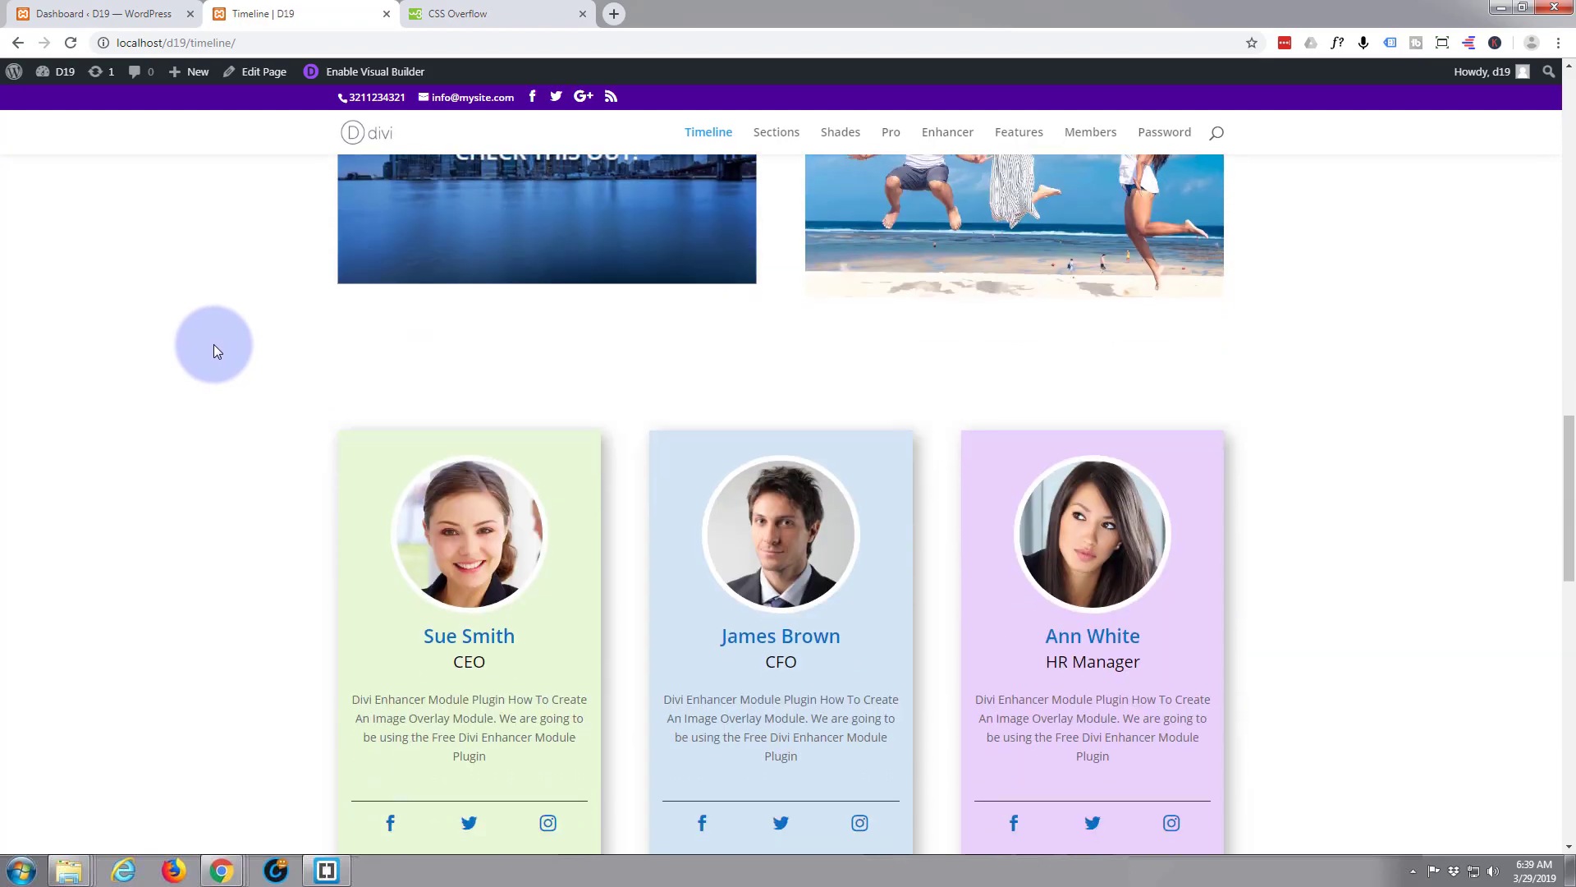
pyautogui.scroll(-3)
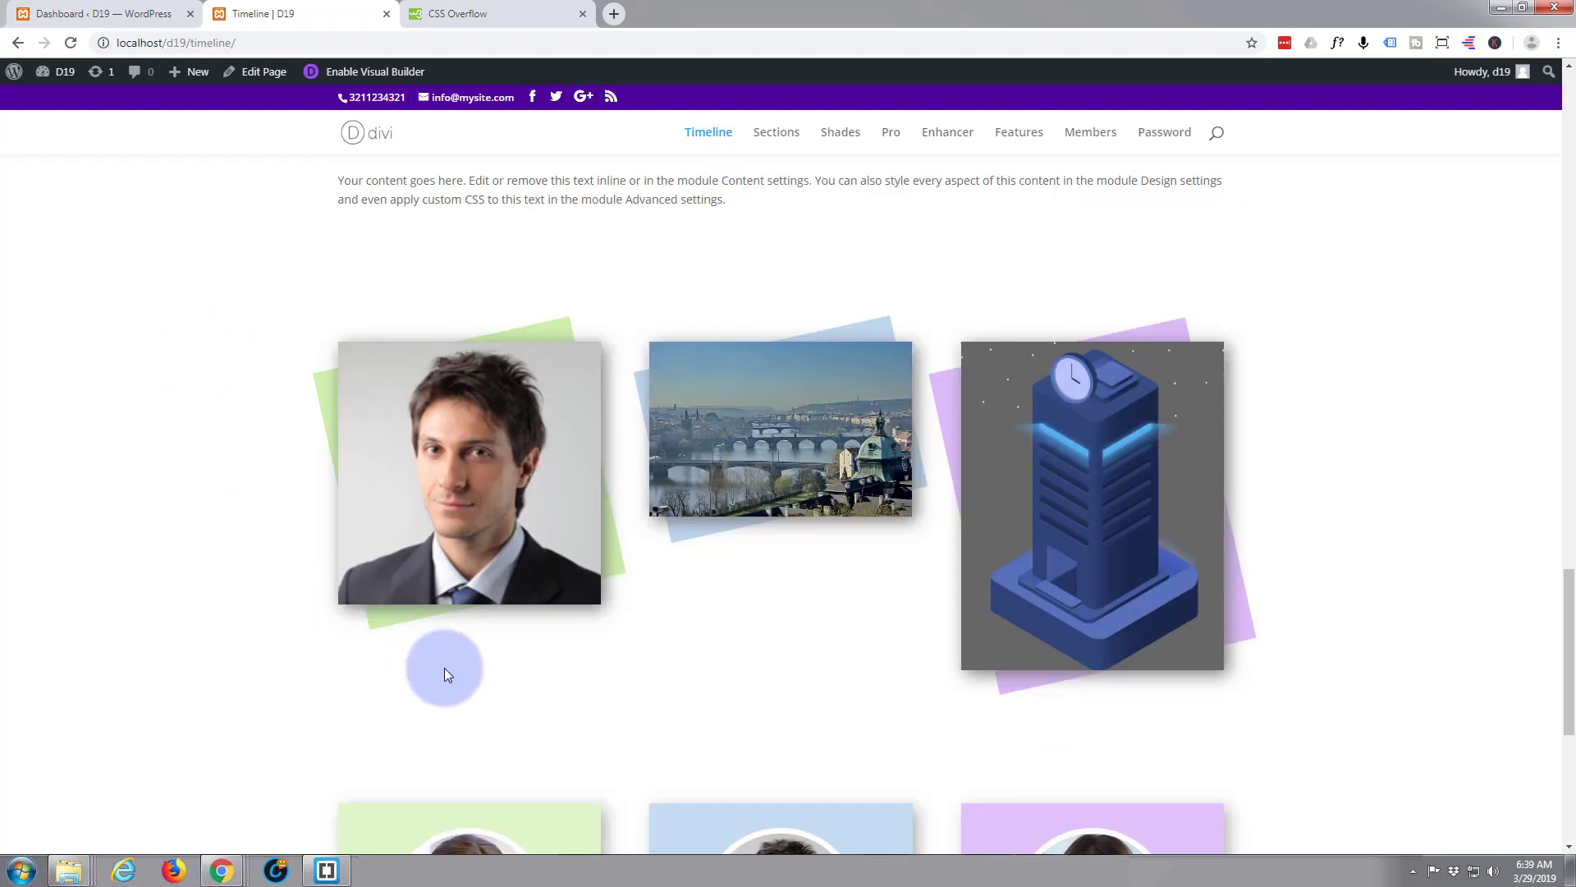
pyautogui.moveTo(572, 332)
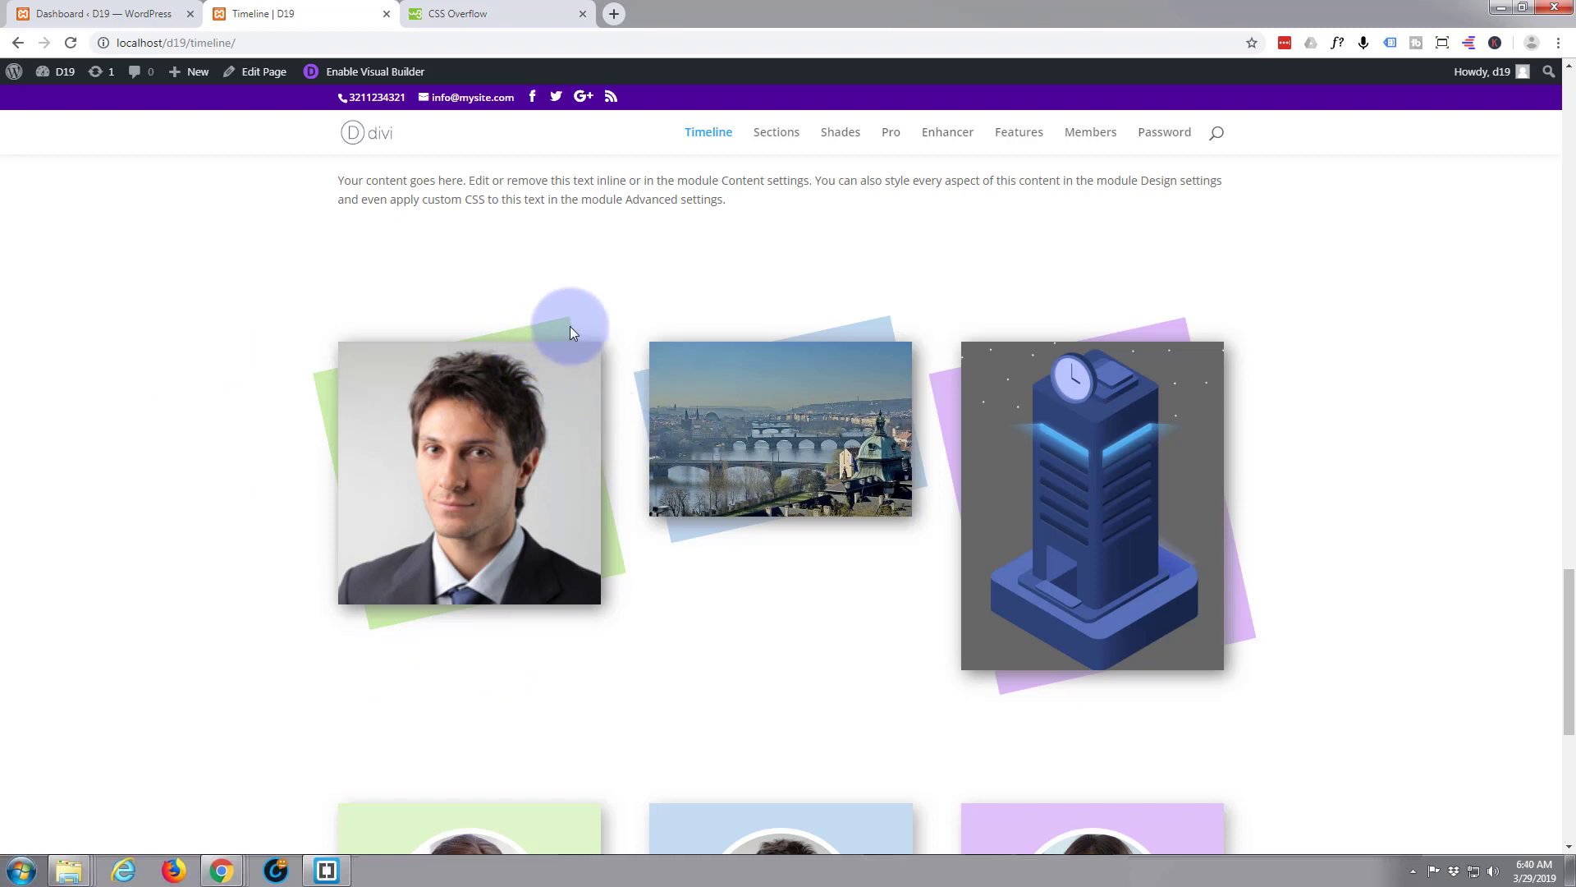
pyautogui.moveTo(710, 640)
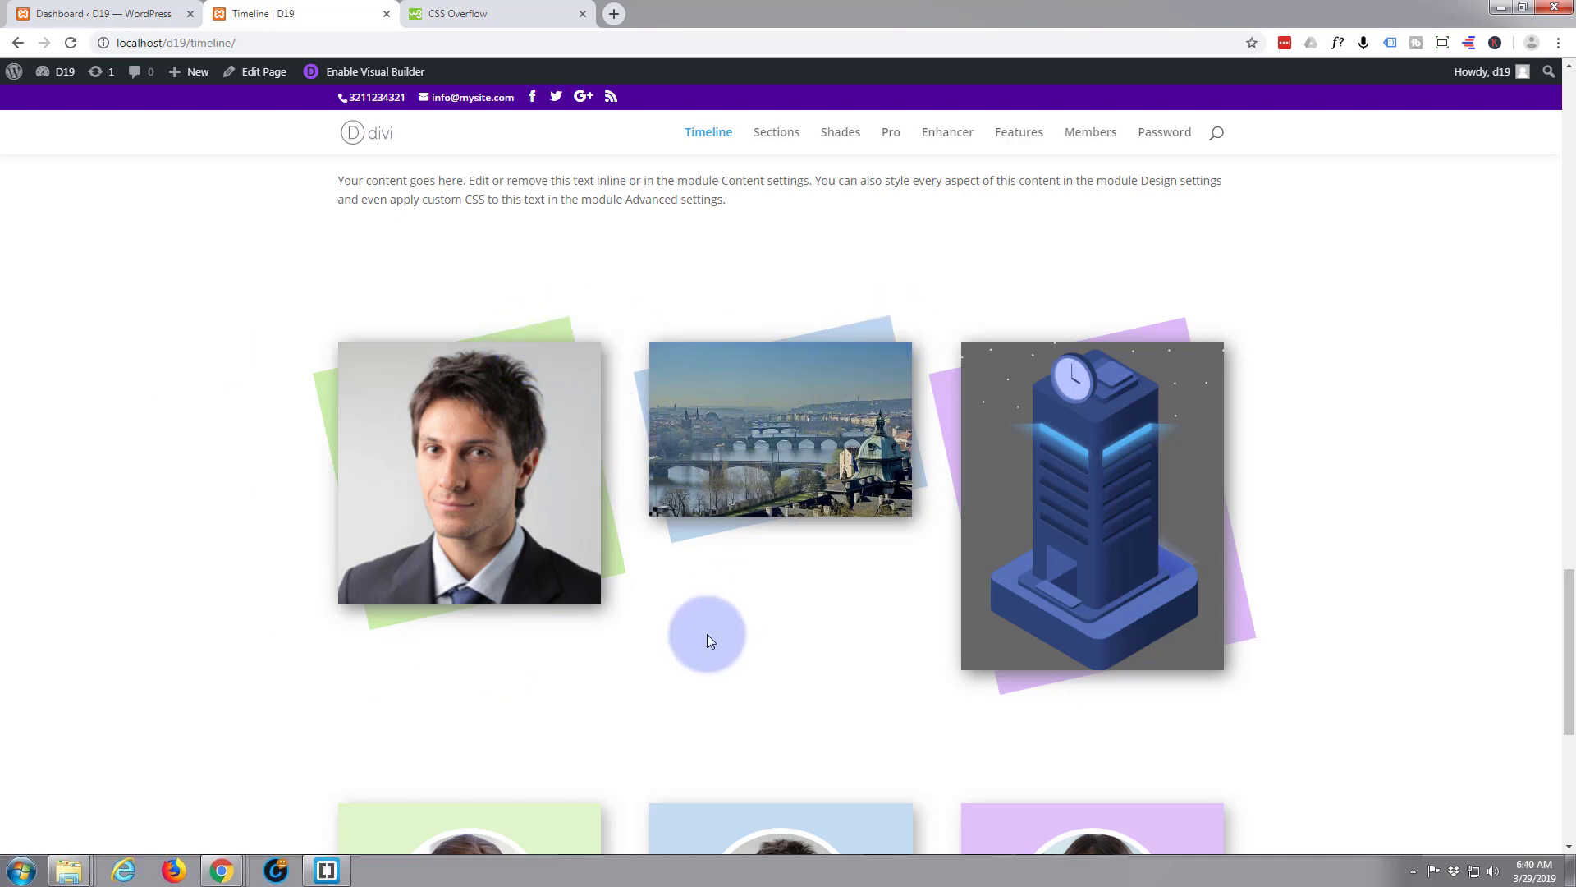
pyautogui.moveTo(867, 324)
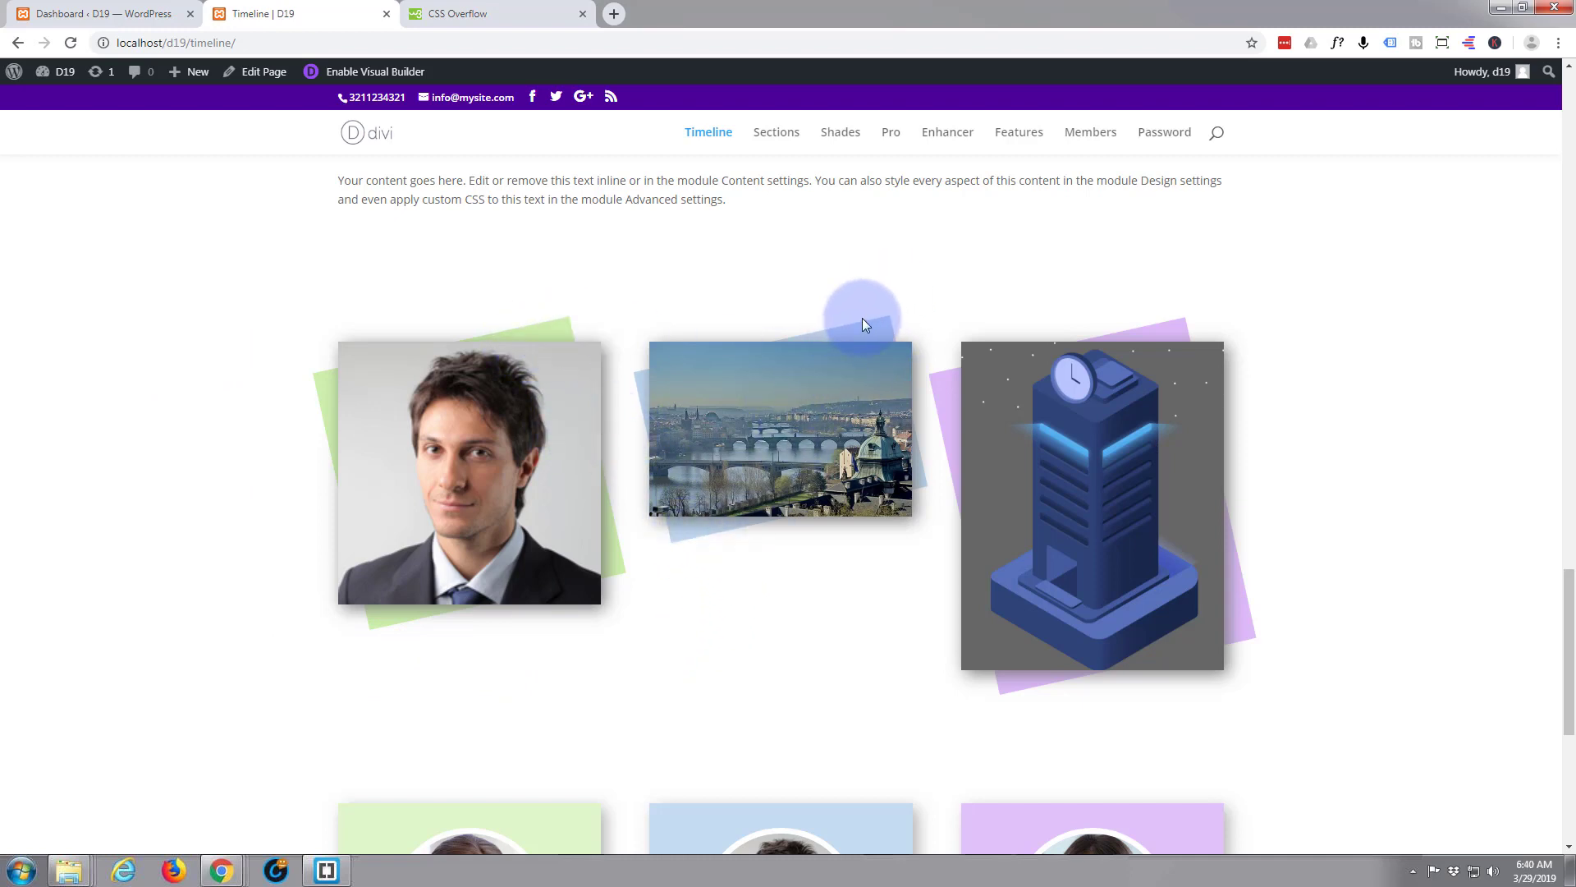
pyautogui.moveTo(1343, 433)
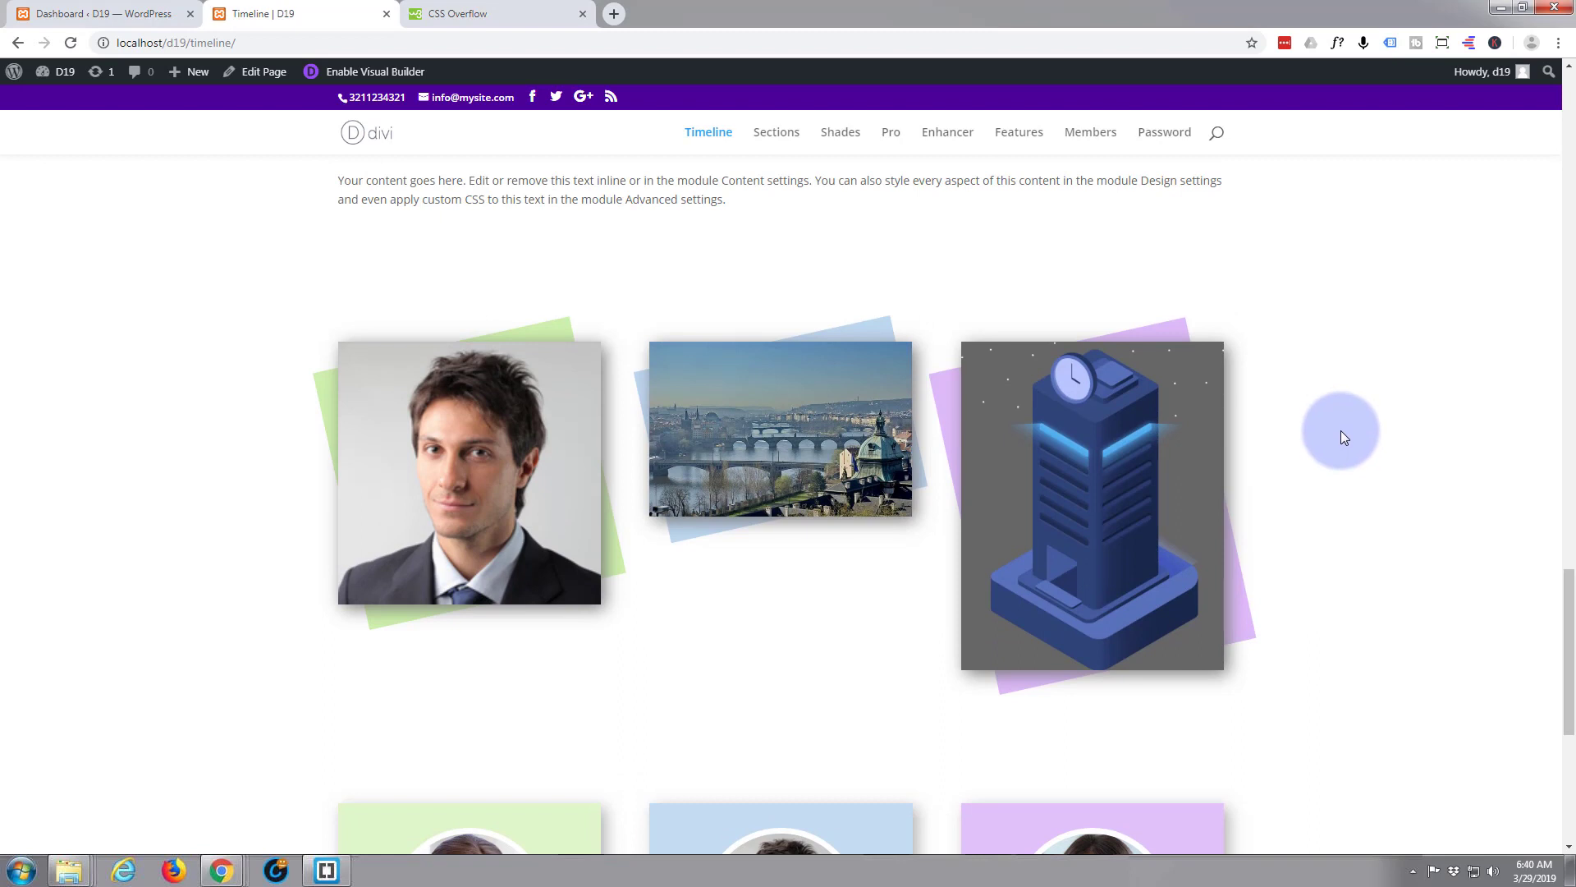
pyautogui.moveTo(1412, 434)
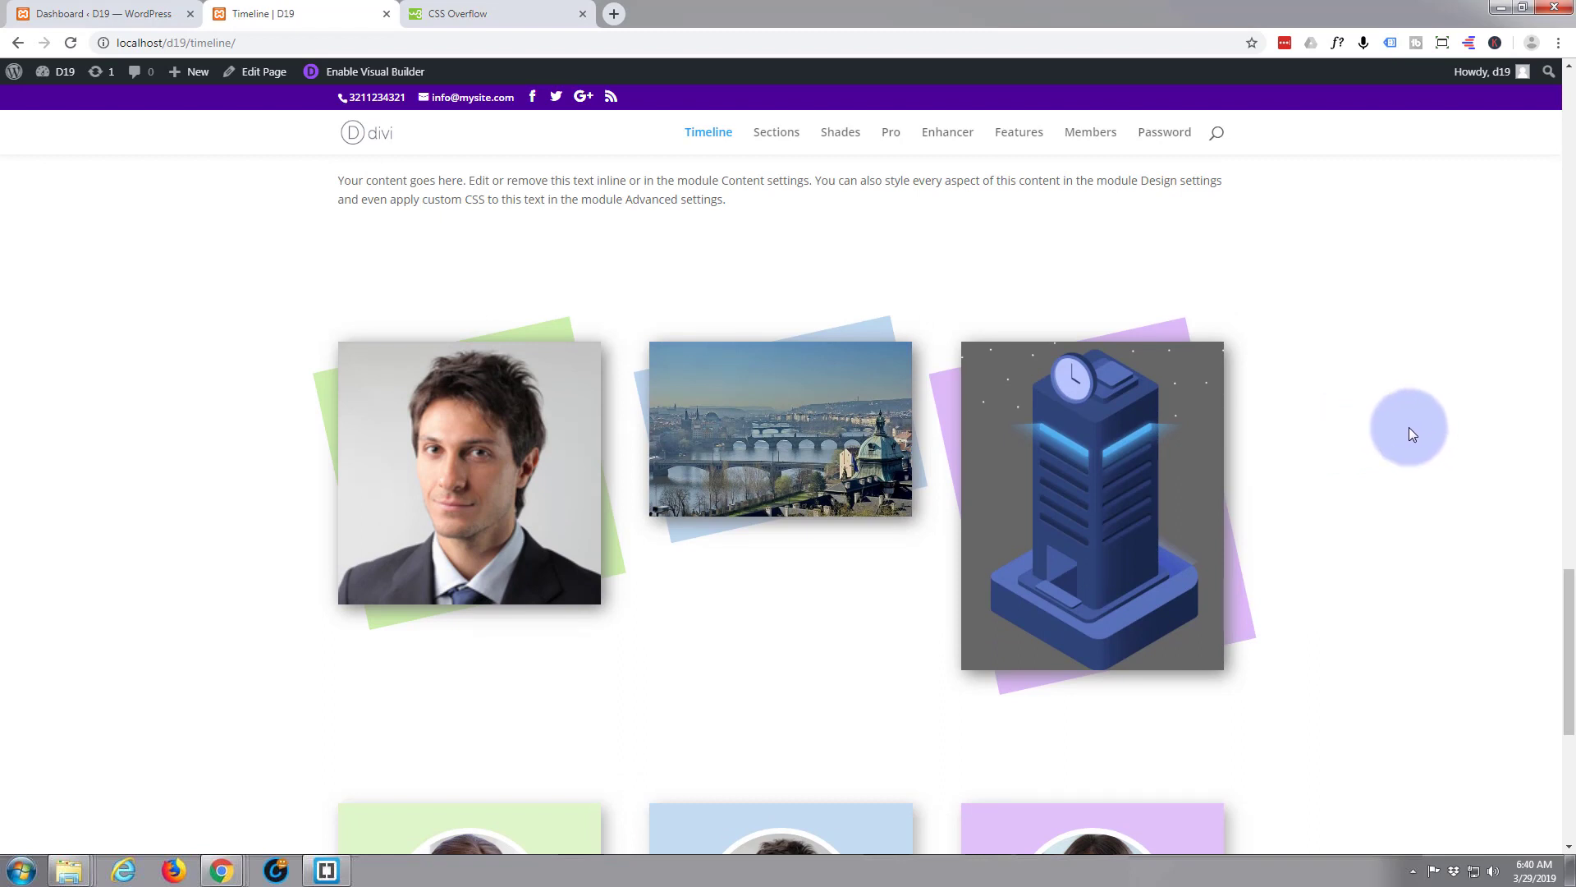
pyautogui.moveTo(1392, 440)
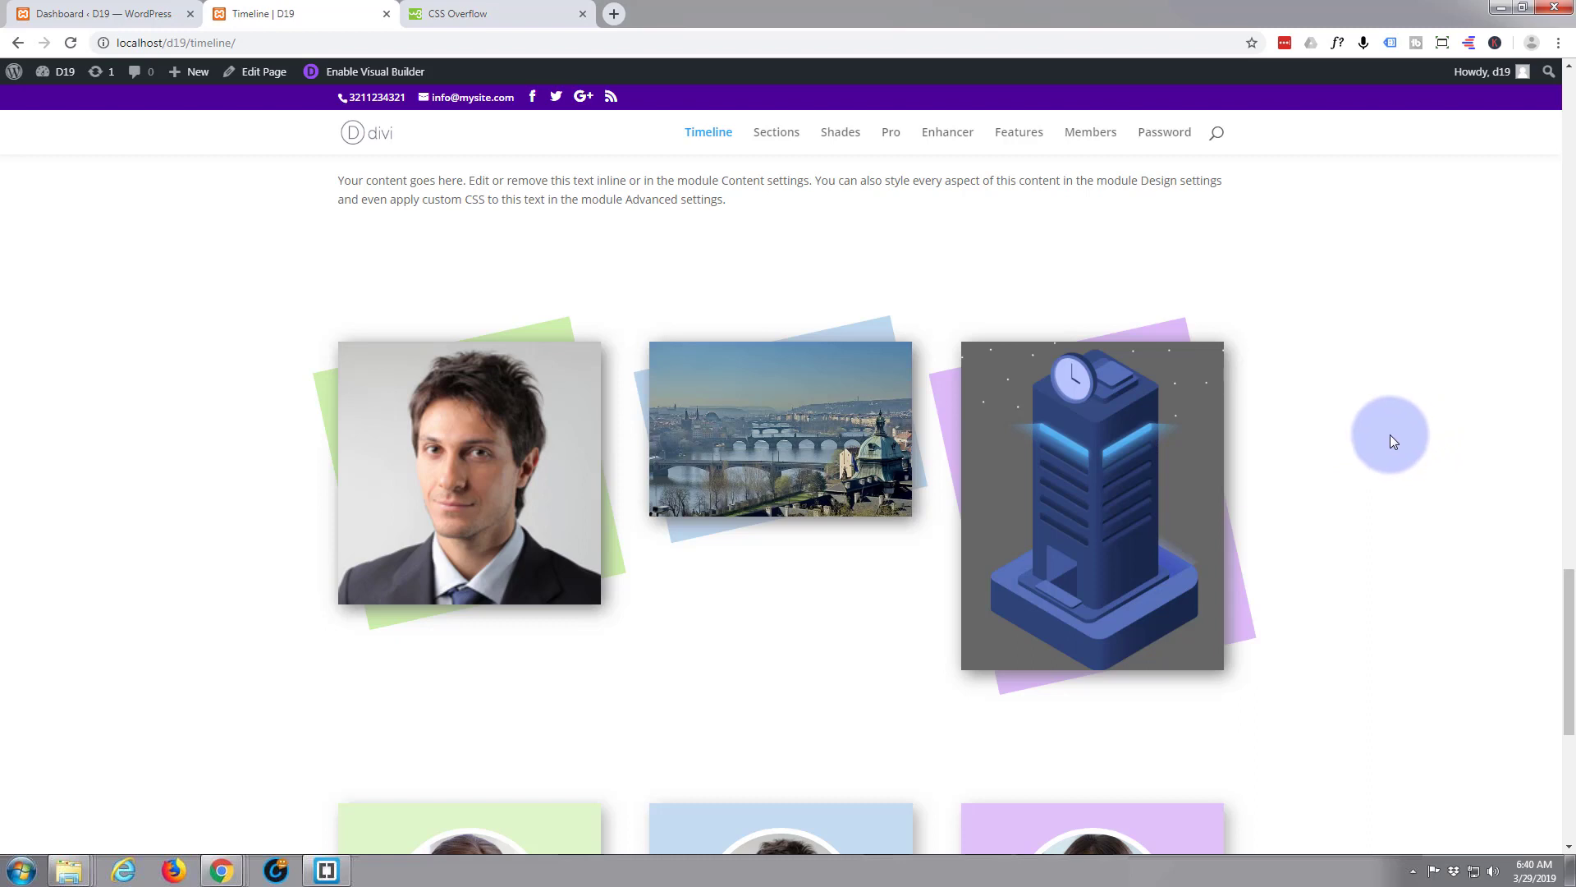
pyautogui.moveTo(210, 477)
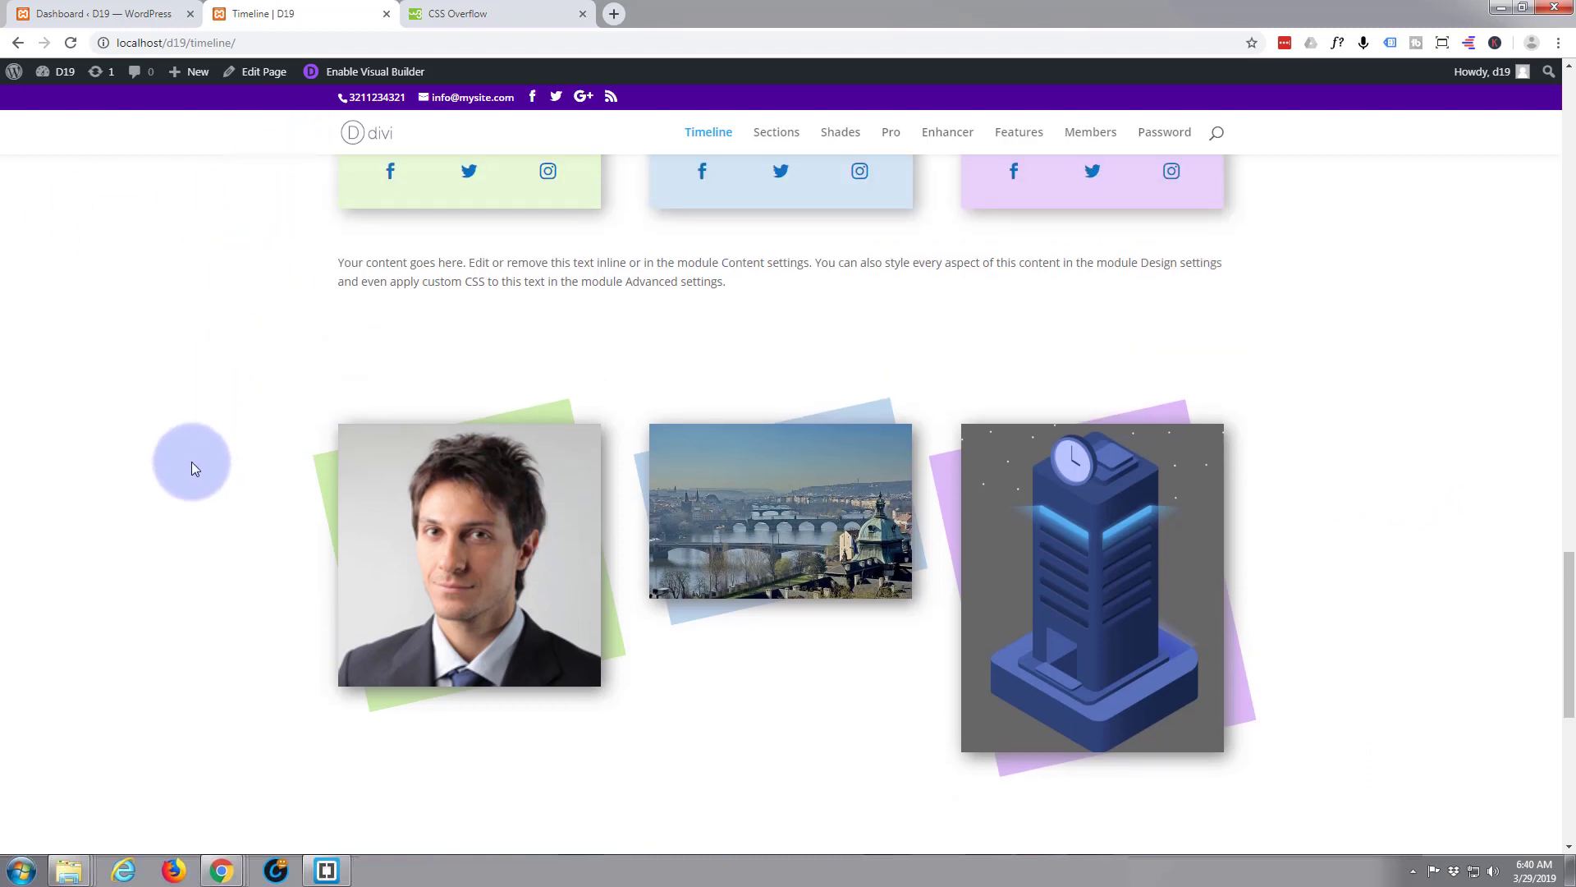
pyautogui.moveTo(191, 473)
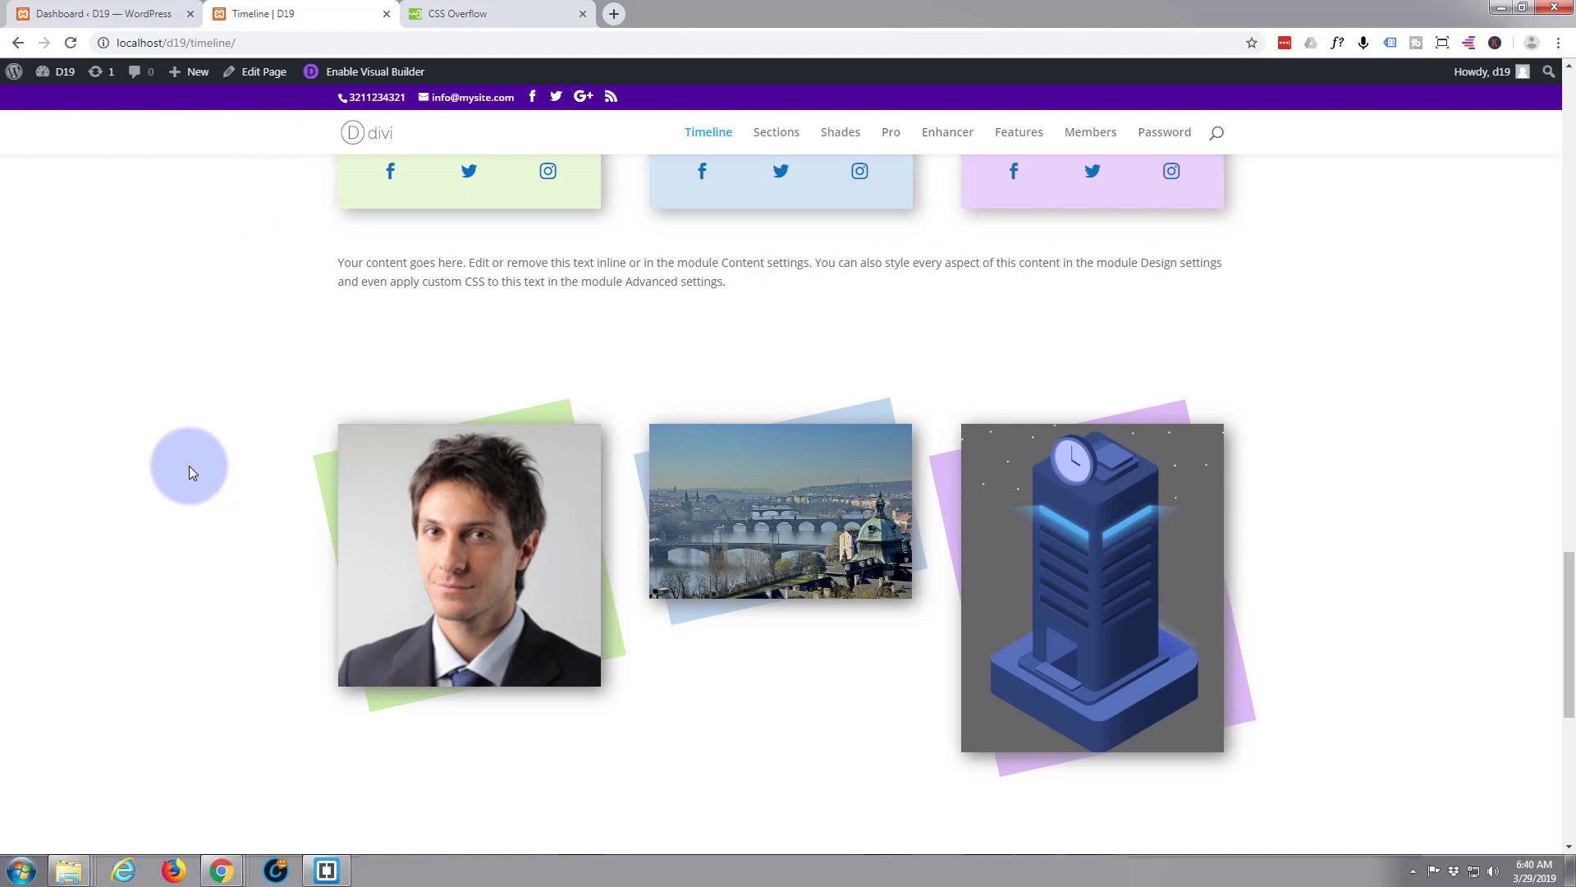
pyautogui.moveTo(188, 480)
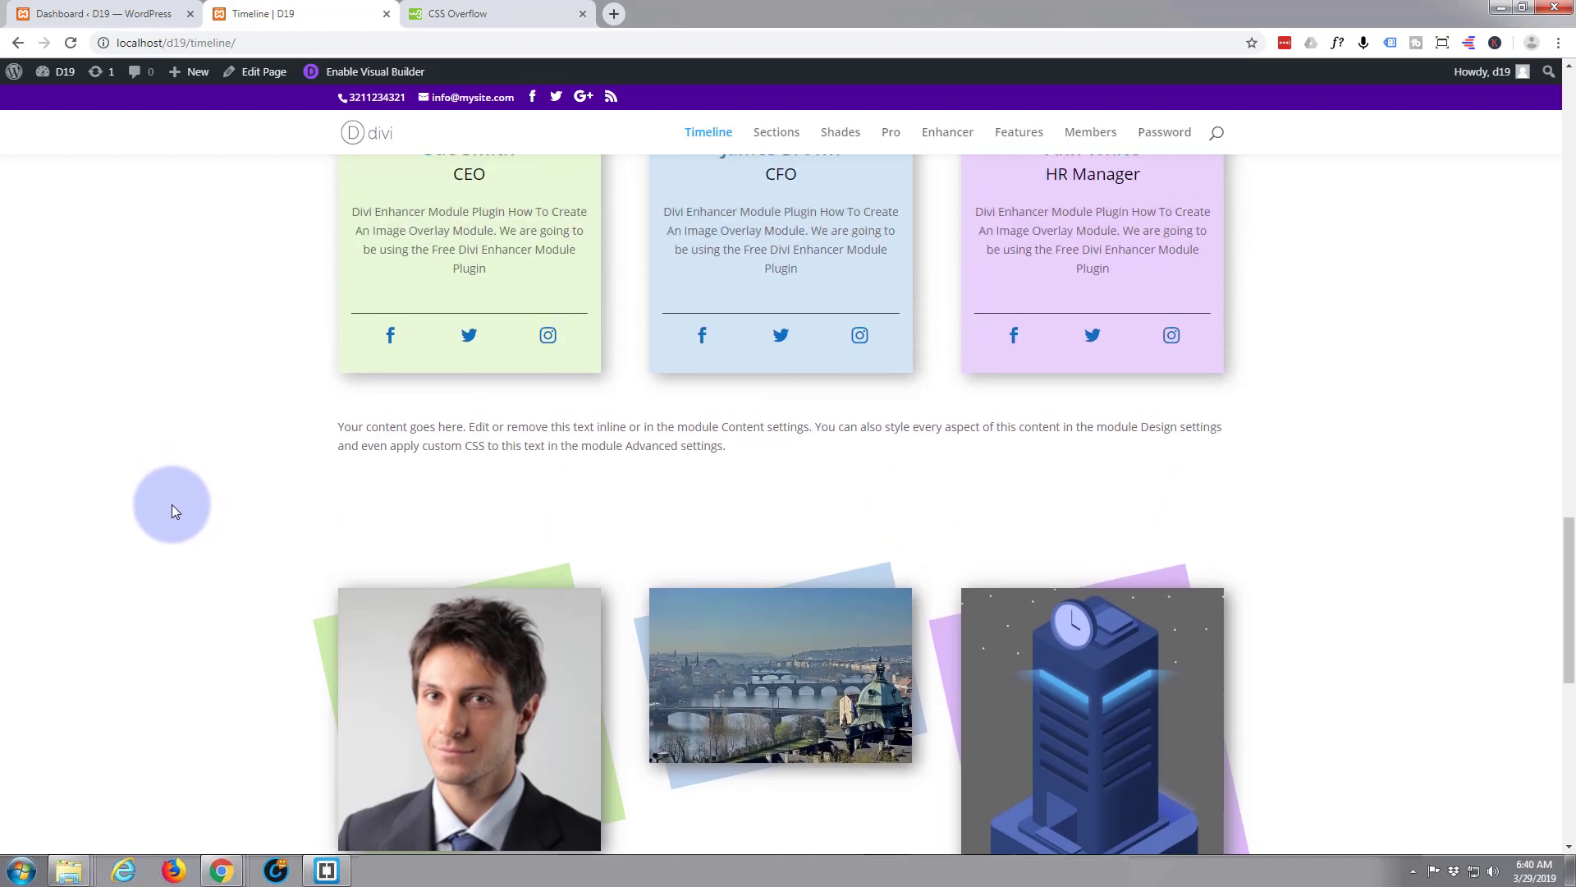
pyautogui.moveTo(172, 496)
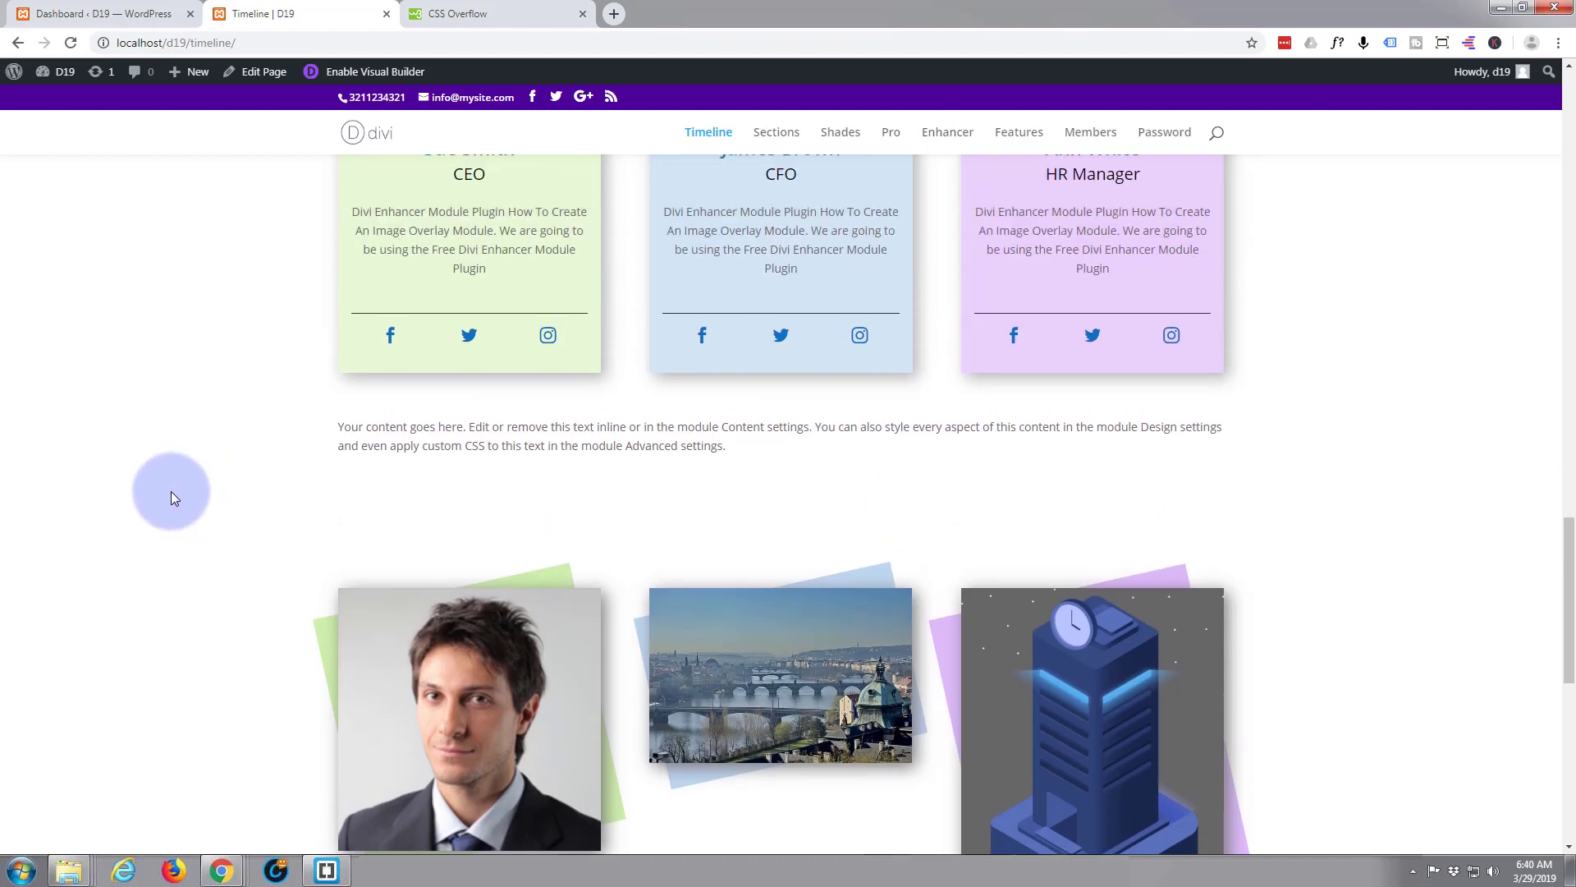
pyautogui.scroll(-3)
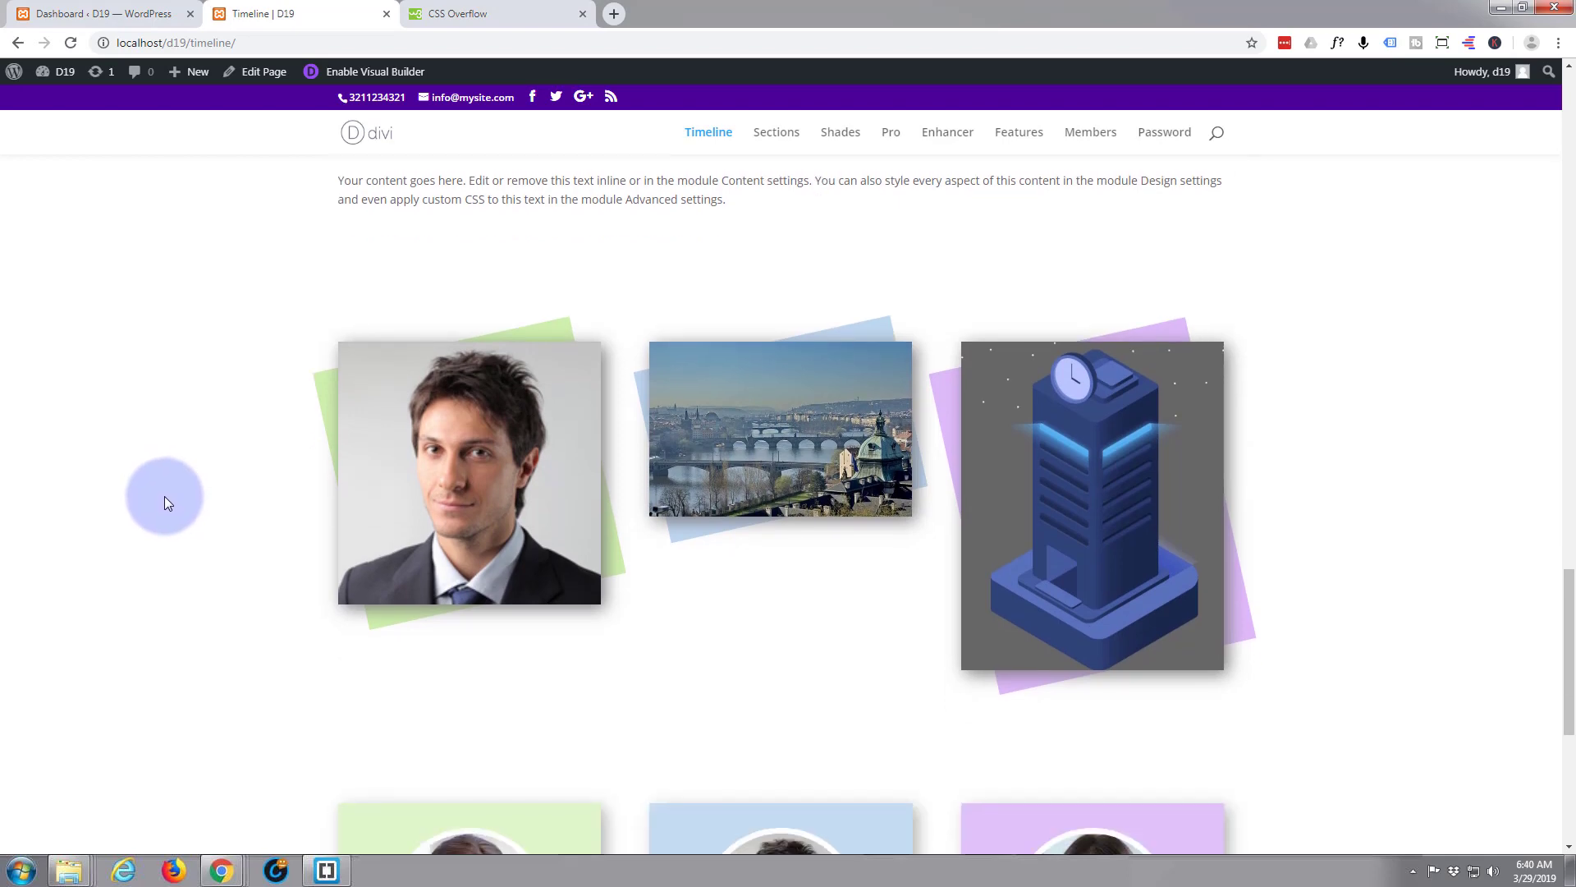
pyautogui.moveTo(713, 649)
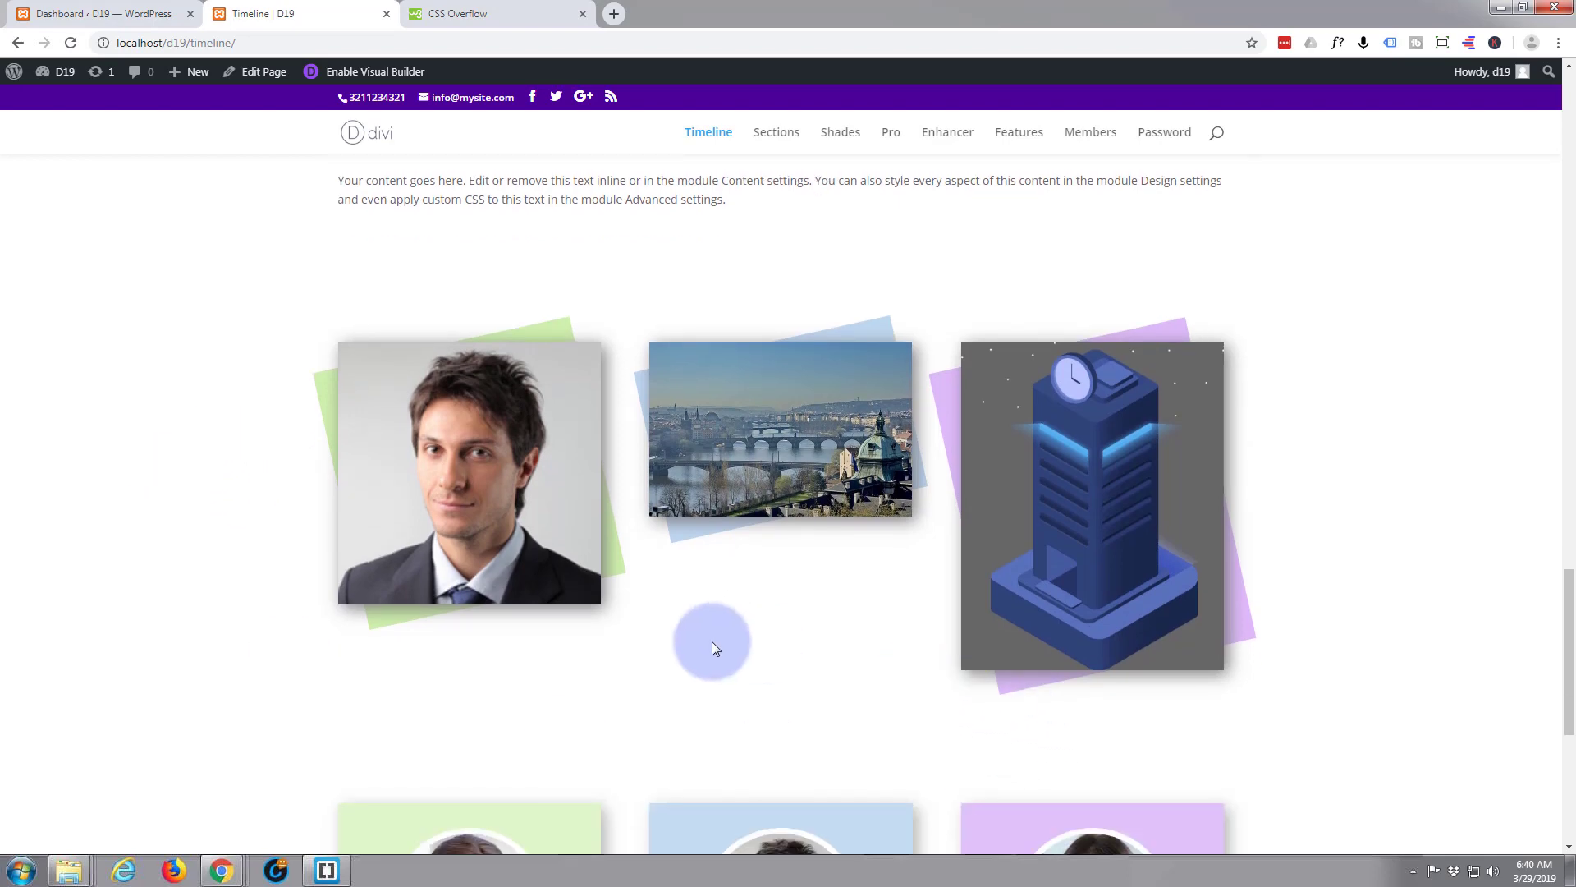
pyautogui.moveTo(959, 89)
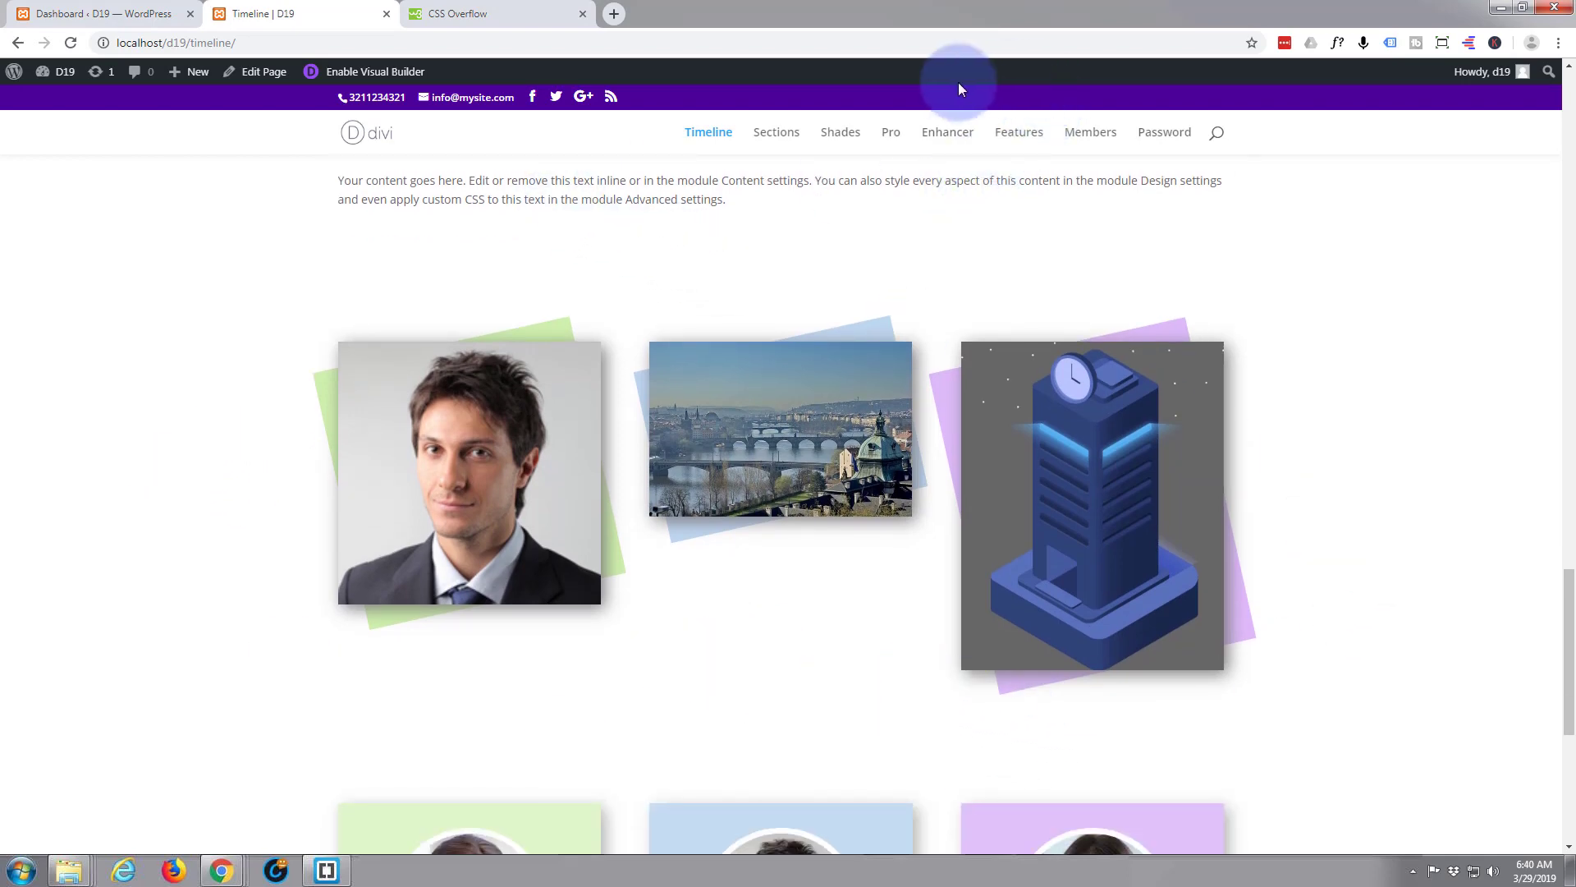
pyautogui.click(890, 131)
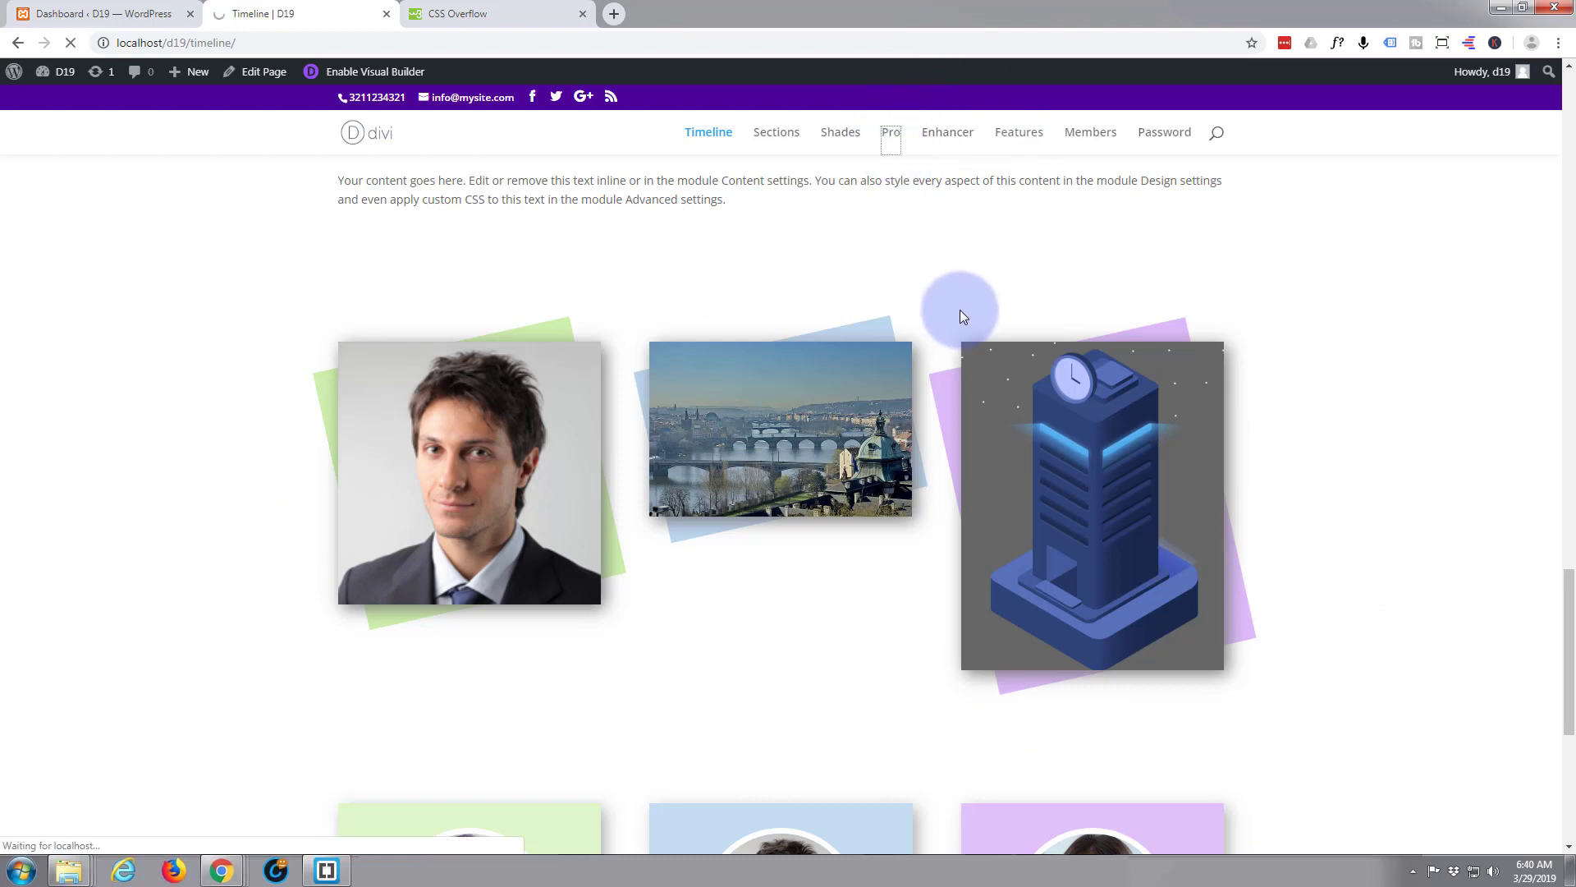
pyautogui.click(890, 132)
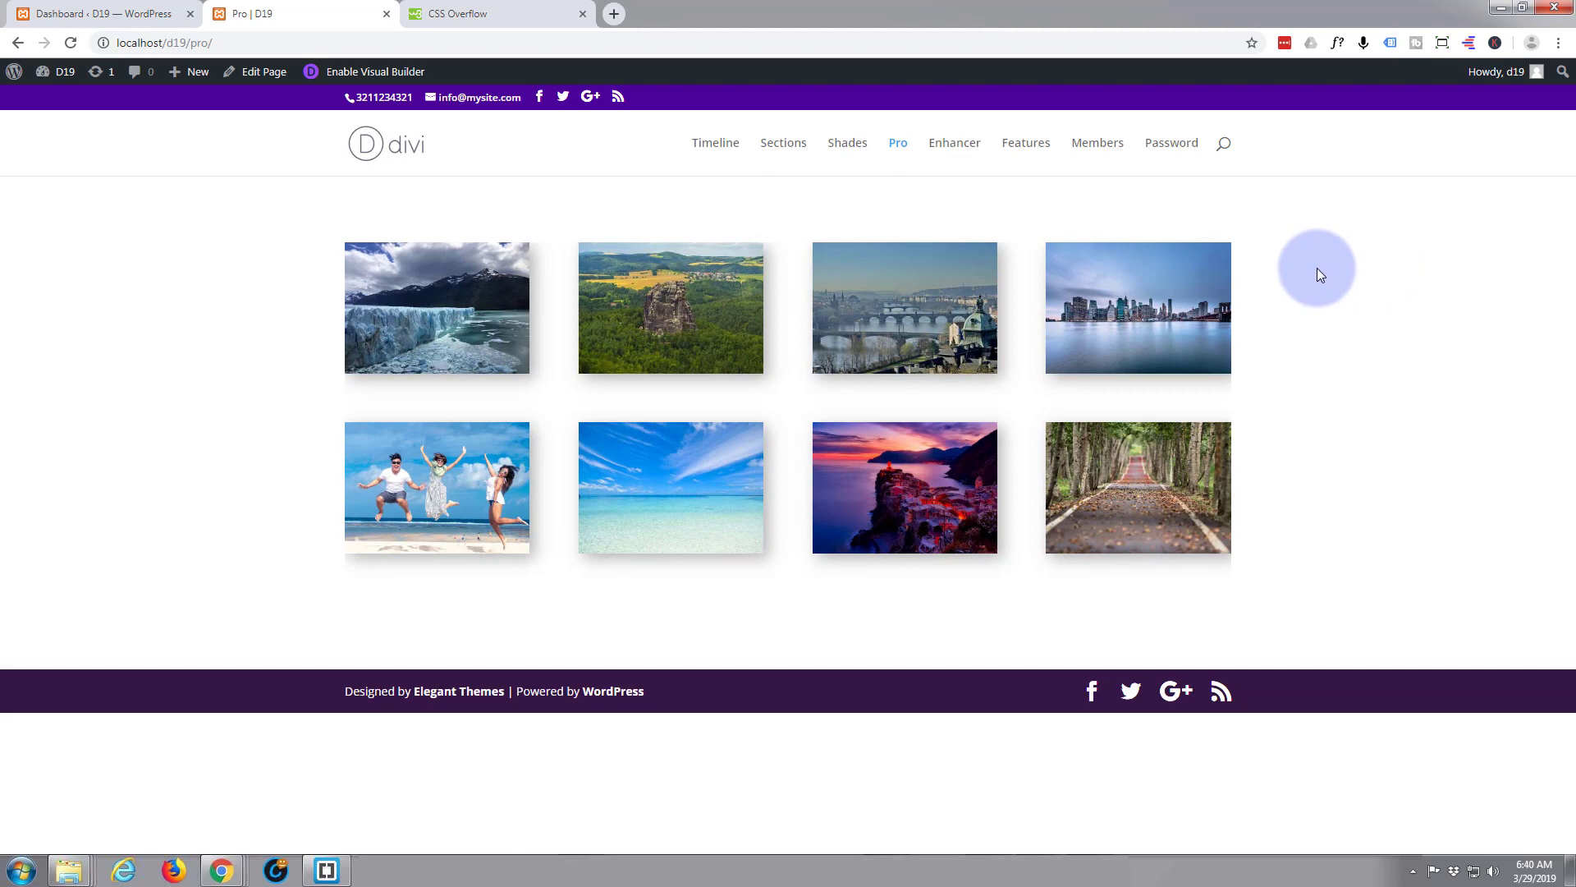
pyautogui.moveTo(338, 112)
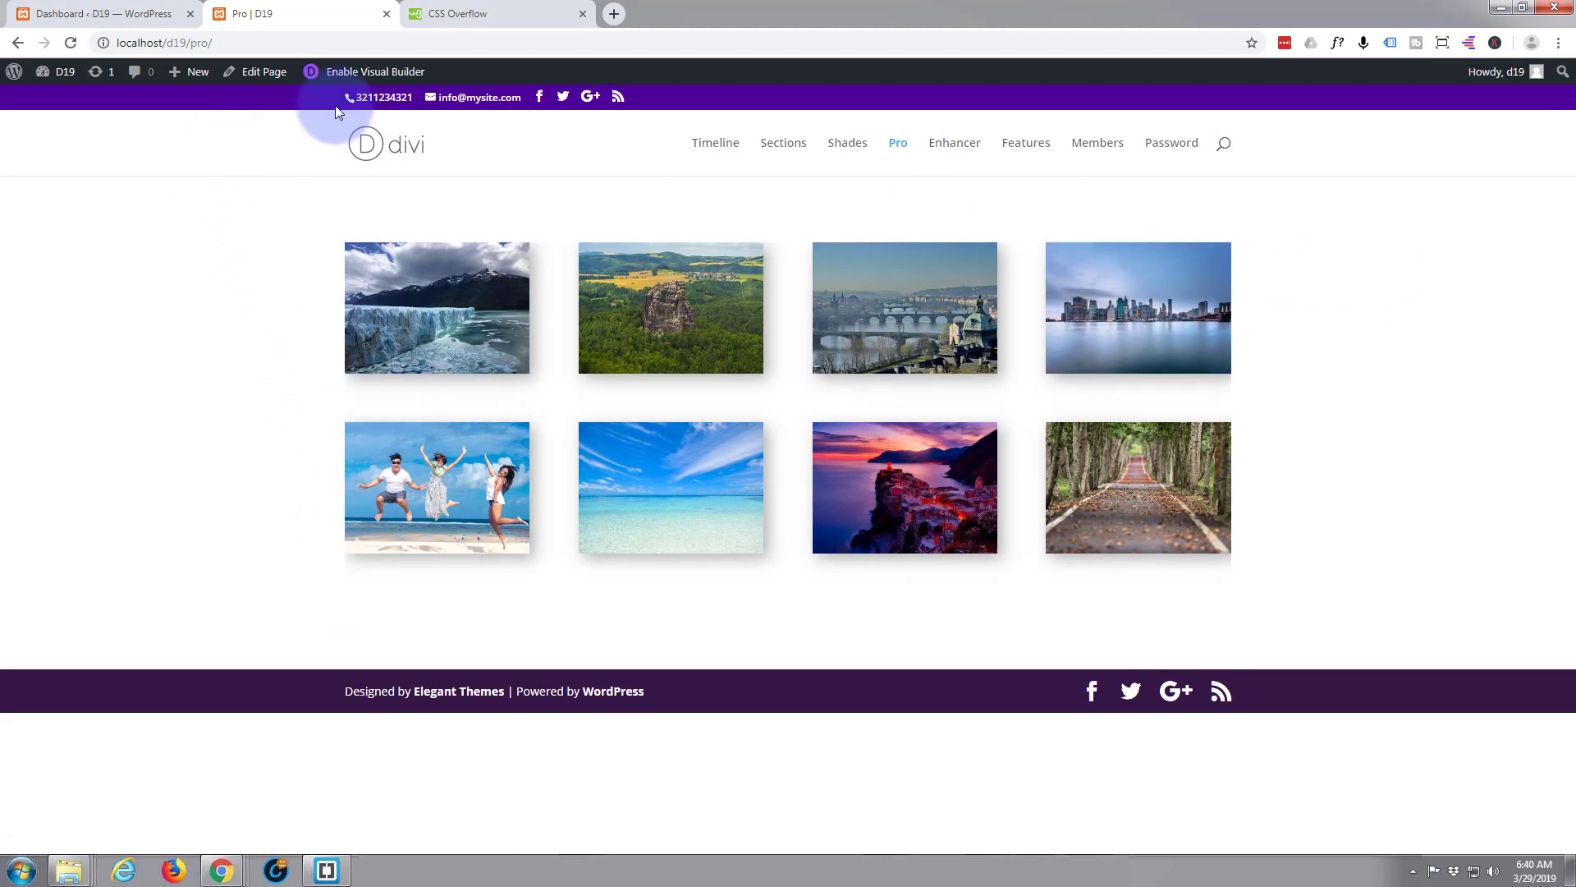
pyautogui.click(375, 71)
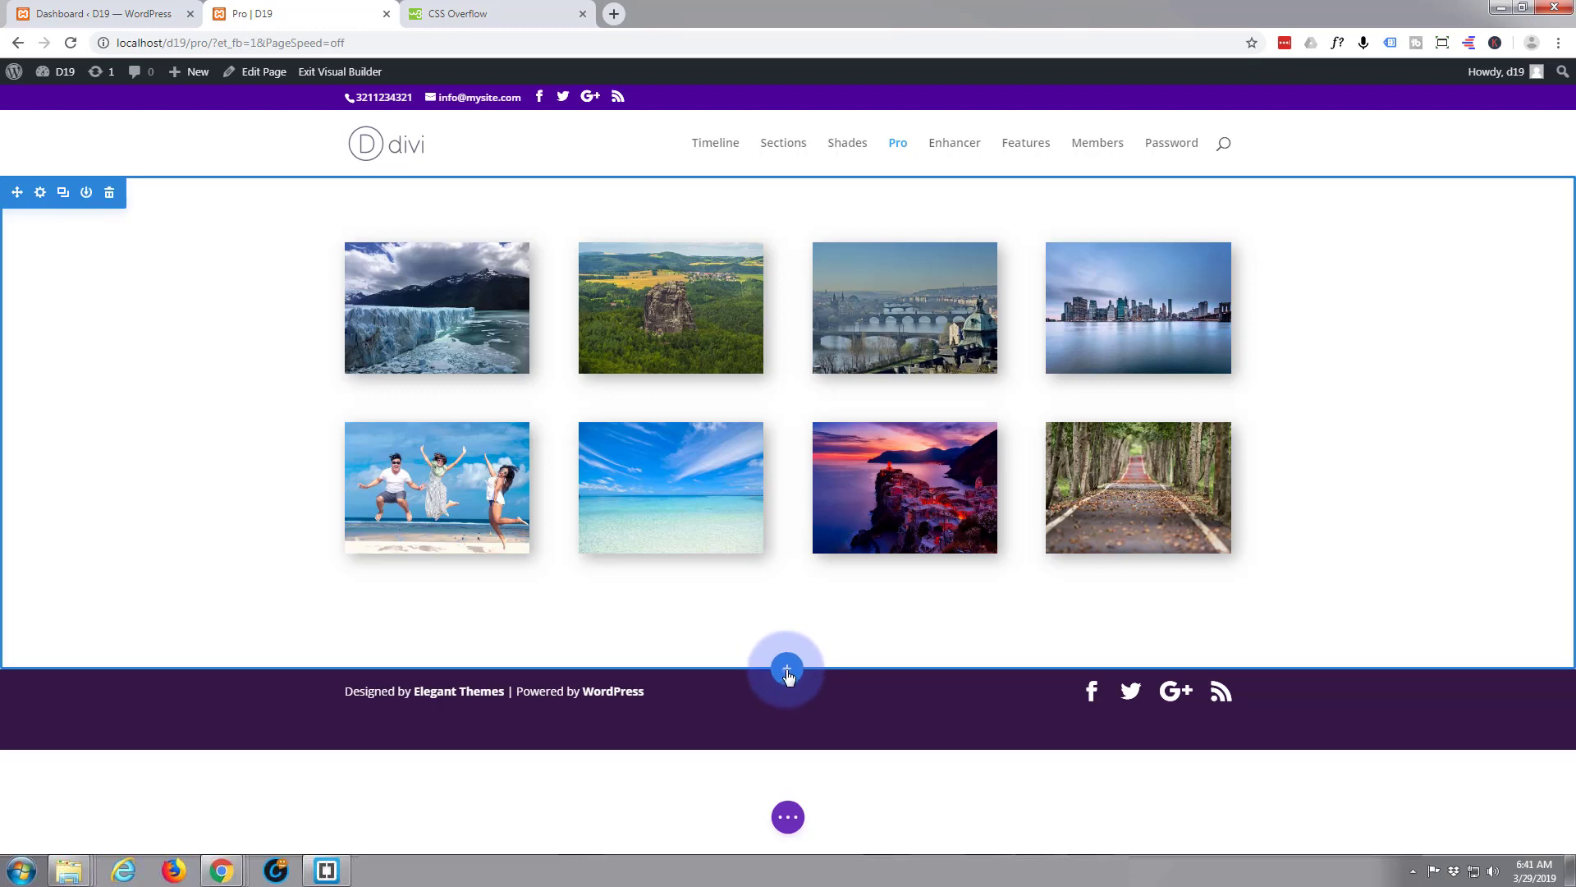
pyautogui.moveTo(682, 626)
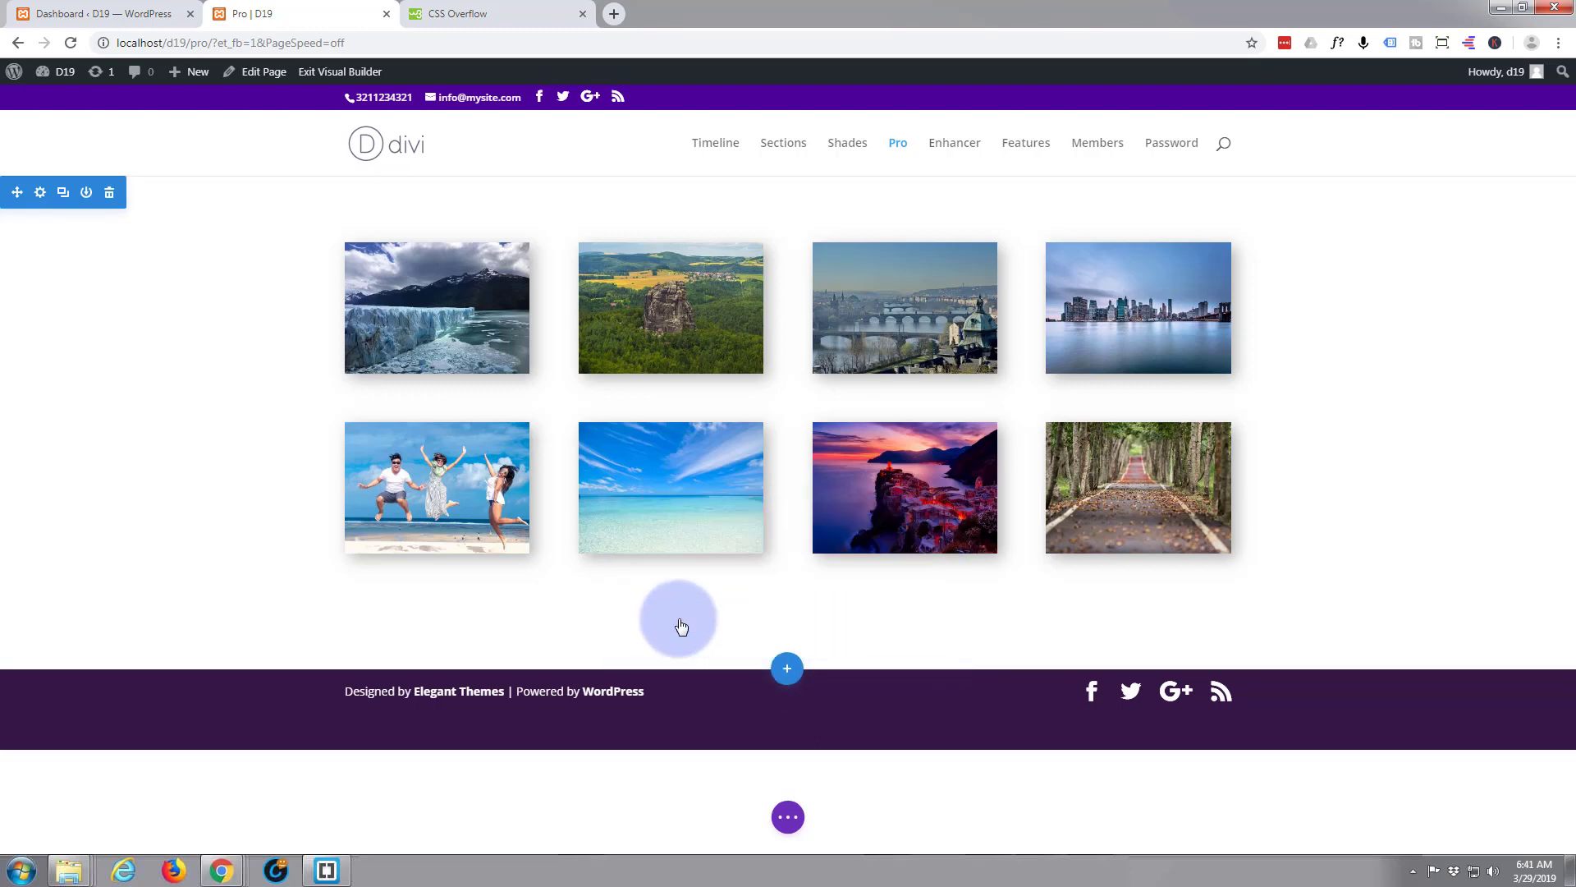
# - Add a three-column row below the gallery and start an Image module in its first column
pyautogui.click(787, 668)
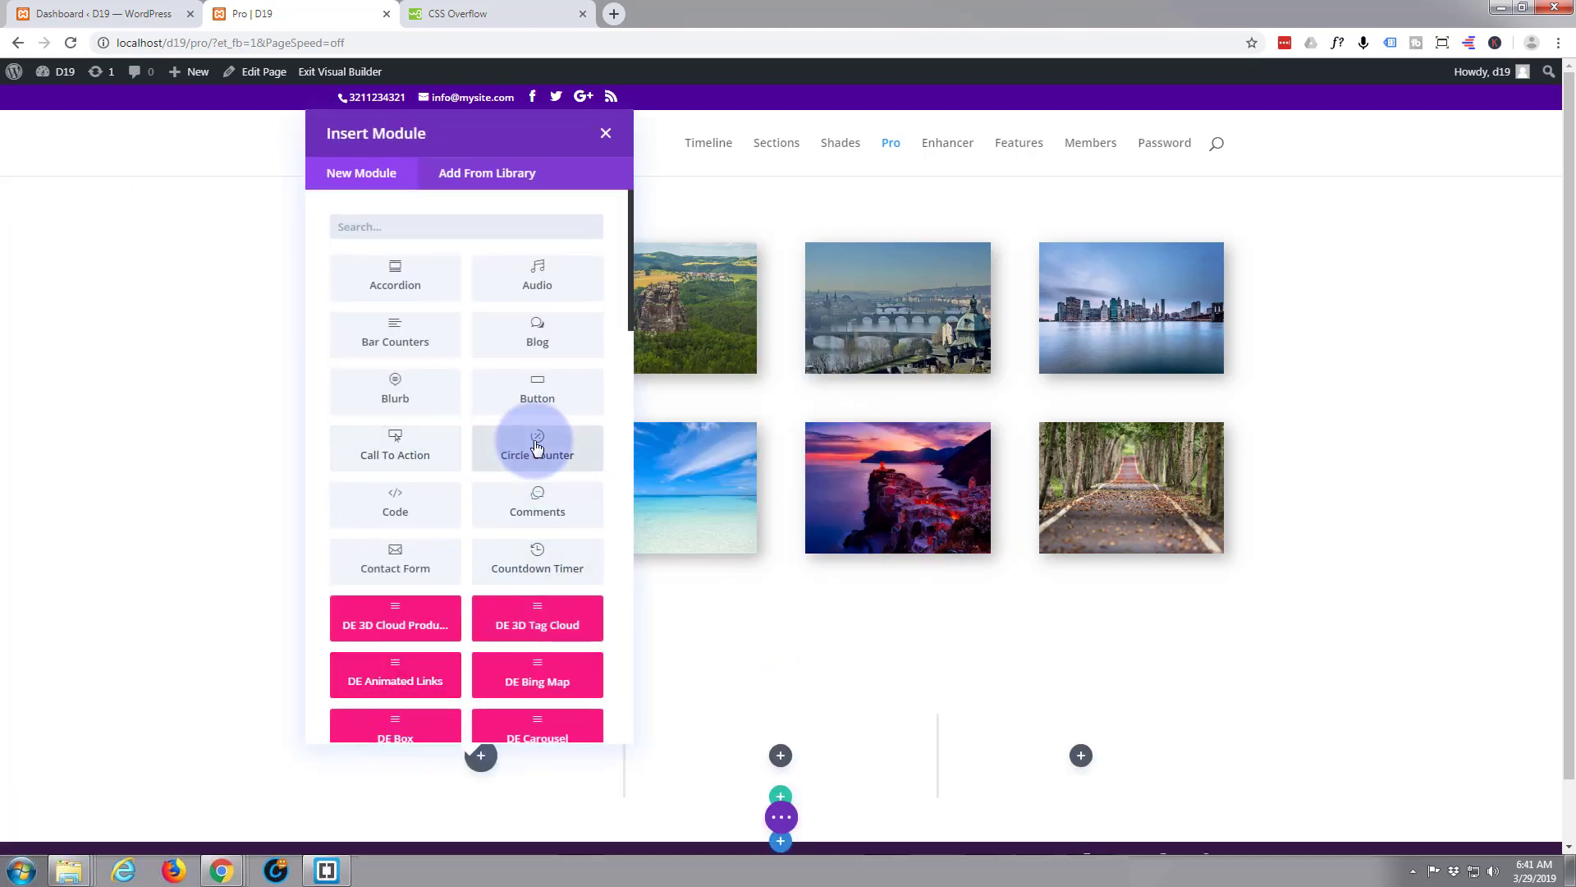
pyautogui.scroll(-3)
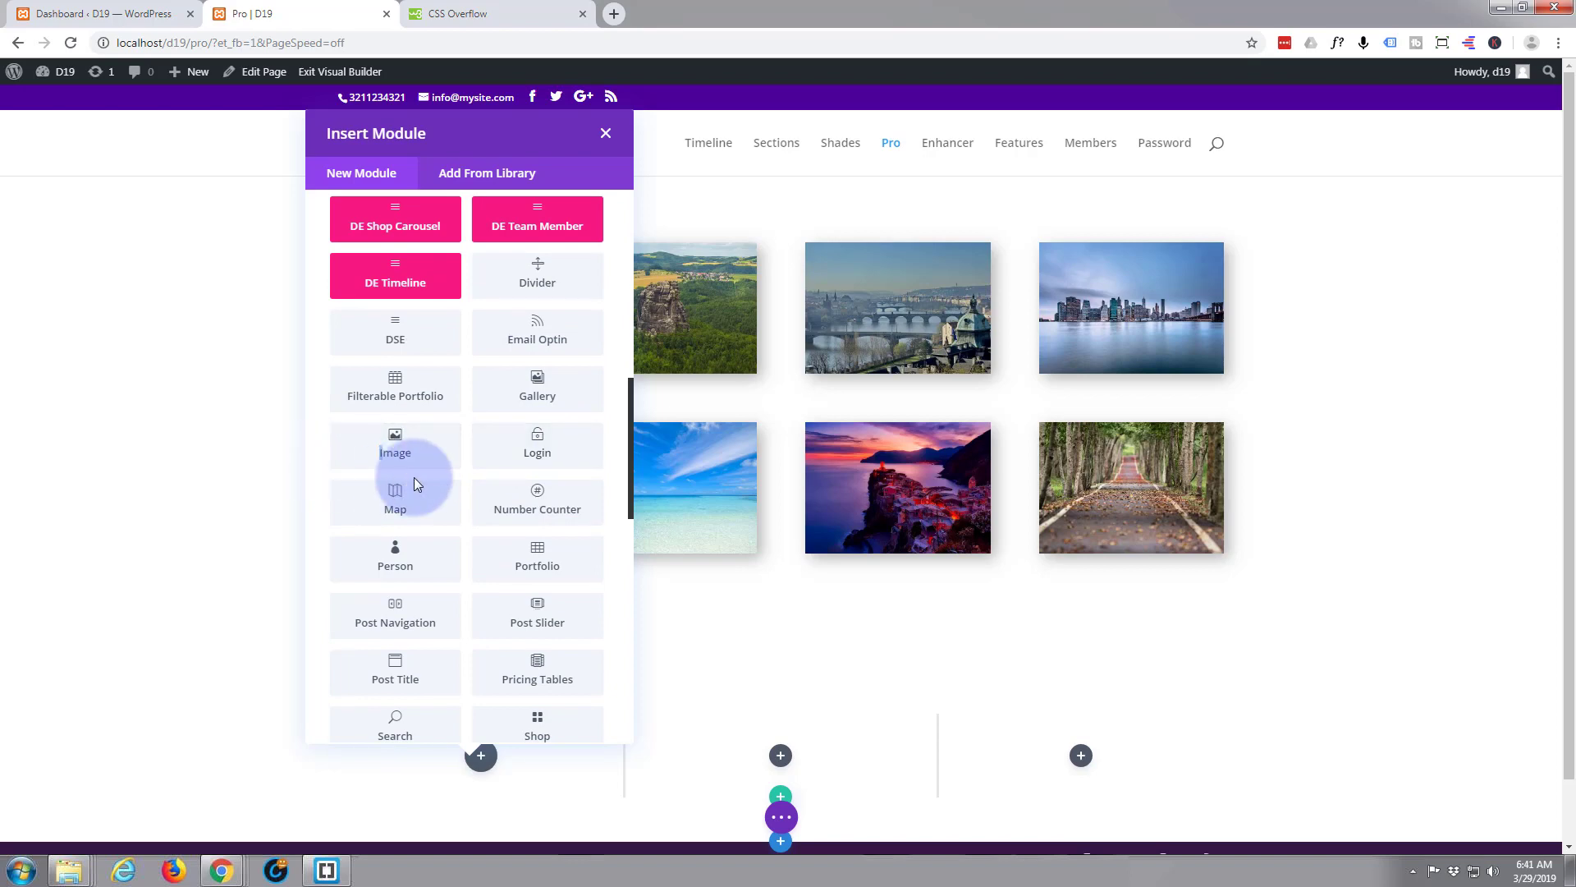
pyautogui.scroll(-3)
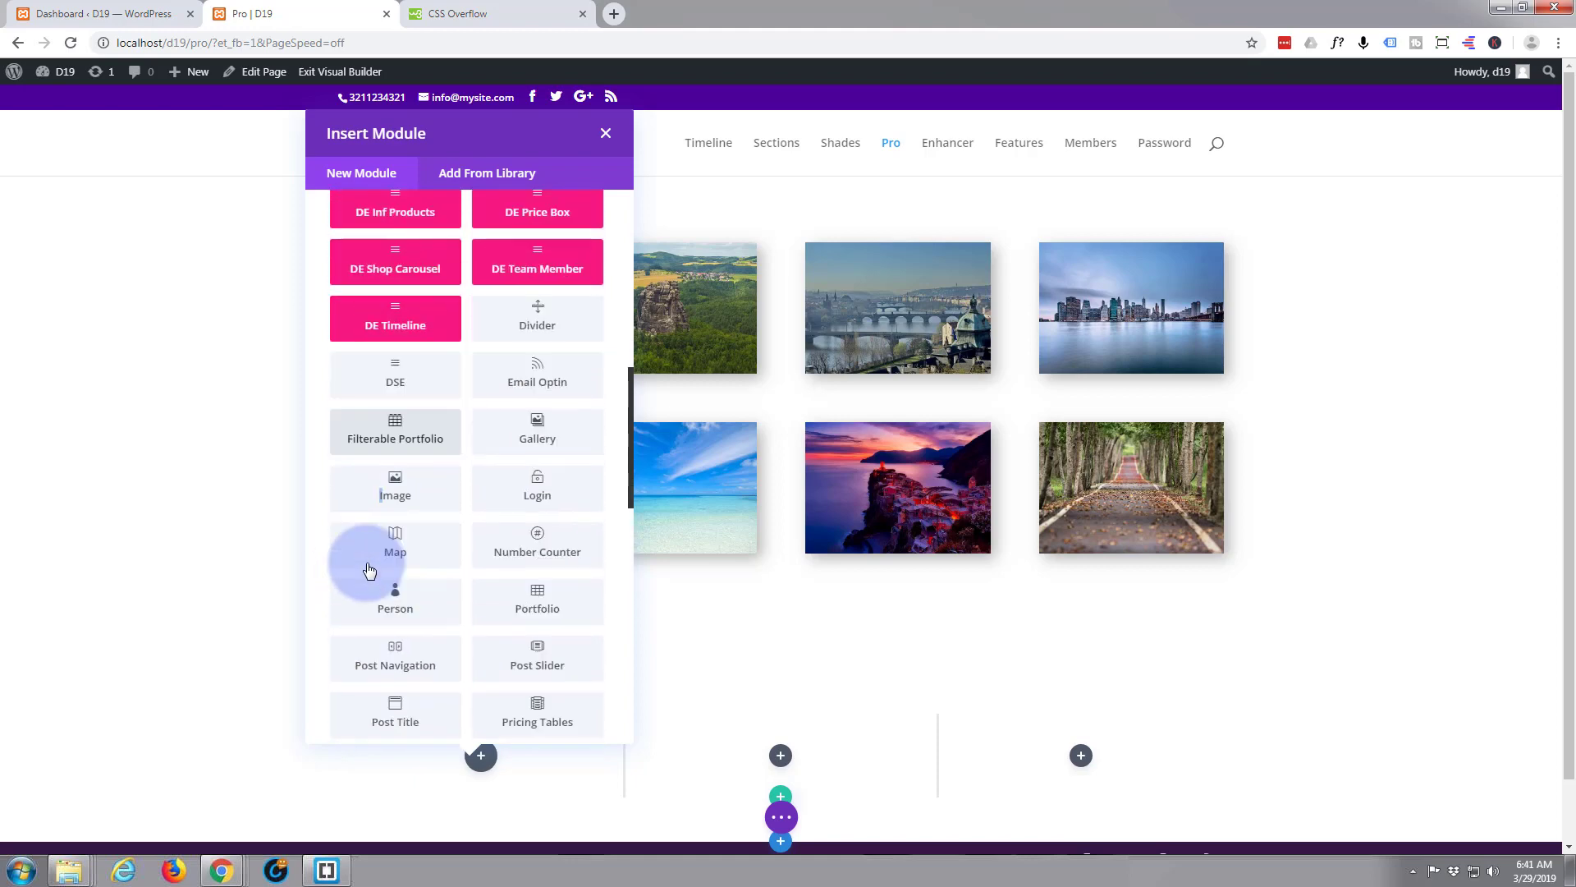
pyautogui.scroll(-3)
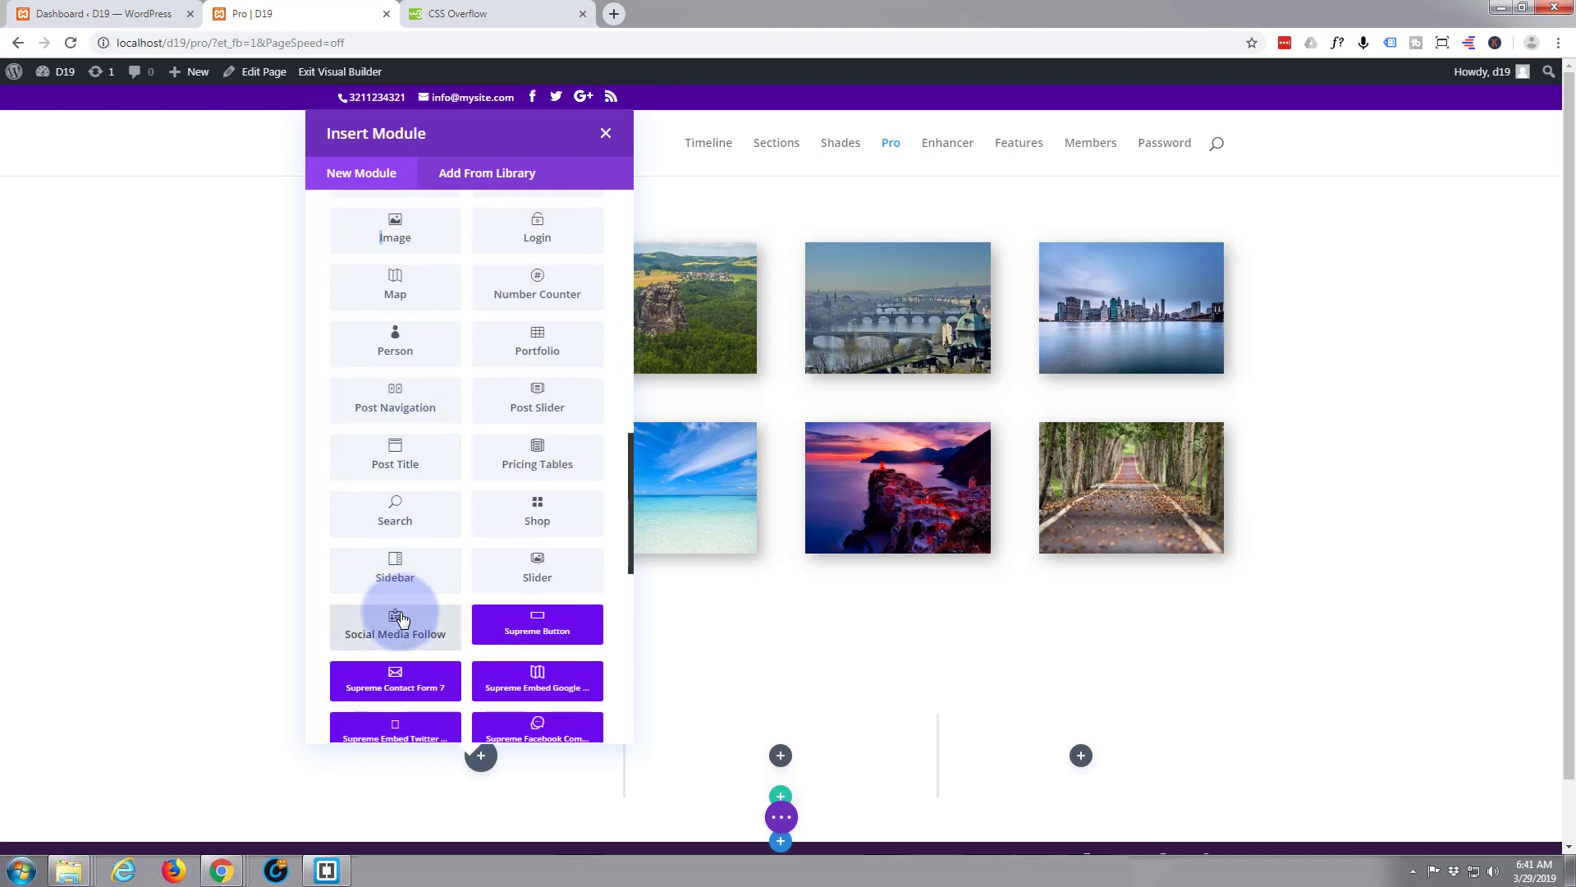
pyautogui.moveTo(410, 530)
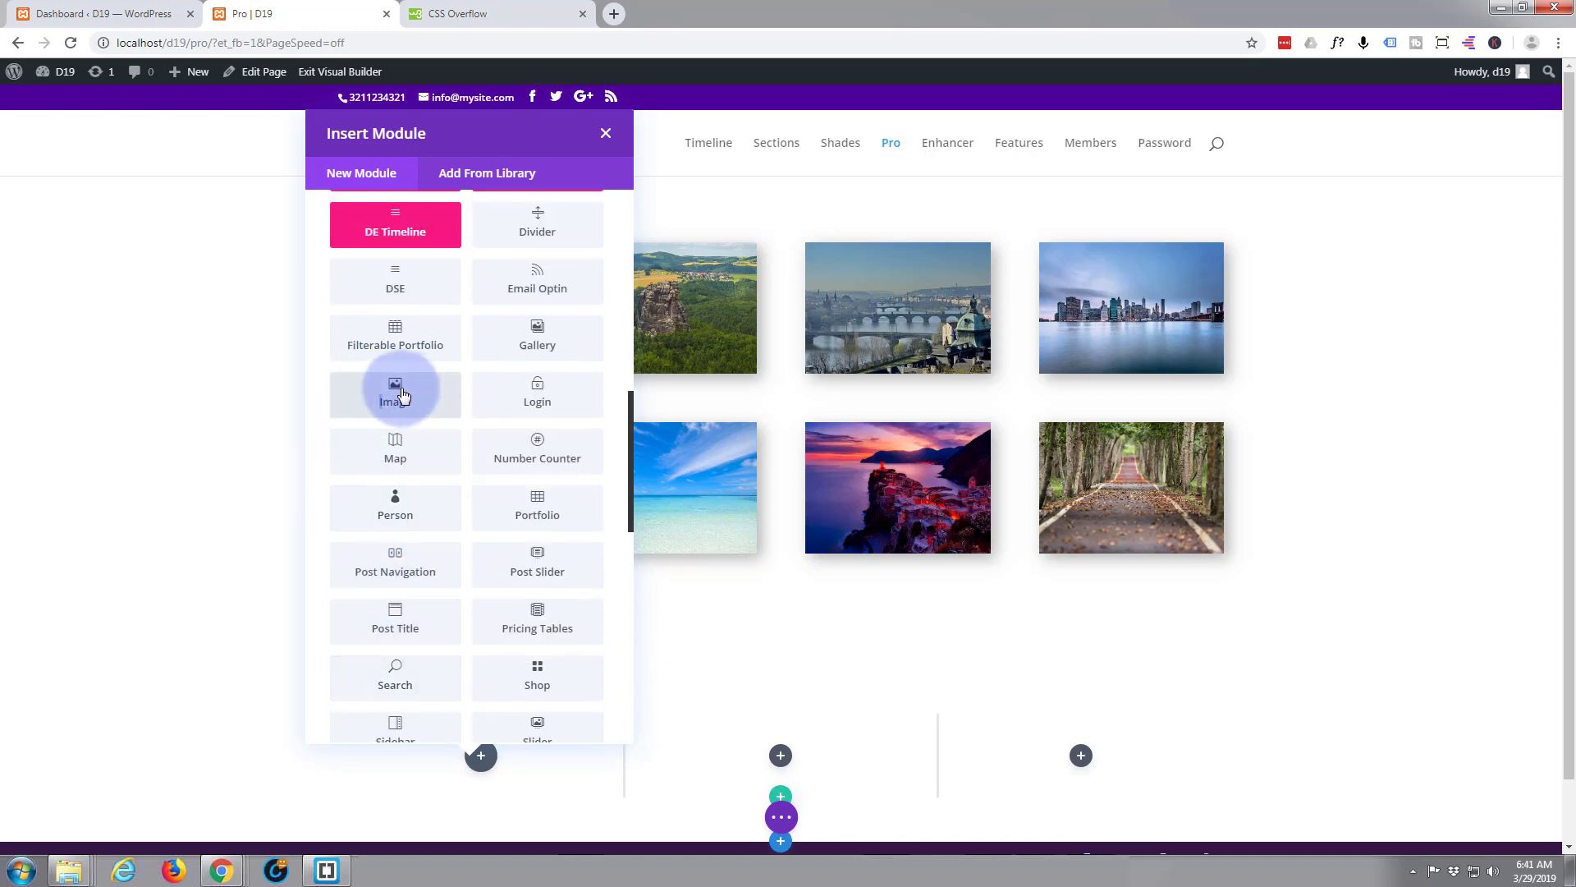
pyautogui.click(395, 394)
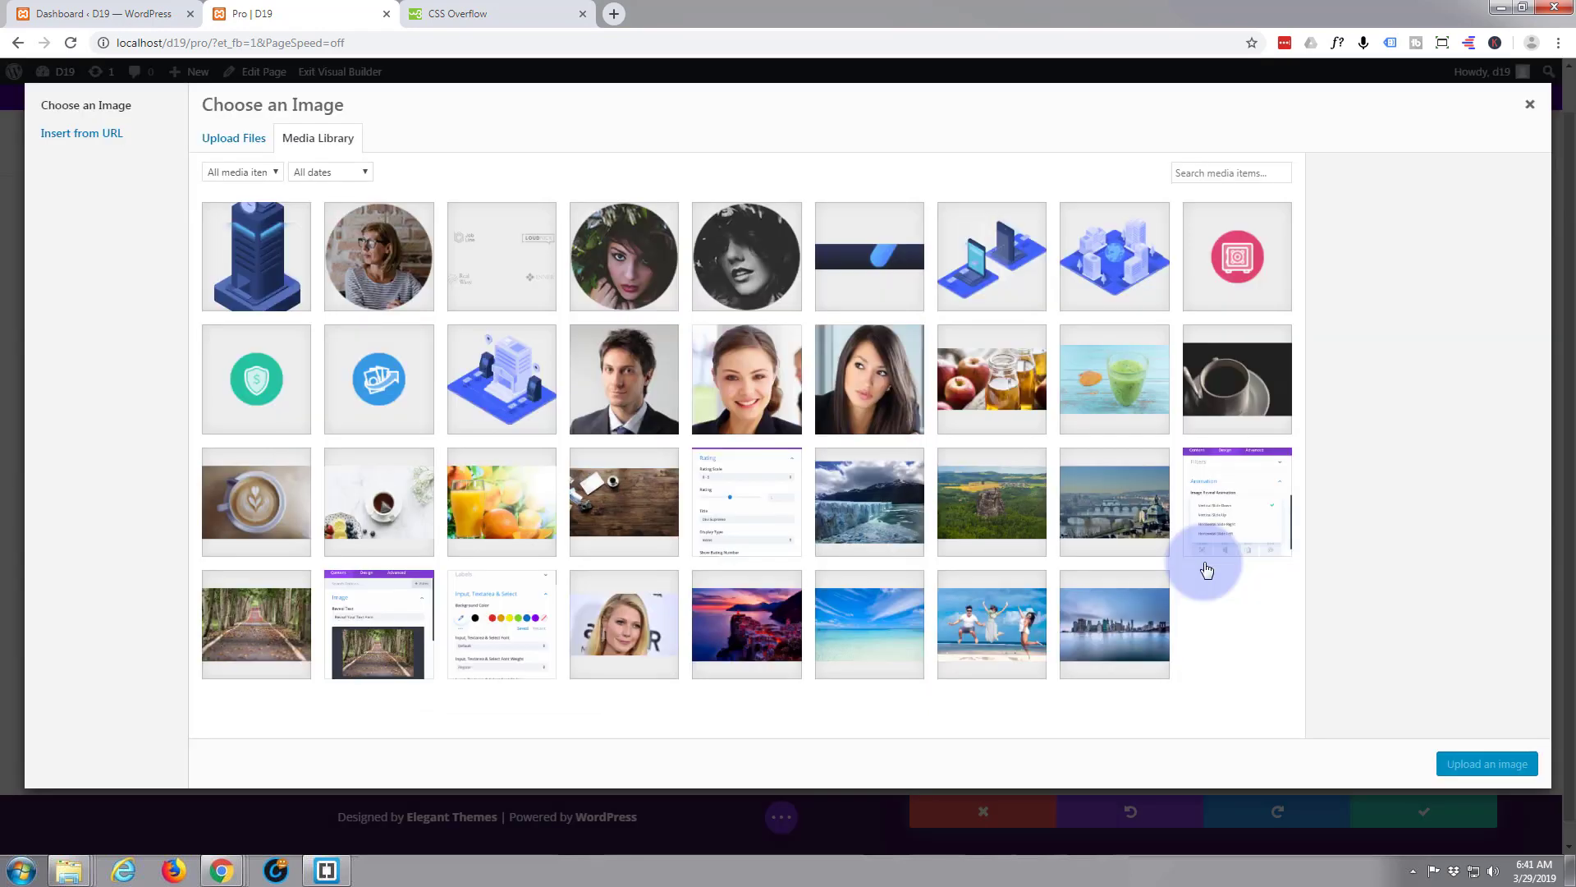
pyautogui.moveTo(624, 522)
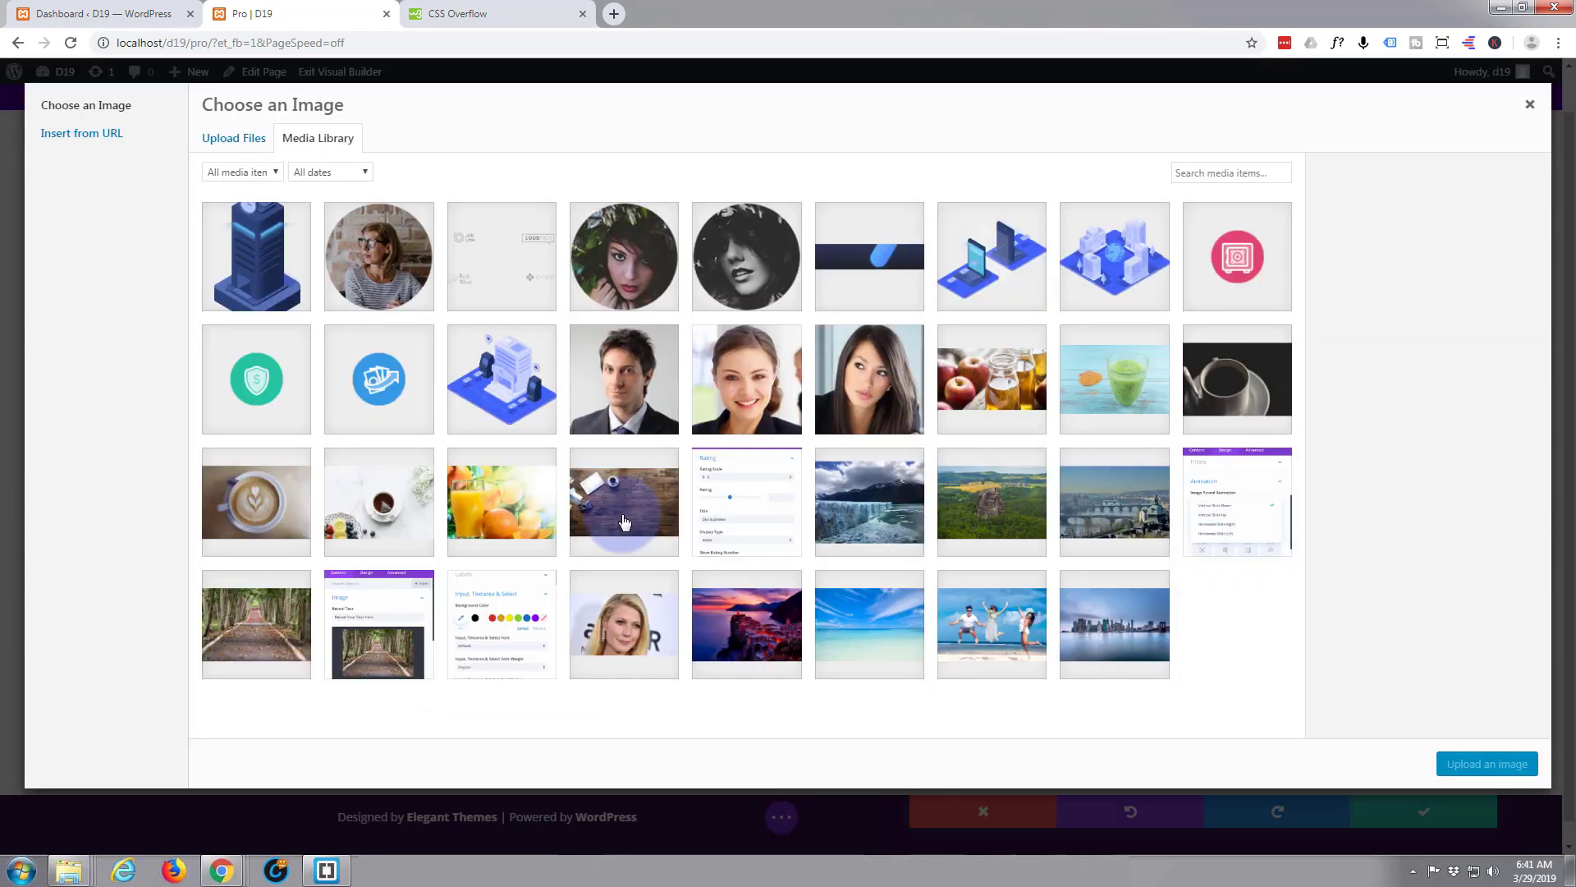
# - Choose the glacier photo from the Media Library for the new Image module
pyautogui.click(868, 503)
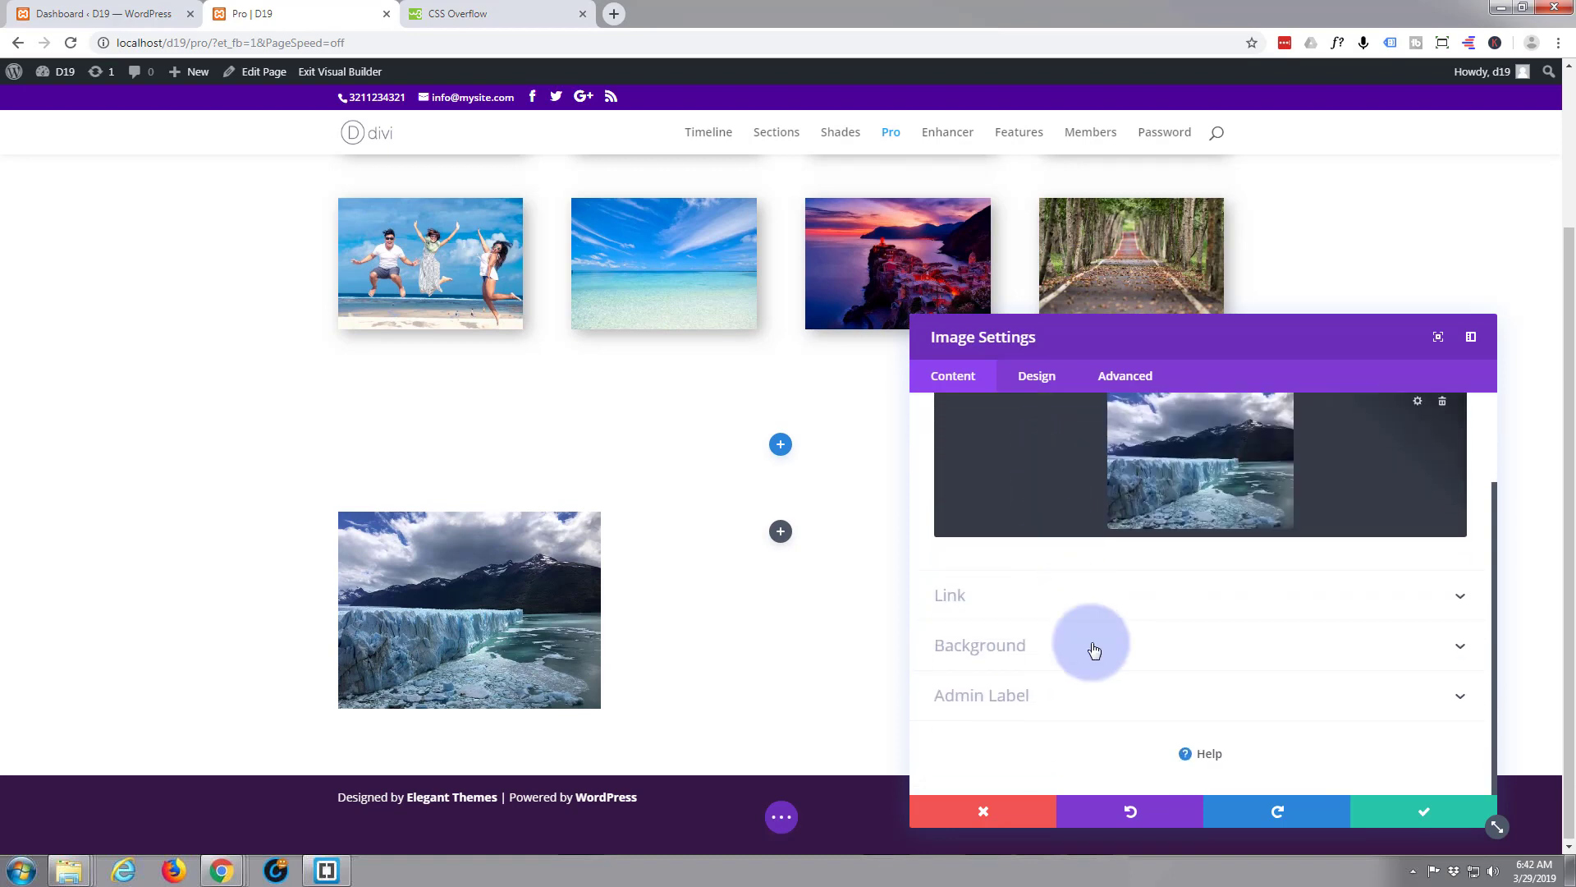
pyautogui.moveTo(1110, 655)
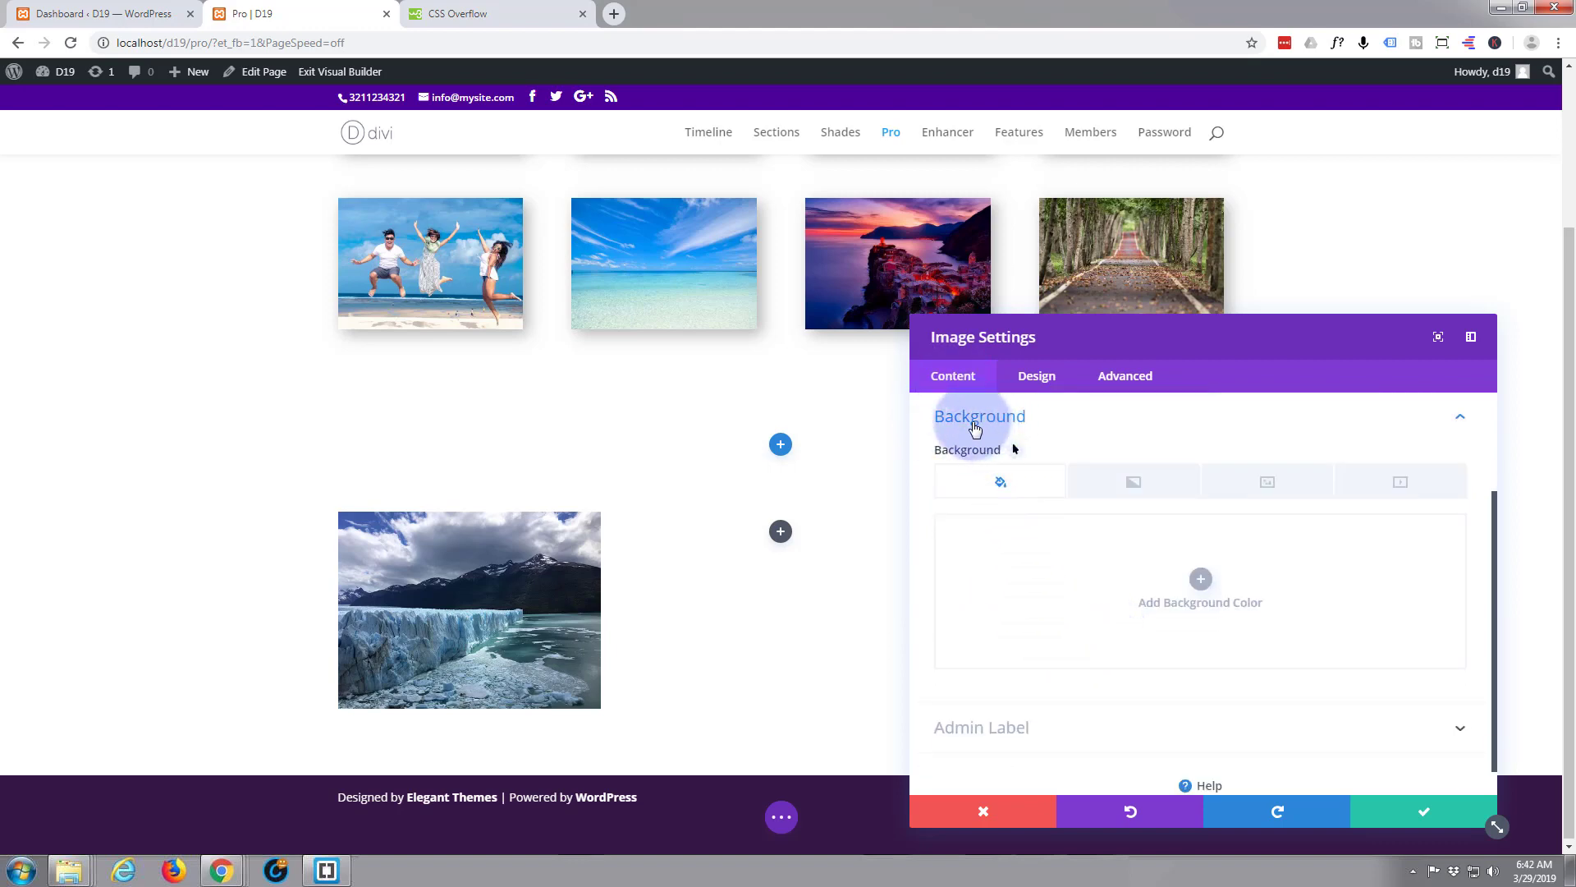
pyautogui.moveTo(1200, 581)
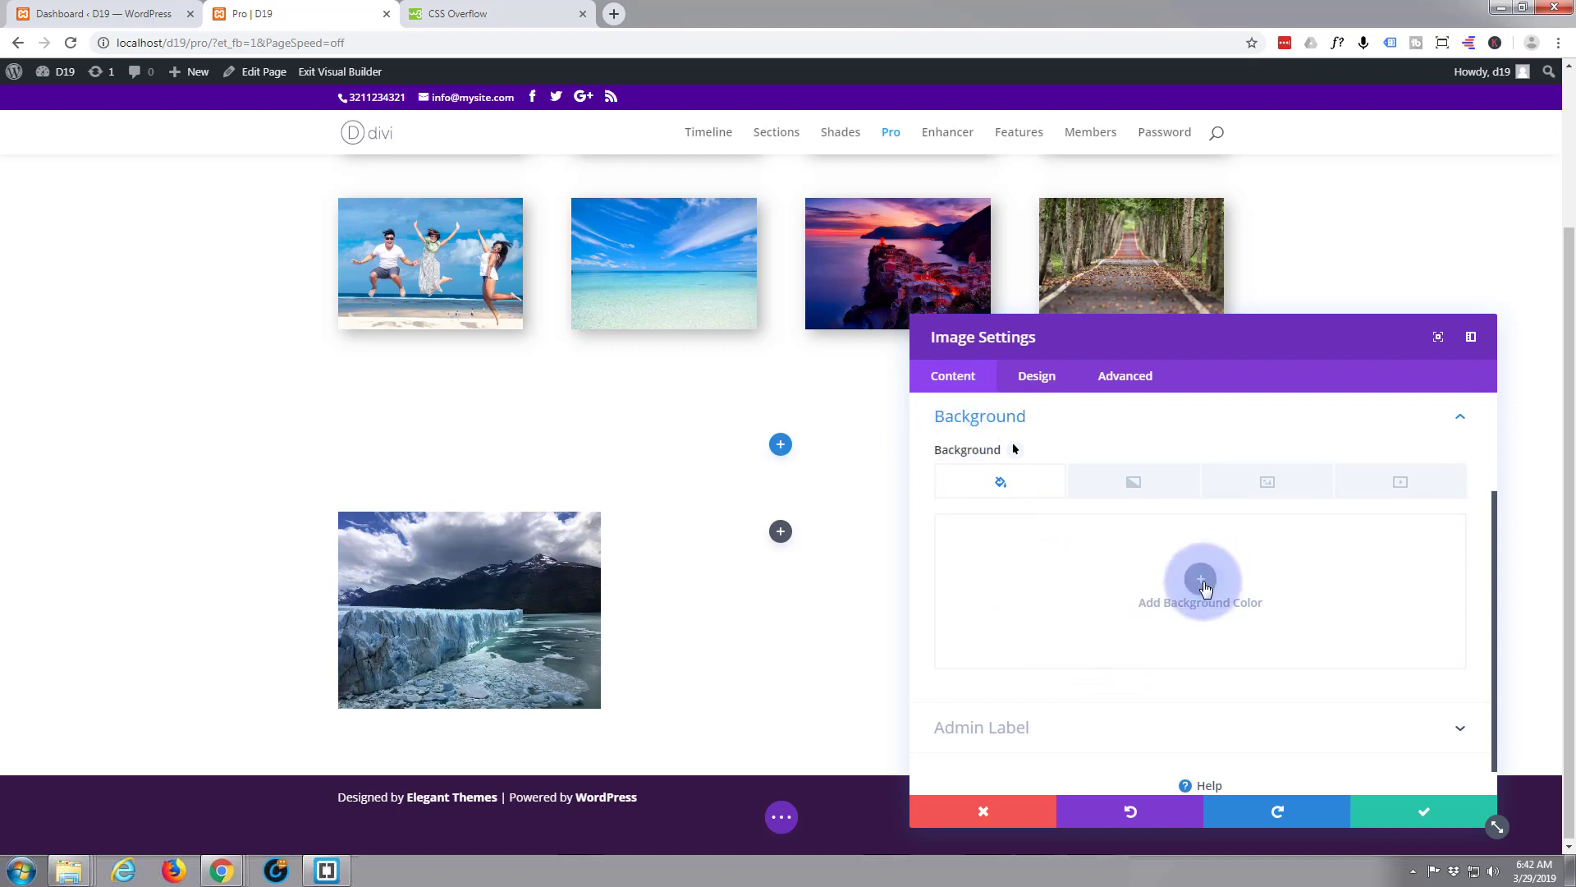
# - Set the glacier image's background colour to green #7cda24 and save the module
pyautogui.click(1200, 579)
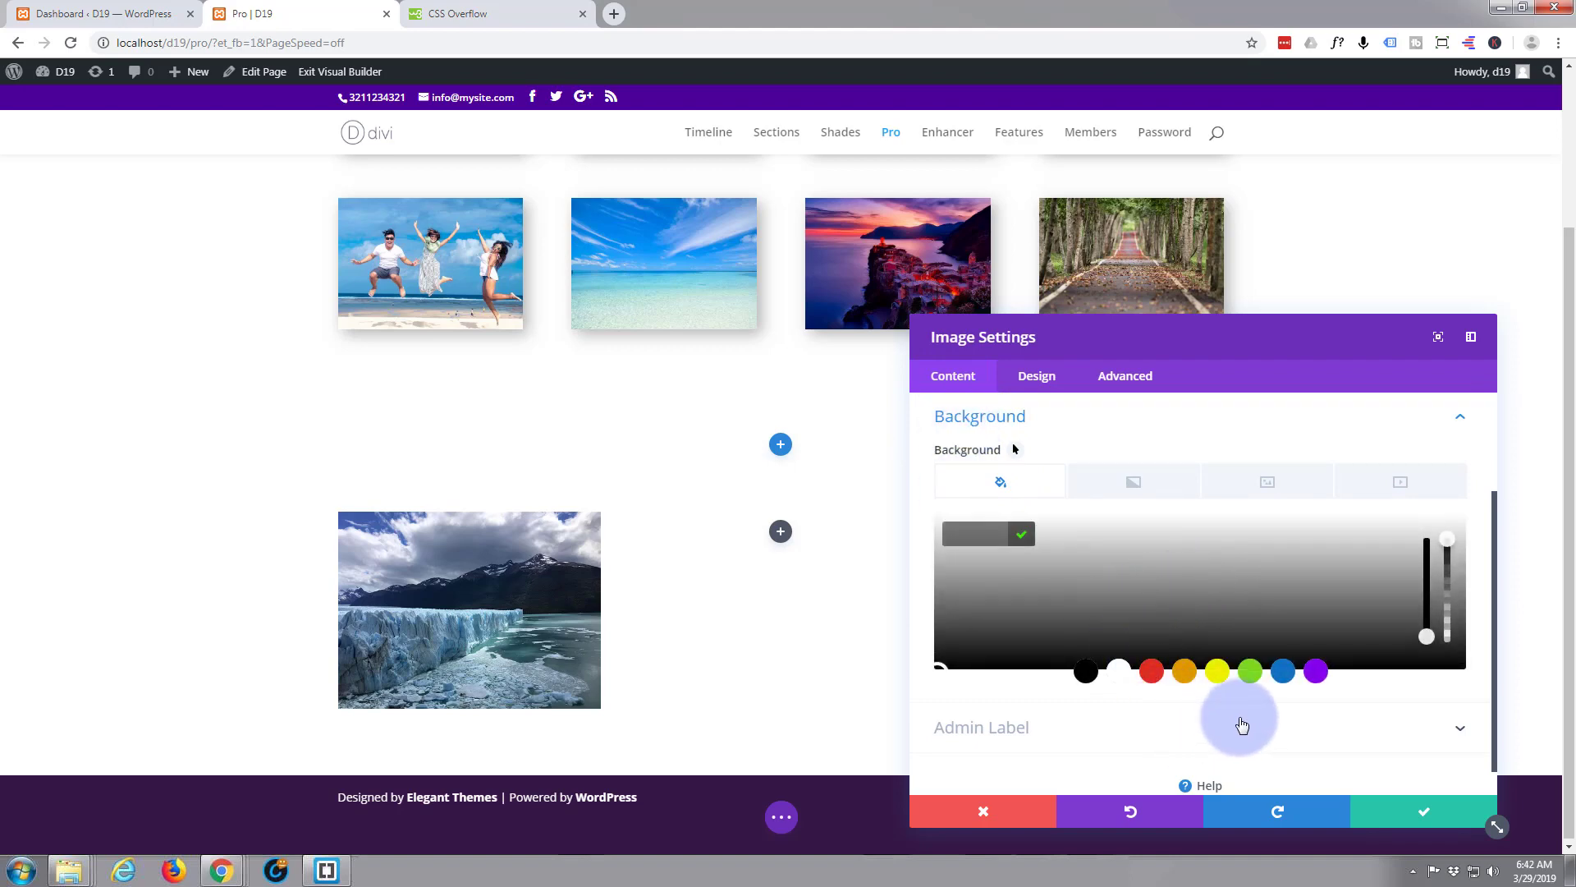
pyautogui.click(1249, 670)
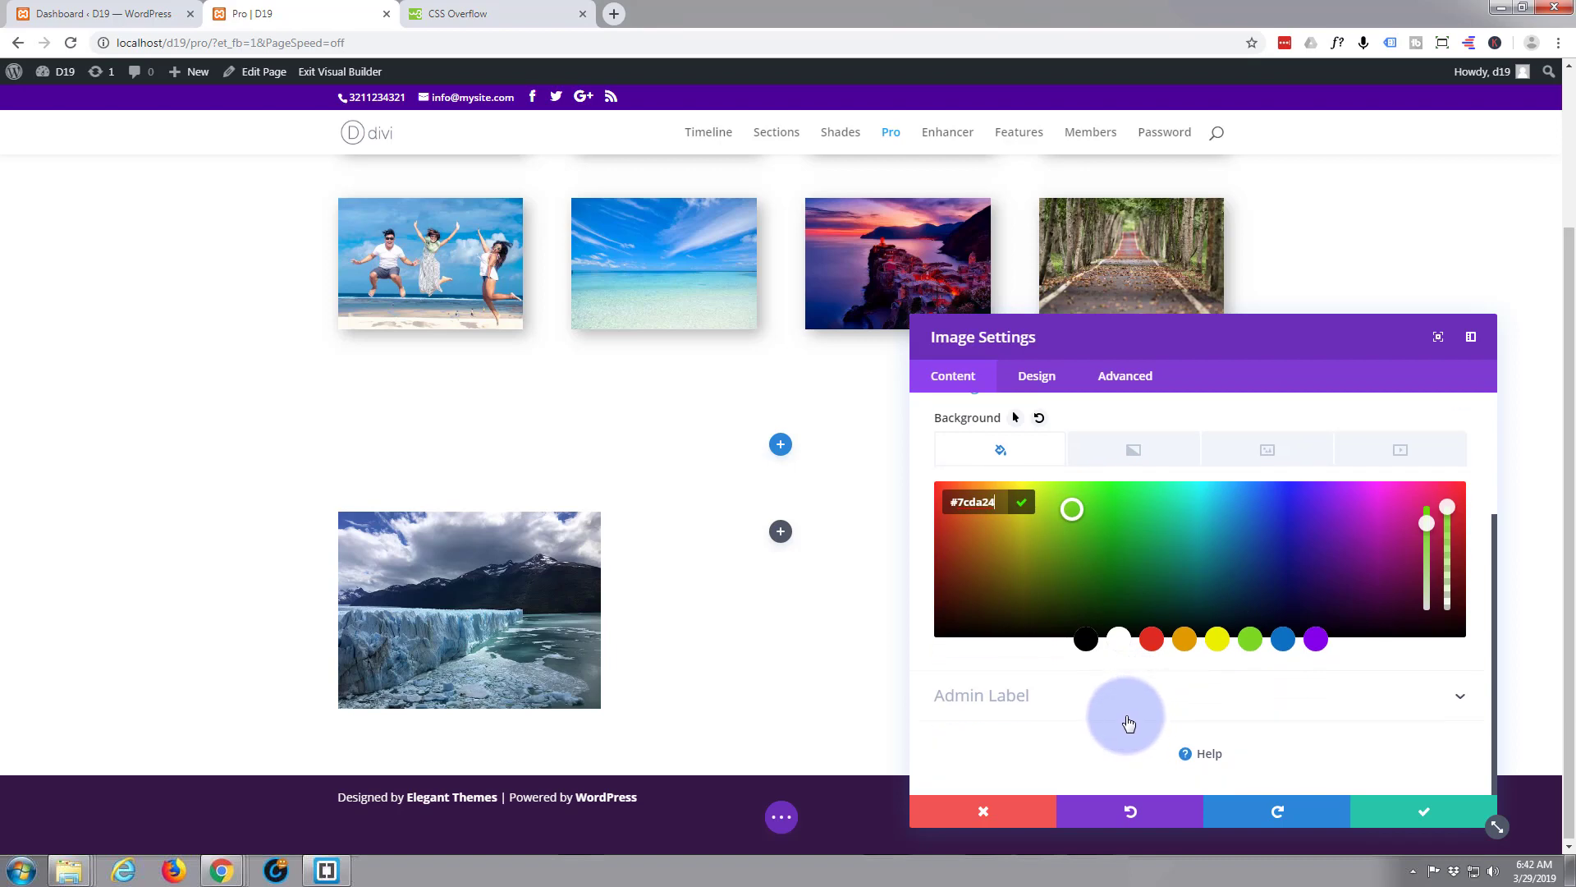
pyautogui.moveTo(1072, 714)
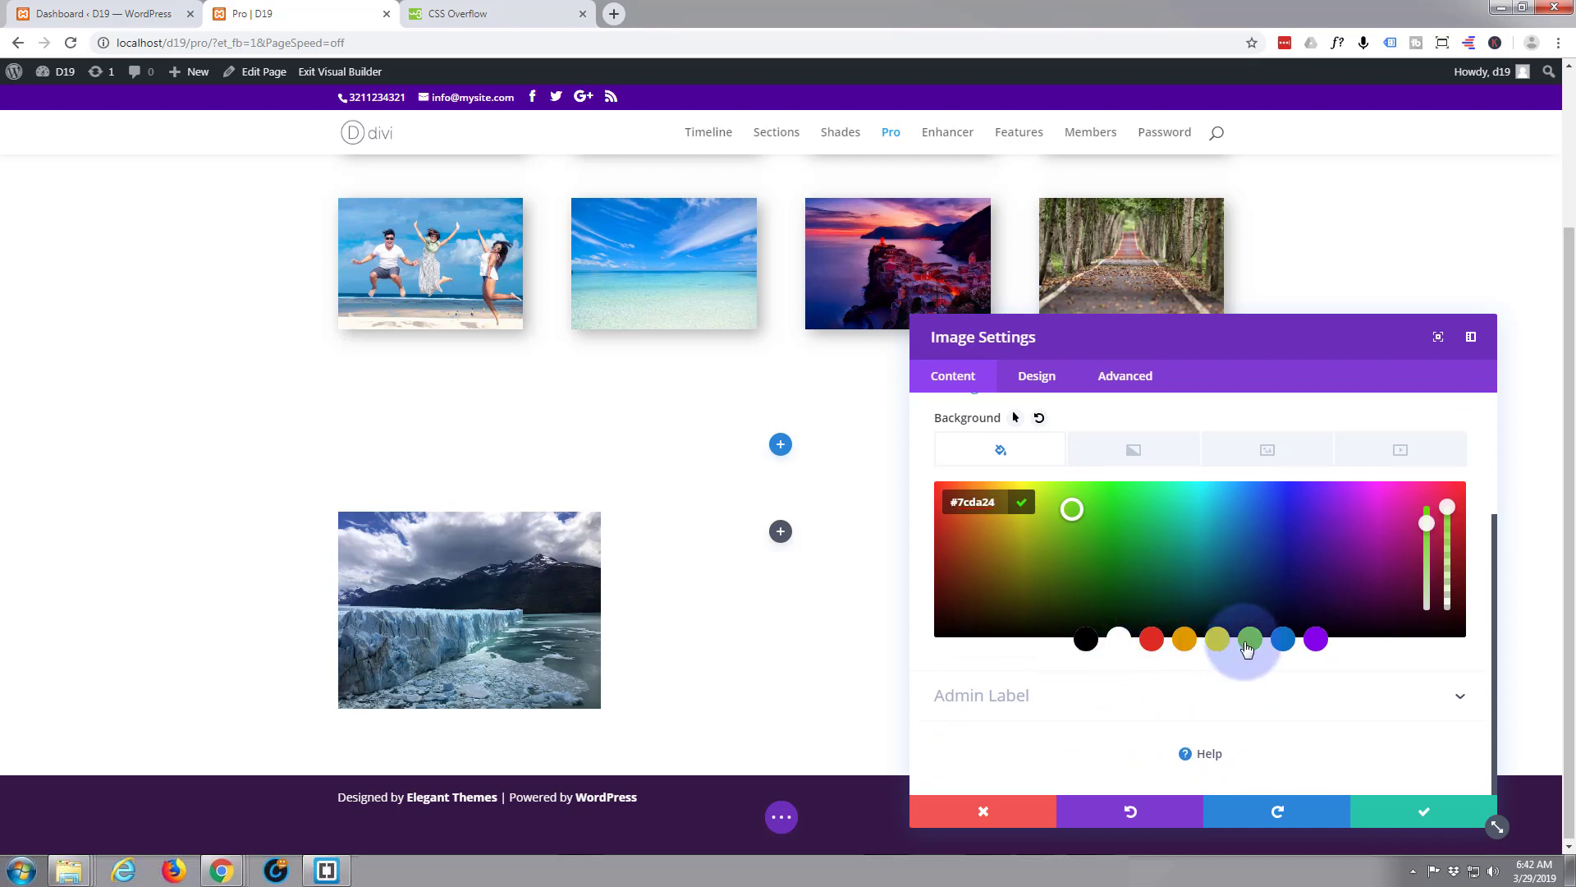
pyautogui.moveTo(1233, 476)
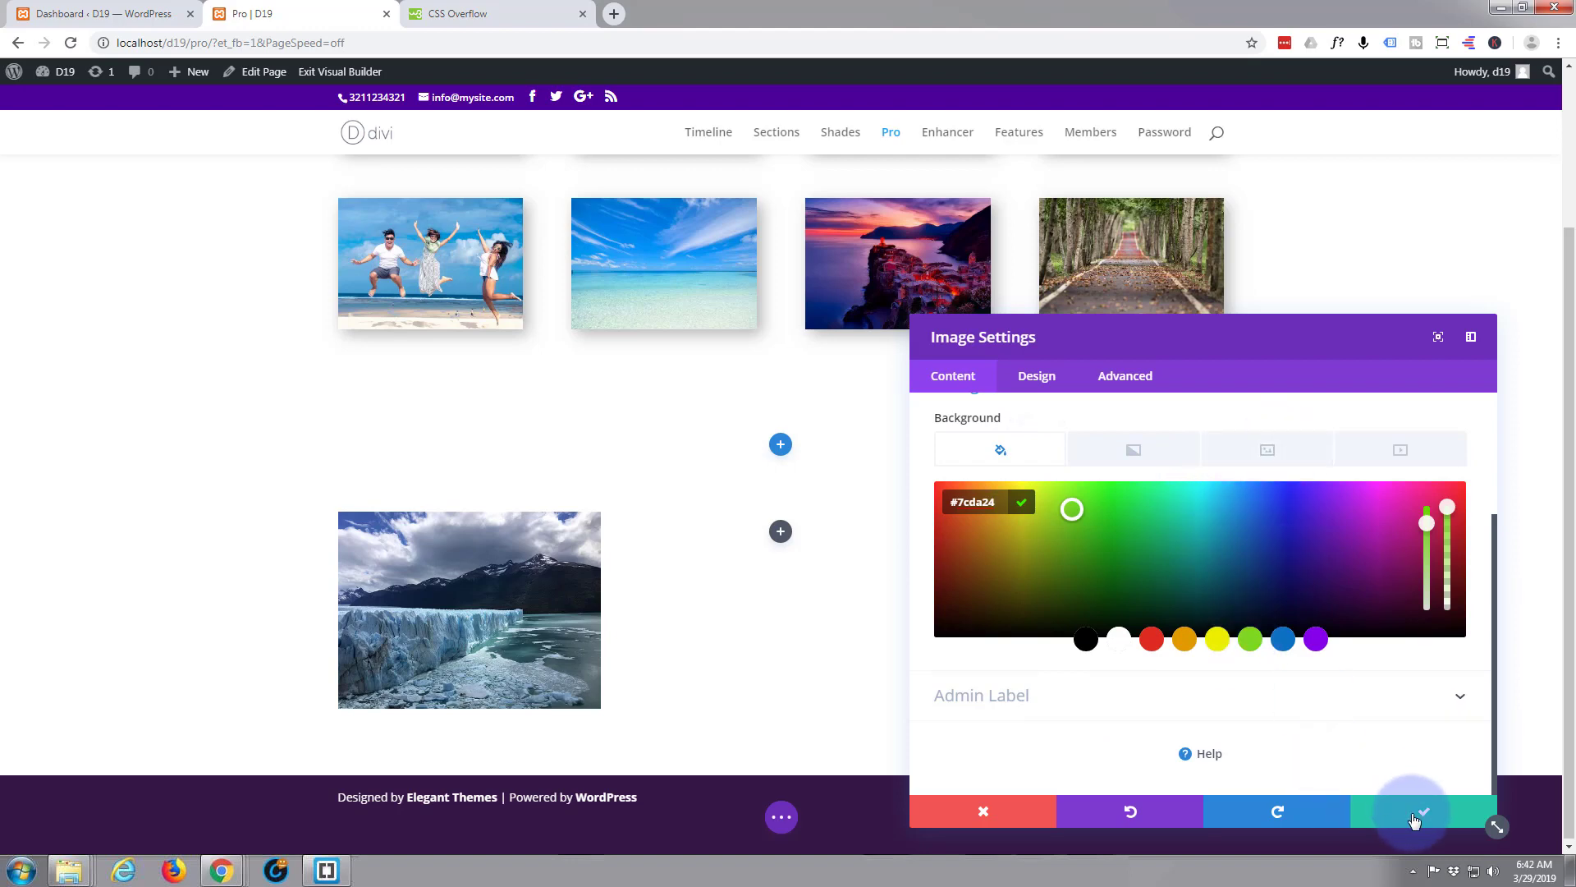
pyautogui.click(1421, 811)
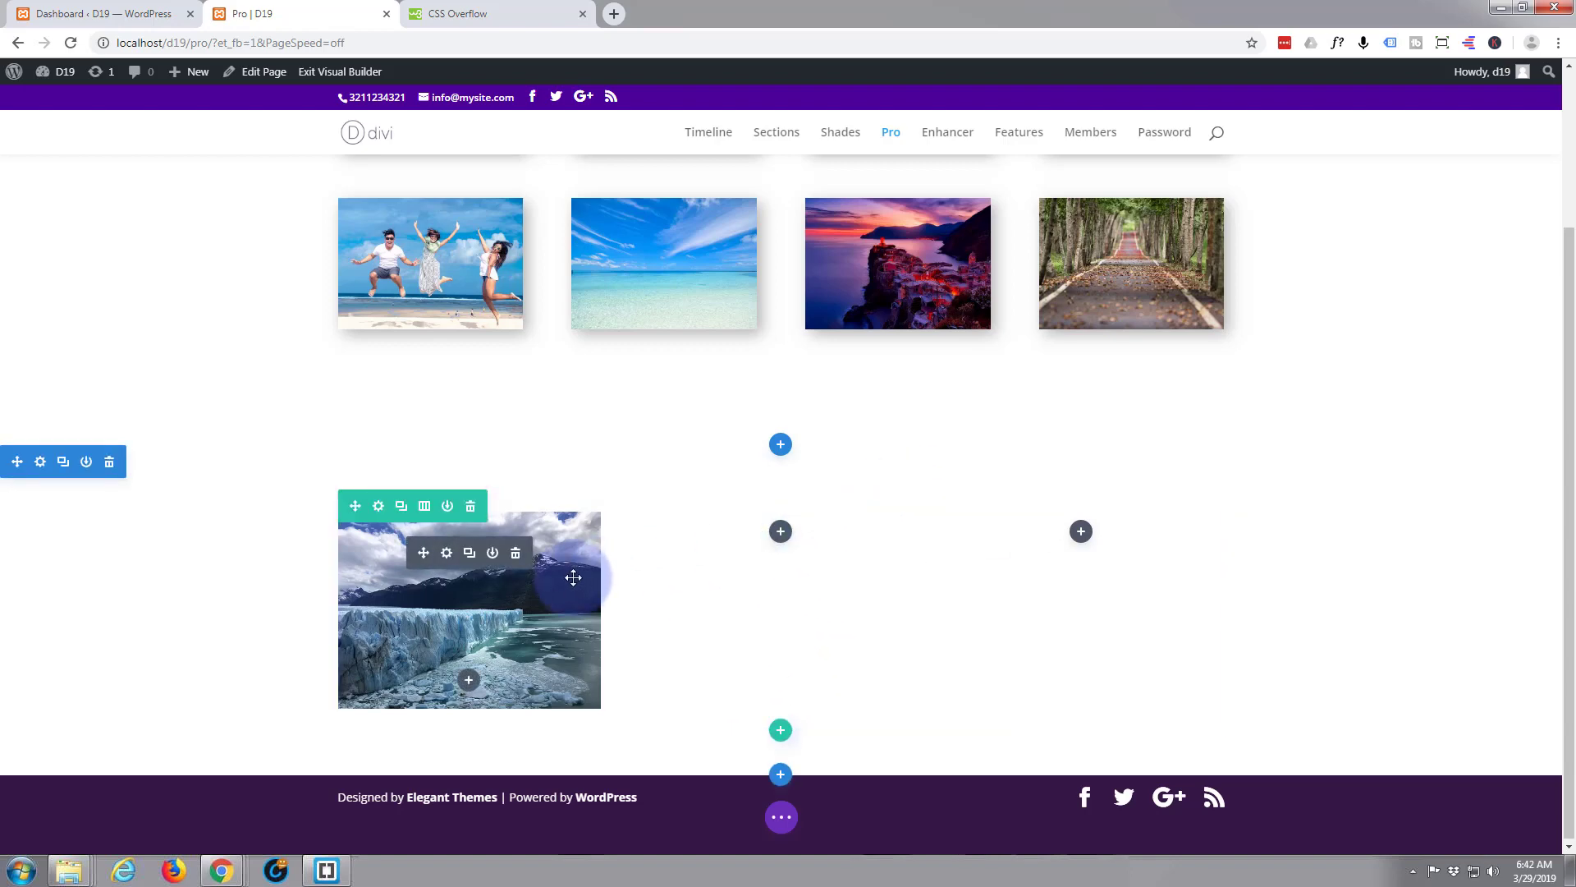
pyautogui.moveTo(590, 601)
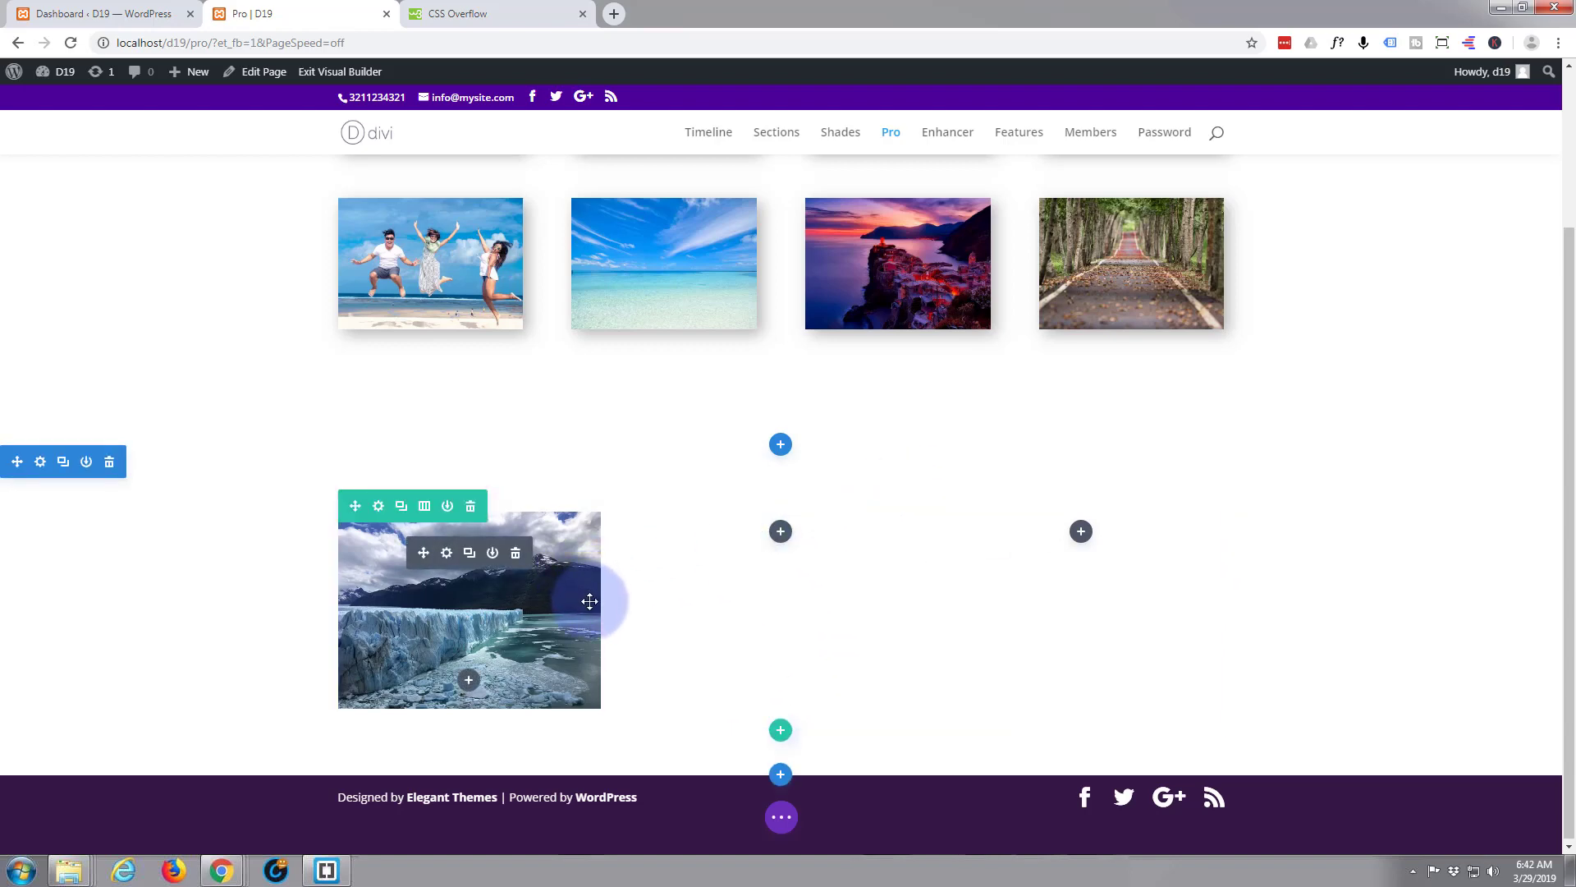
pyautogui.moveTo(611, 592)
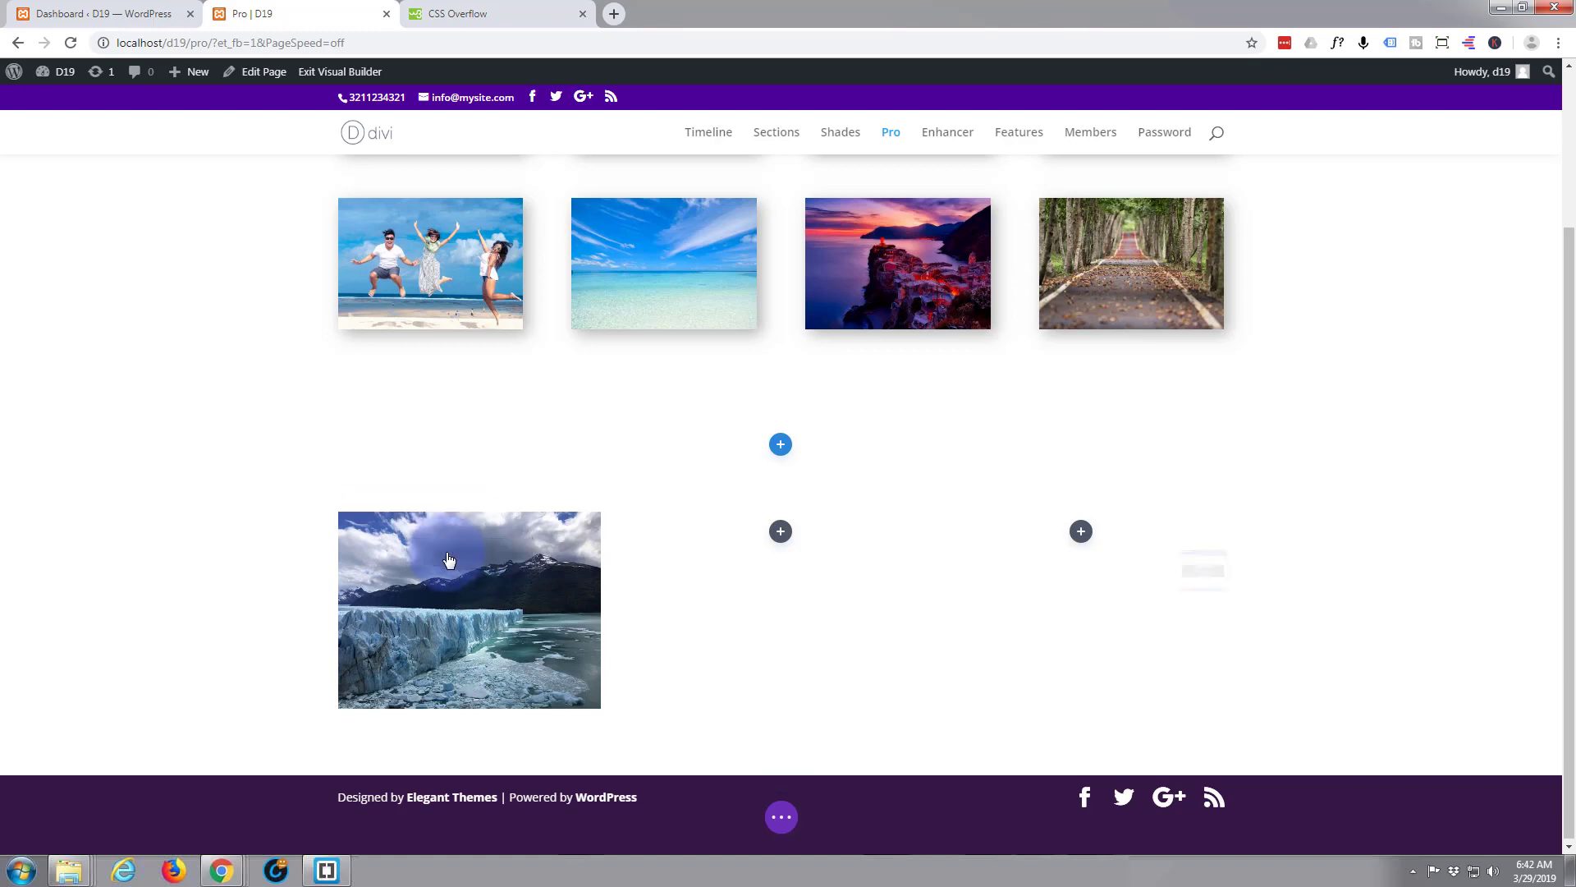
# - Reopen the glacier Image Settings and move the panel nearer the page centre
pyautogui.click(450, 560)
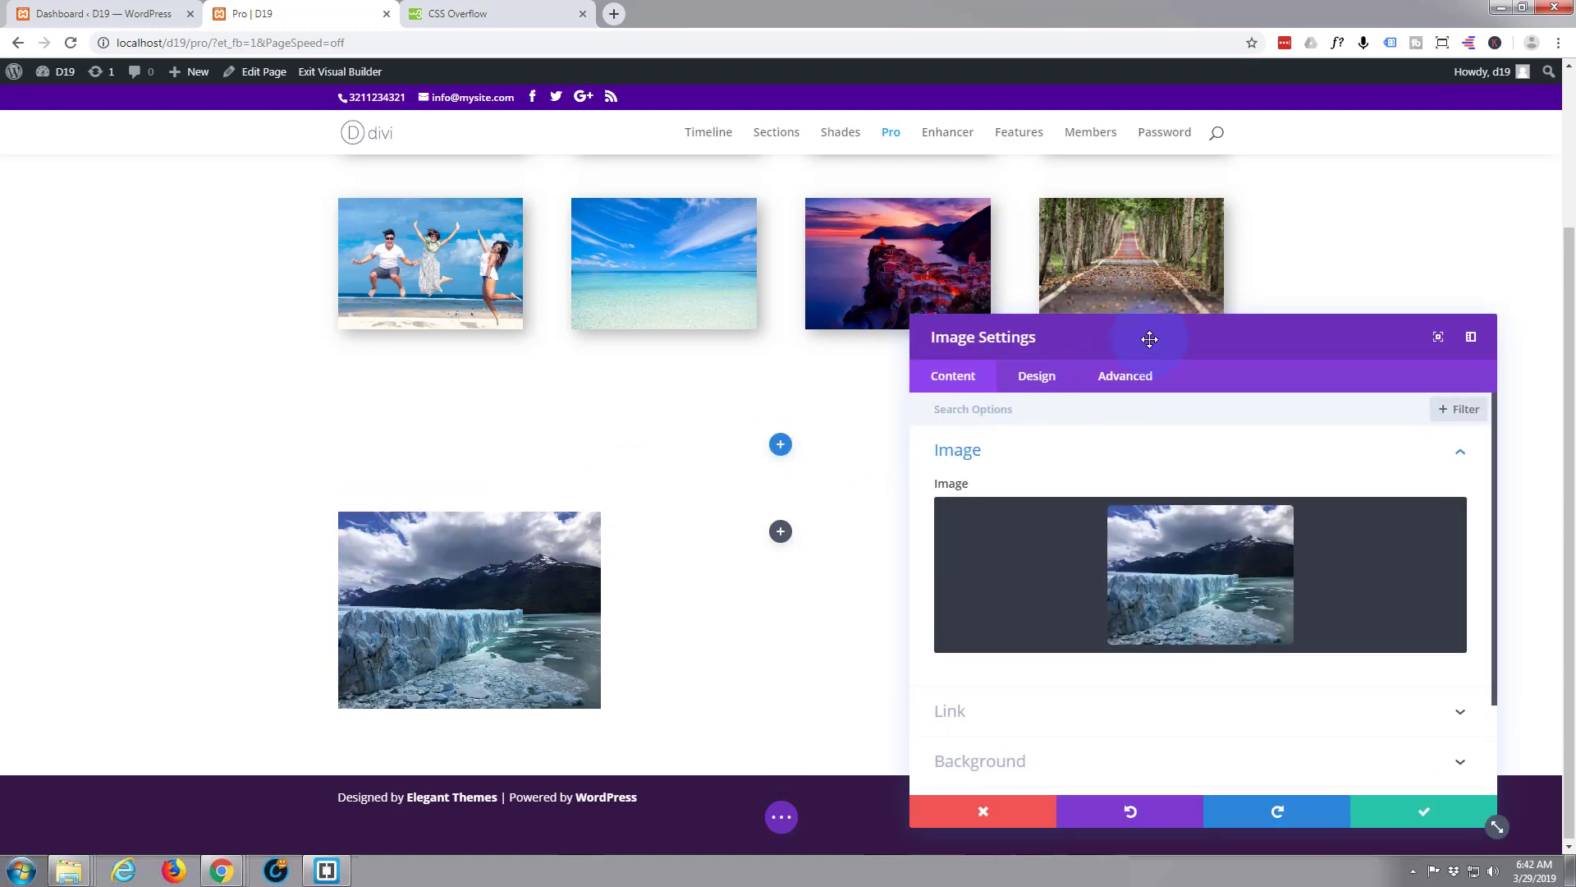
pyautogui.moveTo(1149, 337); pyautogui.dragTo(644, 254)
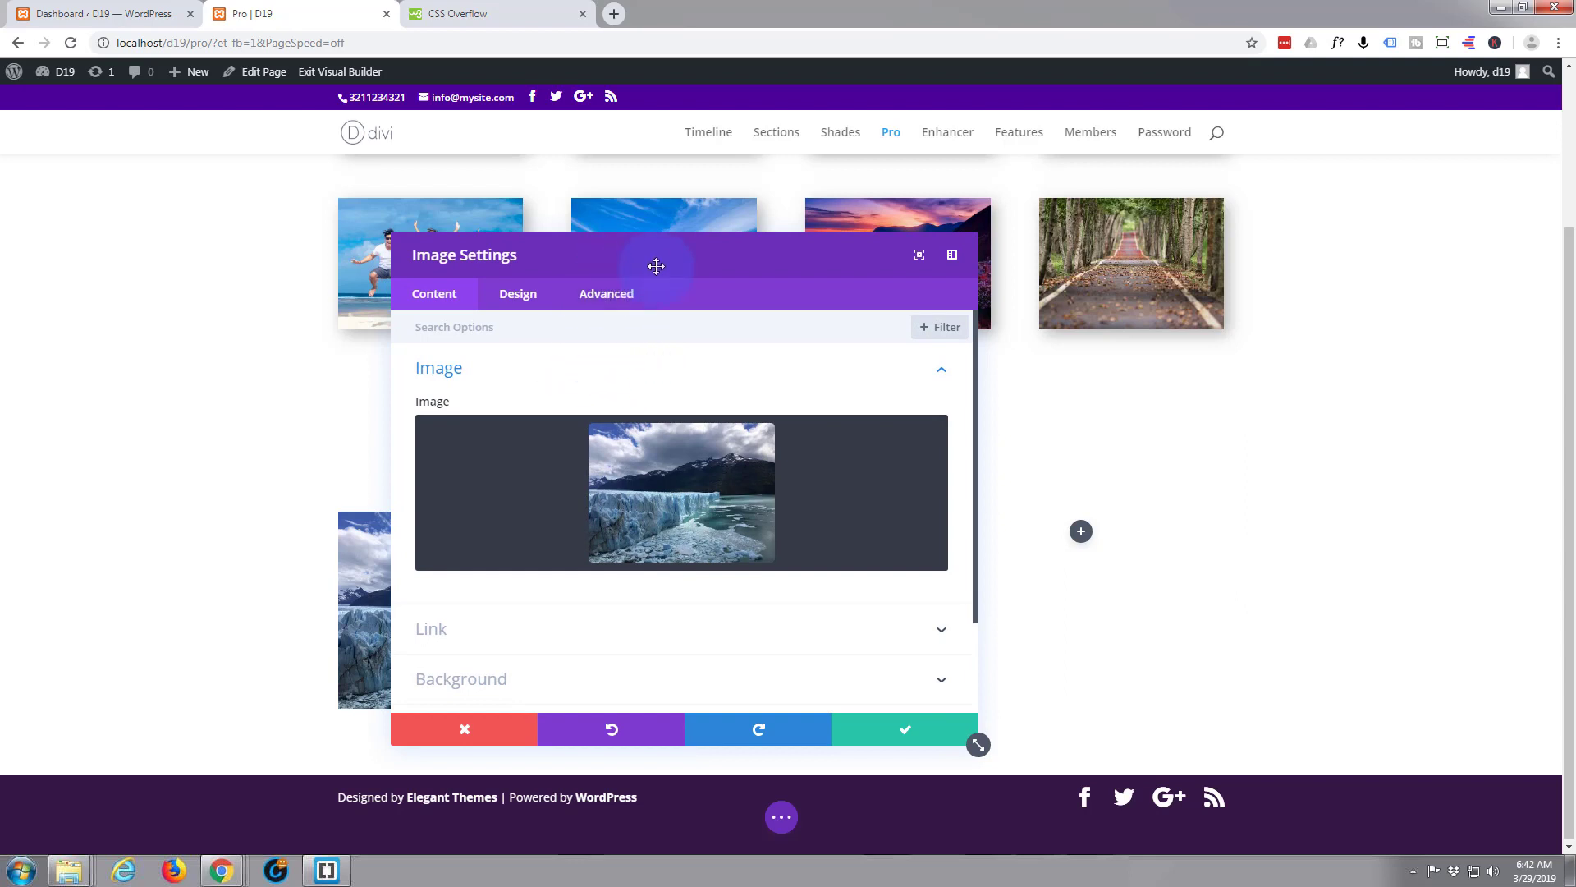
pyautogui.moveTo(657, 266); pyautogui.dragTo(926, 249)
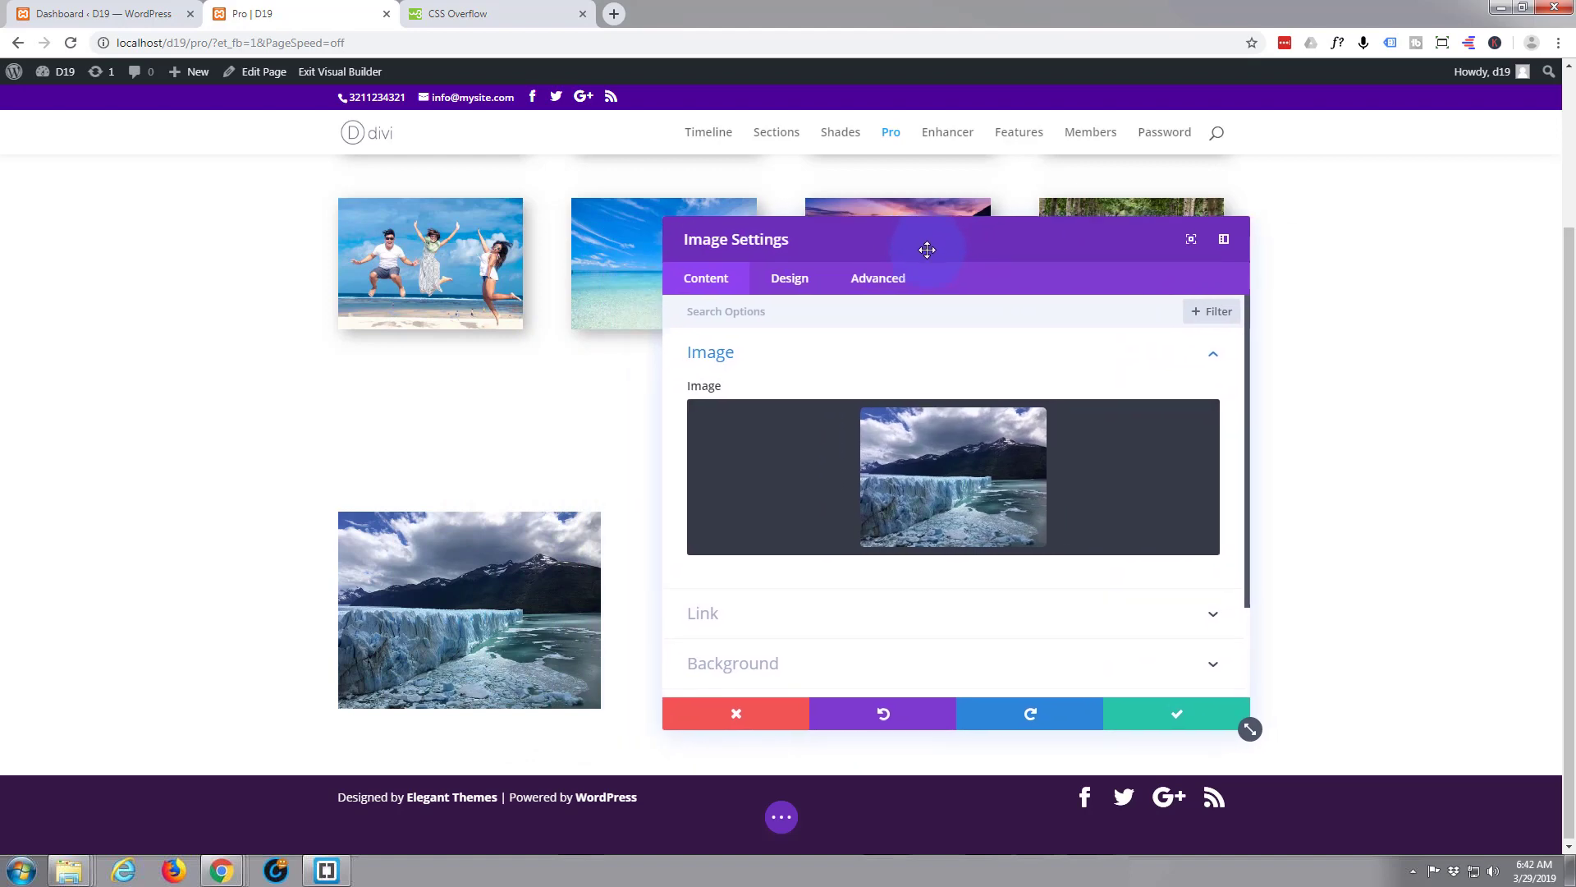
pyautogui.moveTo(525, 544)
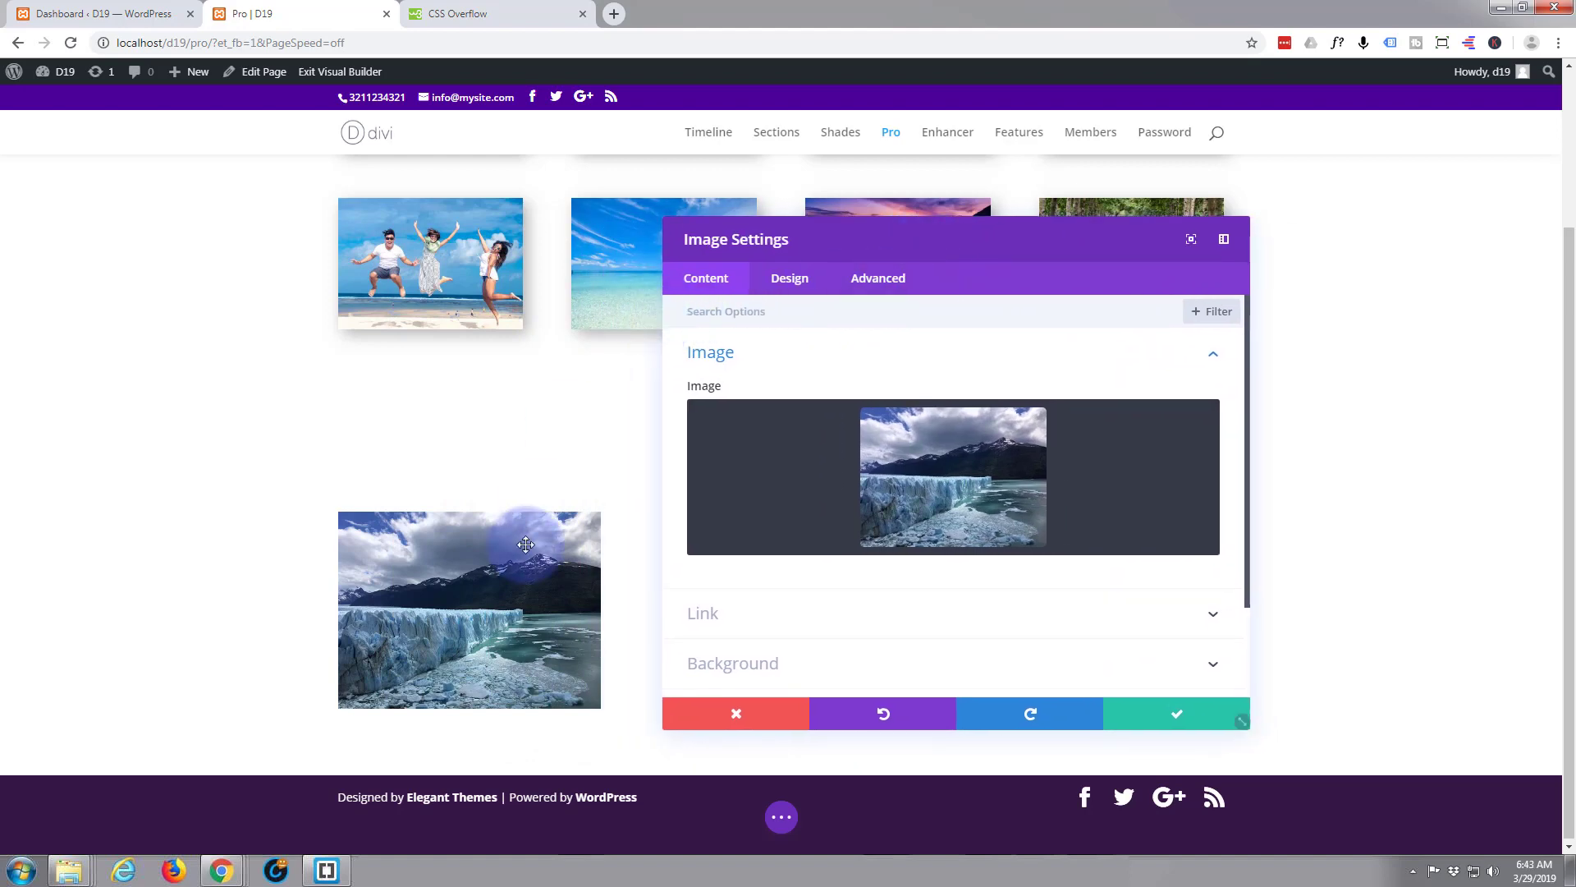
# - In Advanced > Custom CSS Main Element, write a transform: rotate rule from autocomplete
pyautogui.click(877, 277)
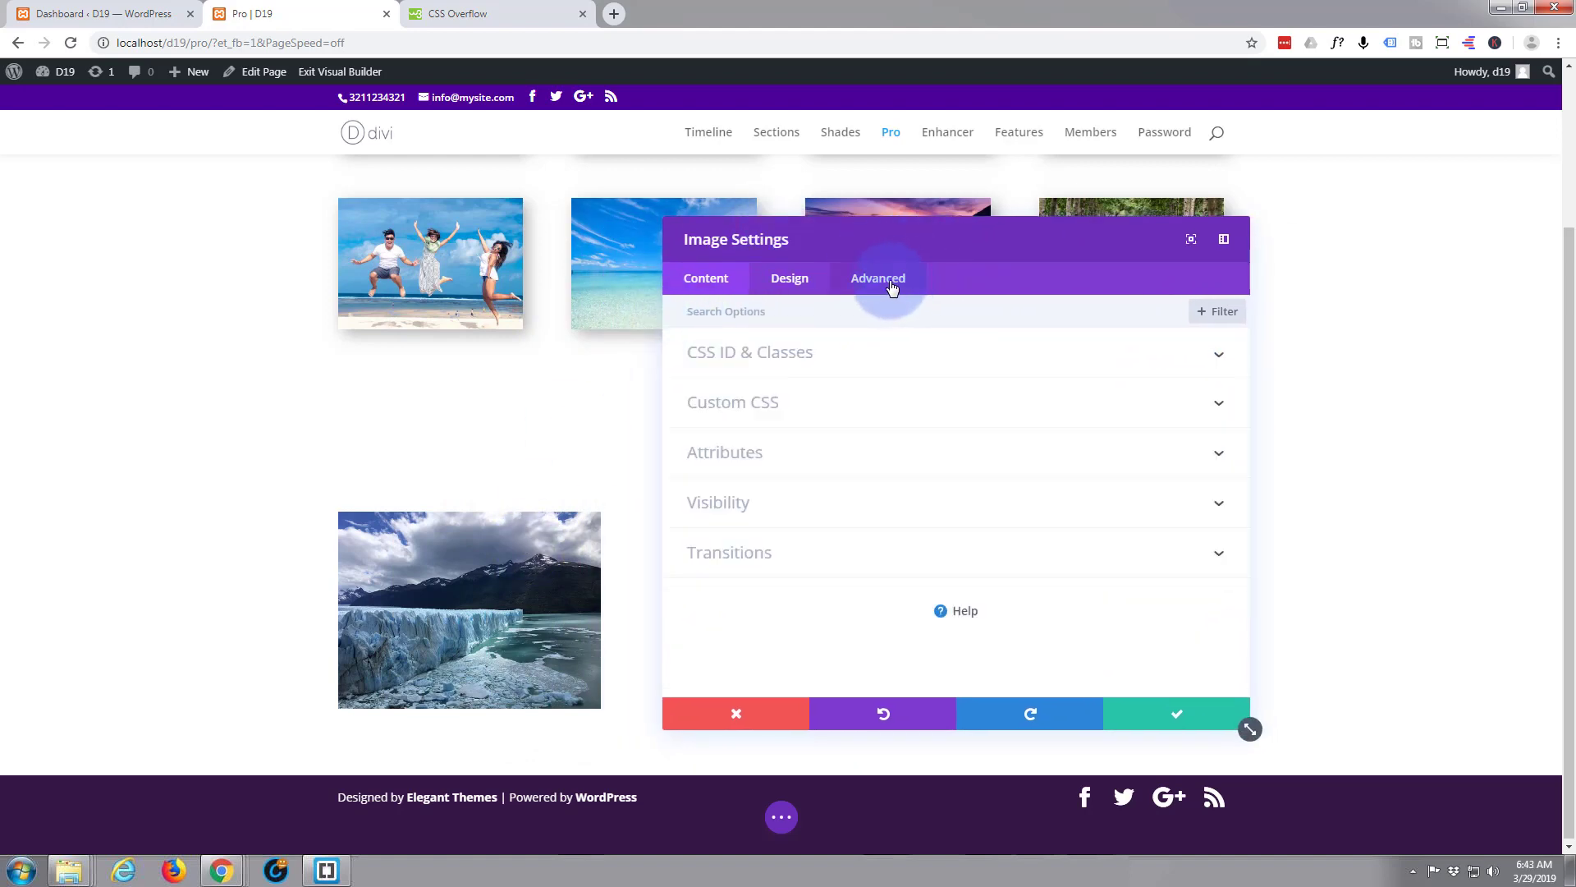
pyautogui.click(732, 400)
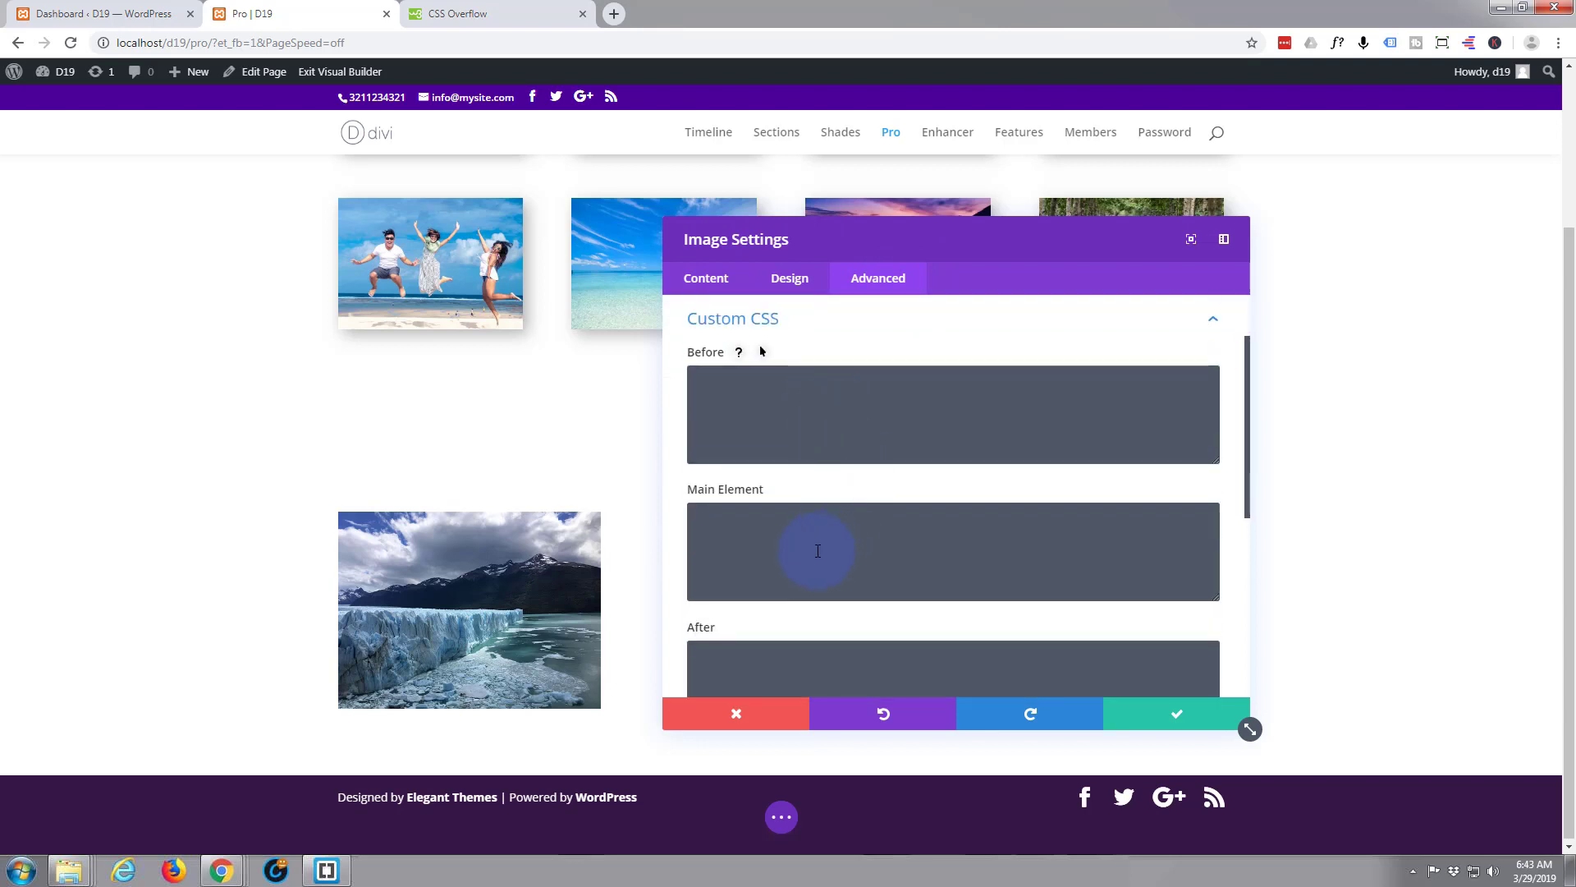
pyautogui.moveTo(801, 489)
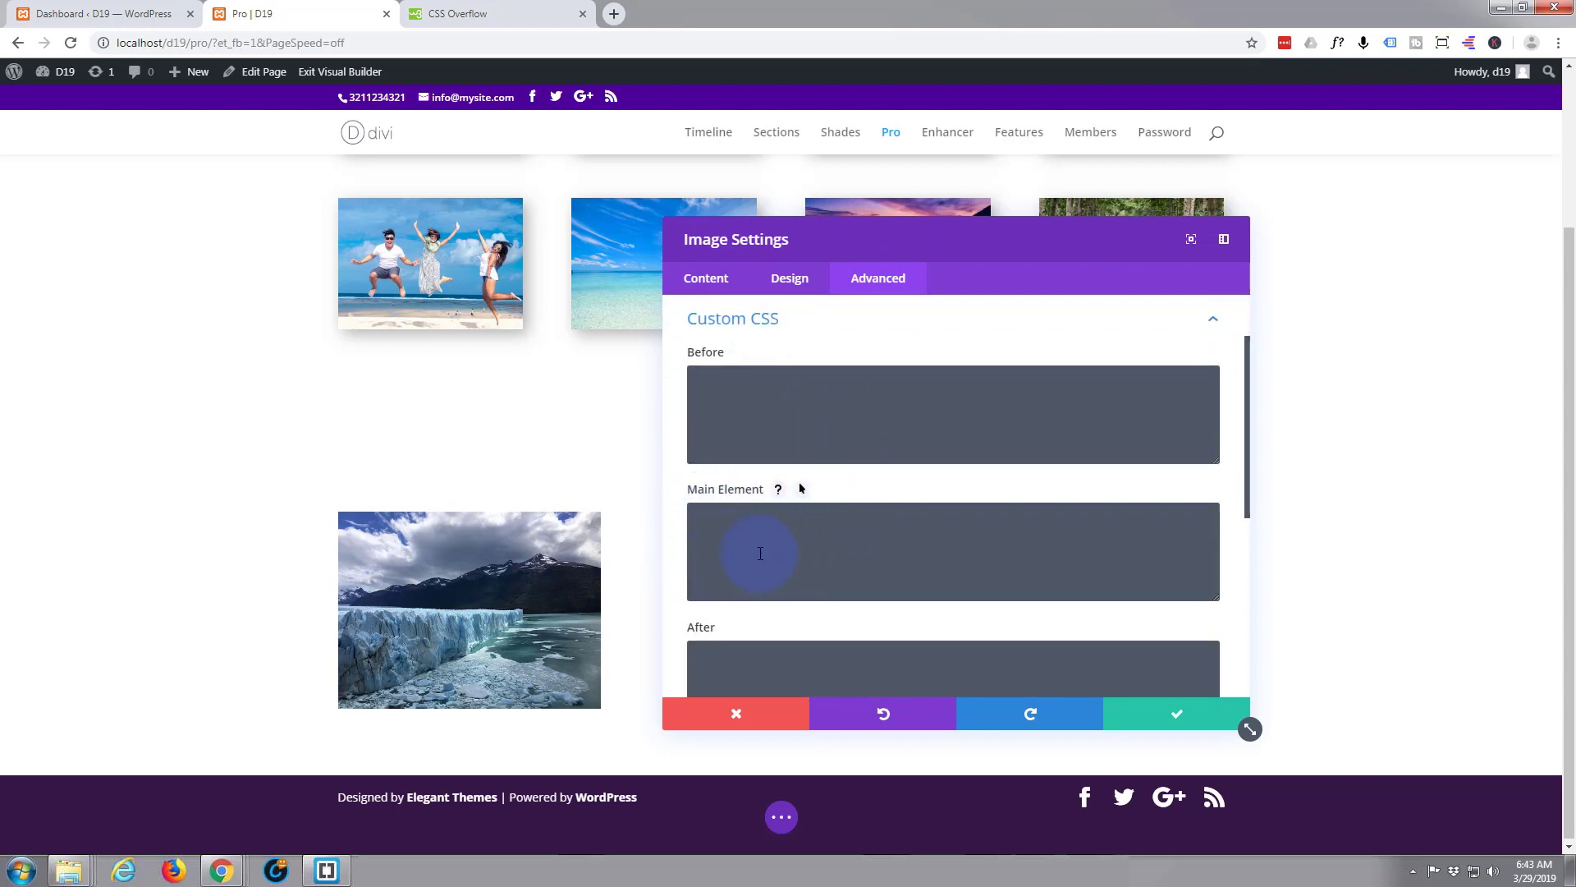
pyautogui.click(758, 552)
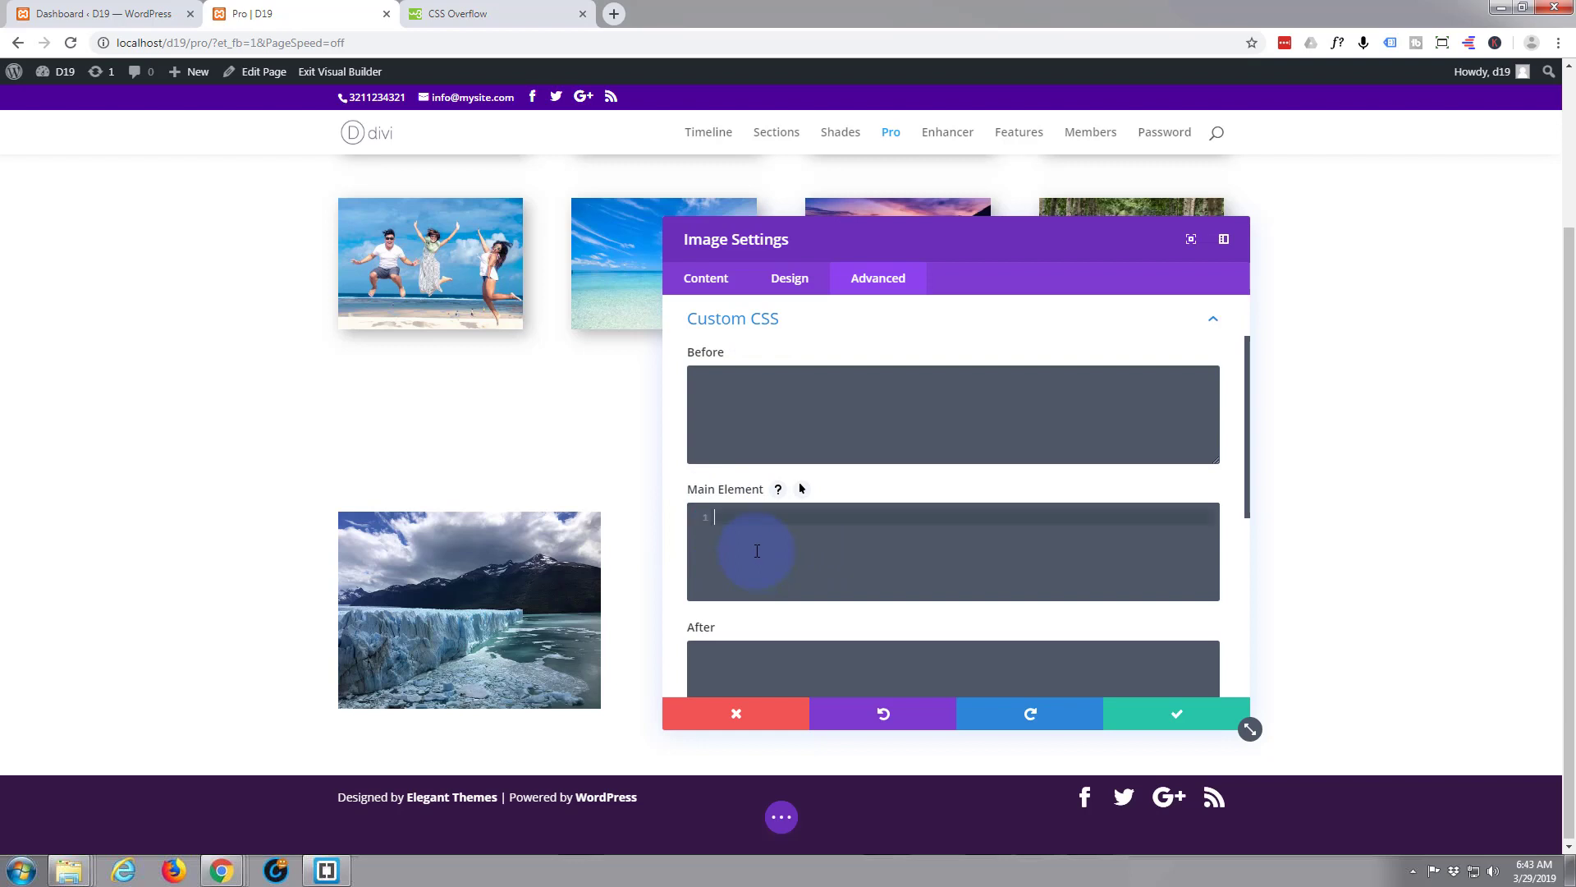
pyautogui.moveTo(778, 543)
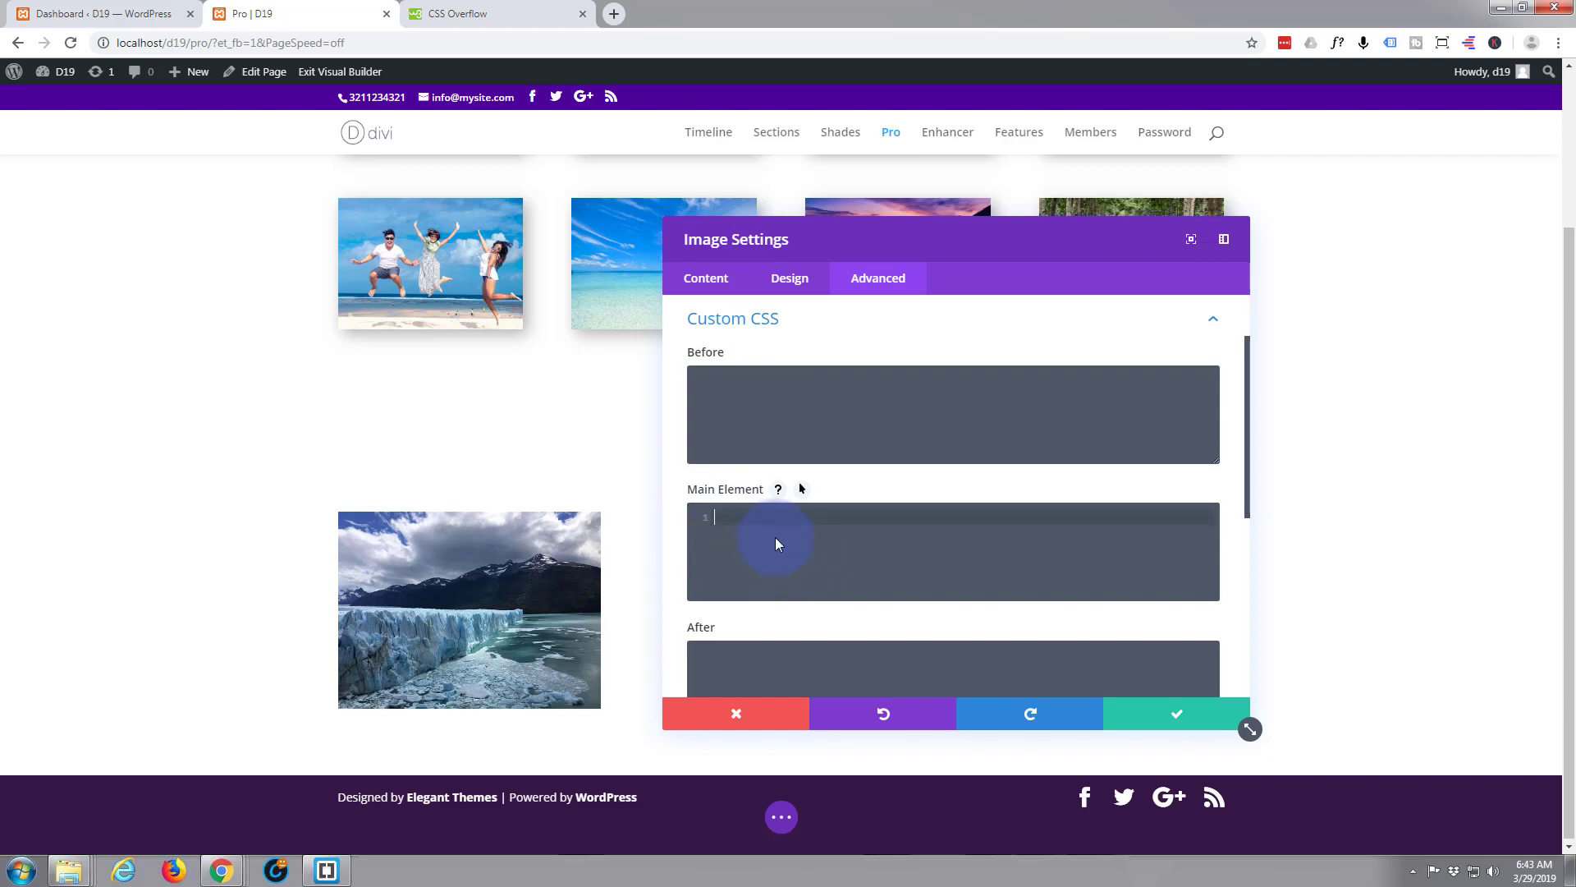
pyautogui.write('transform:')
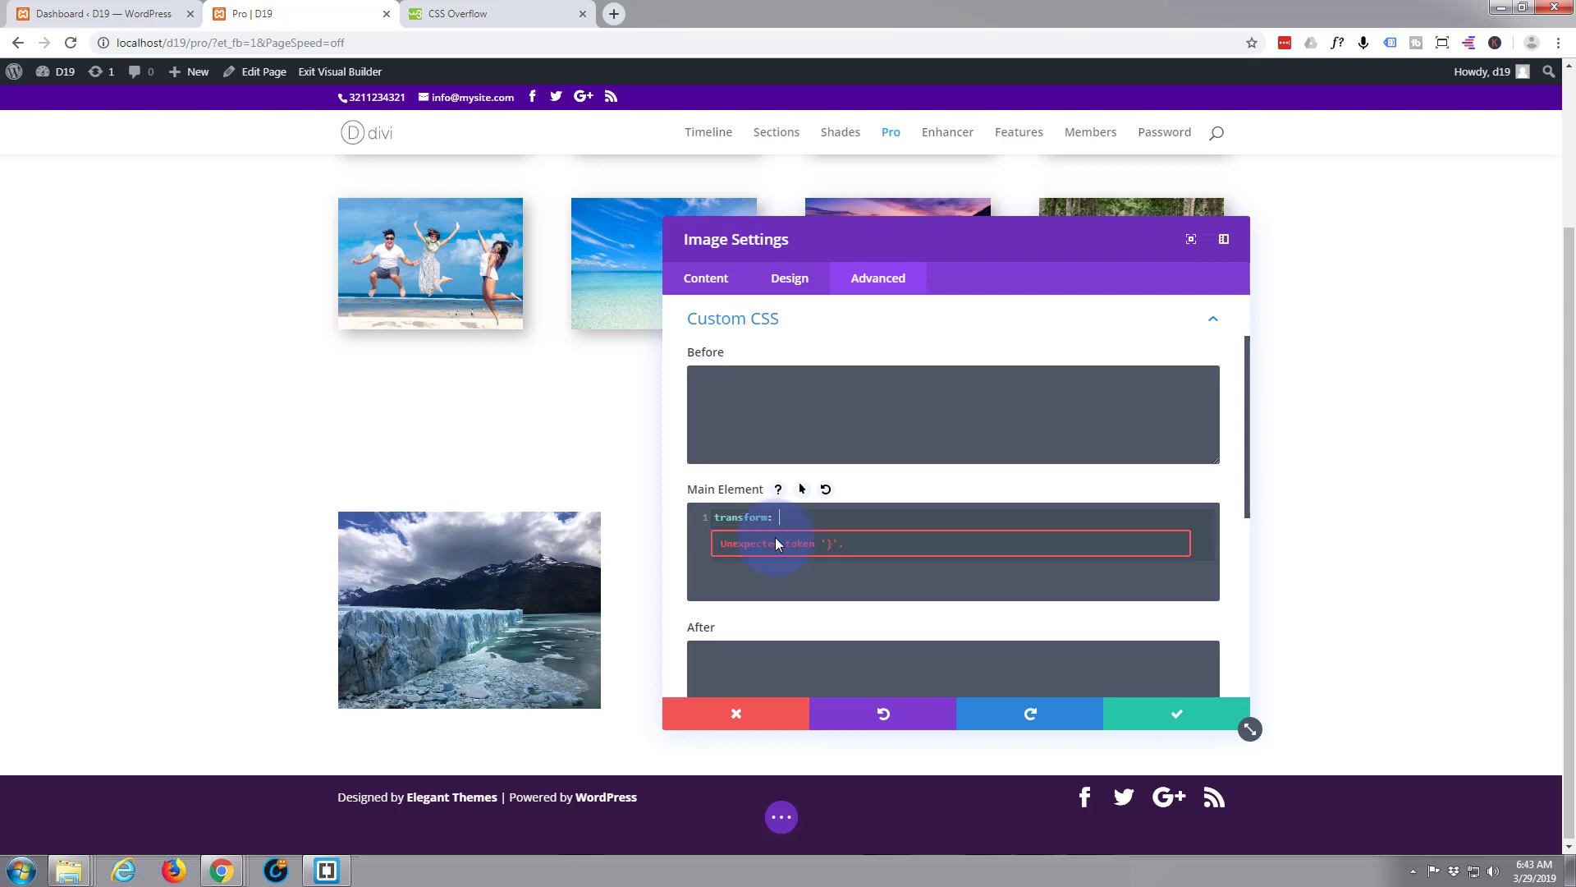
pyautogui.write('r')
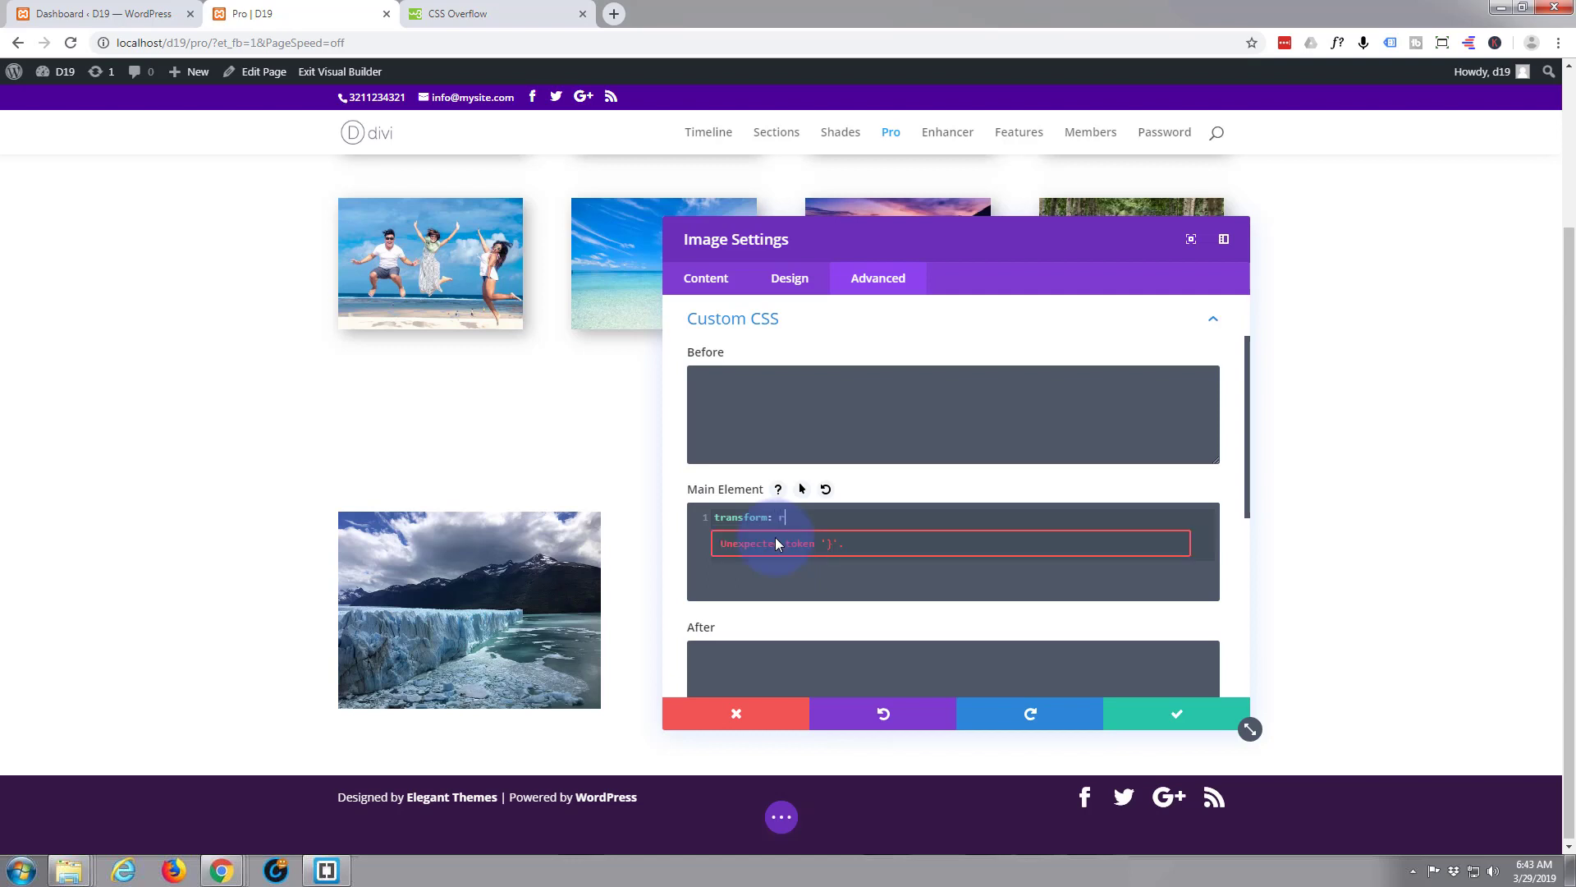
pyautogui.write('otate')
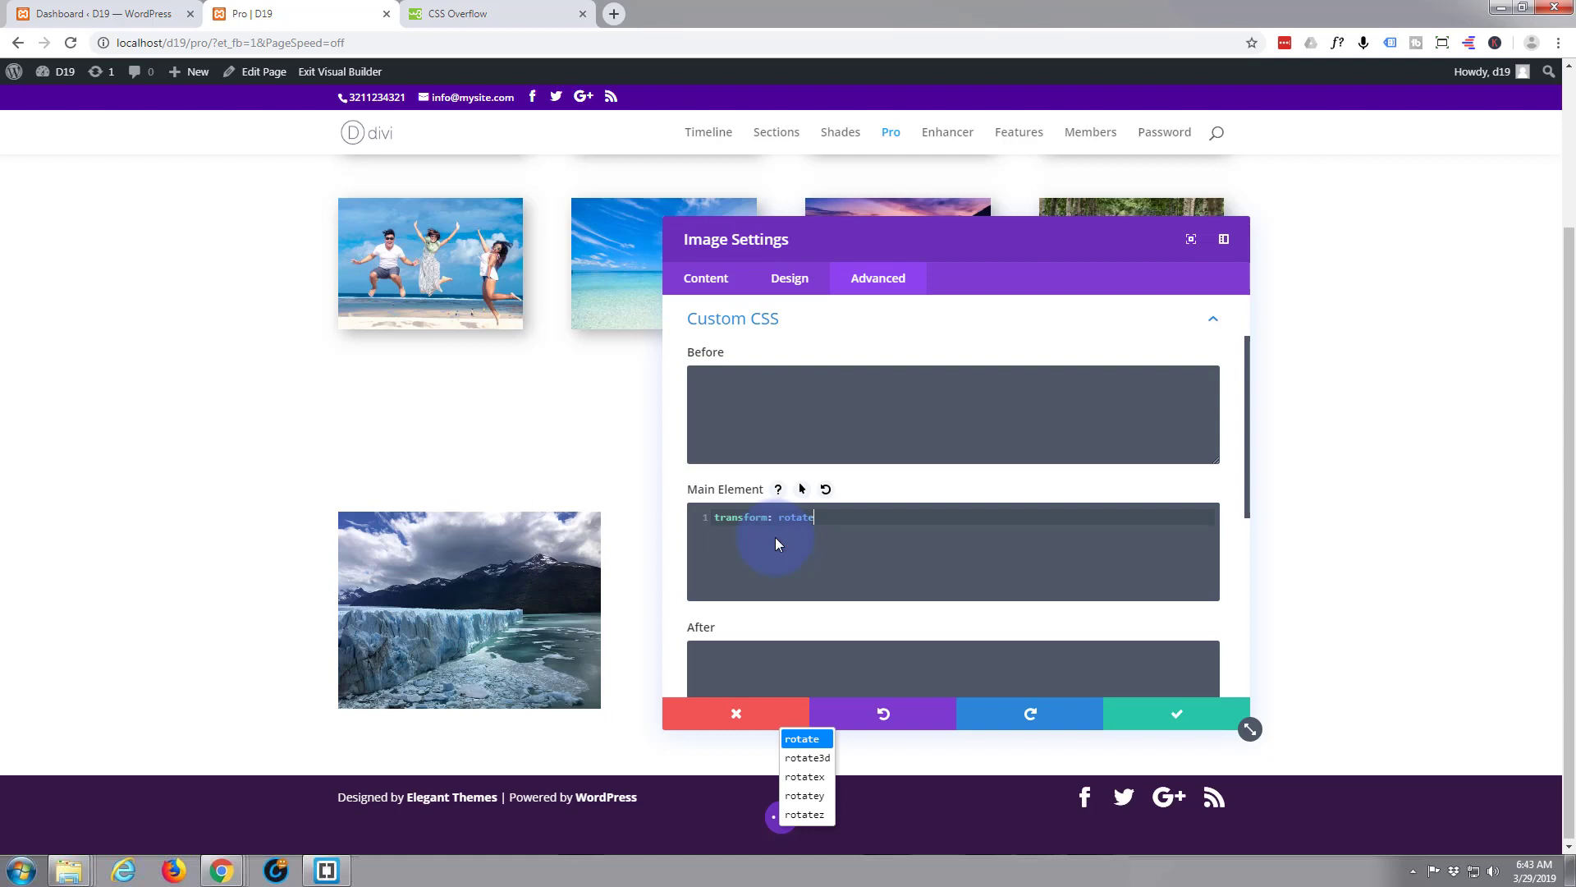
pyautogui.click(801, 739)
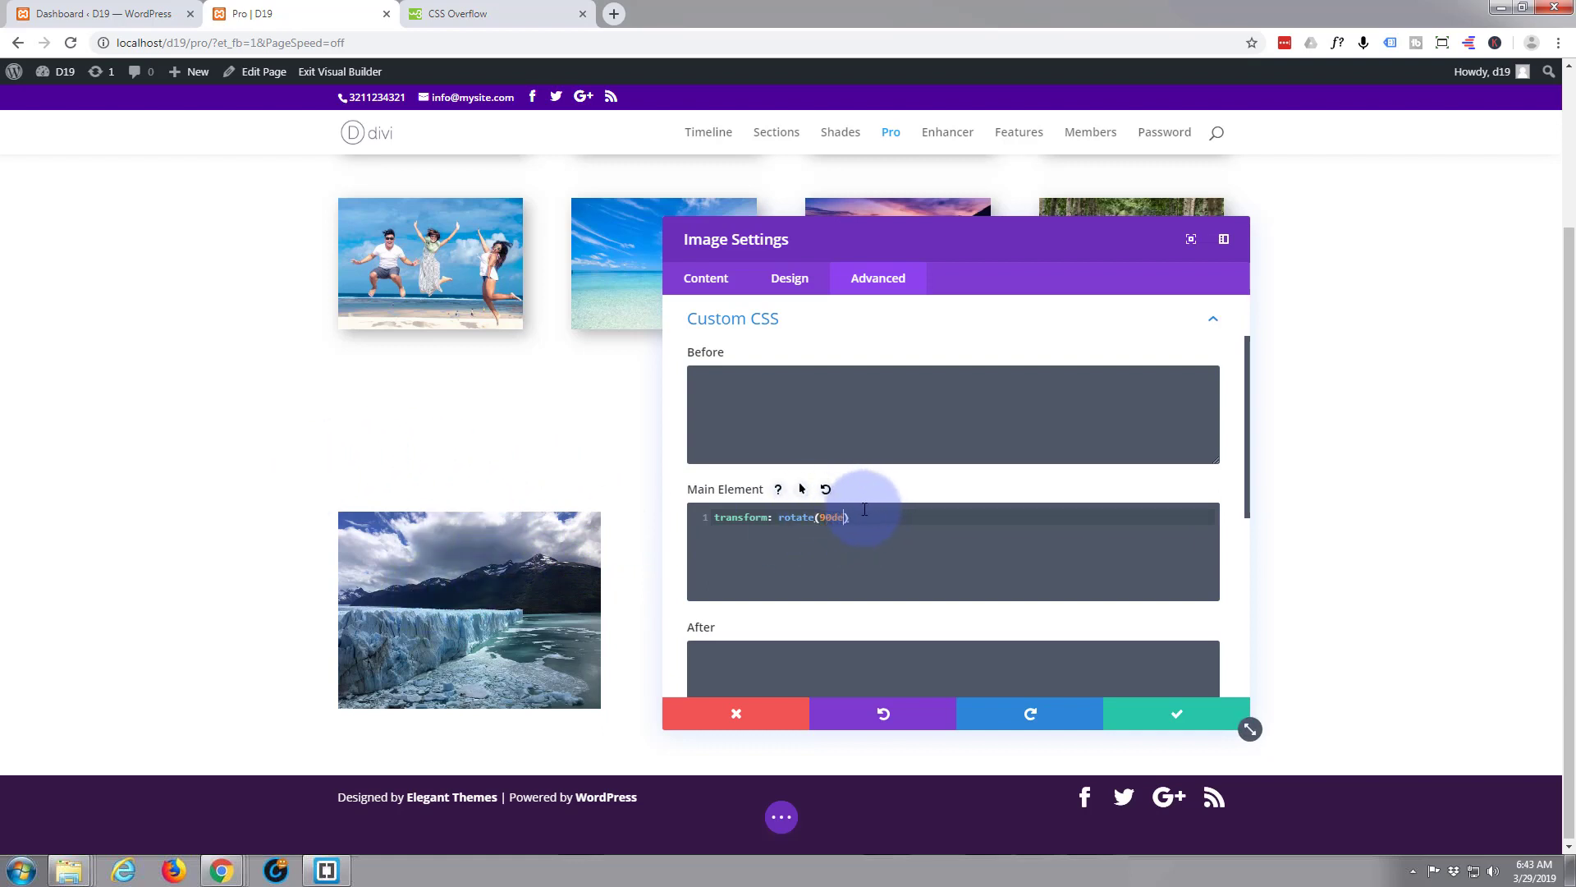
# - Edit the rotate value to -12.5deg so the glacier image tilts left
pyautogui.click(844, 517)
pyautogui.write('12.5')
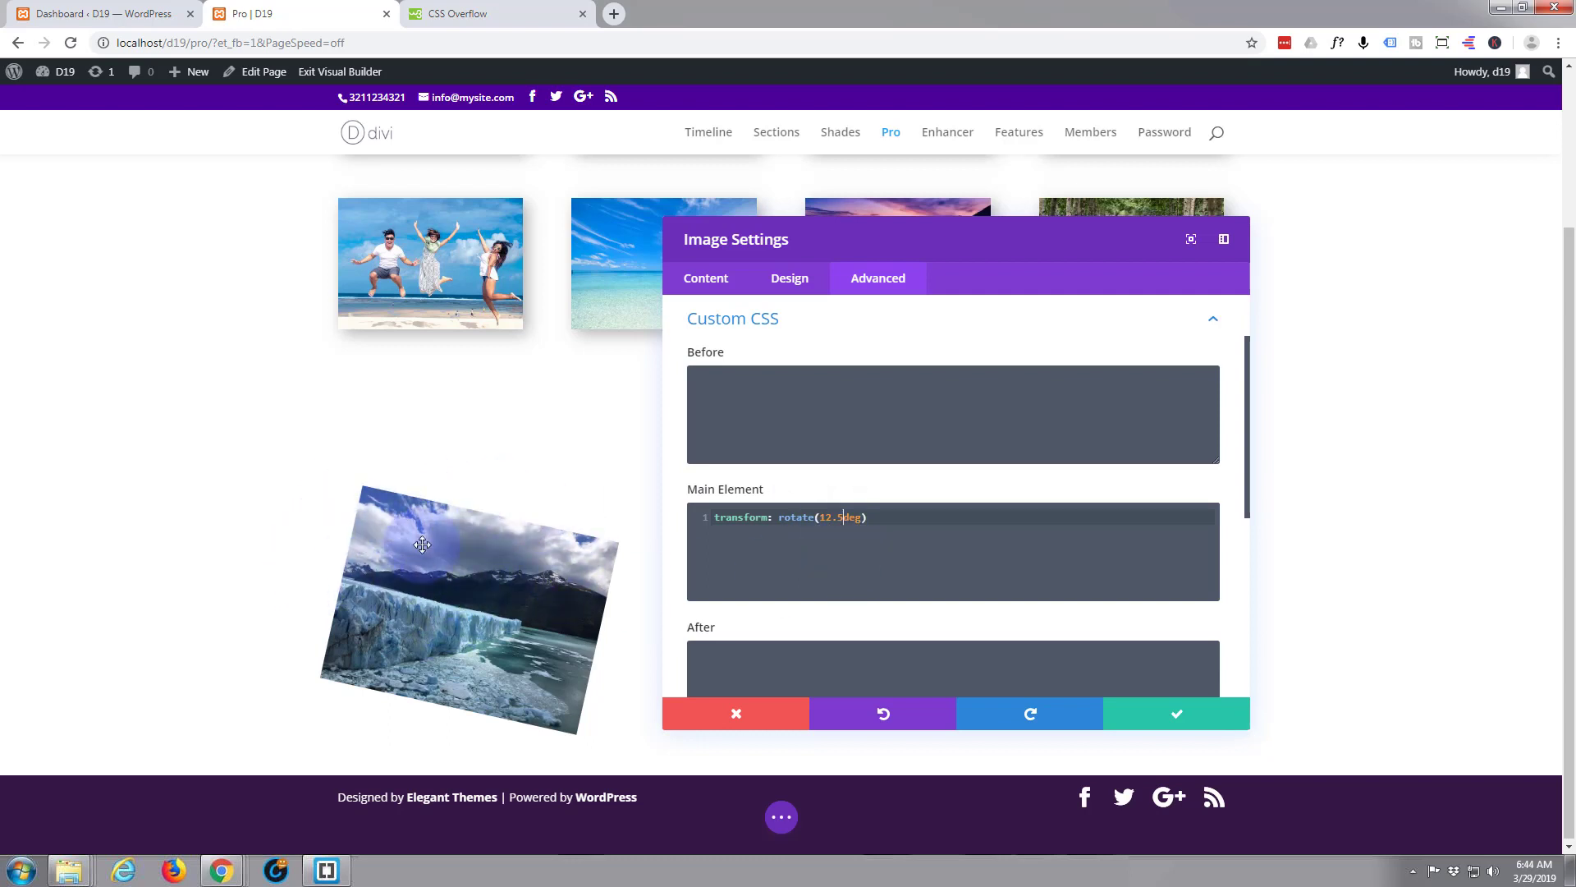
pyautogui.moveTo(387, 511)
pyautogui.write('-')
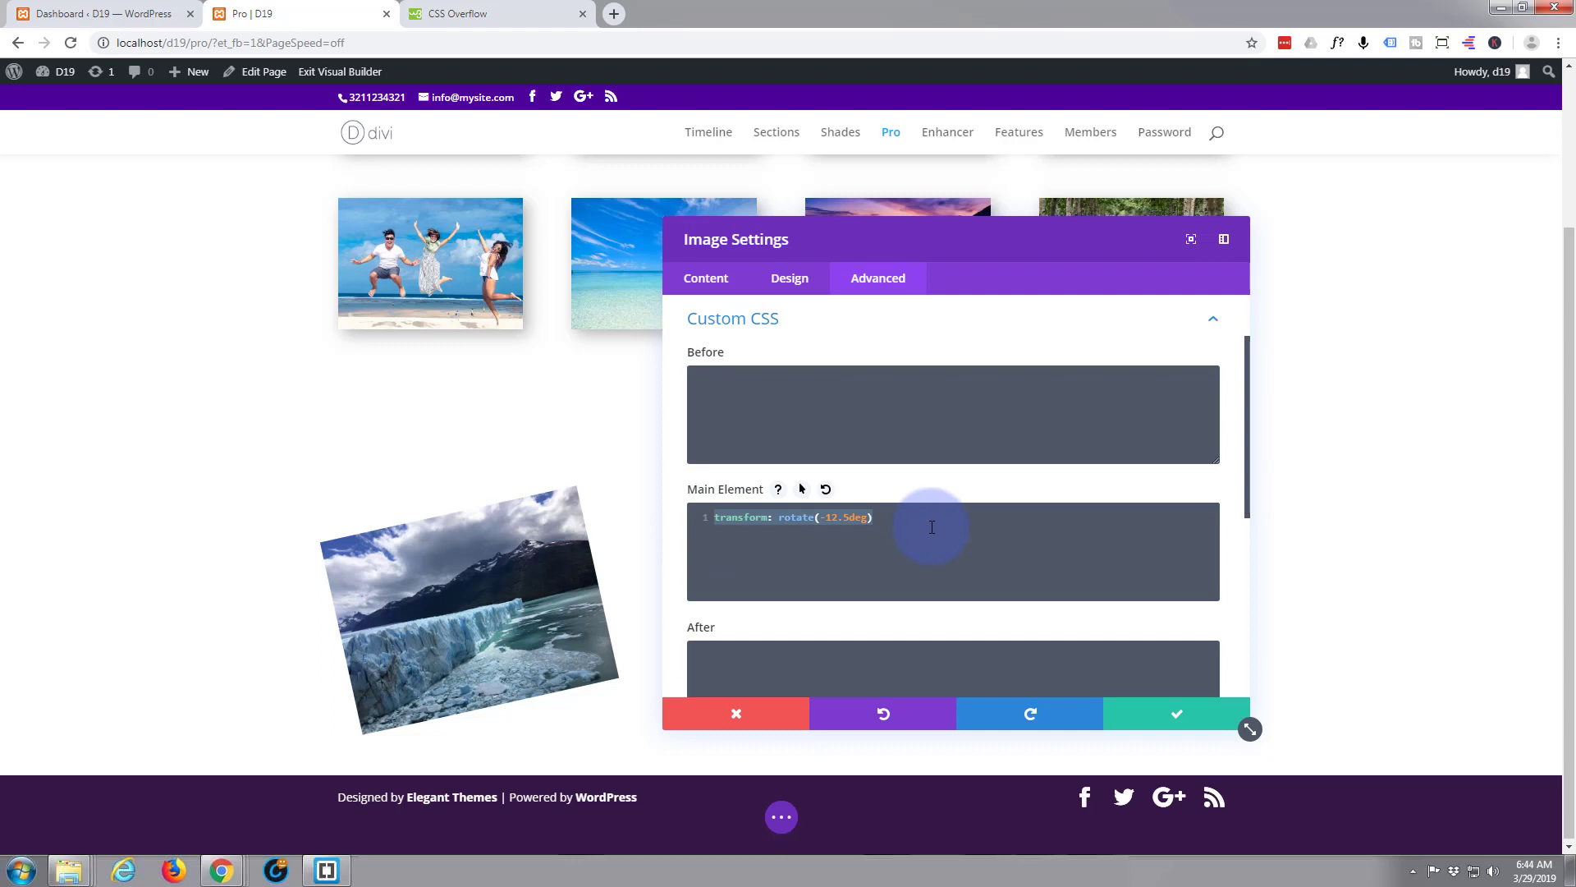
pyautogui.moveTo(935, 520)
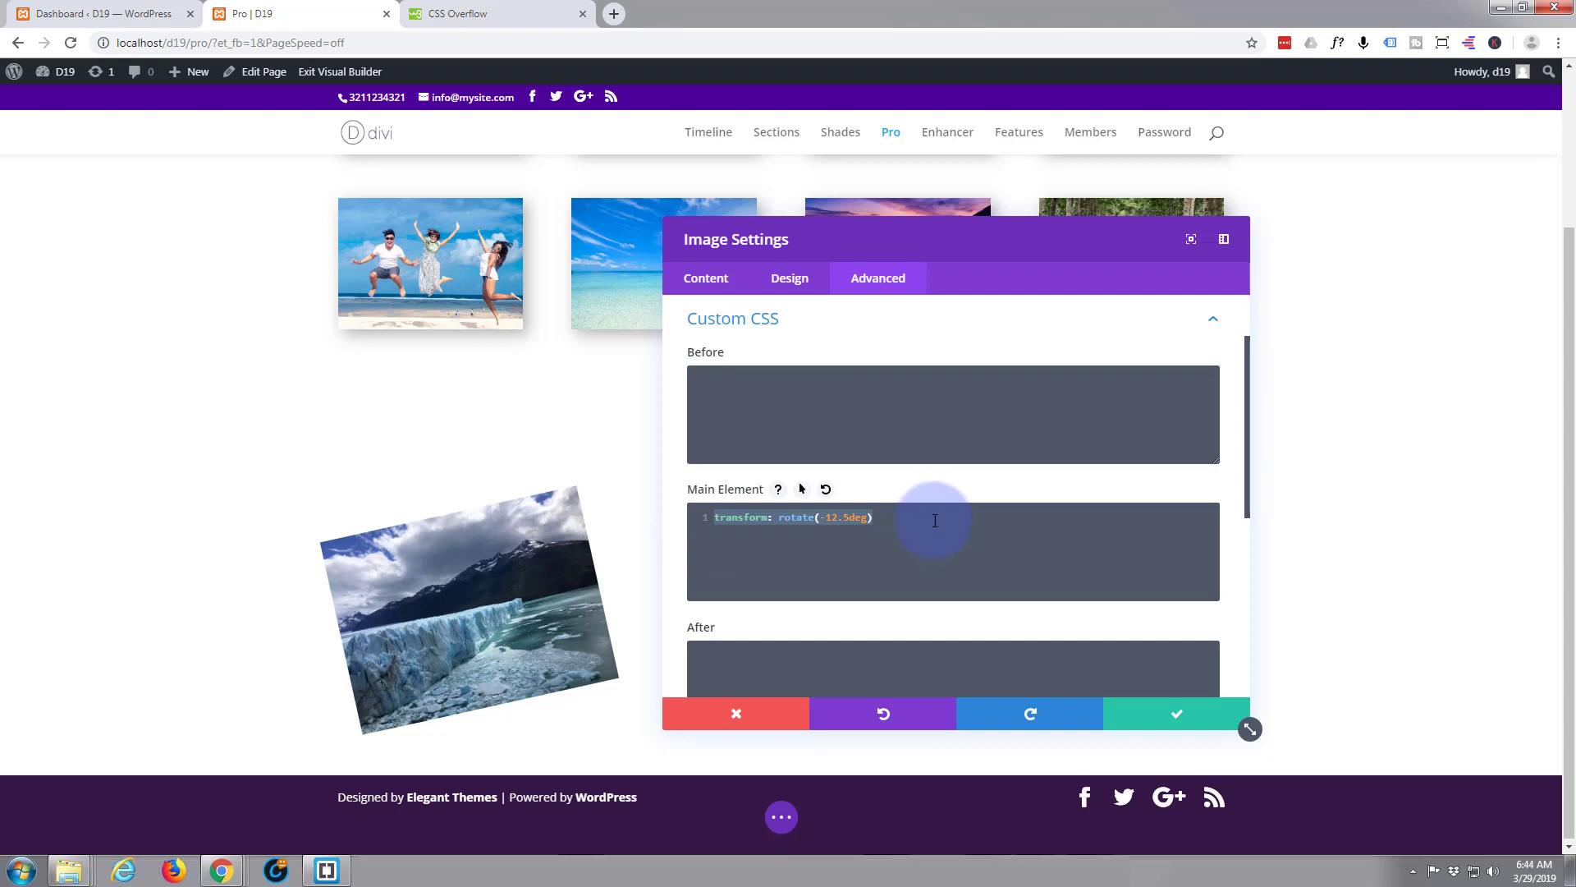
# - Add a -webkit-transform rotate(-12.5deg) line with semicolons and save the image's custom CSS
pyautogui.click(719, 522)
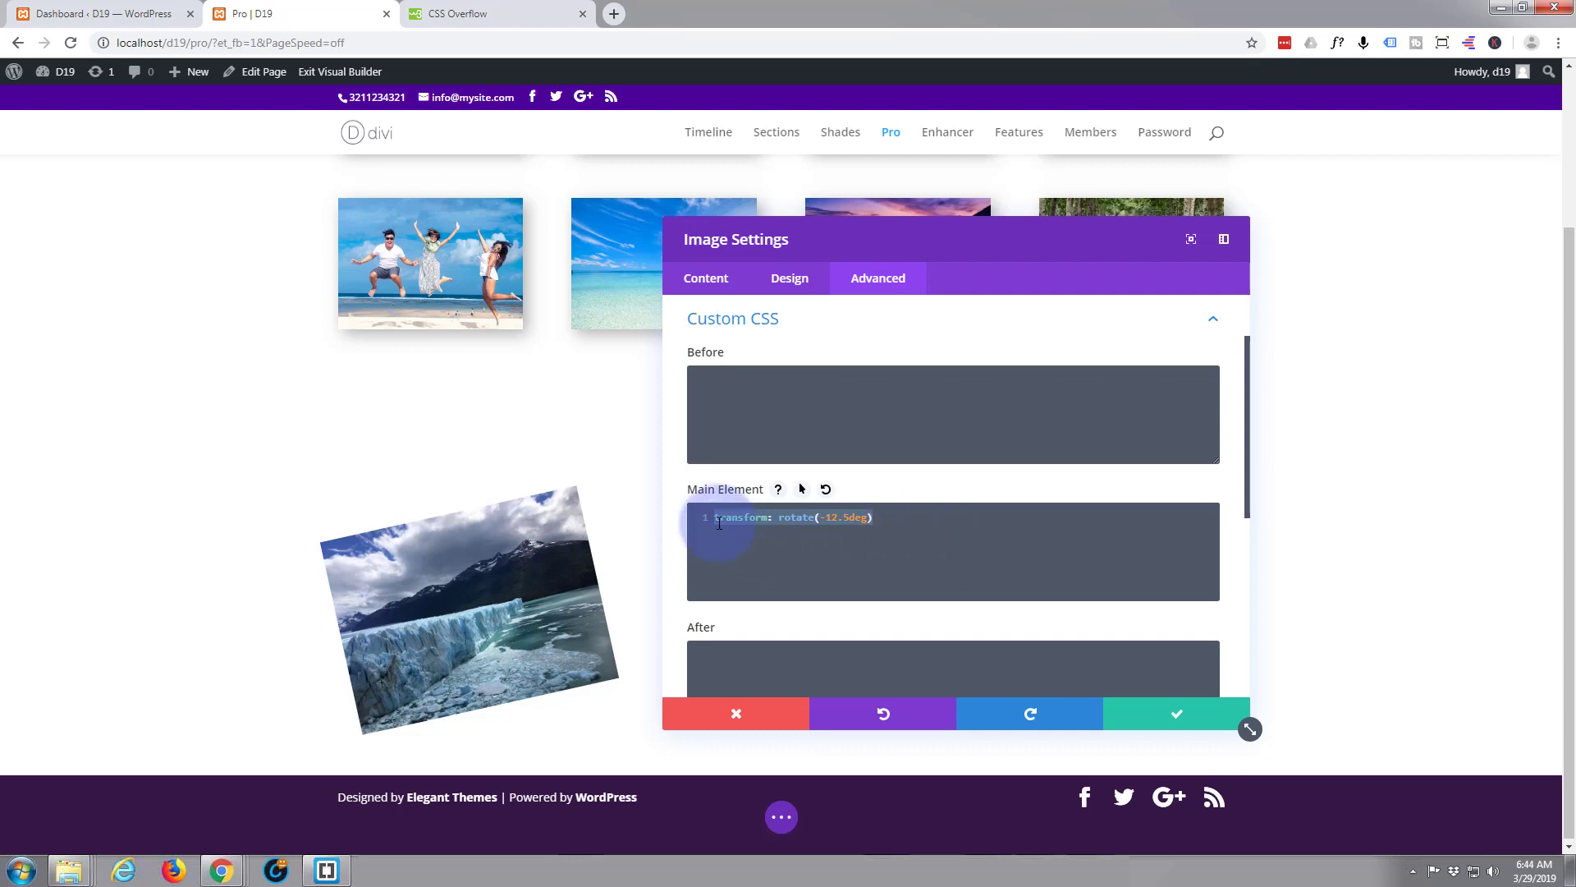
pyautogui.click(877, 517)
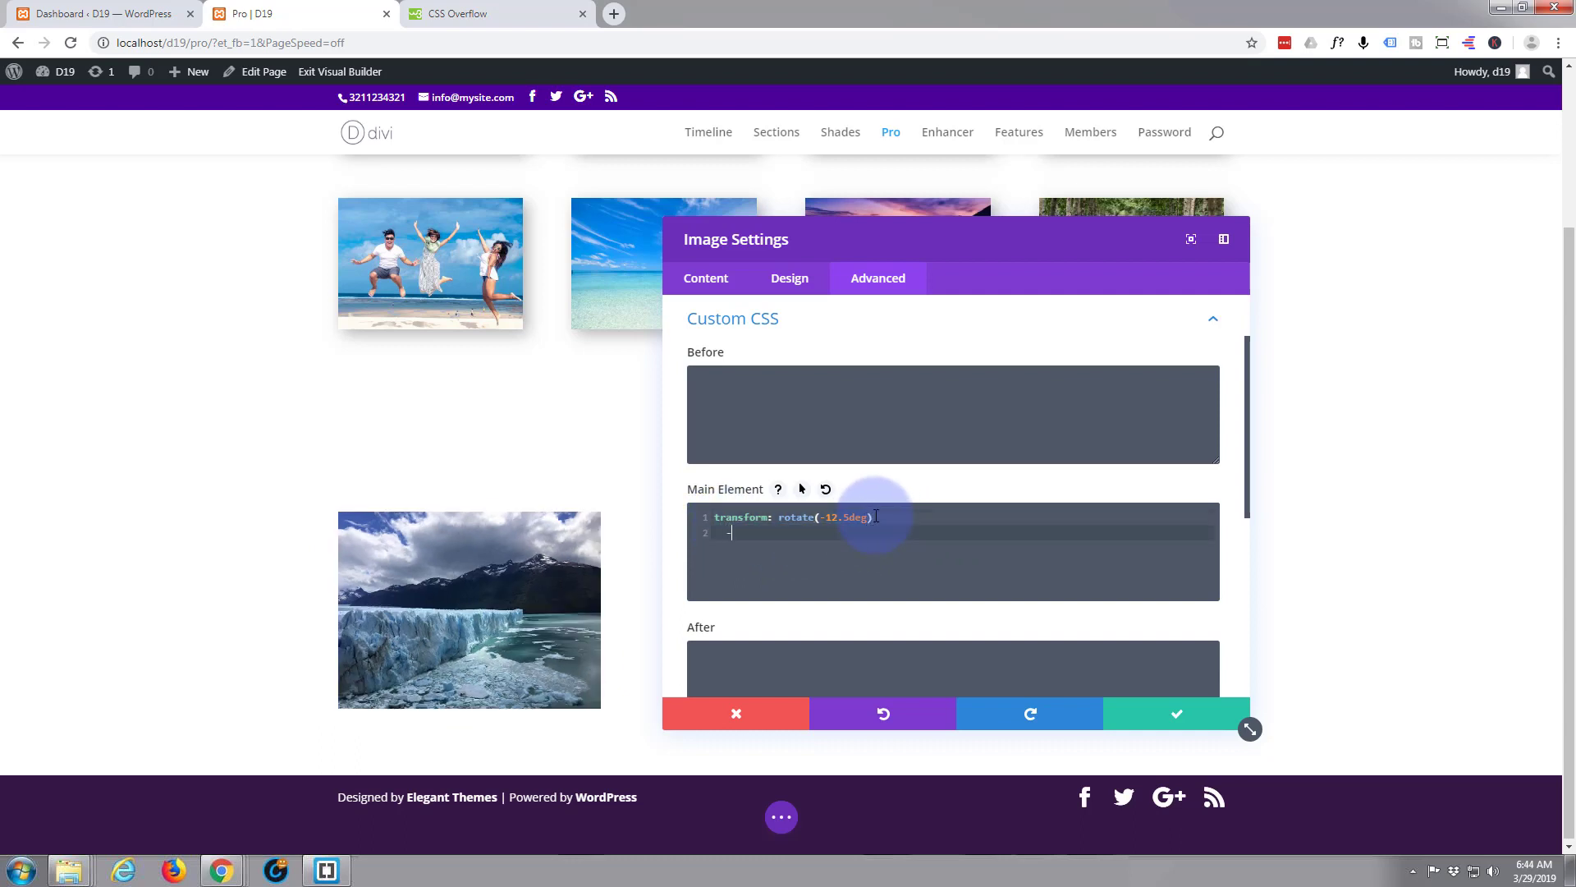
pyautogui.write('-webki')
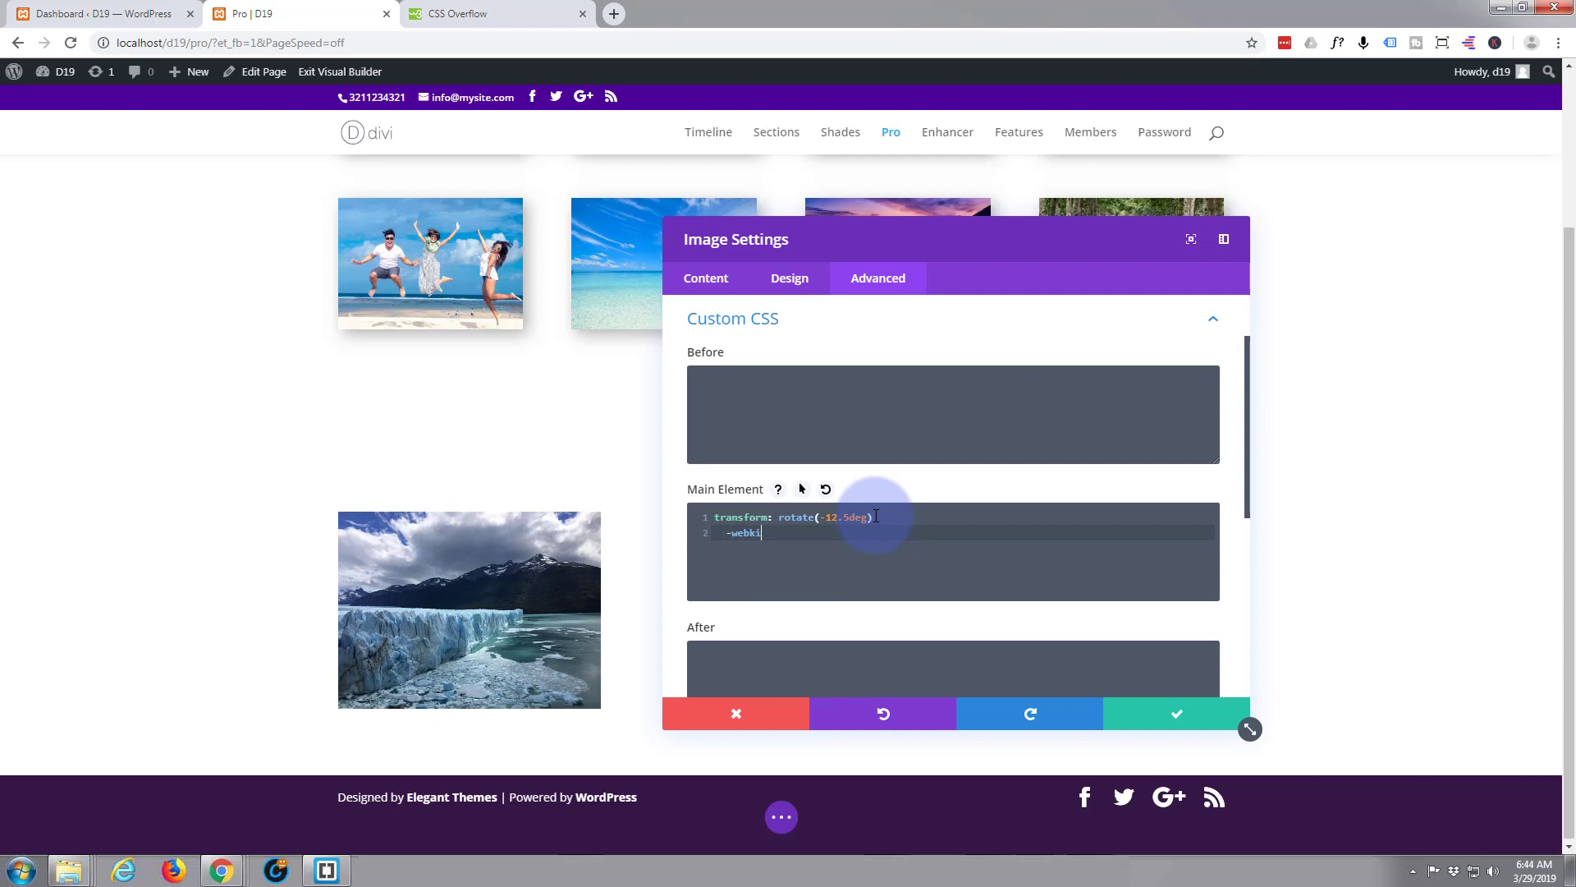
pyautogui.write('-transform: rotate(-12.5deg')
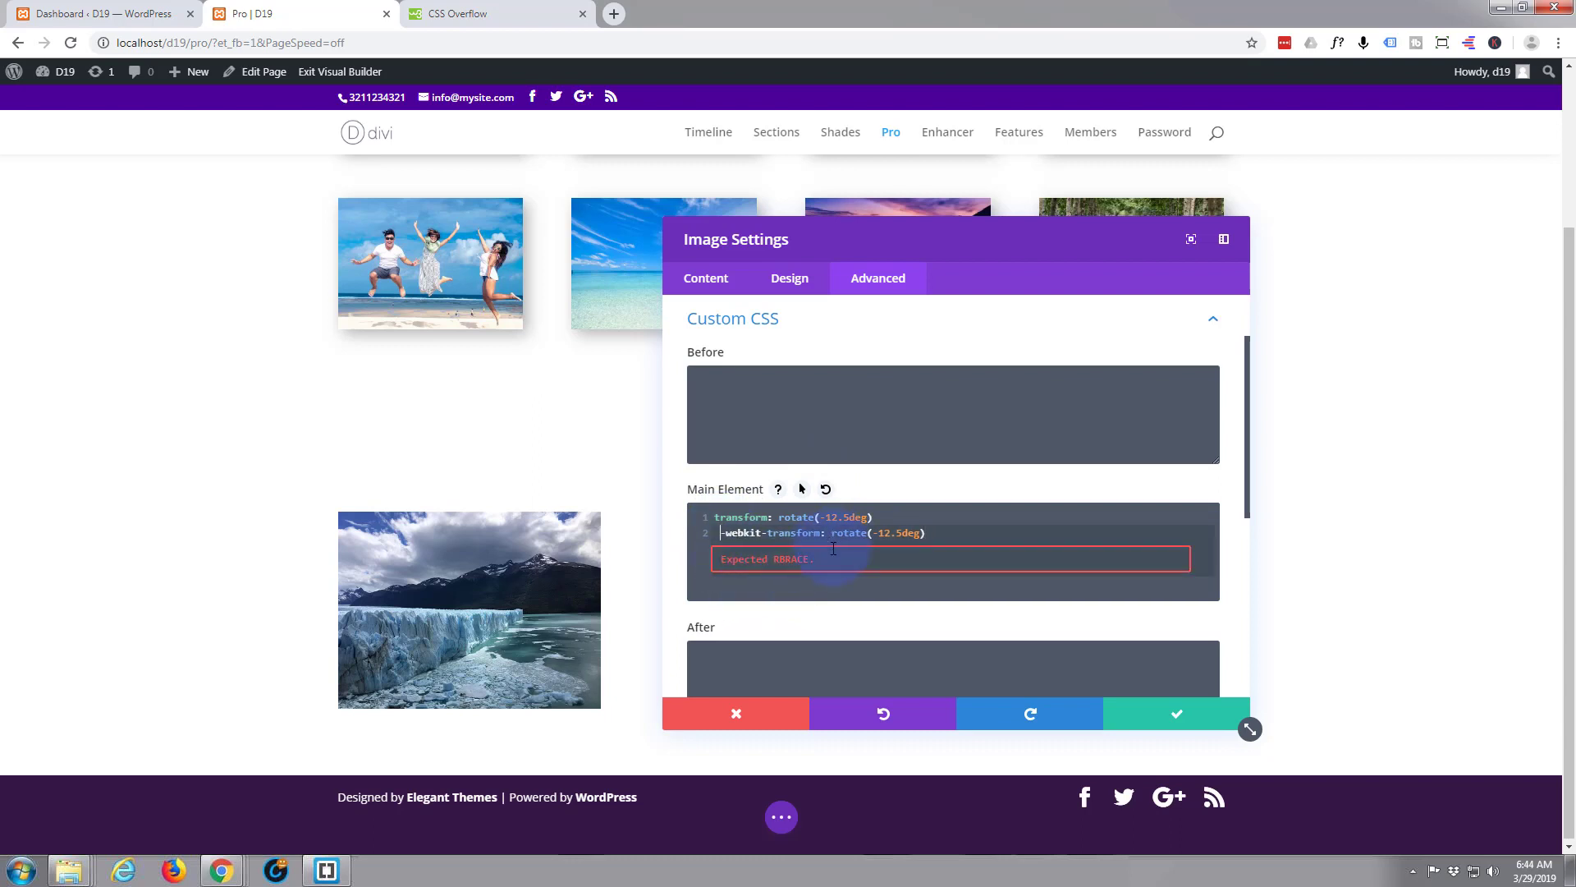
pyautogui.click(878, 517)
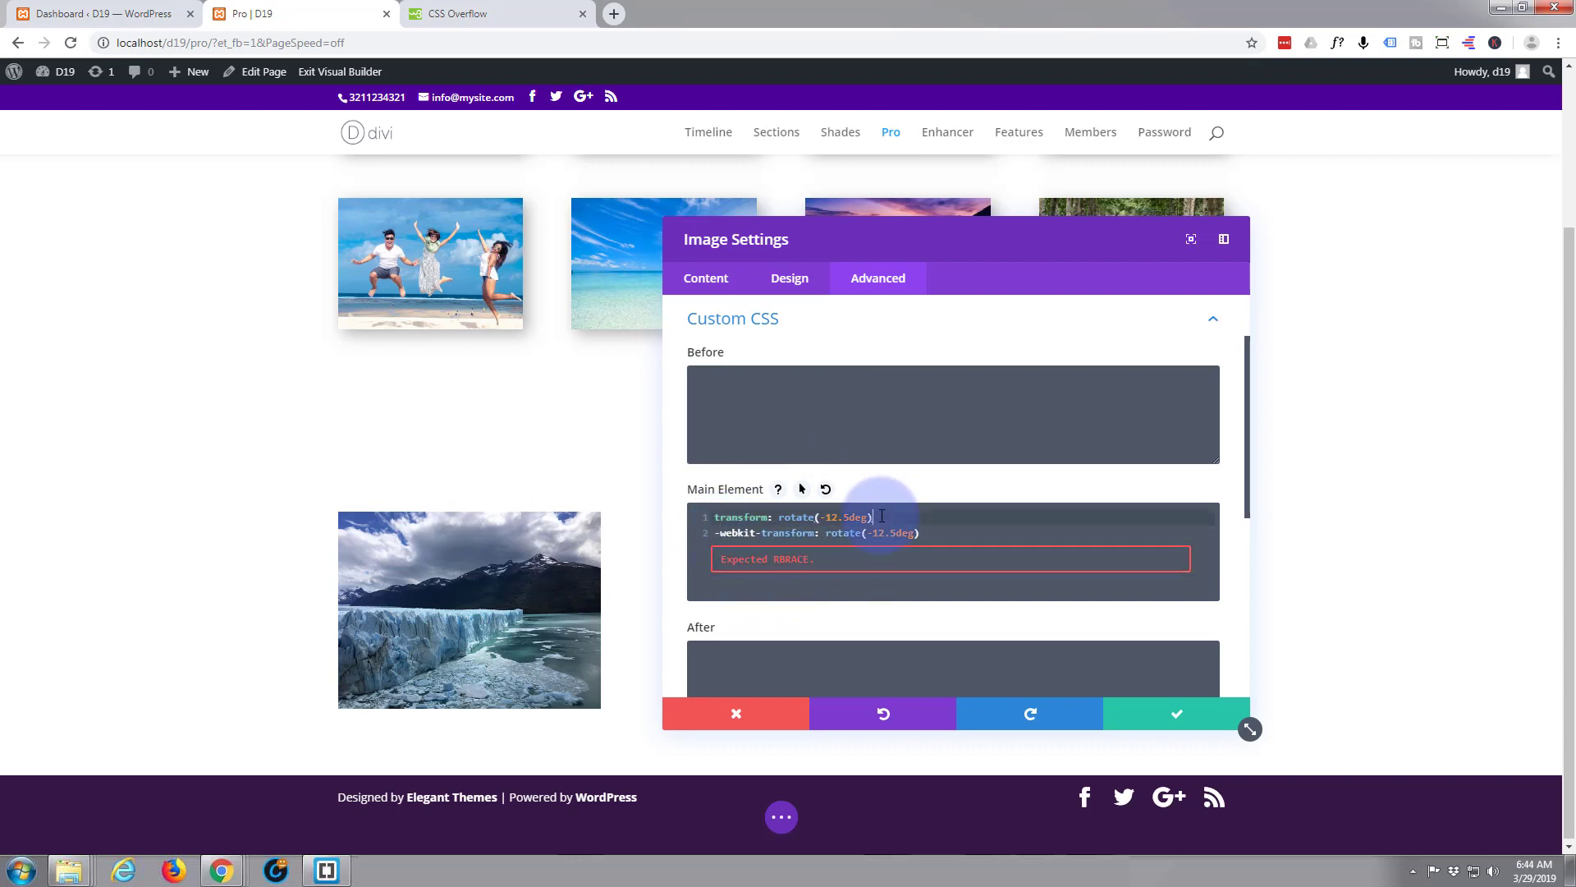
pyautogui.write(';')
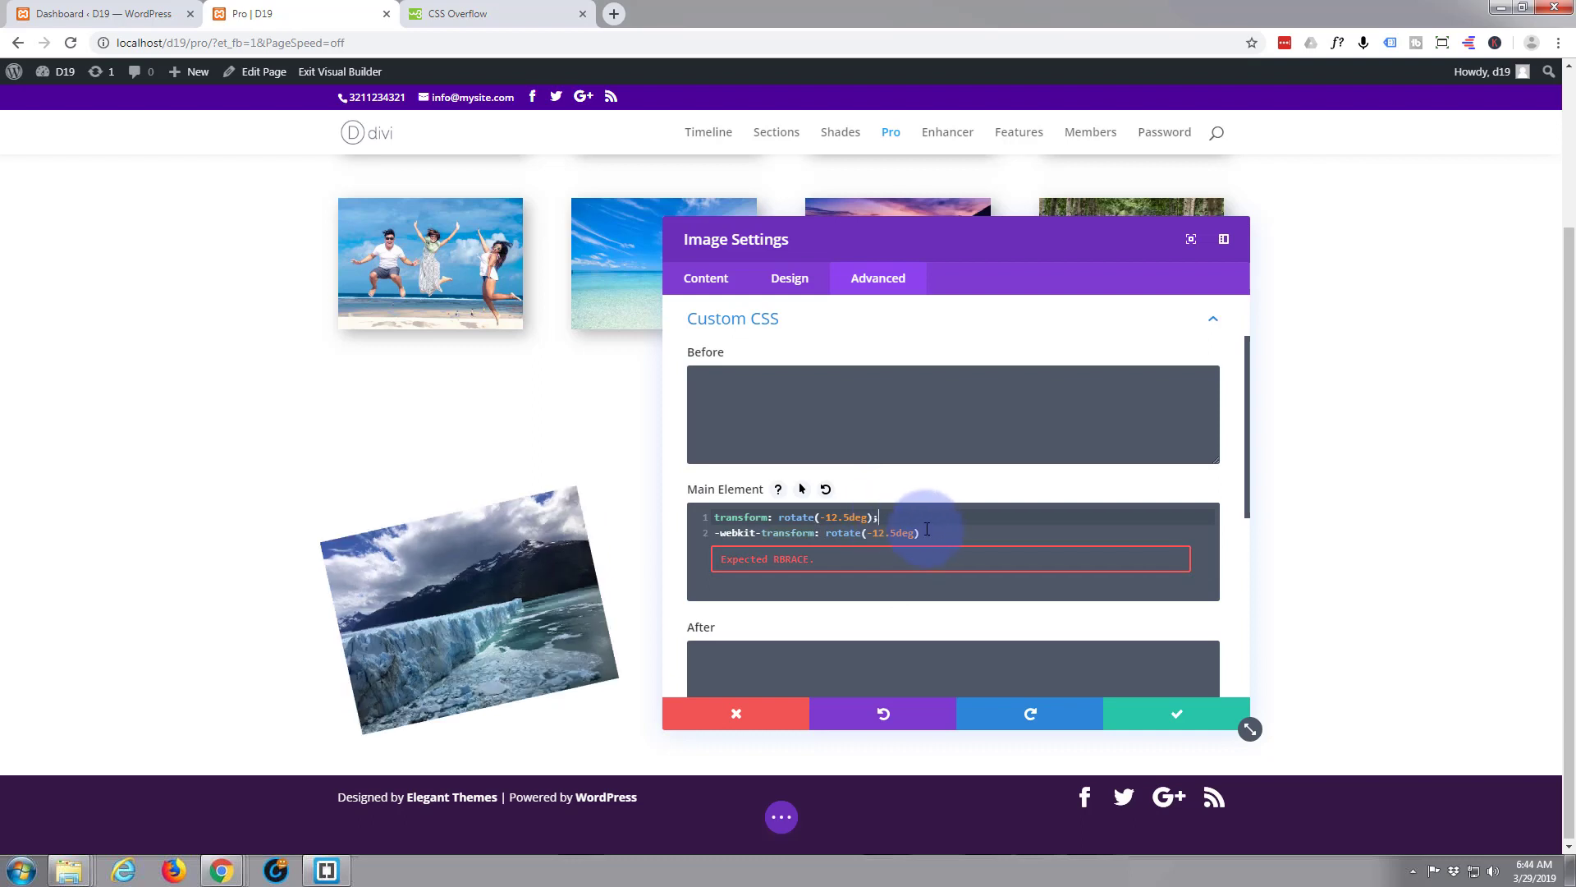
pyautogui.write(';')
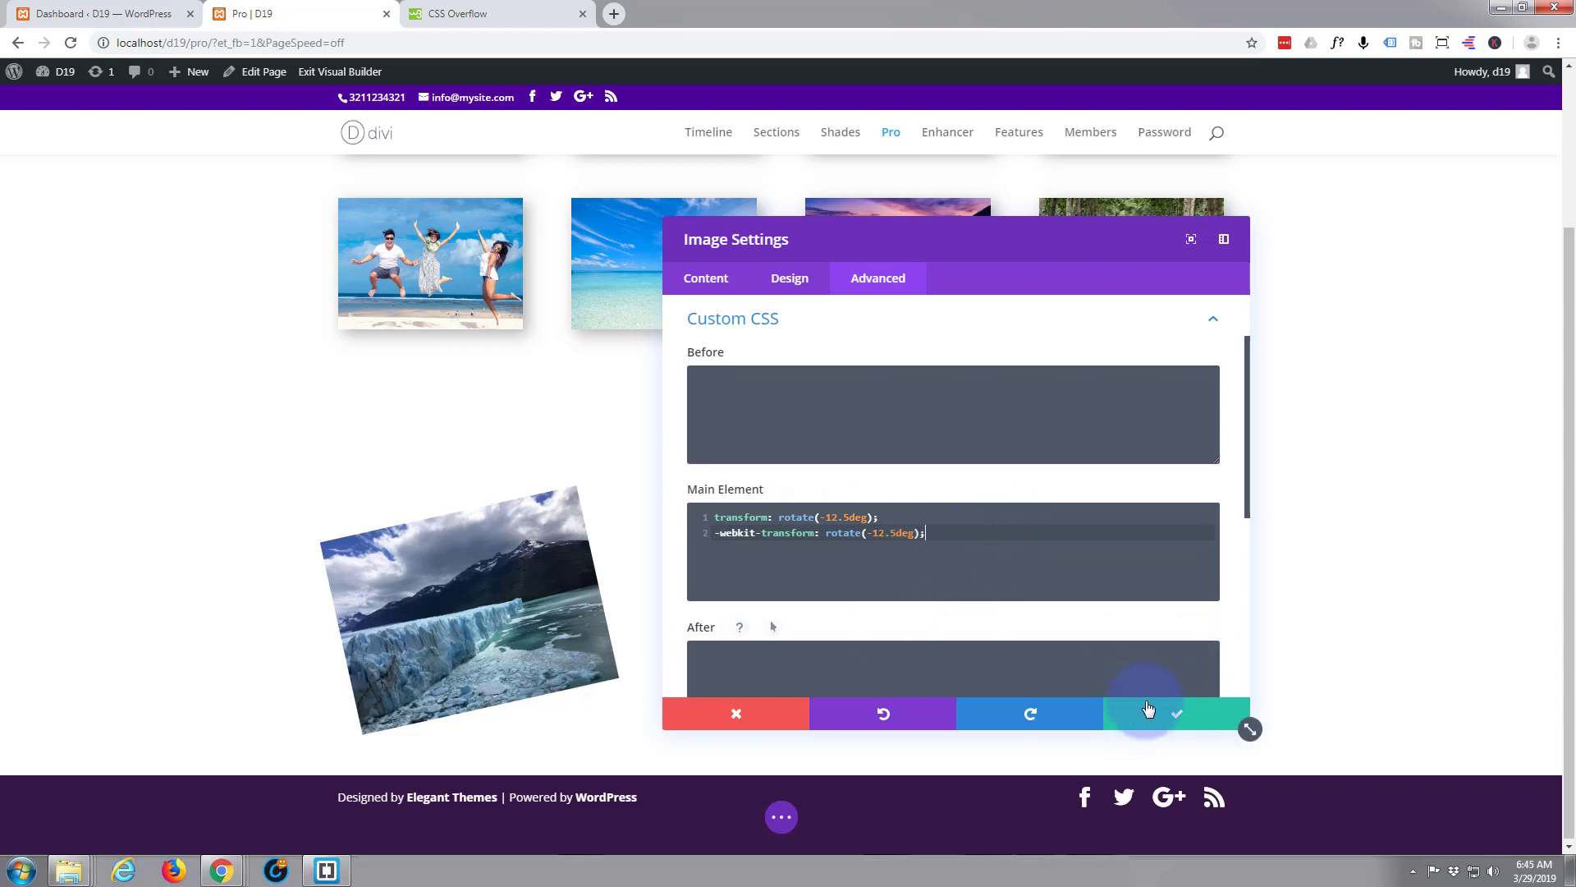
pyautogui.click(1177, 712)
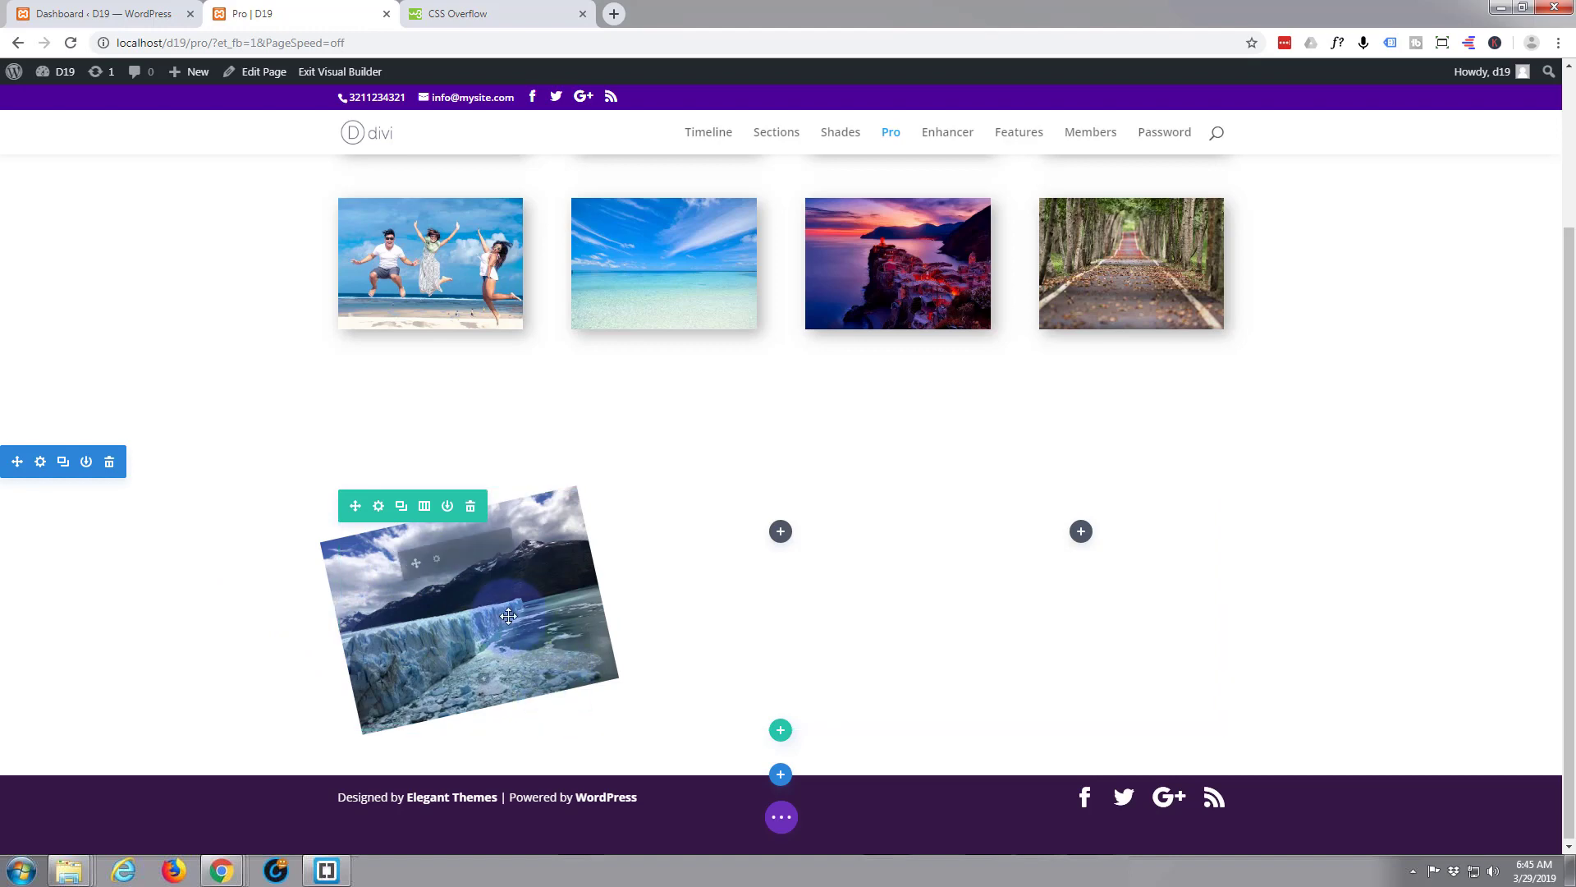
pyautogui.moveTo(418, 619)
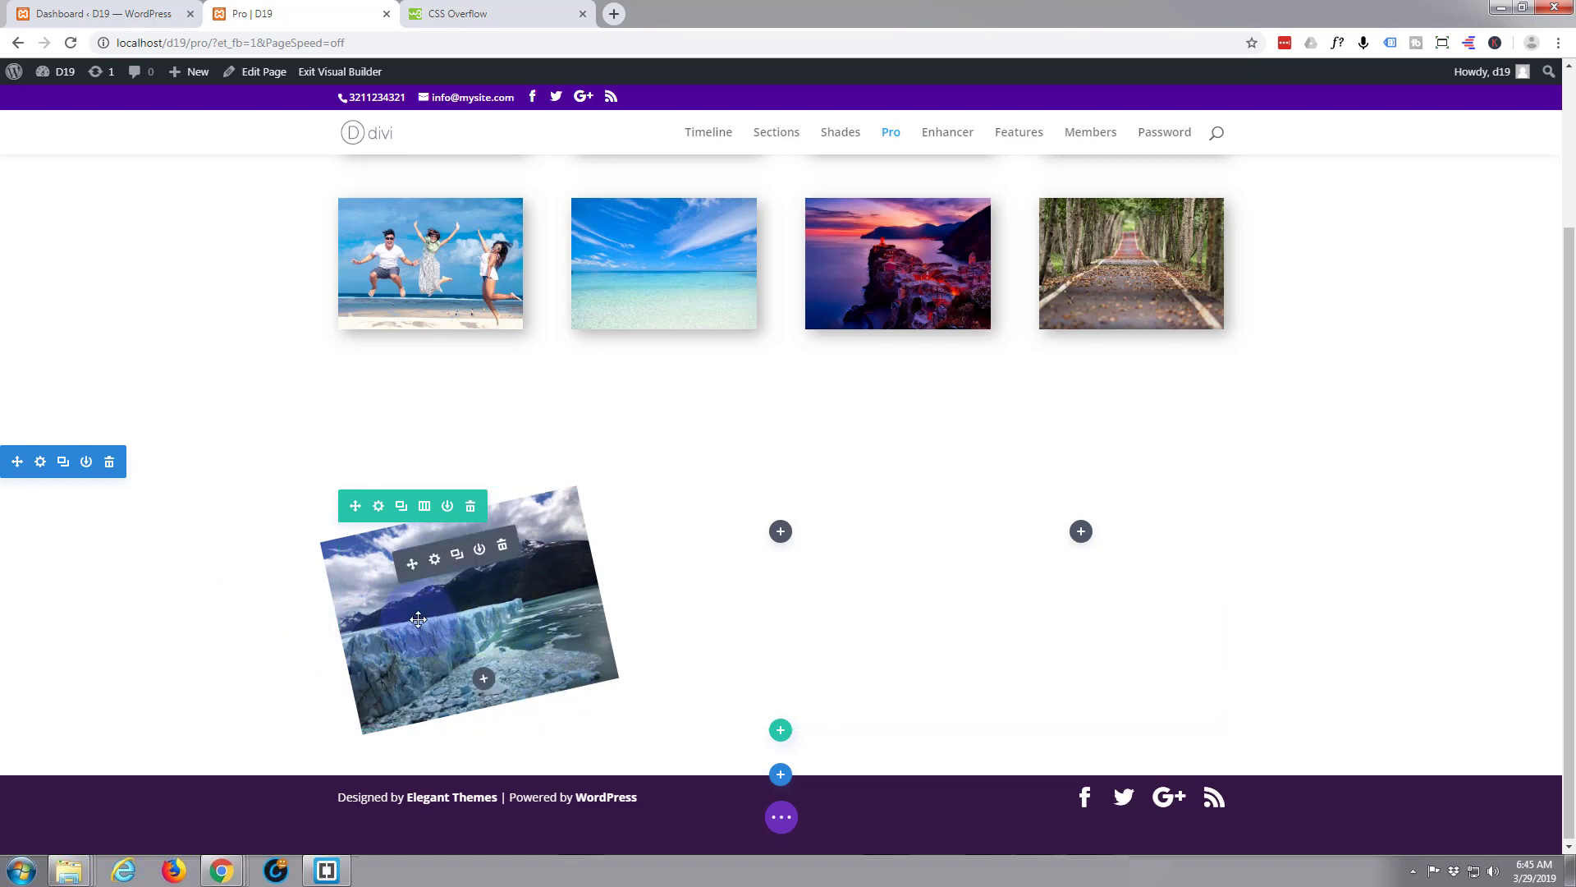
pyautogui.moveTo(491, 626)
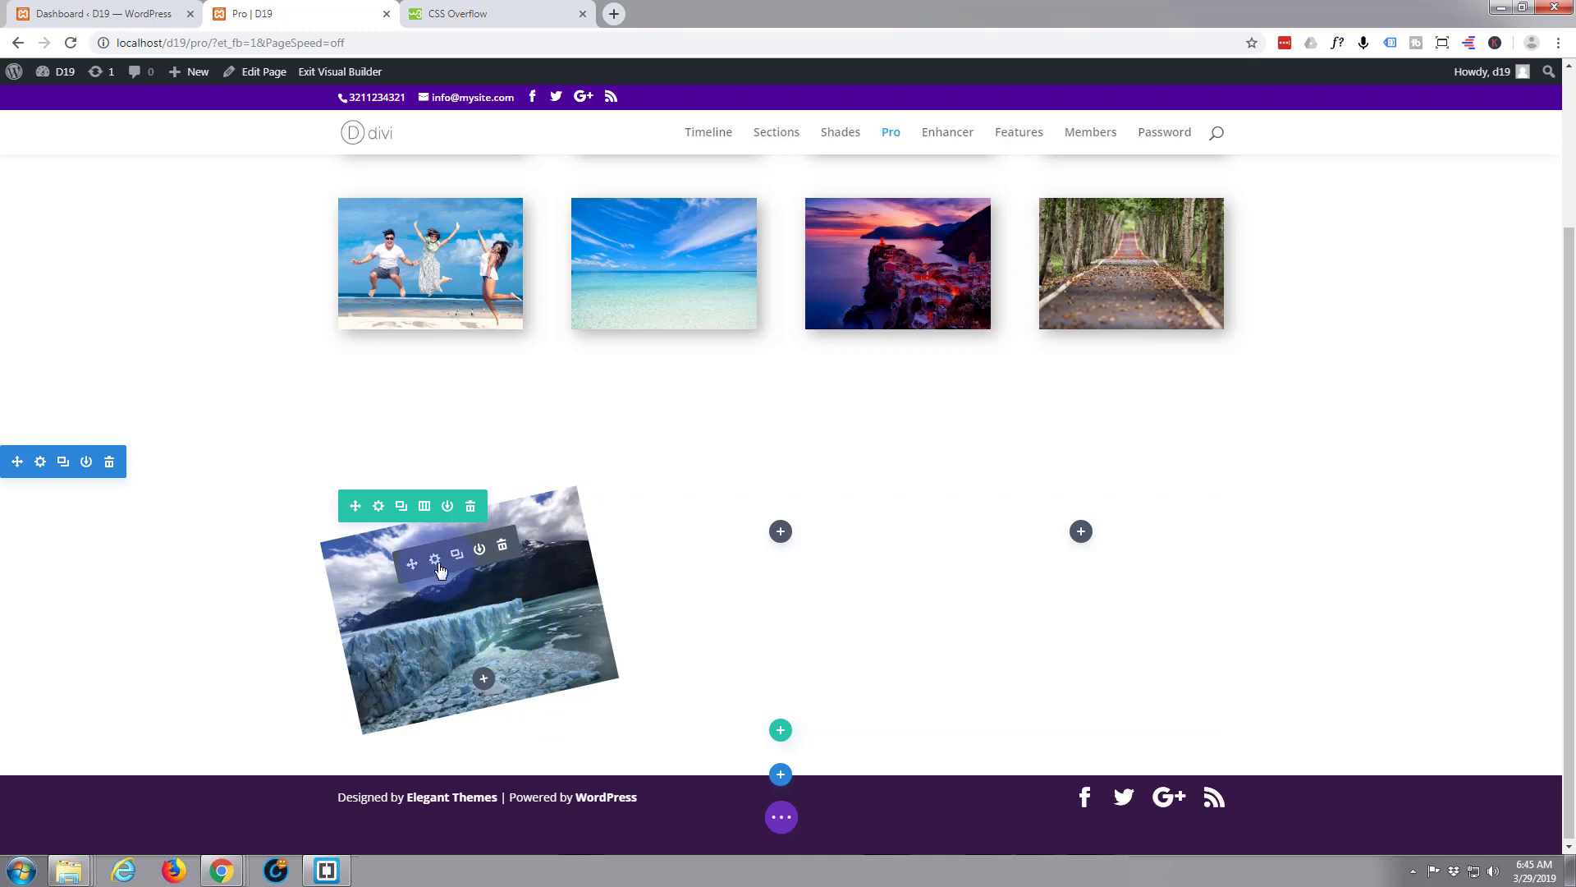
# - Give the glacier image the CSS class 'skim' under CSS ID & Classes and save it
pyautogui.click(433, 562)
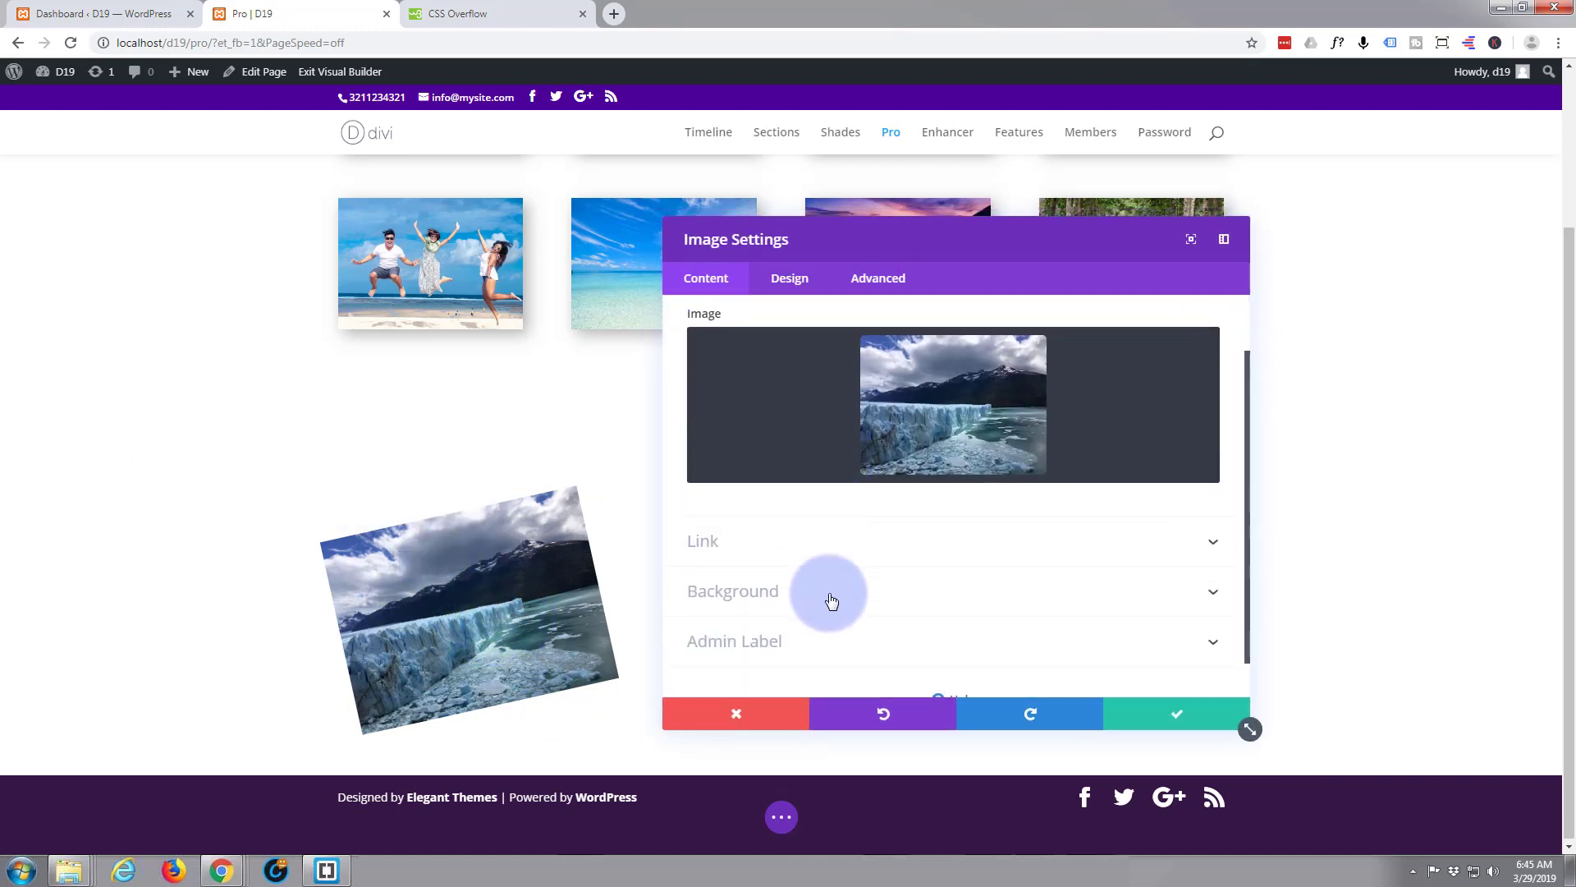
pyautogui.click(733, 589)
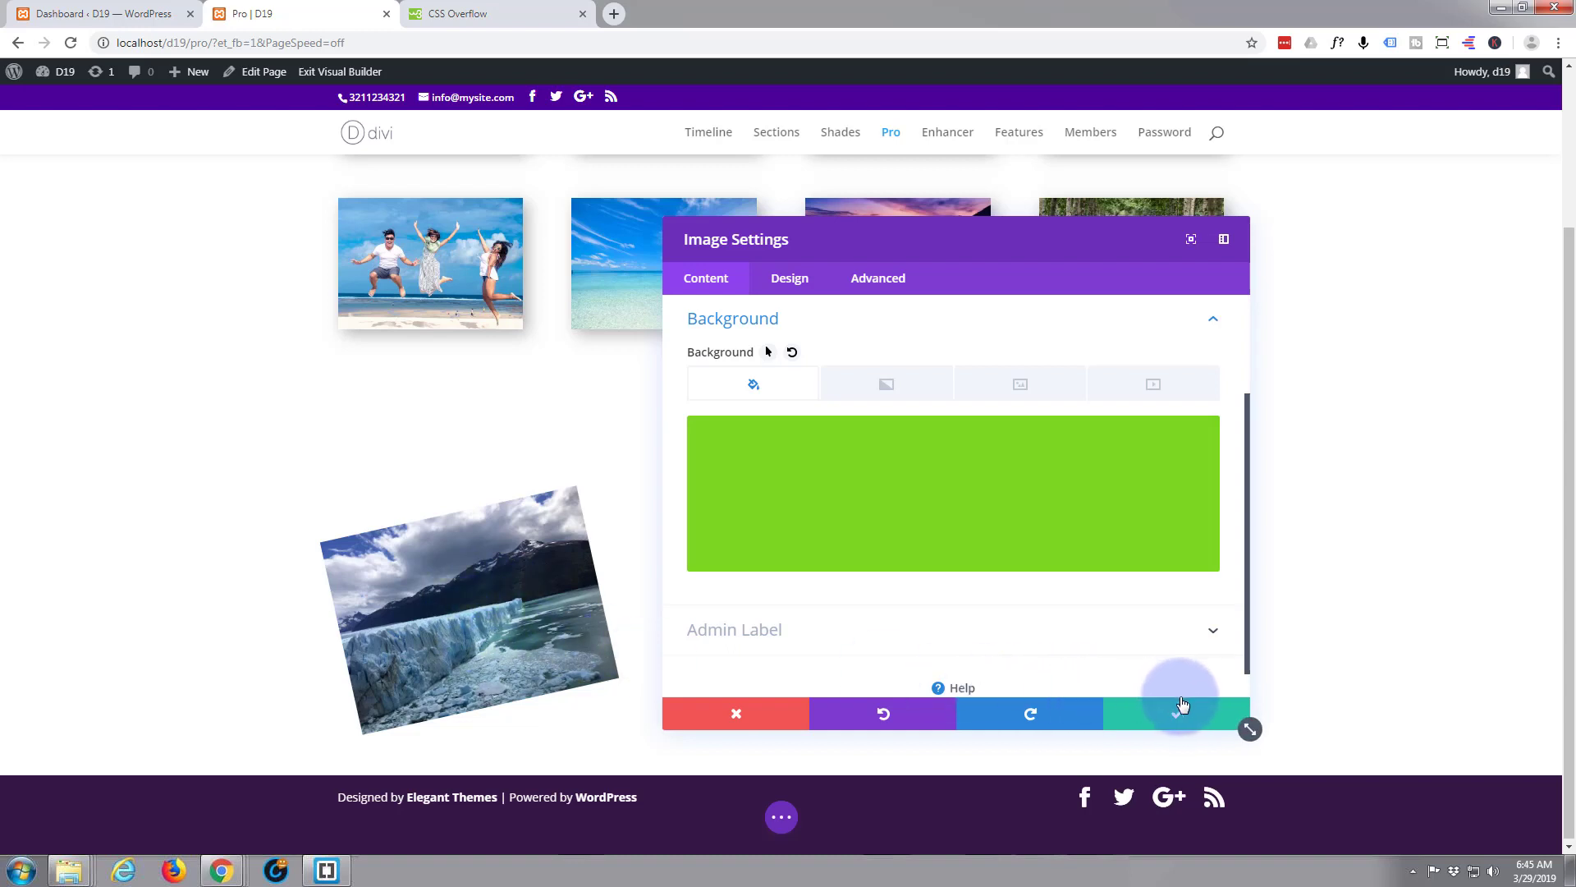
pyautogui.moveTo(699, 706)
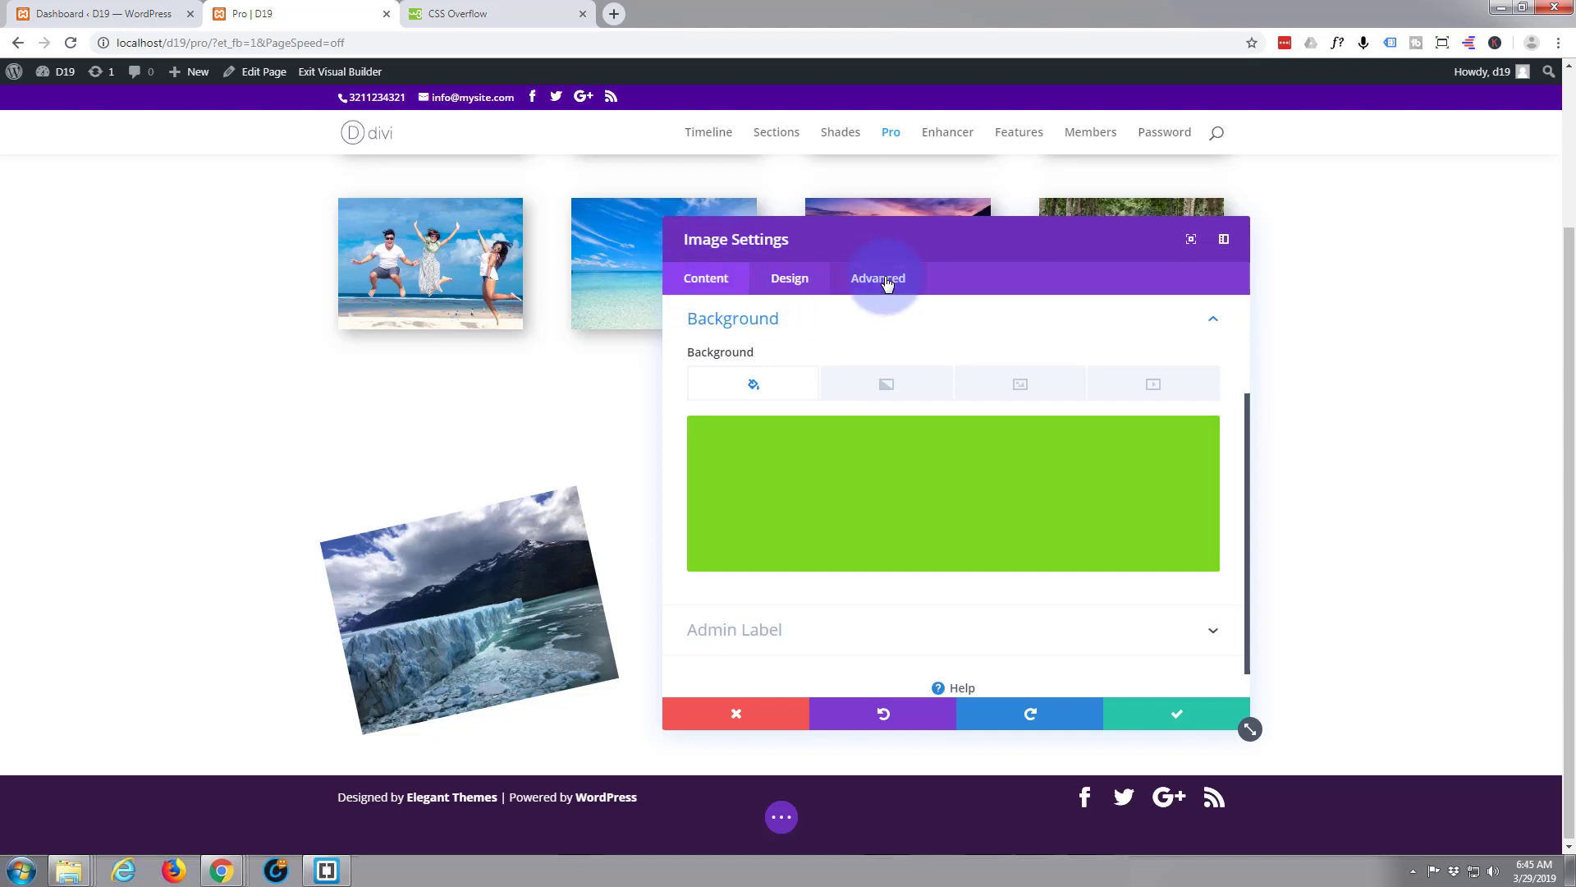
pyautogui.click(877, 277)
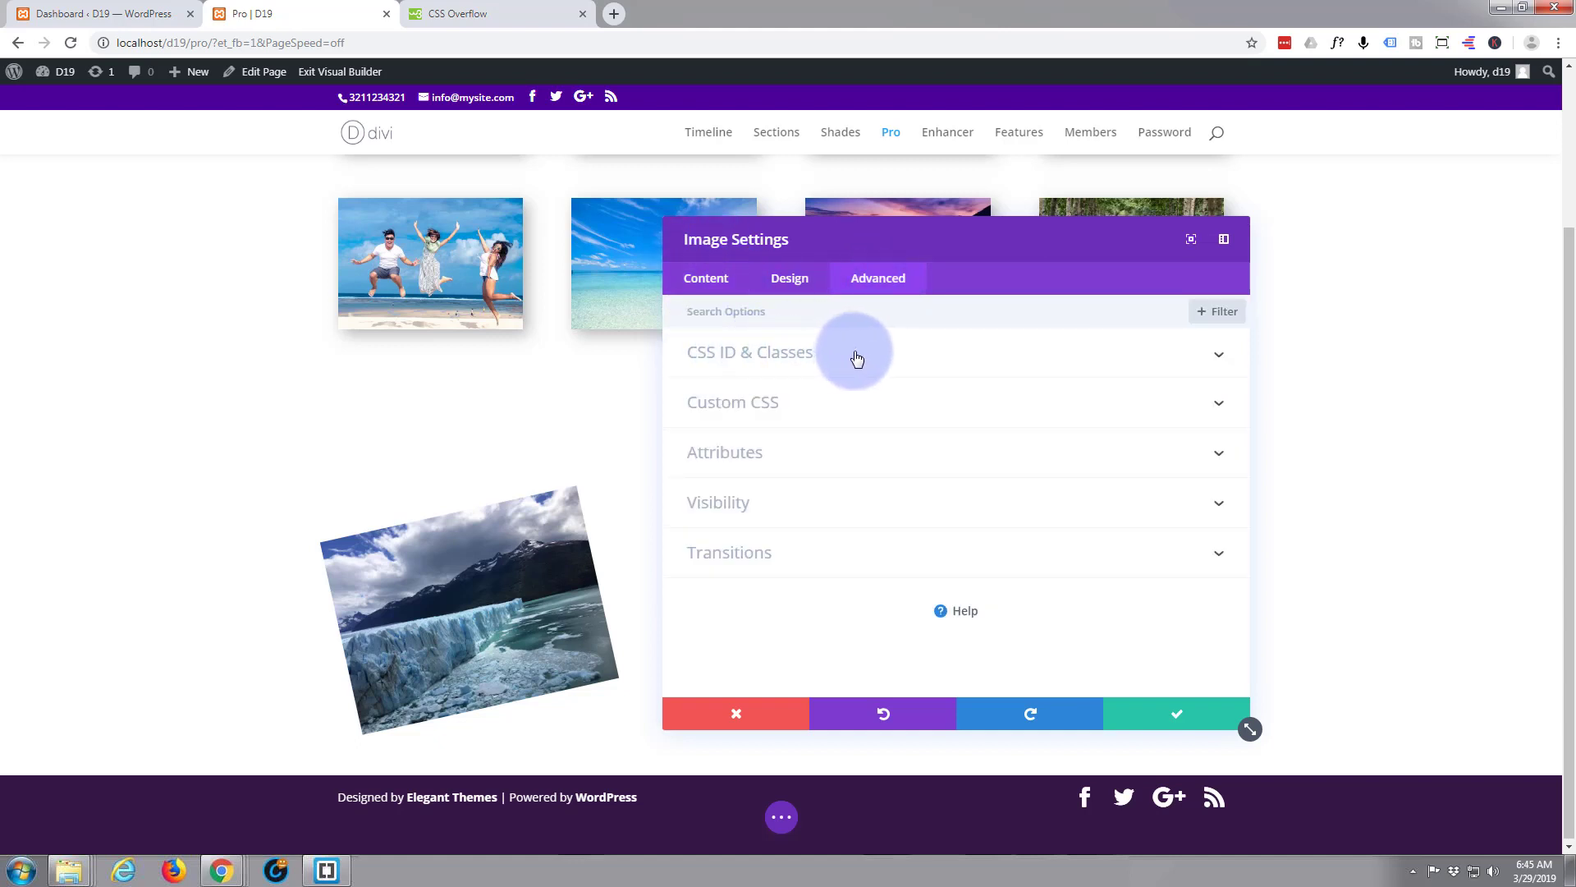
pyautogui.click(857, 355)
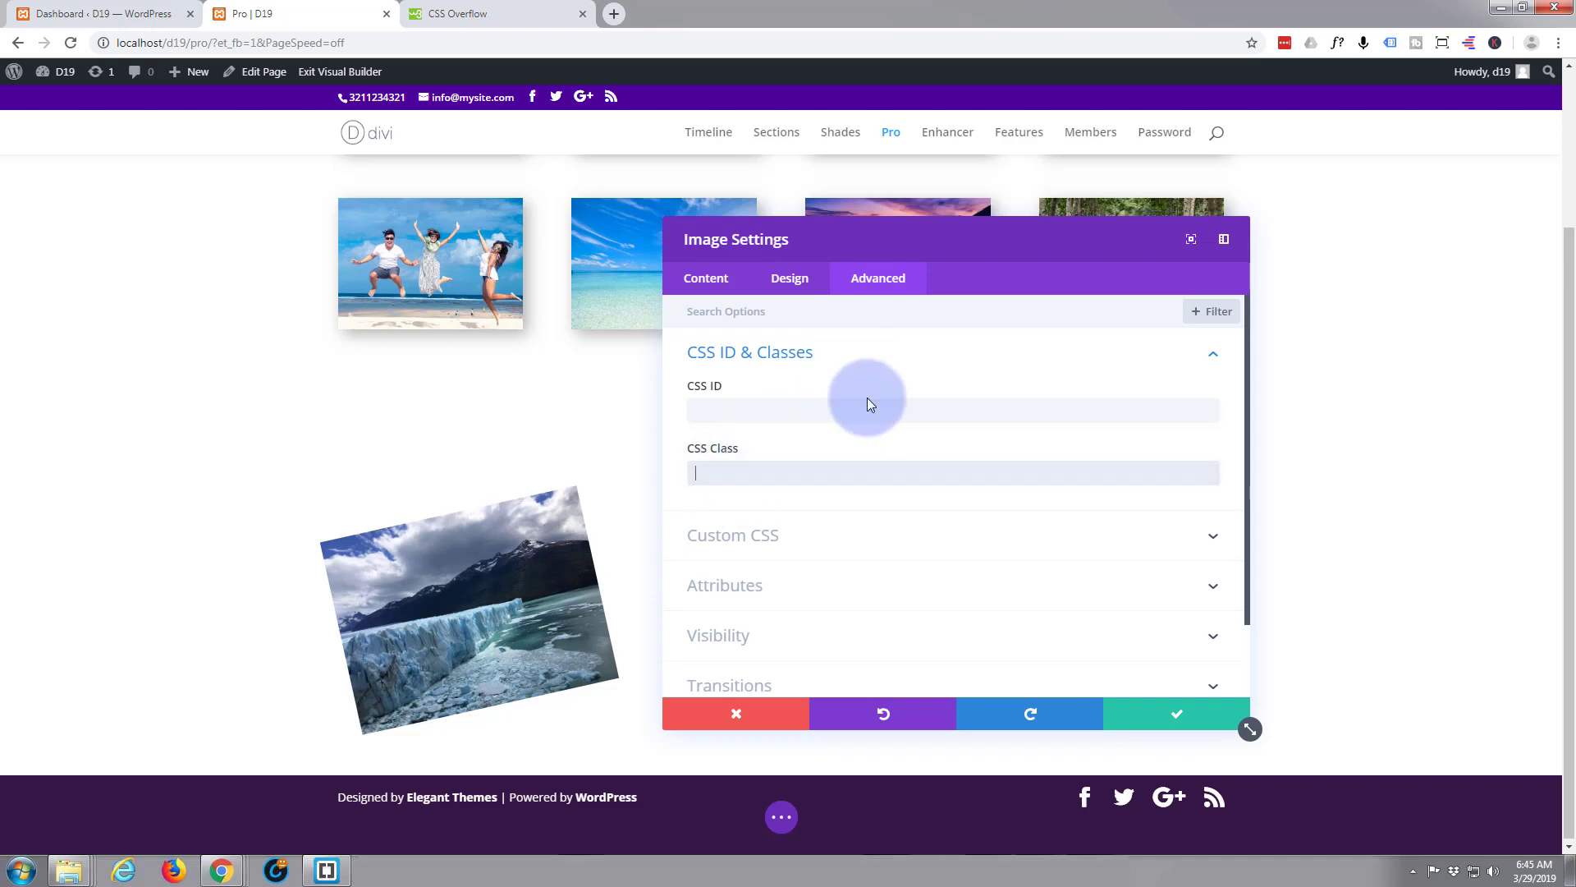
pyautogui.write('skim')
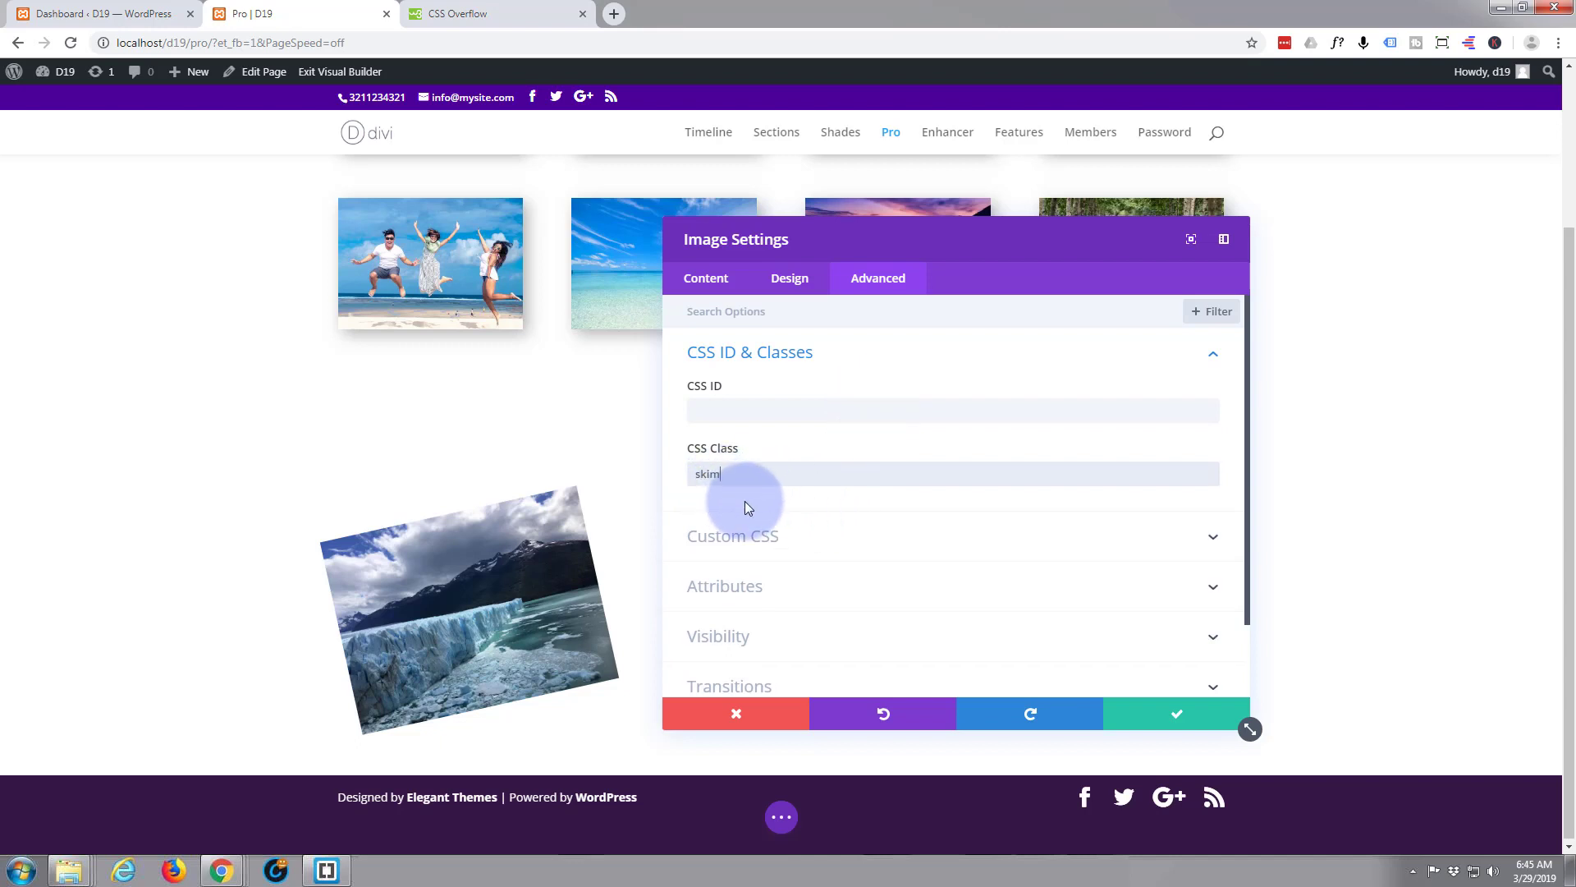
pyautogui.moveTo(927, 569)
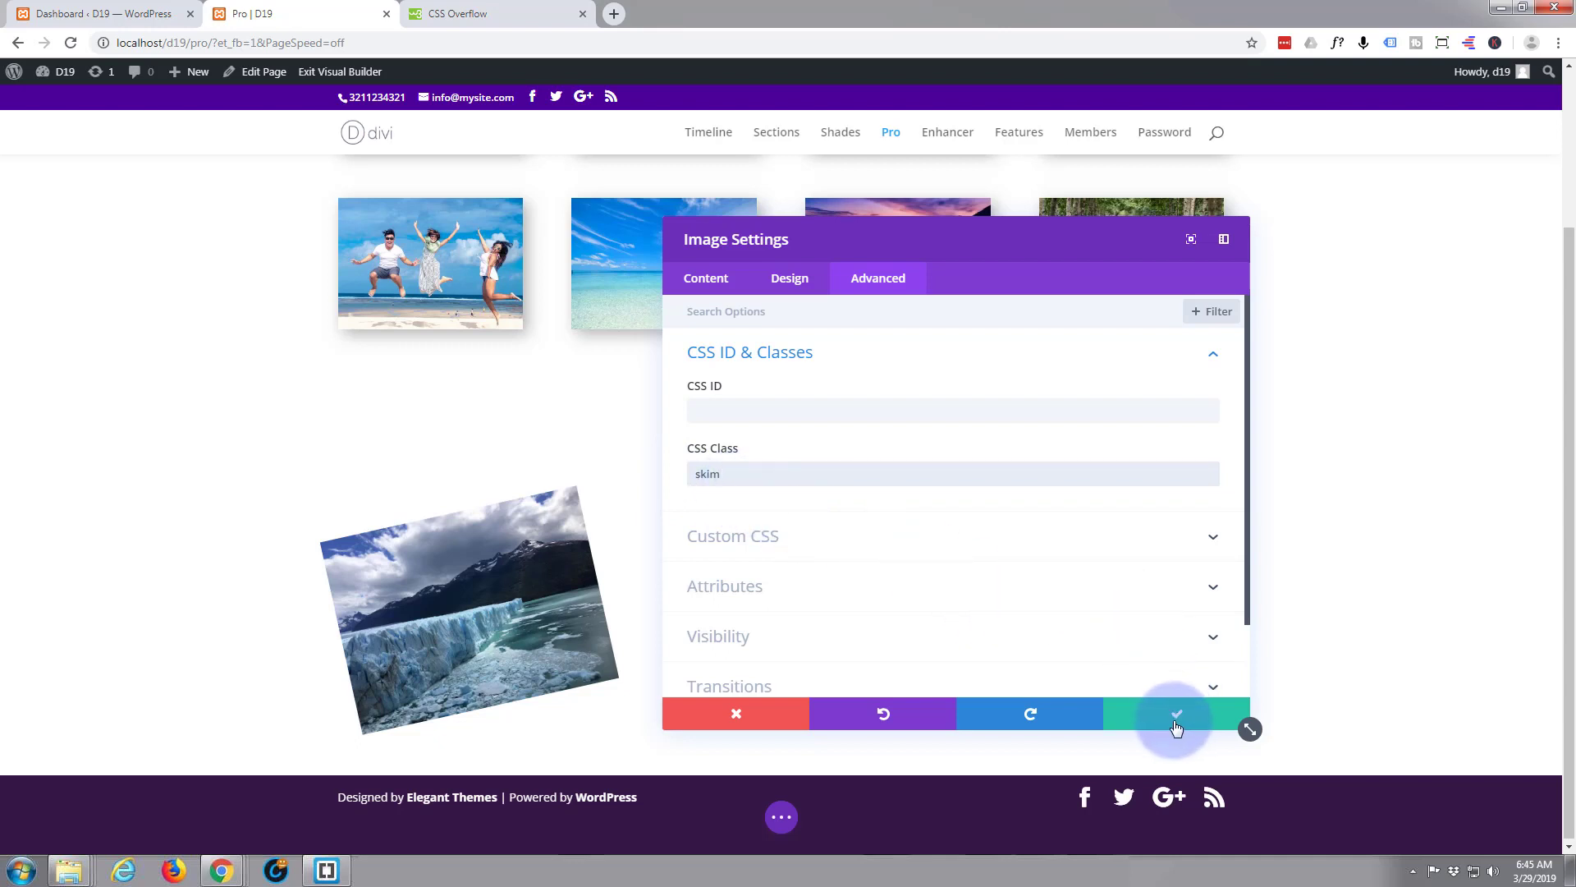
pyautogui.moveTo(1172, 726)
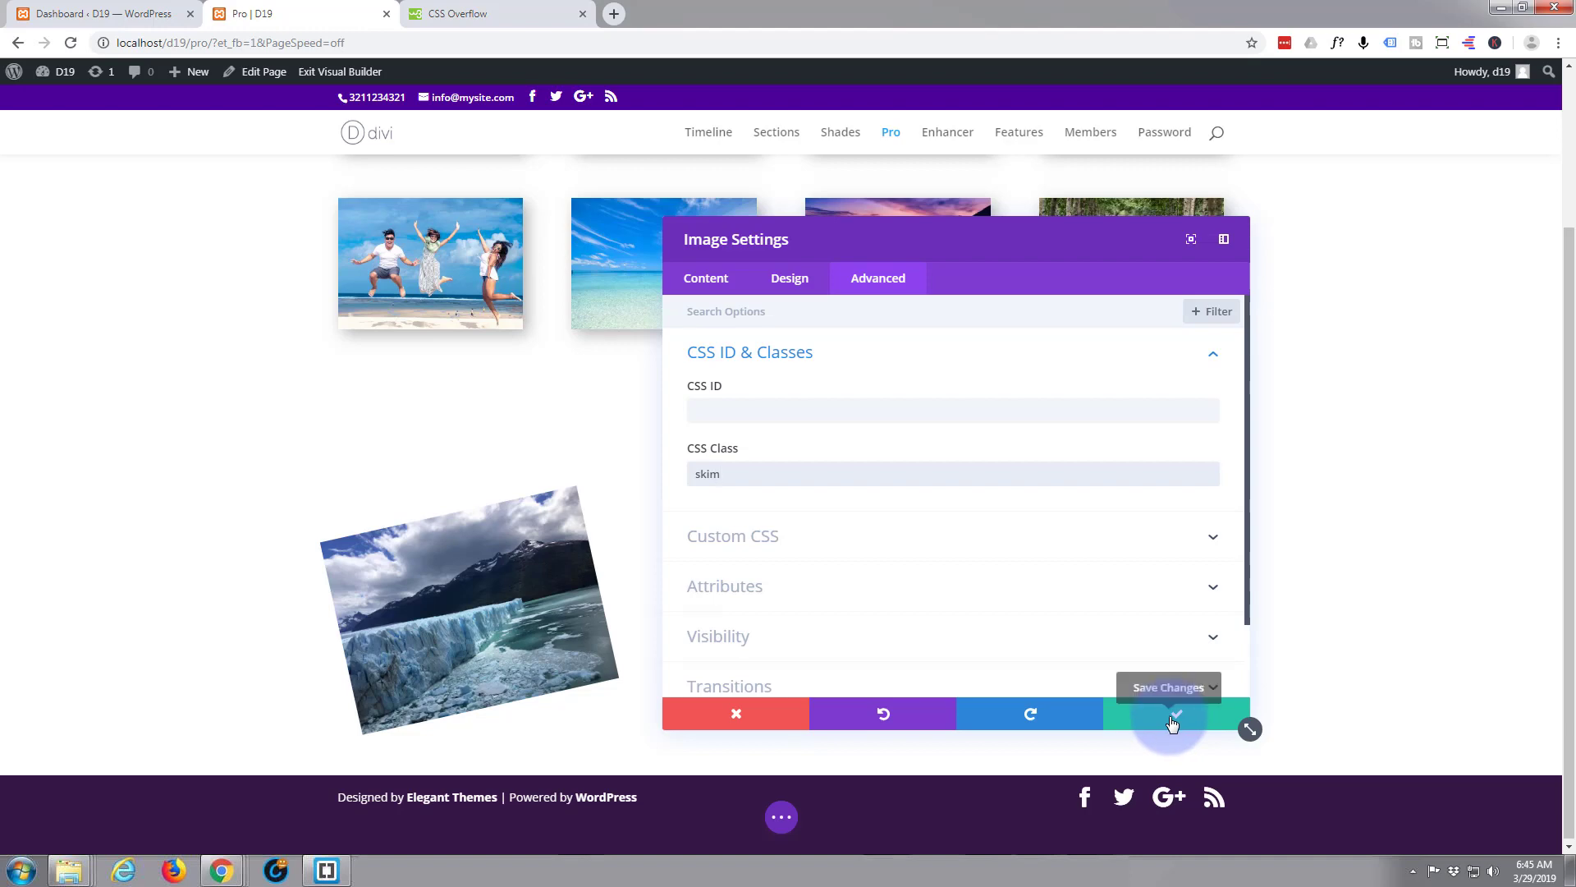
pyautogui.click(1172, 718)
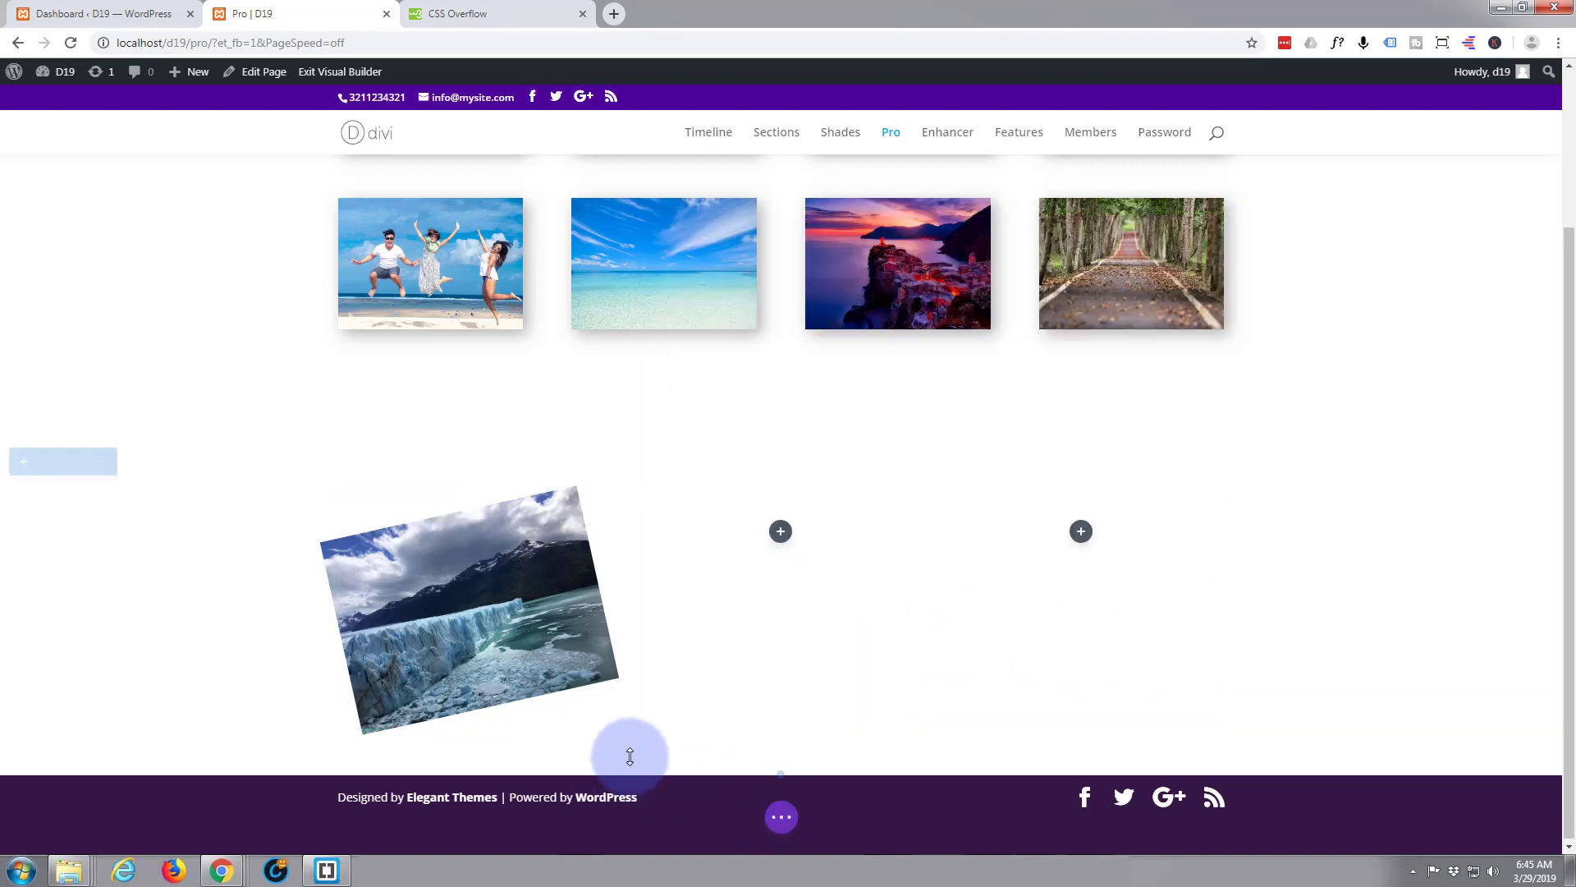
# - Save the page changes from the bottom page settings bar
pyautogui.click(781, 816)
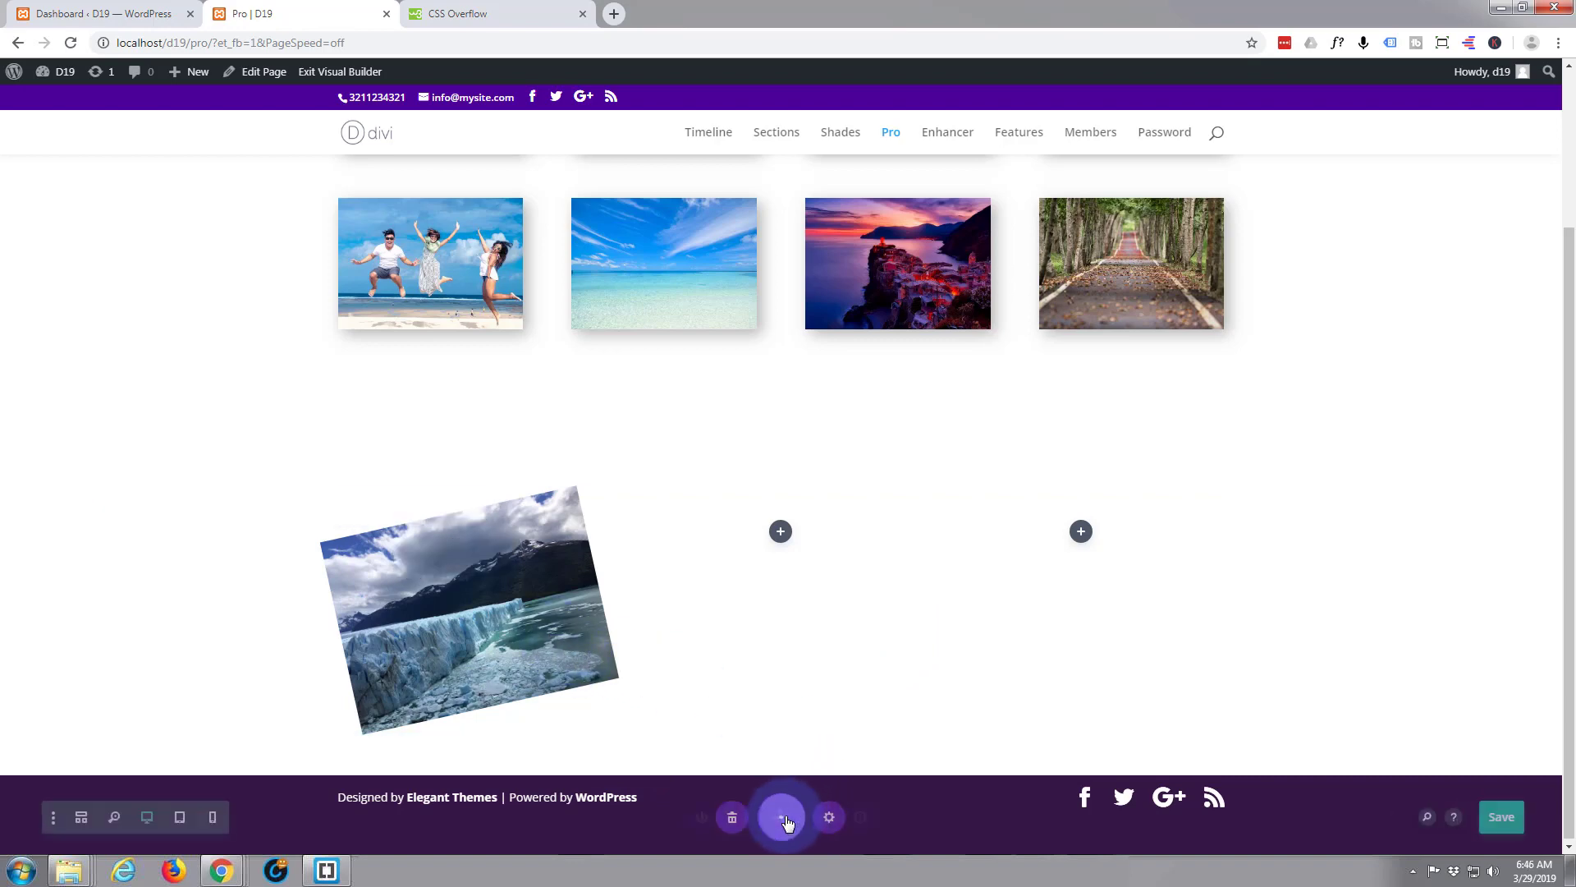
pyautogui.click(782, 818)
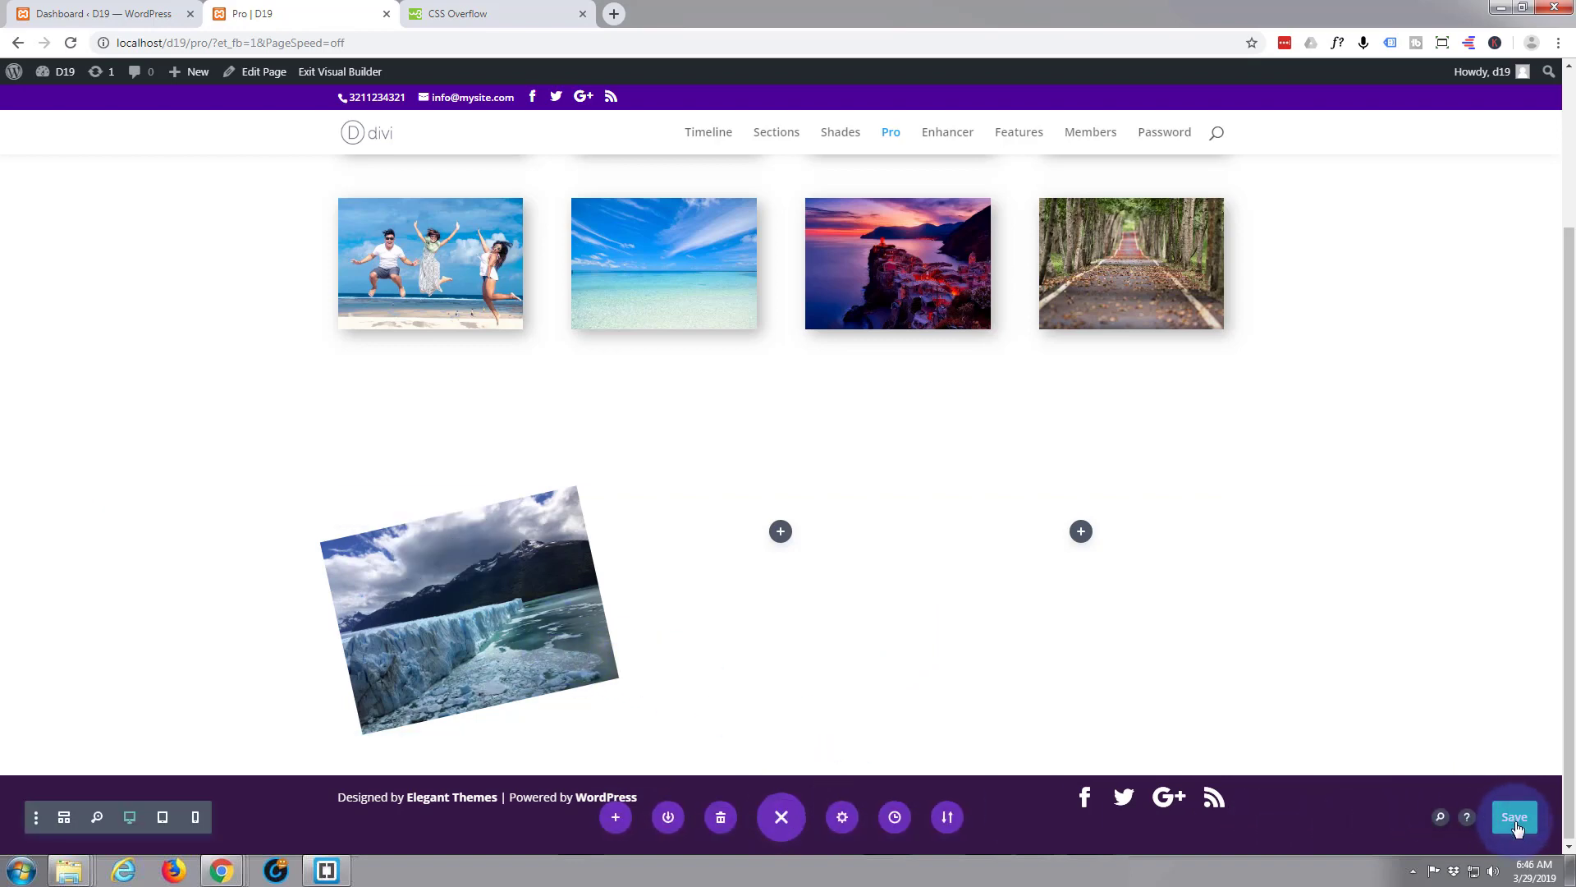
pyautogui.moveTo(1518, 831)
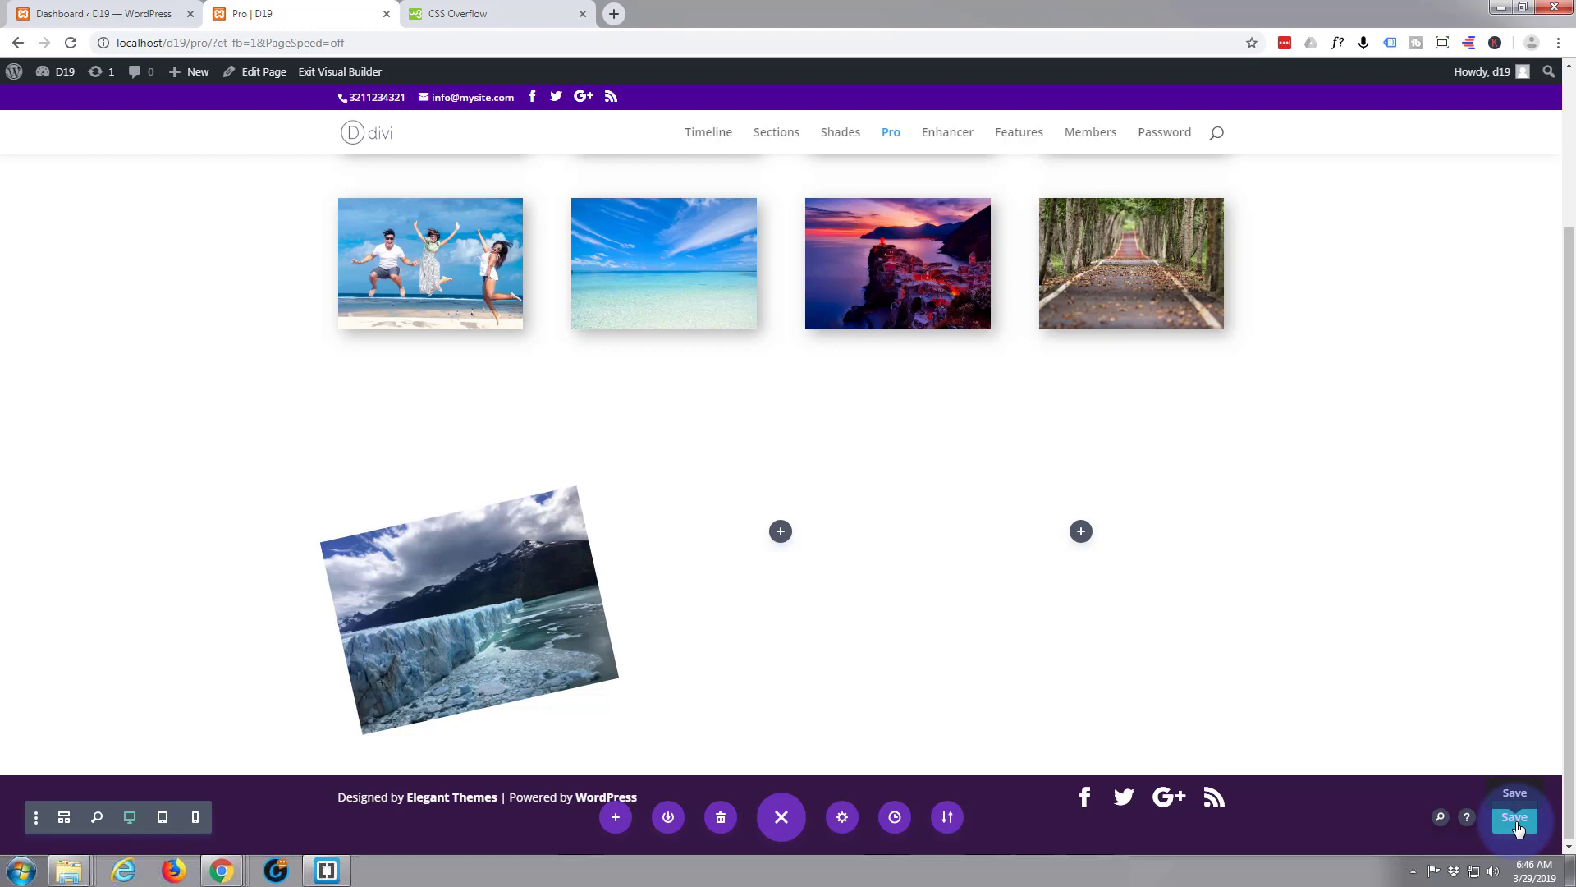
pyautogui.click(1514, 819)
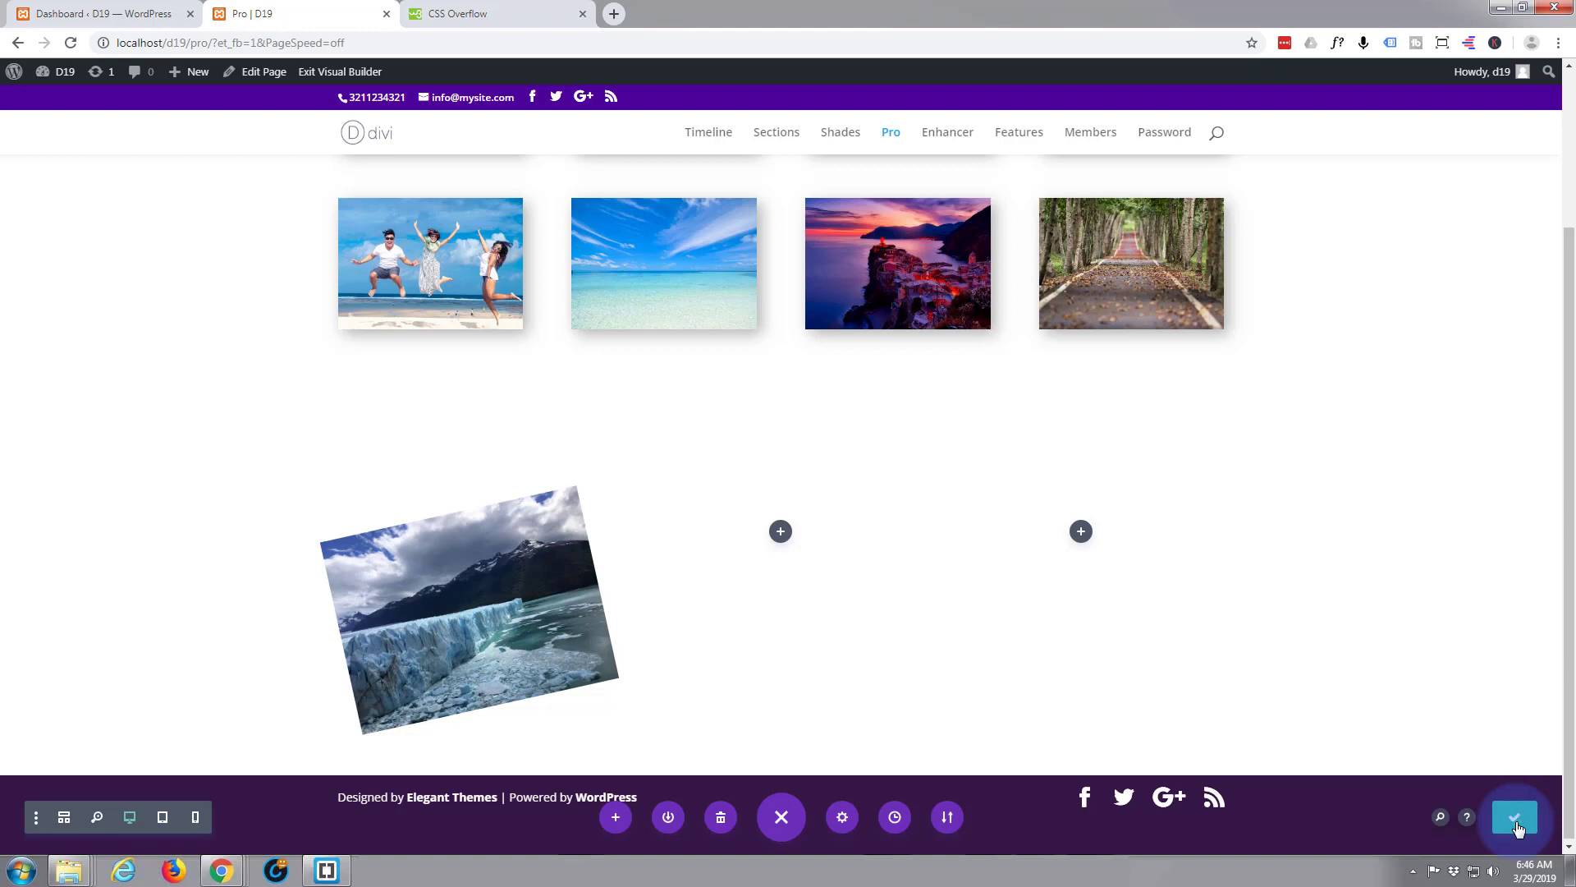
pyautogui.click(1514, 841)
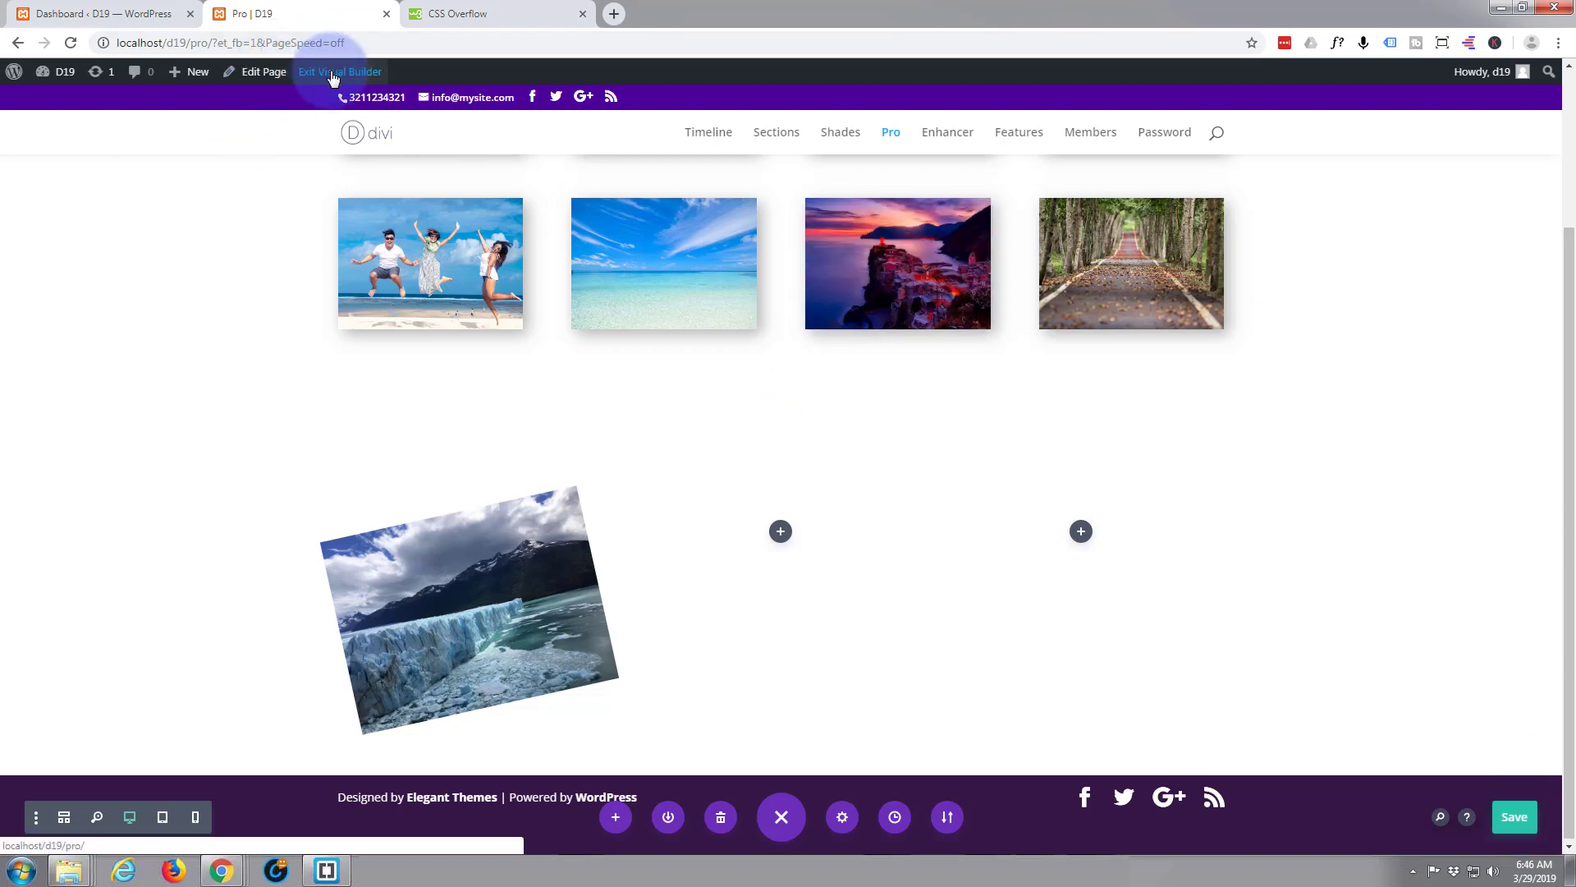
# - Exit the Visual Builder and view the live Pro page with the tilted glacier photo
pyautogui.click(340, 71)
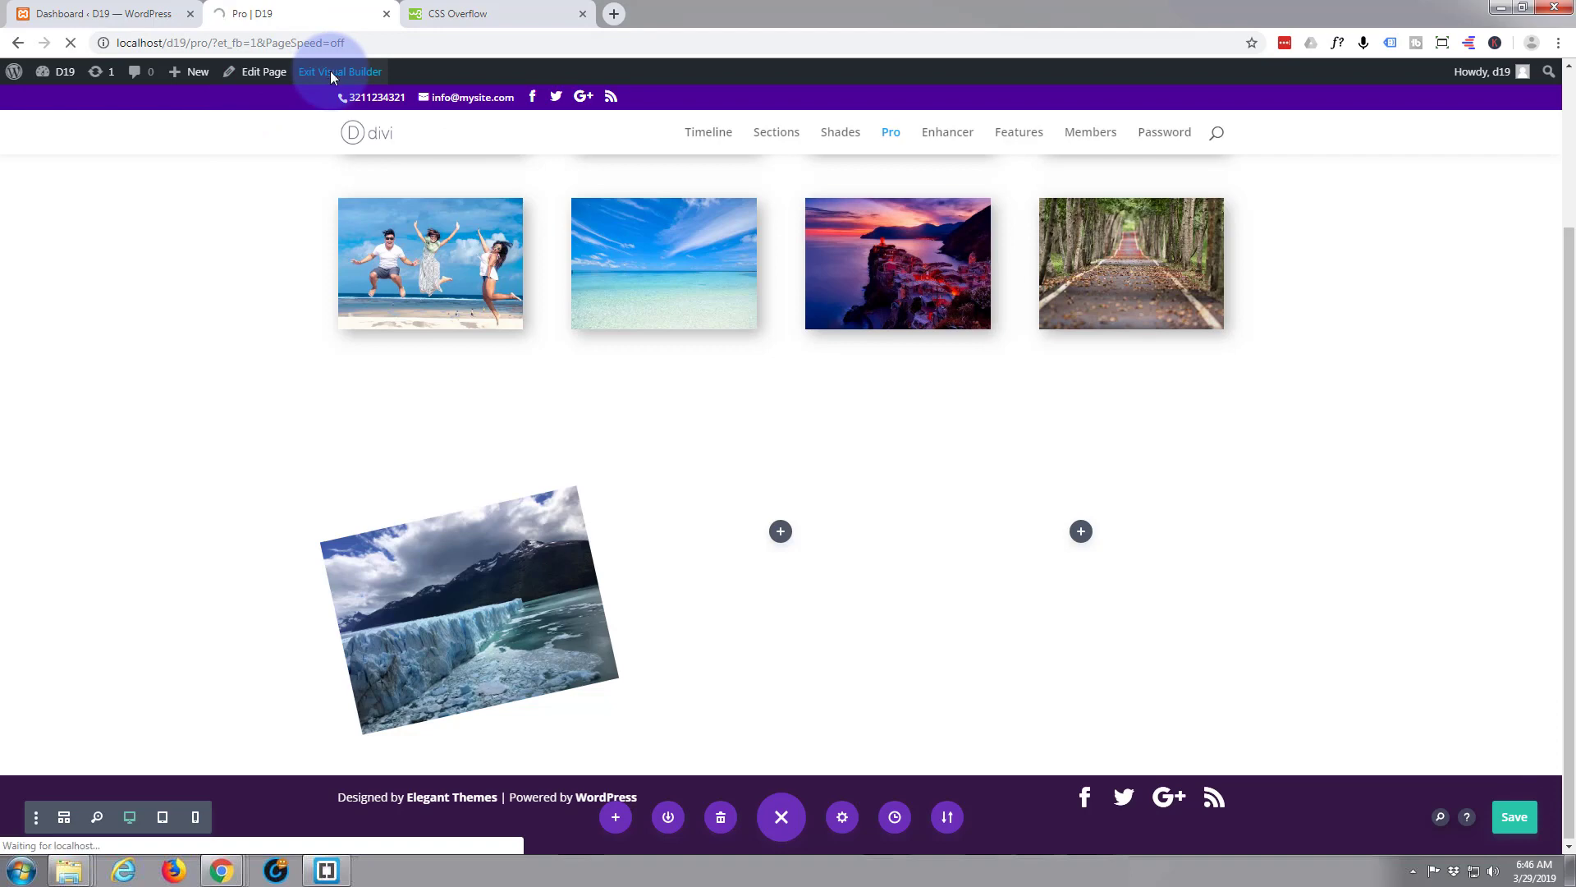
pyautogui.click(342, 71)
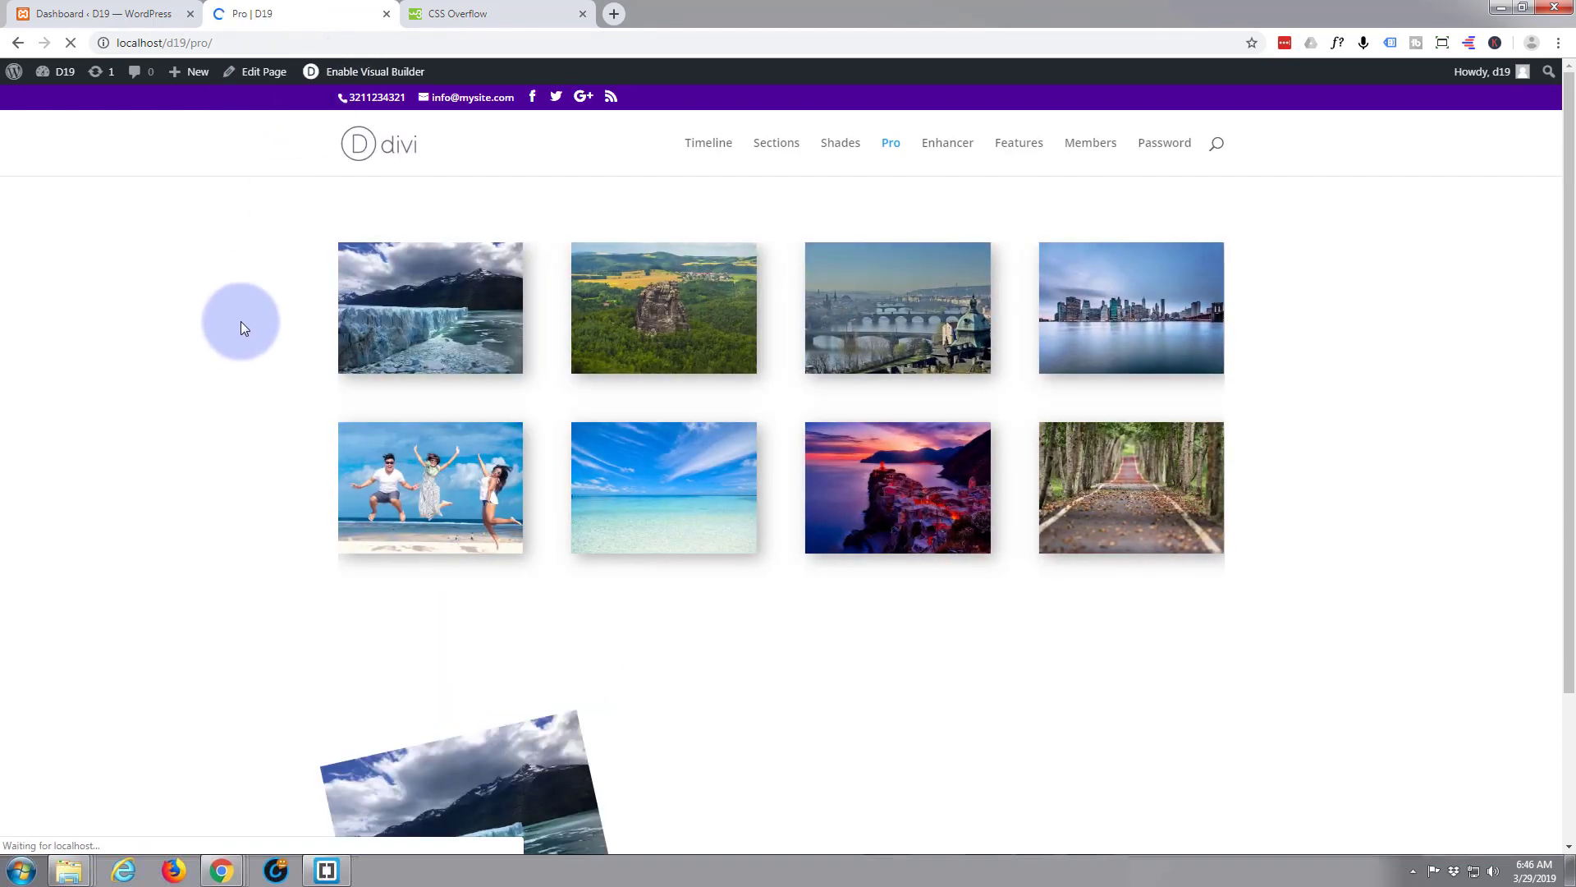
pyautogui.scroll(-3)
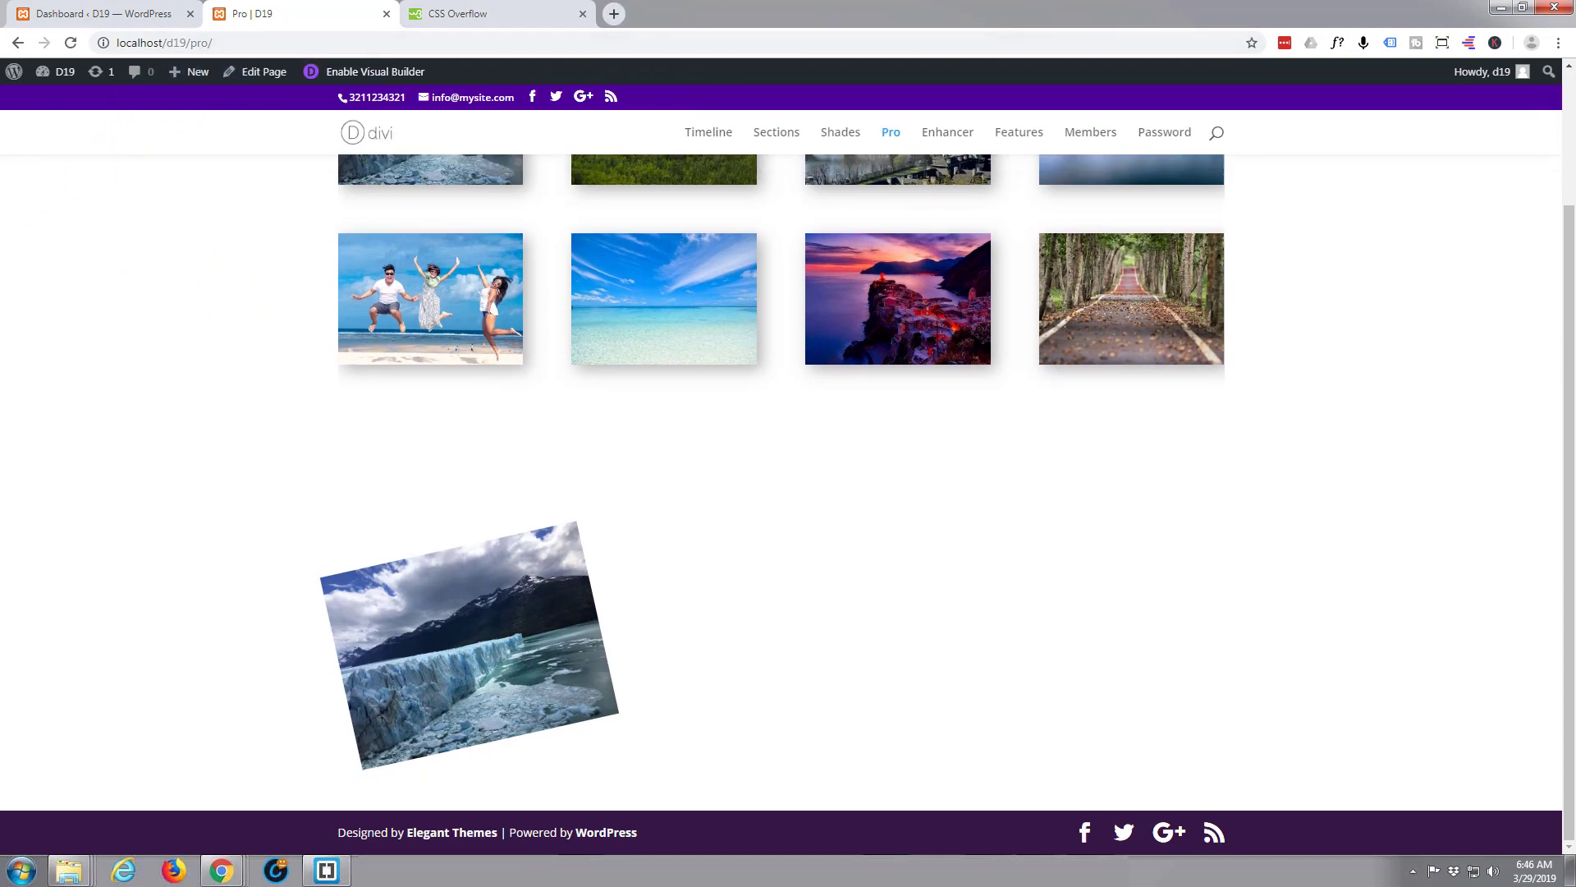
pyautogui.click(769, 674)
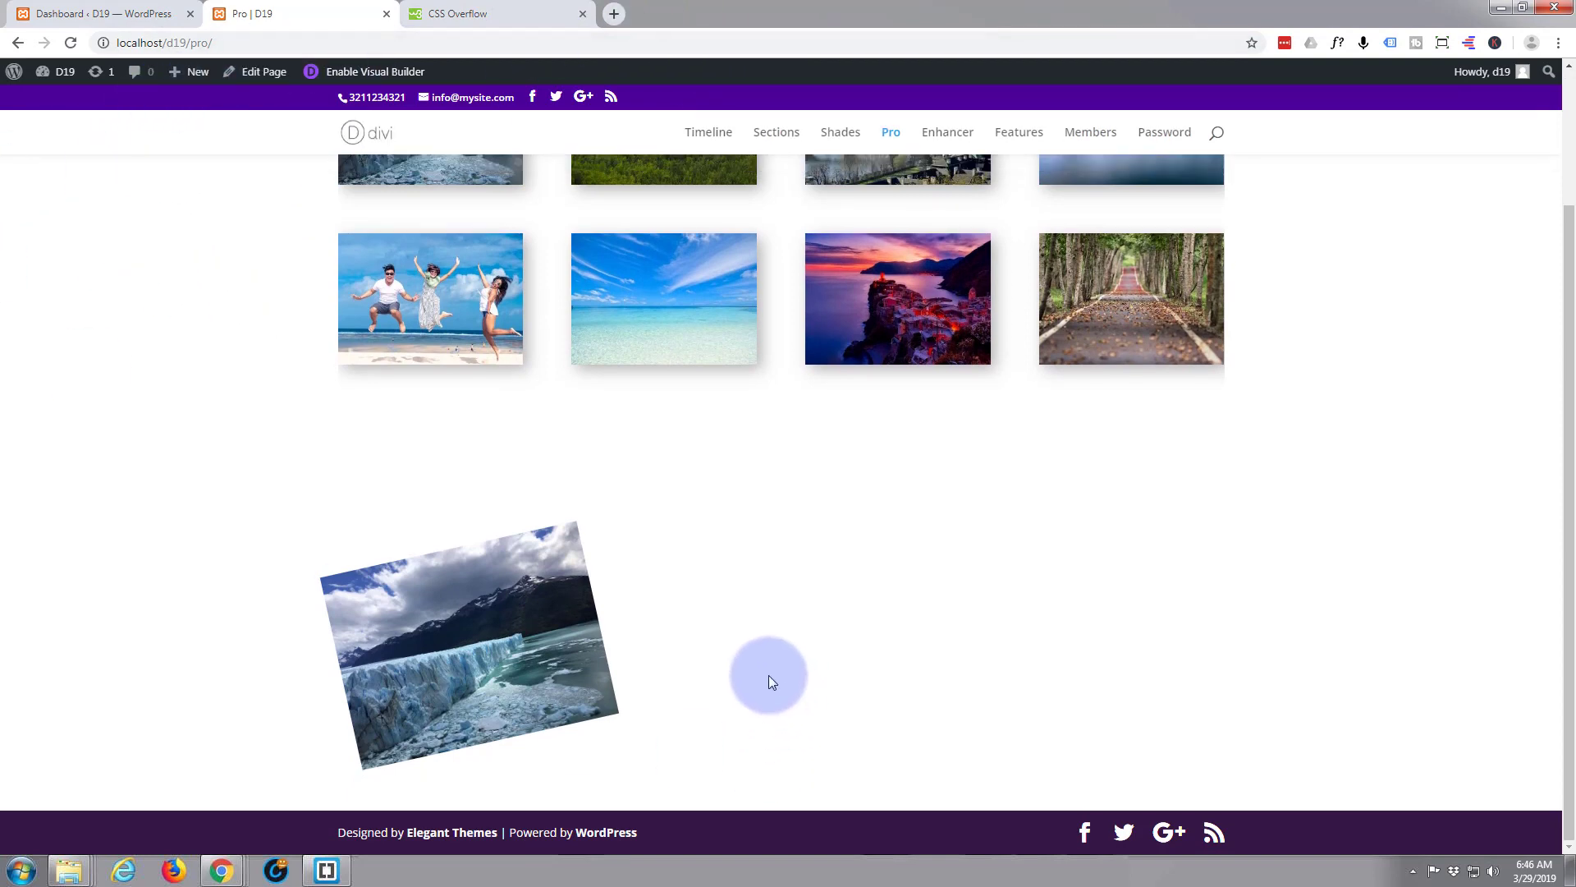
pyautogui.moveTo(772, 824)
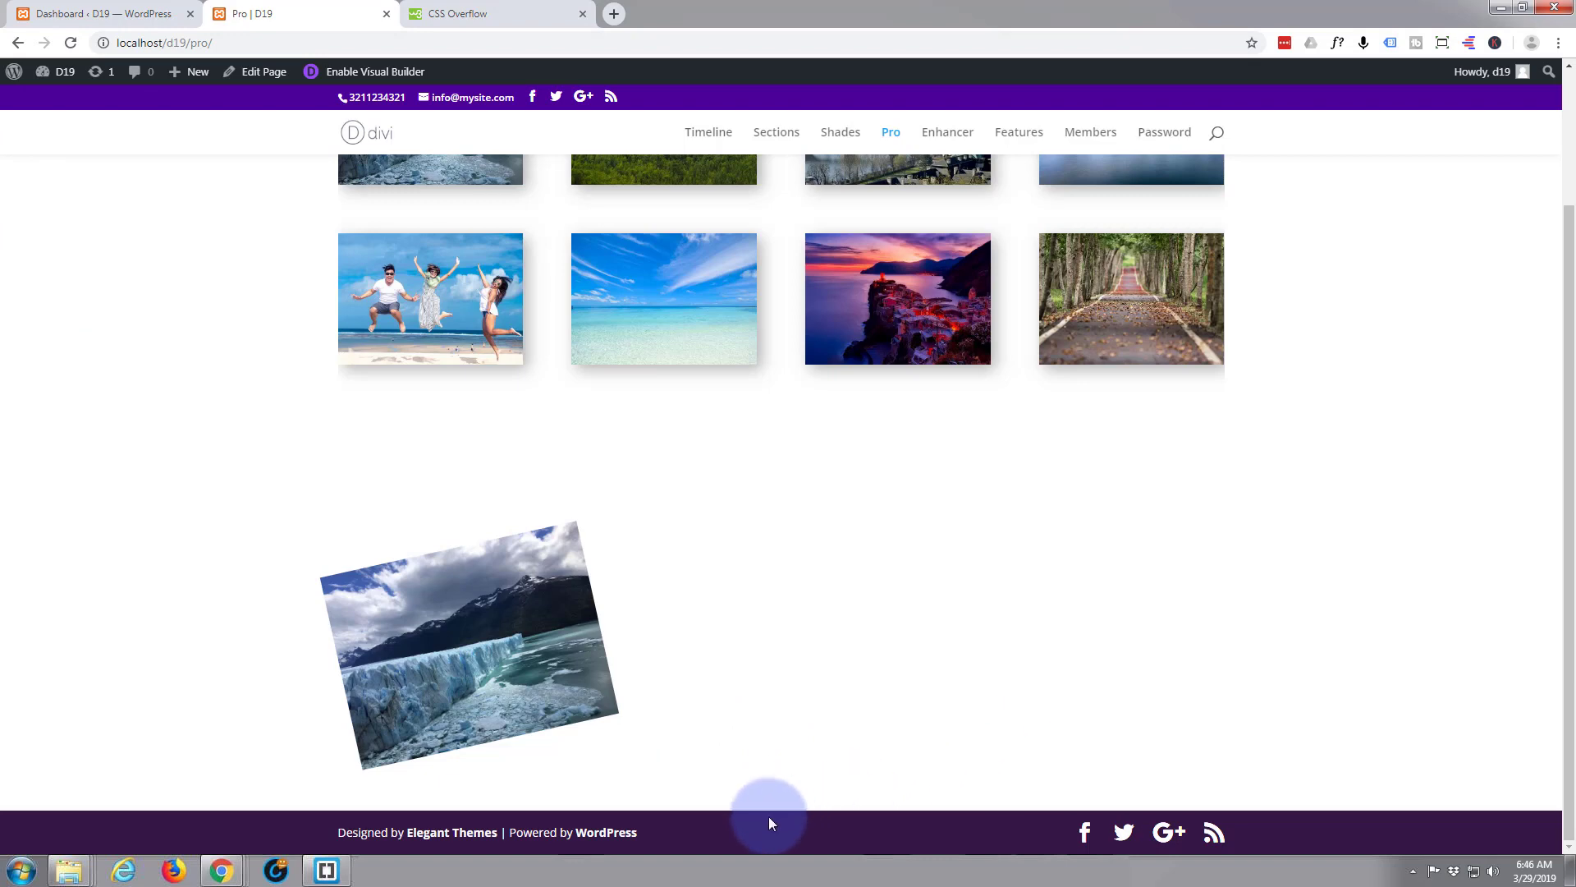
# - Inspect the glacier img, its et_pb_image_wrap span and the skim-class image module in DevTools
pyautogui.rightClick(476, 660)
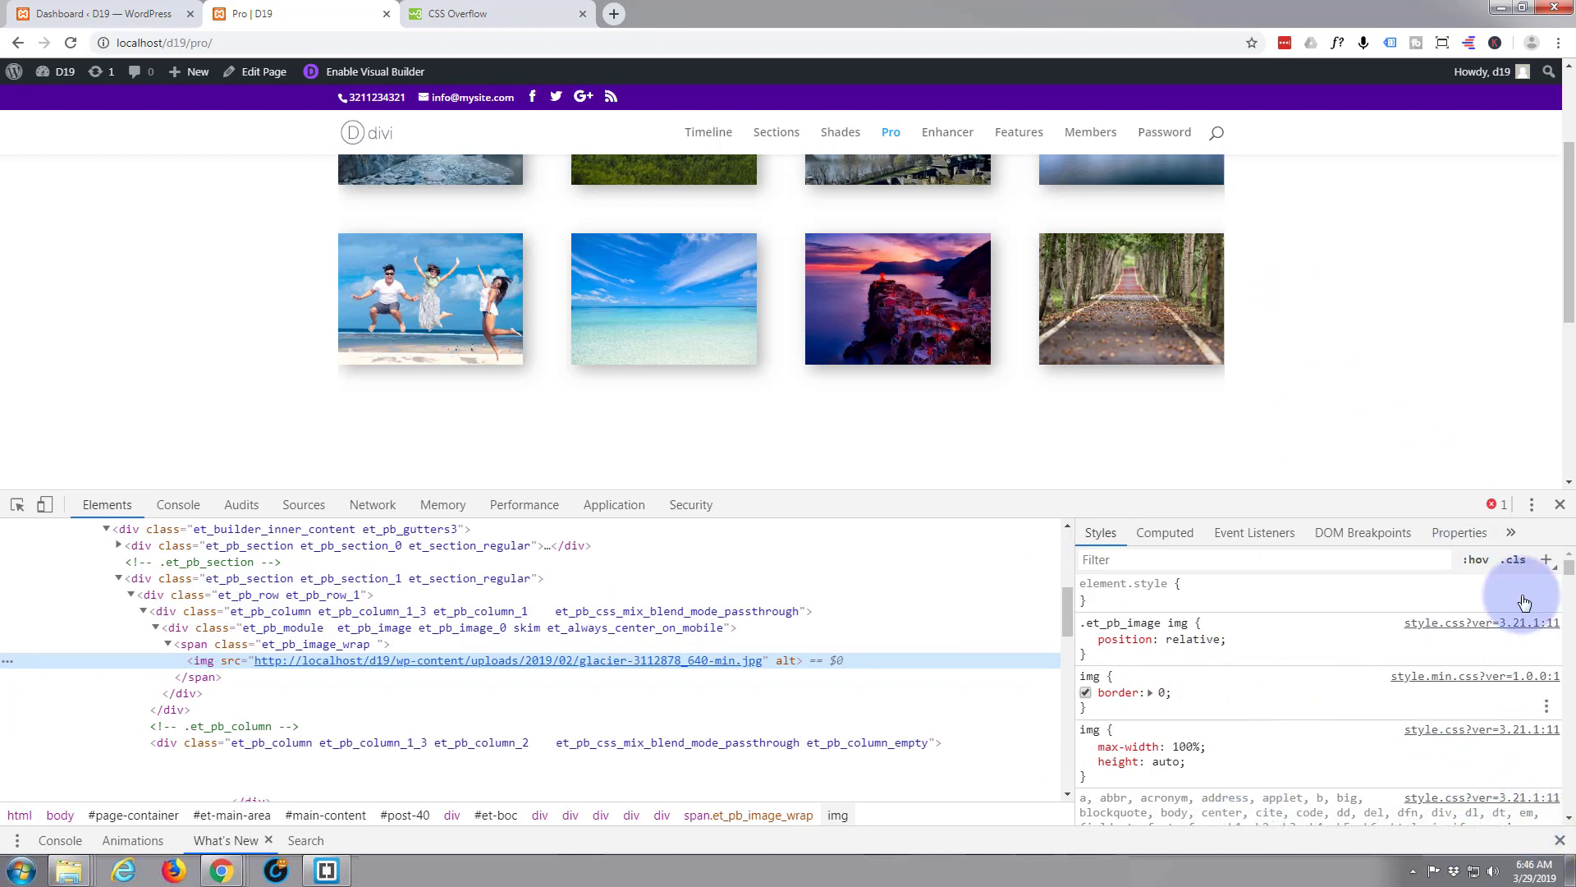
pyautogui.click(1532, 504)
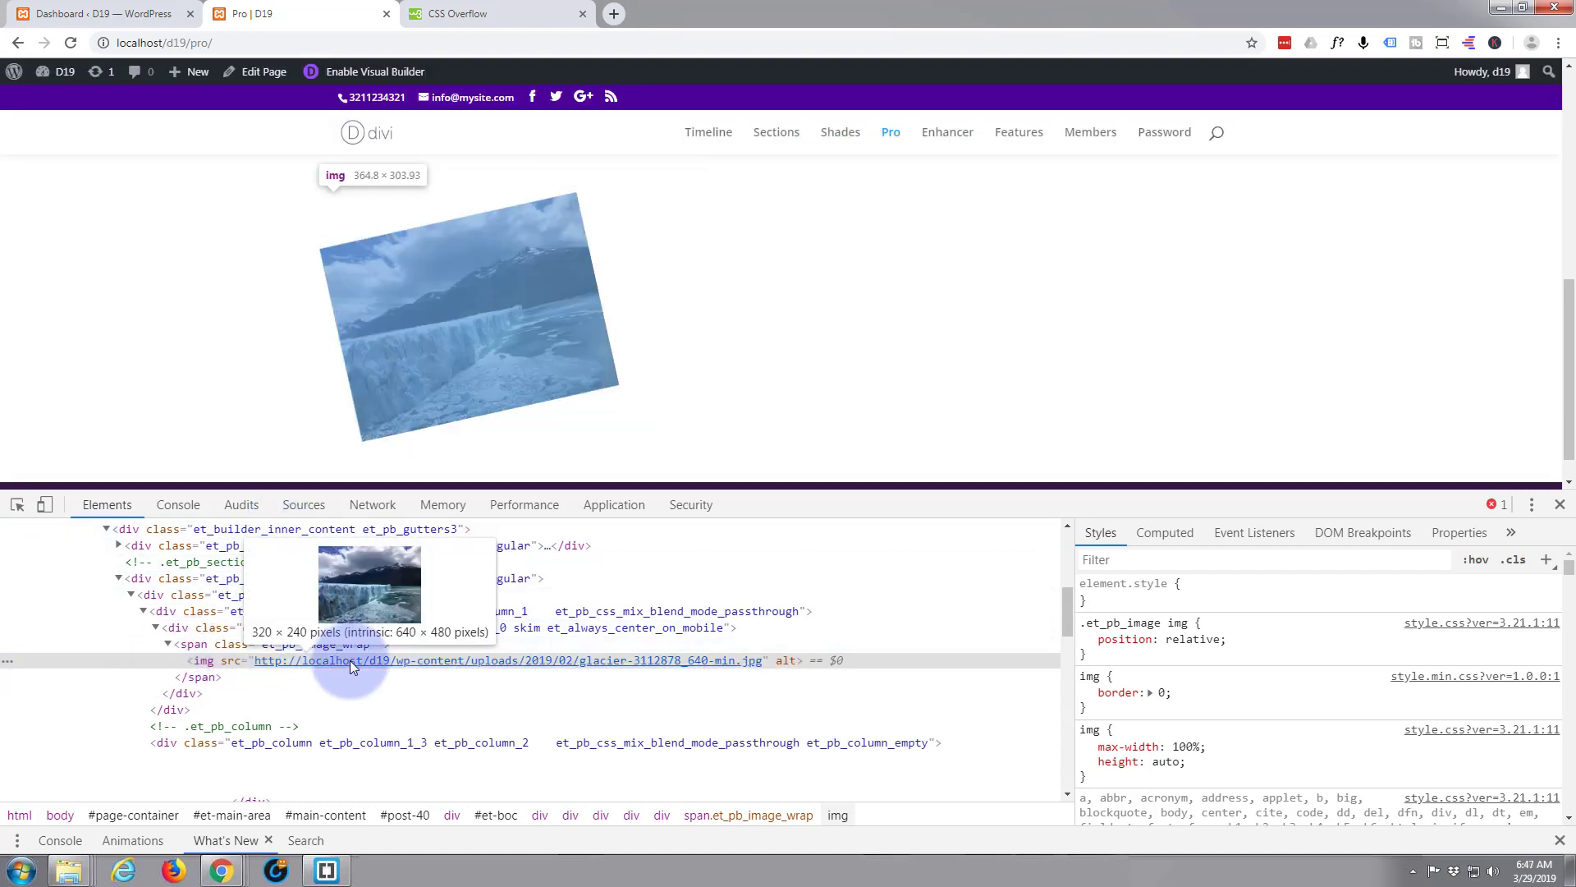
pyautogui.moveTo(135, 671)
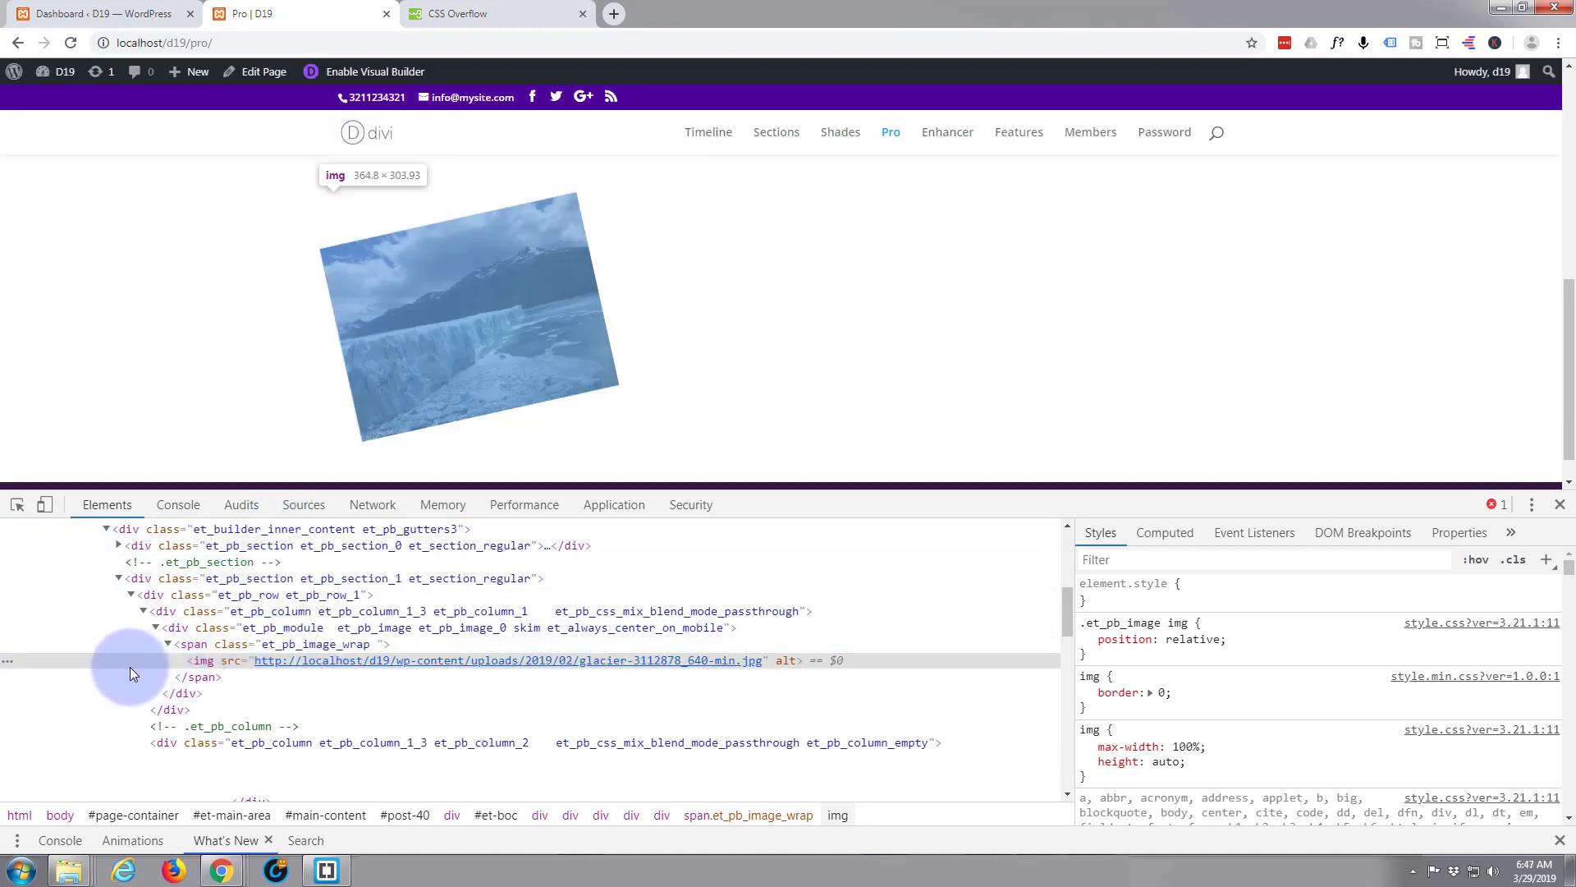
pyautogui.click(194, 644)
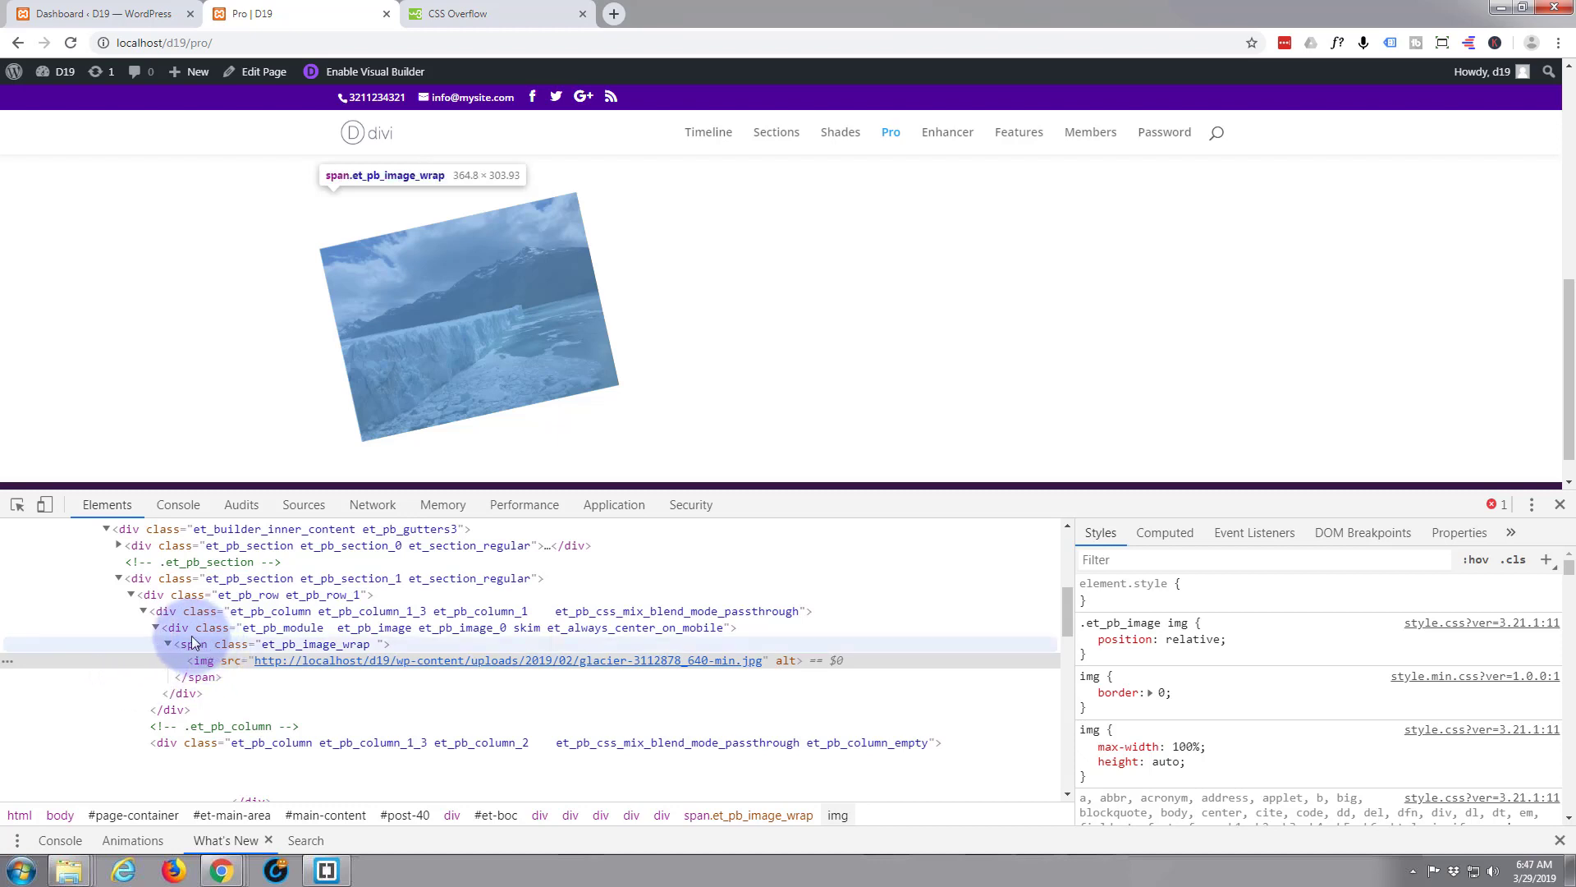
pyautogui.click(174, 628)
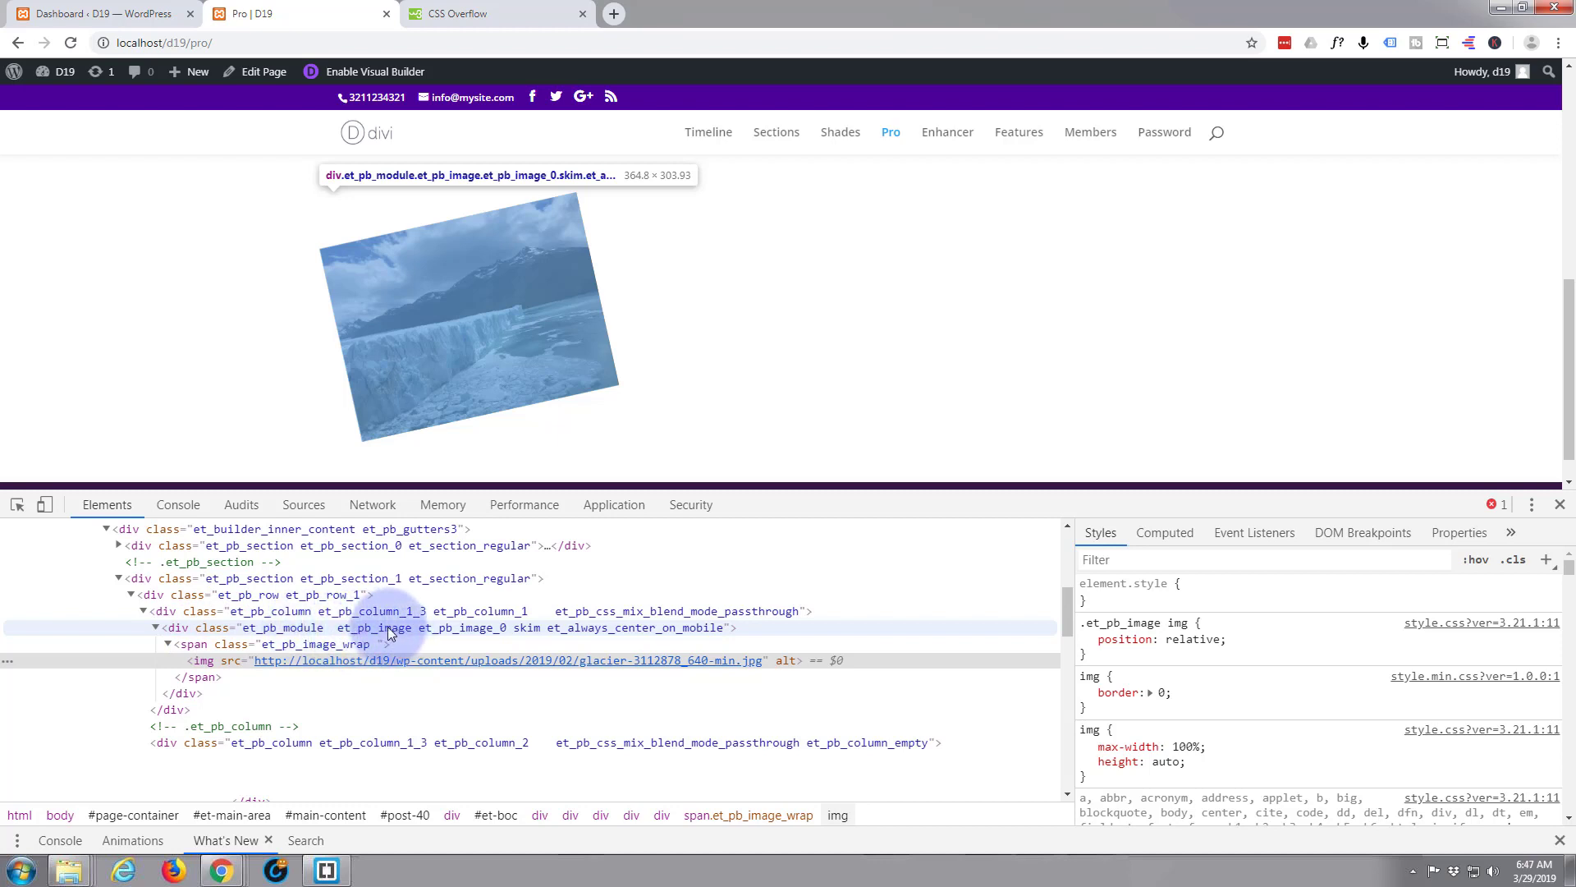
pyautogui.moveTo(532, 637)
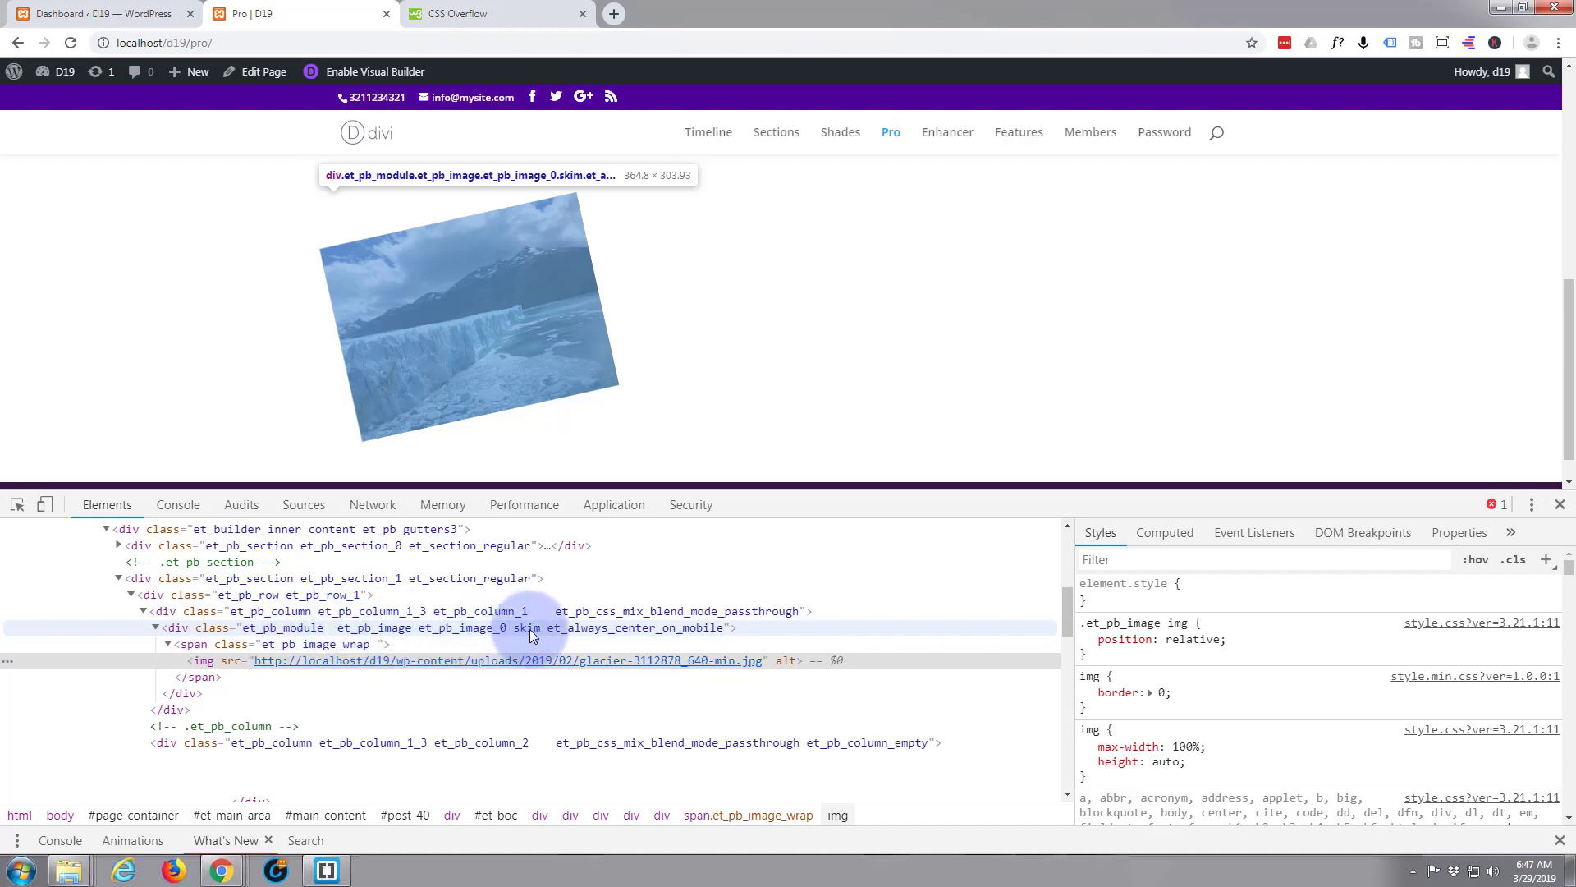
pyautogui.moveTo(539, 634)
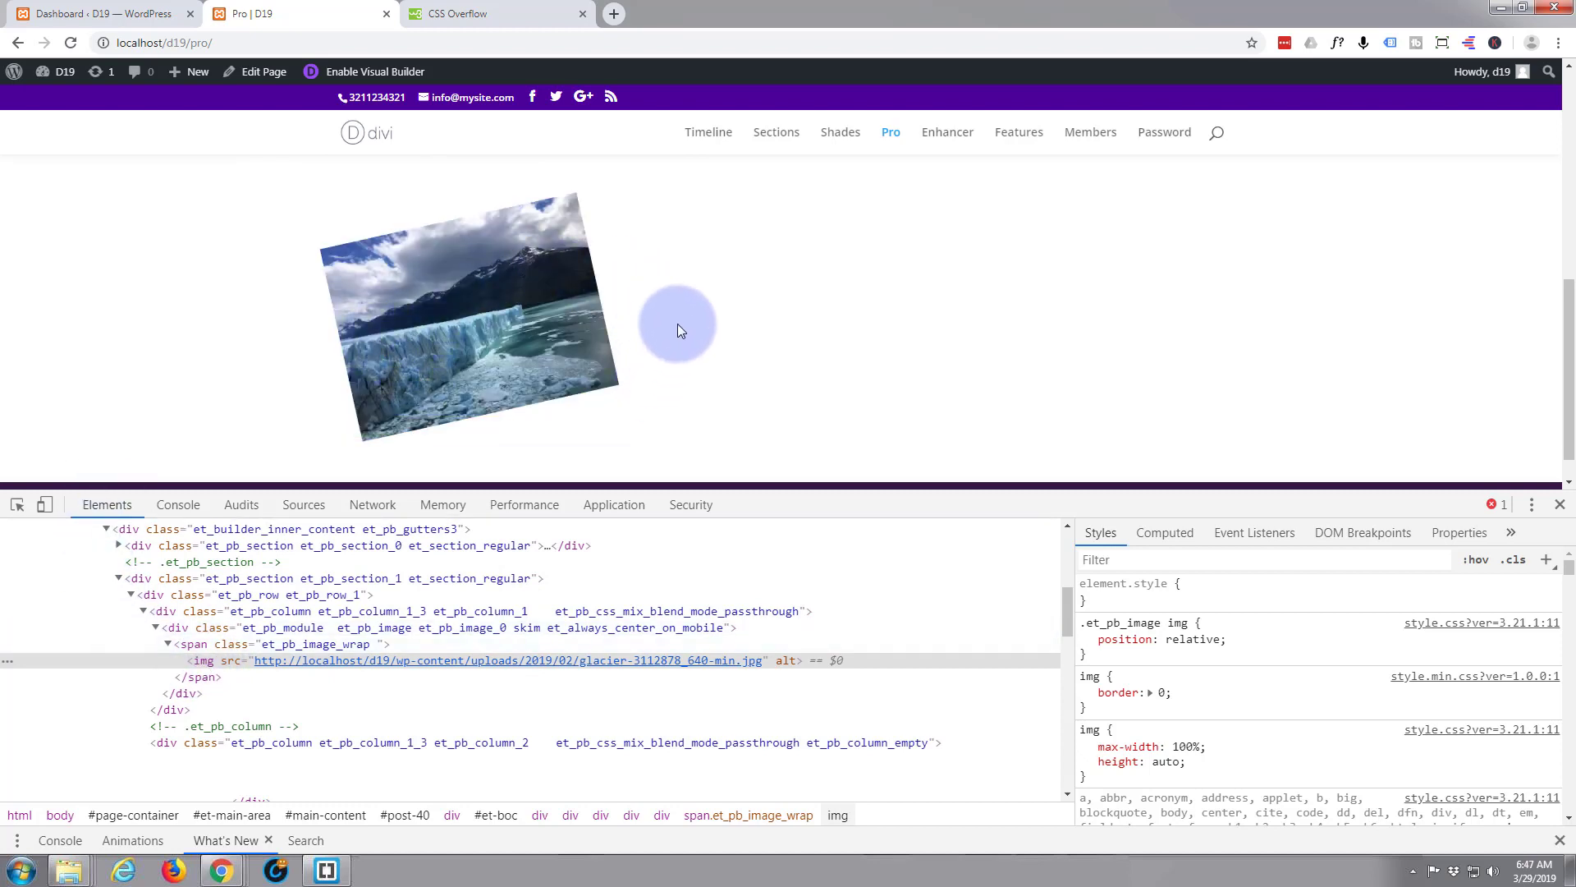
pyautogui.moveTo(690, 366)
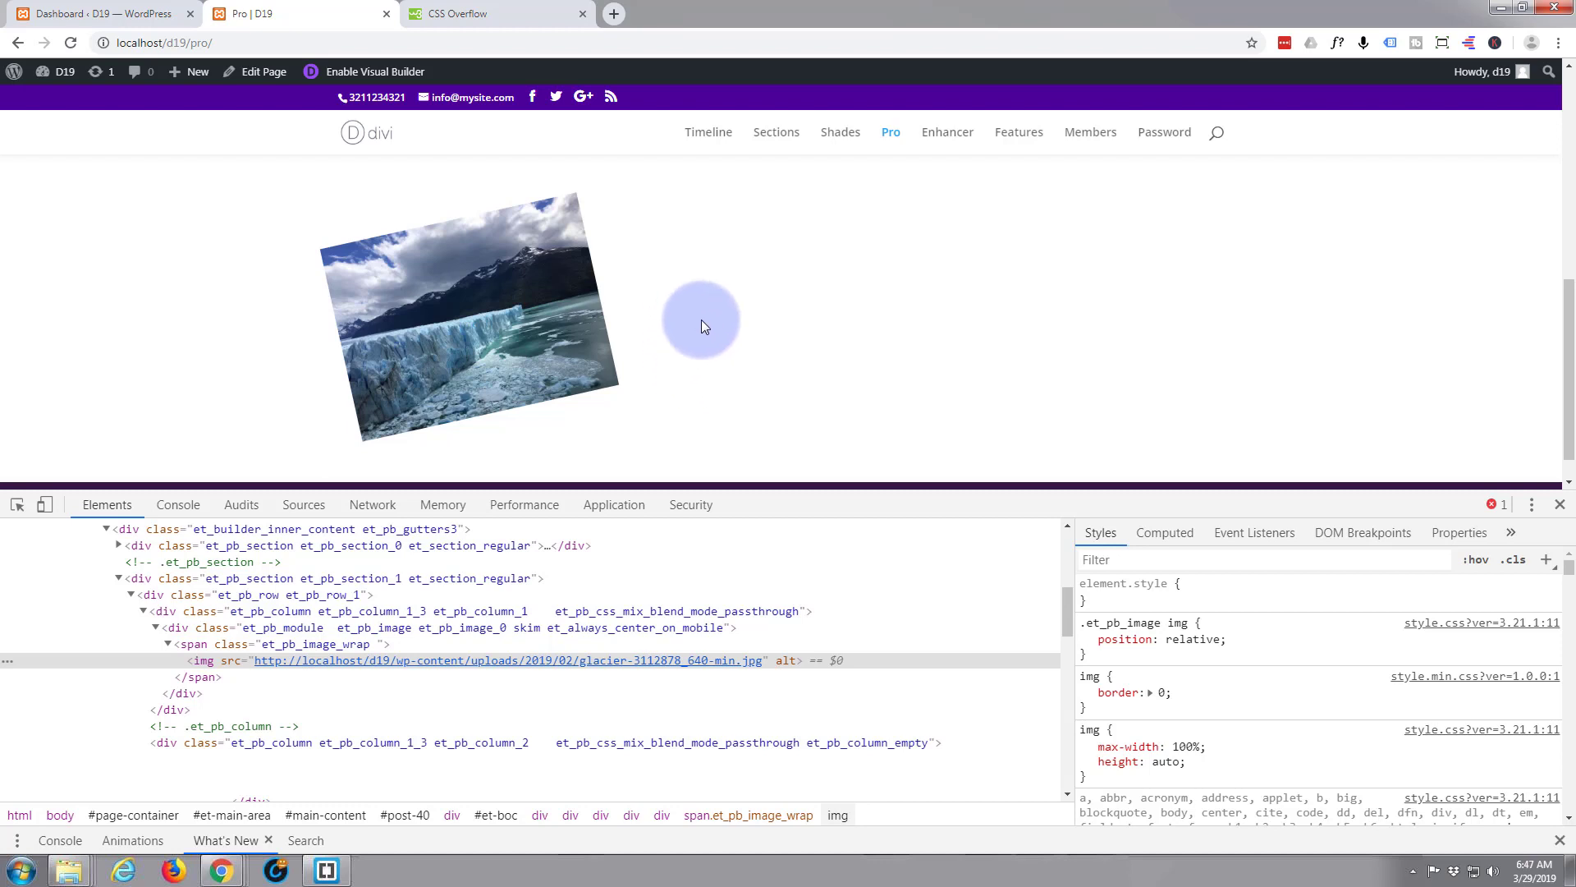
pyautogui.moveTo(582, 286)
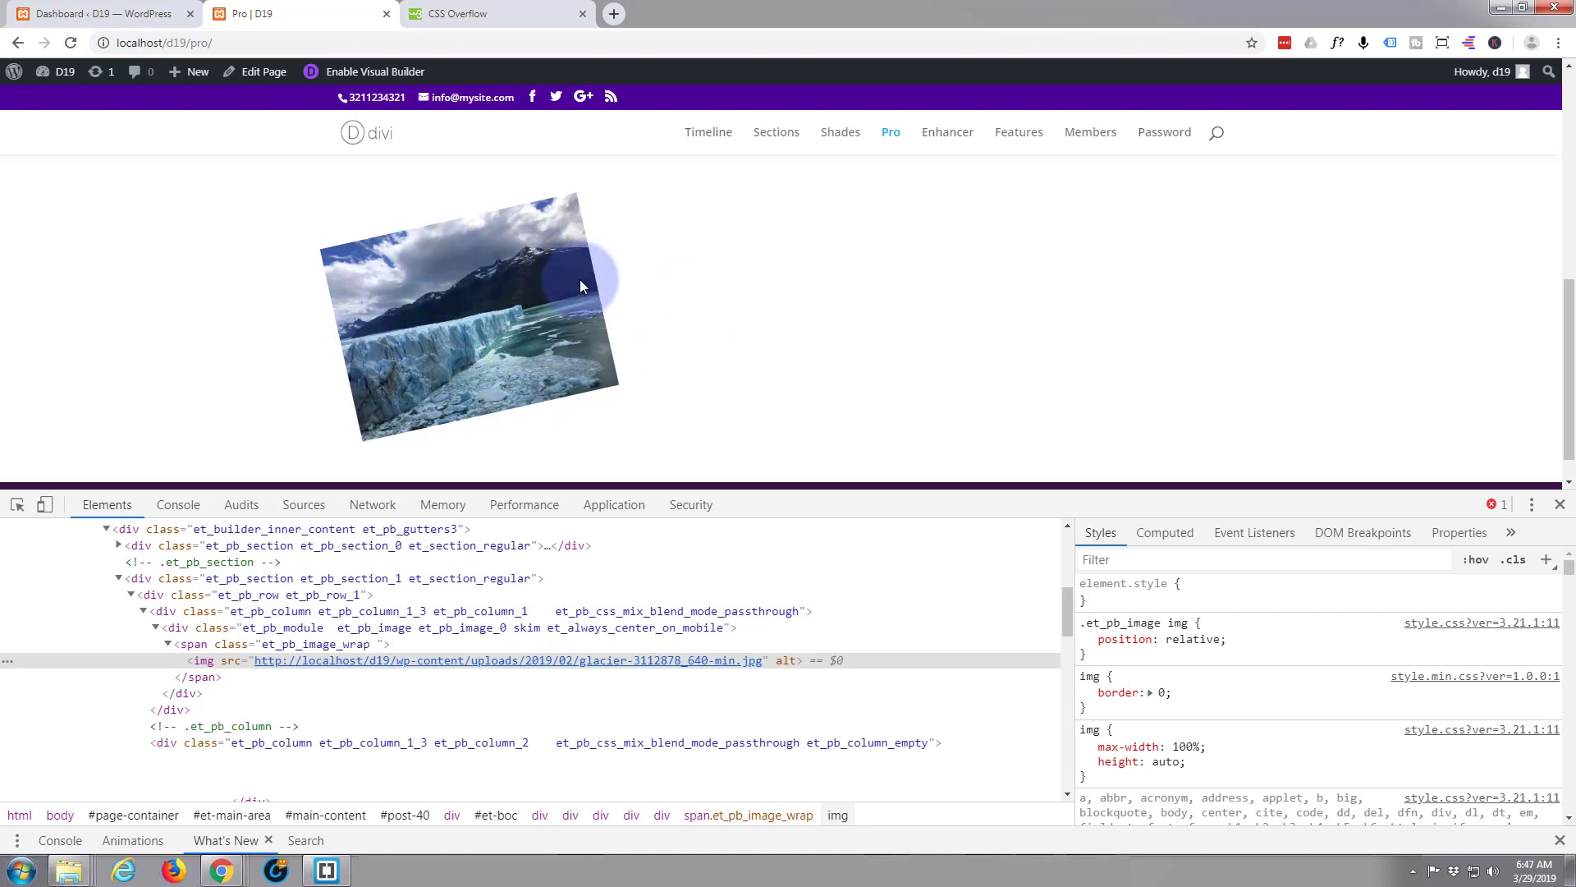
pyautogui.moveTo(328, 367)
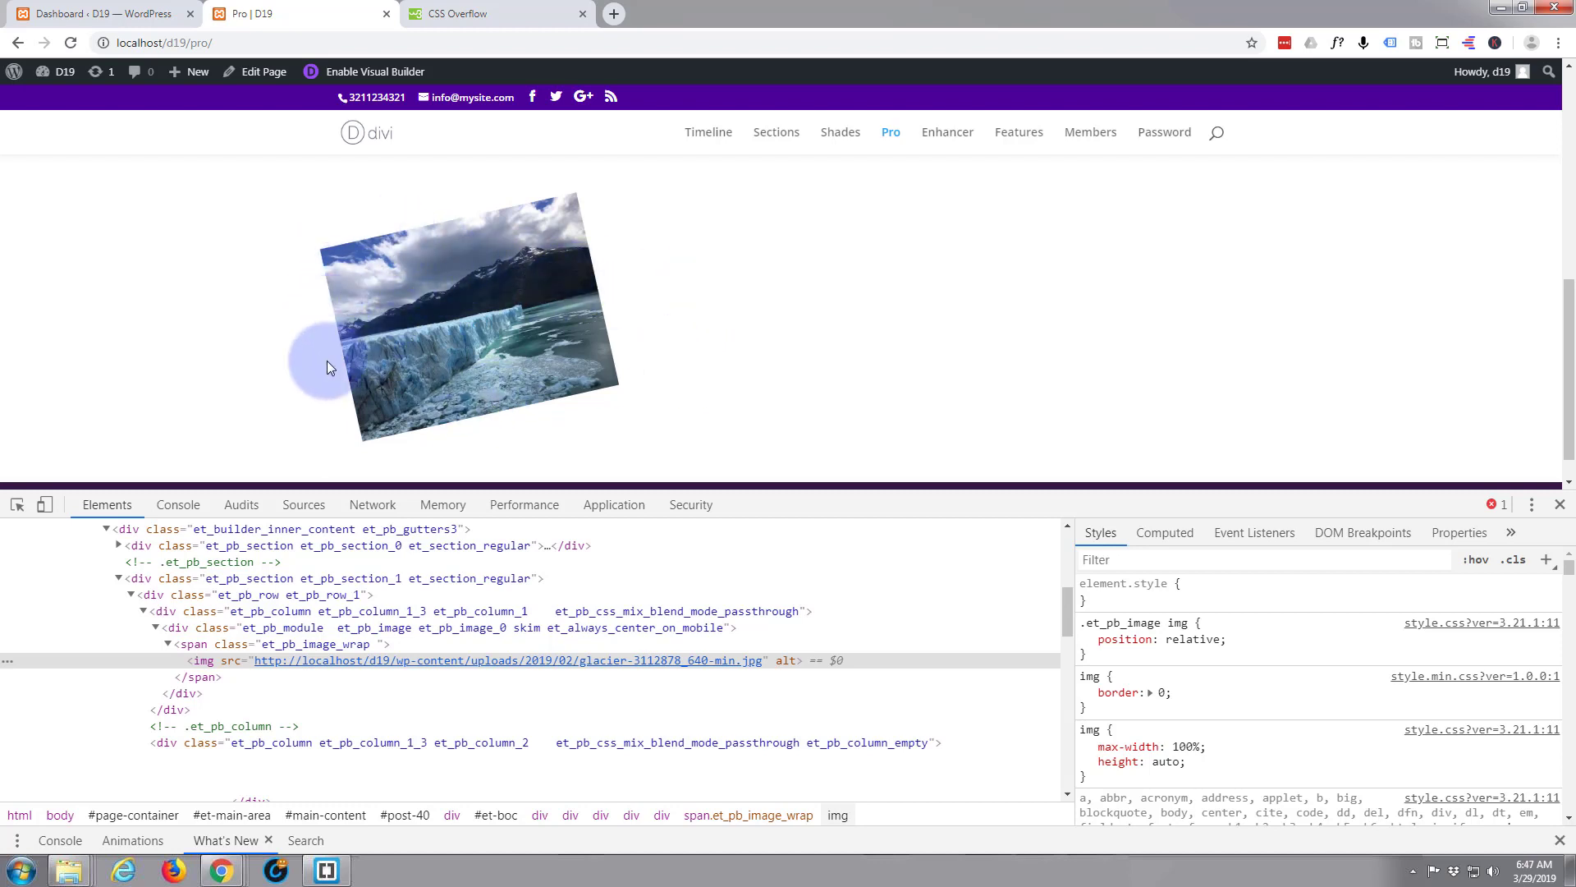
pyautogui.moveTo(605, 403)
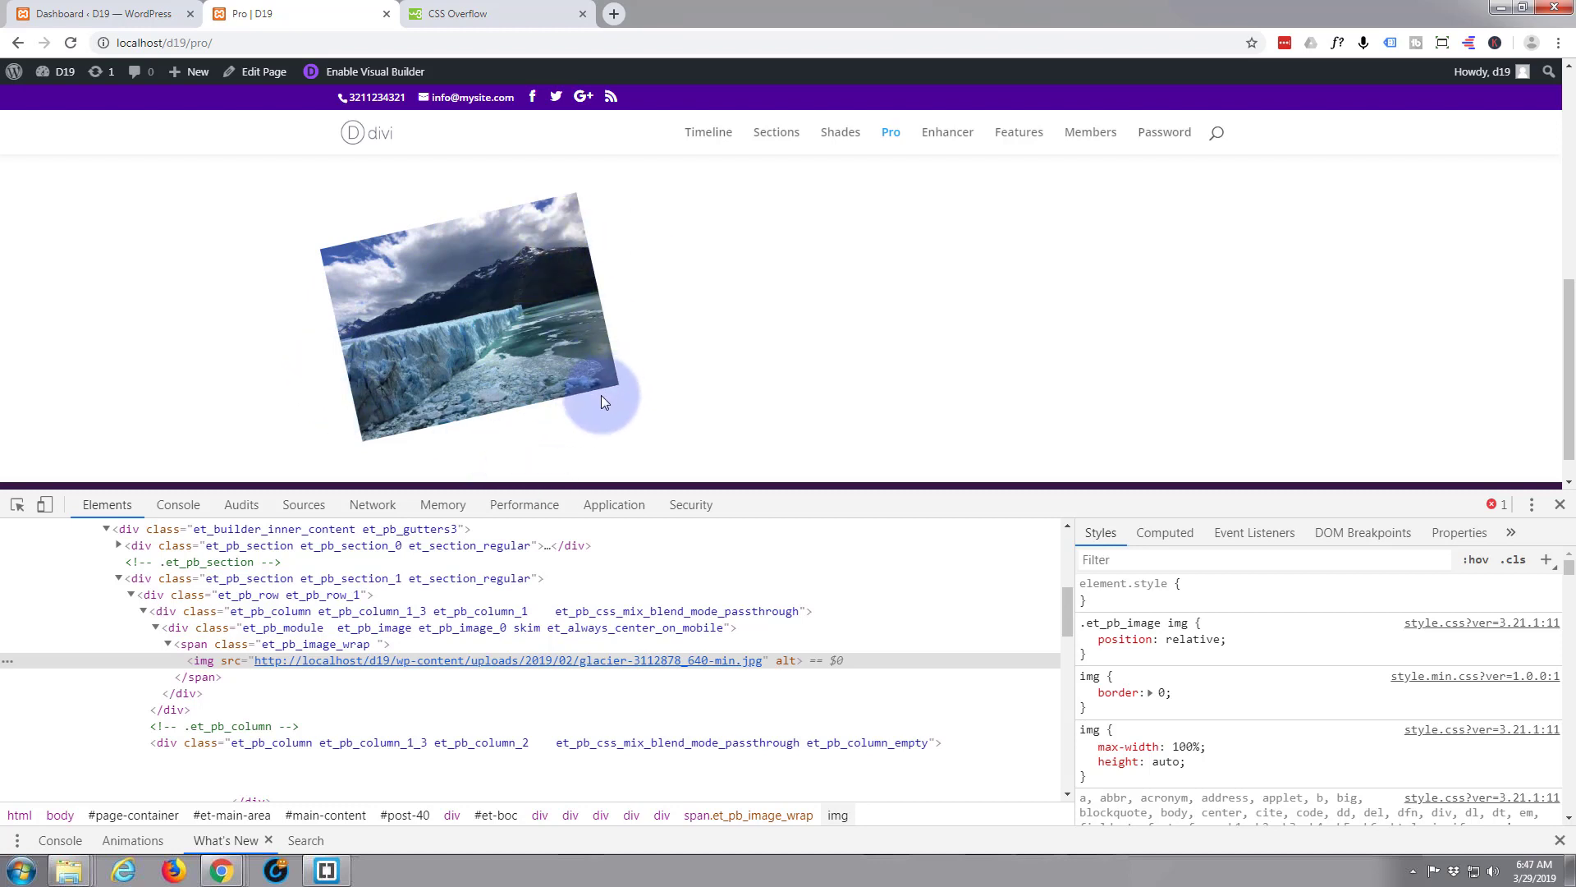
pyautogui.moveTo(341, 381)
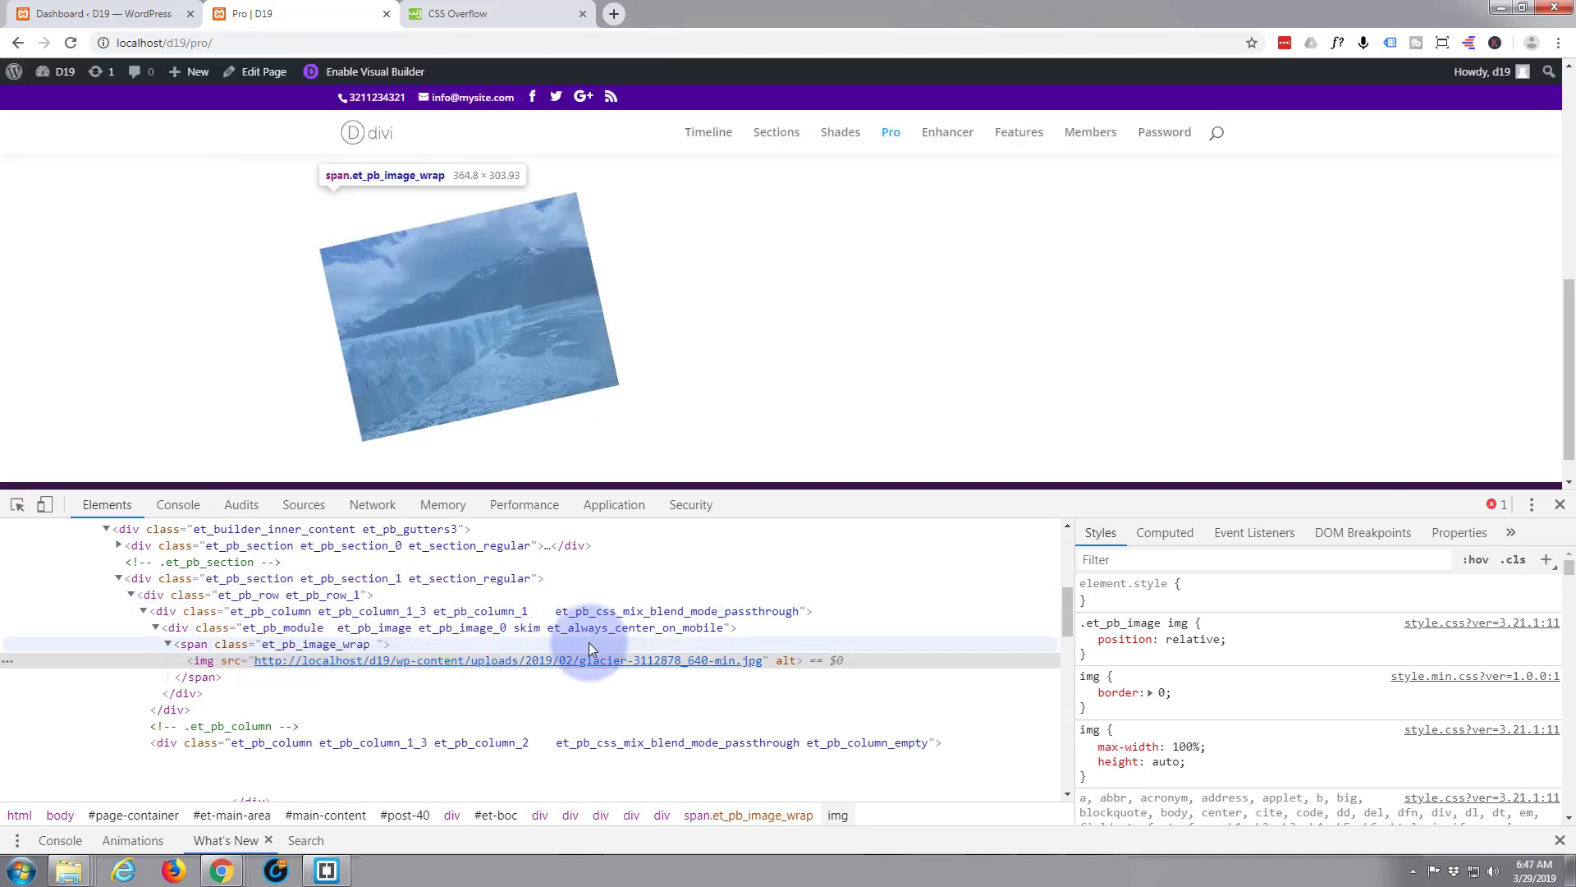
pyautogui.click(205, 661)
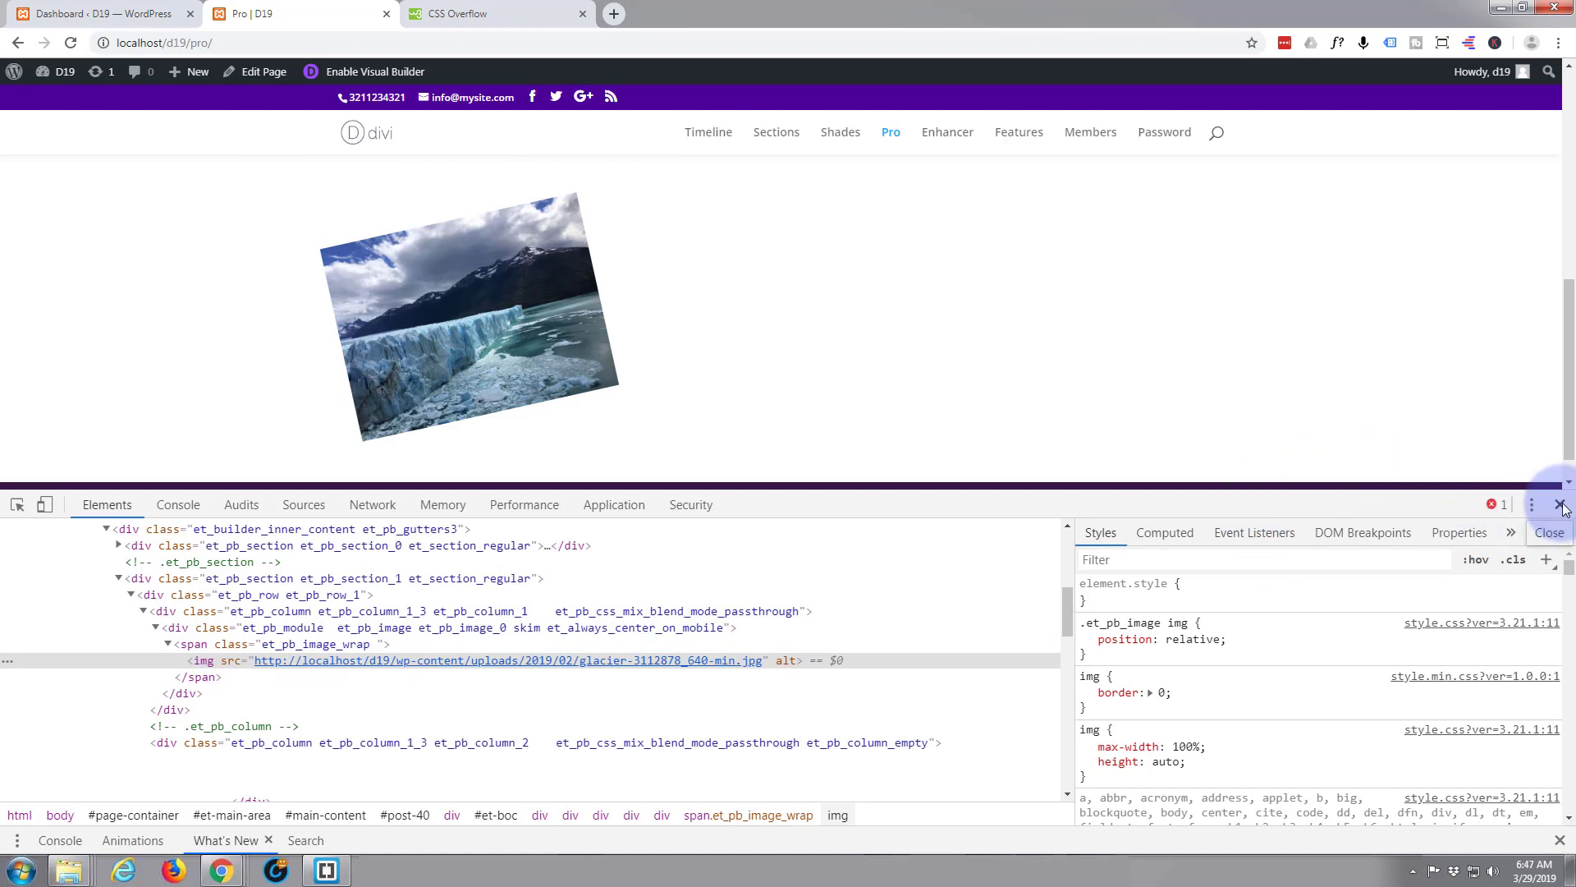
# - Close DevTools to show the Pro page with the gallery rows and tilted glacier image
pyautogui.click(1547, 504)
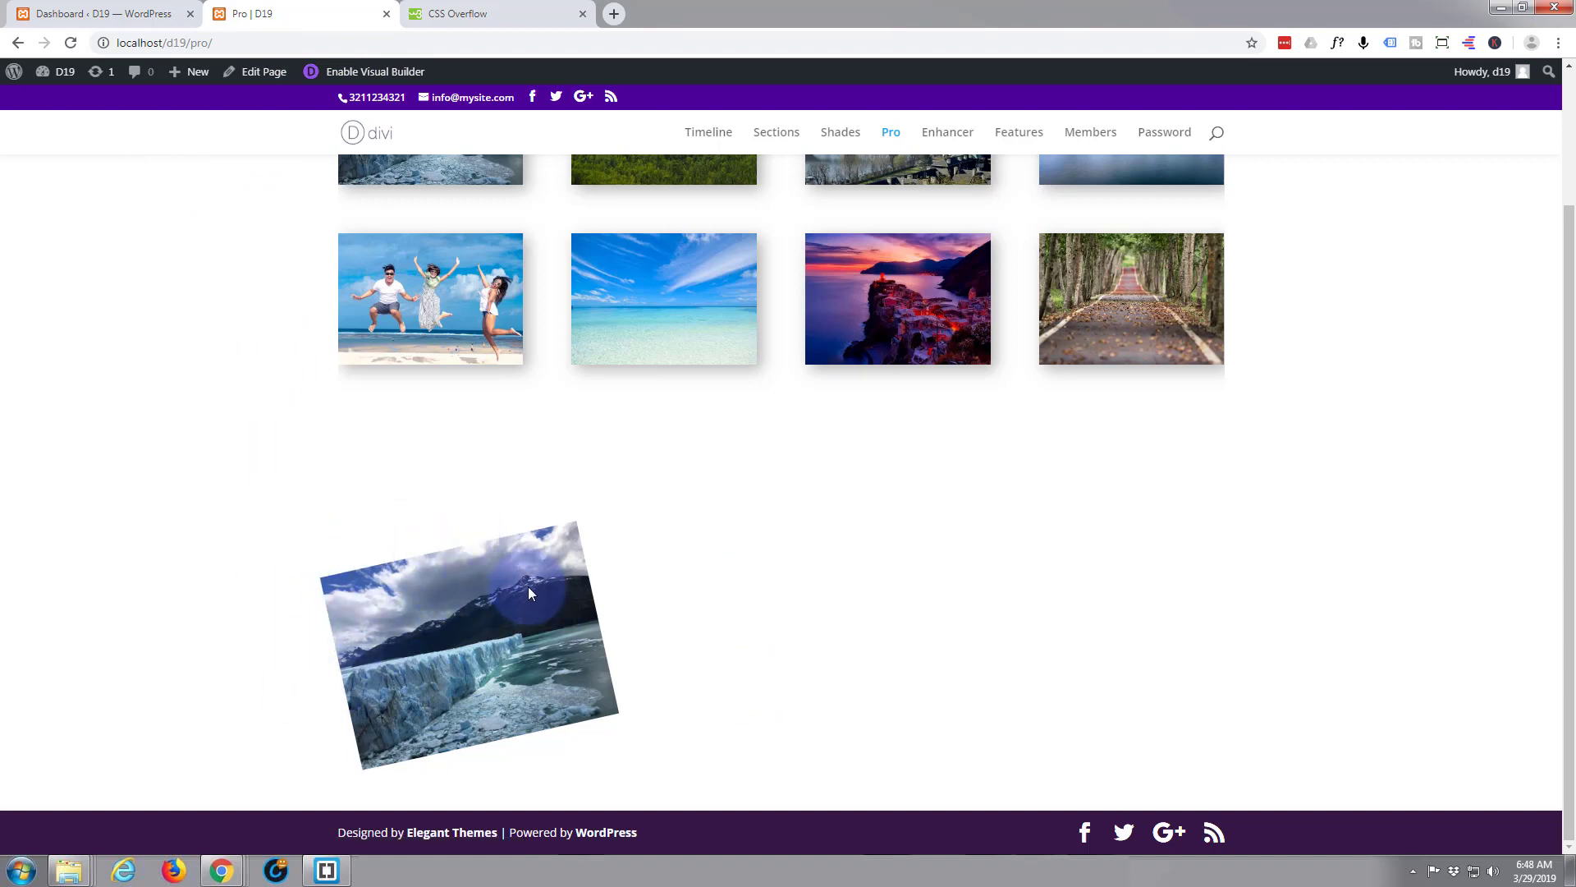
pyautogui.moveTo(268, 611)
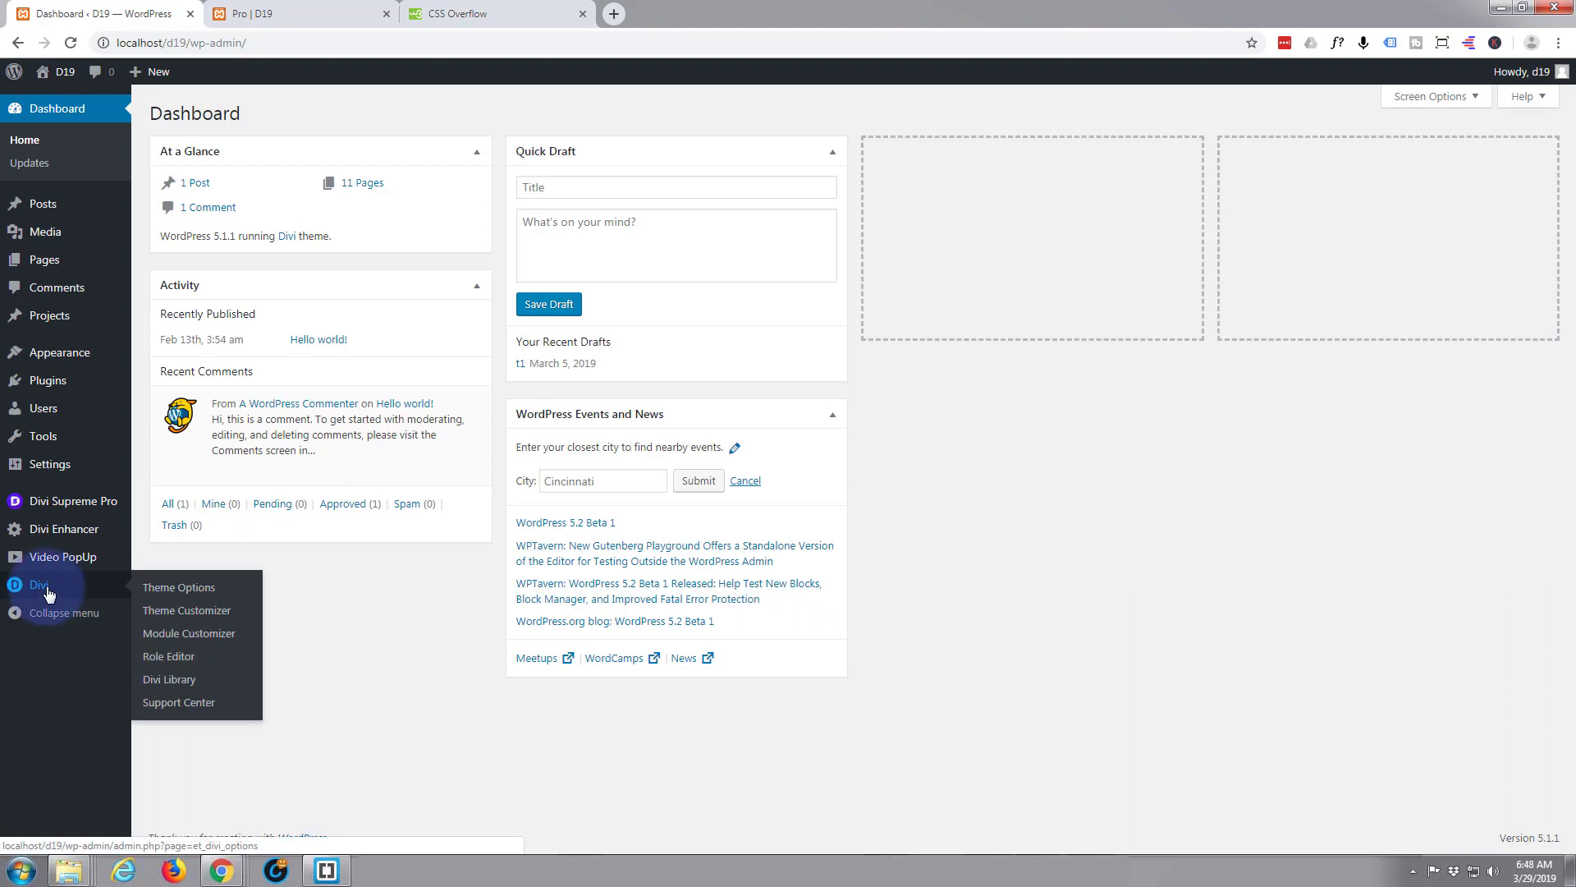
pyautogui.moveTo(179, 587)
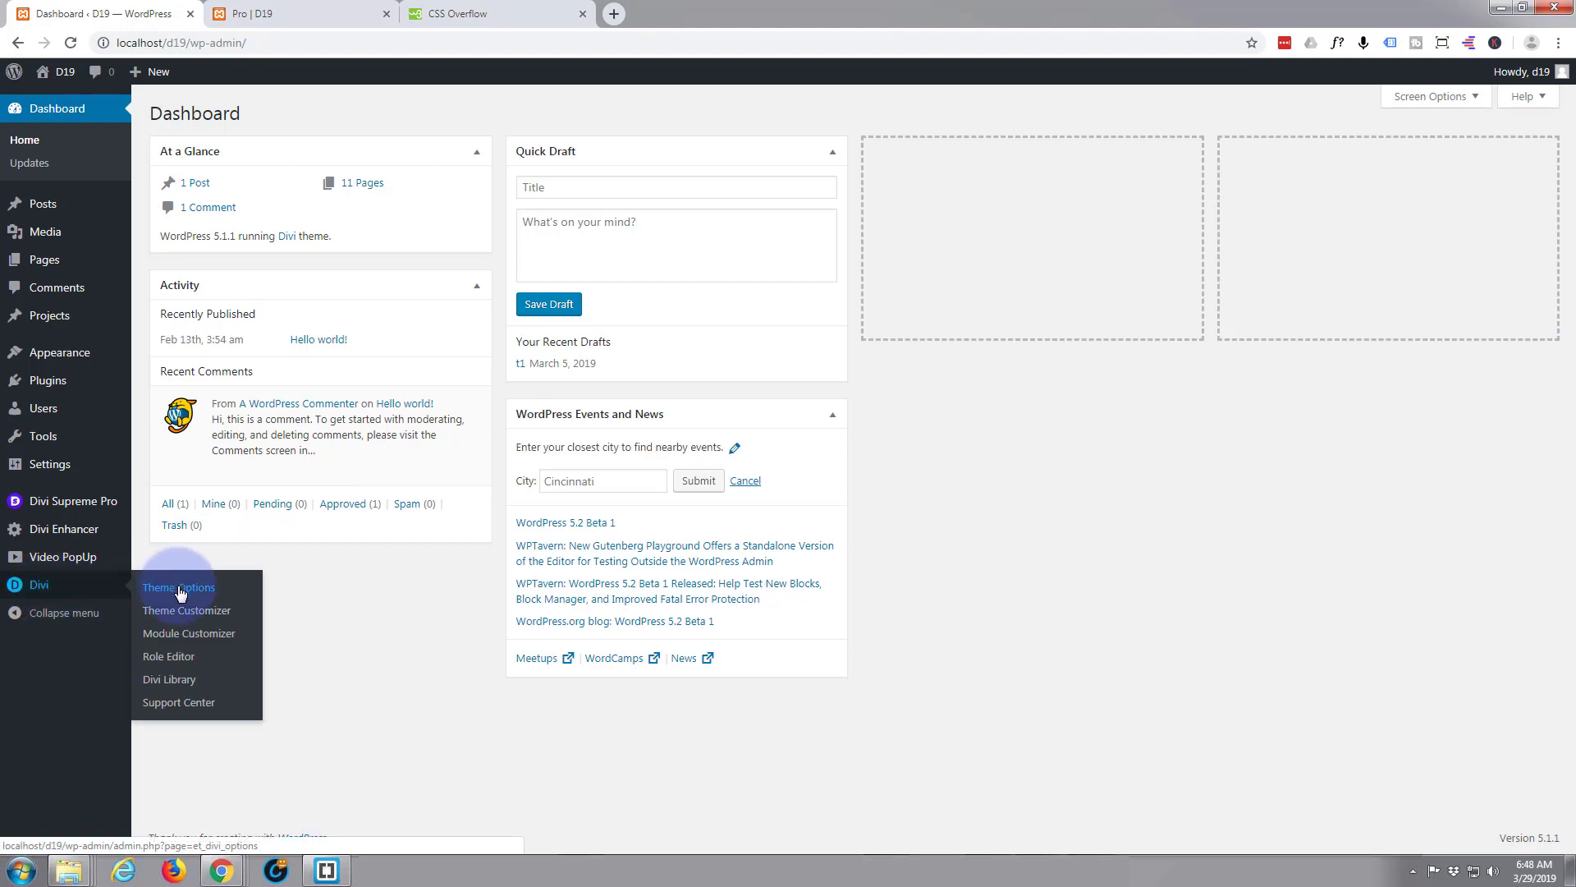
# - Open Divi Theme Options and scroll to the Custom CSS box with the password form and button rules
pyautogui.click(178, 586)
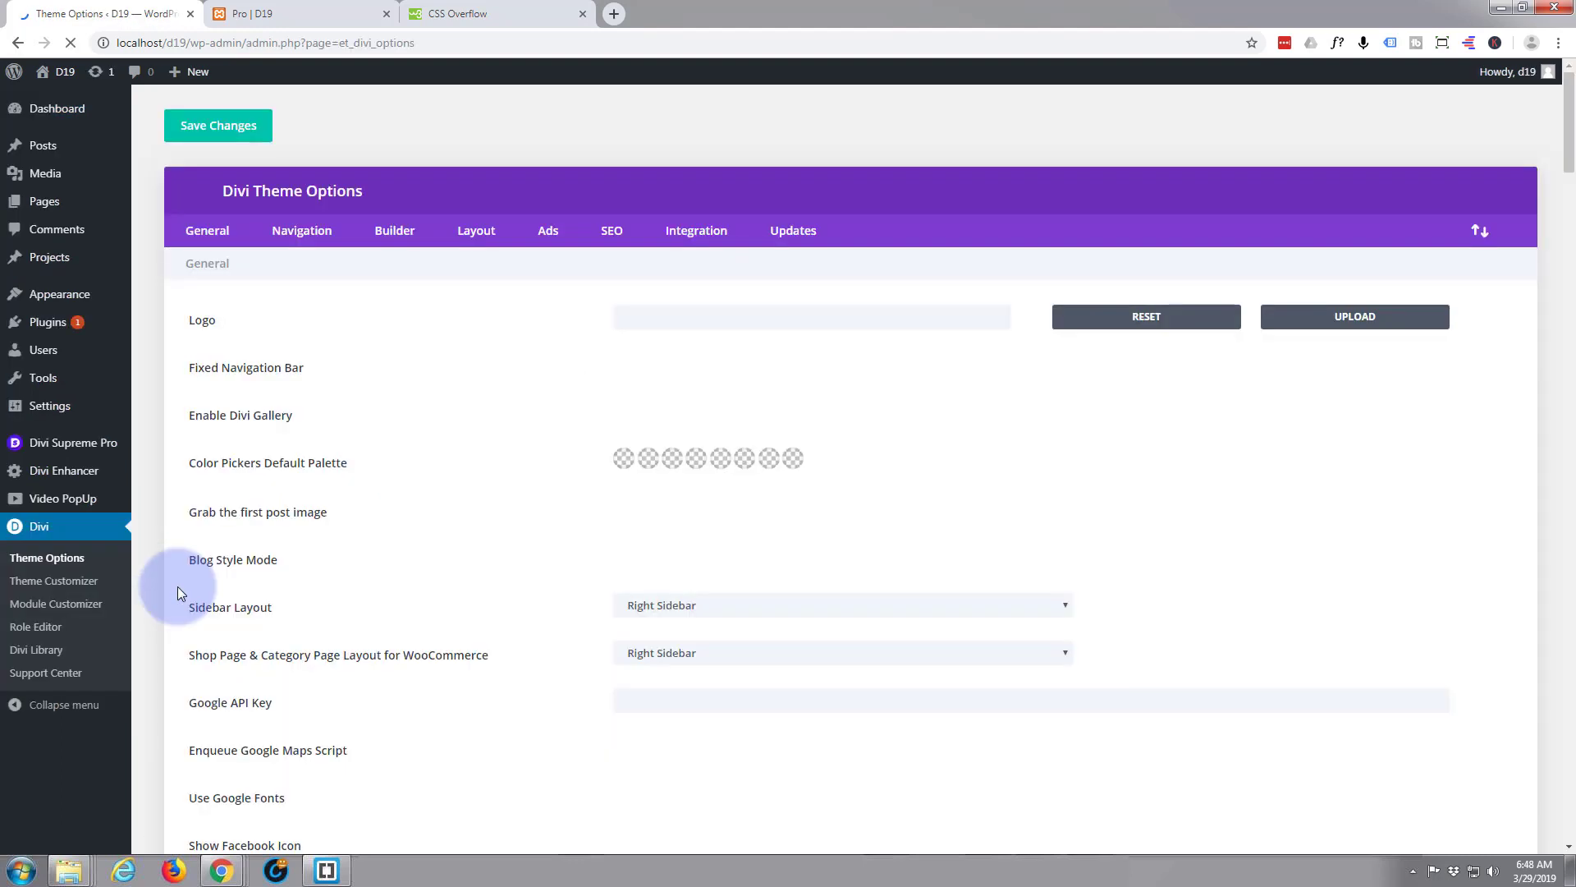
pyautogui.scroll(-3)
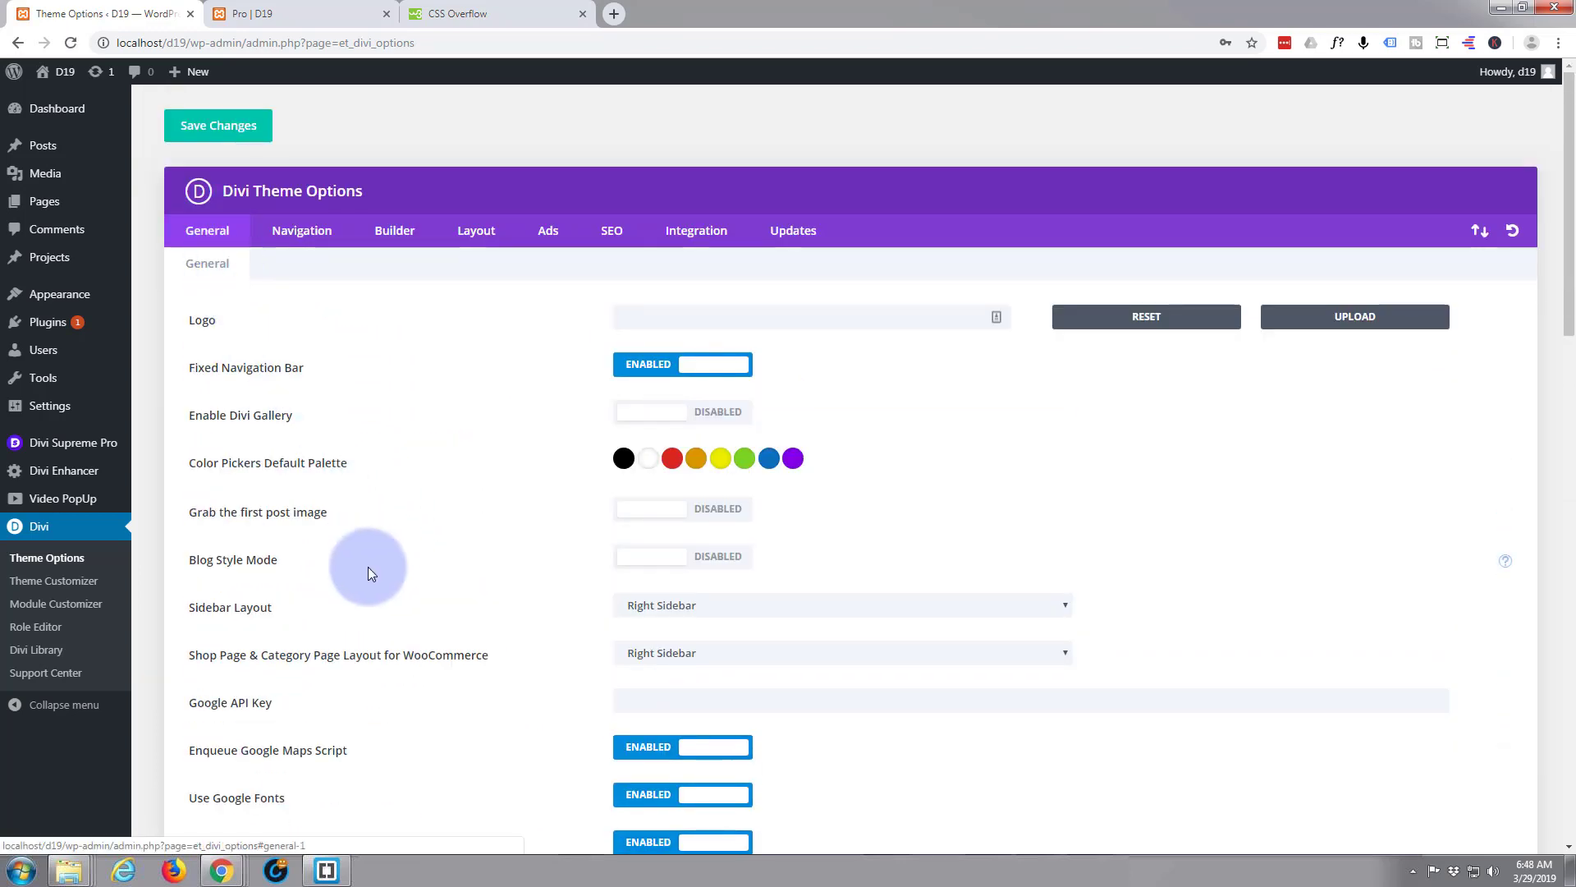
pyautogui.scroll(-3)
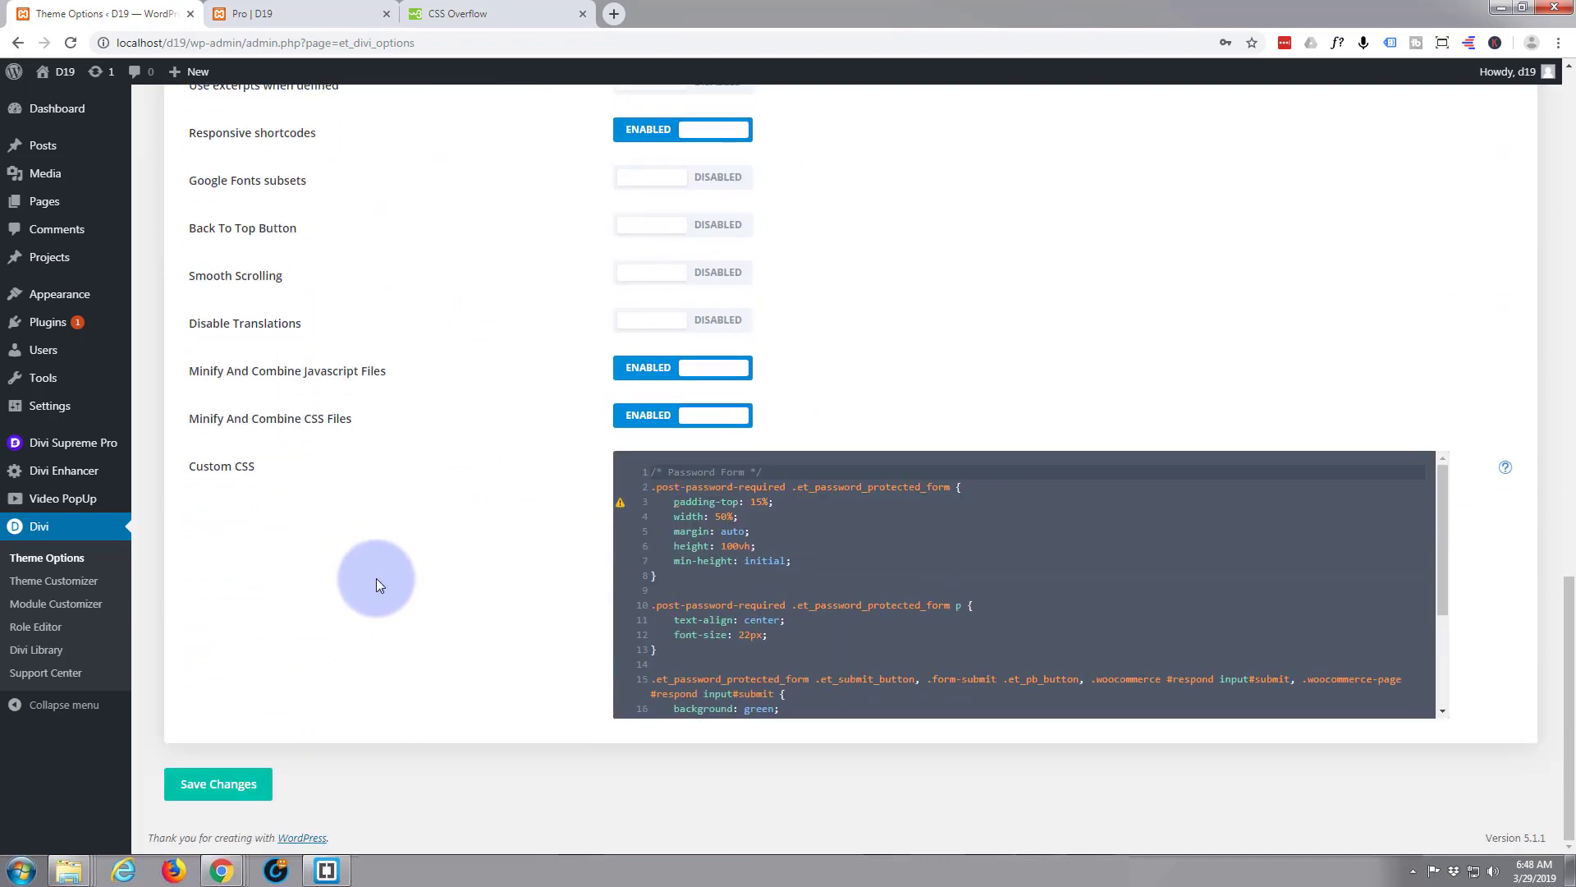
pyautogui.scroll(-3)
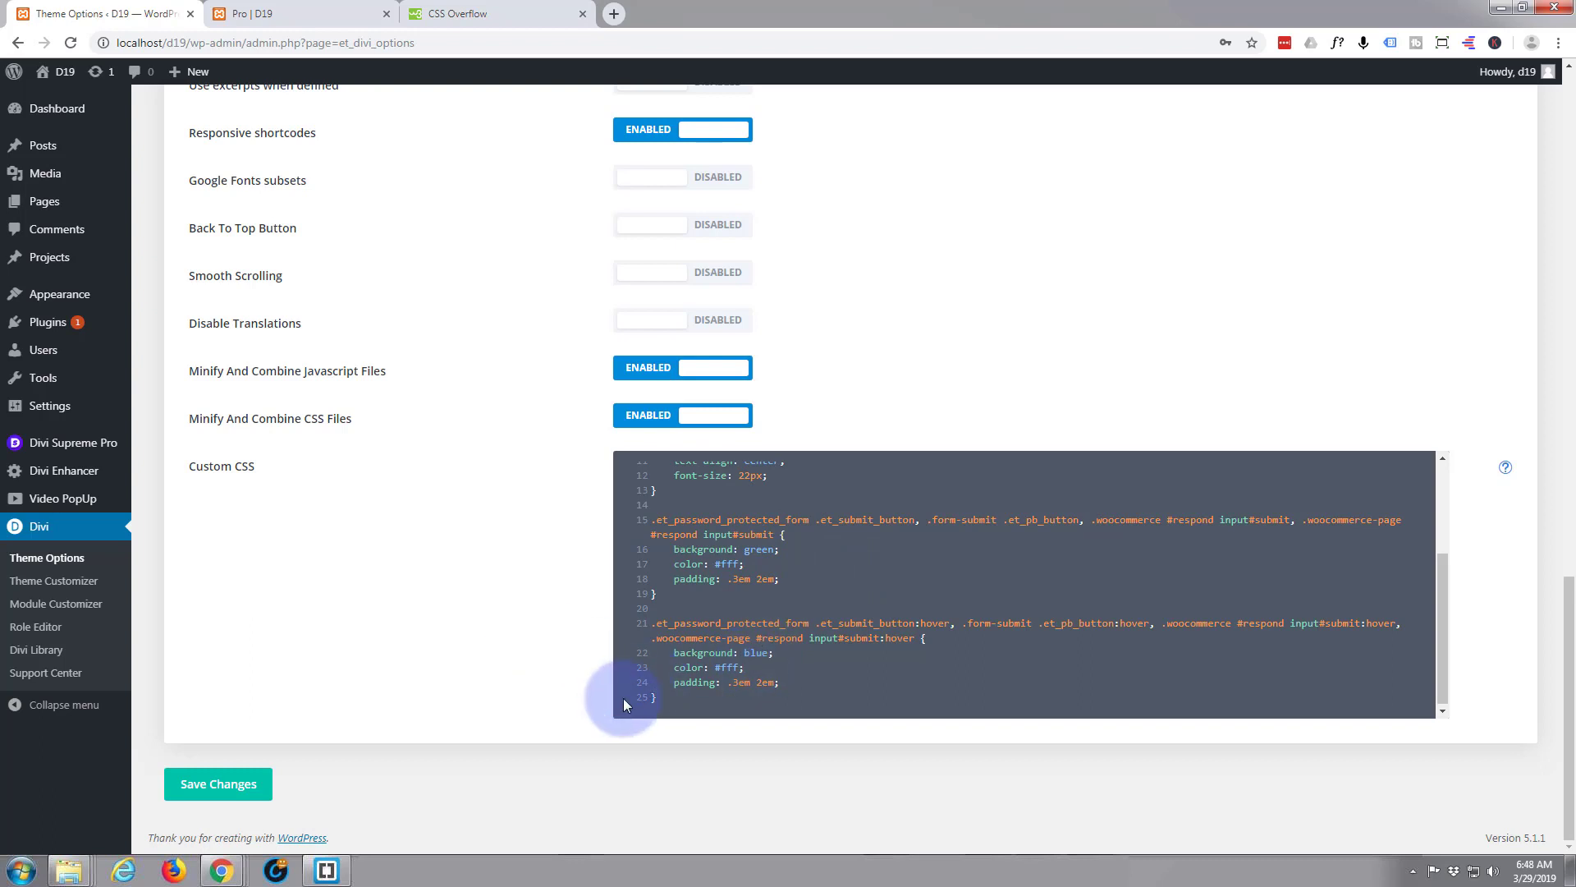
pyautogui.moveTo(719, 713)
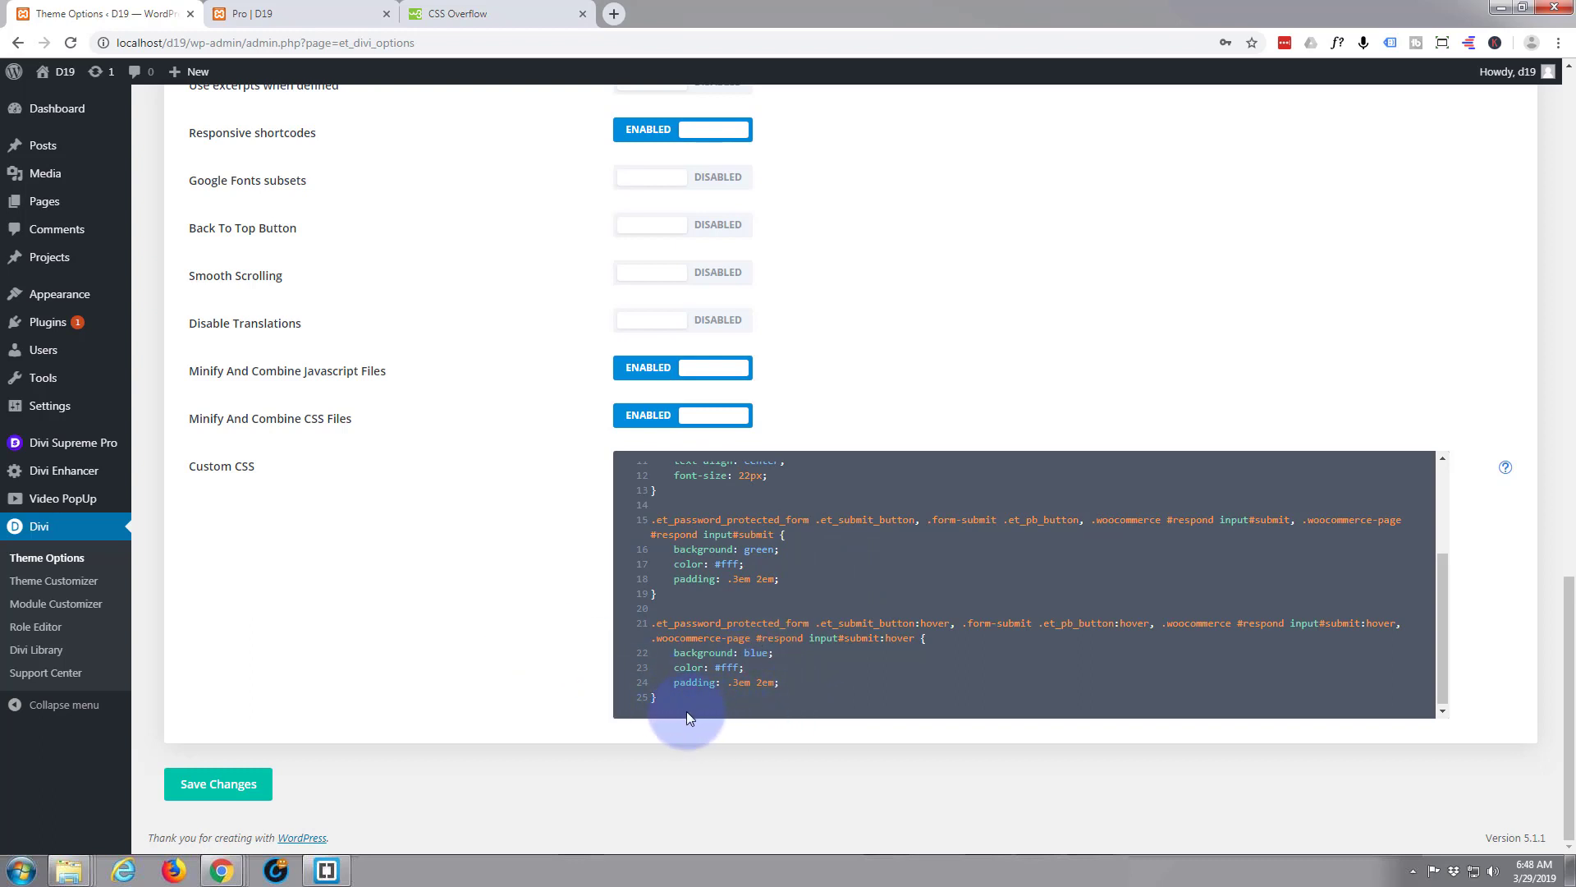
pyautogui.moveTo(241, 726)
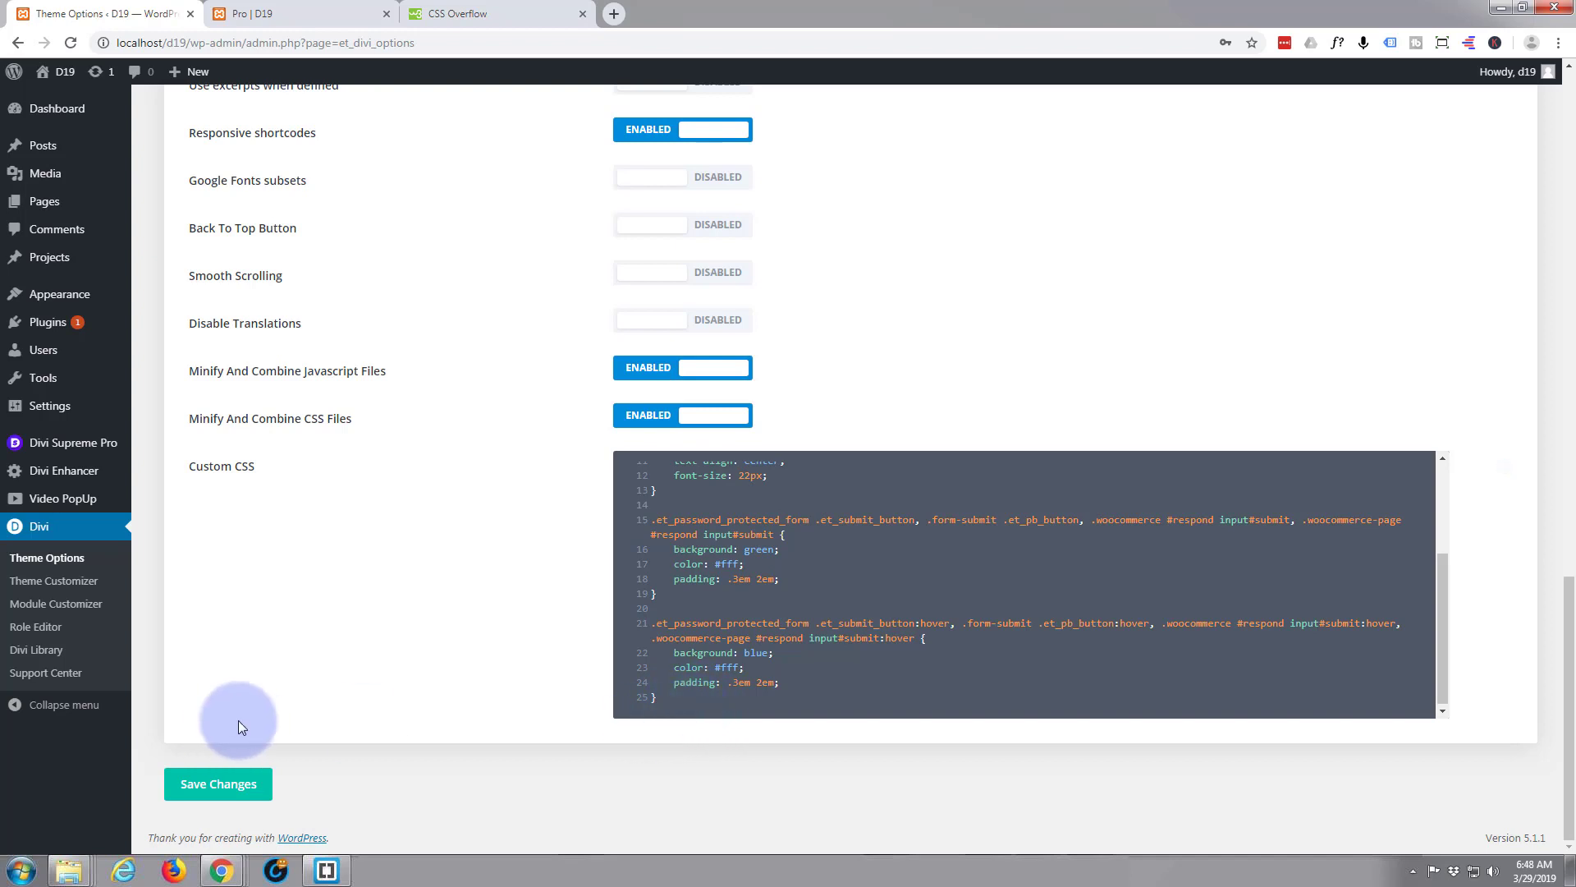
pyautogui.moveTo(282, 13)
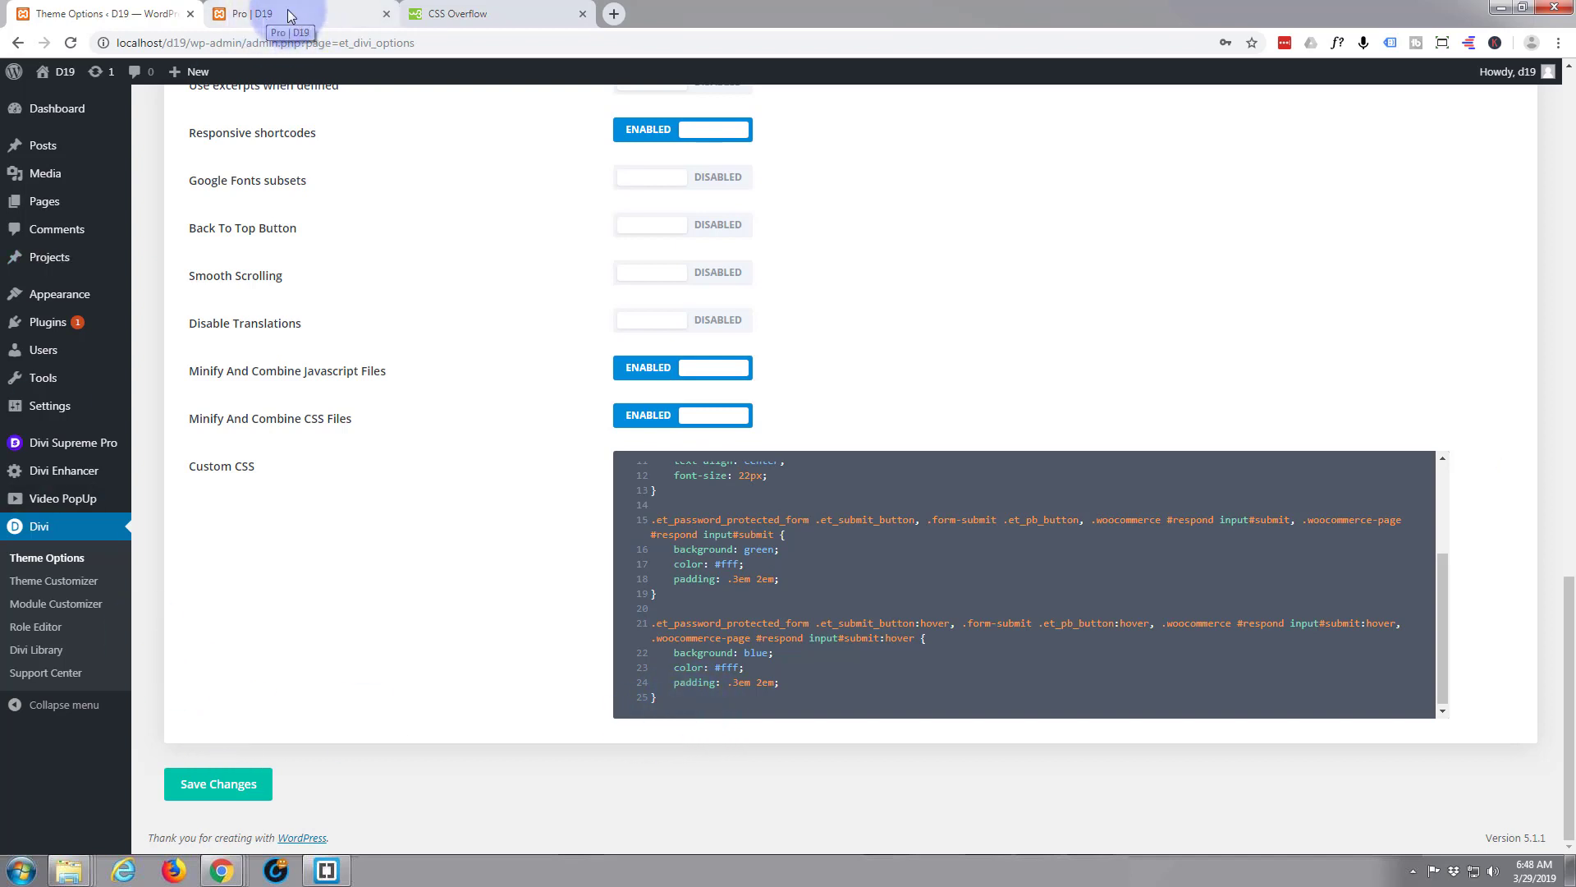
pyautogui.moveTo(314, 18)
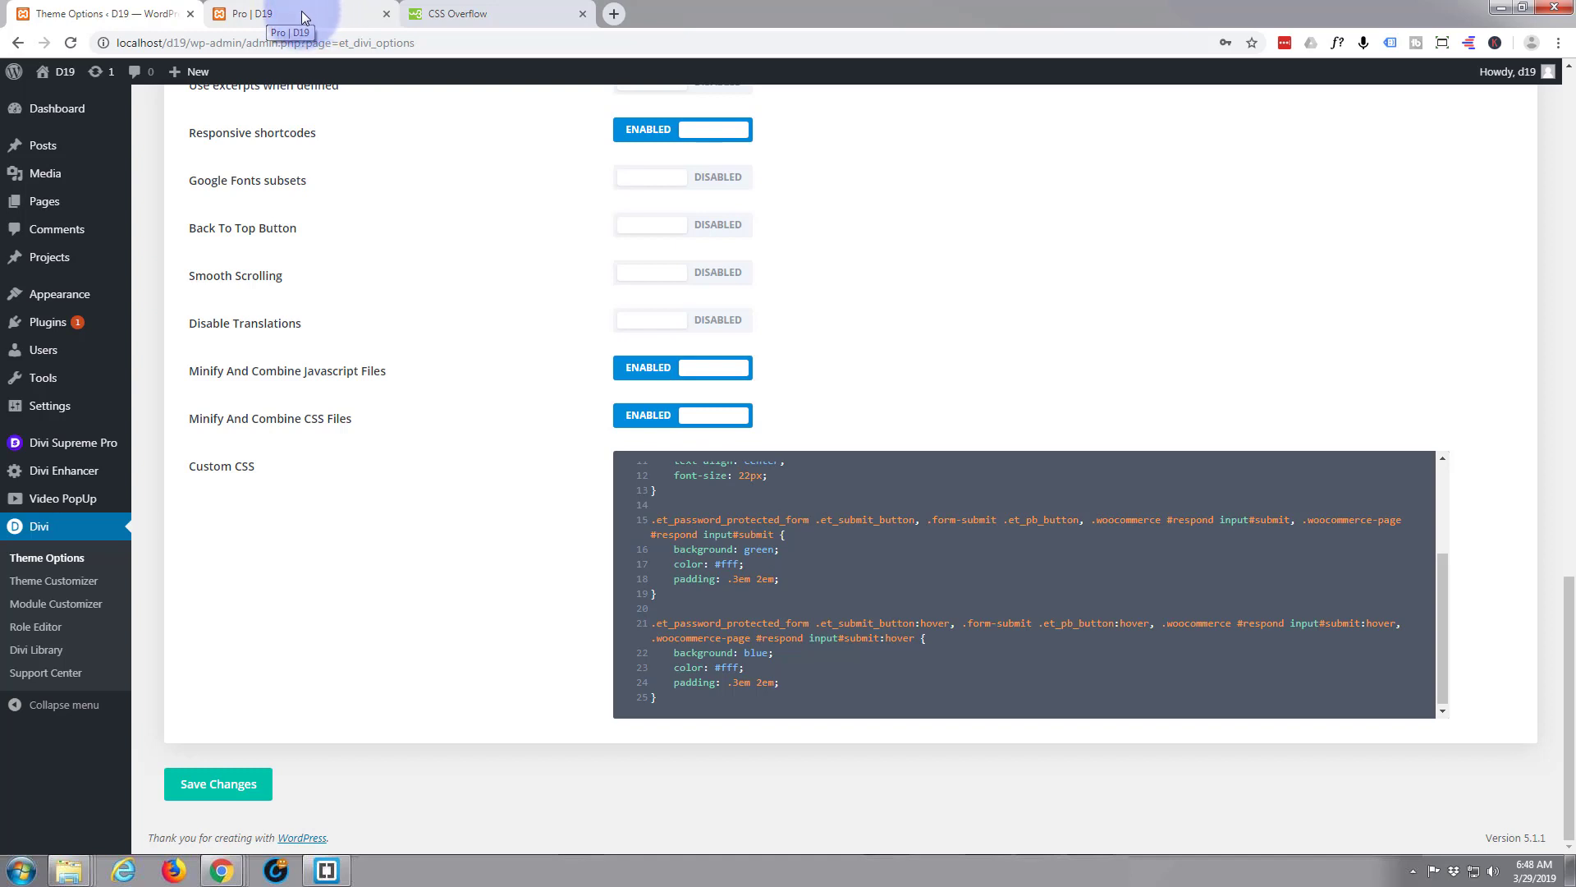
# - Return to the Pro | D19 tab and enable the Visual Builder from the admin bar
pyautogui.click(271, 13)
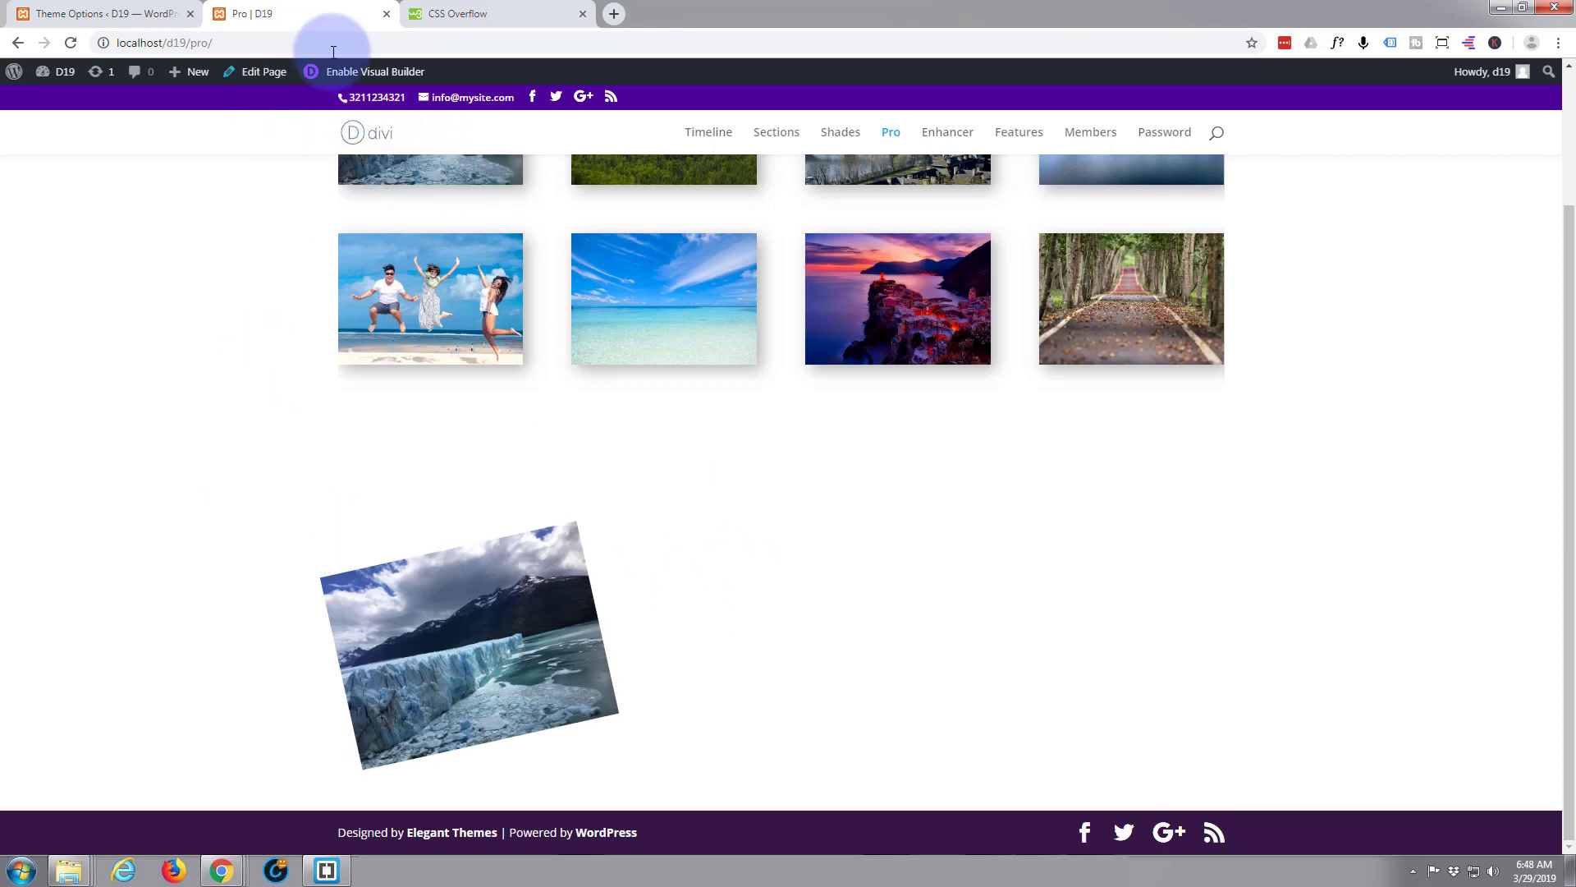
pyautogui.click(365, 70)
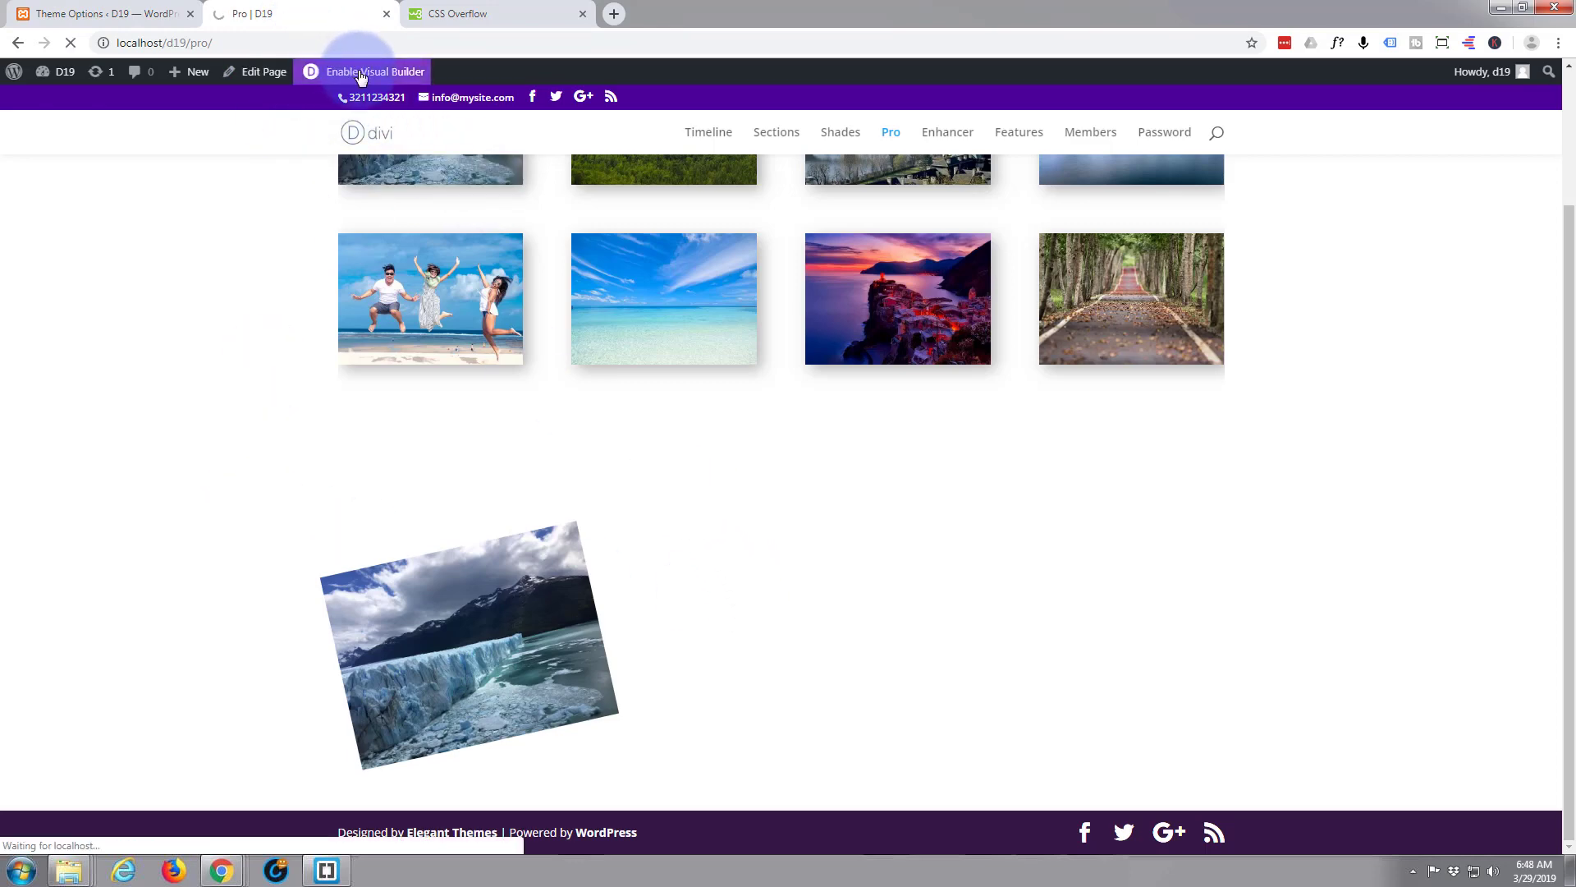
pyautogui.click(361, 70)
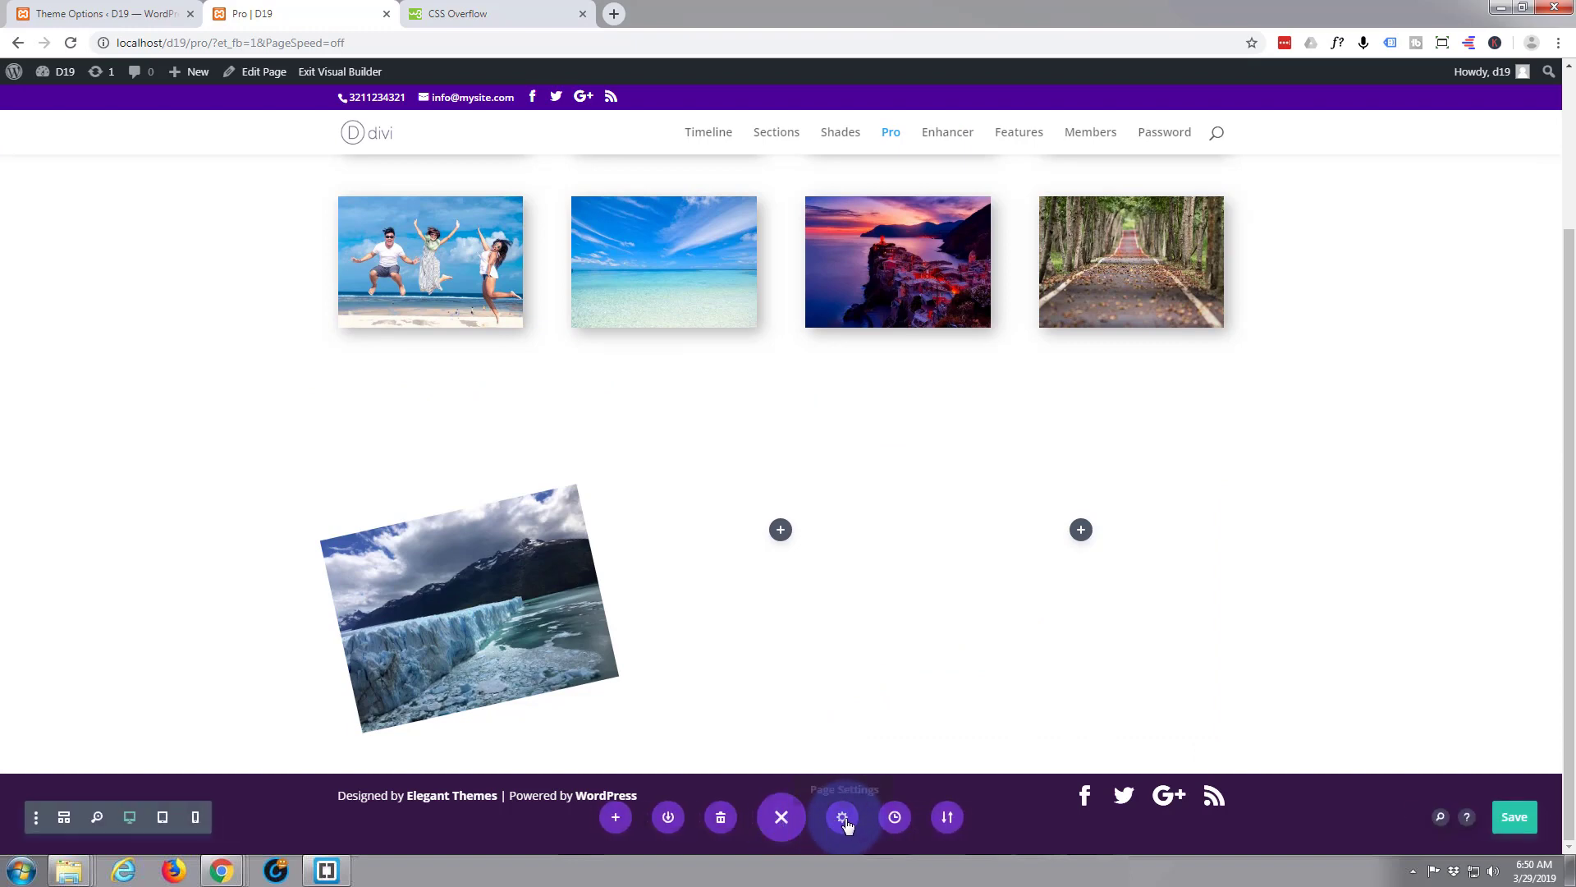
# - Reach the Custom CSS field in Page Settings' Advanced tab
pyautogui.click(842, 818)
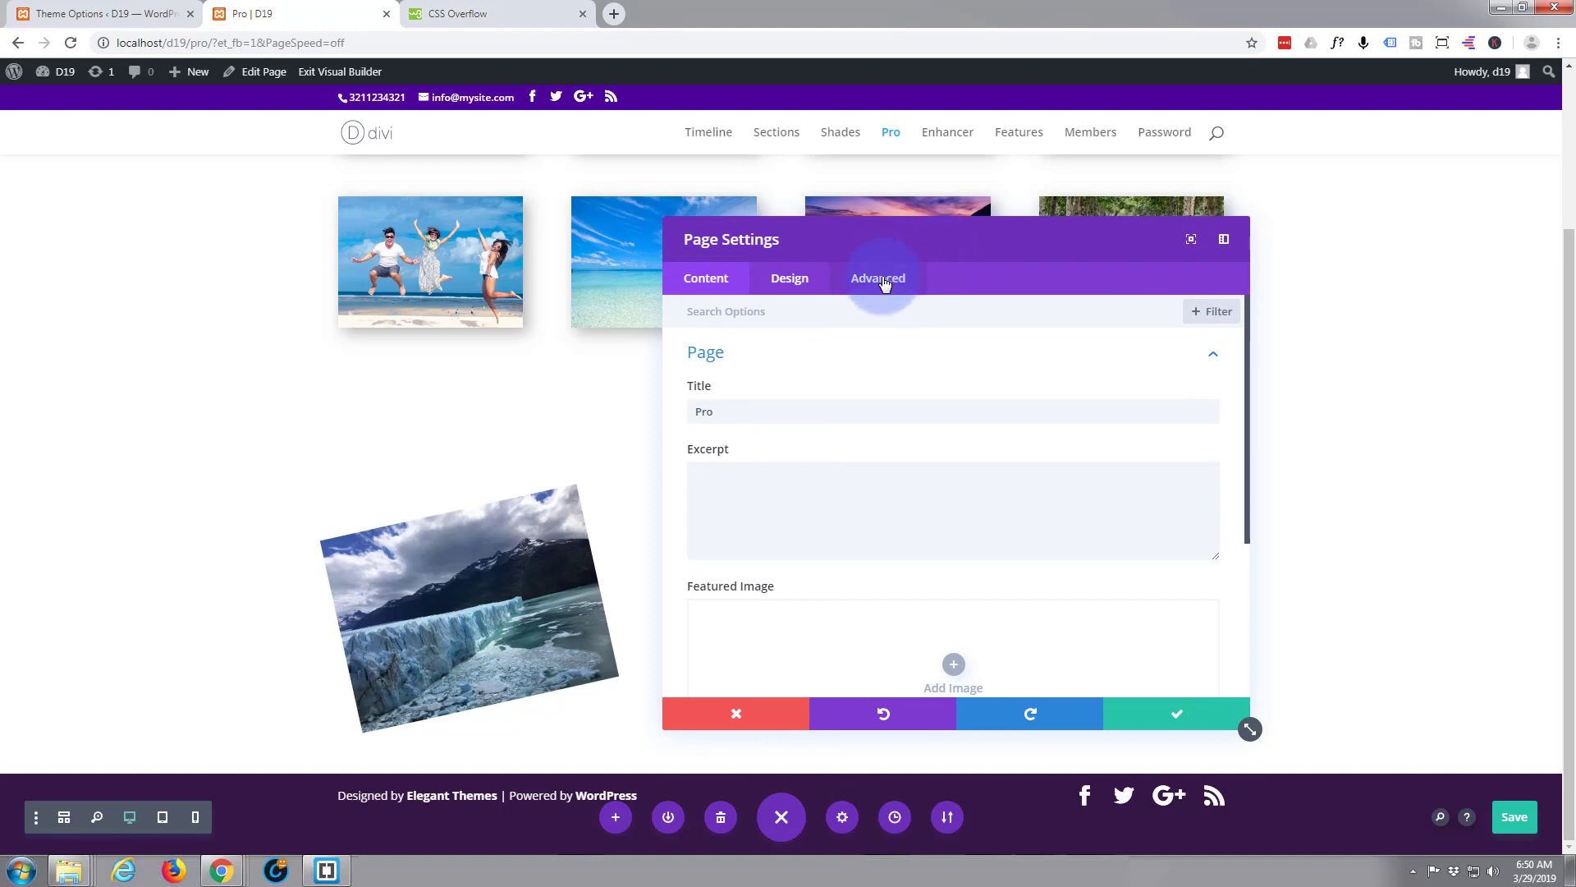
pyautogui.click(877, 277)
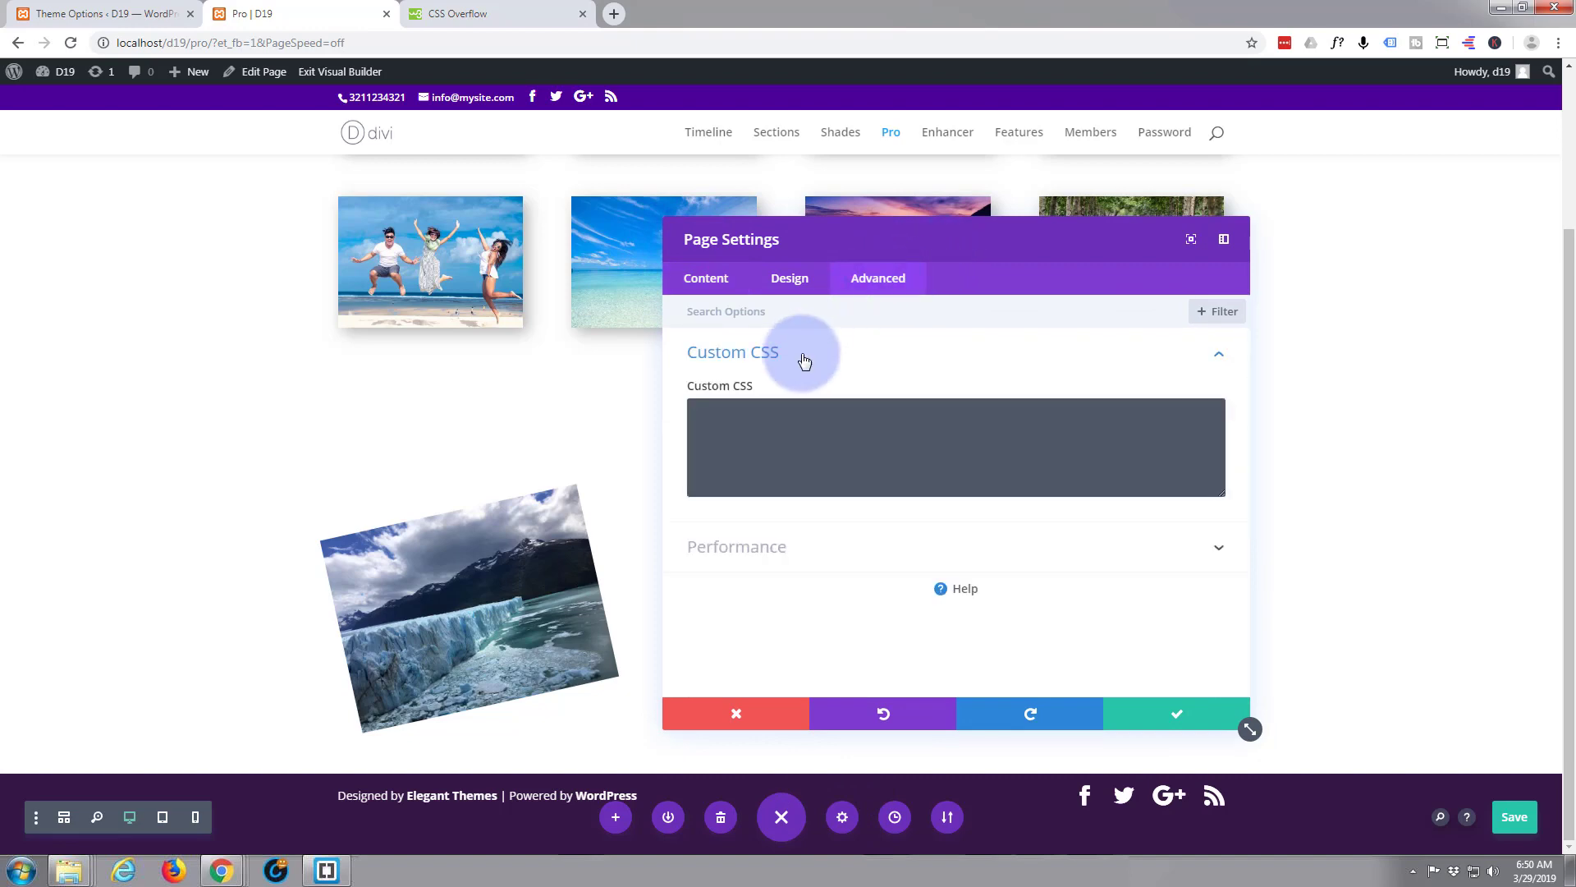
pyautogui.click(757, 411)
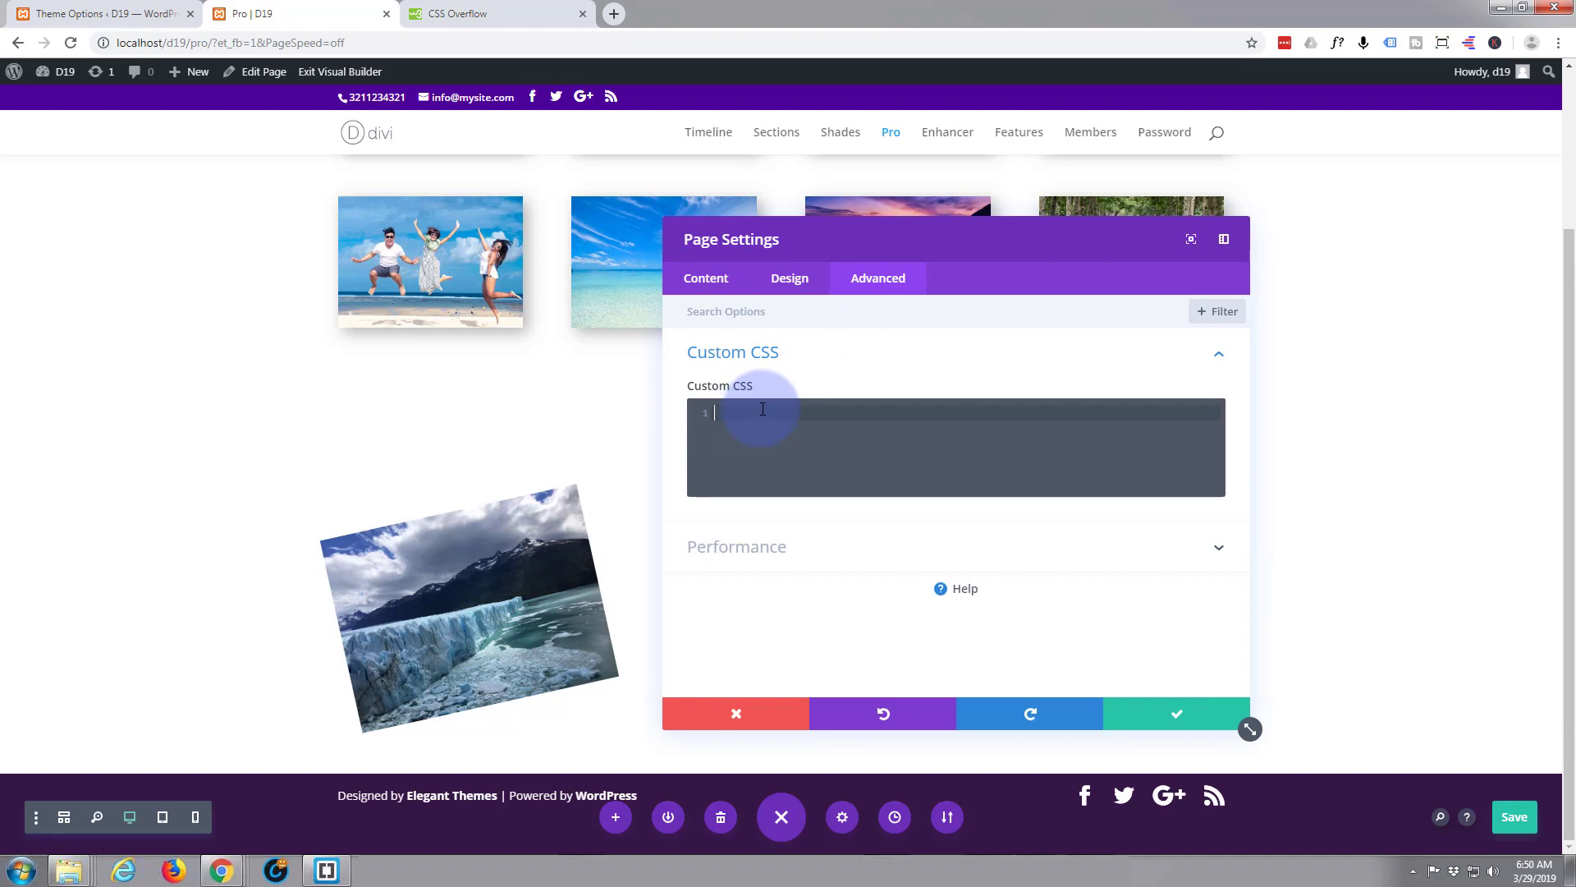
# - Write an empty .skim img { } rule in the page's custom CSS
pyautogui.write('.ski')
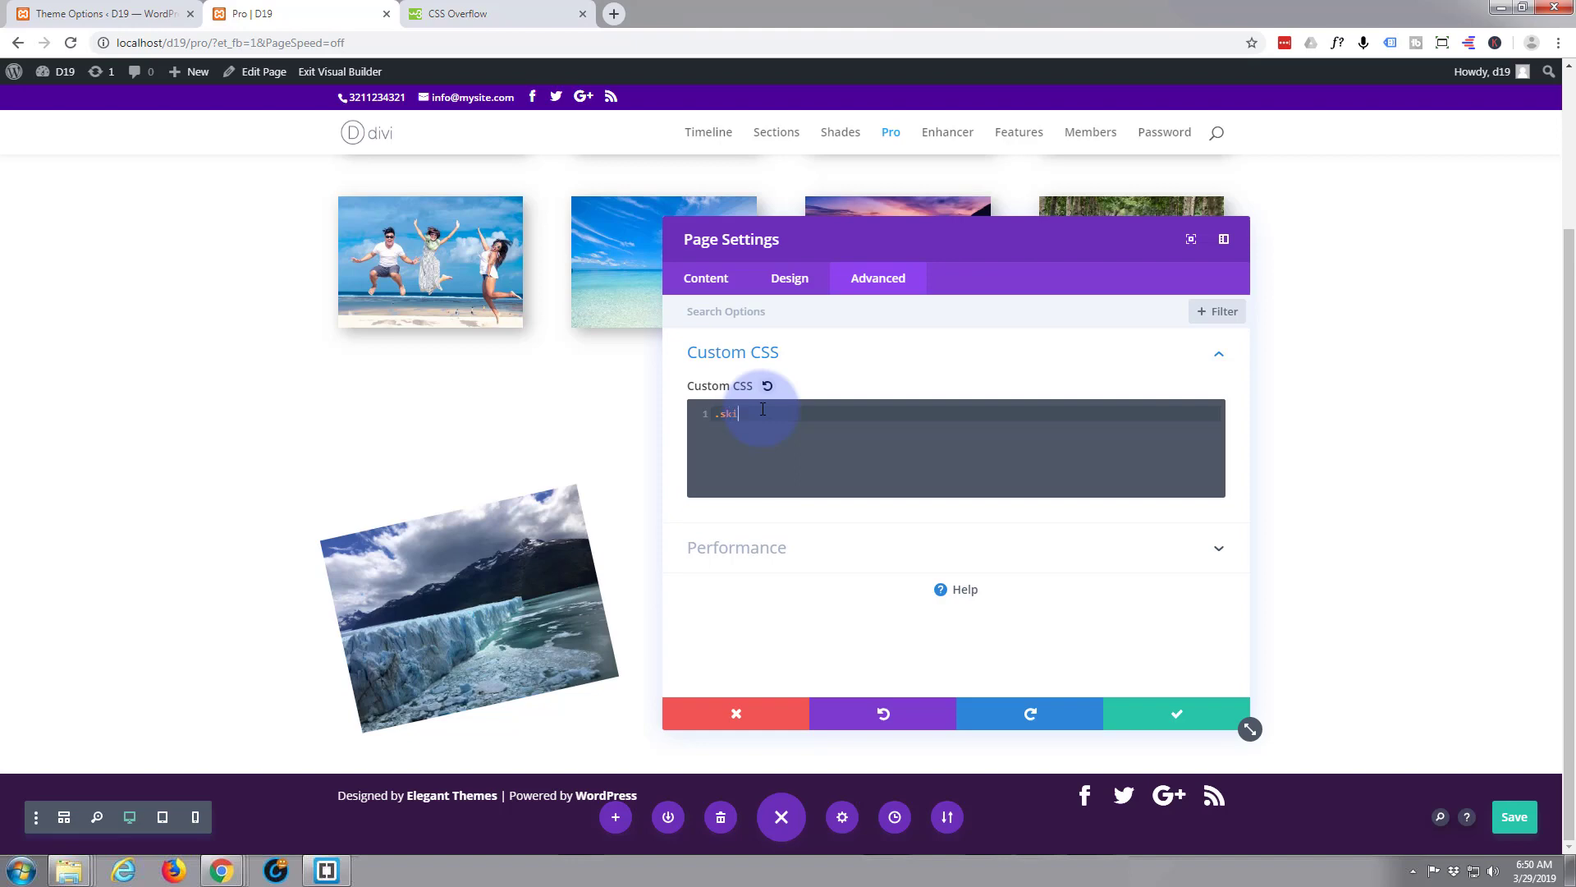
pyautogui.write('m')
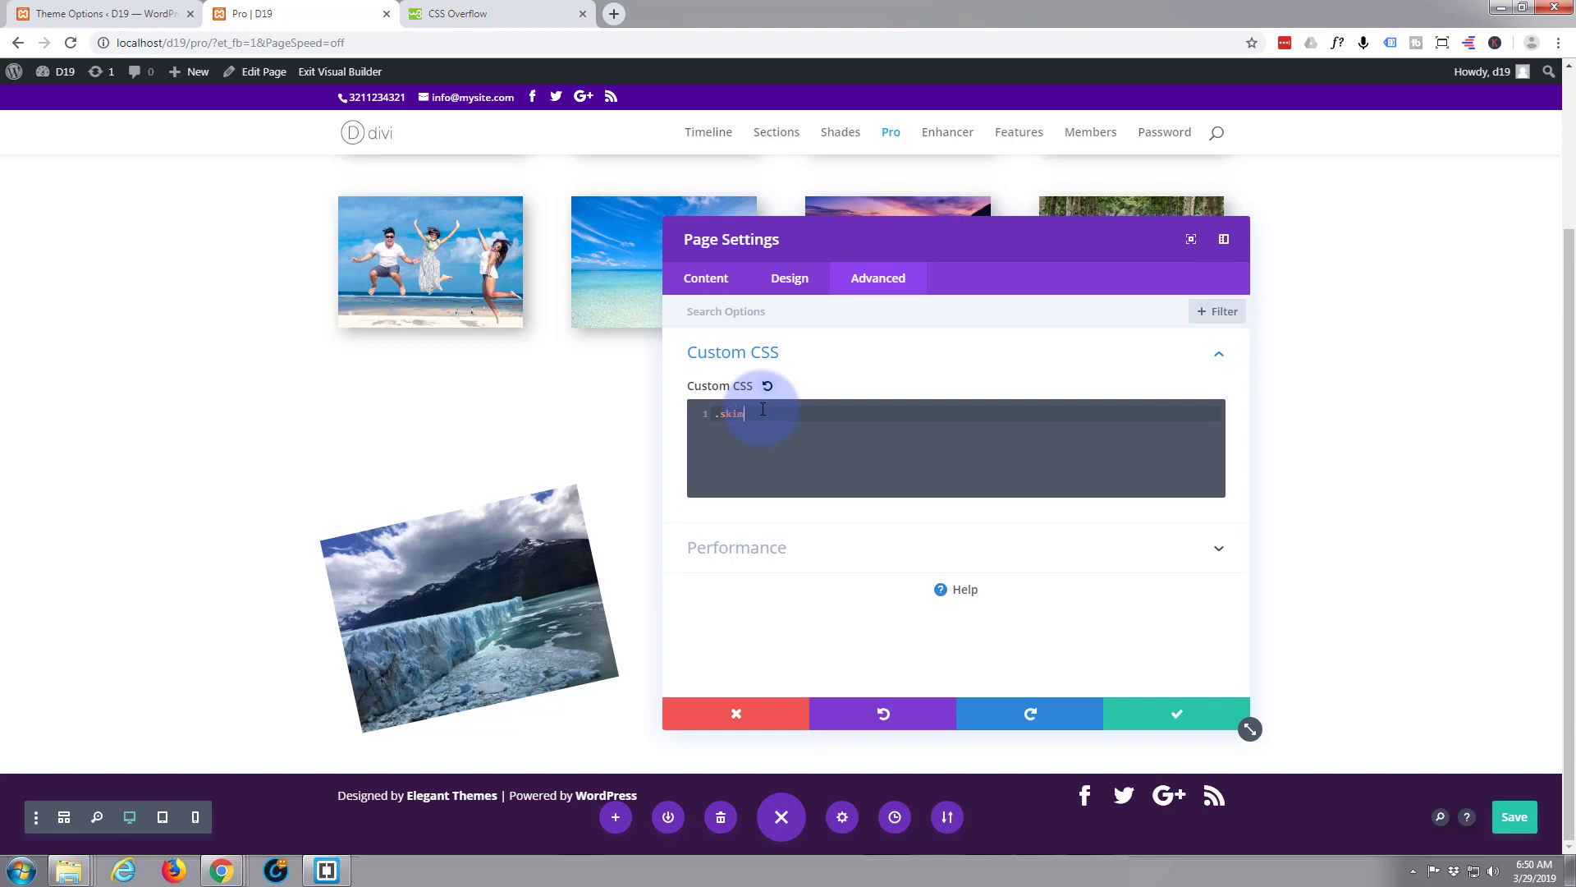
pyautogui.write('i')
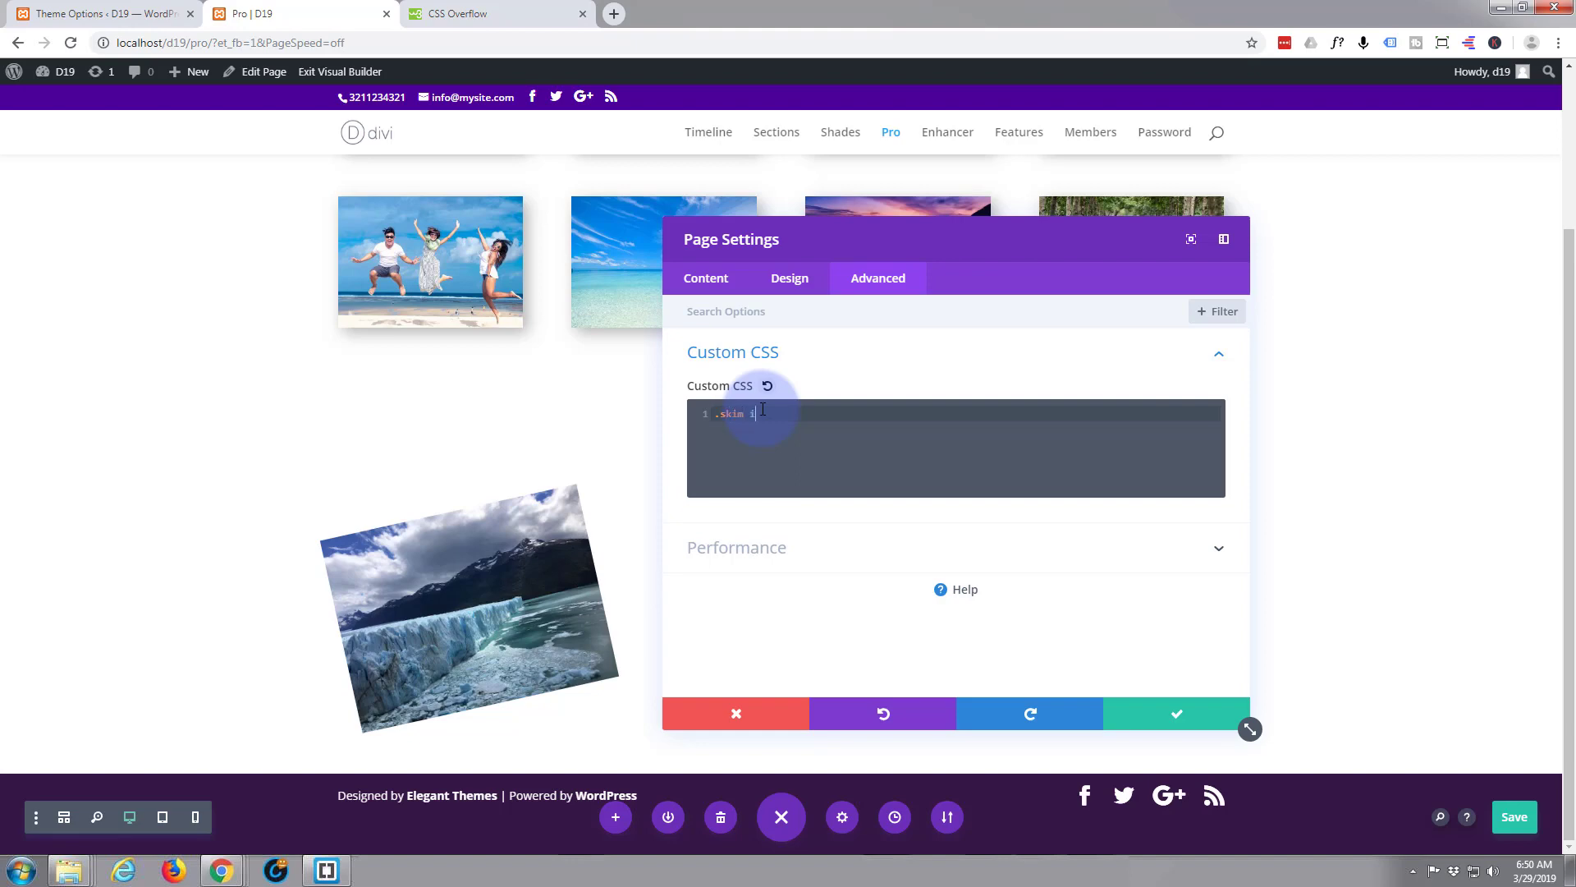
pyautogui.write('mg')
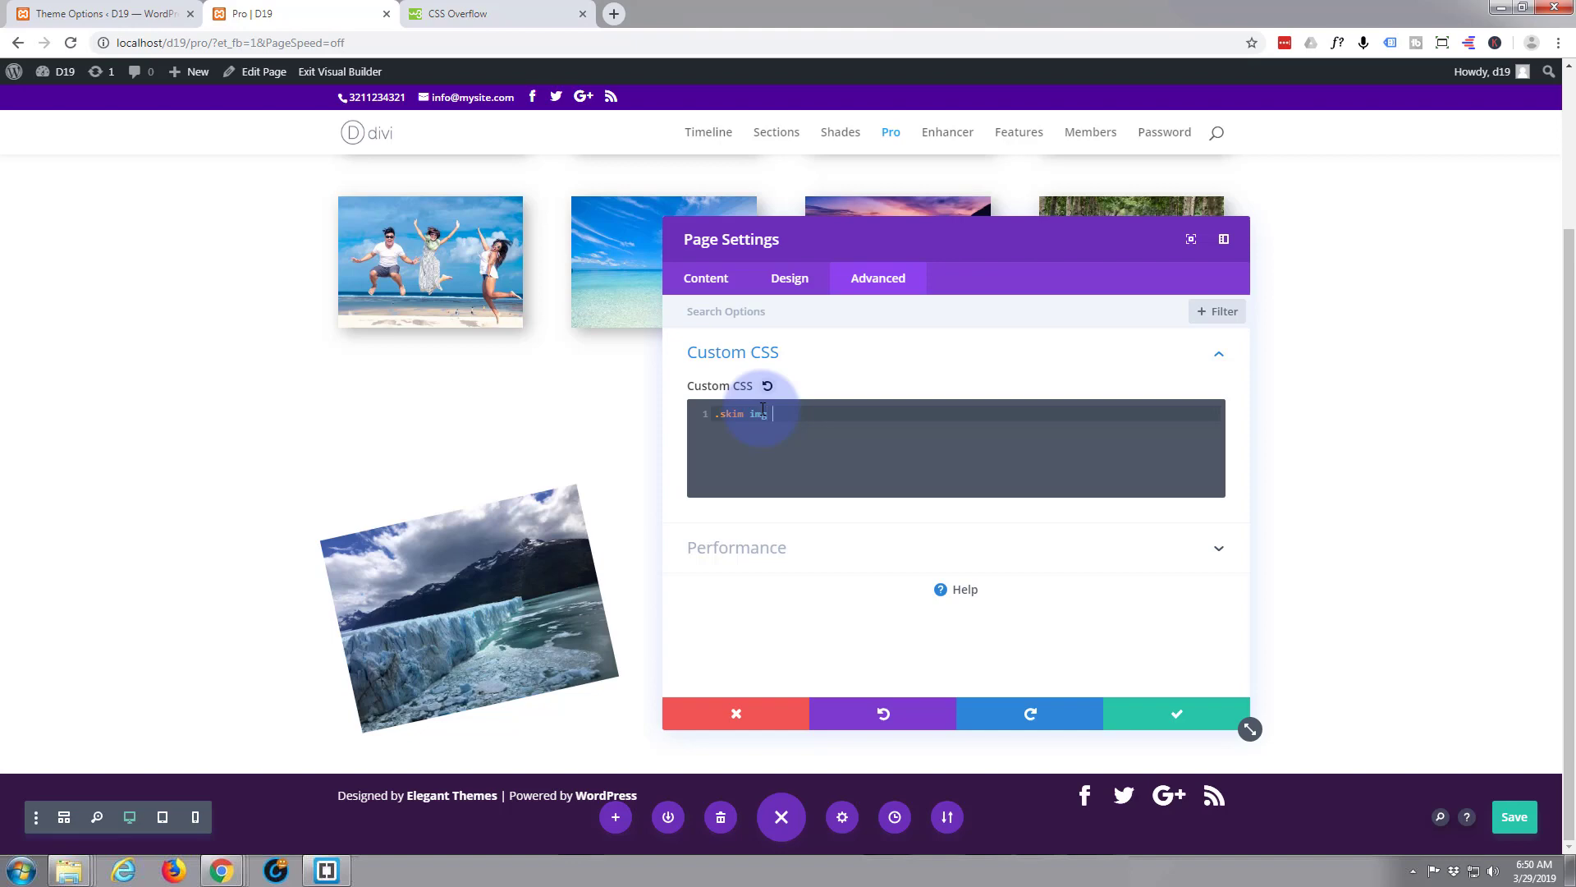
pyautogui.write('{}')
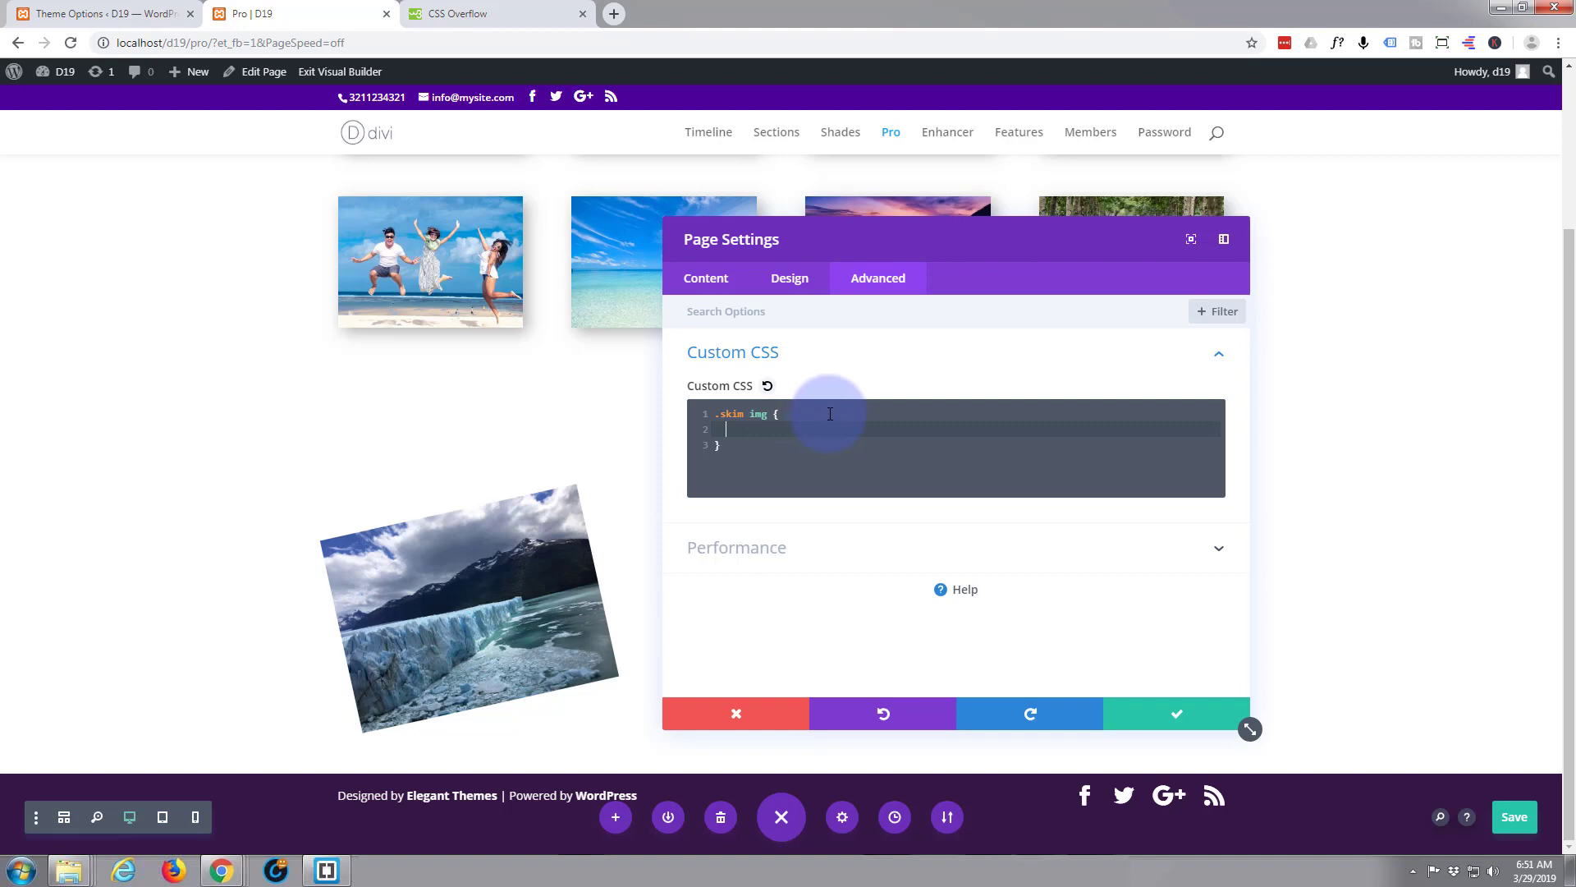
# - Add transform: rotate(-12.5deg) and -webkit-transform: rotate(12.5deg) to the .skim img rule
pyautogui.write('transform: rotate(-12.5deg);')
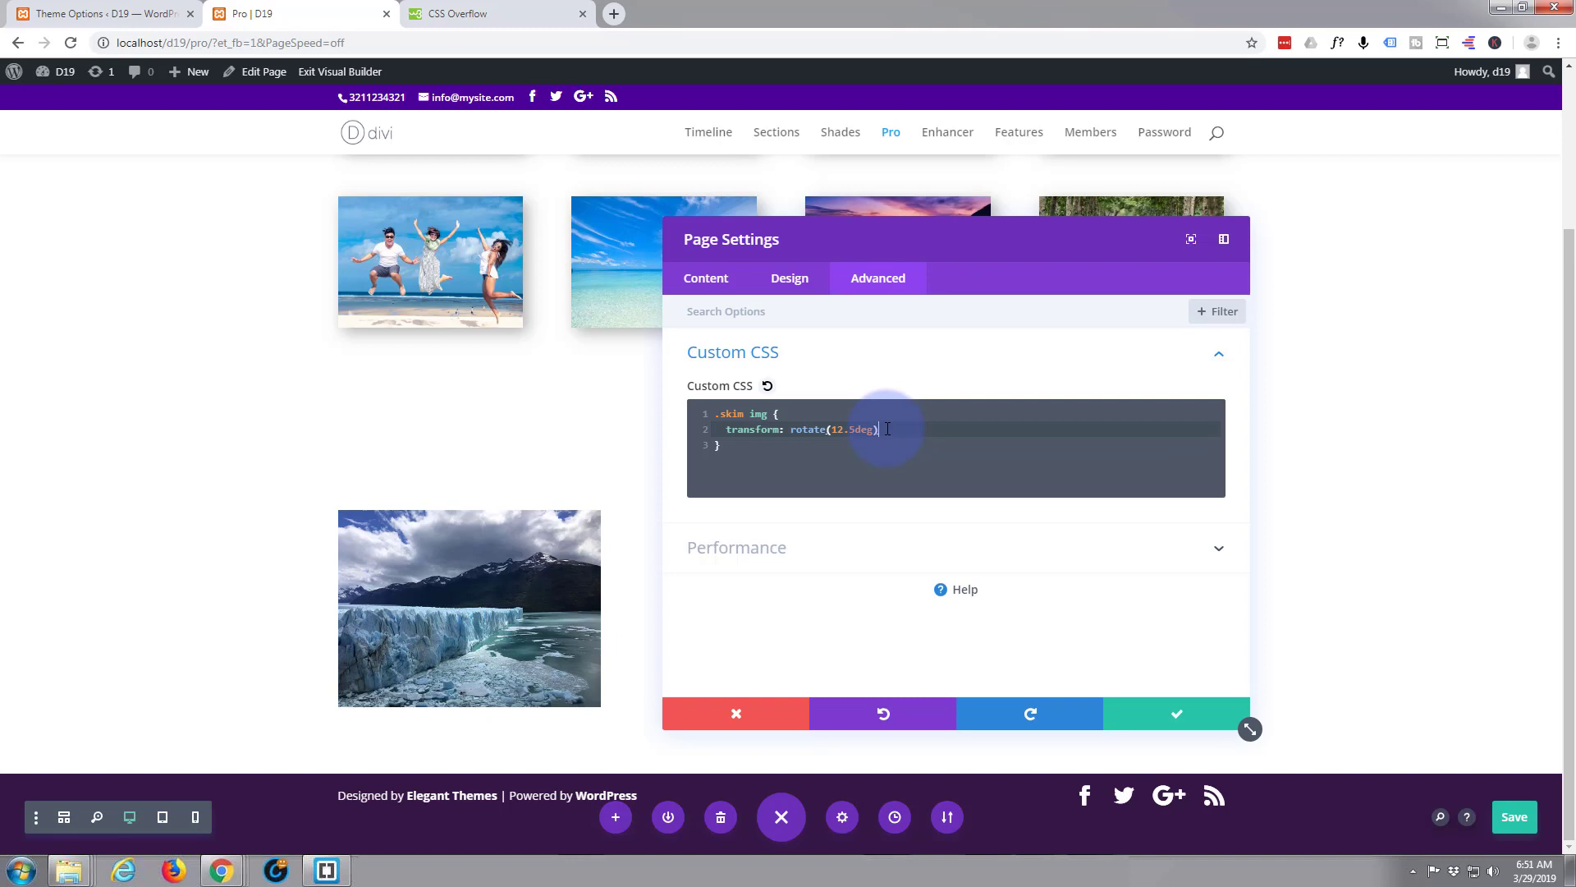
pyautogui.press('Enter')
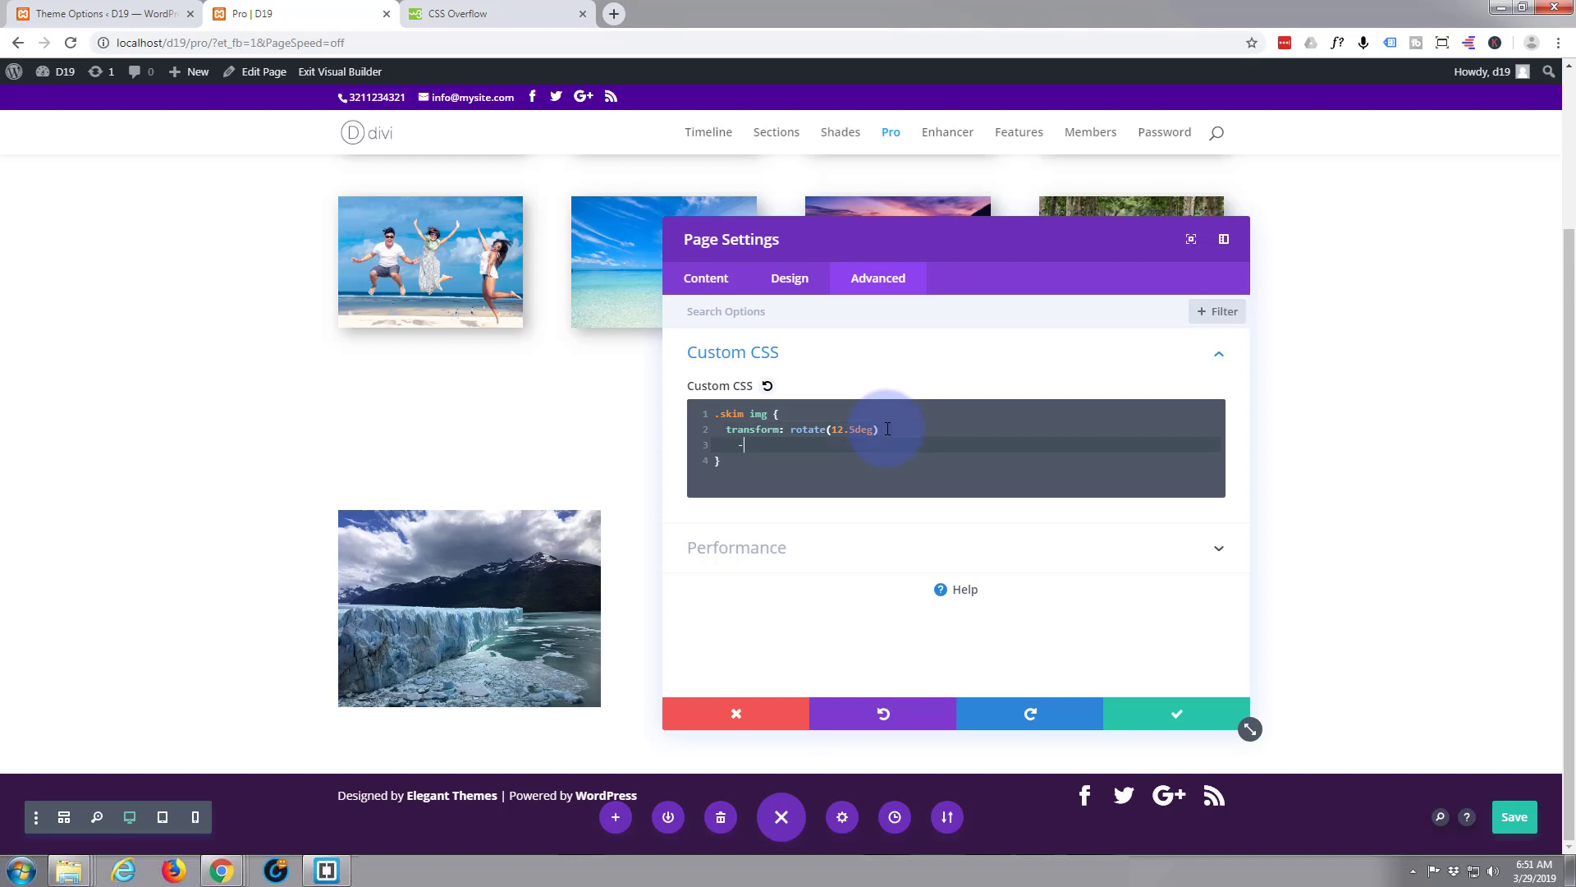
pyautogui.write('-webki')
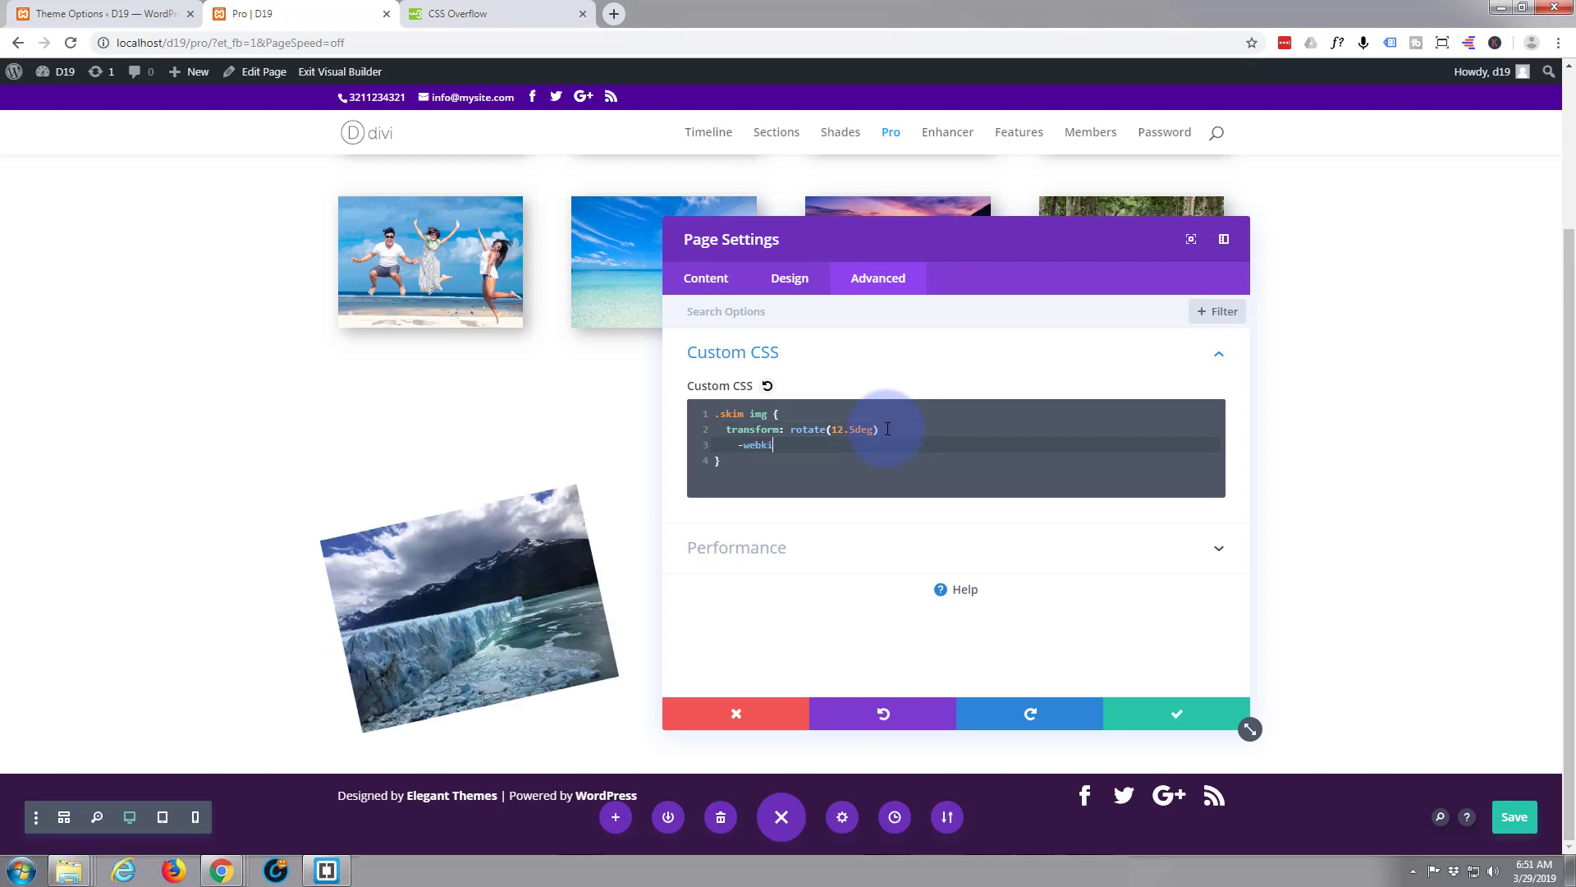
pyautogui.write('t-')
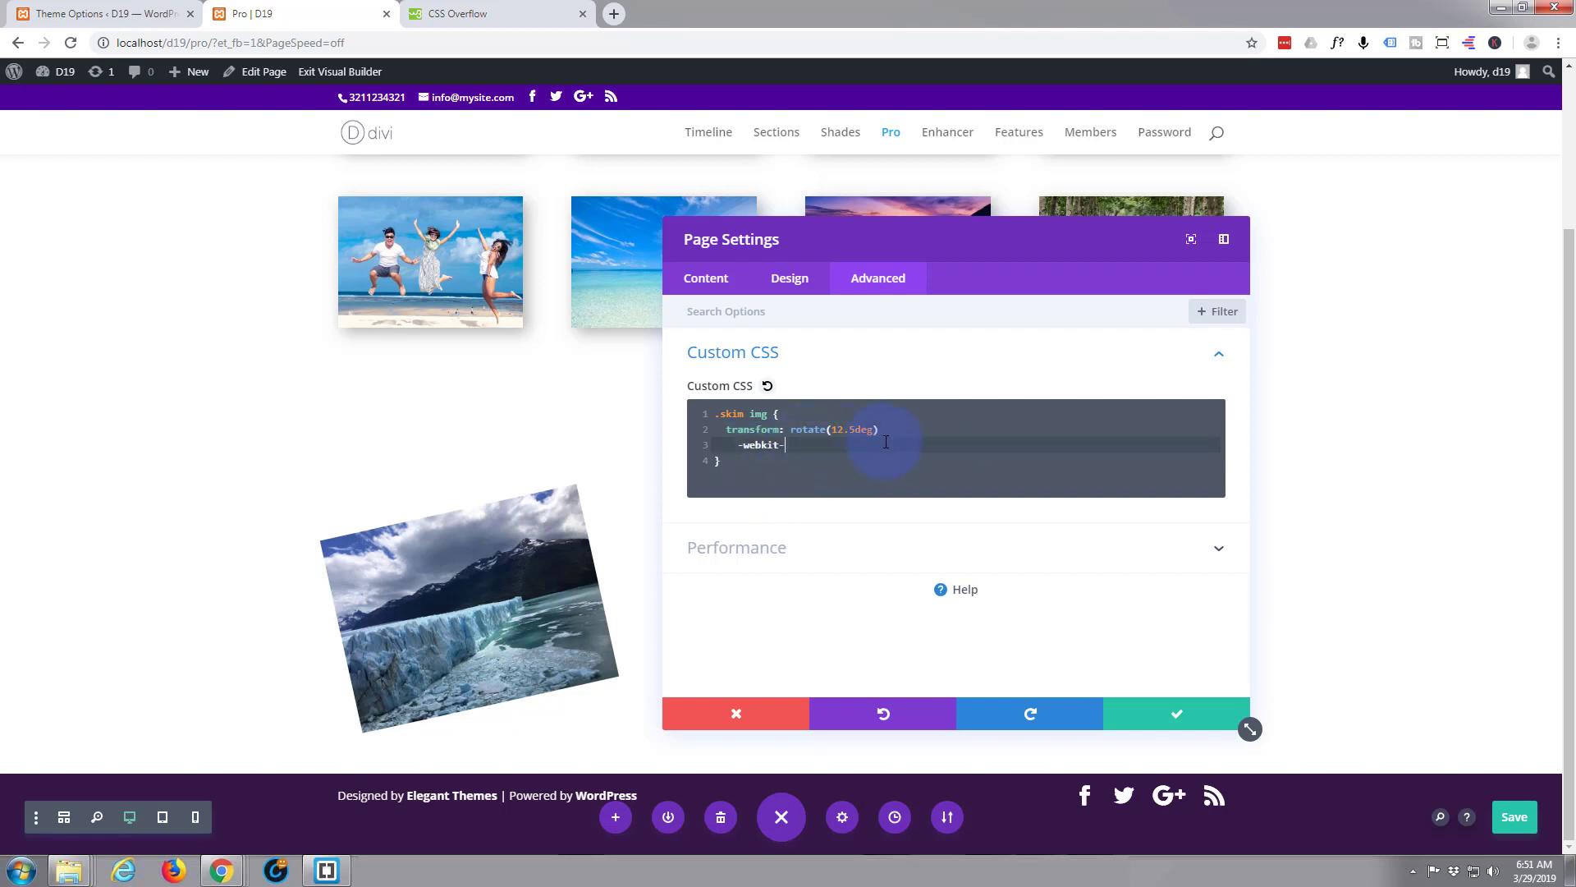
pyautogui.write('transform: rotate(12.5deg)')
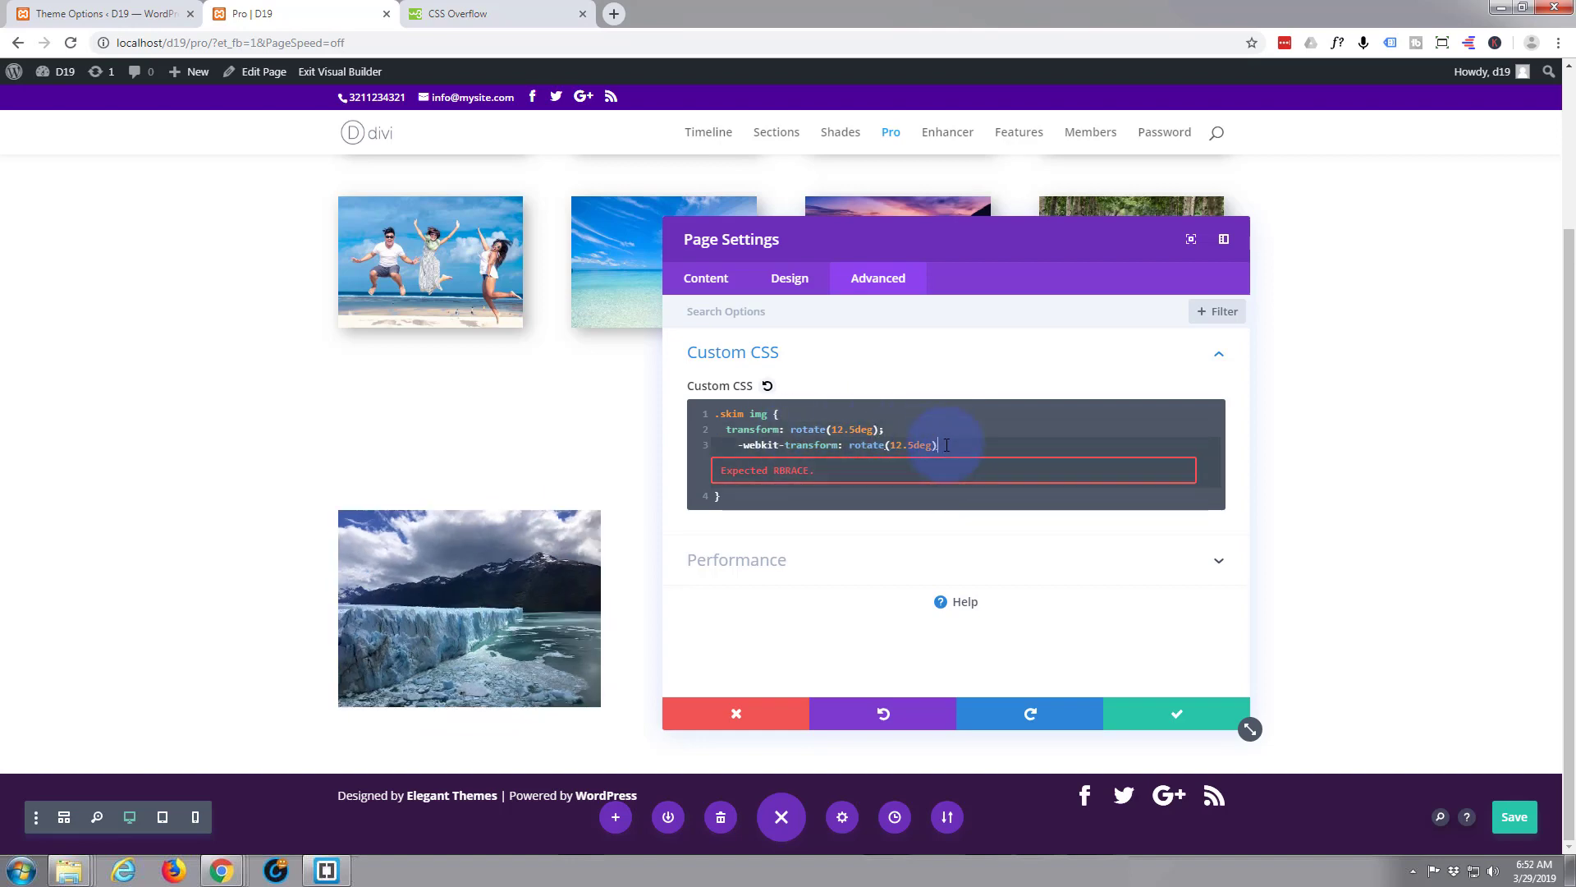
pyautogui.write(';')
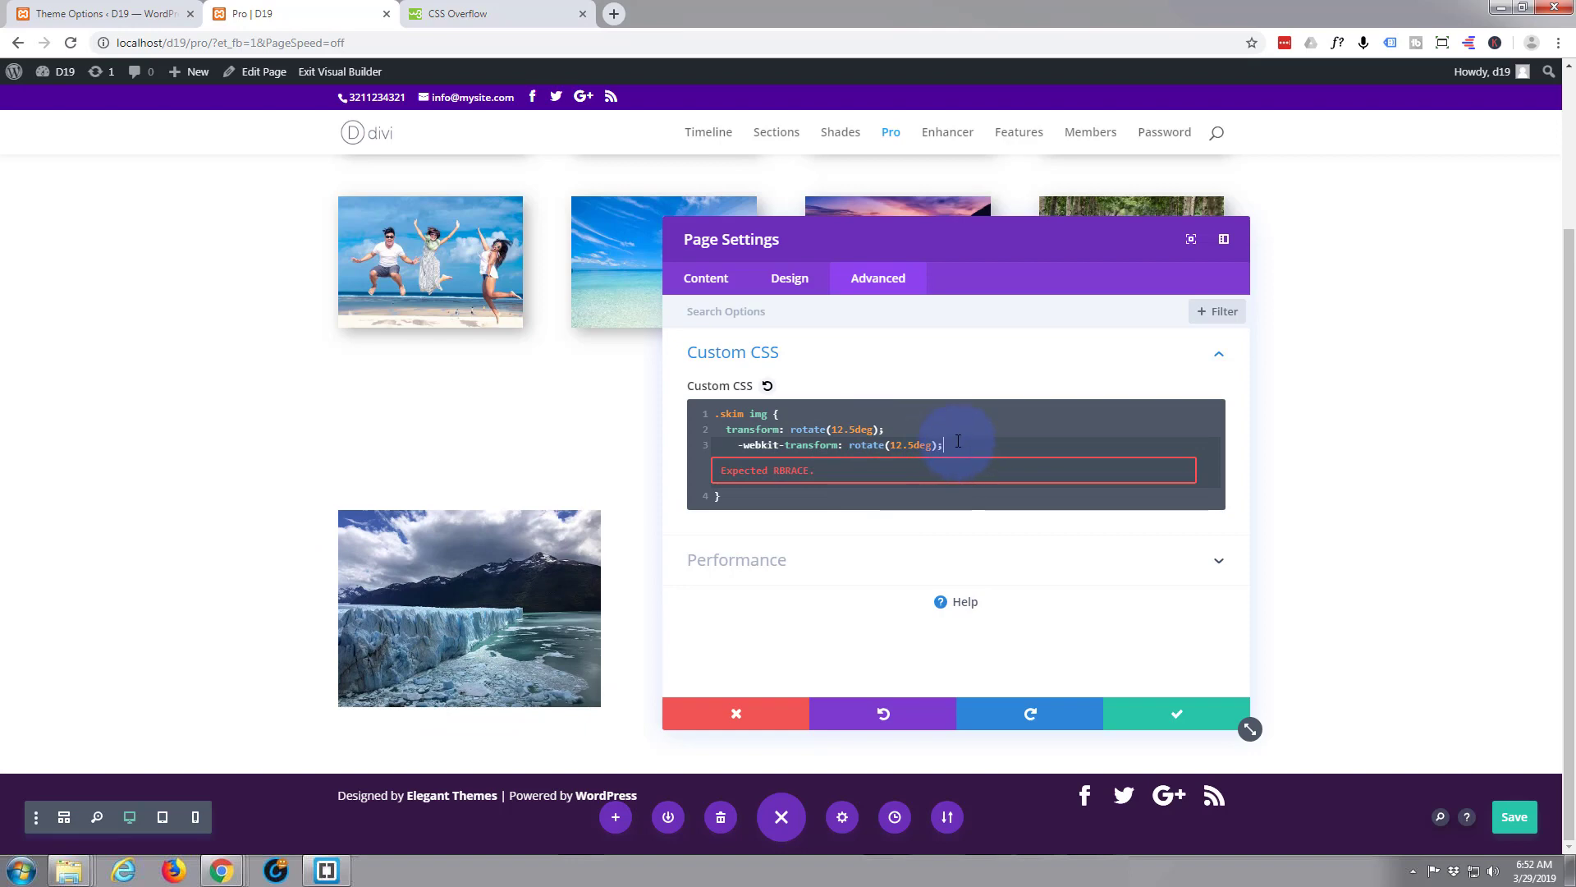
# - Add background-color: currentColor so the glacier image gets a green backdrop
pyautogui.press('Enter')
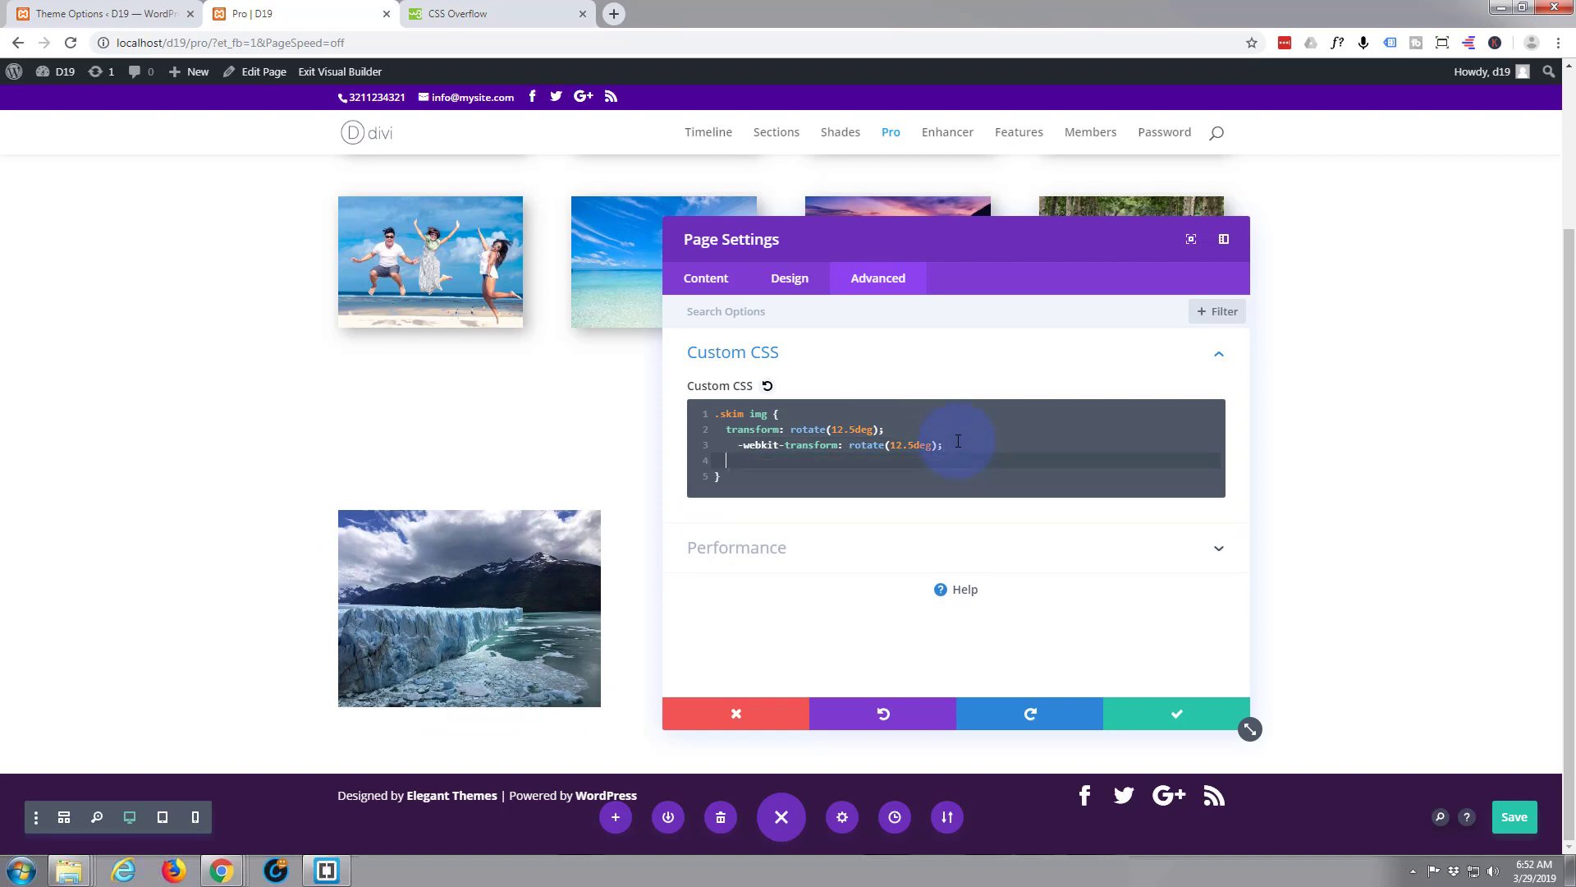
pyautogui.write('backgr')
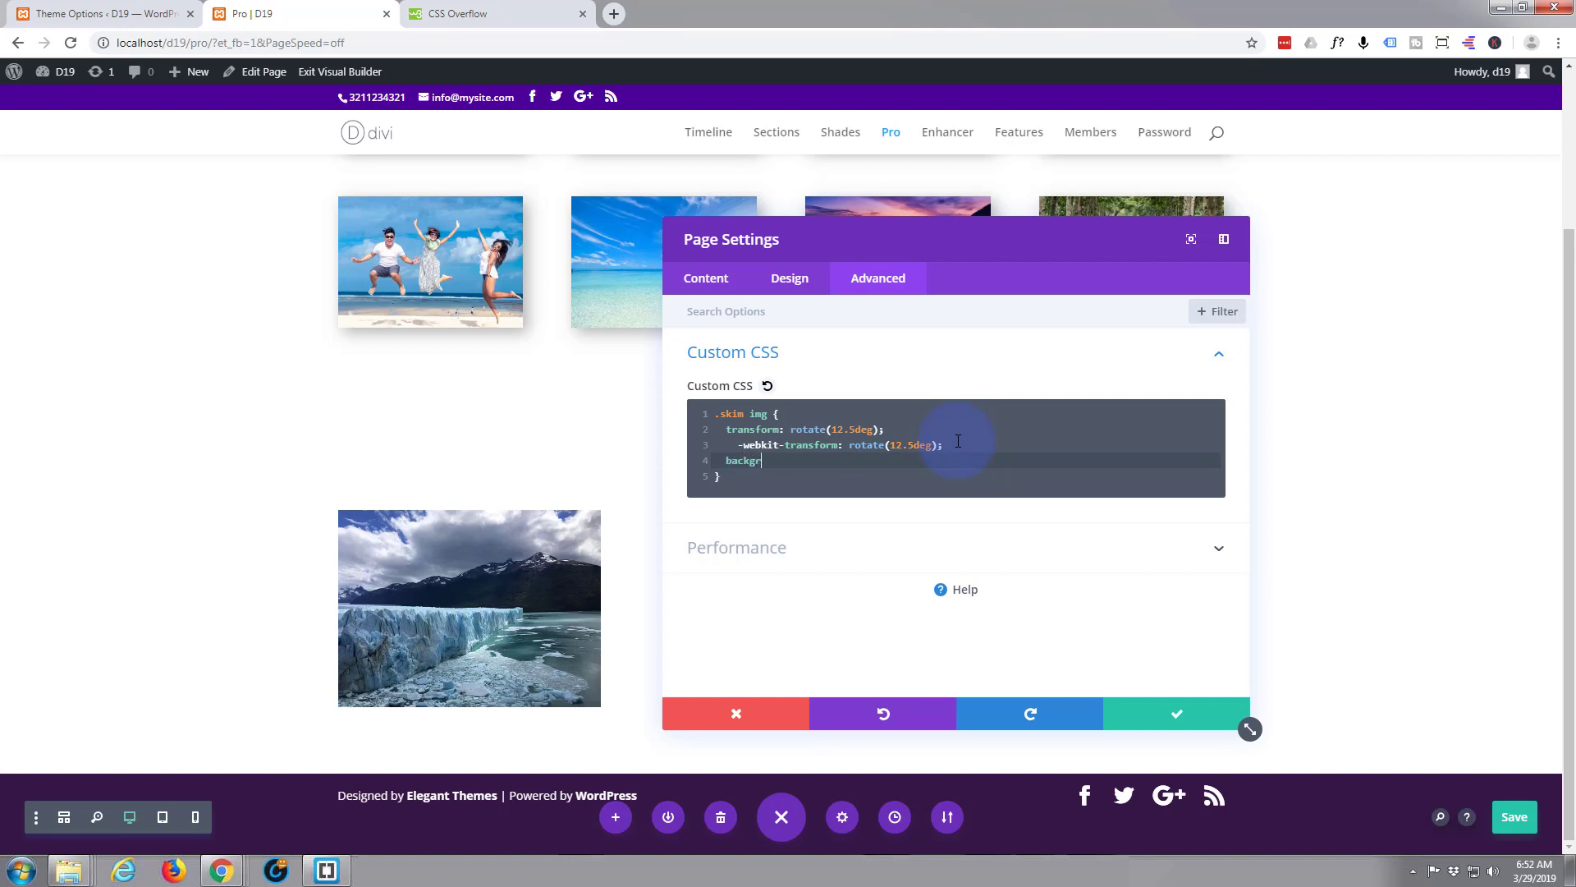
pyautogui.write('ound-')
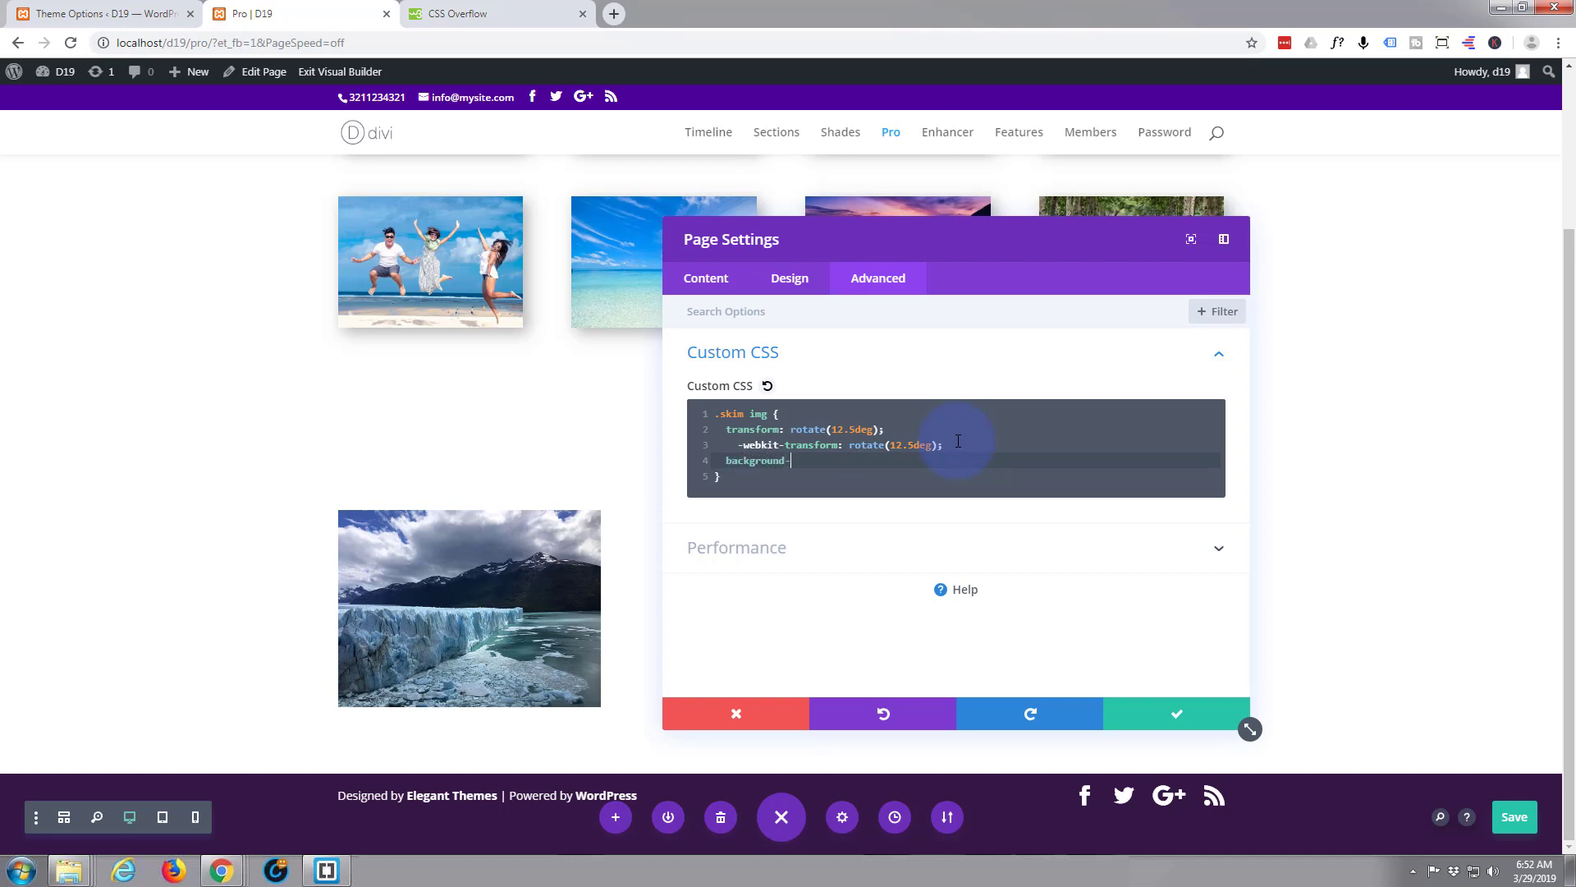
pyautogui.write('color')
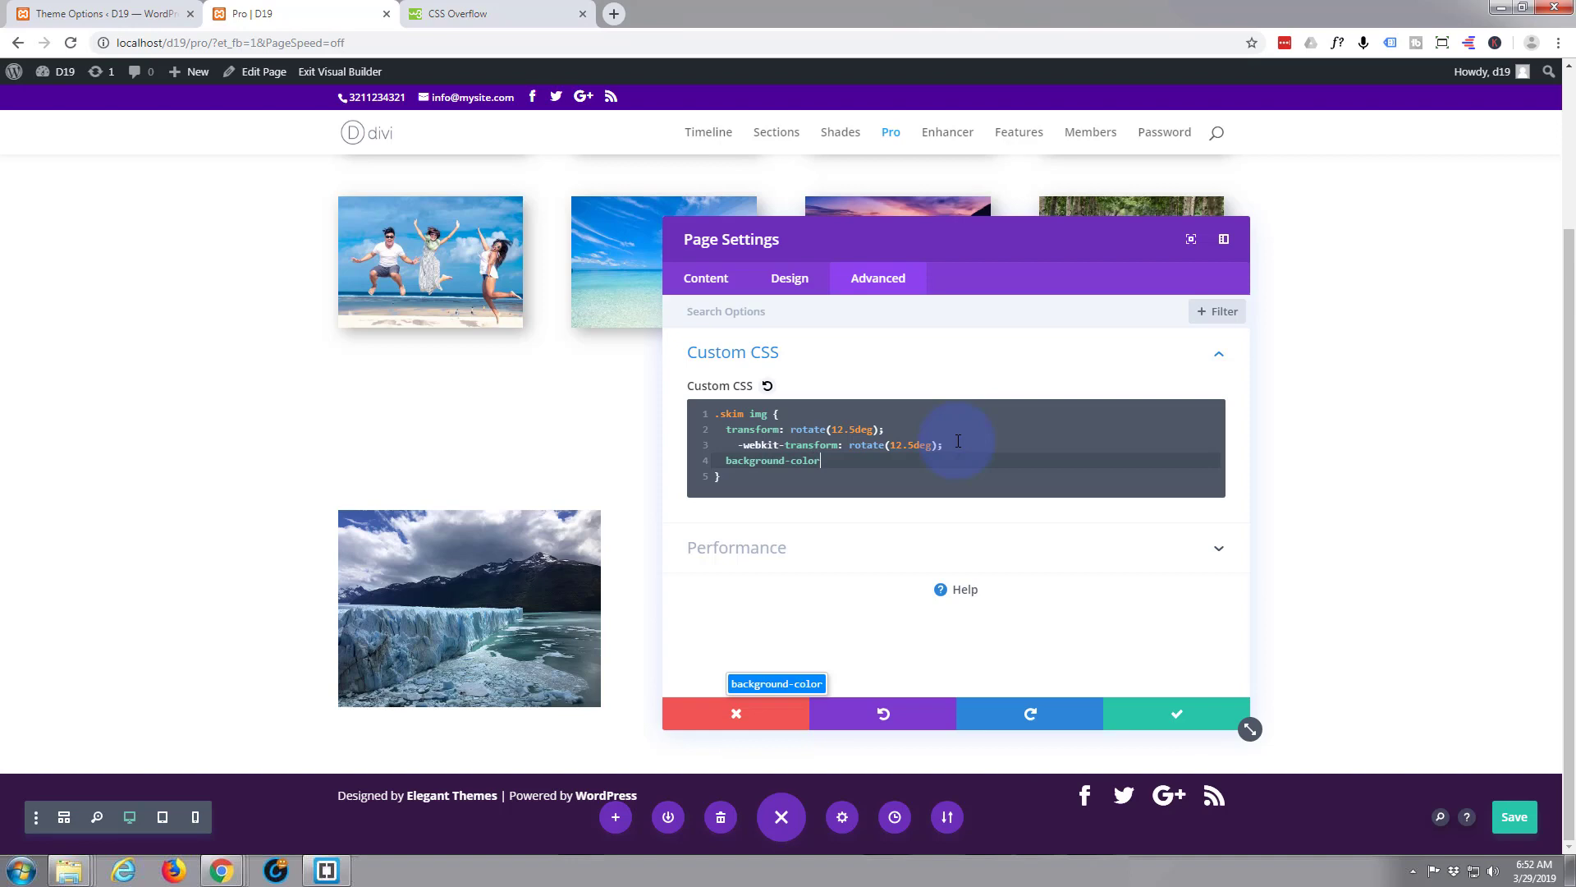
pyautogui.write(':')
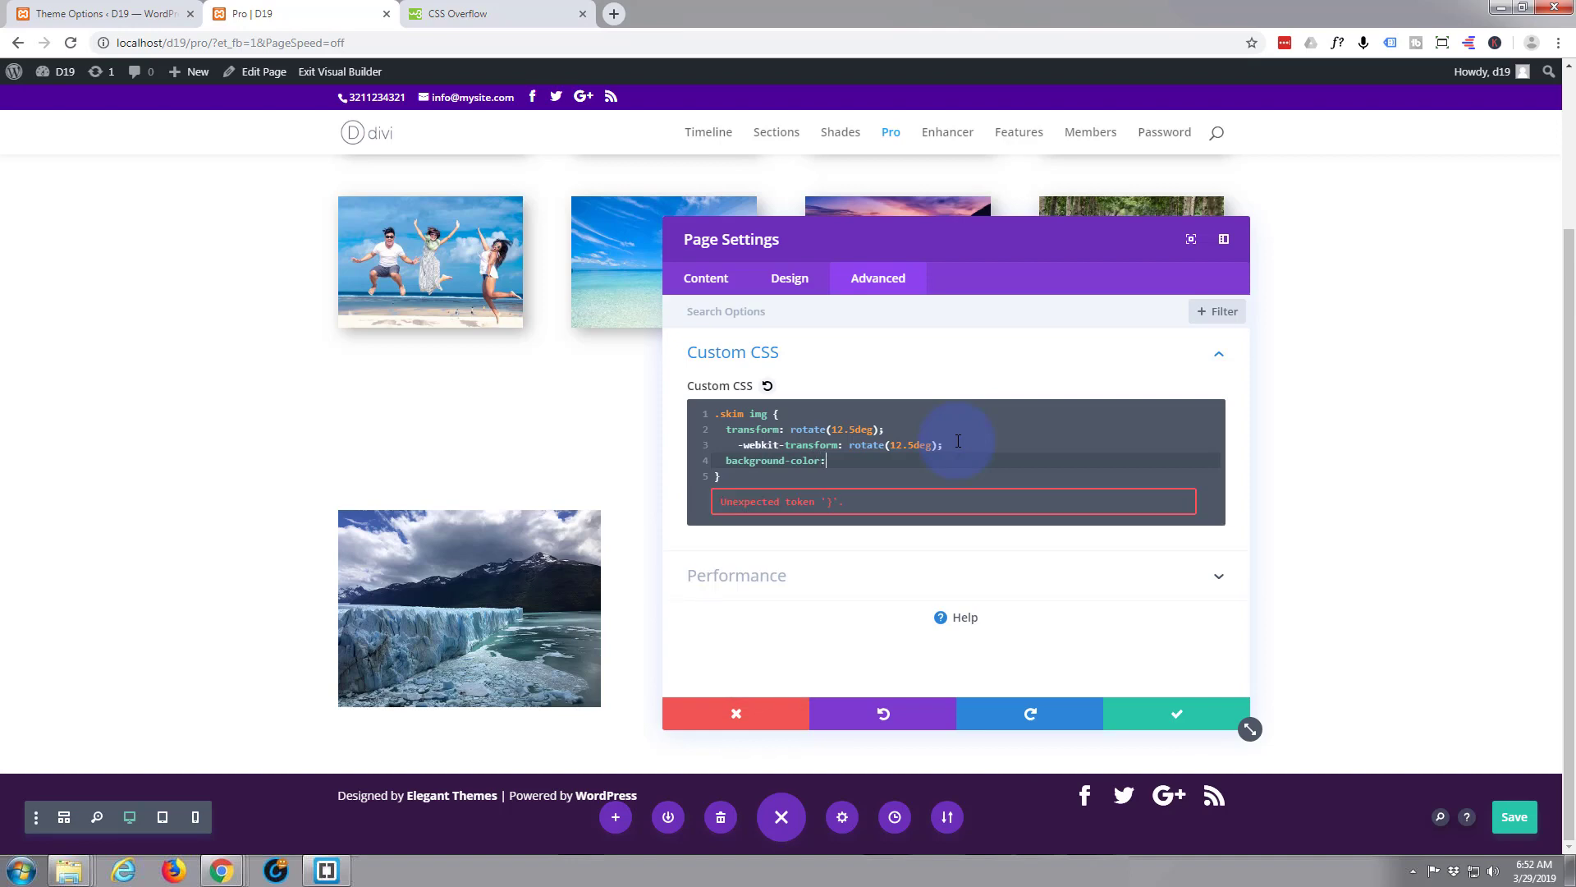
pyautogui.write('curren')
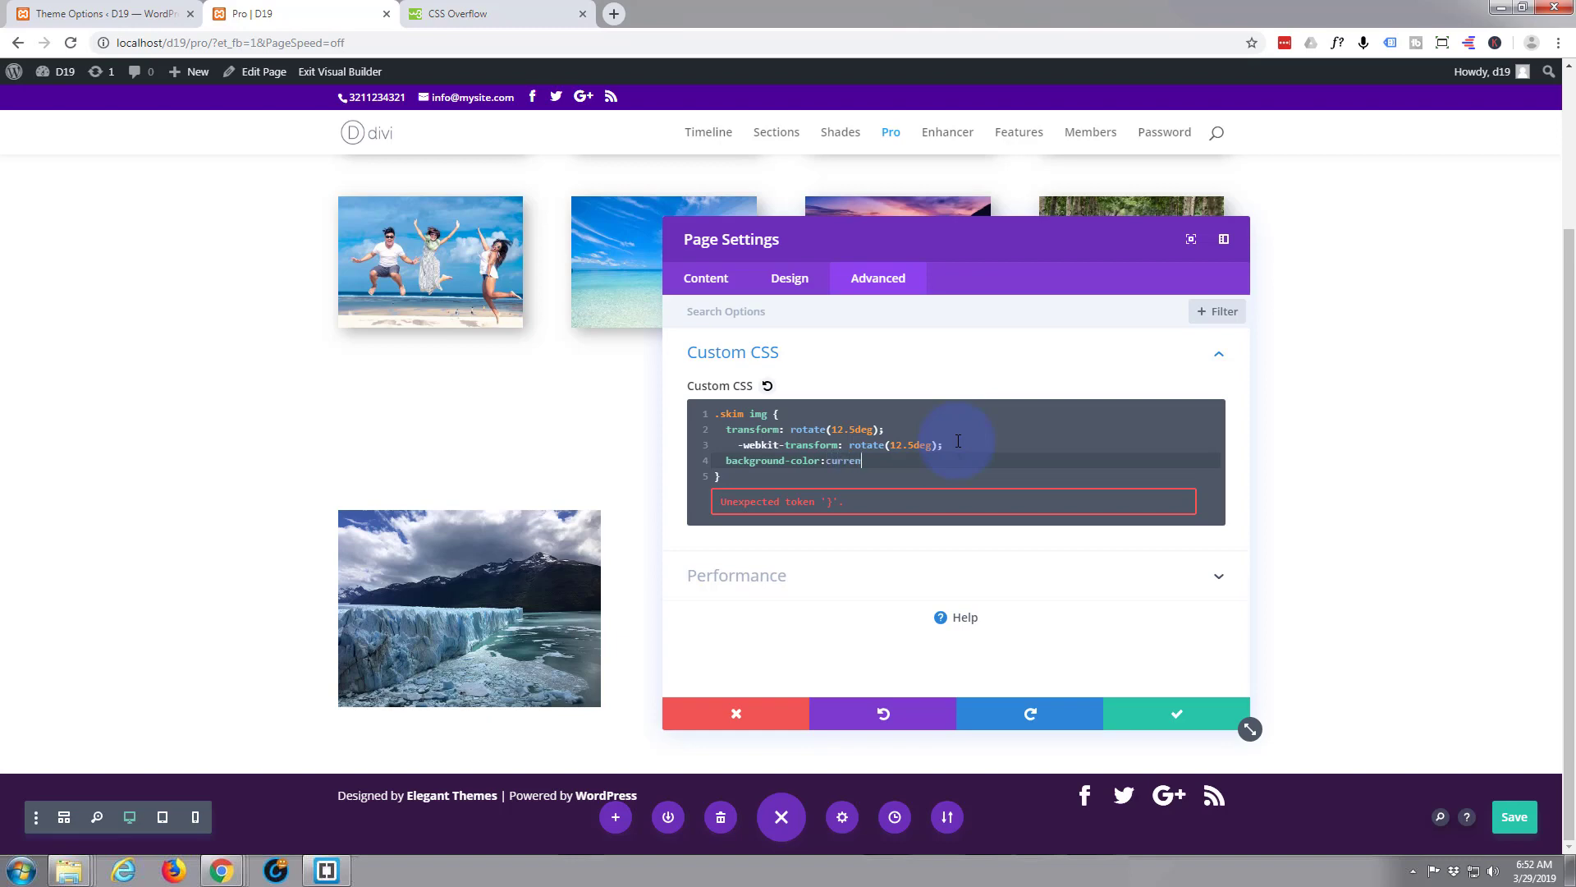
pyautogui.write('Col')
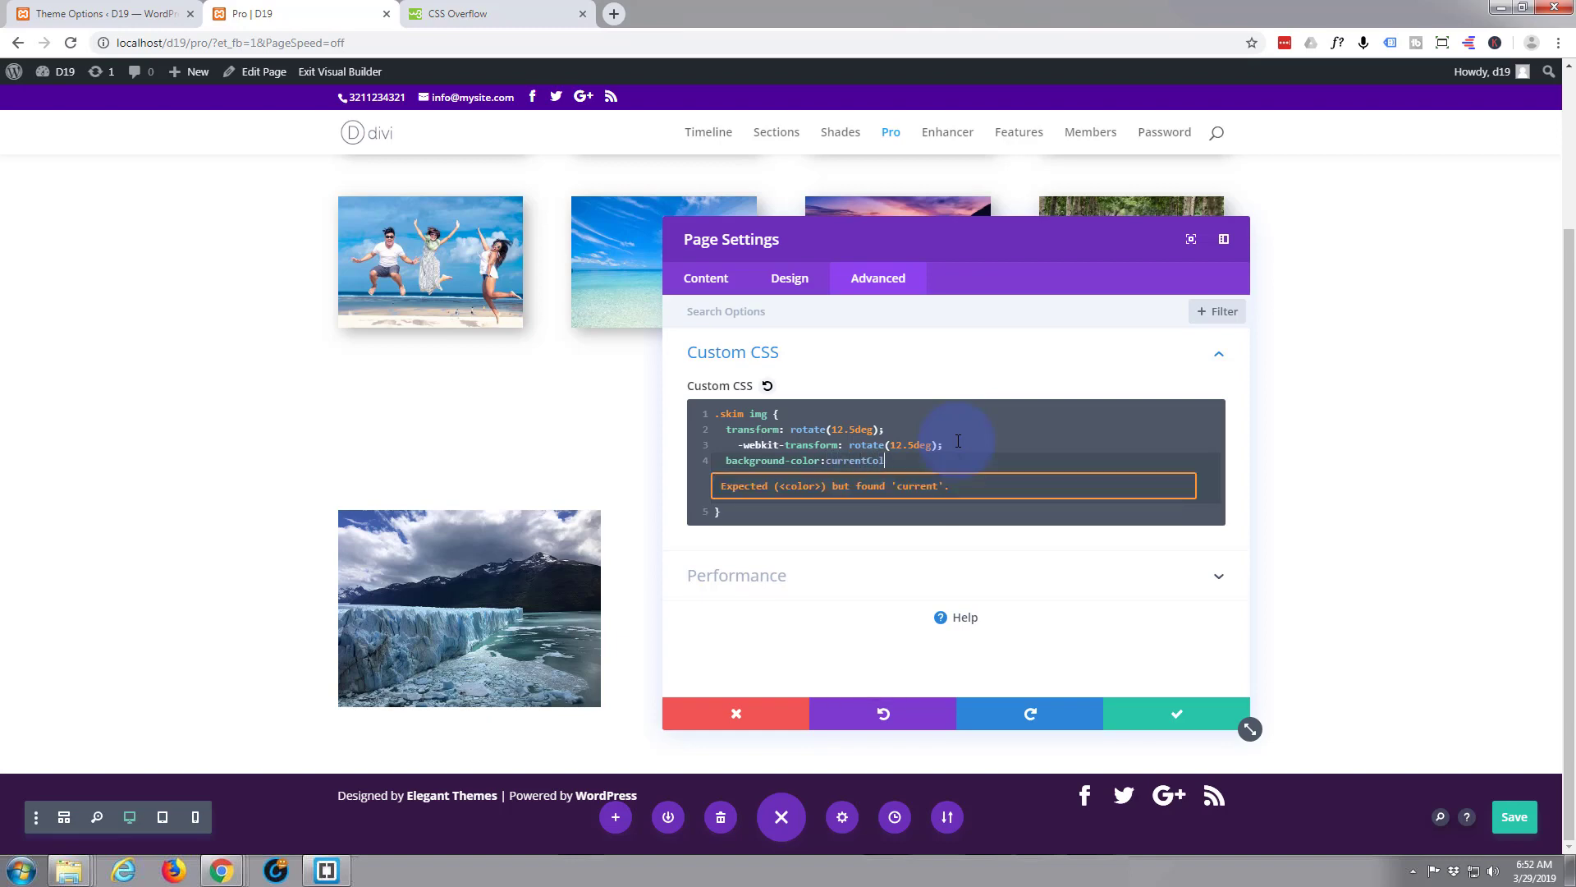
pyautogui.write('or')
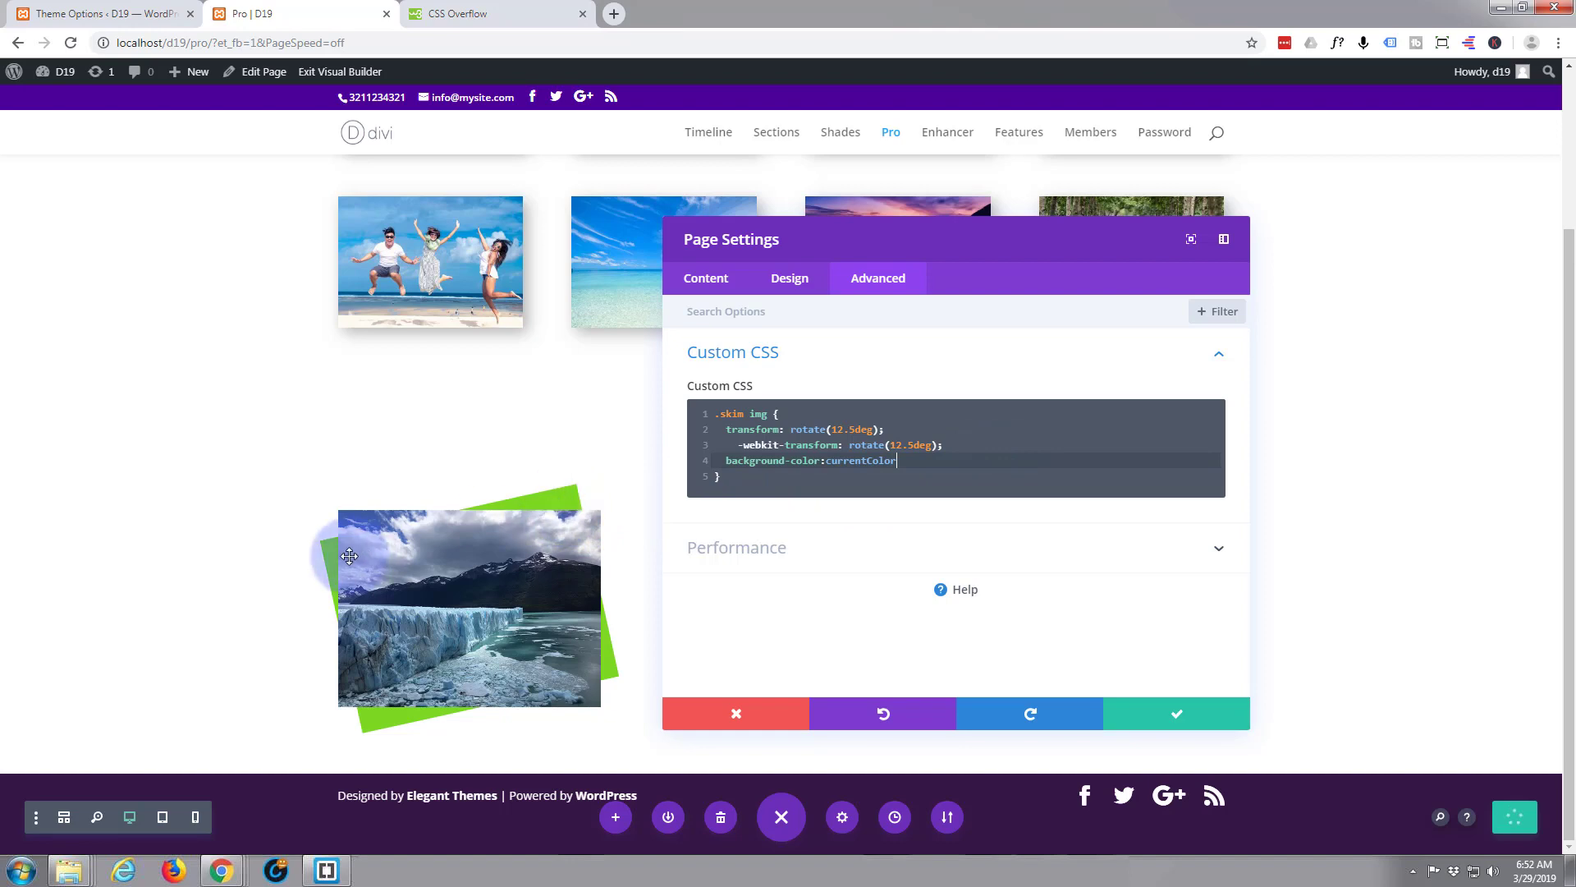
pyautogui.moveTo(542, 509)
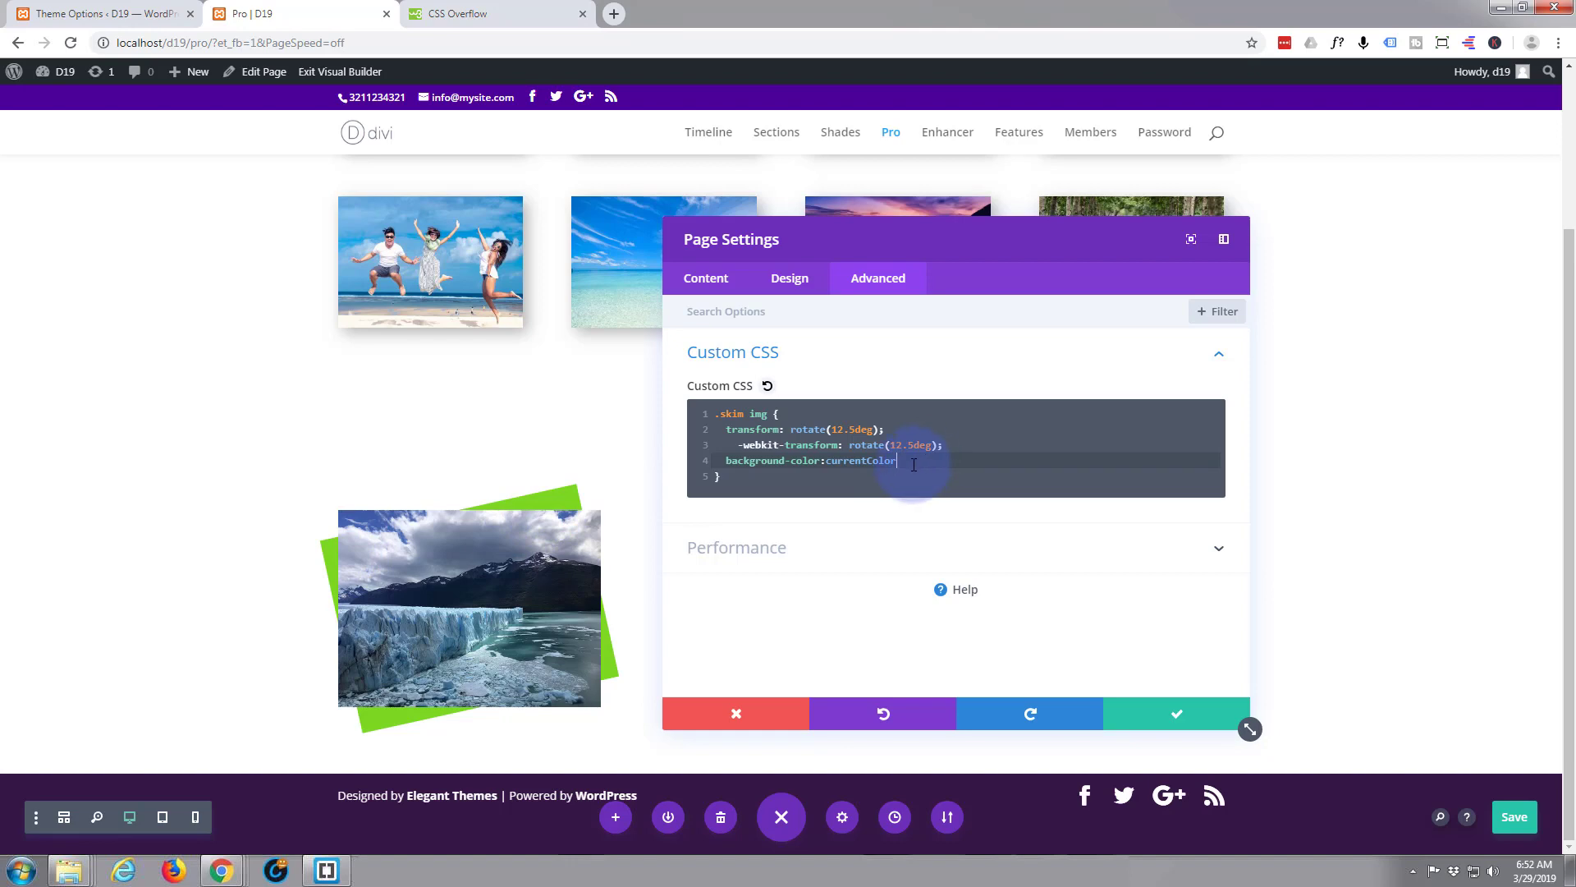
# - Add box-shadow: 5px 5px 20px #777; and return to the currentColor line to fix its semicolon
pyautogui.press('Enter')
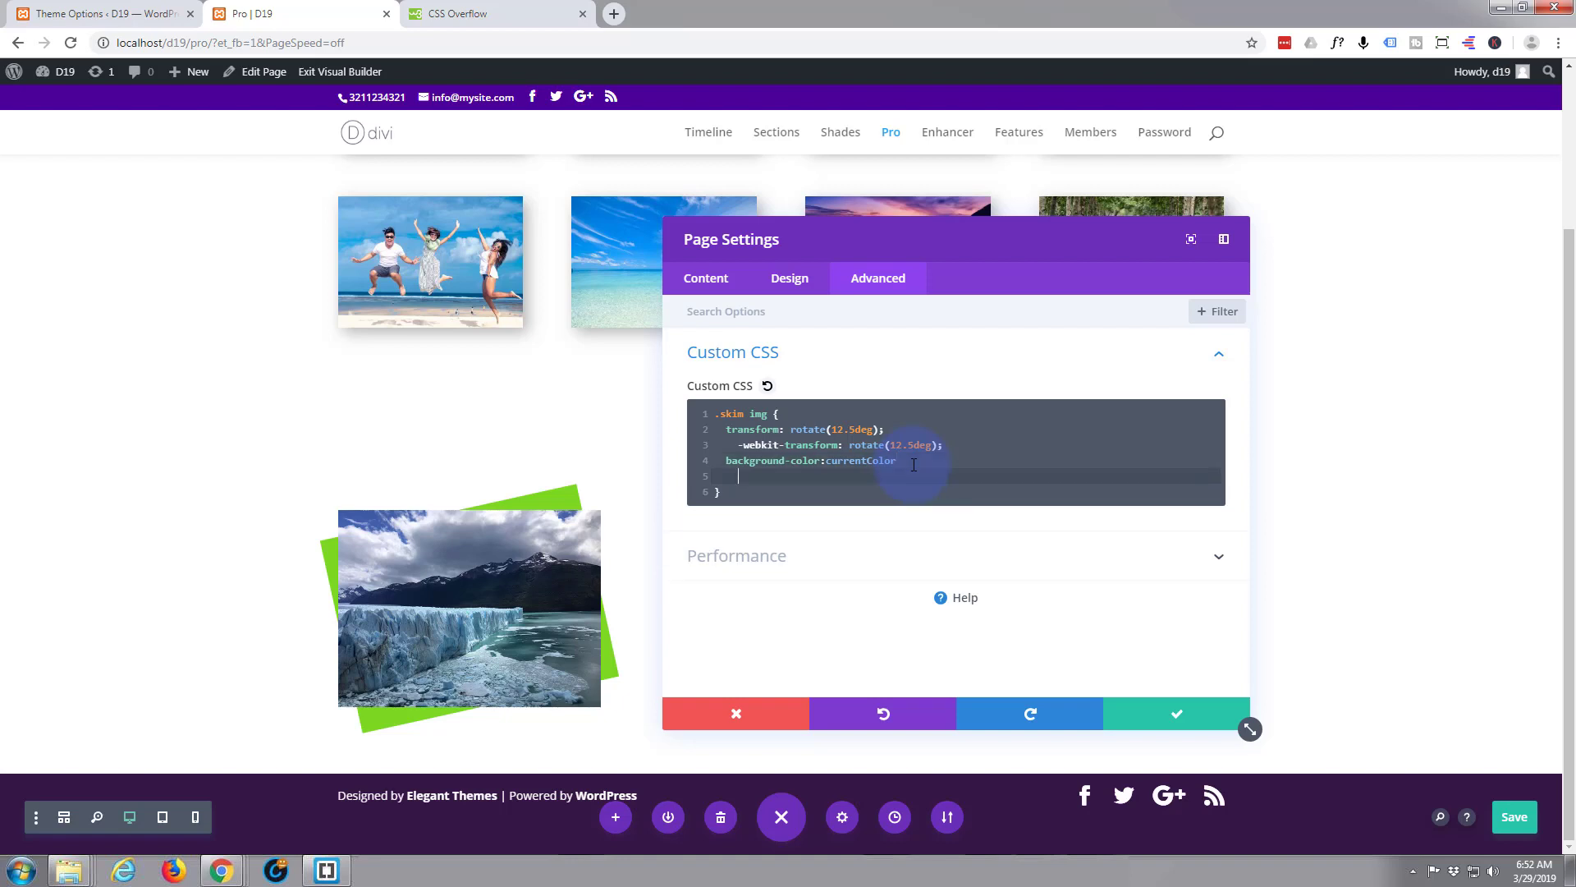
pyautogui.write('box')
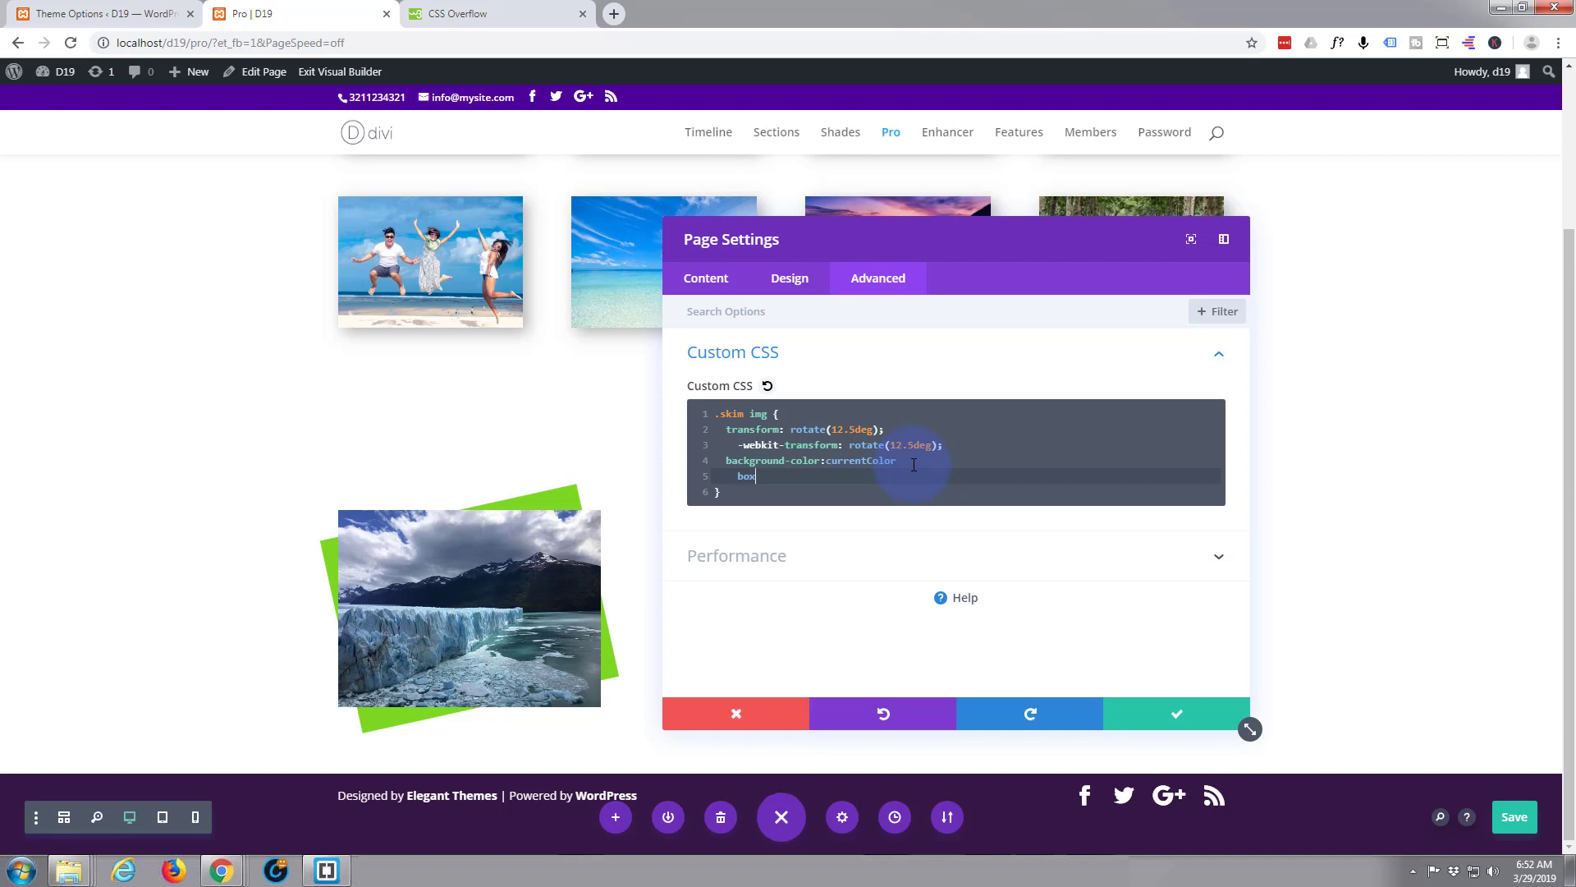
pyautogui.write('-shado')
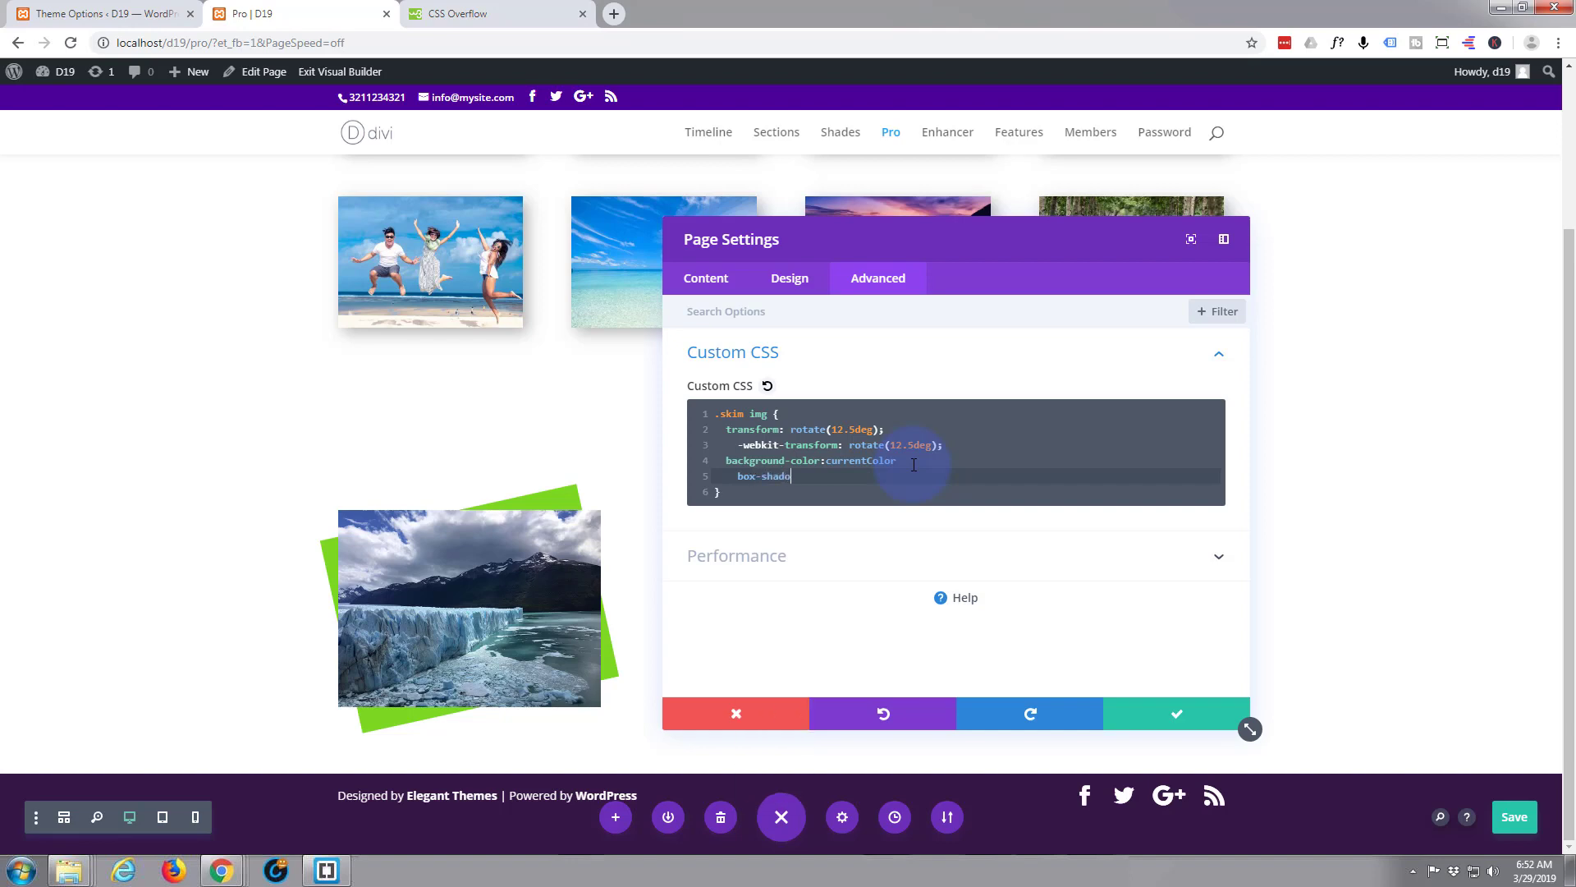
pyautogui.write(':')
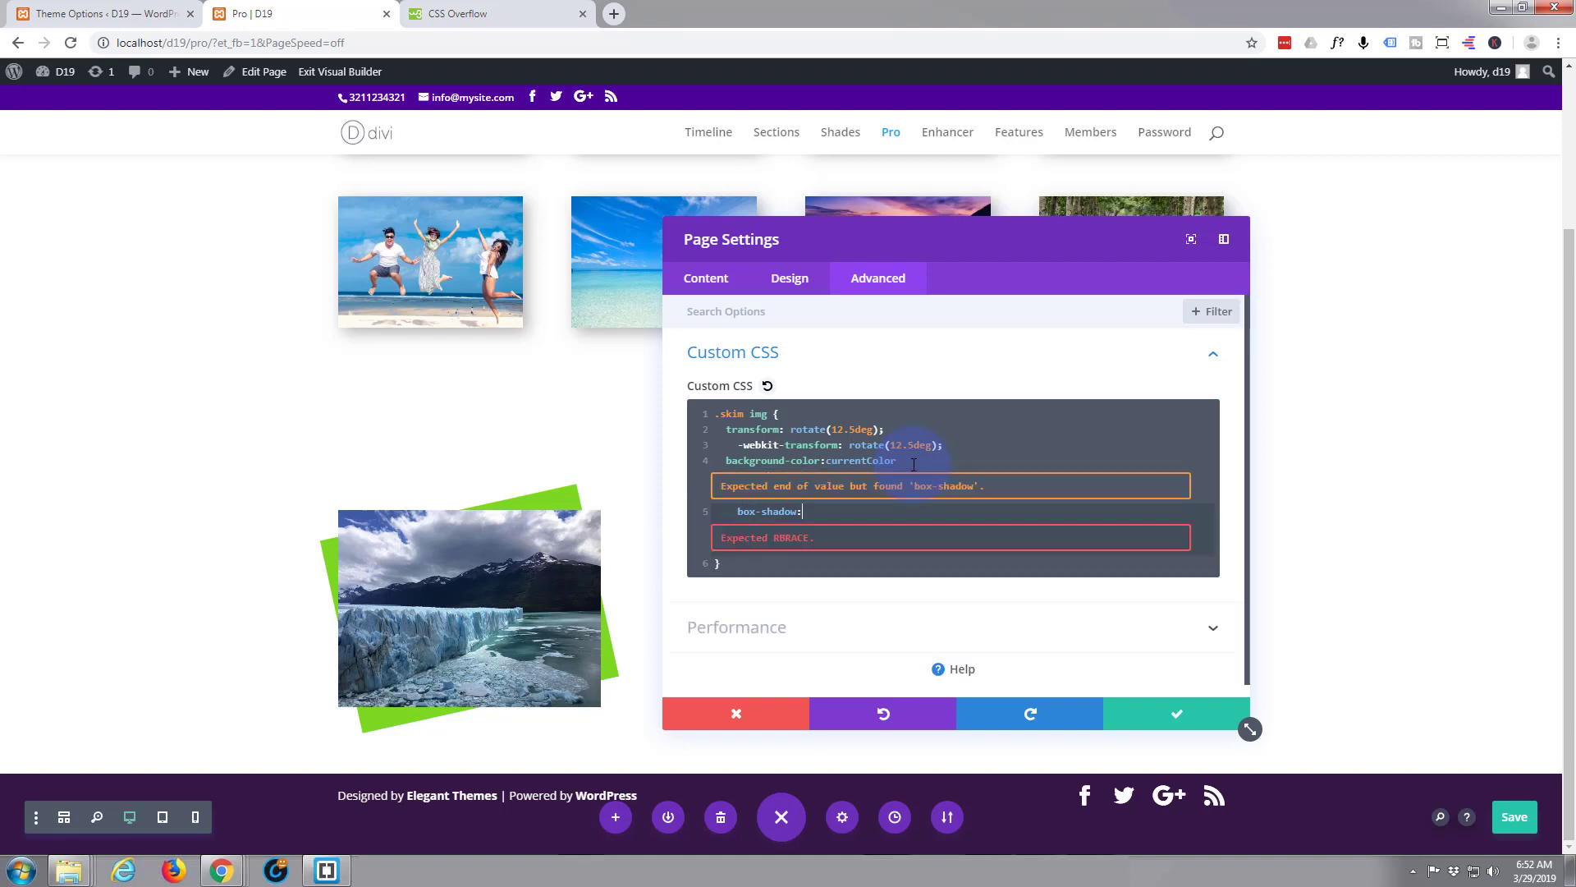
pyautogui.write('5px')
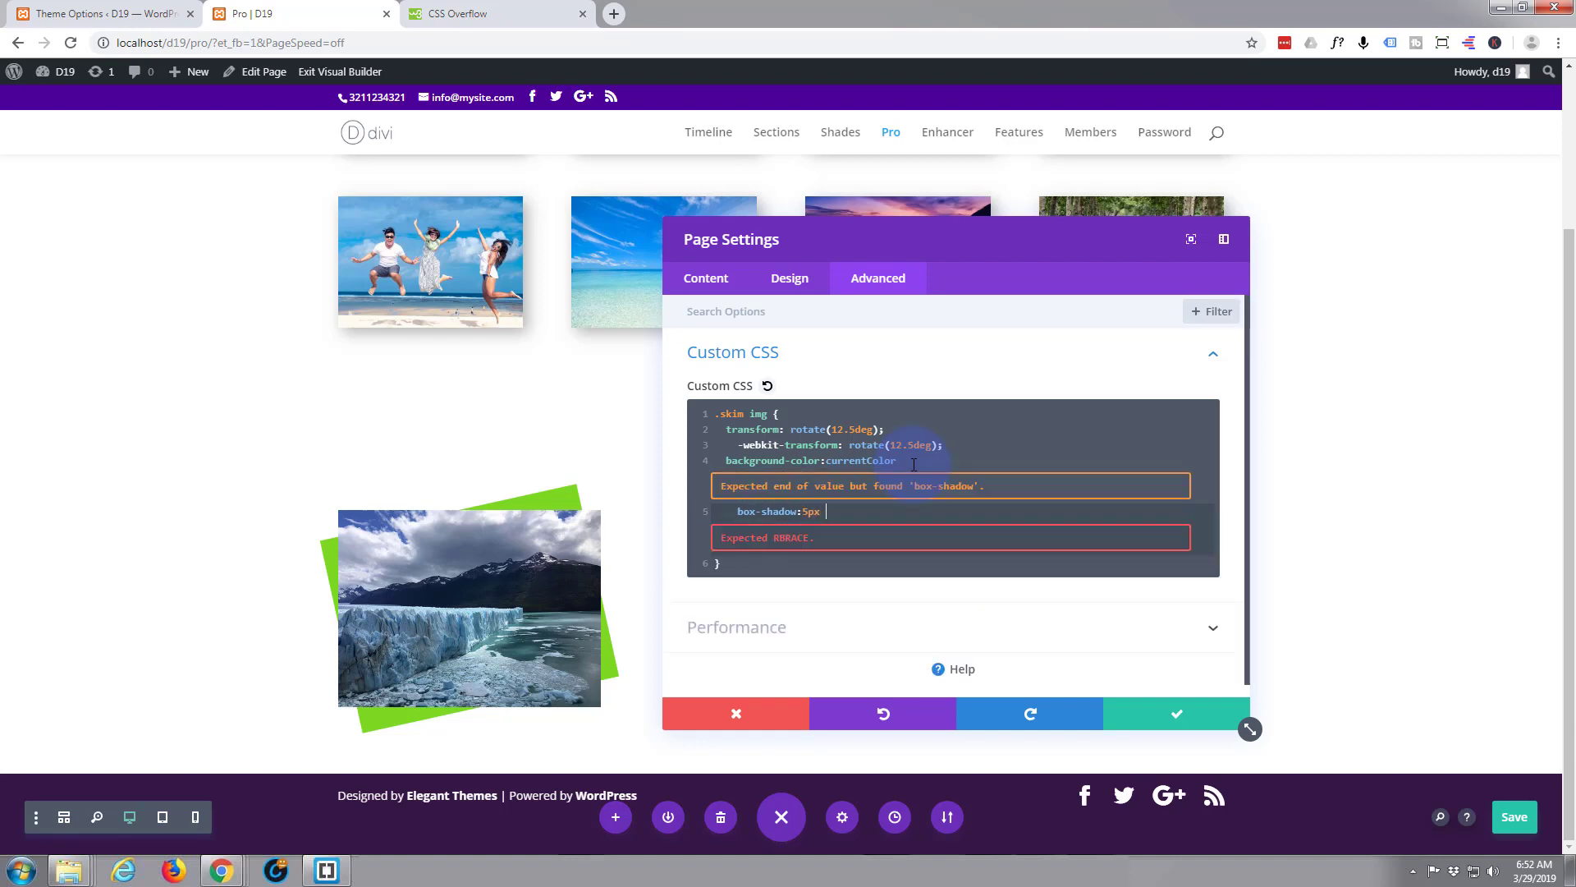
pyautogui.write('5px')
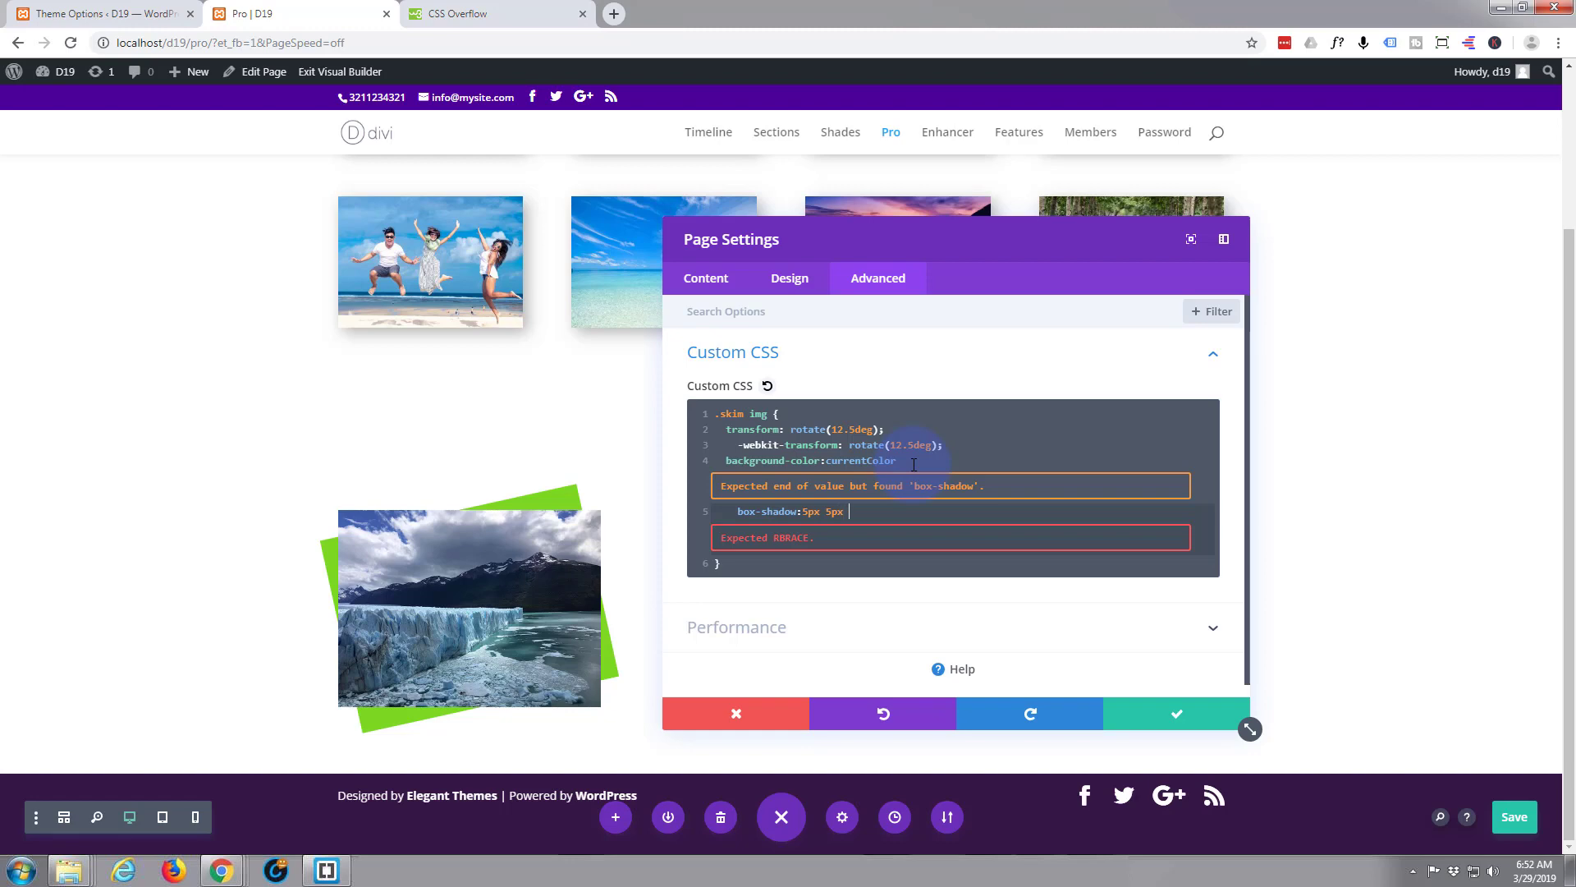
pyautogui.write('20px')
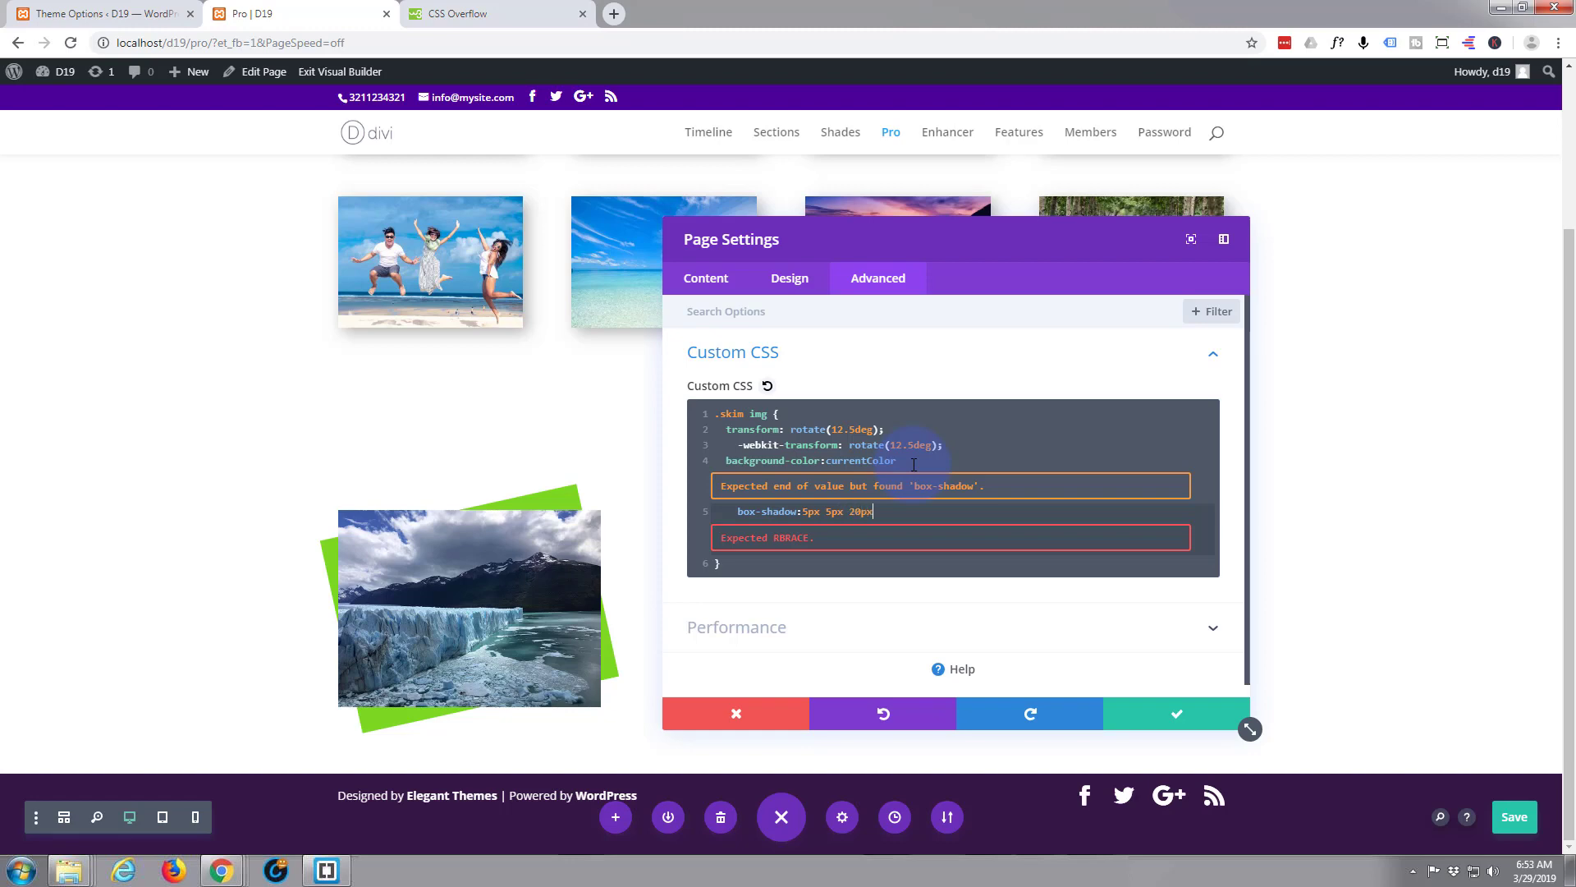
pyautogui.write('#')
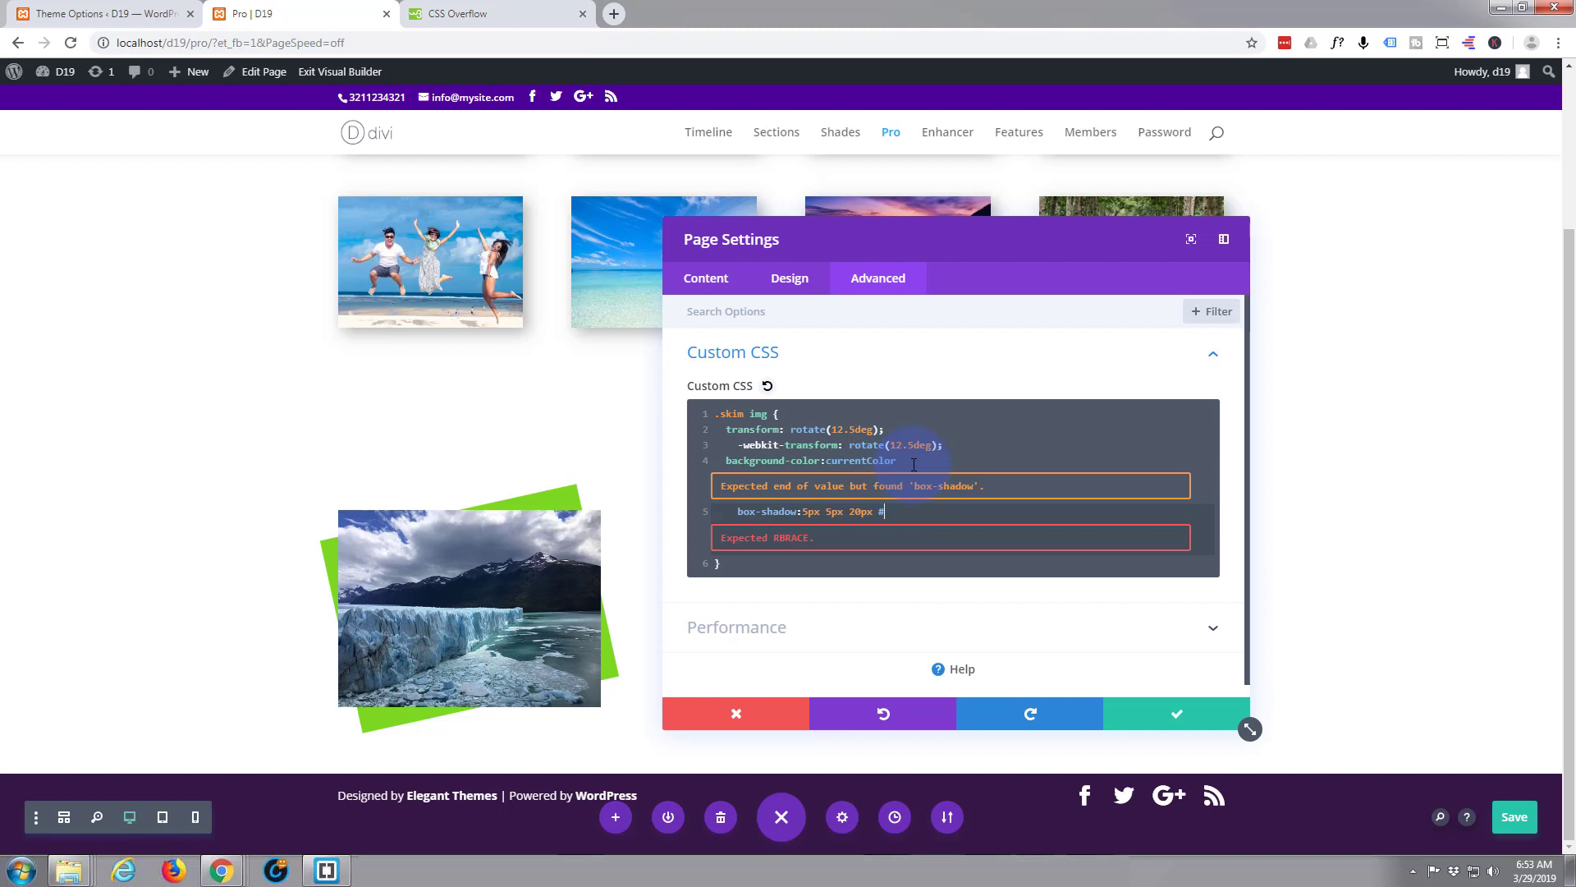
pyautogui.write('777')
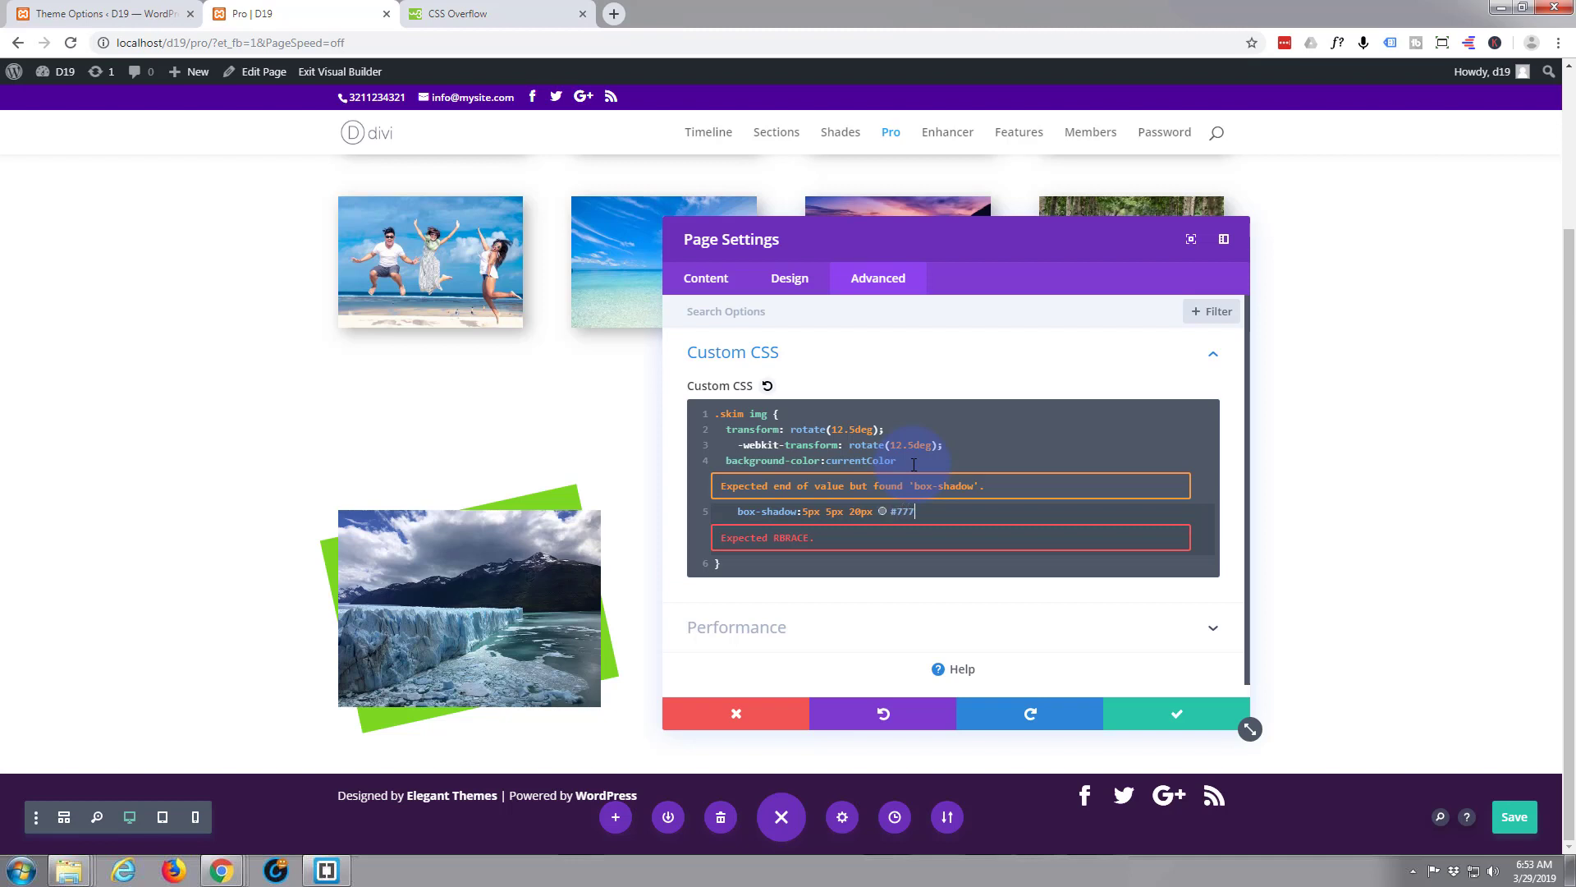
pyautogui.write(';')
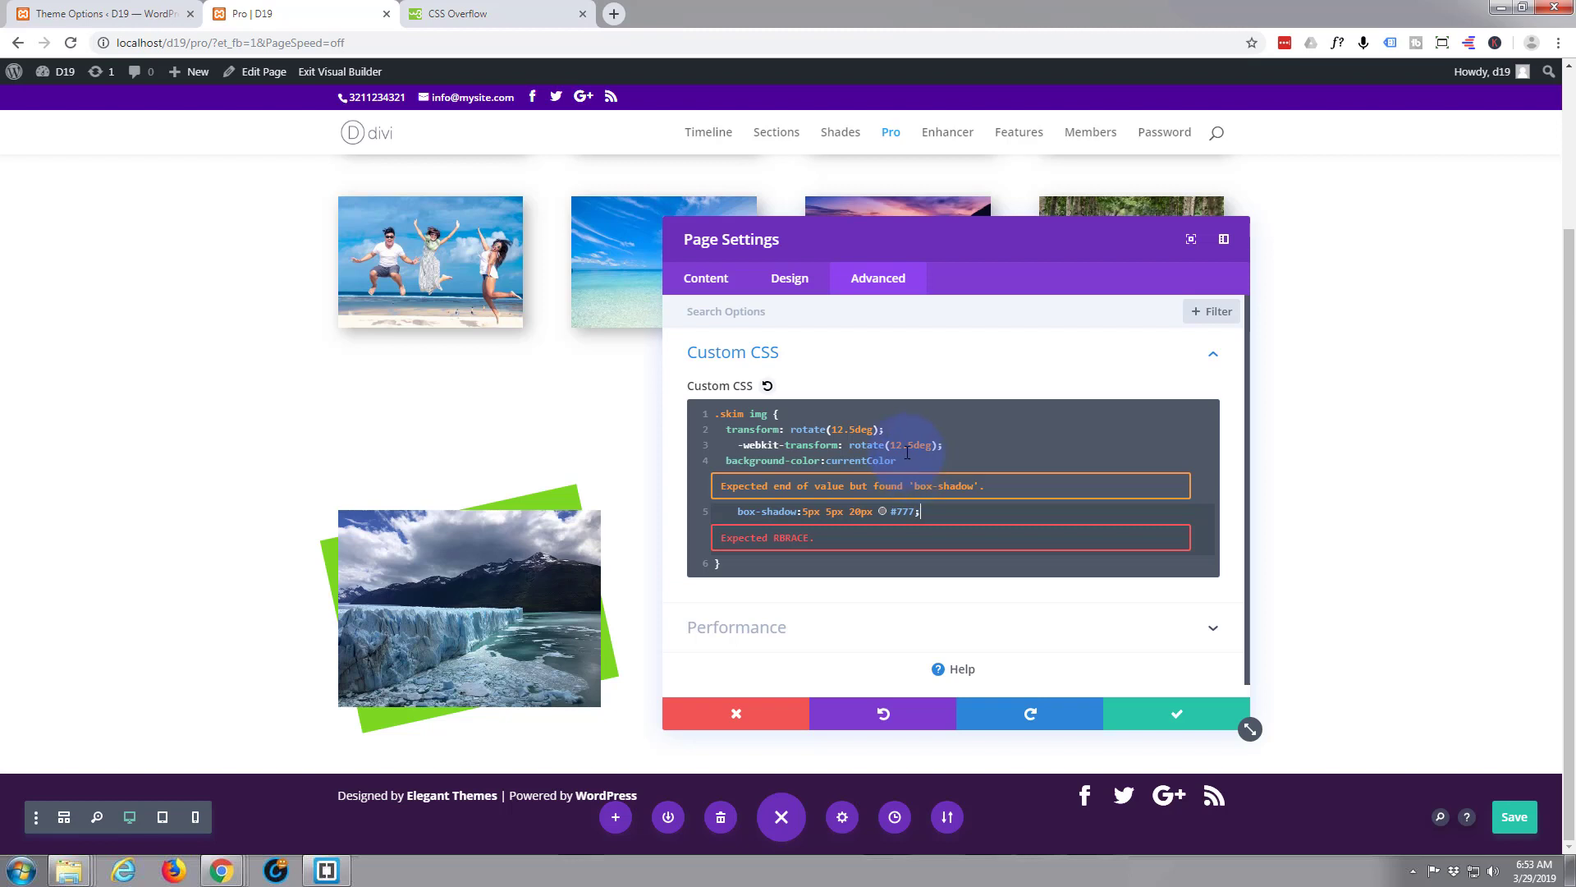
pyautogui.click(898, 459)
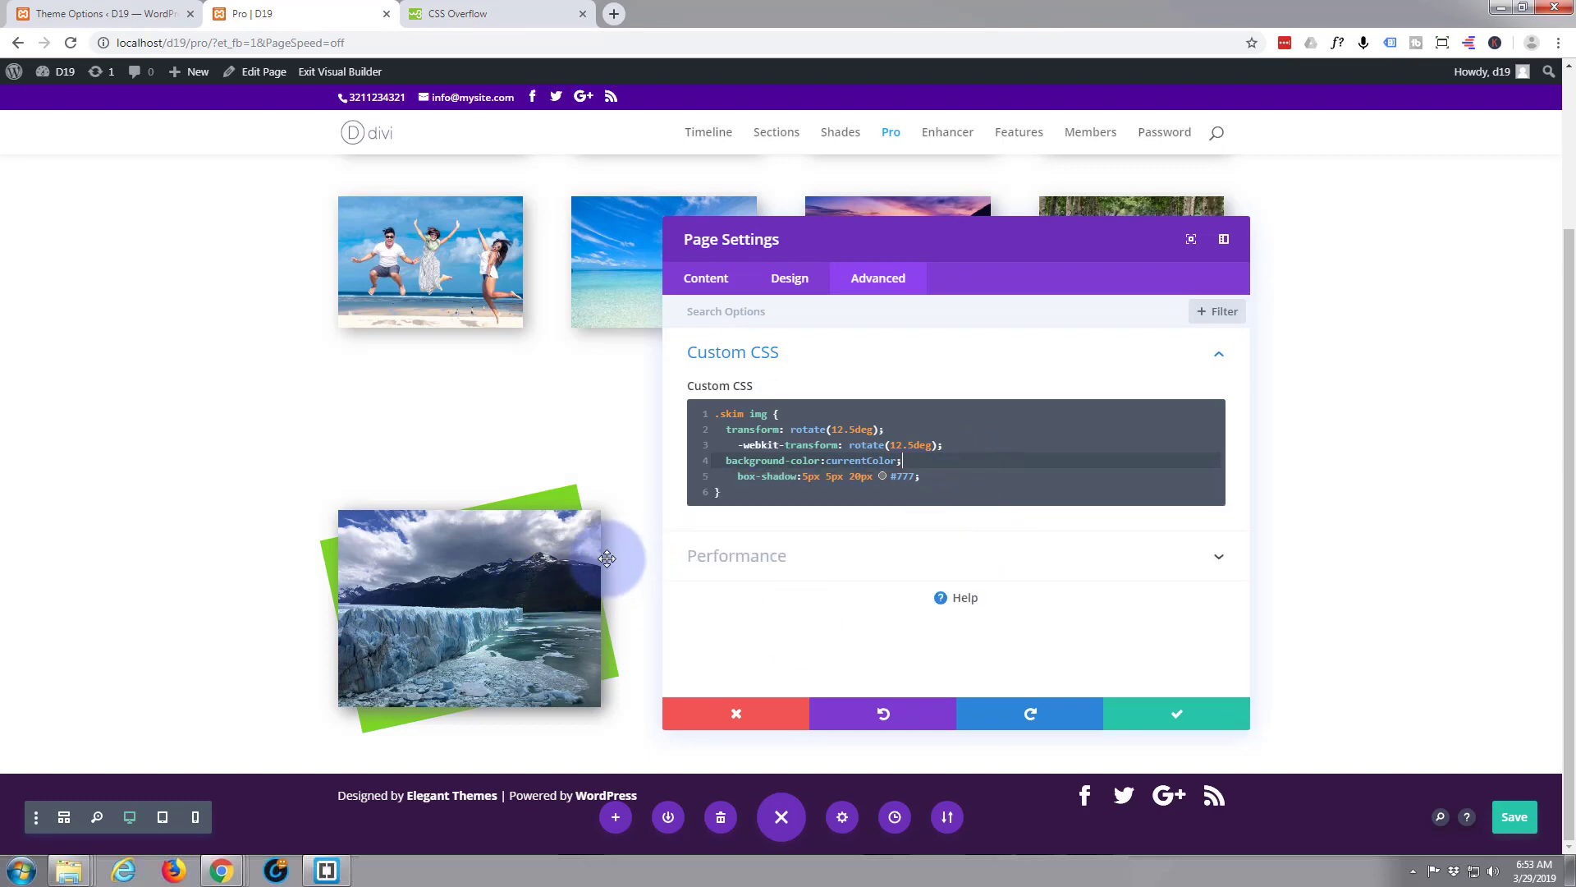
pyautogui.moveTo(572, 499)
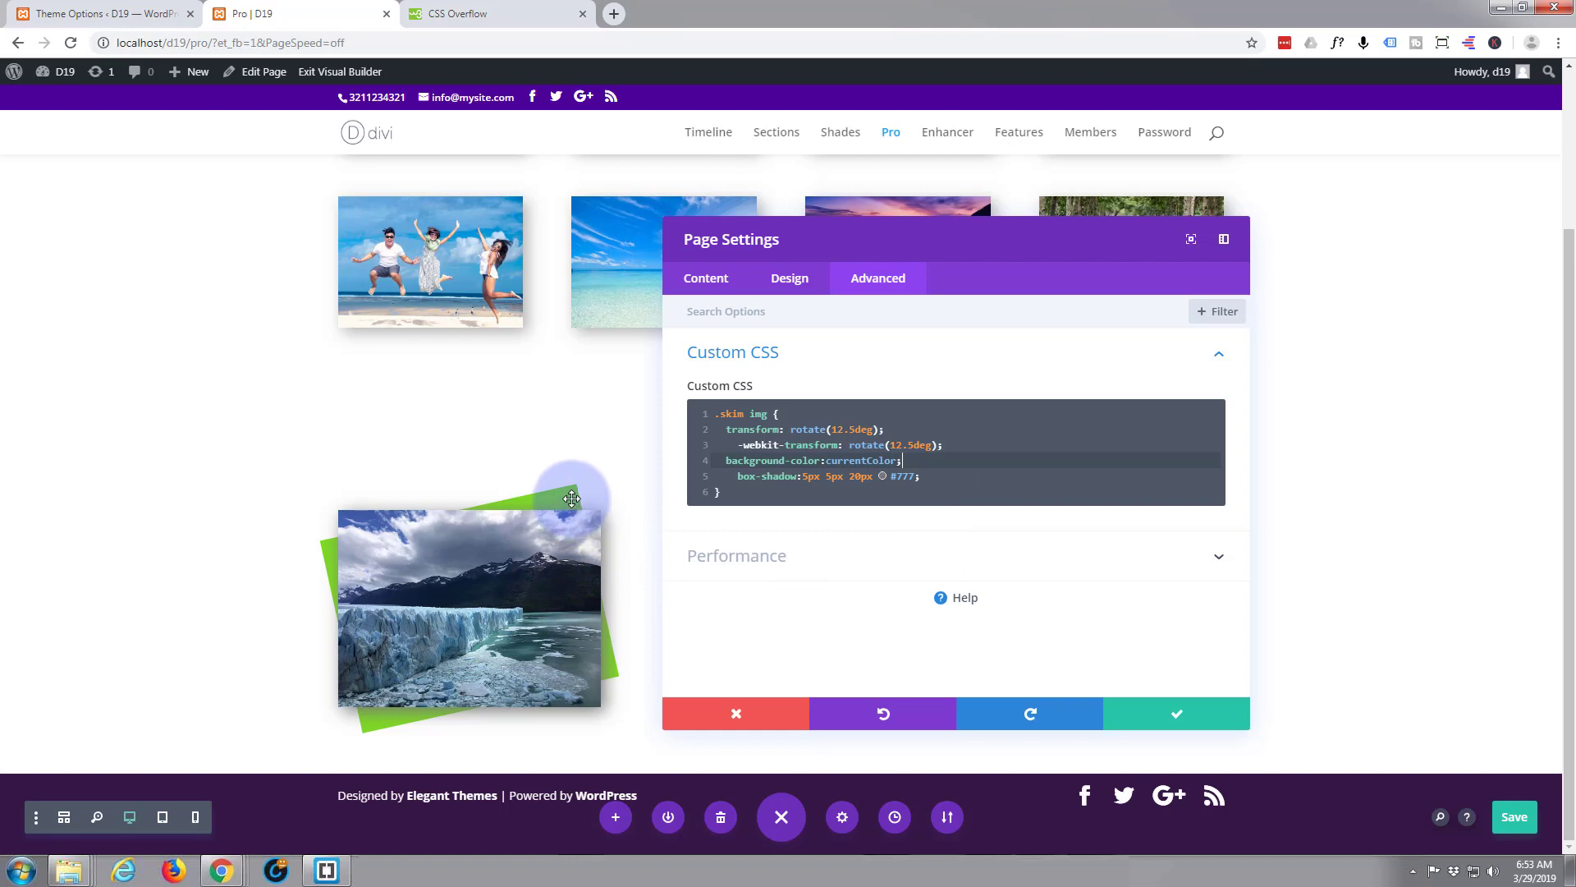
pyautogui.moveTo(565, 496)
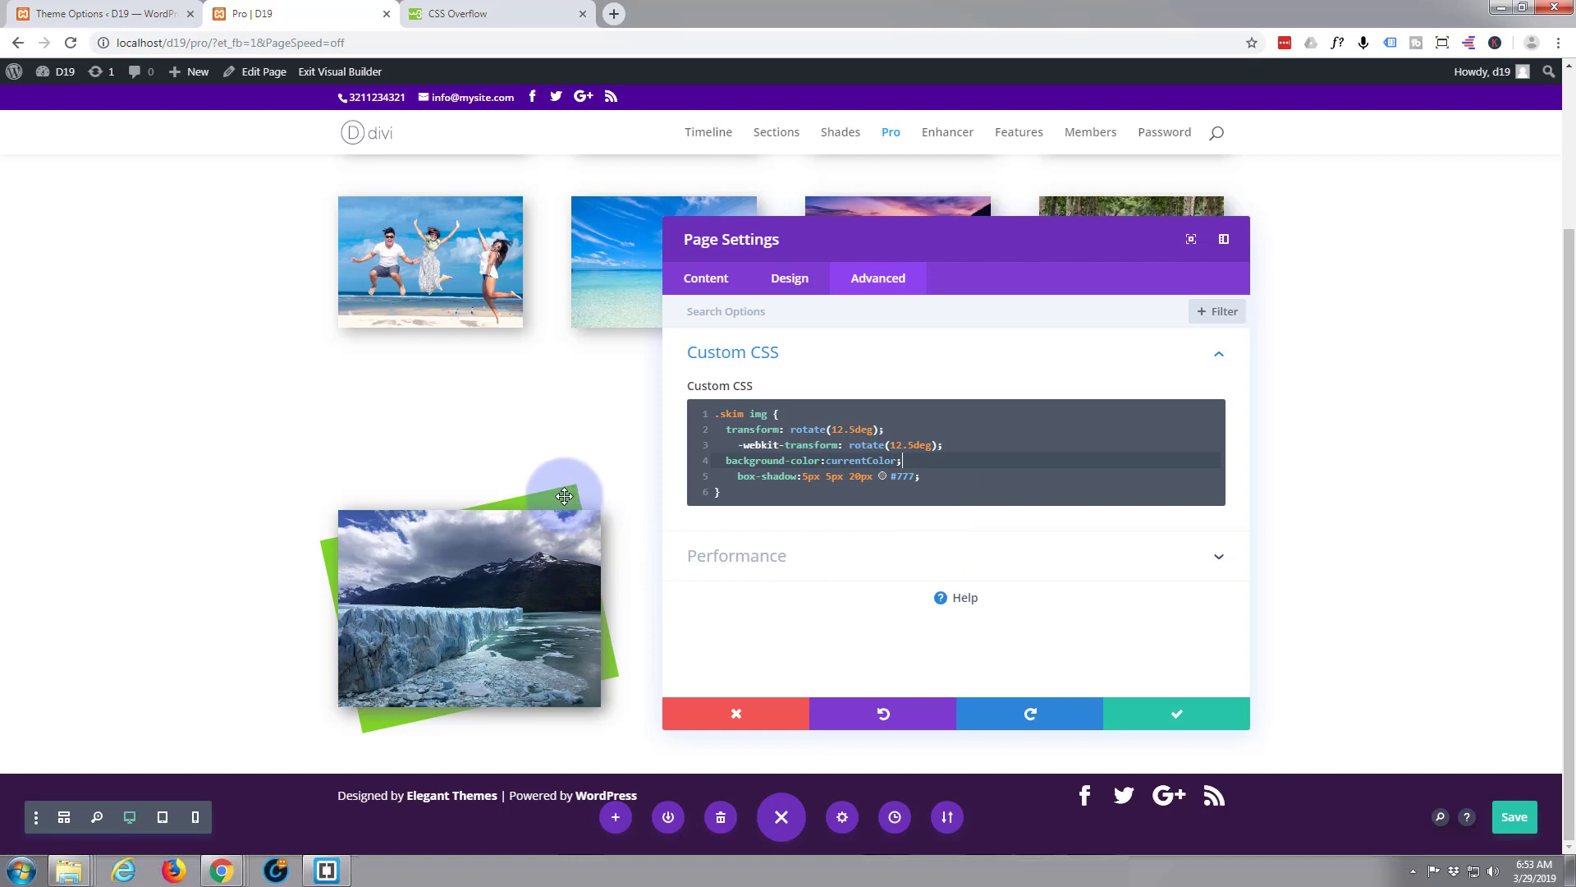
pyautogui.moveTo(570, 498)
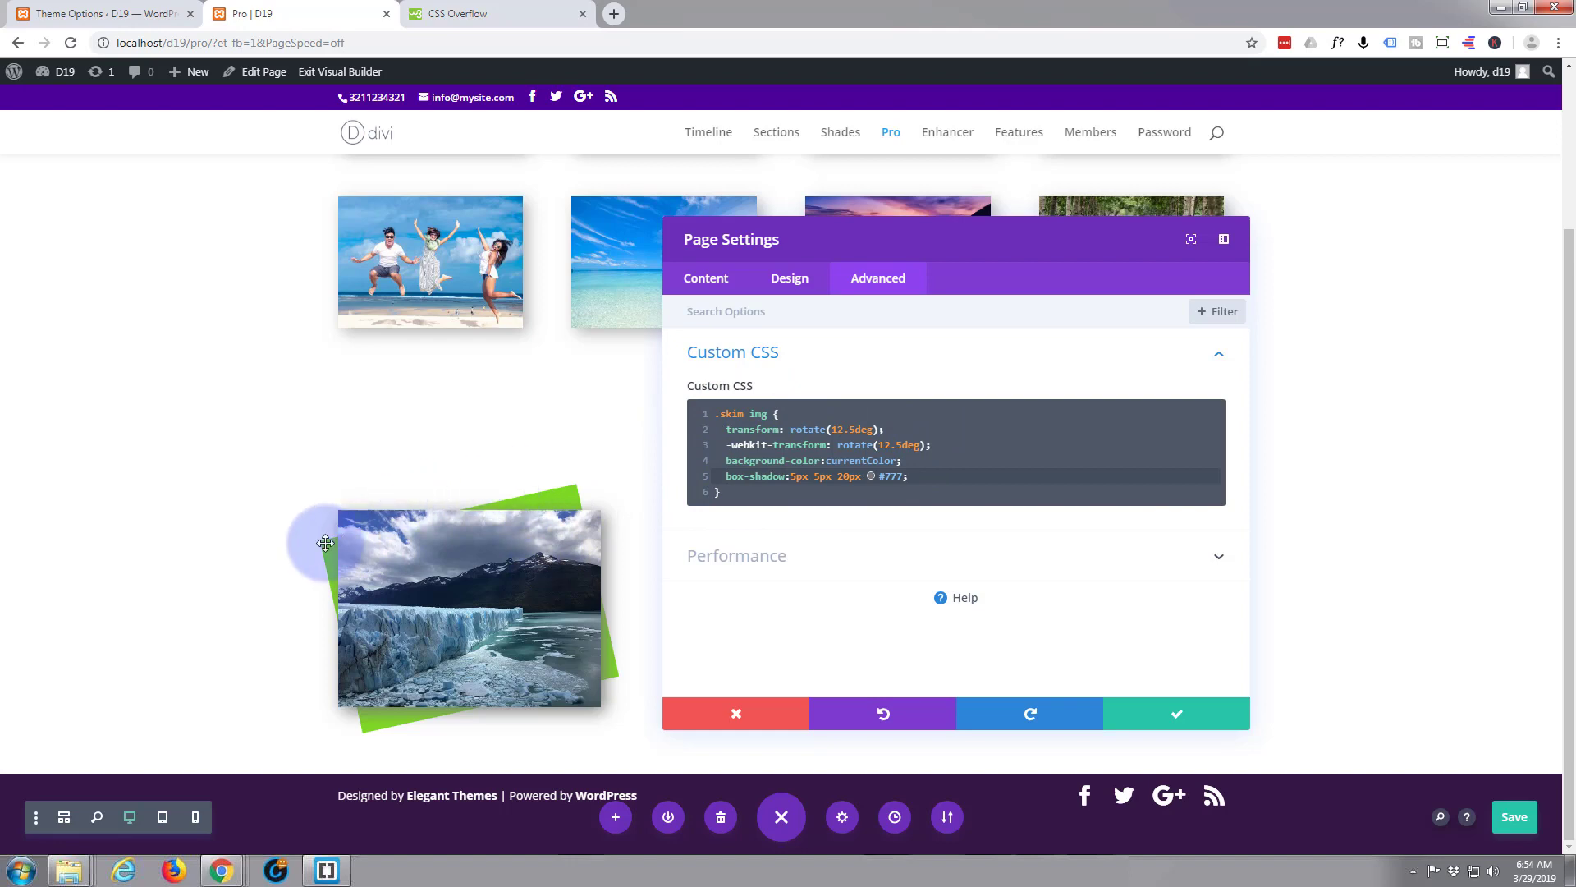
pyautogui.moveTo(459, 598)
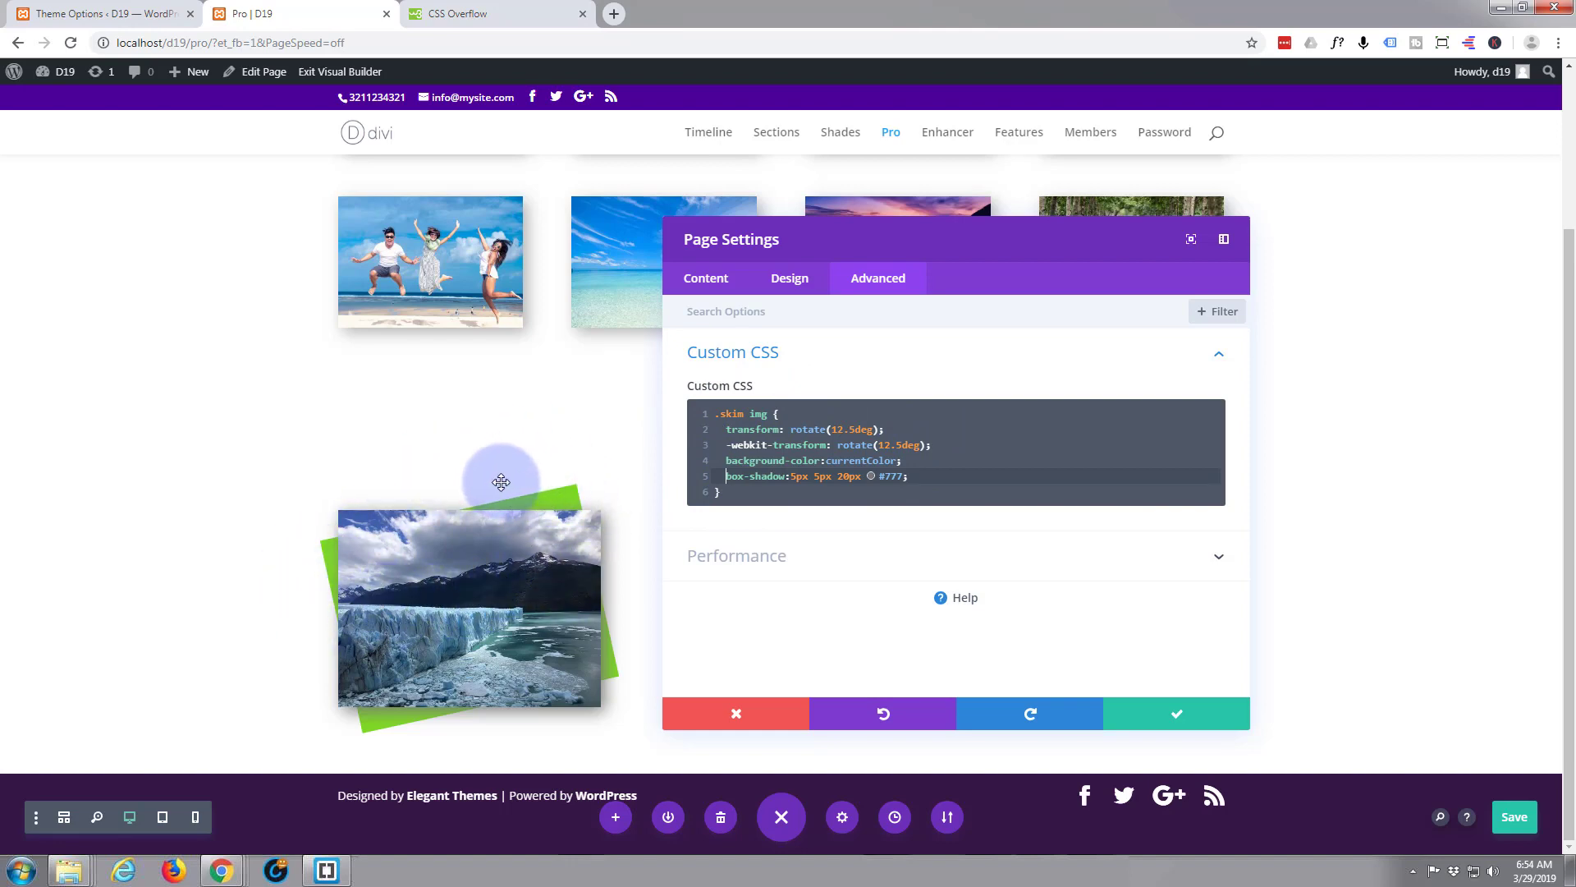
pyautogui.click(90, 13)
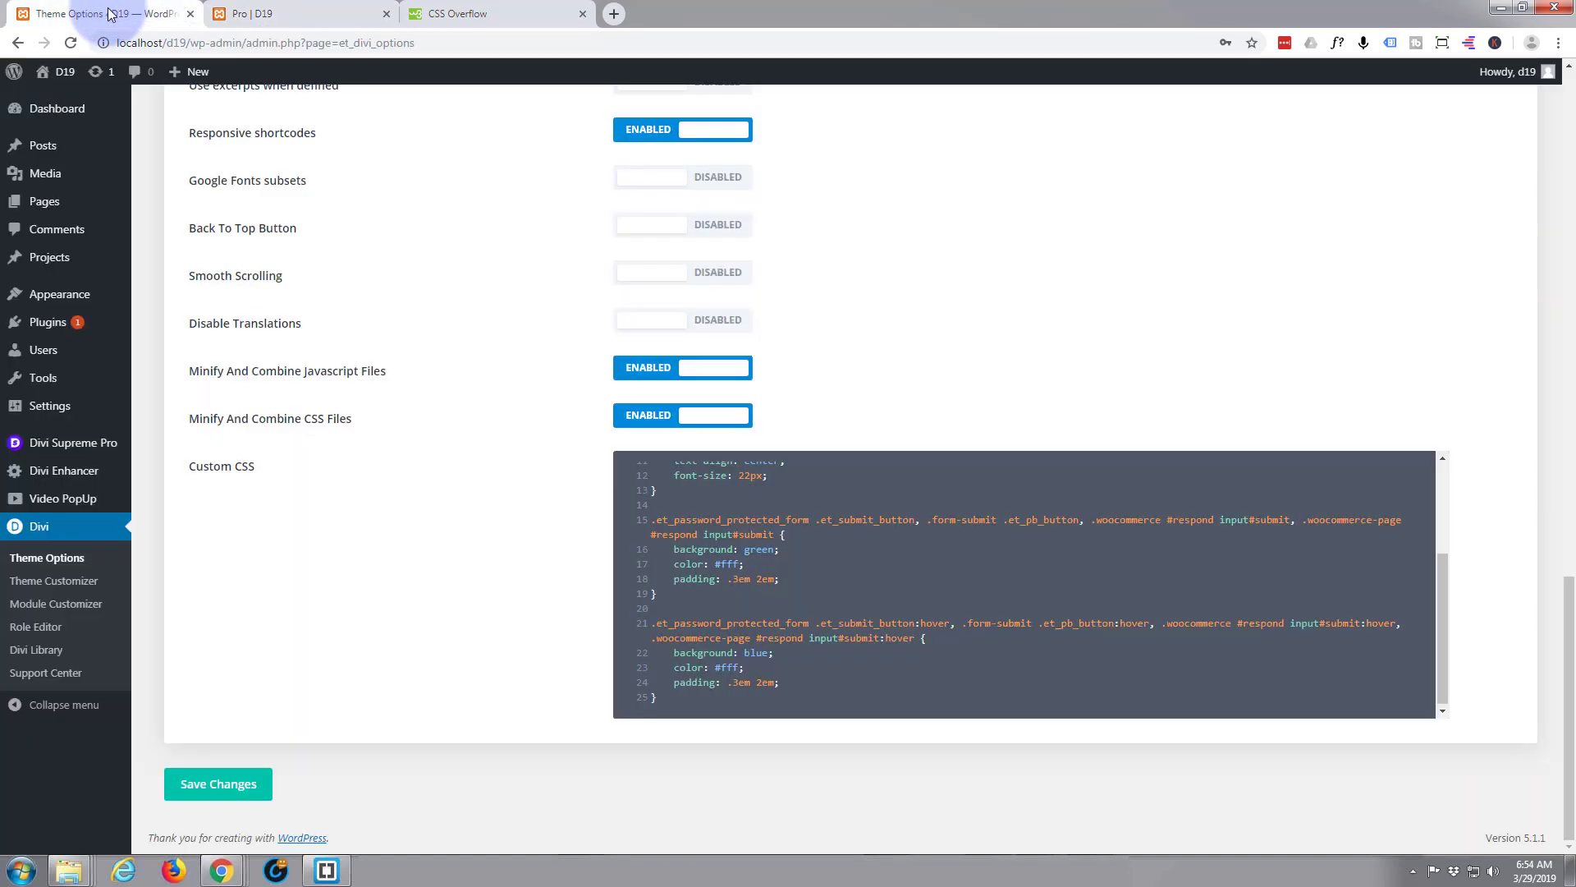
pyautogui.click(778, 484)
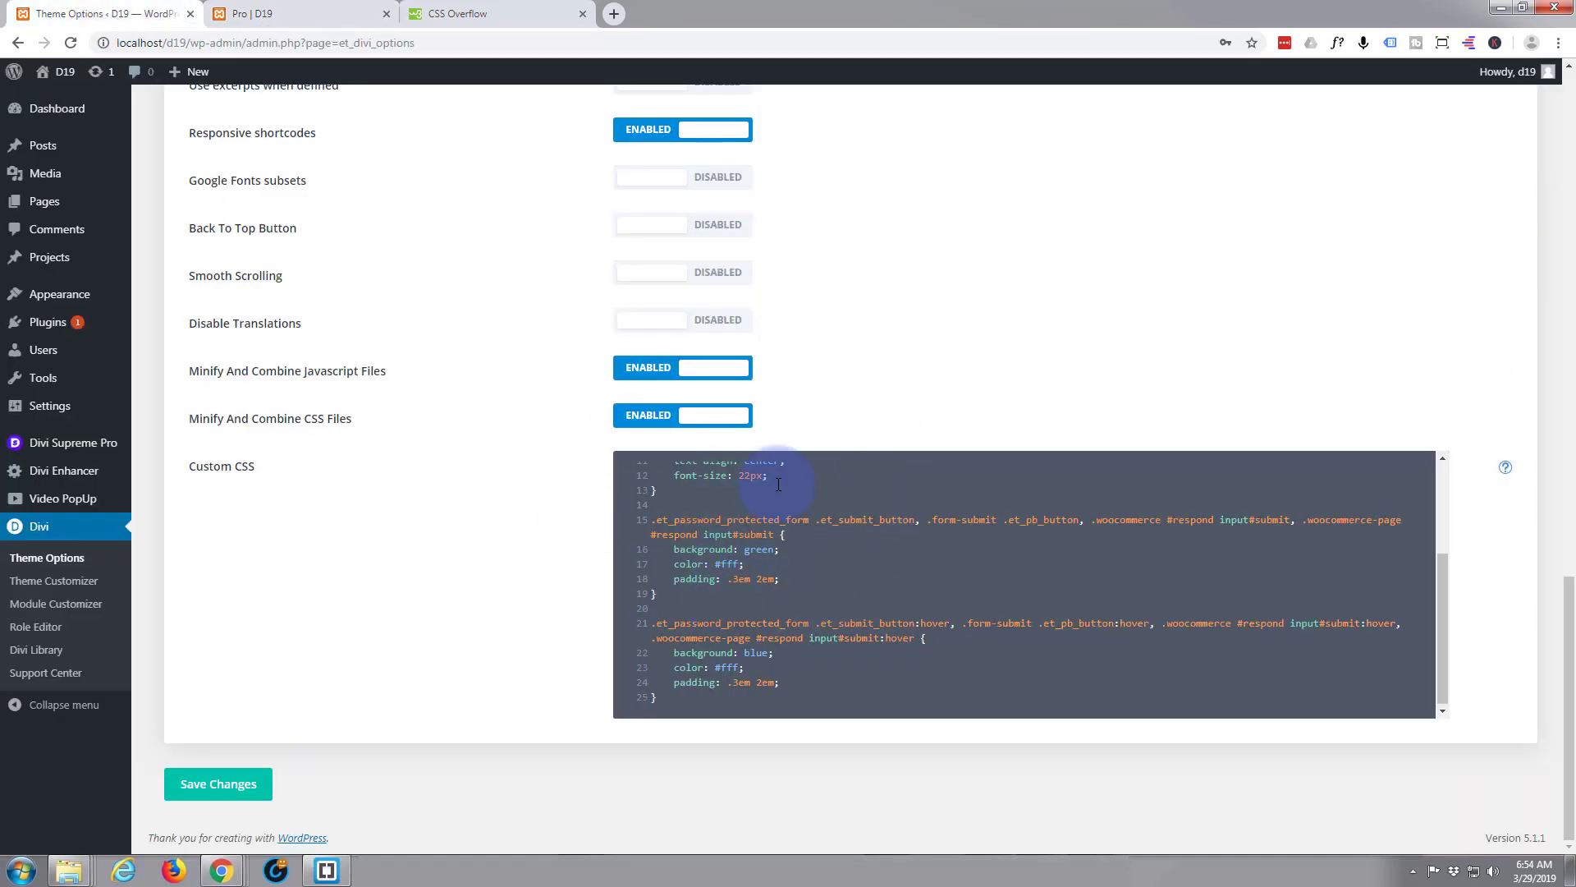
pyautogui.moveTo(453, 46)
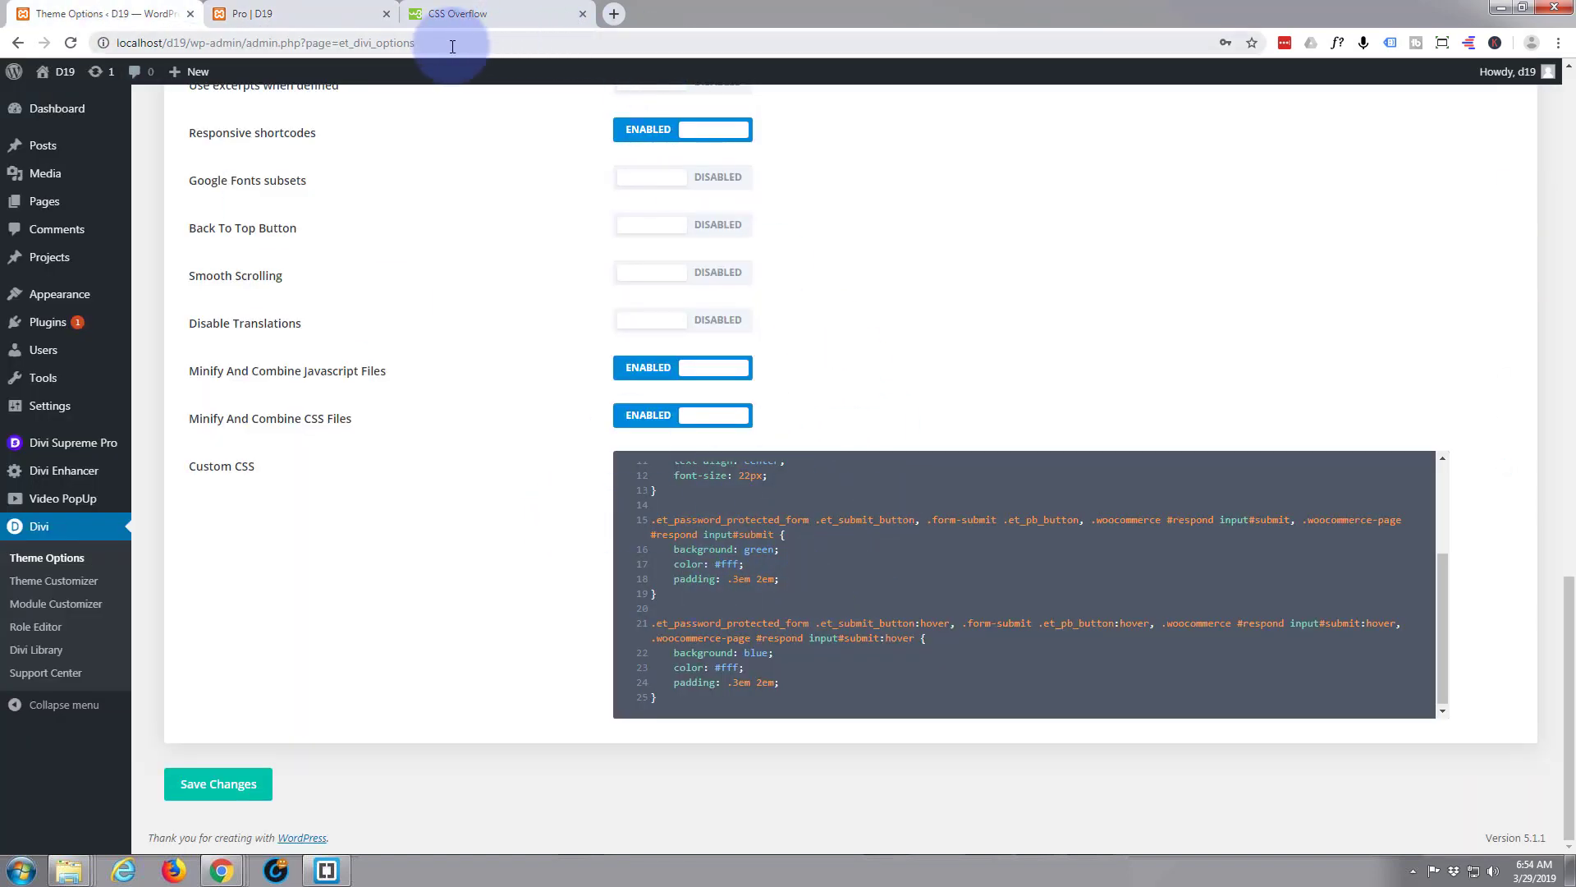
pyautogui.moveTo(529, 6)
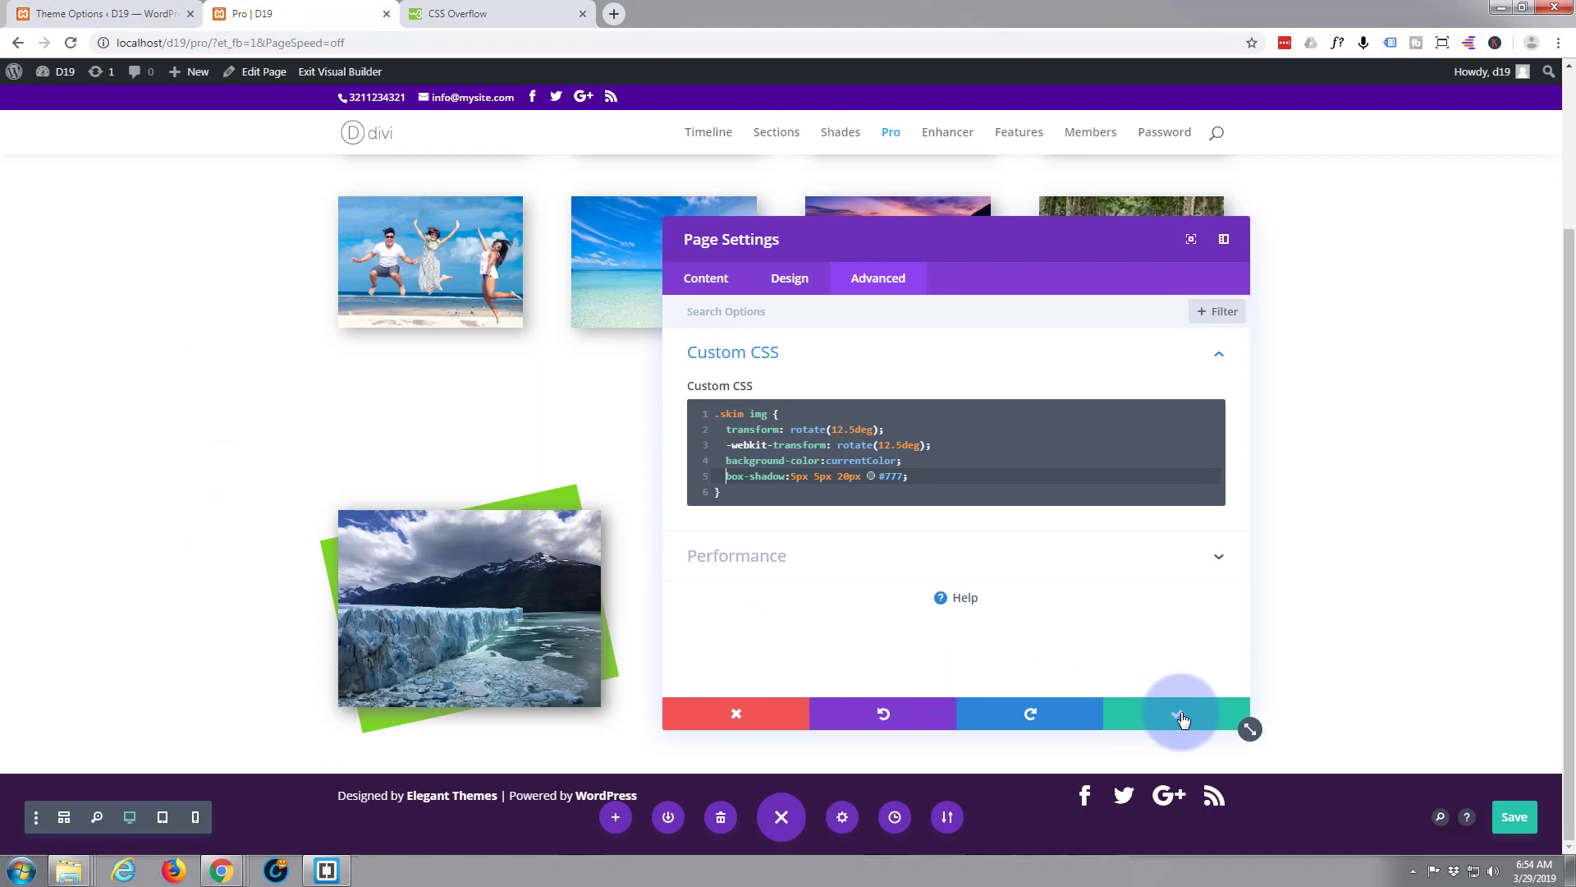
# - Save the page CSS and reach the glacier image module's background colour picker
pyautogui.click(1182, 713)
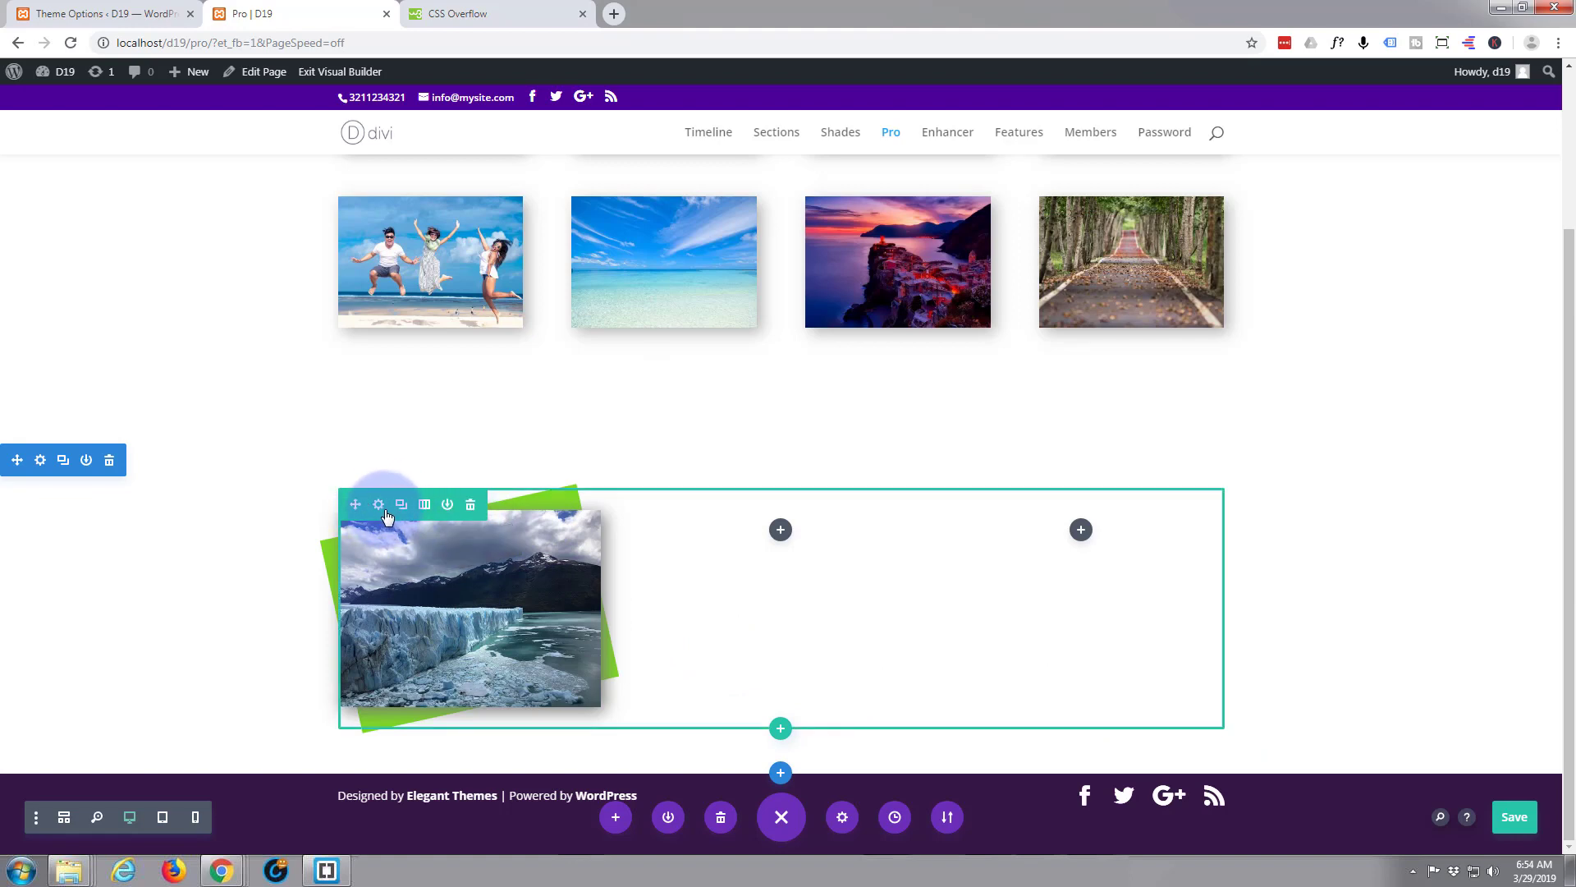
pyautogui.moveTo(378, 504)
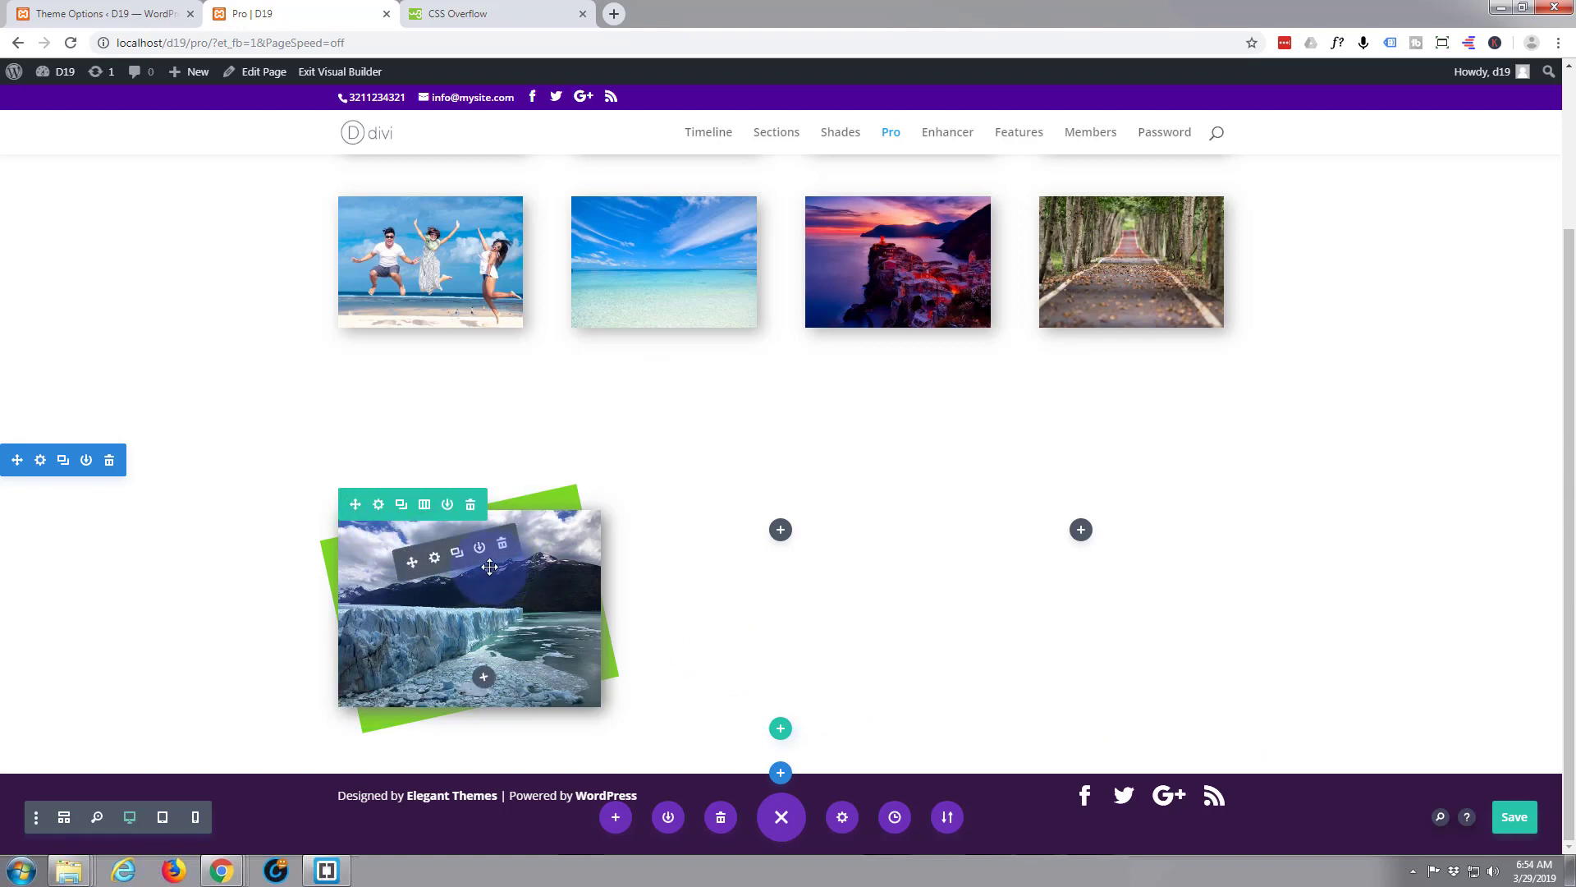
pyautogui.click(433, 555)
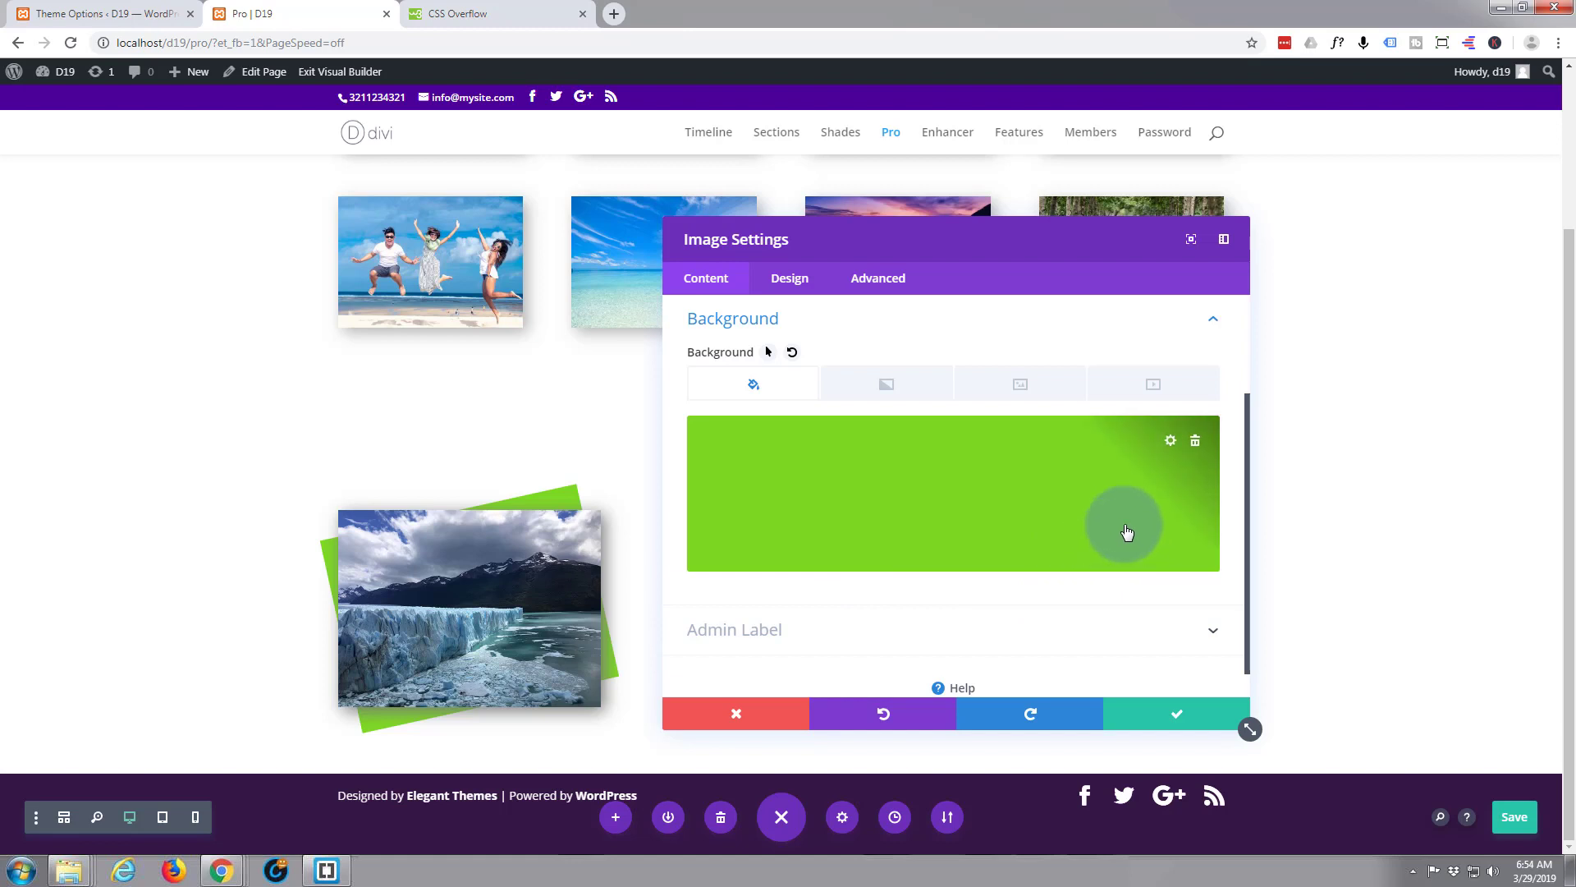
pyautogui.click(1126, 528)
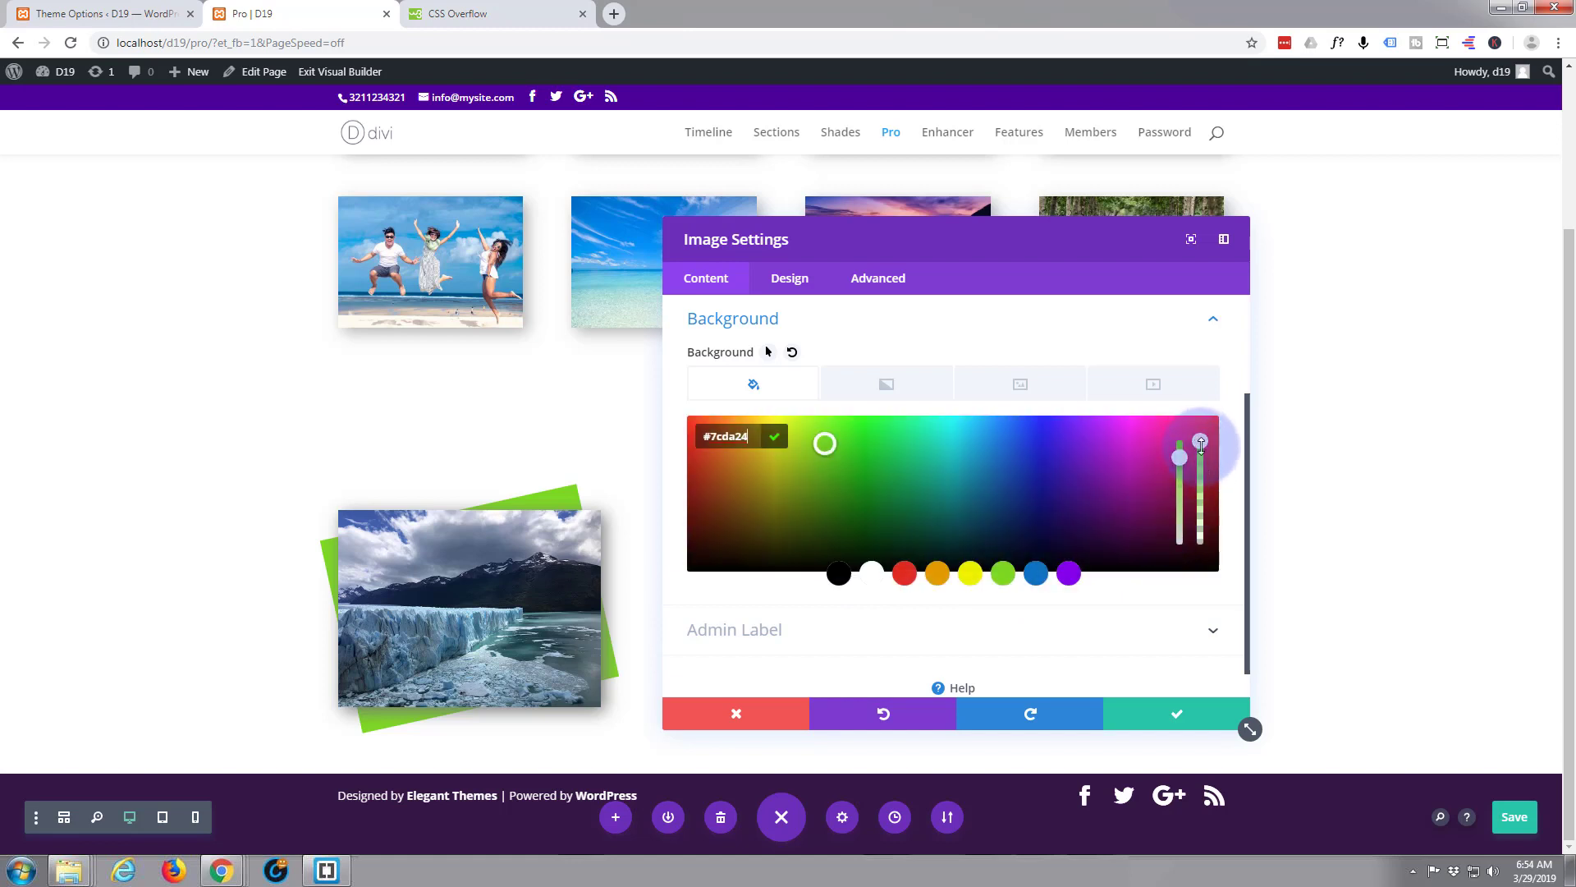
# - Lower the green backdrop's opacity to about 0.46 and save the module
pyautogui.moveTo(1199, 458); pyautogui.dragTo(1199, 507)
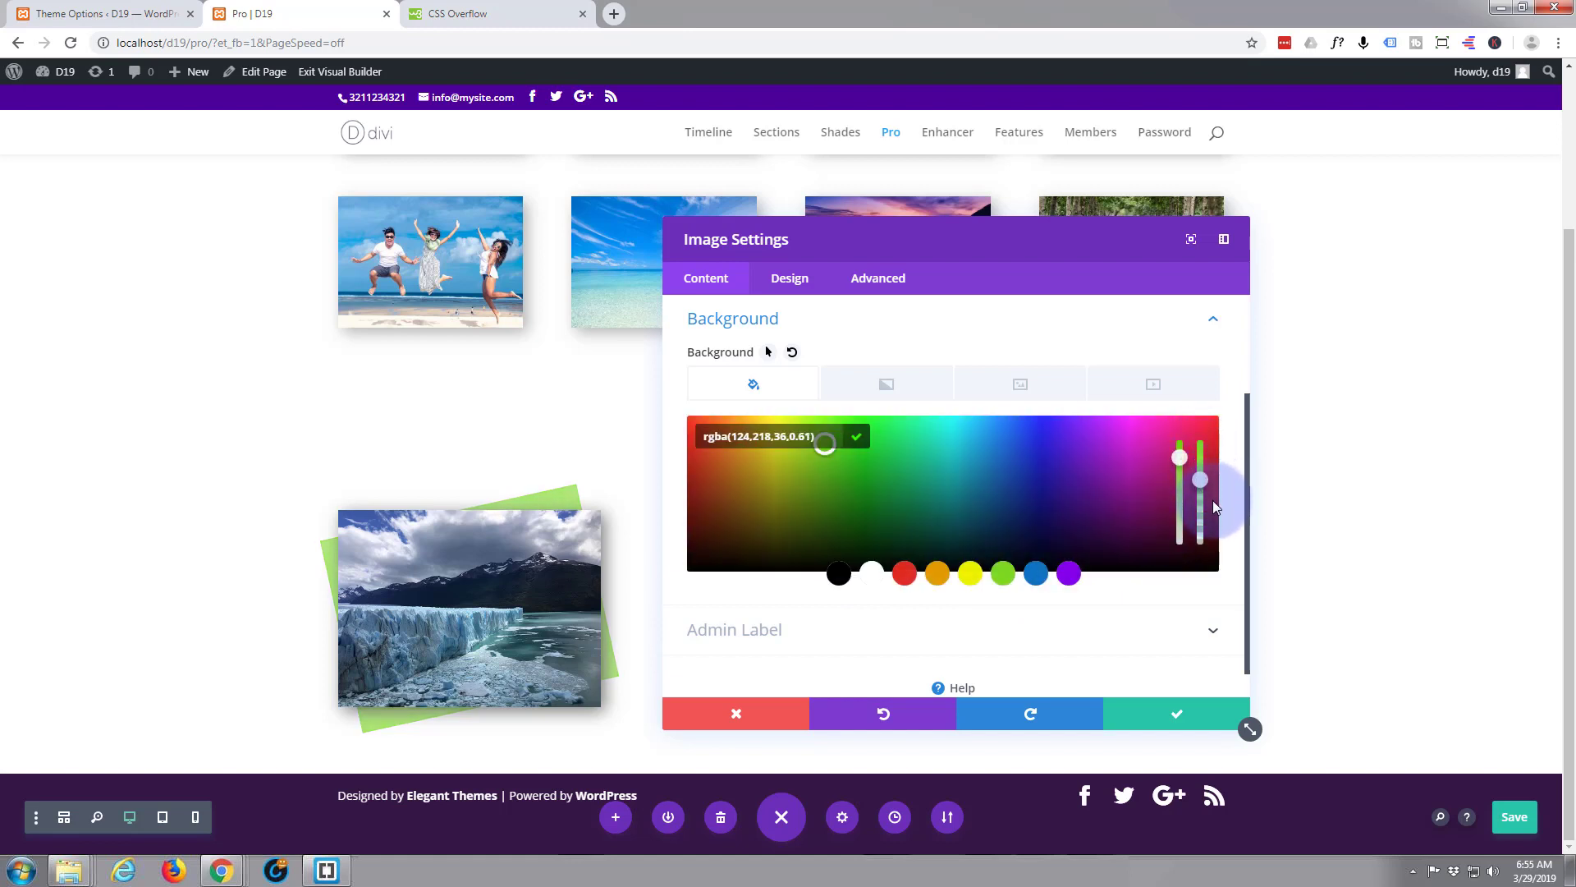
pyautogui.moveTo(1197, 483); pyautogui.dragTo(1197, 502)
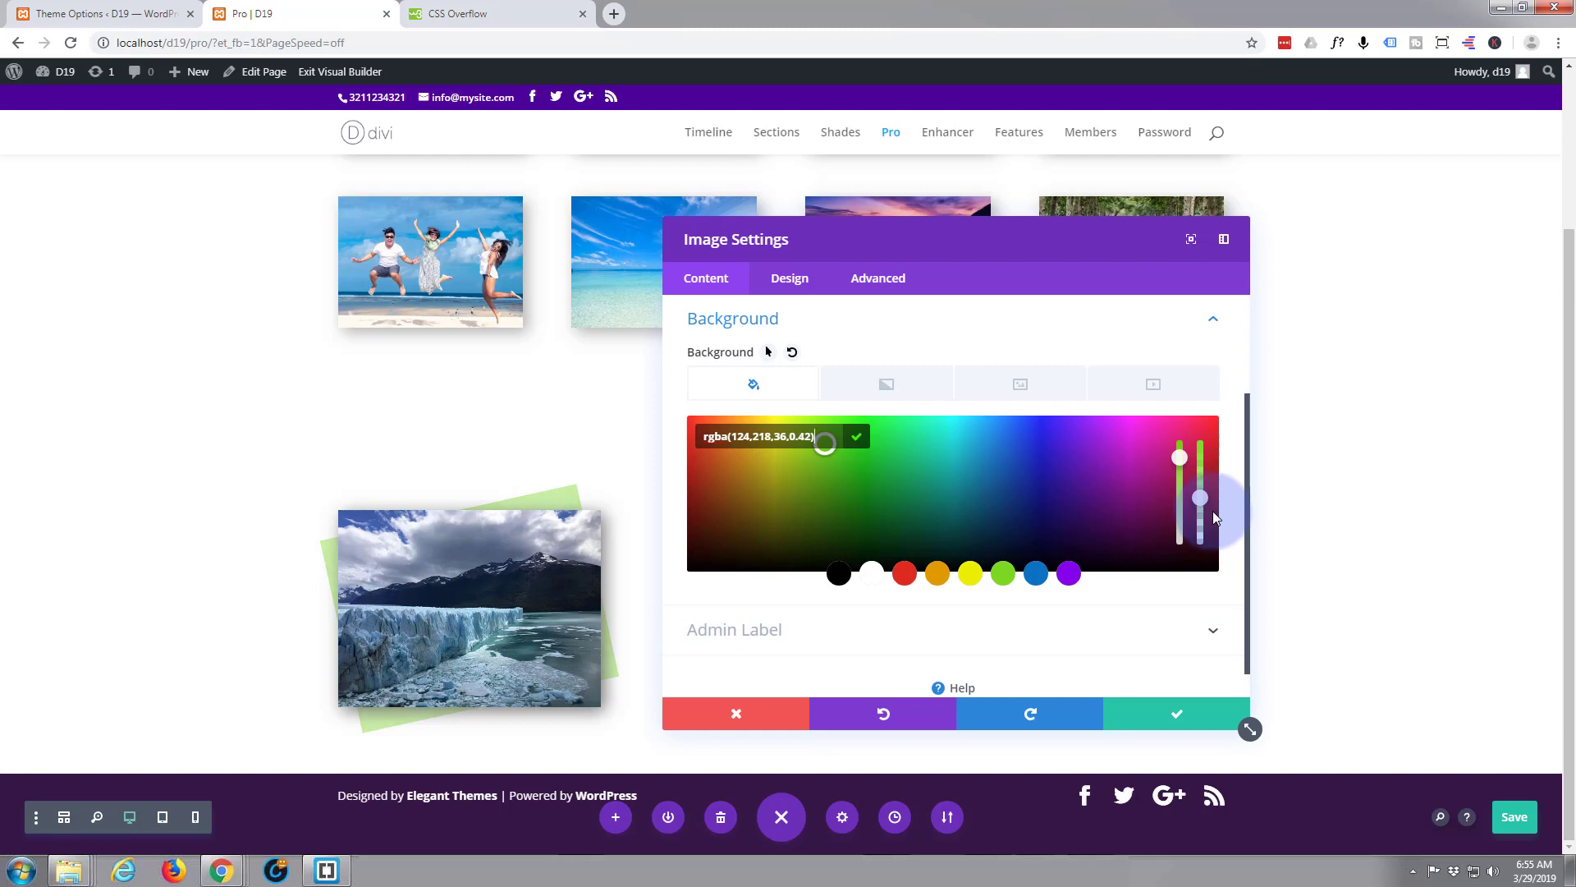
pyautogui.moveTo(1197, 507); pyautogui.dragTo(1197, 508)
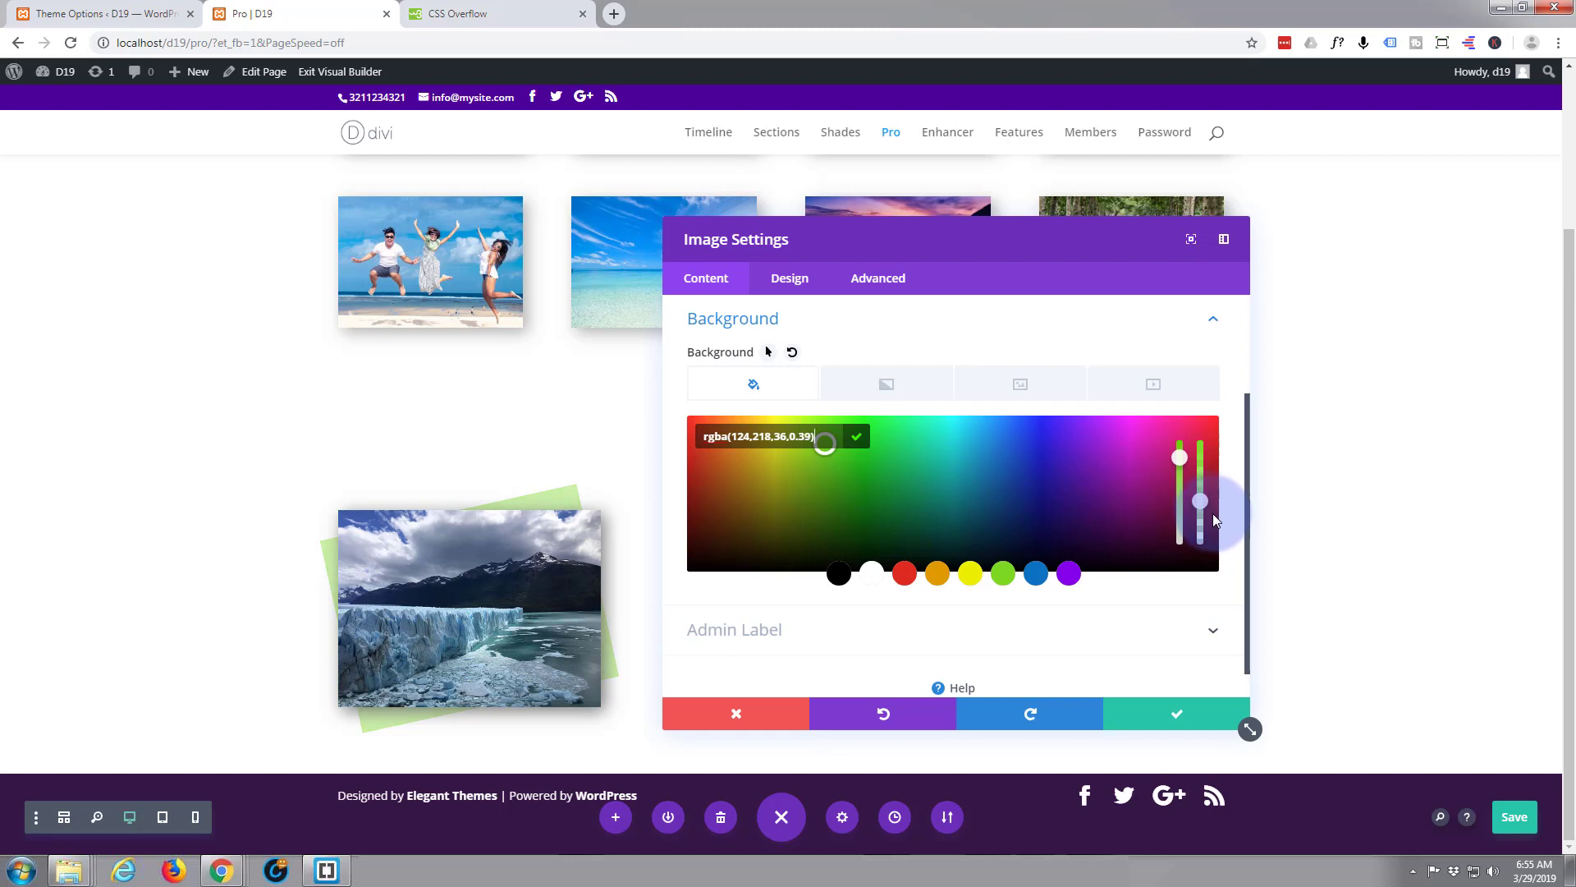
pyautogui.moveTo(1197, 502); pyautogui.dragTo(1197, 493)
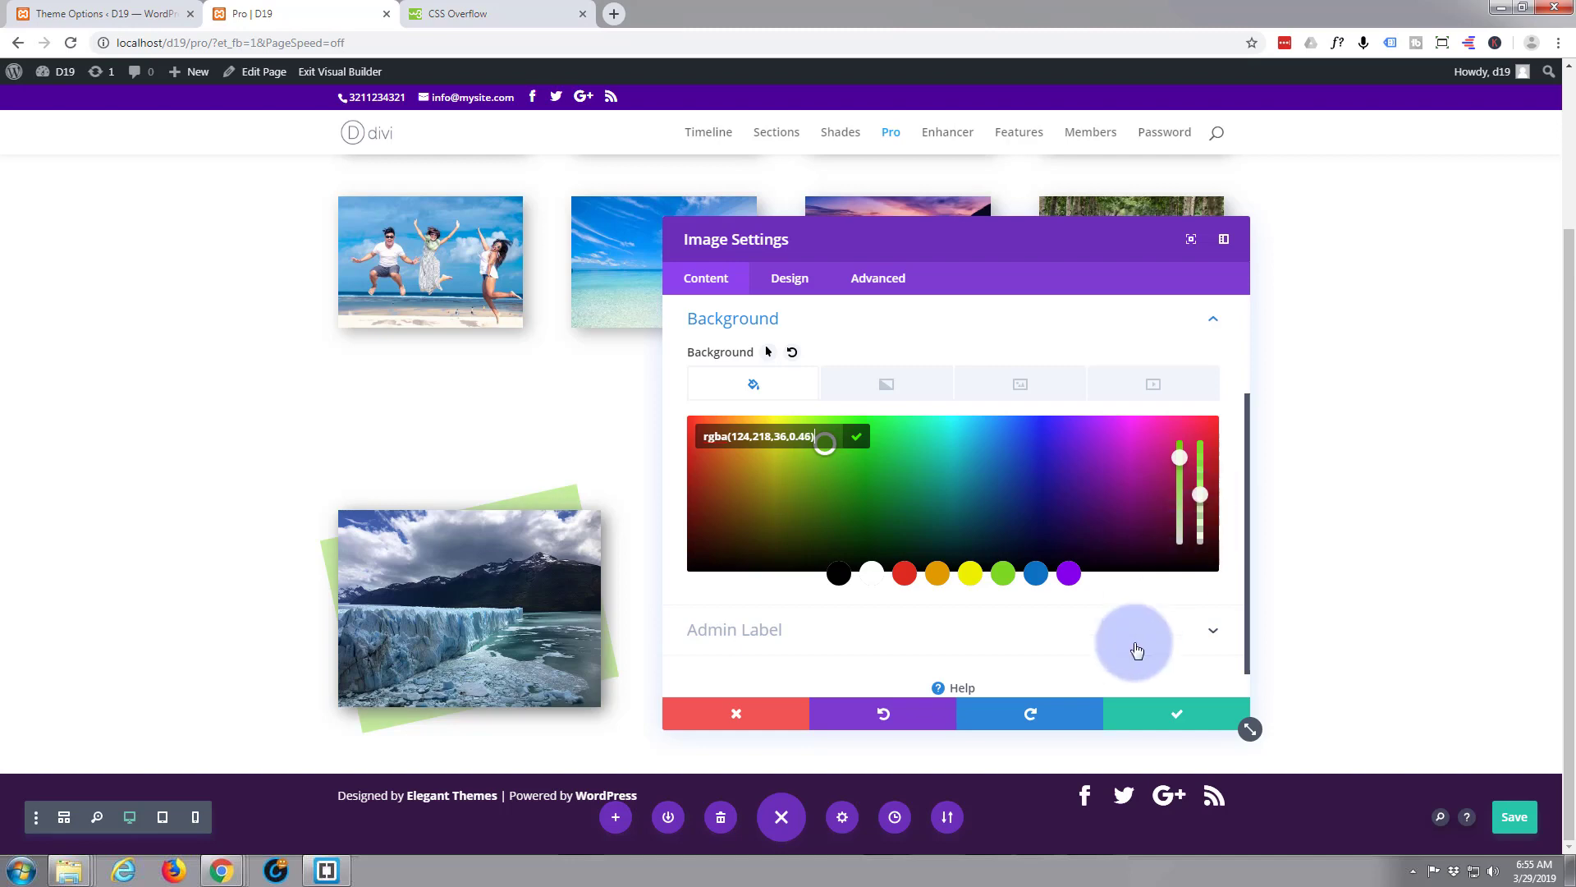
pyautogui.click(1176, 713)
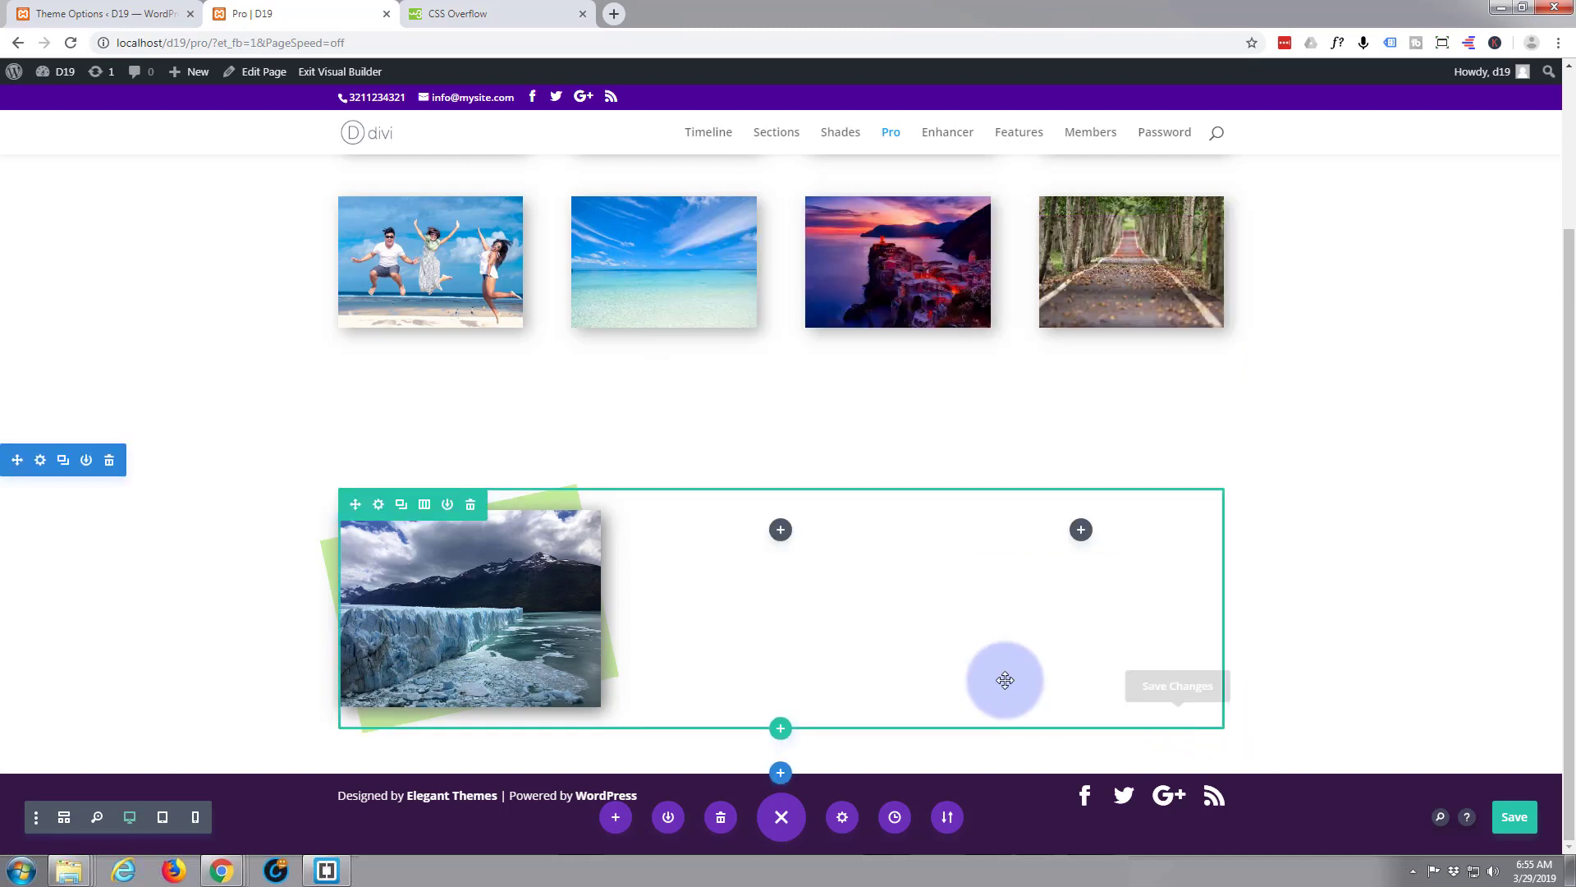
pyautogui.moveTo(429, 577)
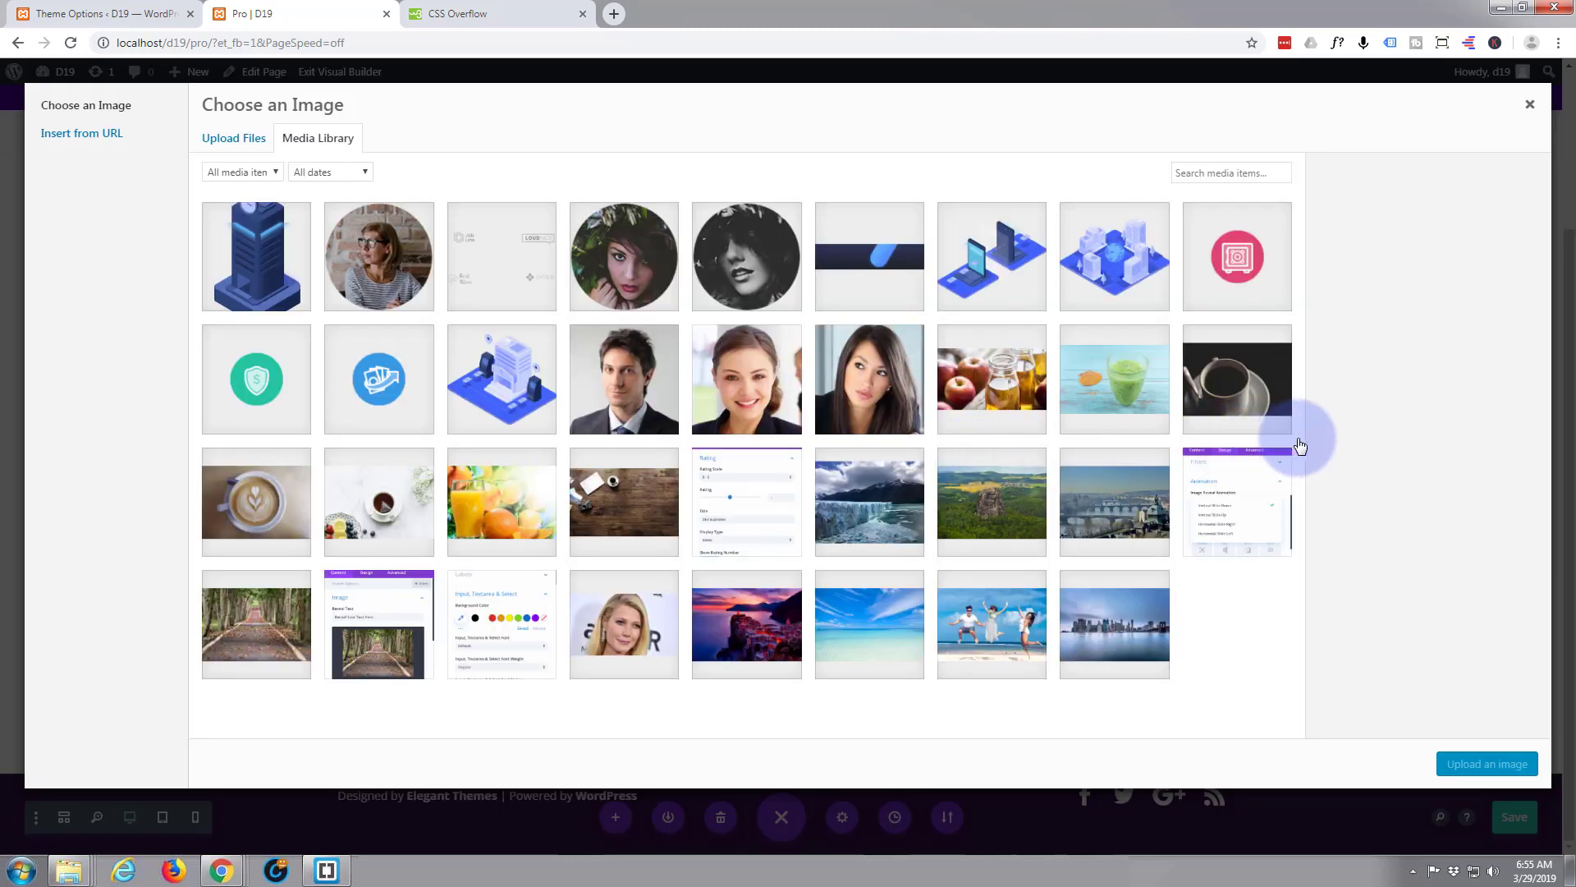
pyautogui.moveTo(768, 448)
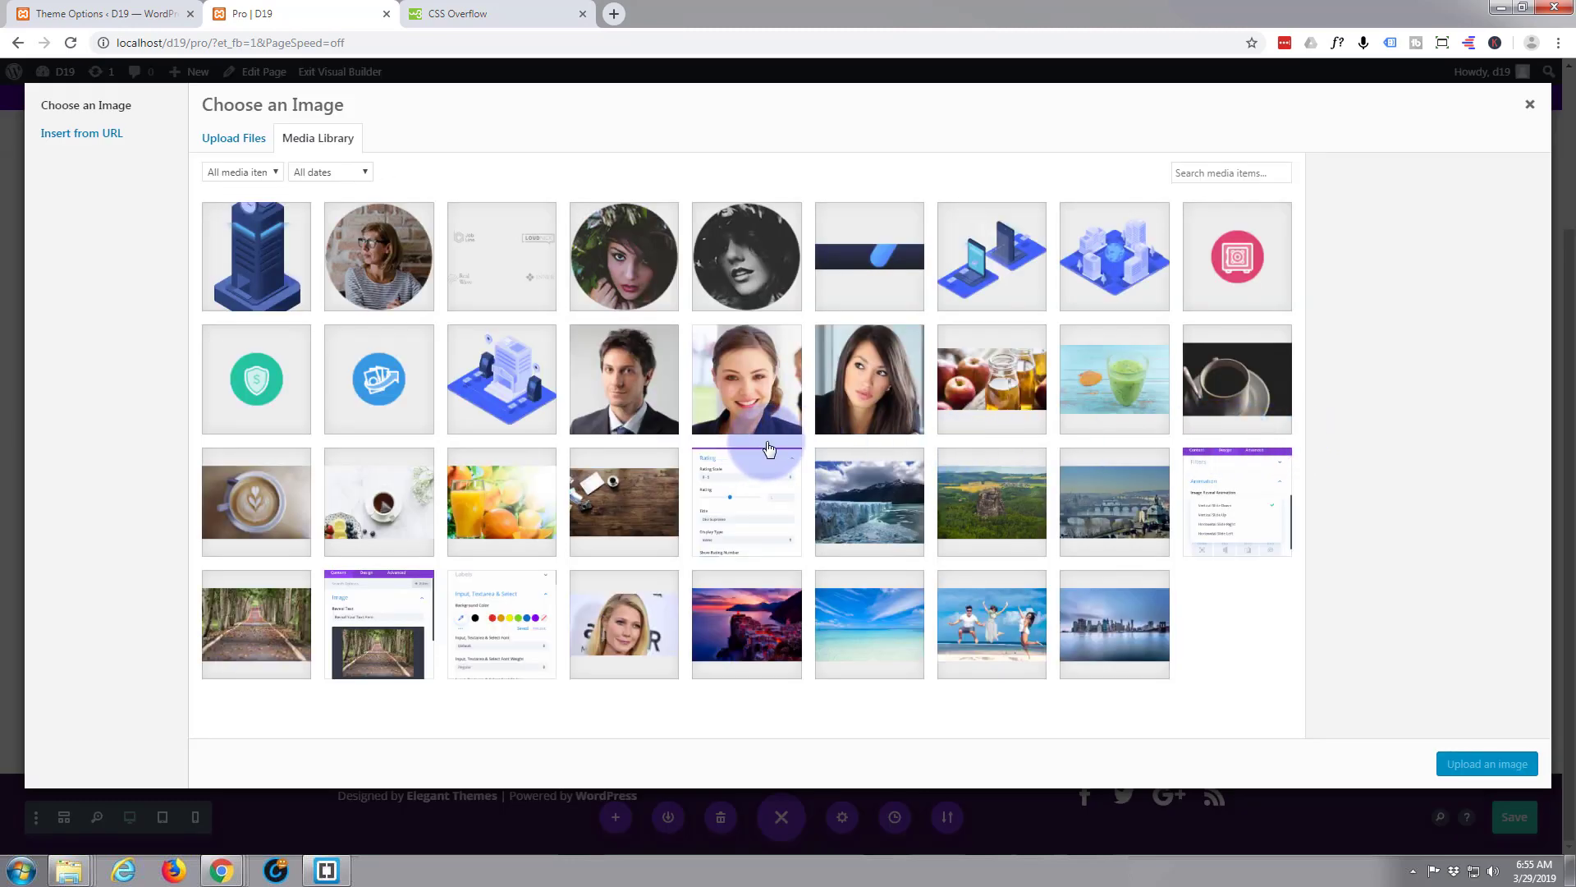
# - Insert the smiling woman's portrait from the Media Library into the second module and save
pyautogui.click(745, 380)
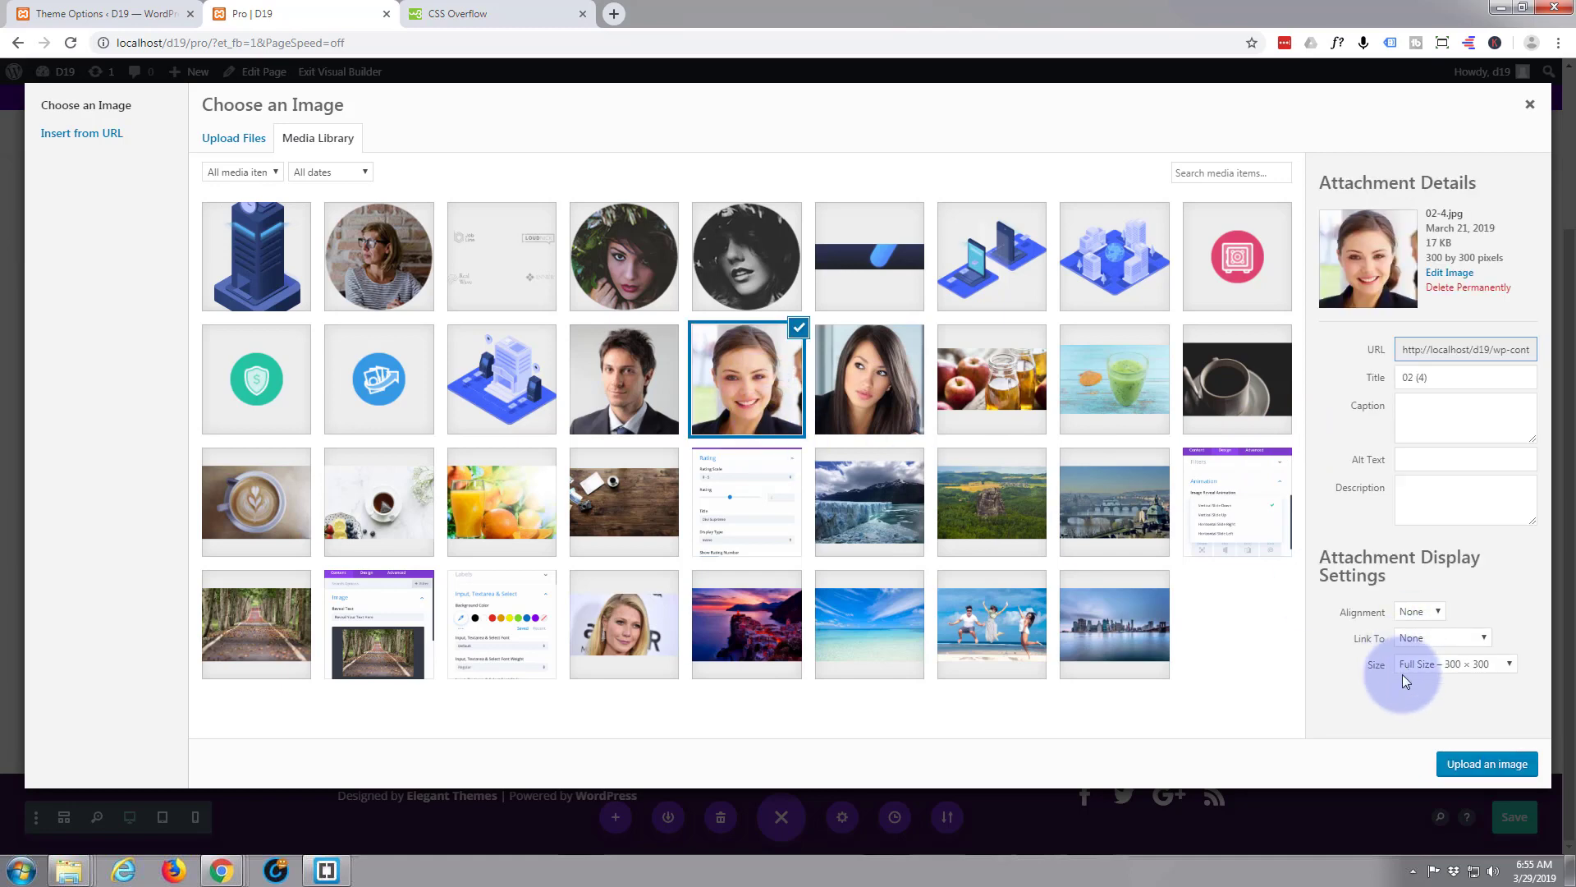
pyautogui.moveTo(1494, 770)
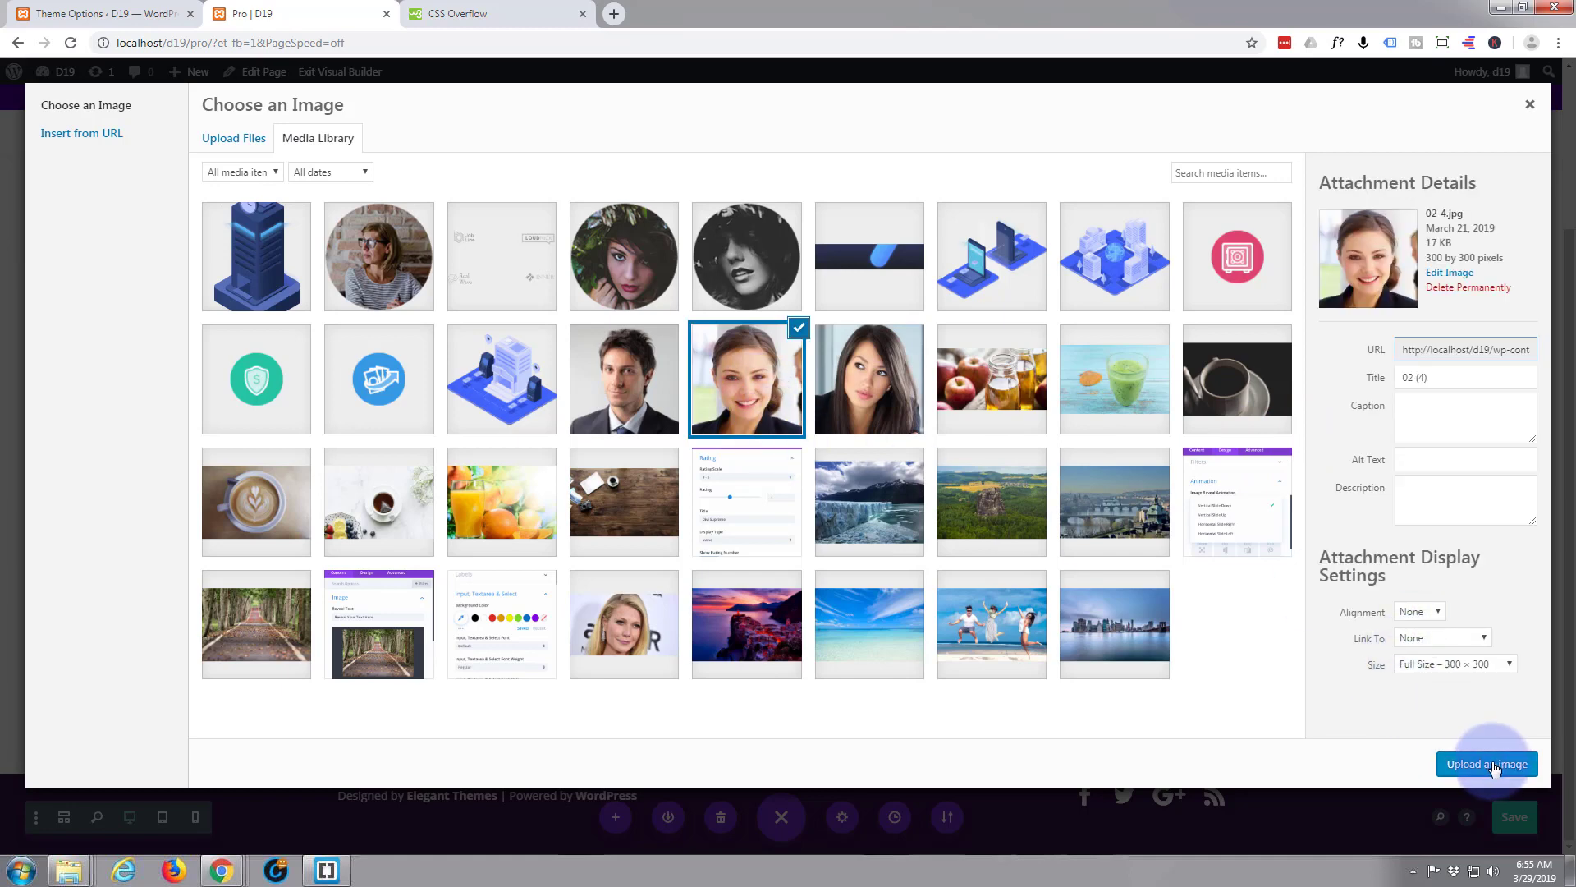
pyautogui.click(1488, 763)
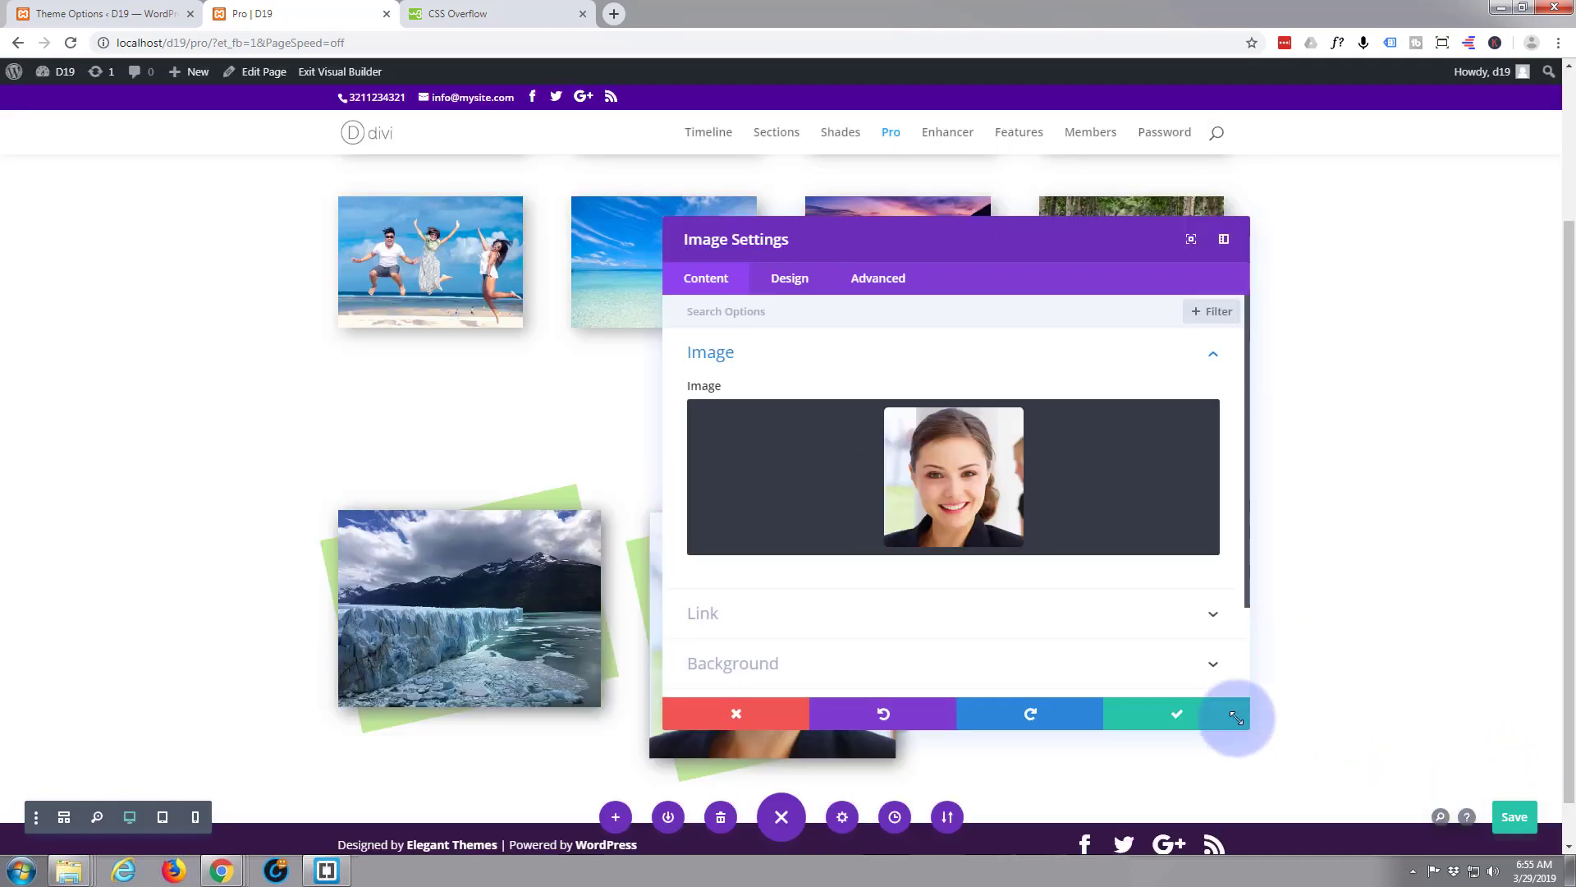
pyautogui.click(1235, 715)
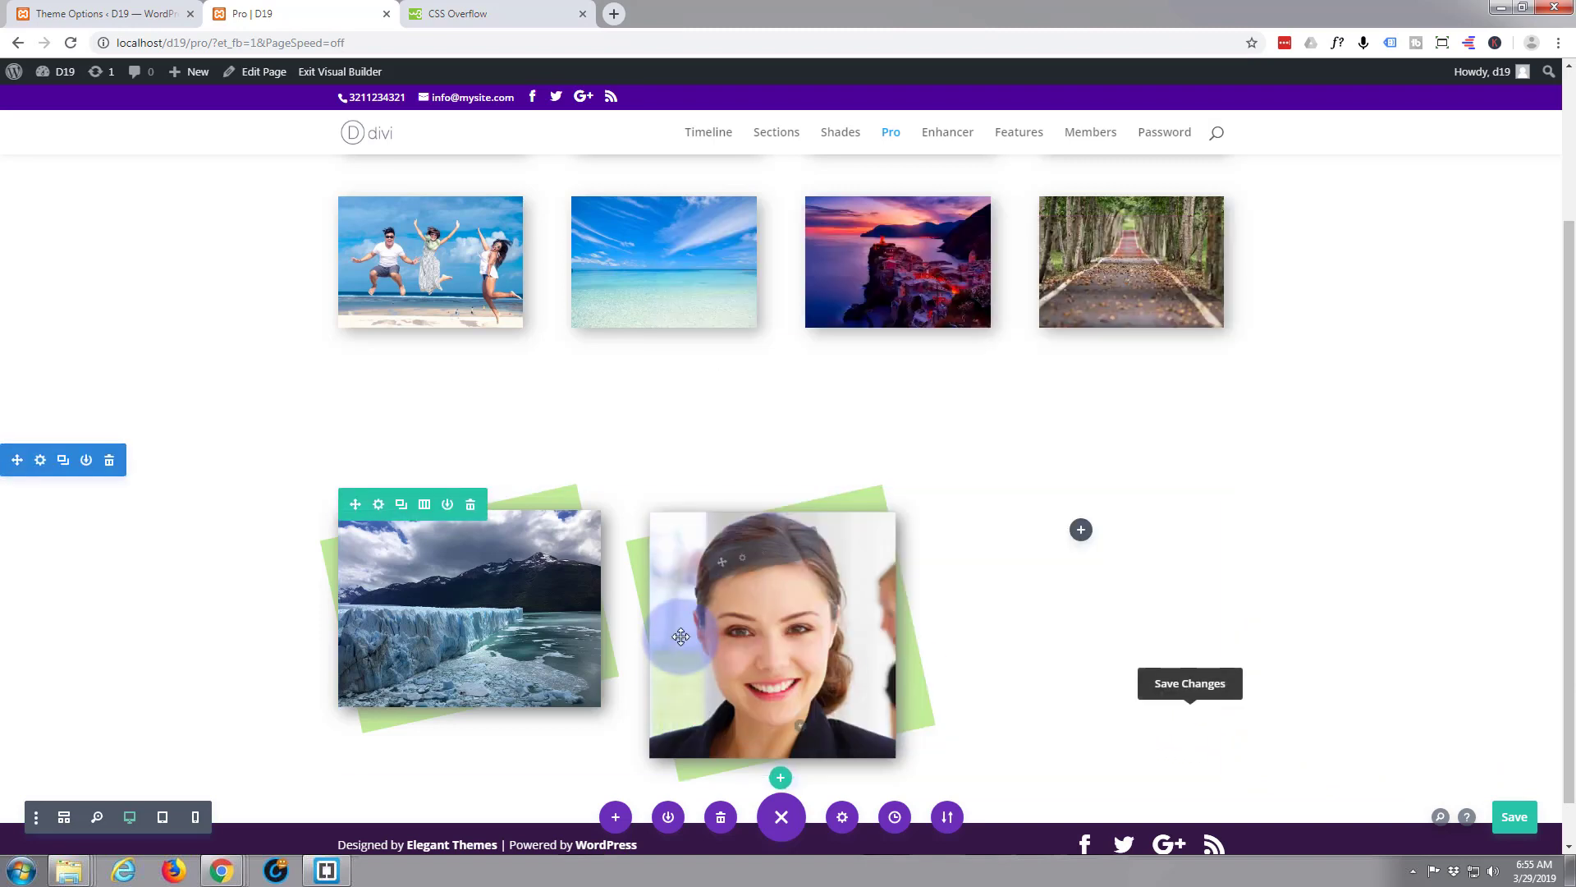
pyautogui.moveTo(867, 604)
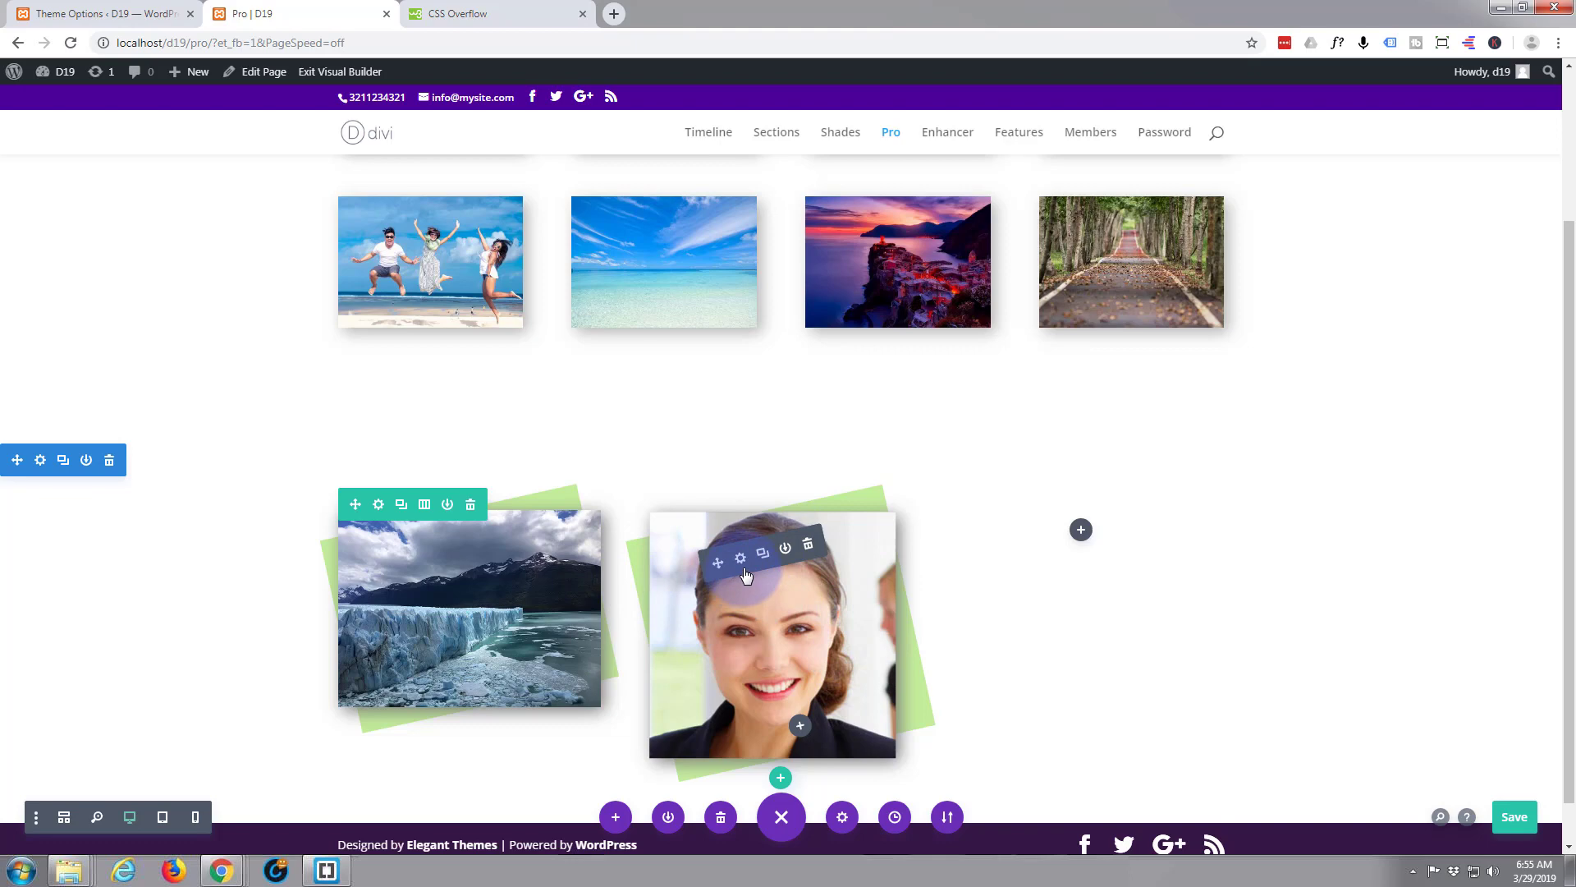
# - Set the portrait module's background to the blue swatch
pyautogui.click(738, 551)
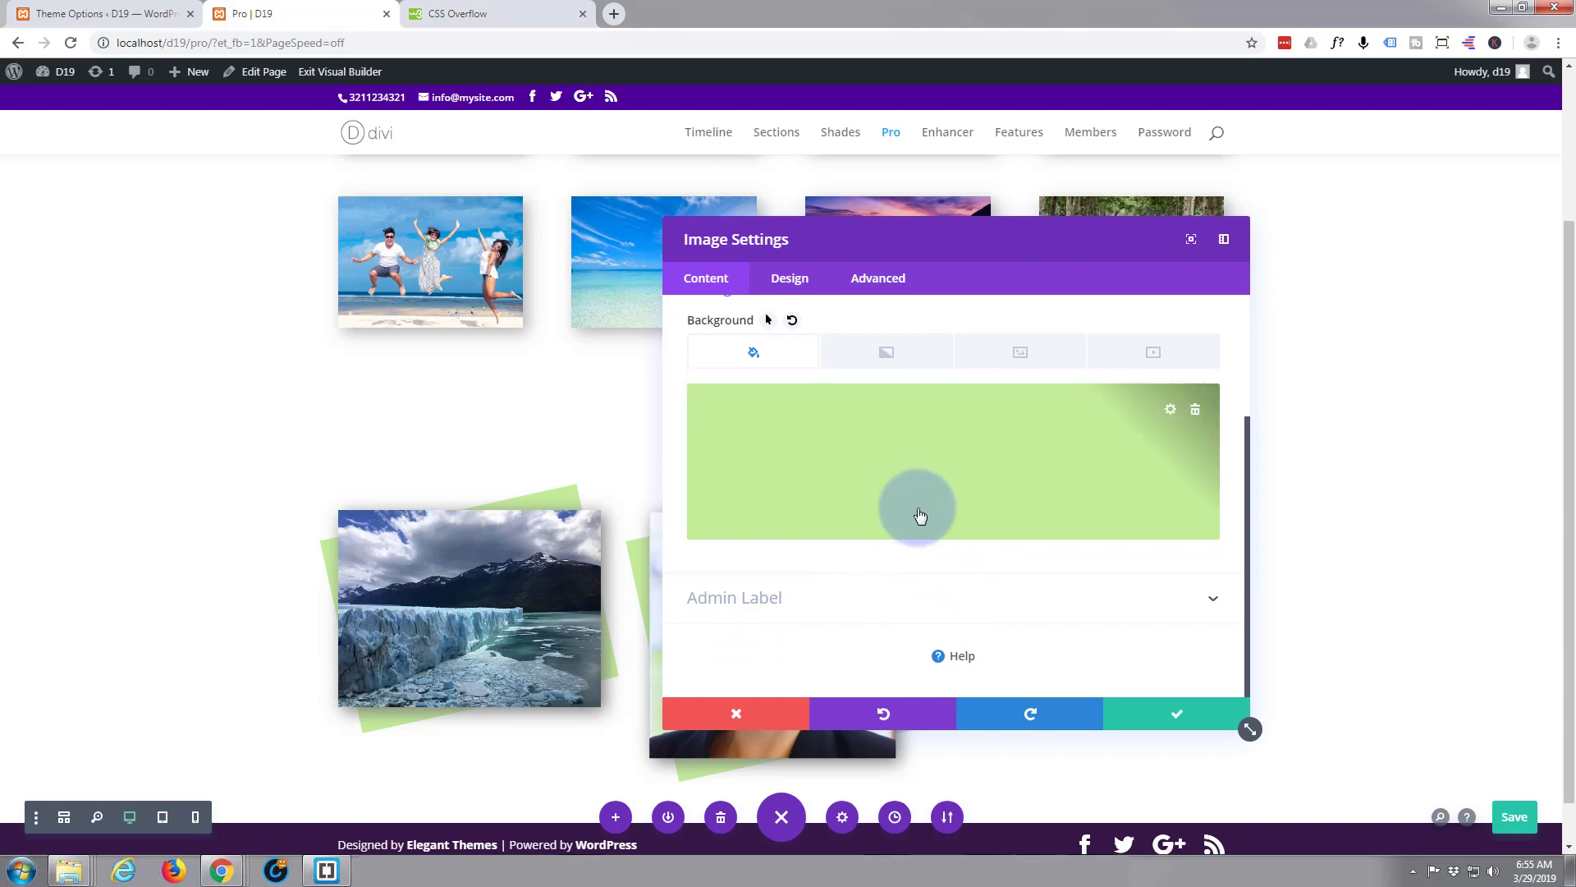
pyautogui.click(1034, 542)
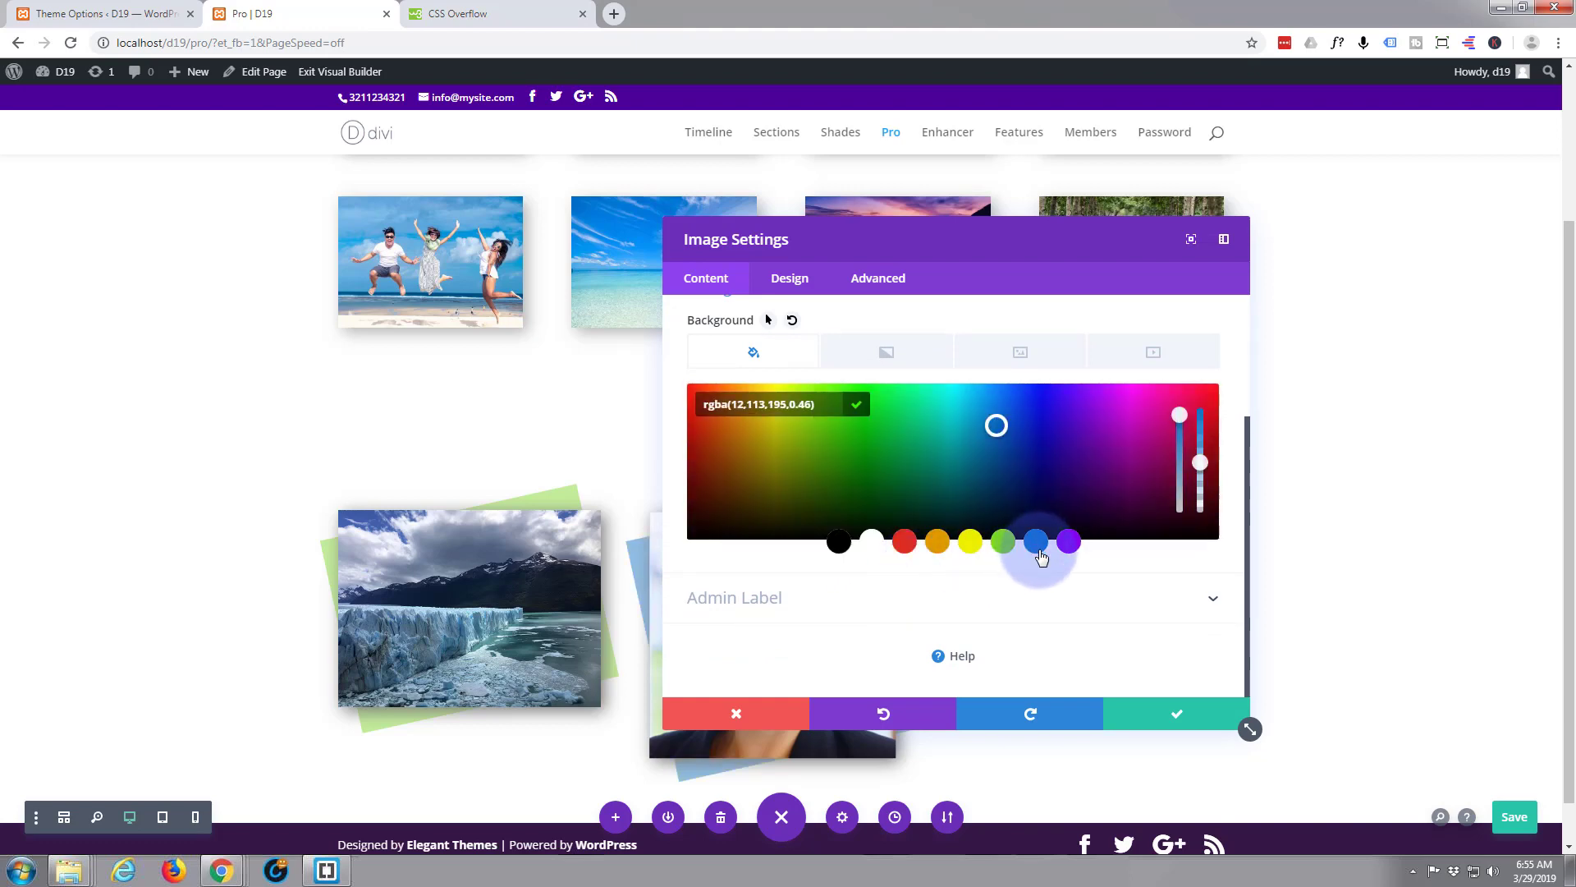
pyautogui.click(1176, 713)
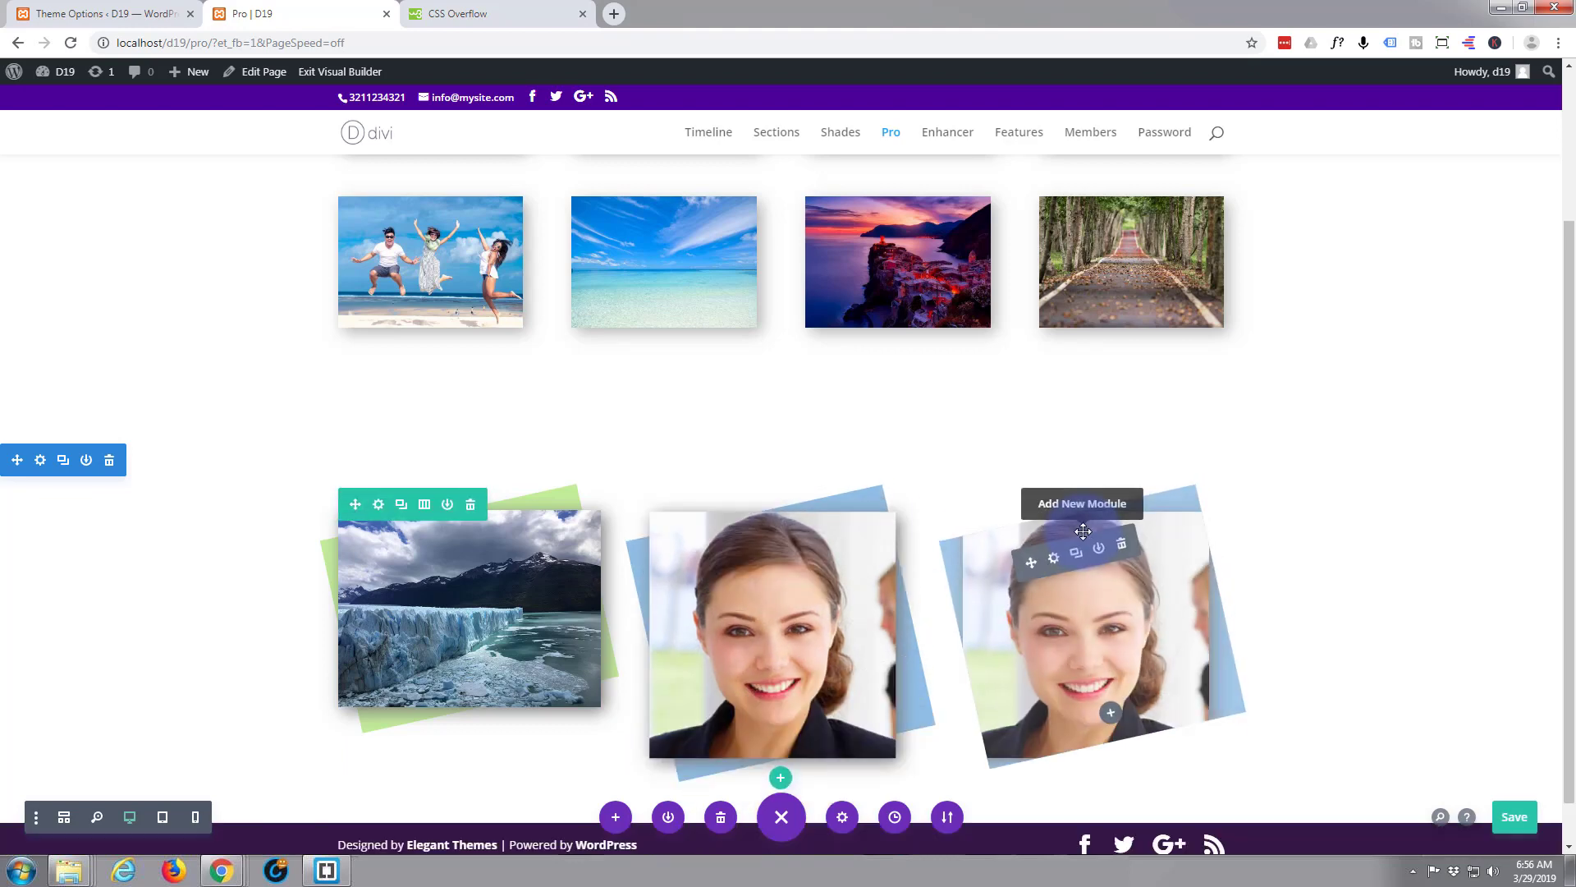
# - Replace the third module's image with the blue building illustration and give it a purple backdrop
pyautogui.click(1054, 557)
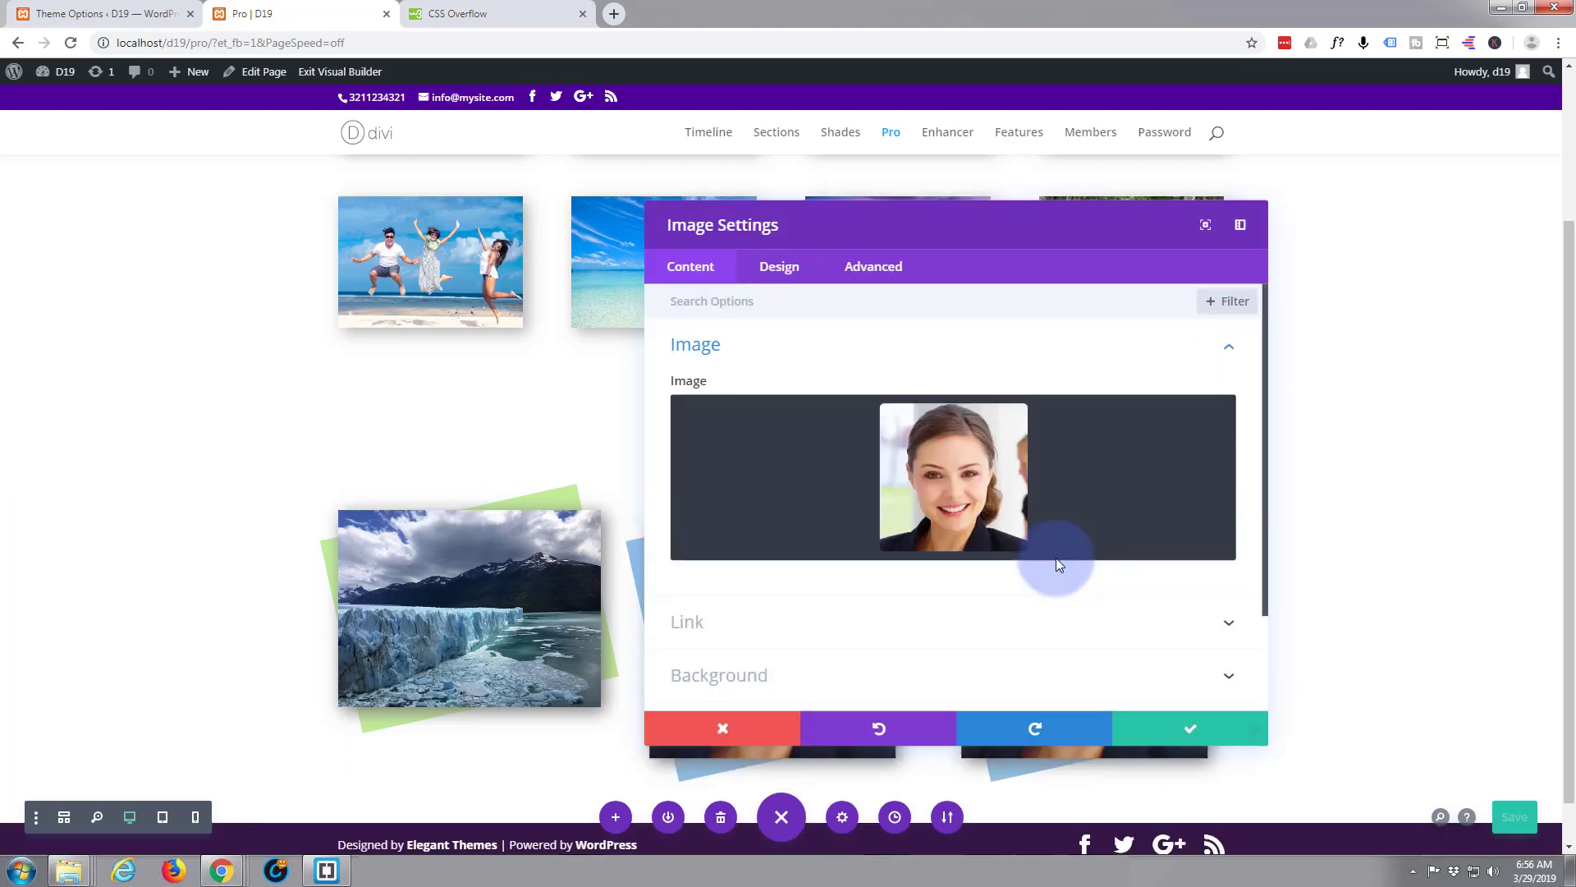
pyautogui.click(954, 476)
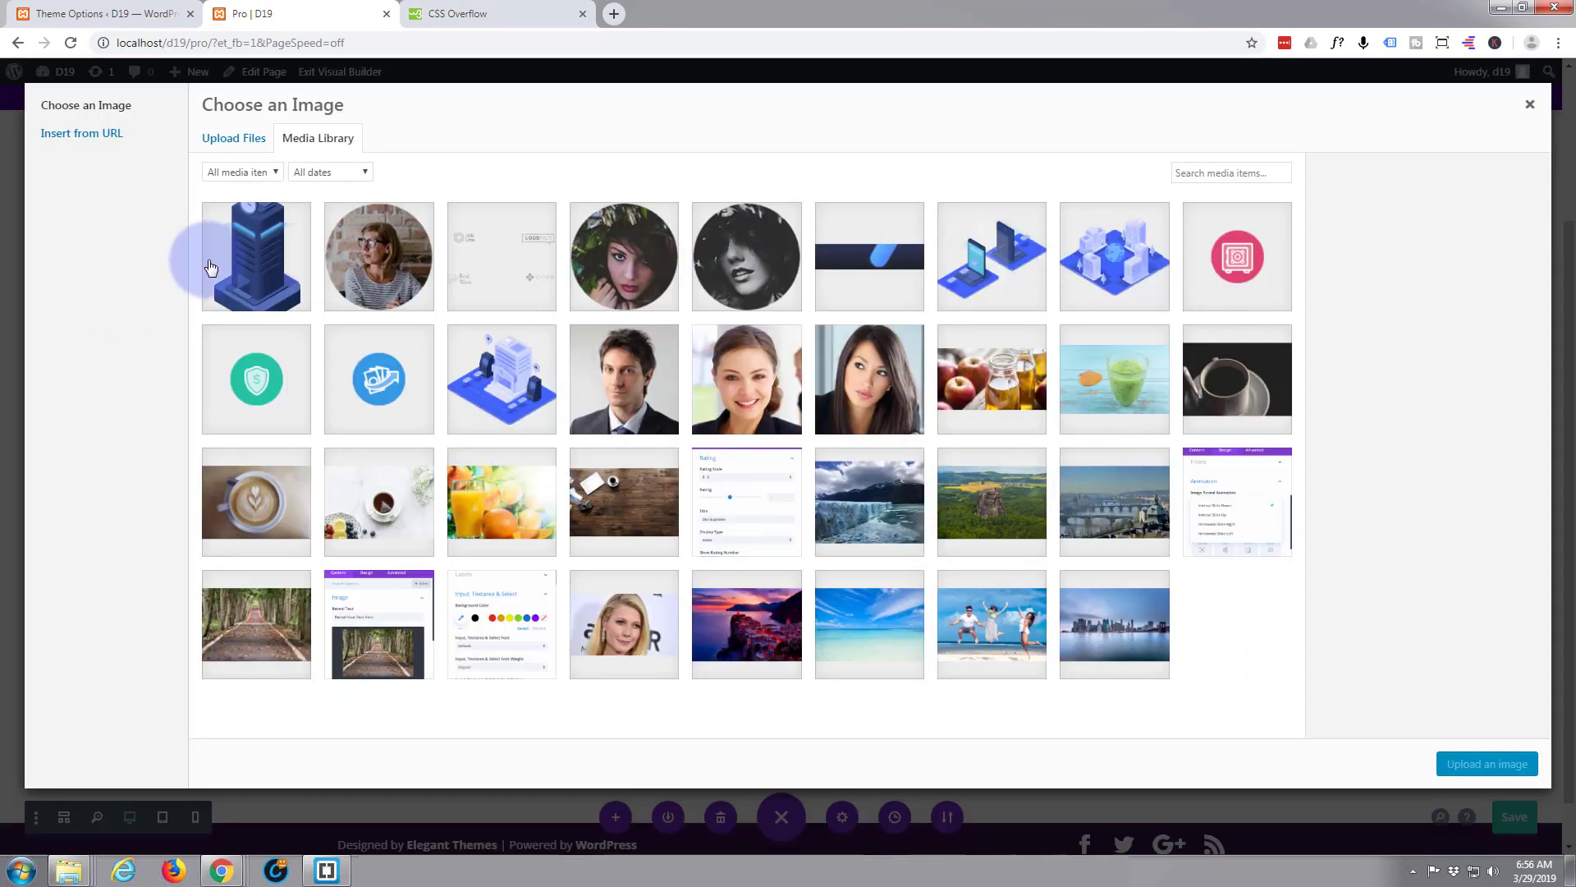
pyautogui.click(255, 255)
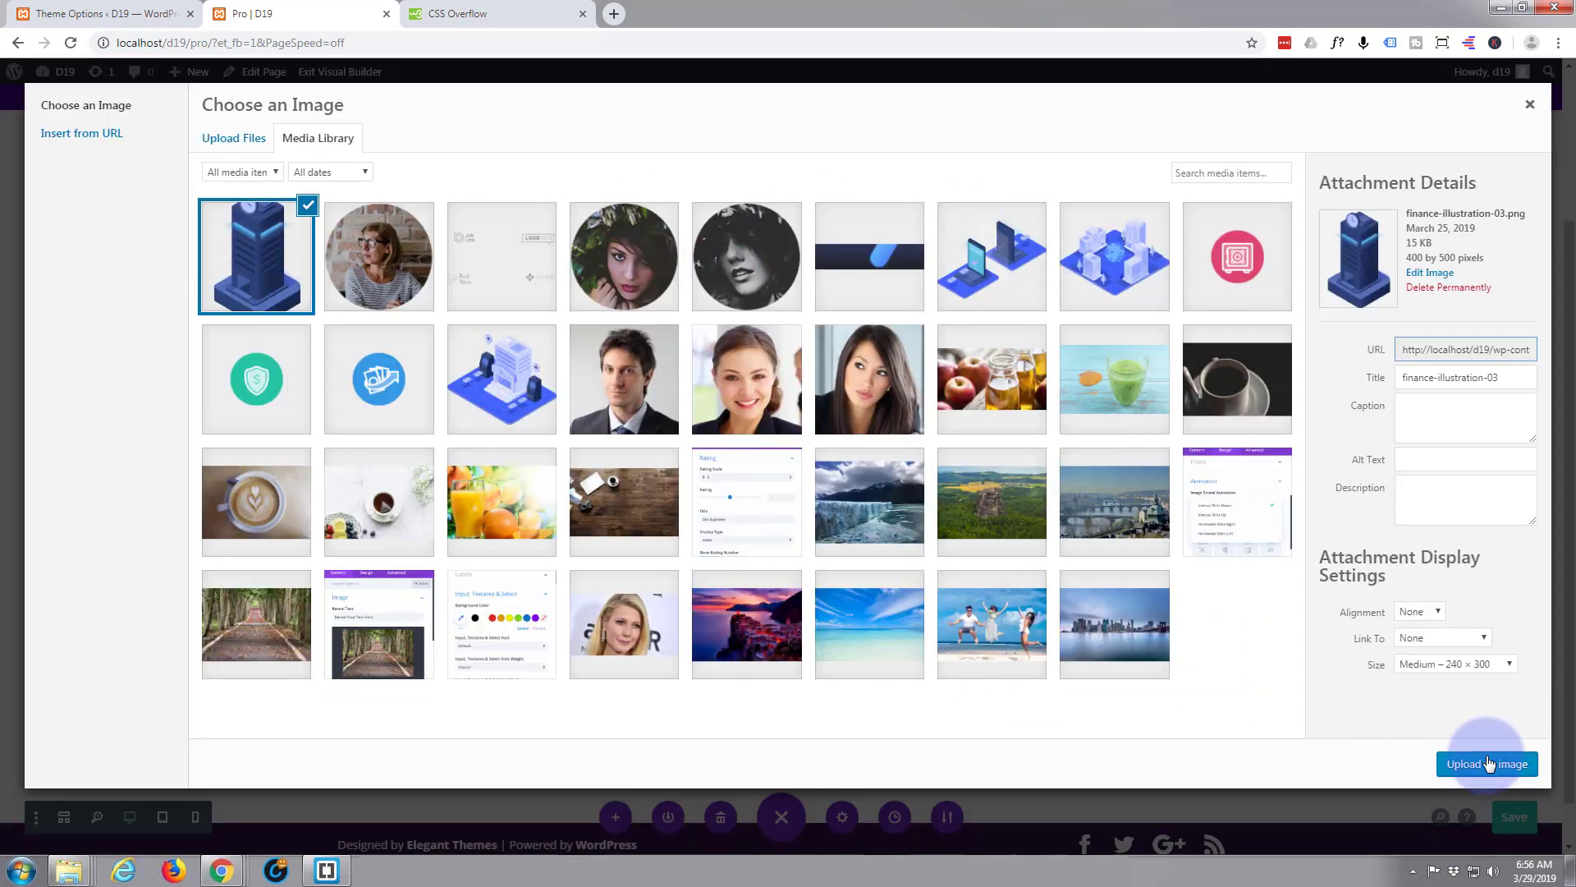
pyautogui.click(1488, 764)
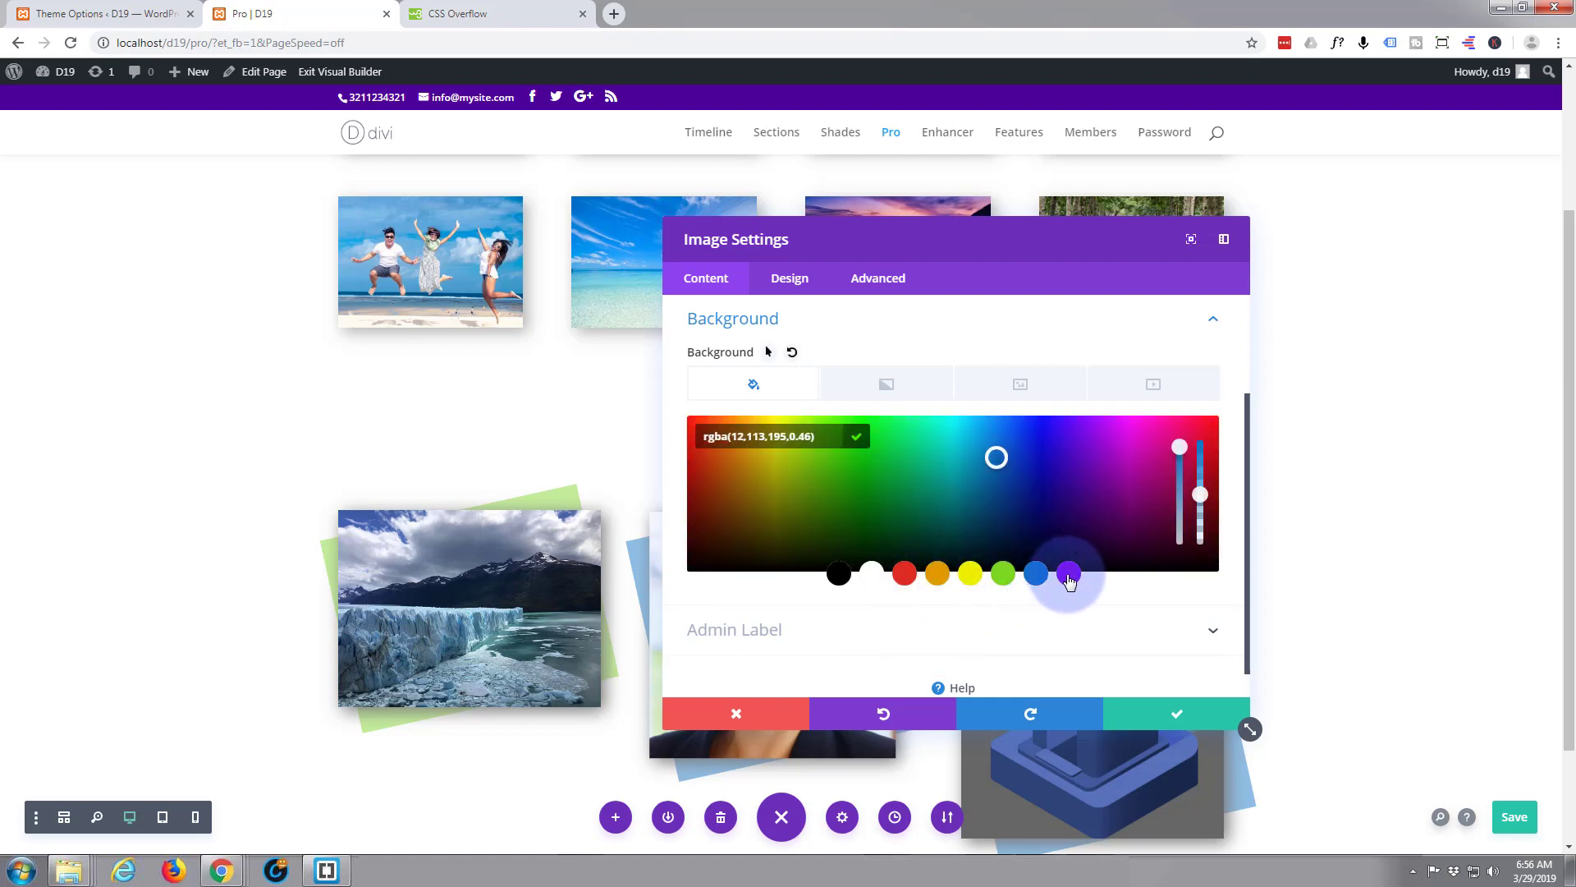
pyautogui.click(1176, 713)
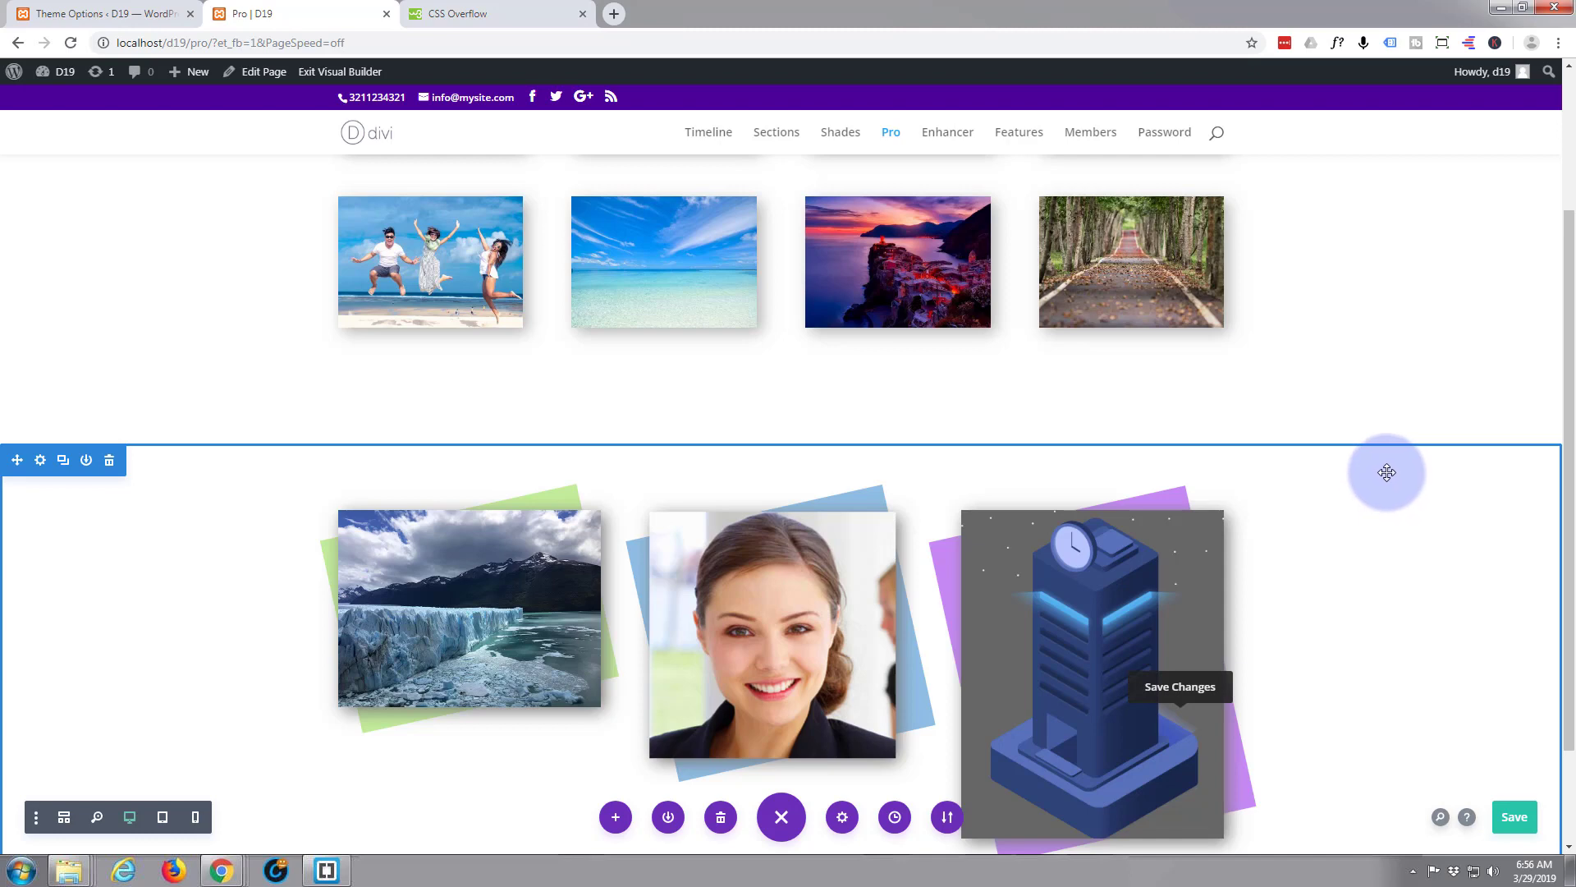
# - Make the building image's purple backdrop more transparent in its background colour picker
pyautogui.scroll(-3)
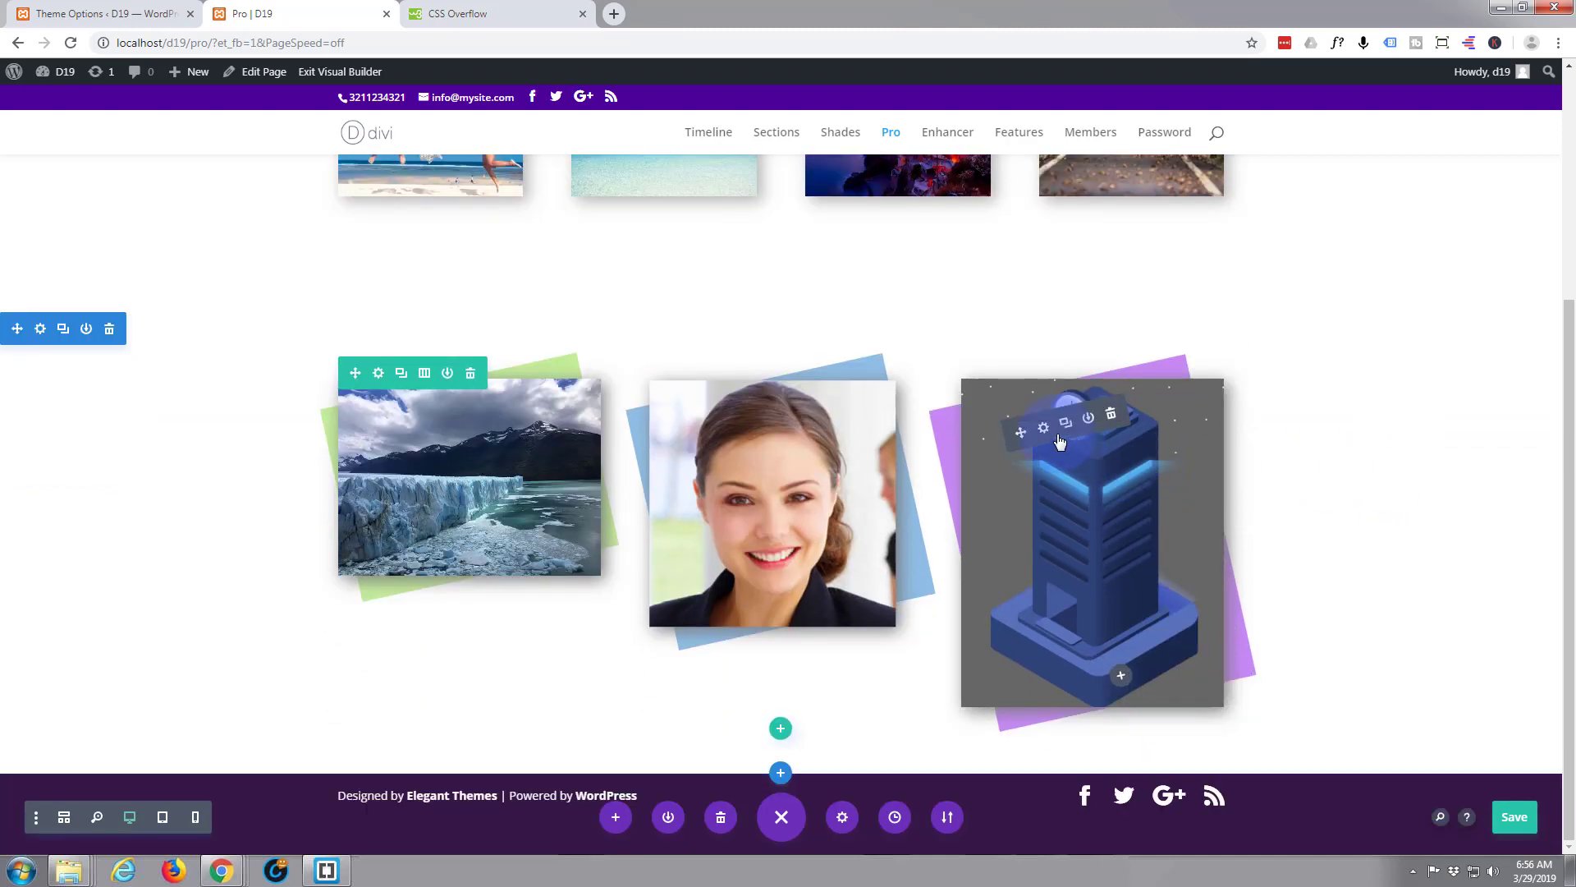
pyautogui.click(1045, 427)
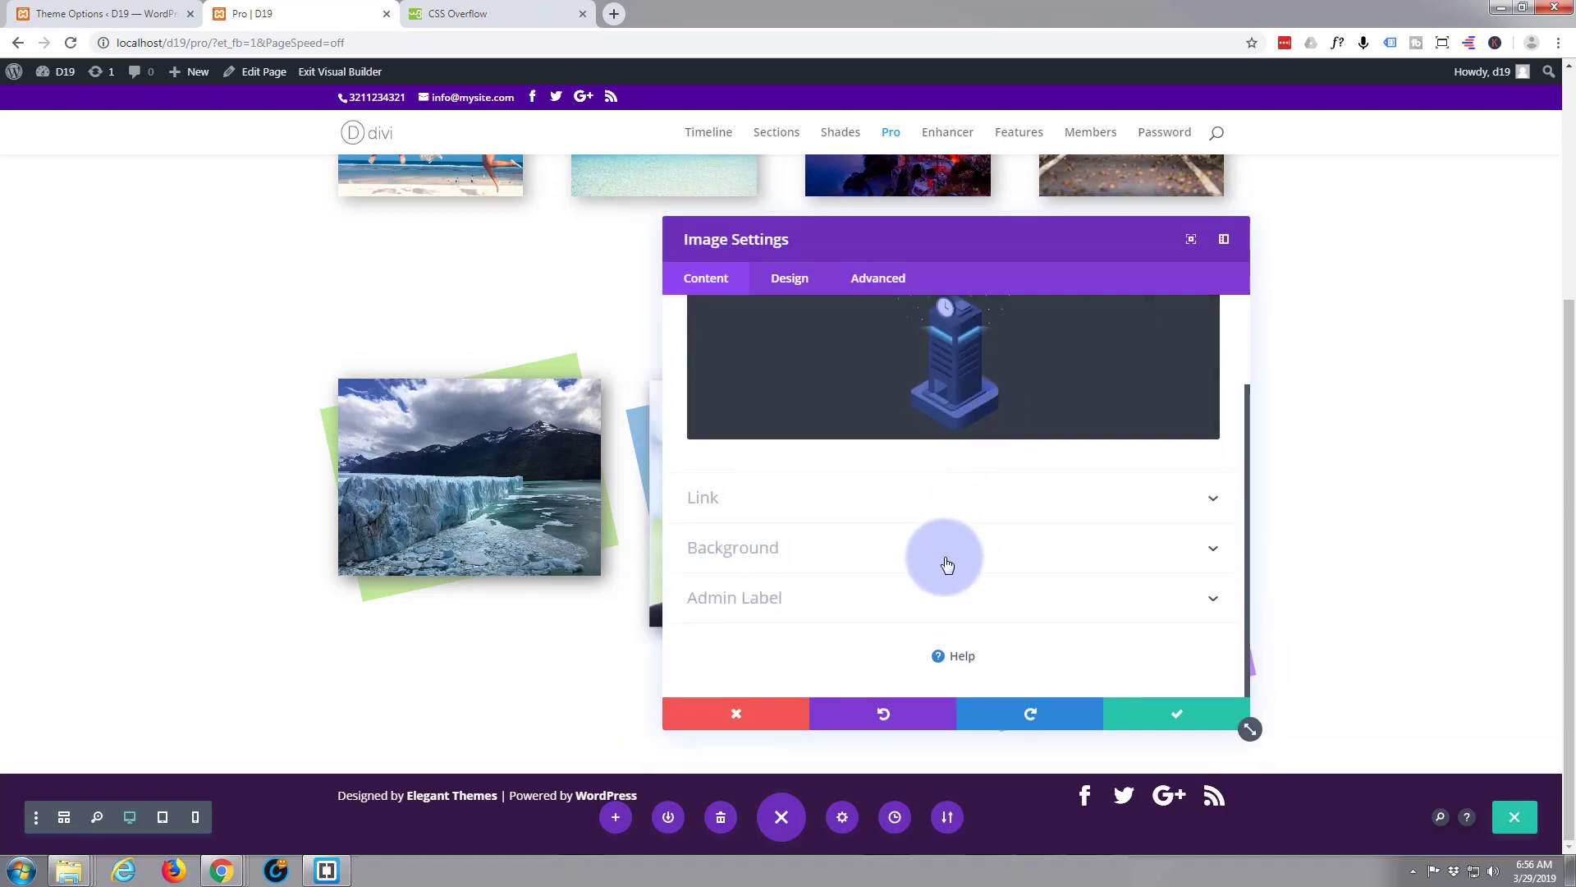
pyautogui.click(732, 548)
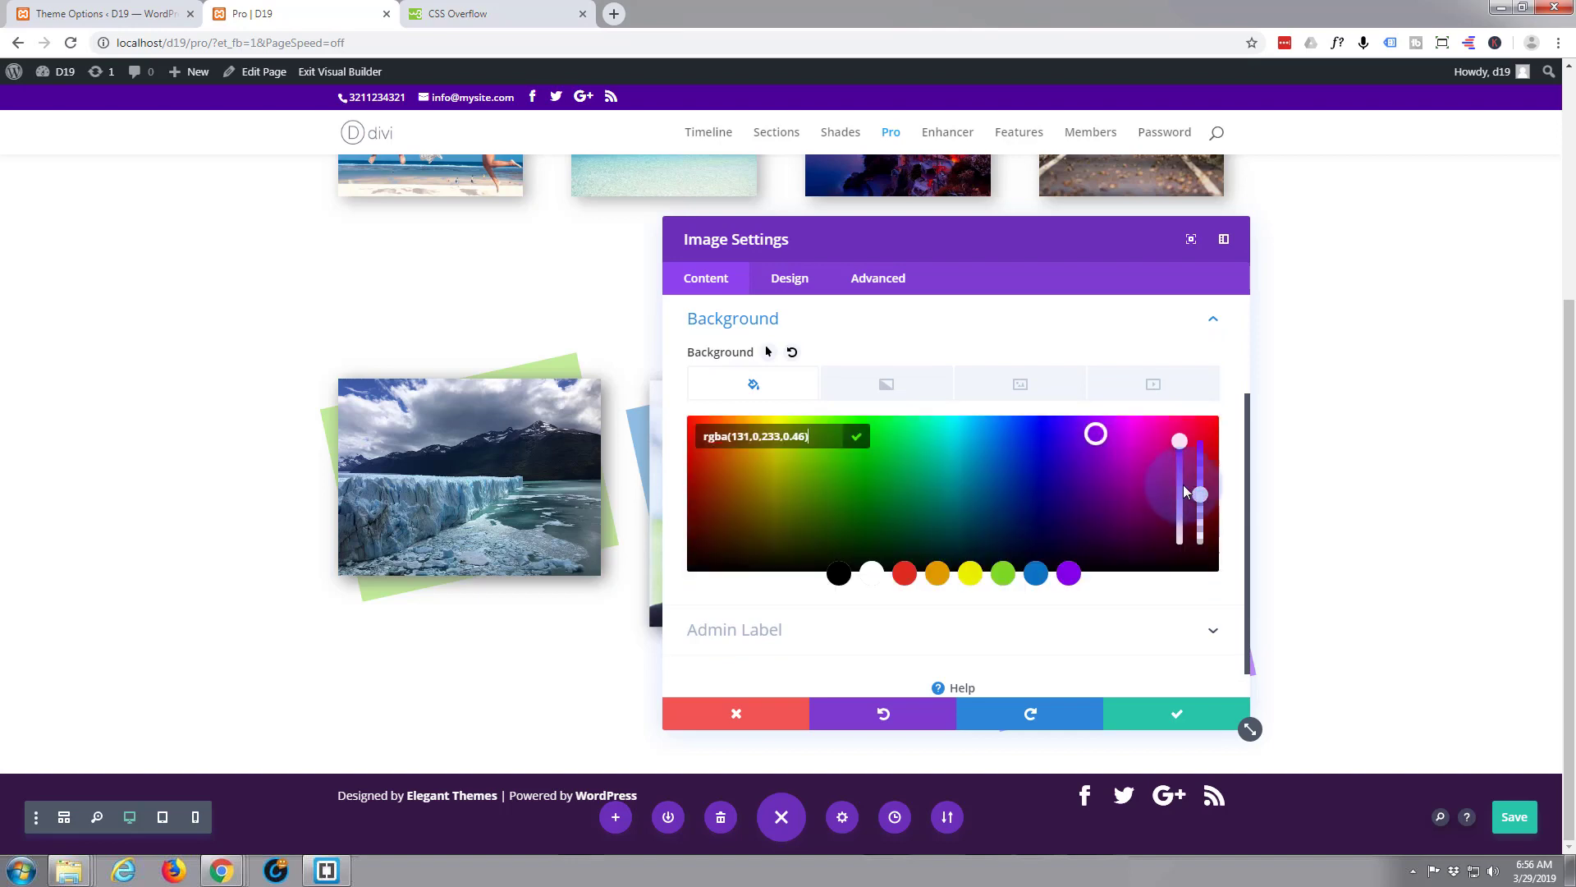
pyautogui.moveTo(956, 238); pyautogui.dragTo(468, 248)
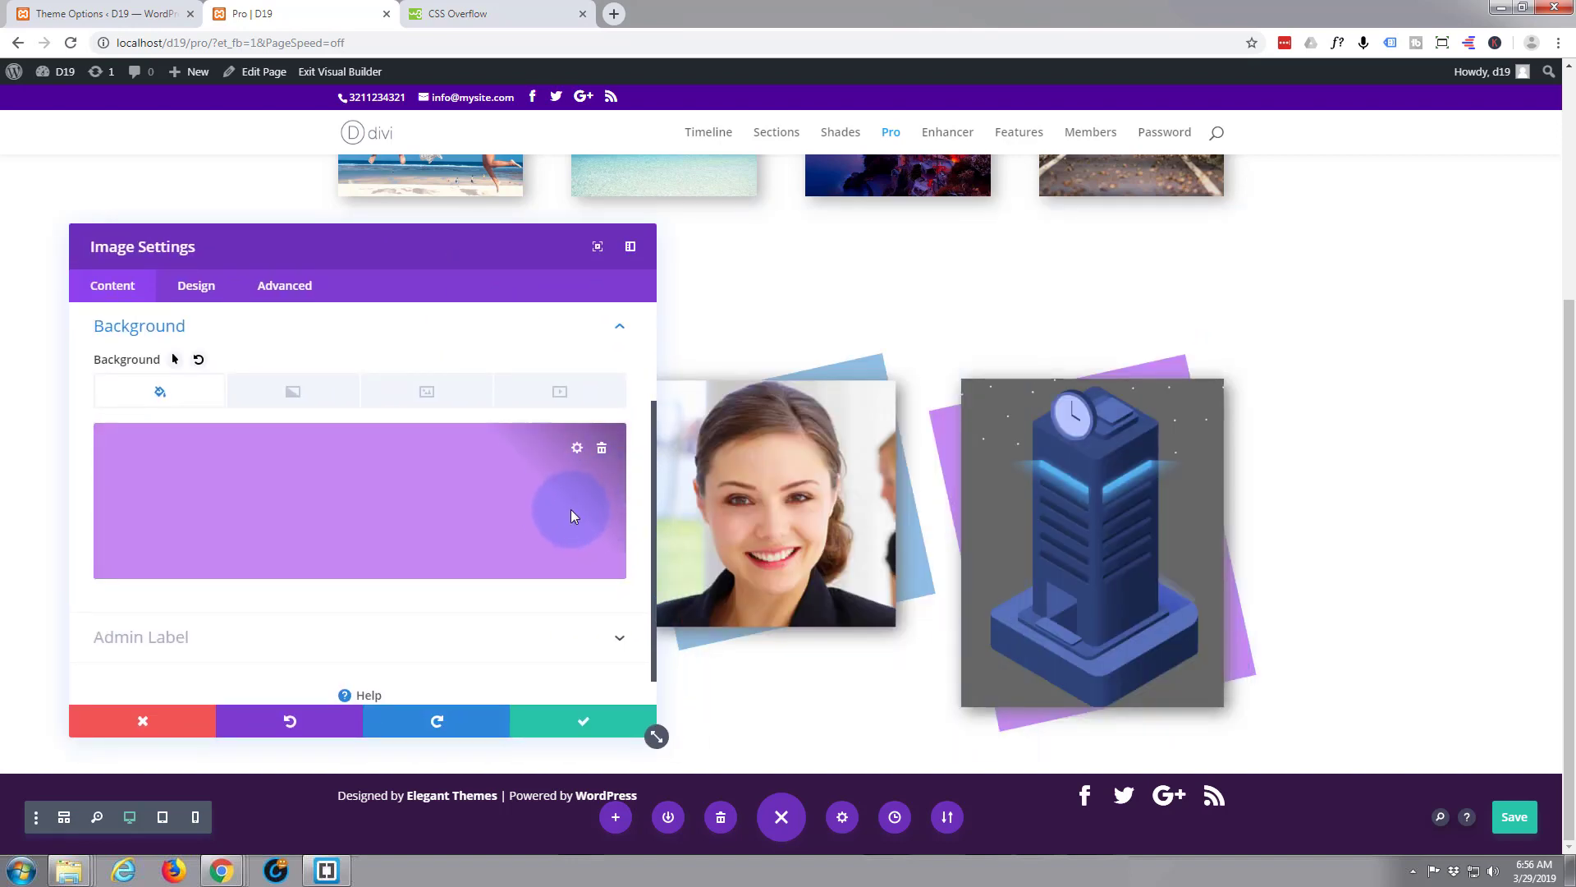
pyautogui.click(571, 515)
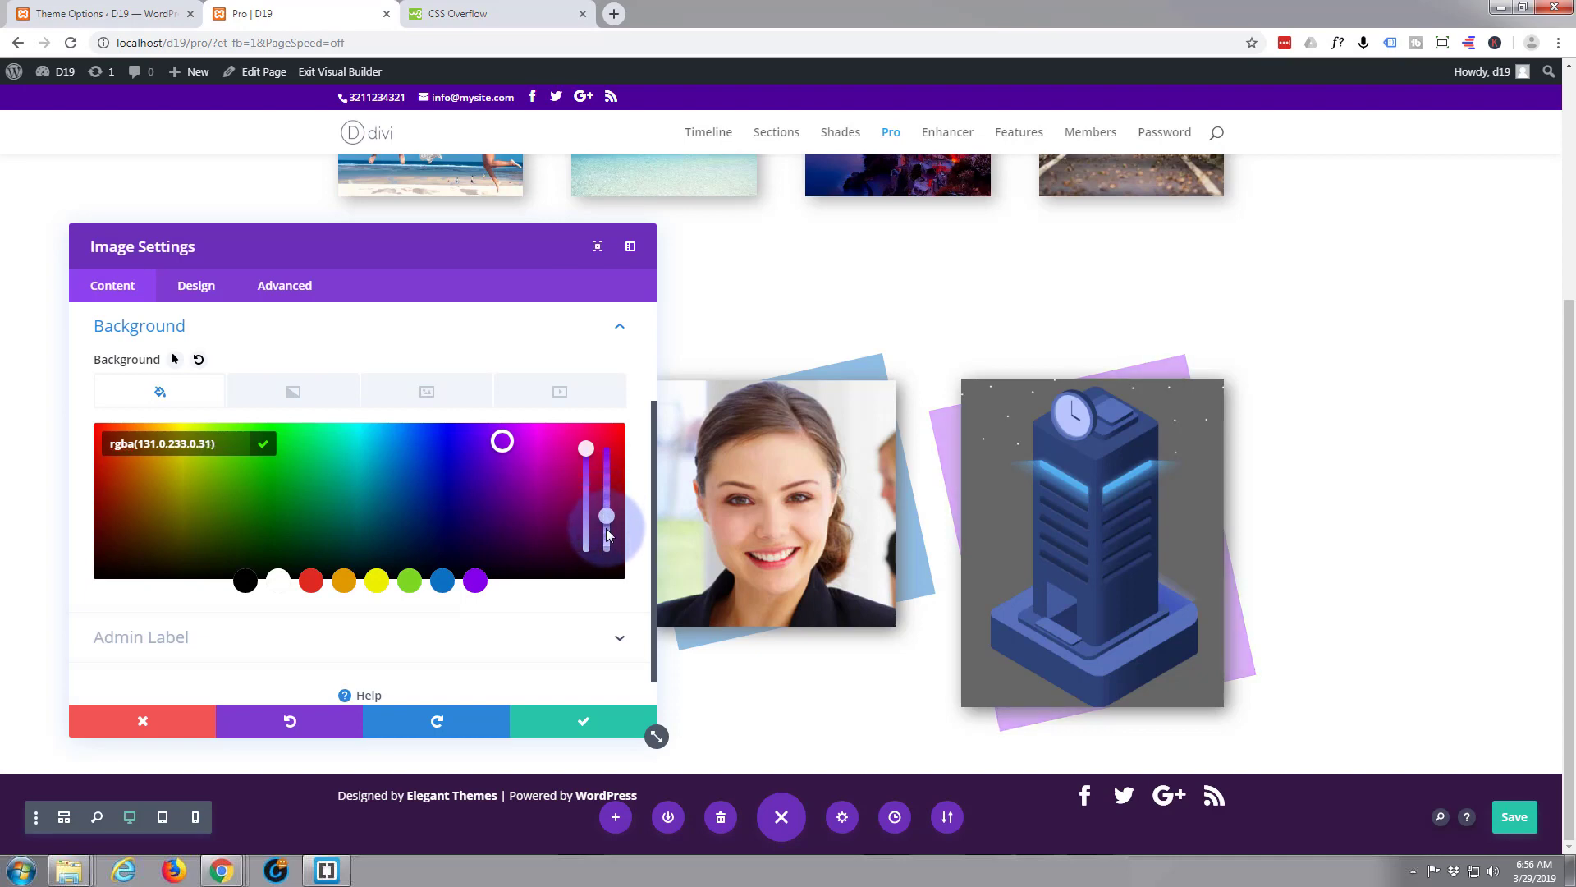
pyautogui.moveTo(606, 514); pyautogui.dragTo(606, 527)
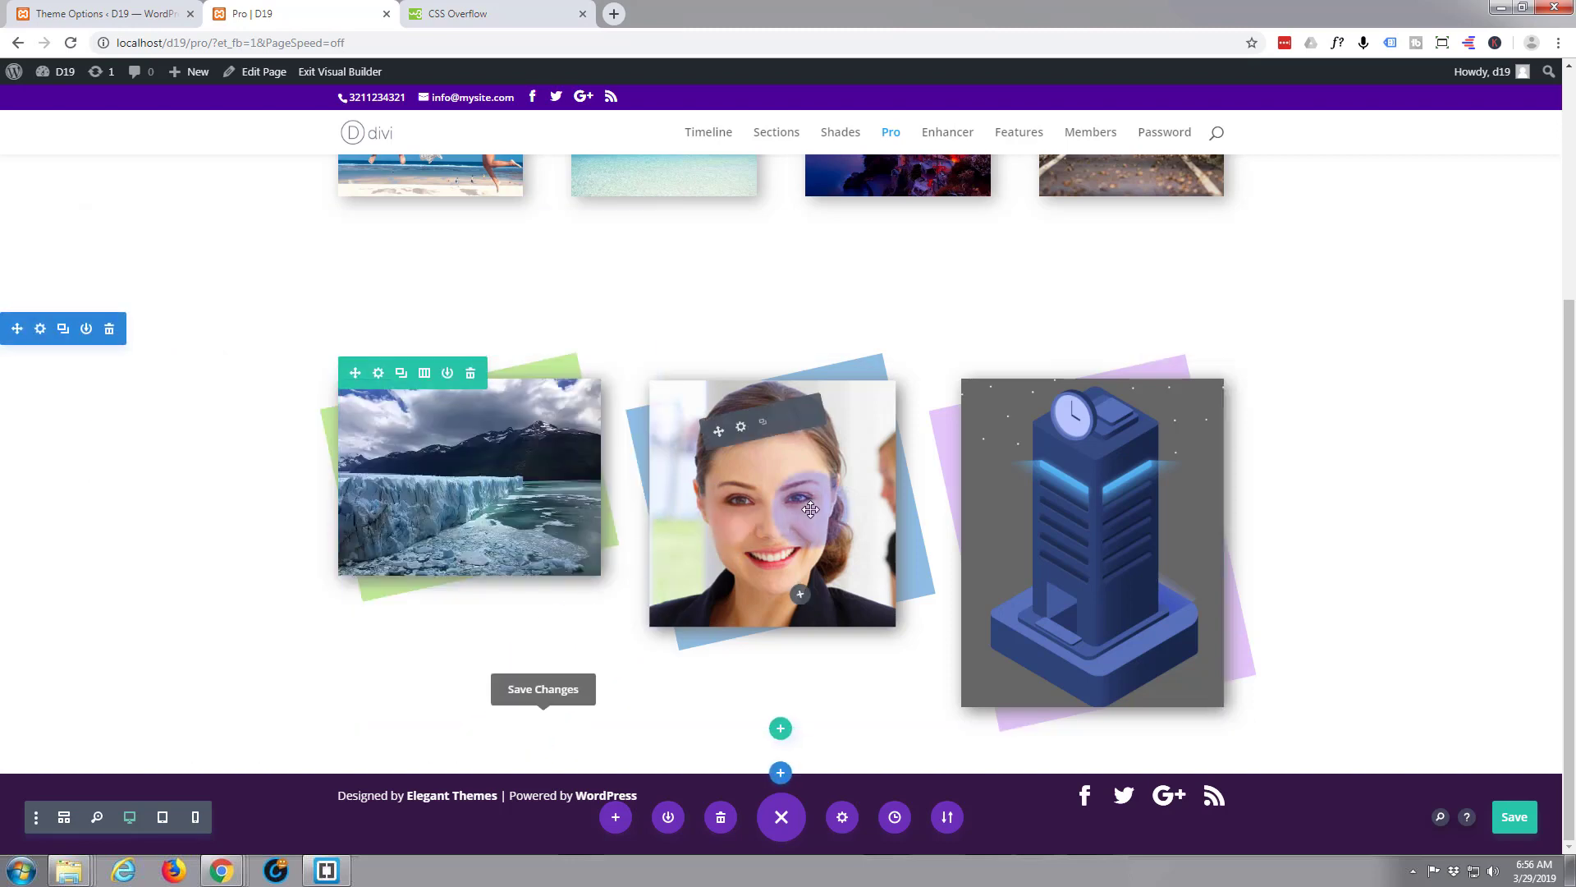
# - Keep the fainter blue backdrop on the portrait module
pyautogui.click(741, 427)
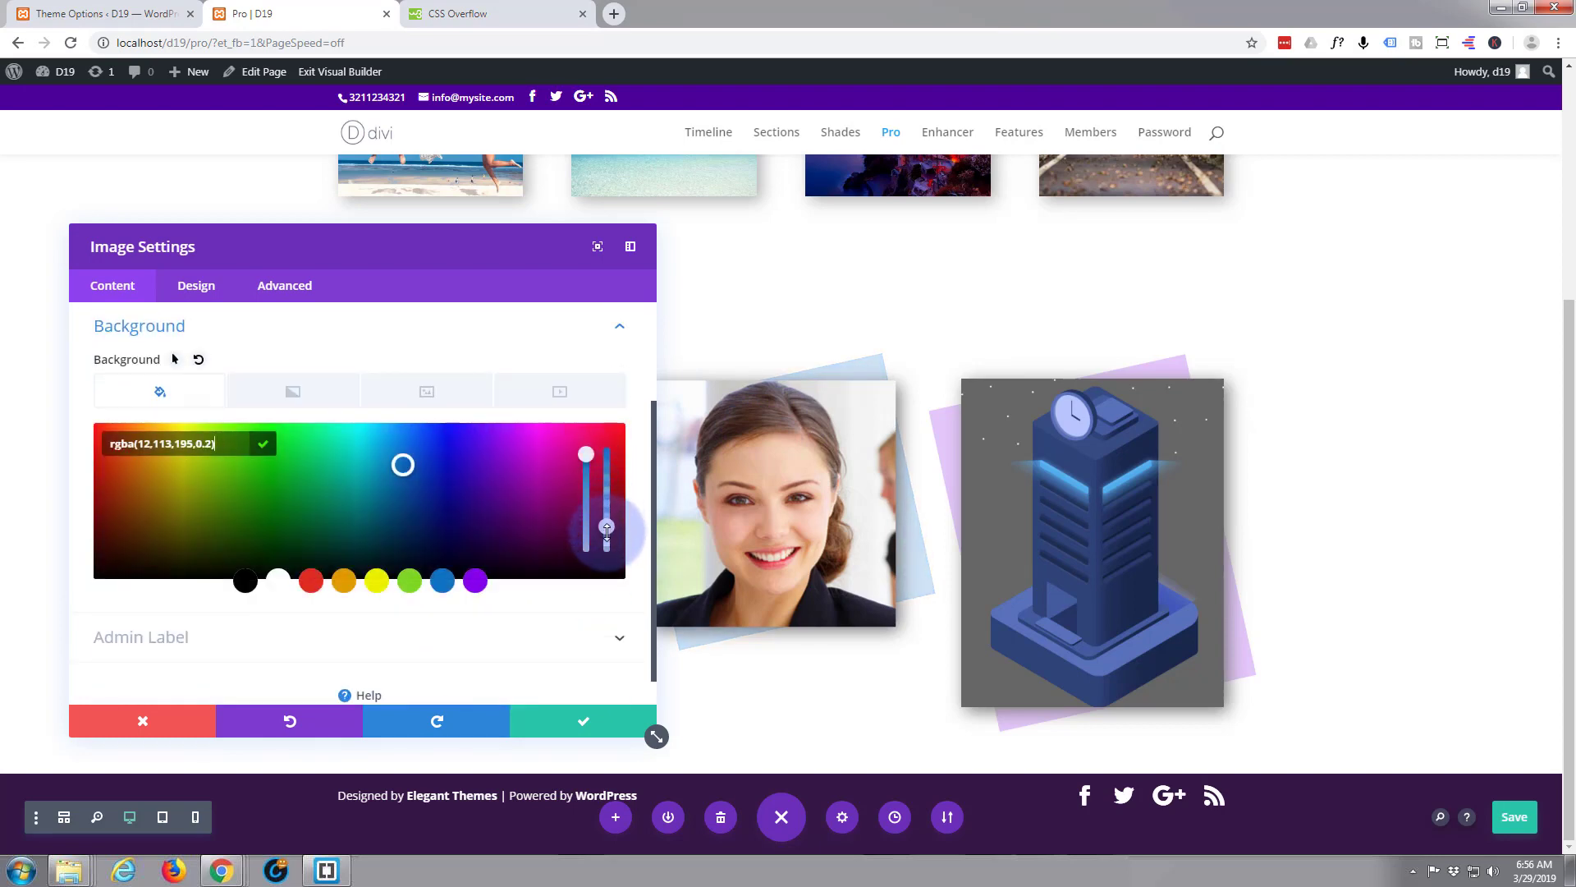
pyautogui.click(583, 721)
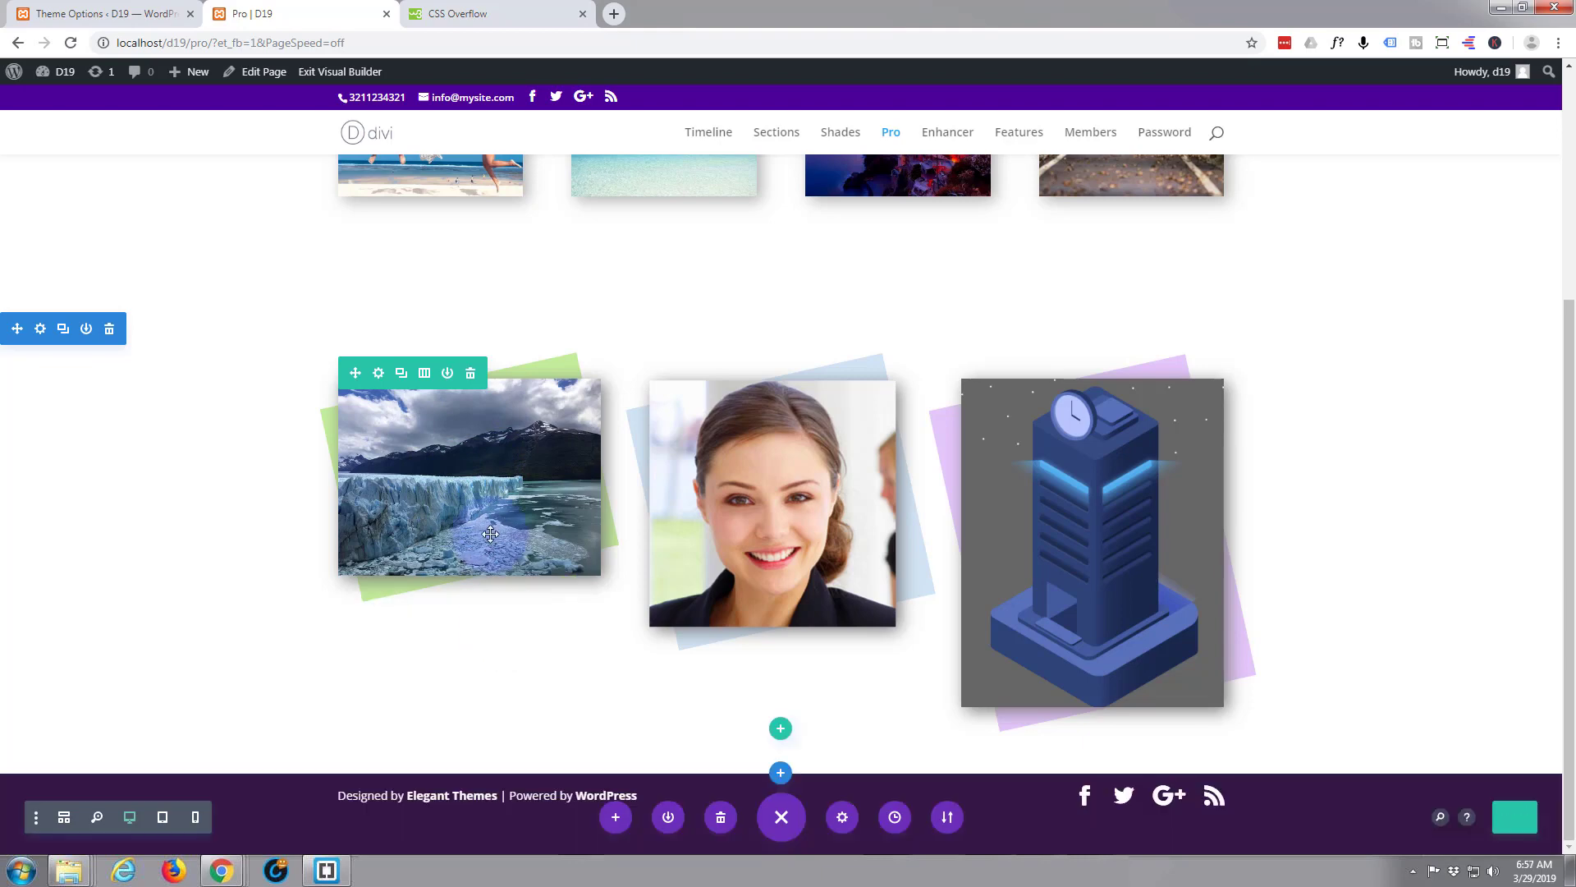
# - Give the glacier image a semi-transparent pale green background, rgba(124,218,36,0.28)
pyautogui.click(378, 373)
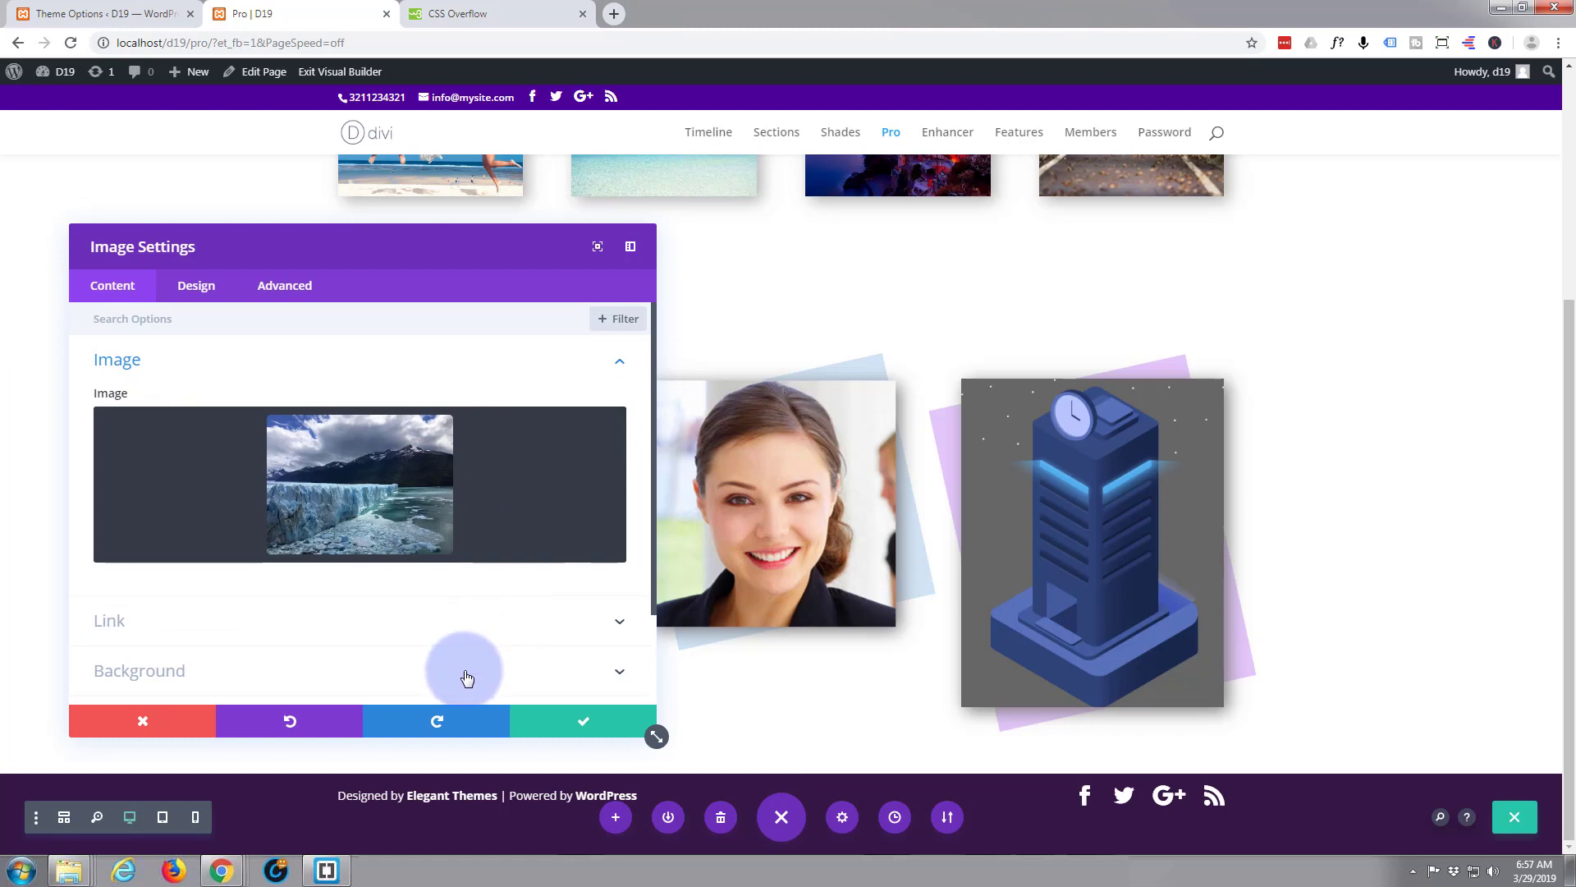
pyautogui.click(466, 670)
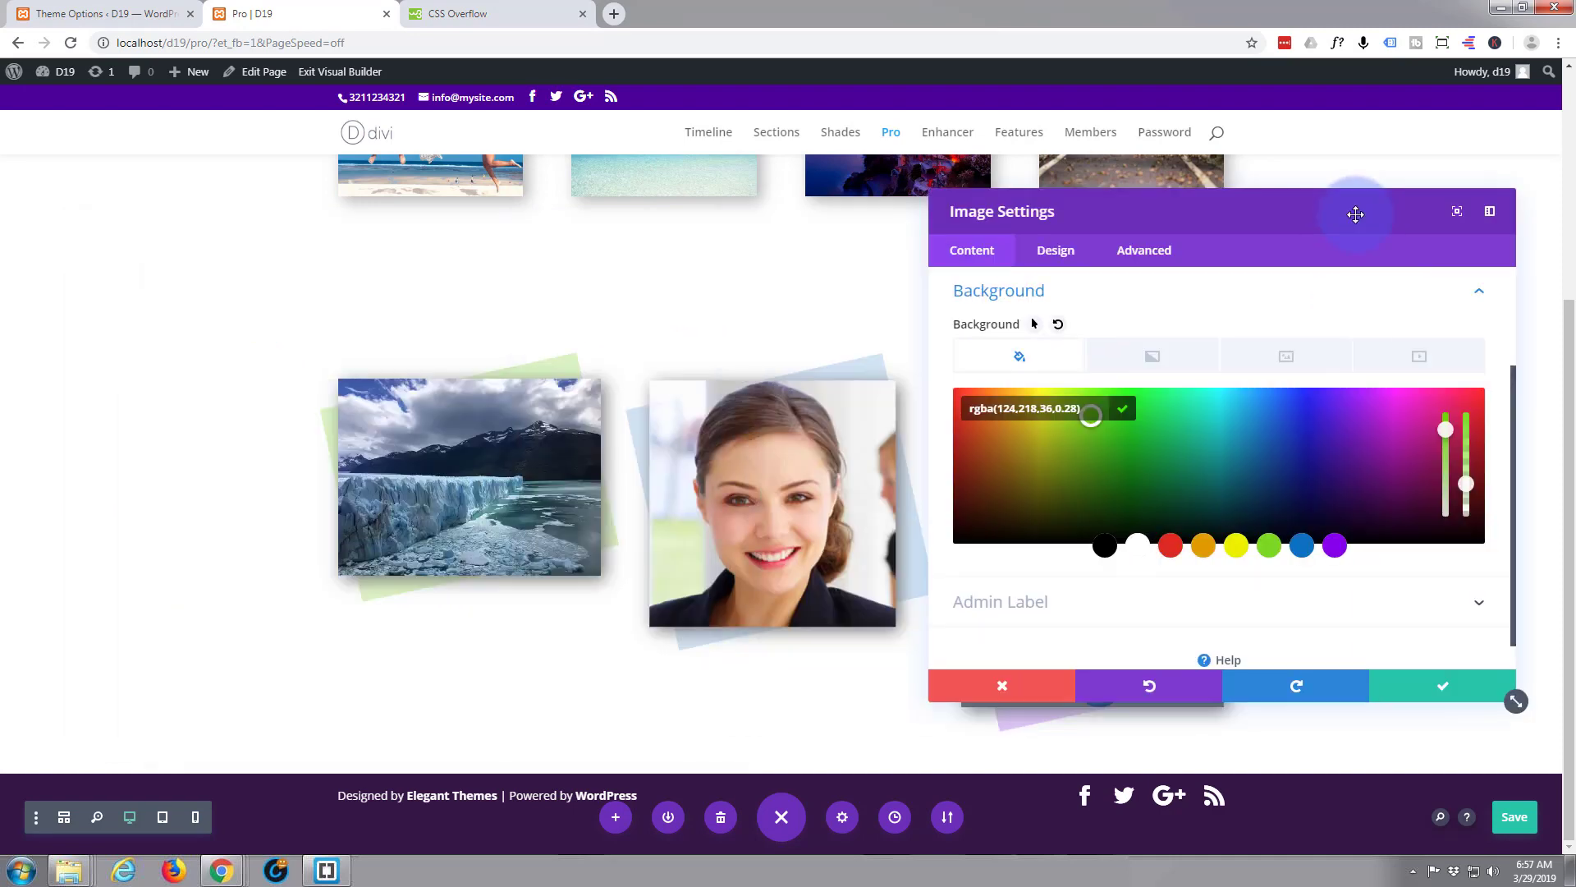
pyautogui.click(1445, 687)
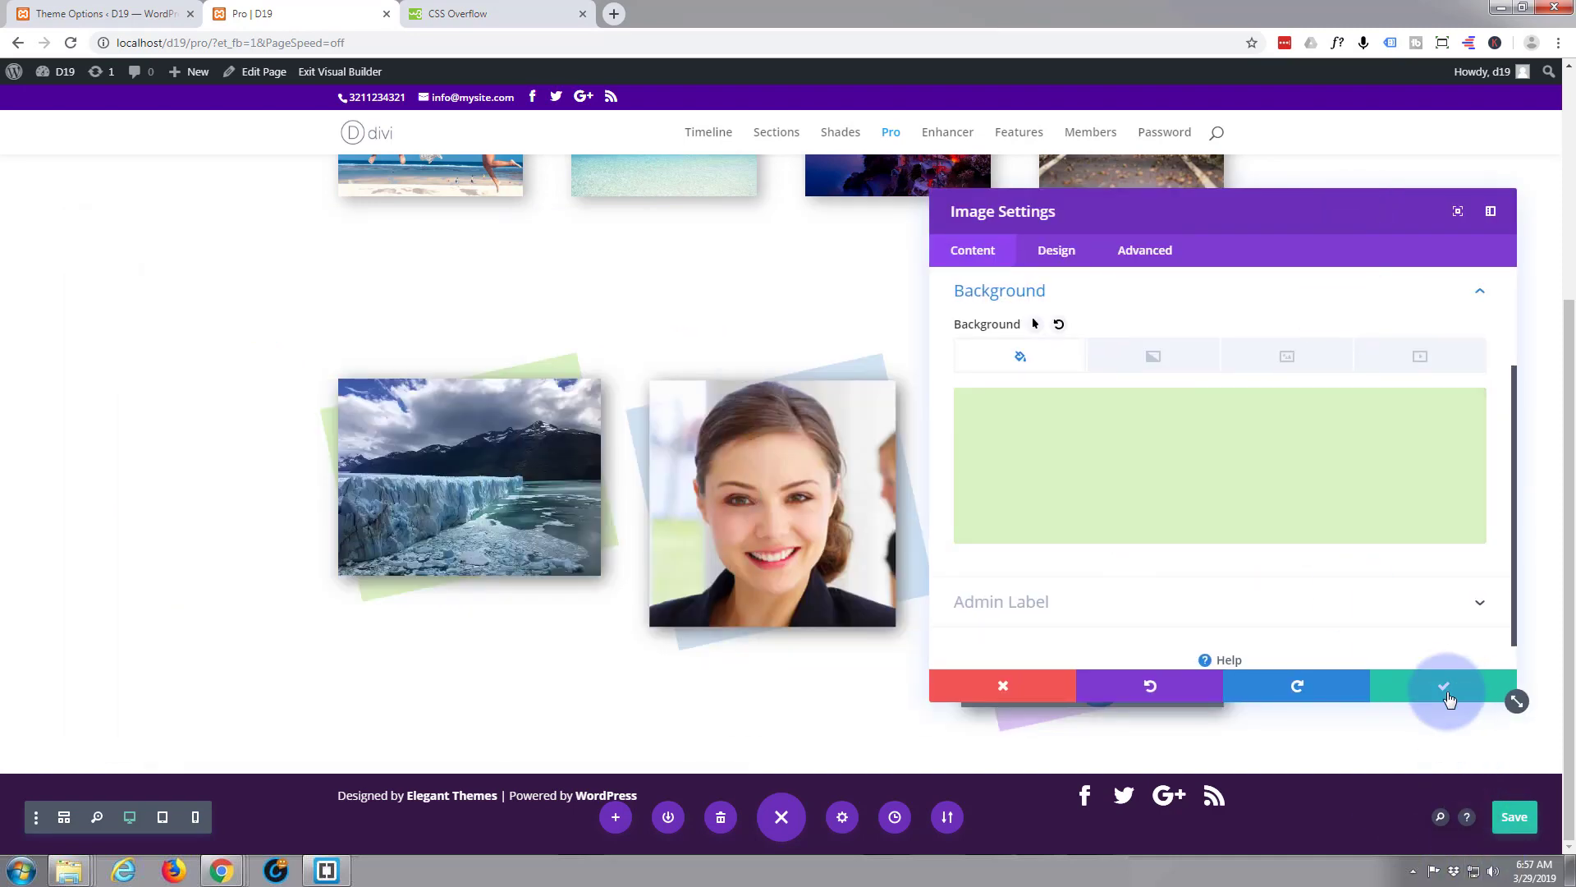
pyautogui.click(1447, 686)
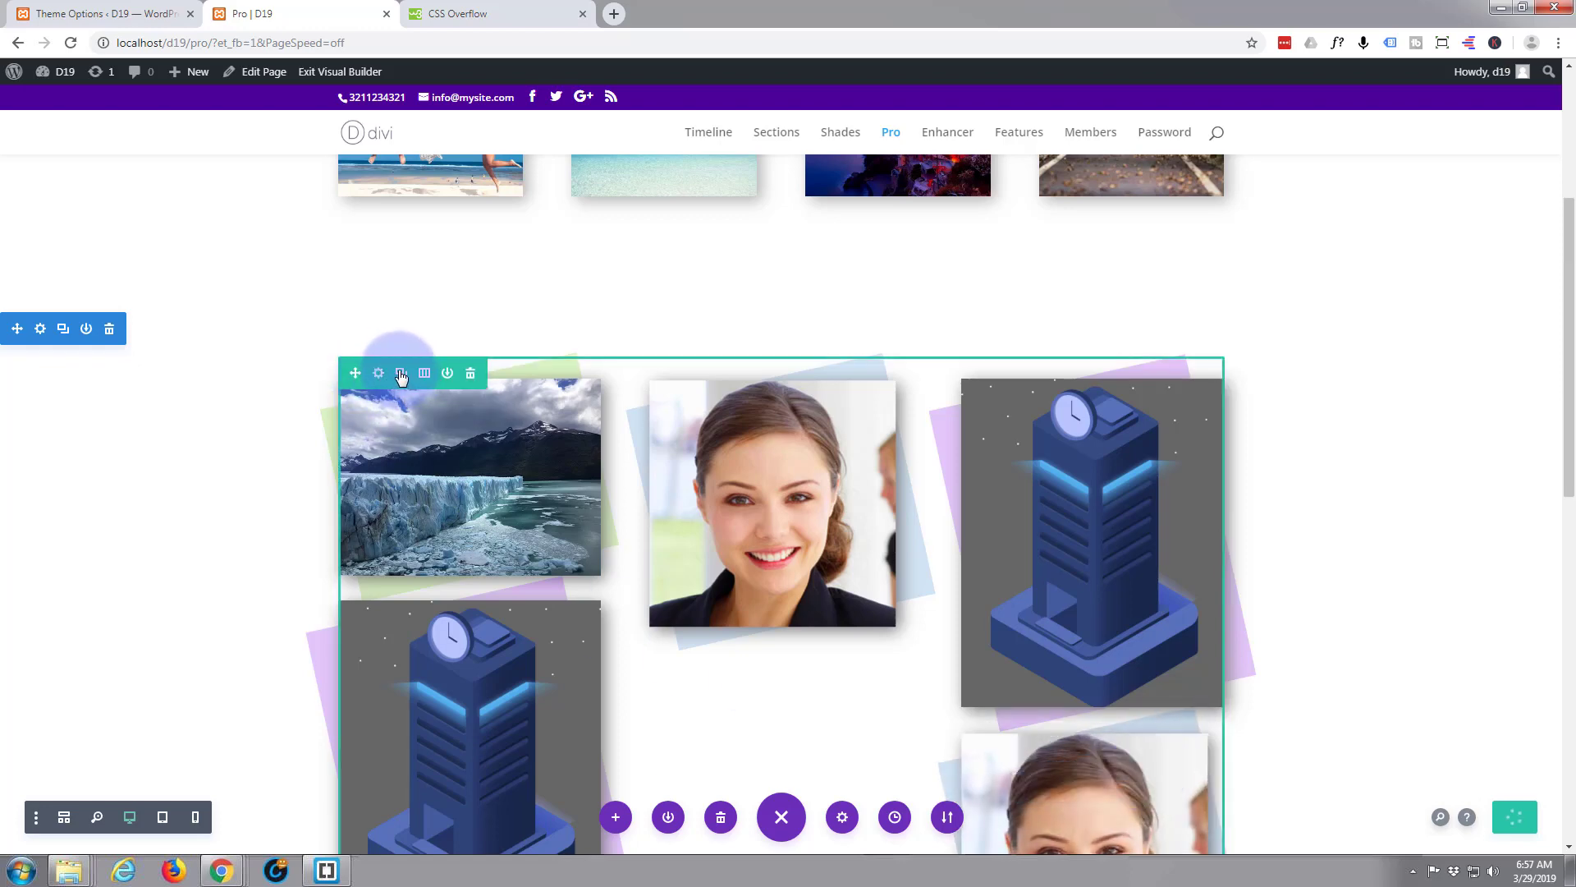
pyautogui.moveTo(400, 372)
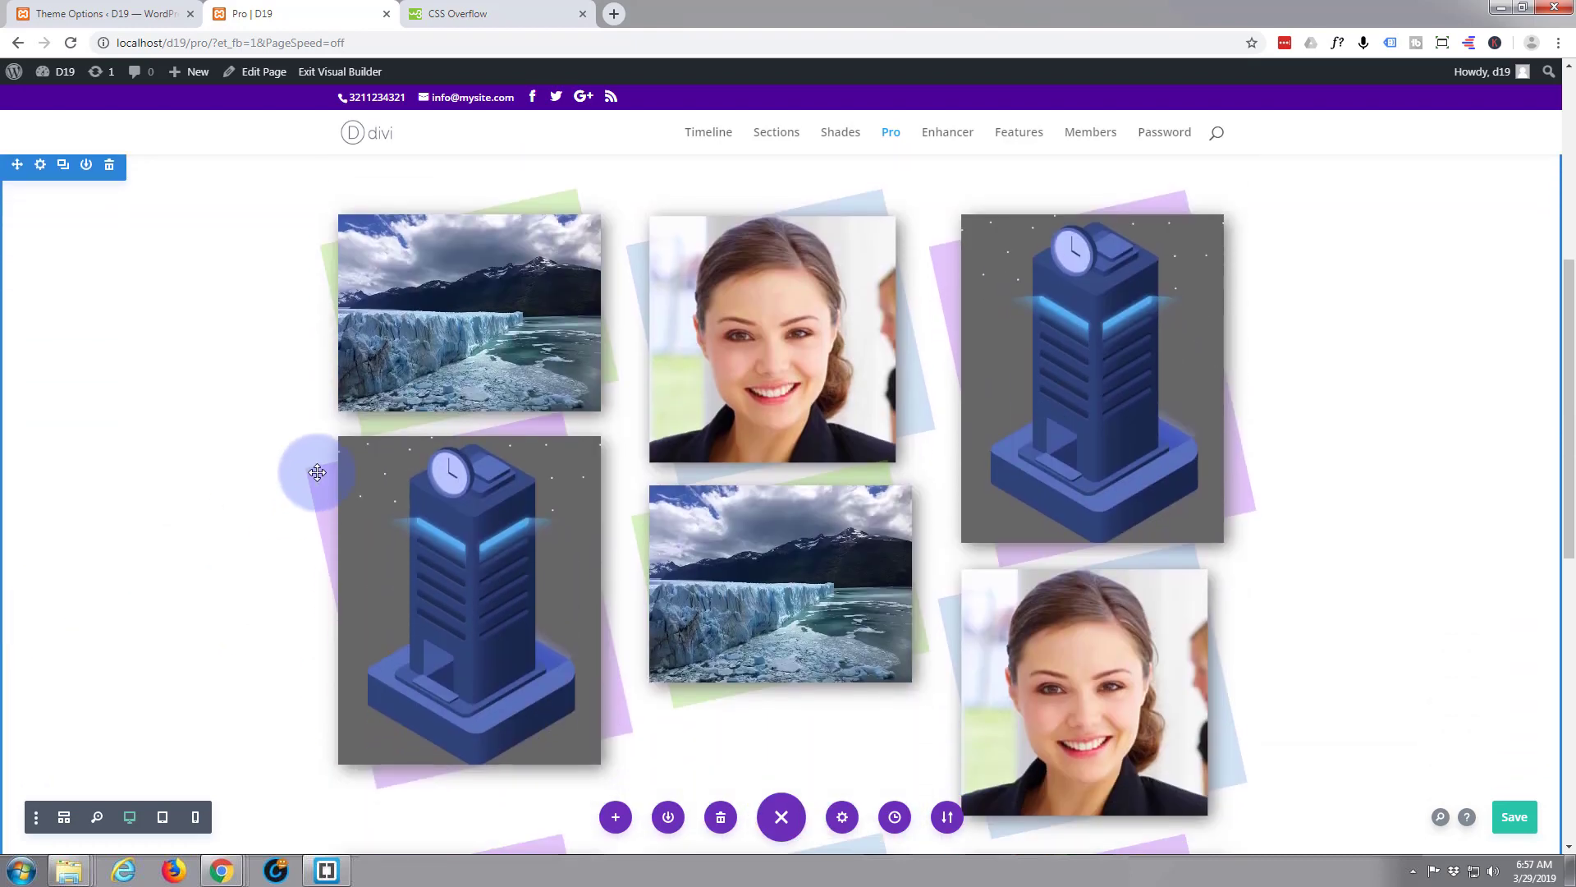
pyautogui.moveTo(548, 361)
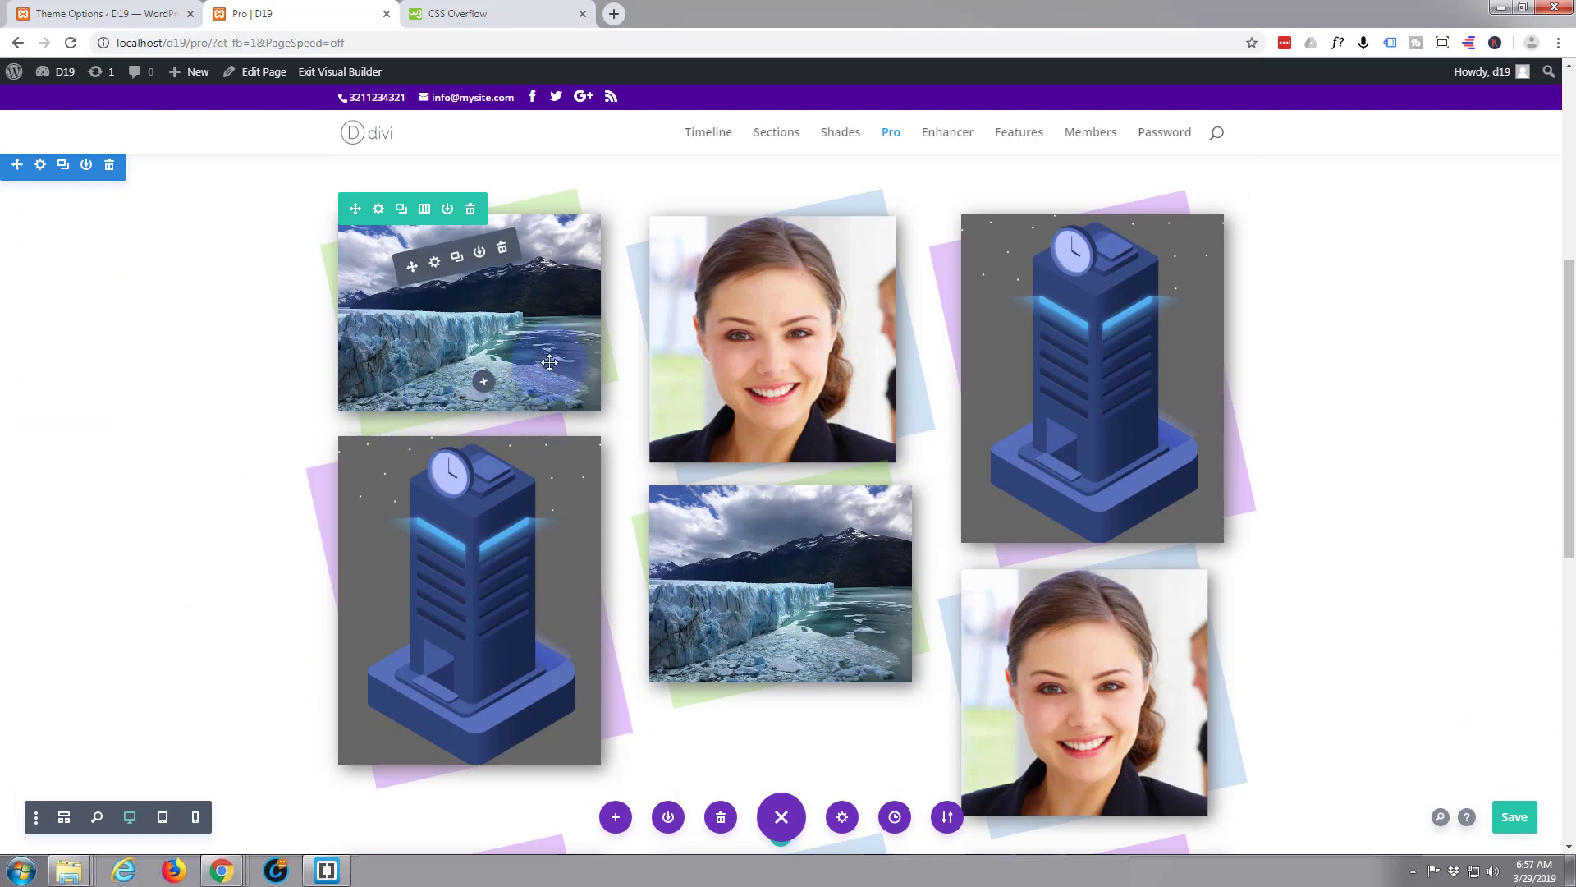
pyautogui.moveTo(769, 550)
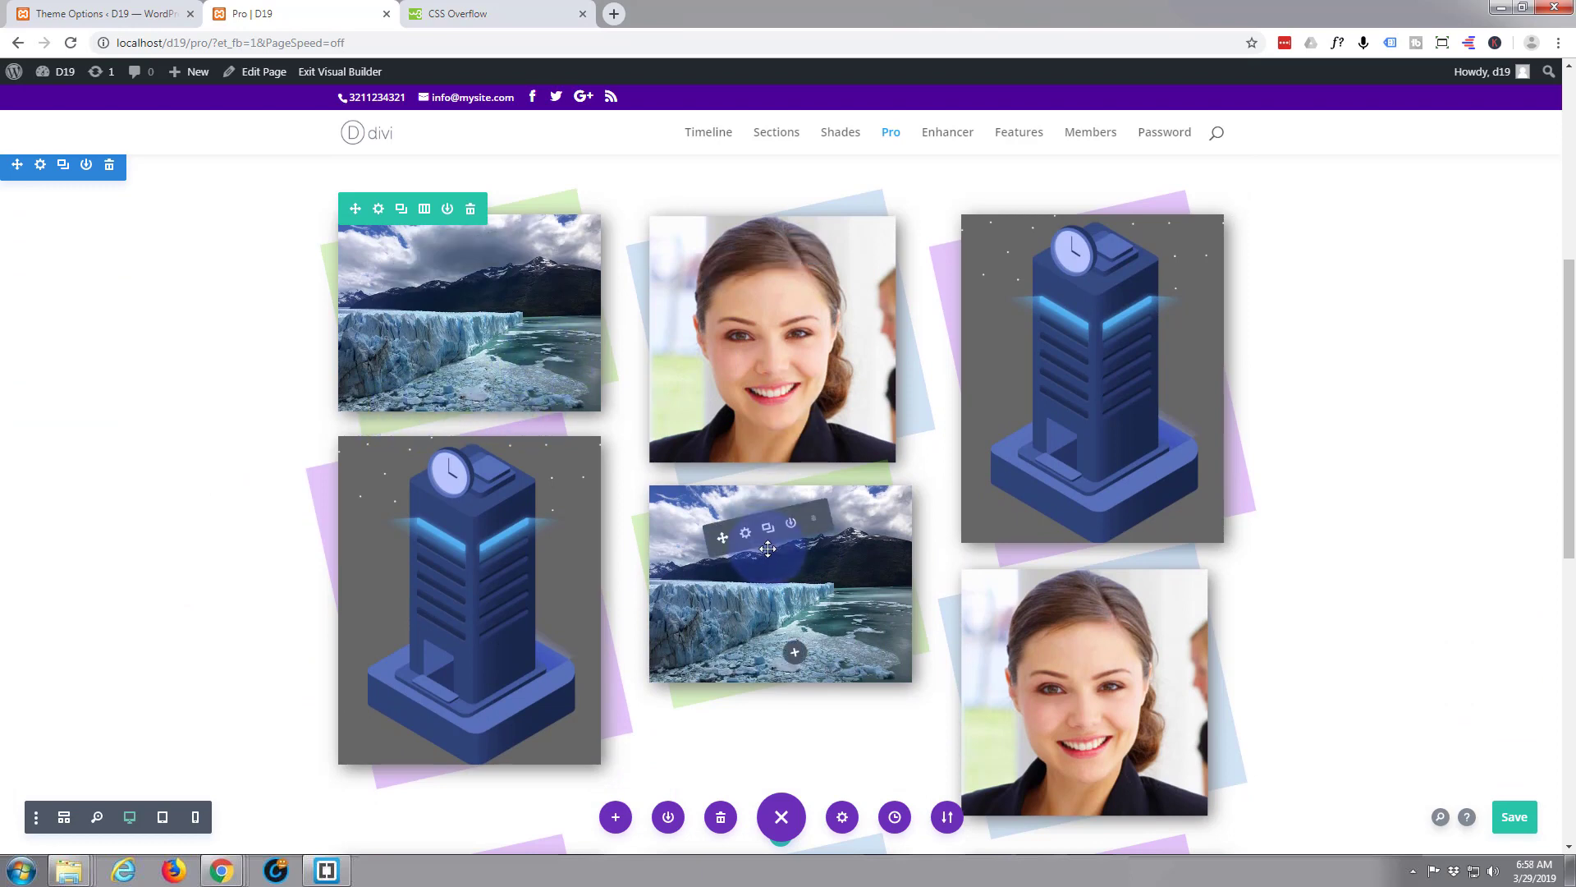
# - Scroll down to check the six-image staggered gallery and the copied row below
pyautogui.scroll(-3)
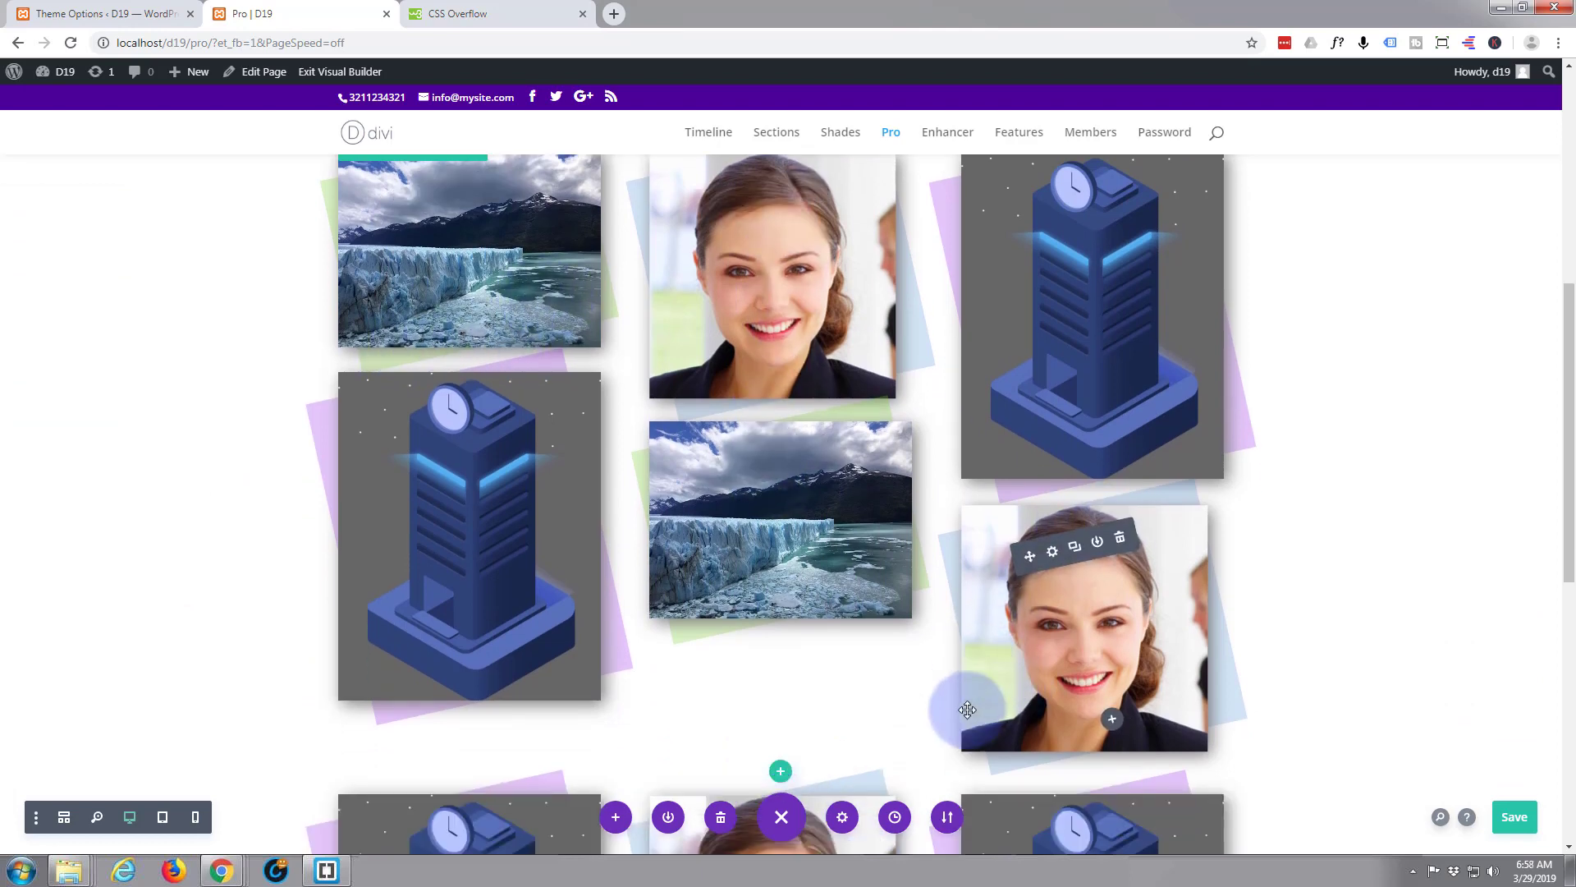
pyautogui.scroll(-3)
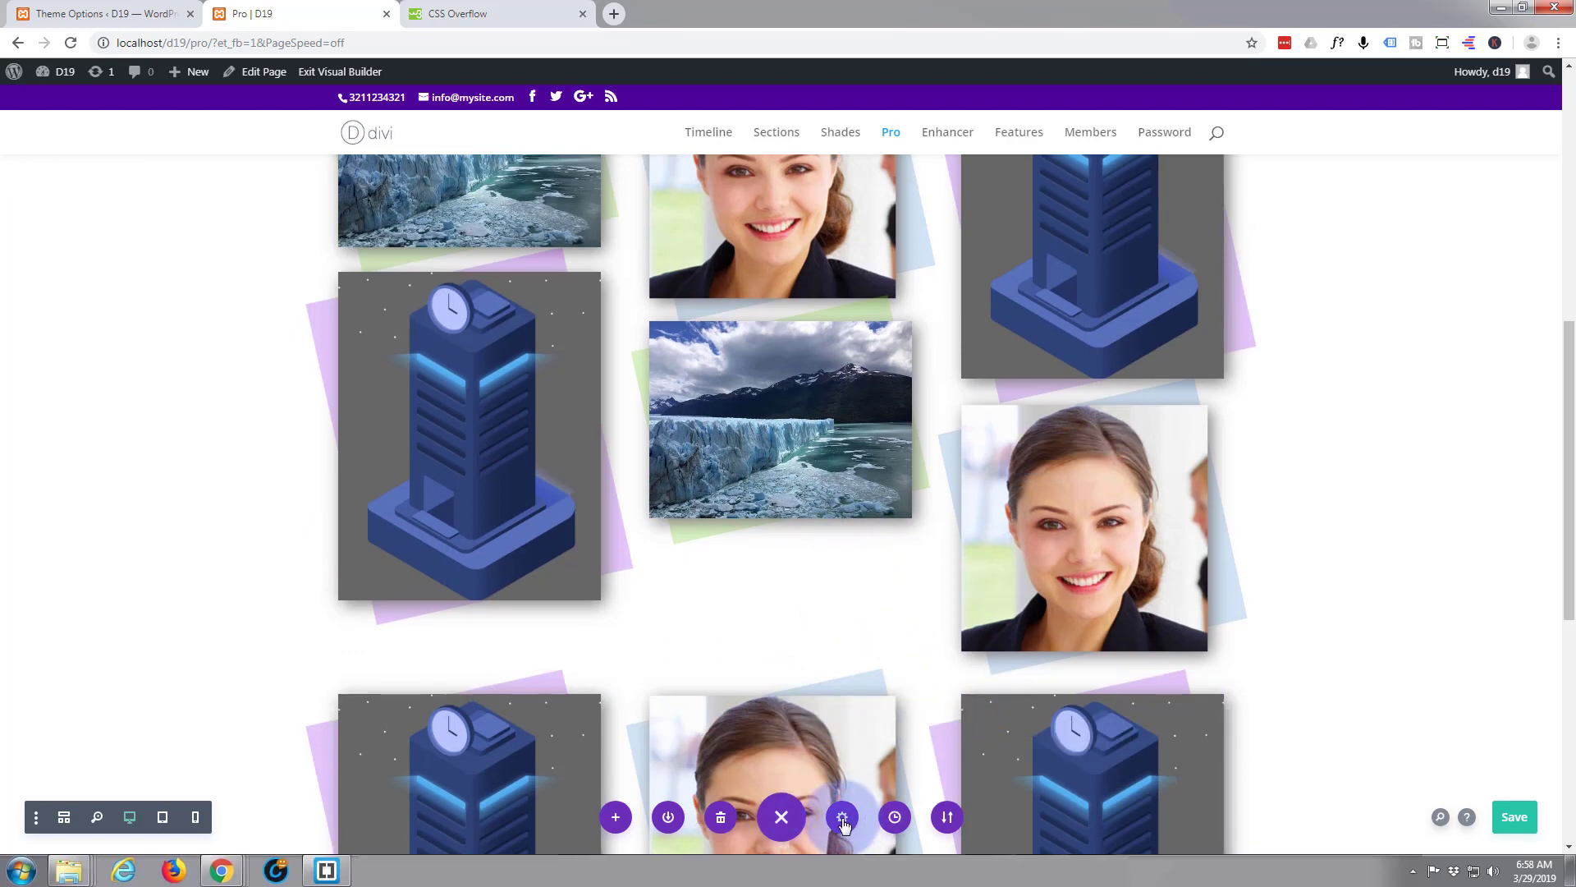
# - Add .skim { margin-bottom:50px !important; } to the page's custom CSS and apply it
pyautogui.click(842, 818)
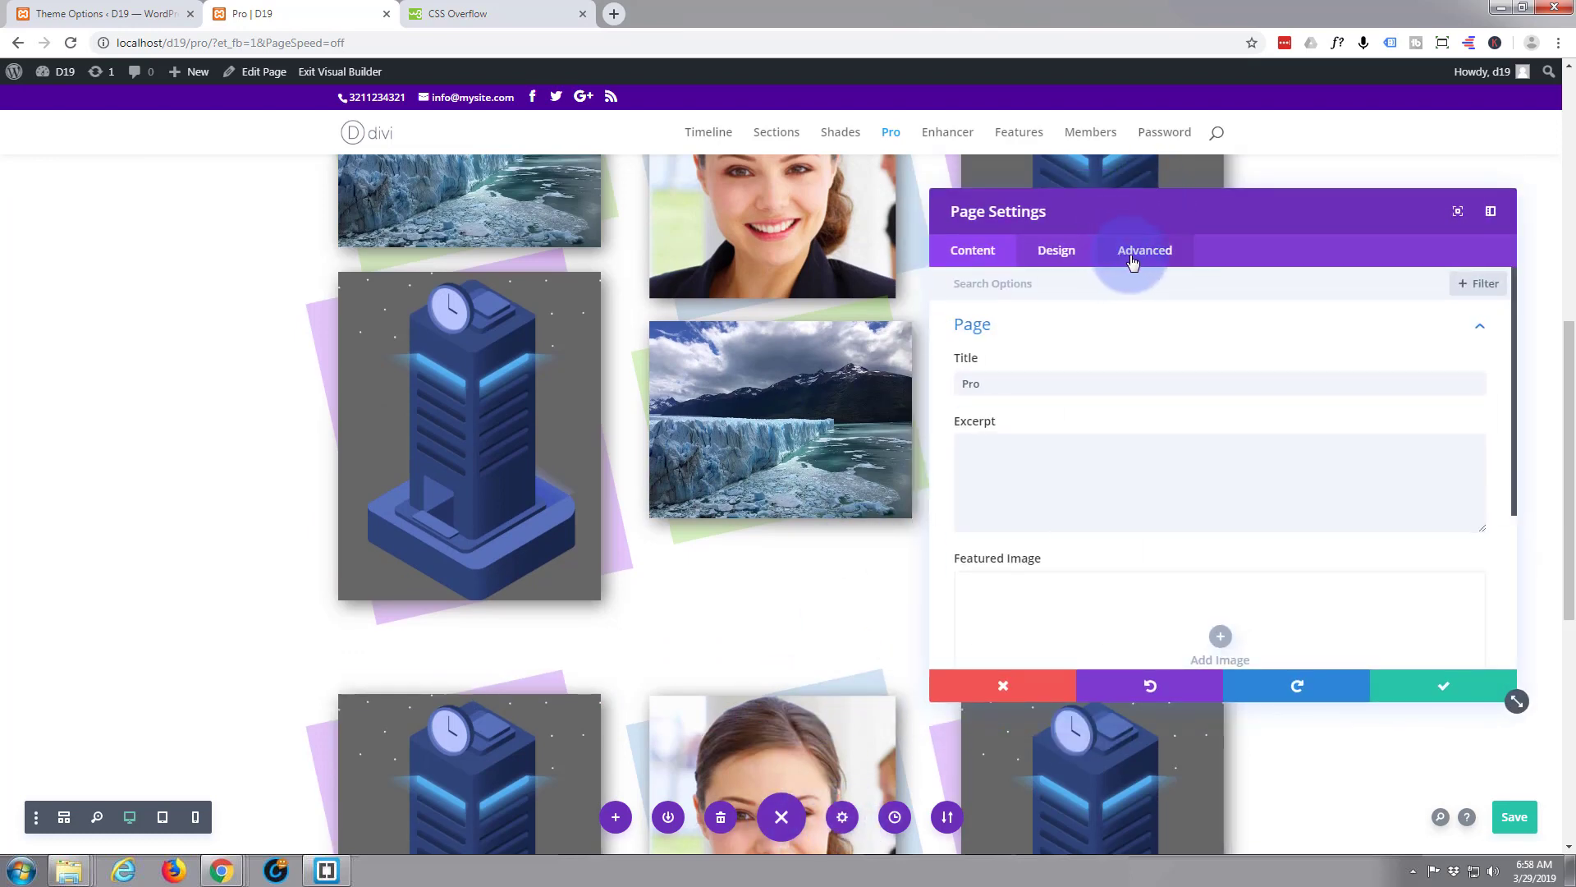
pyautogui.click(1145, 250)
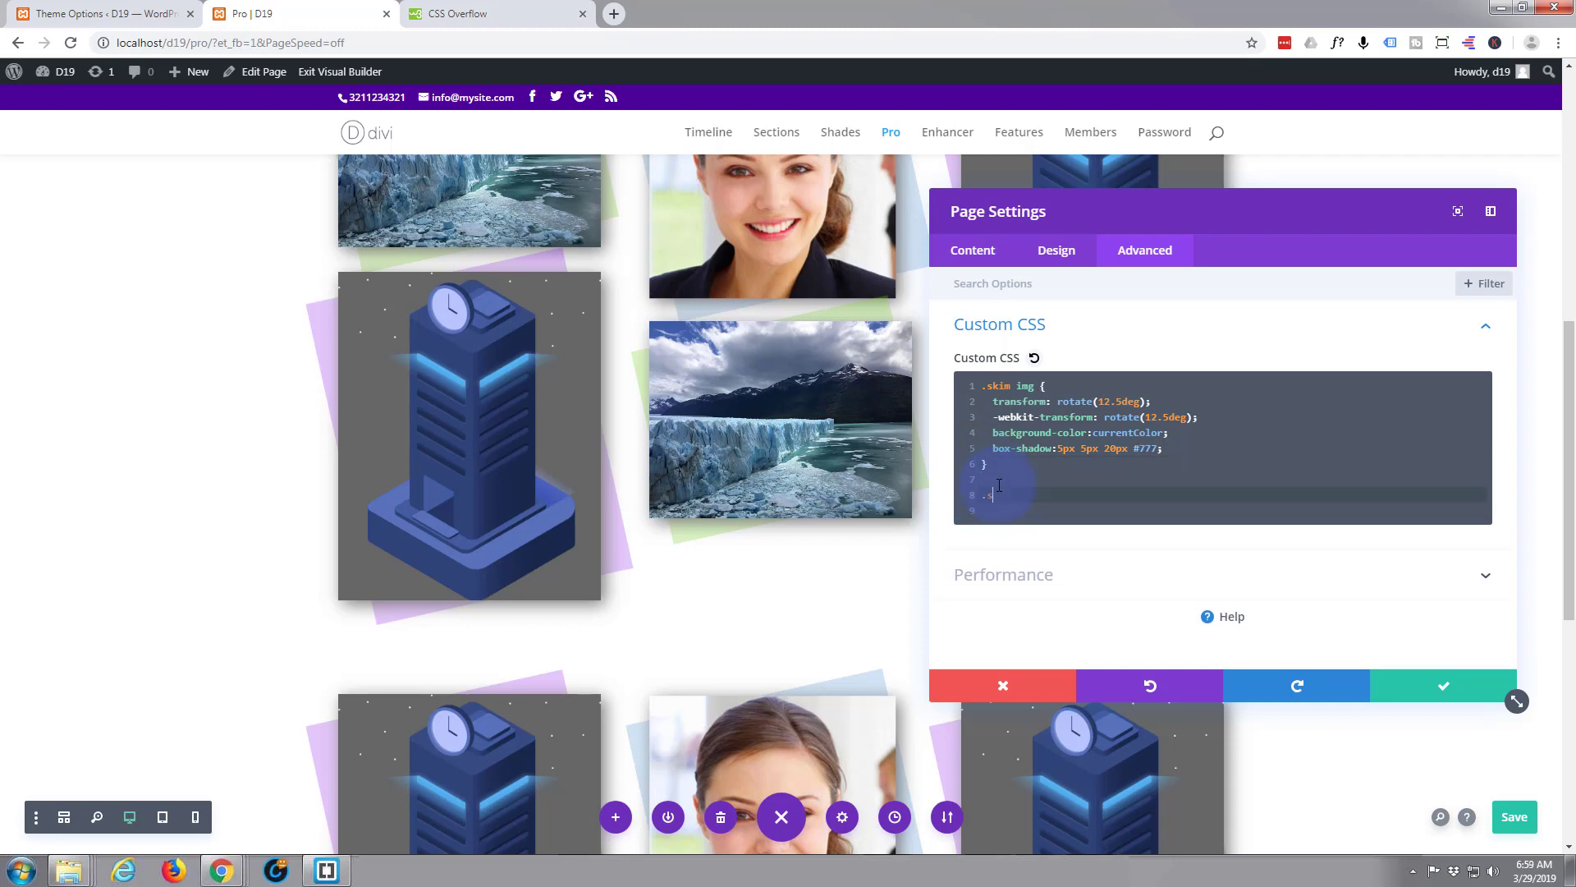
pyautogui.write('skim')
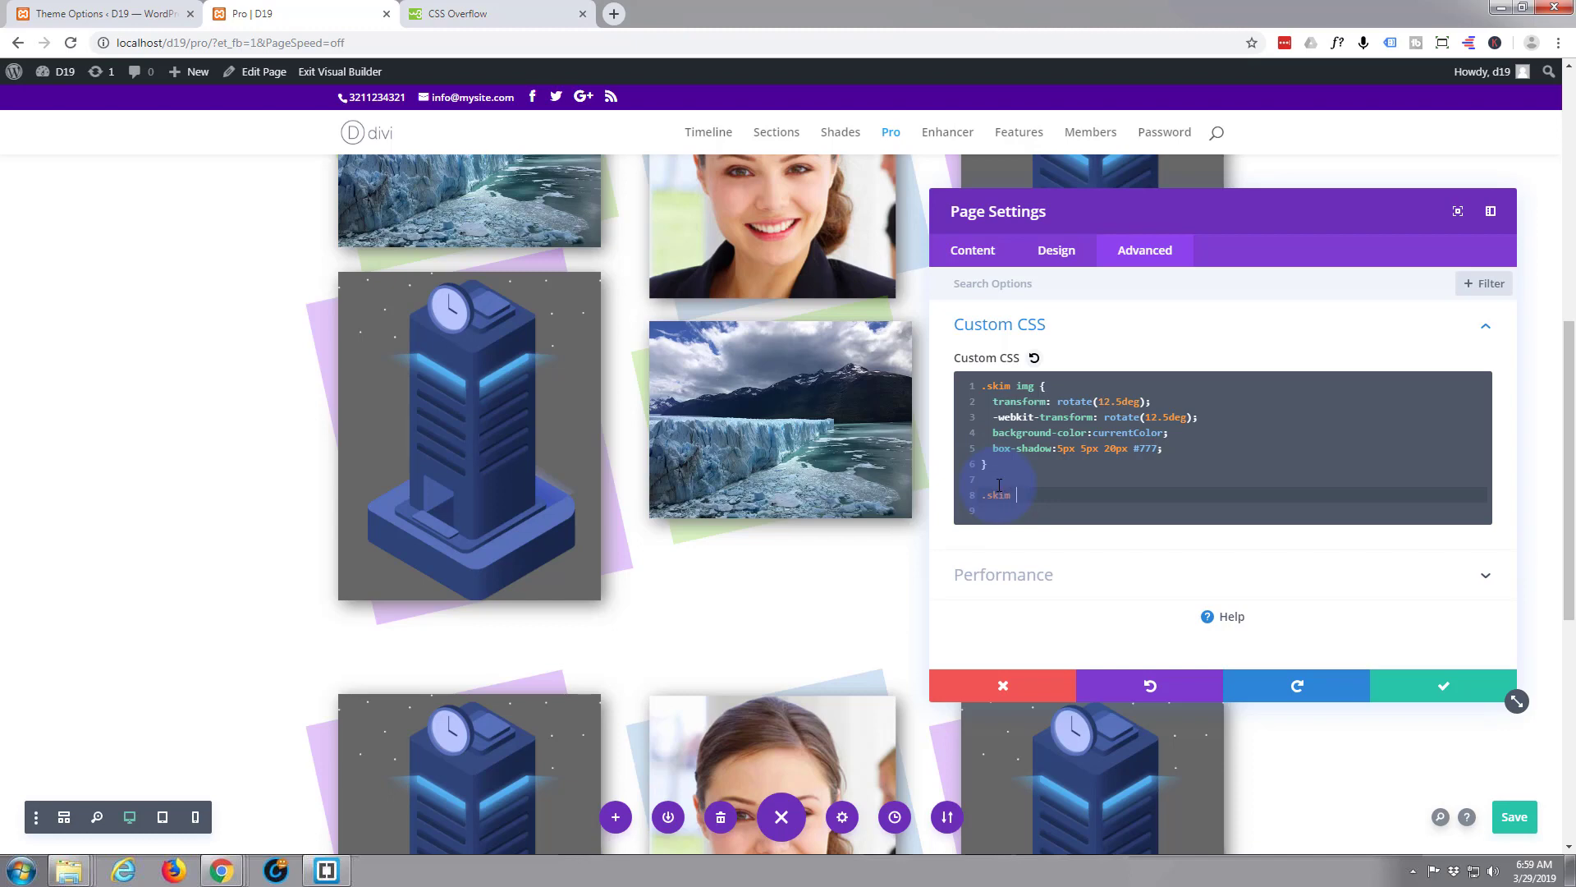
pyautogui.write('{}')
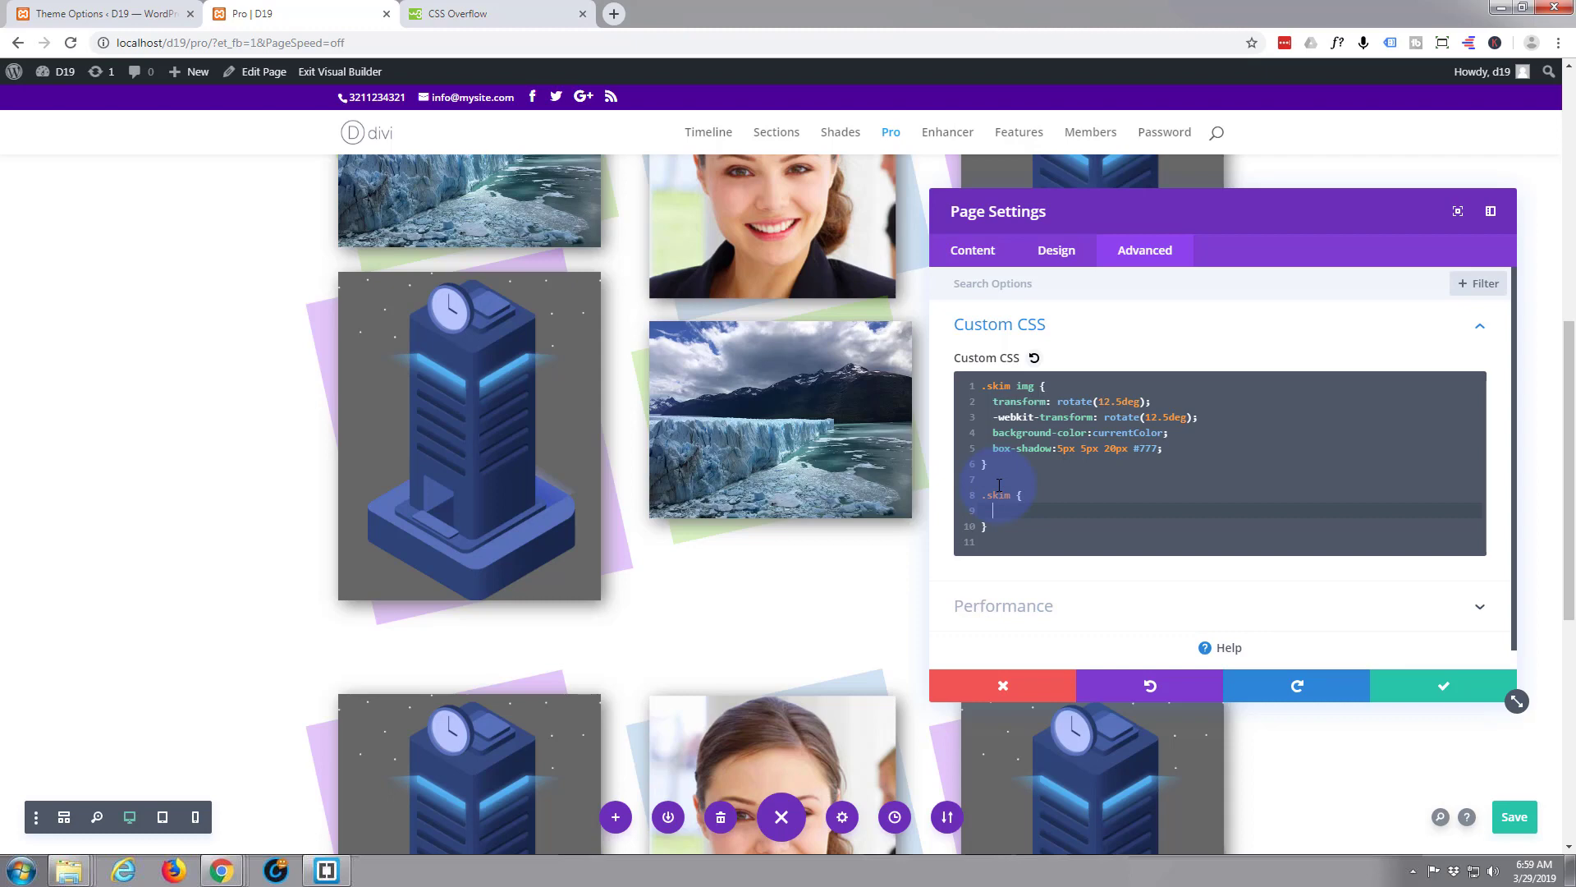
pyautogui.write('margin-')
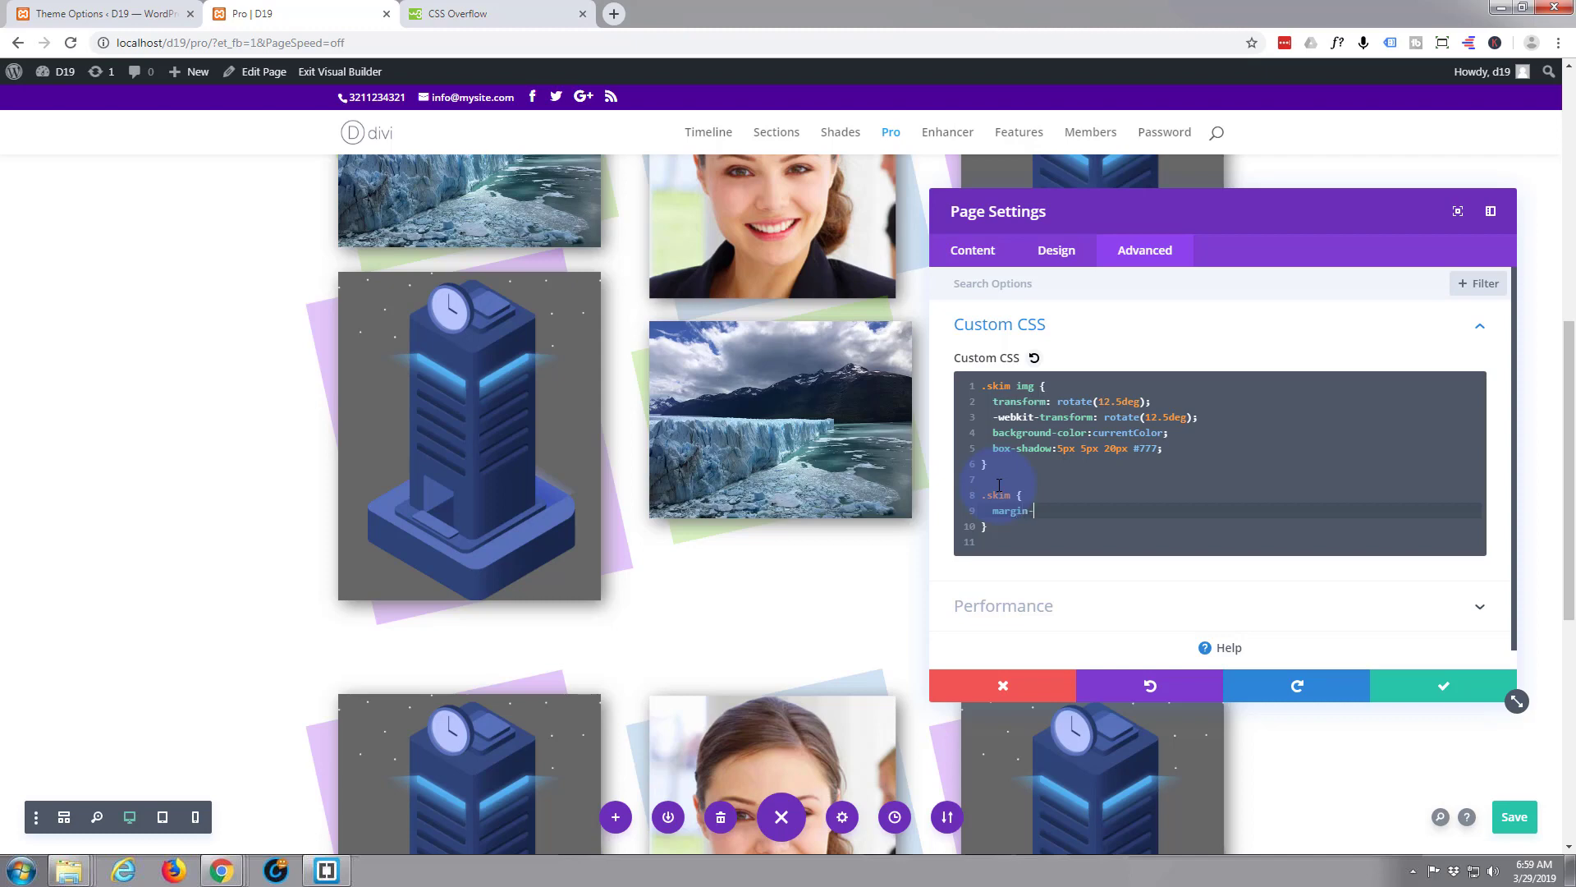
pyautogui.write('bottom')
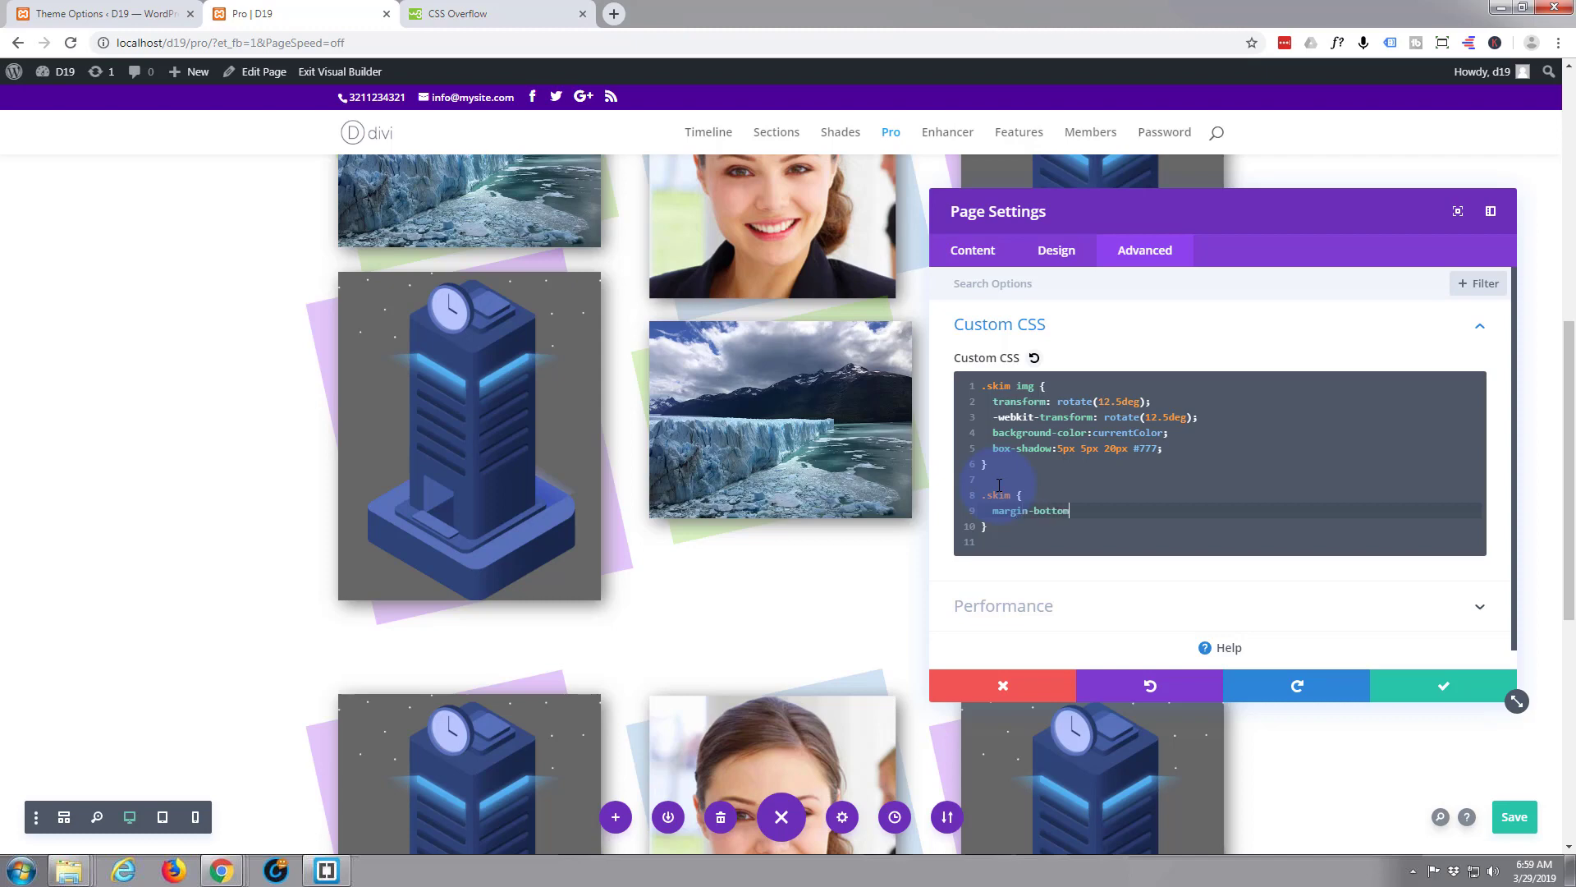
pyautogui.write(':50')
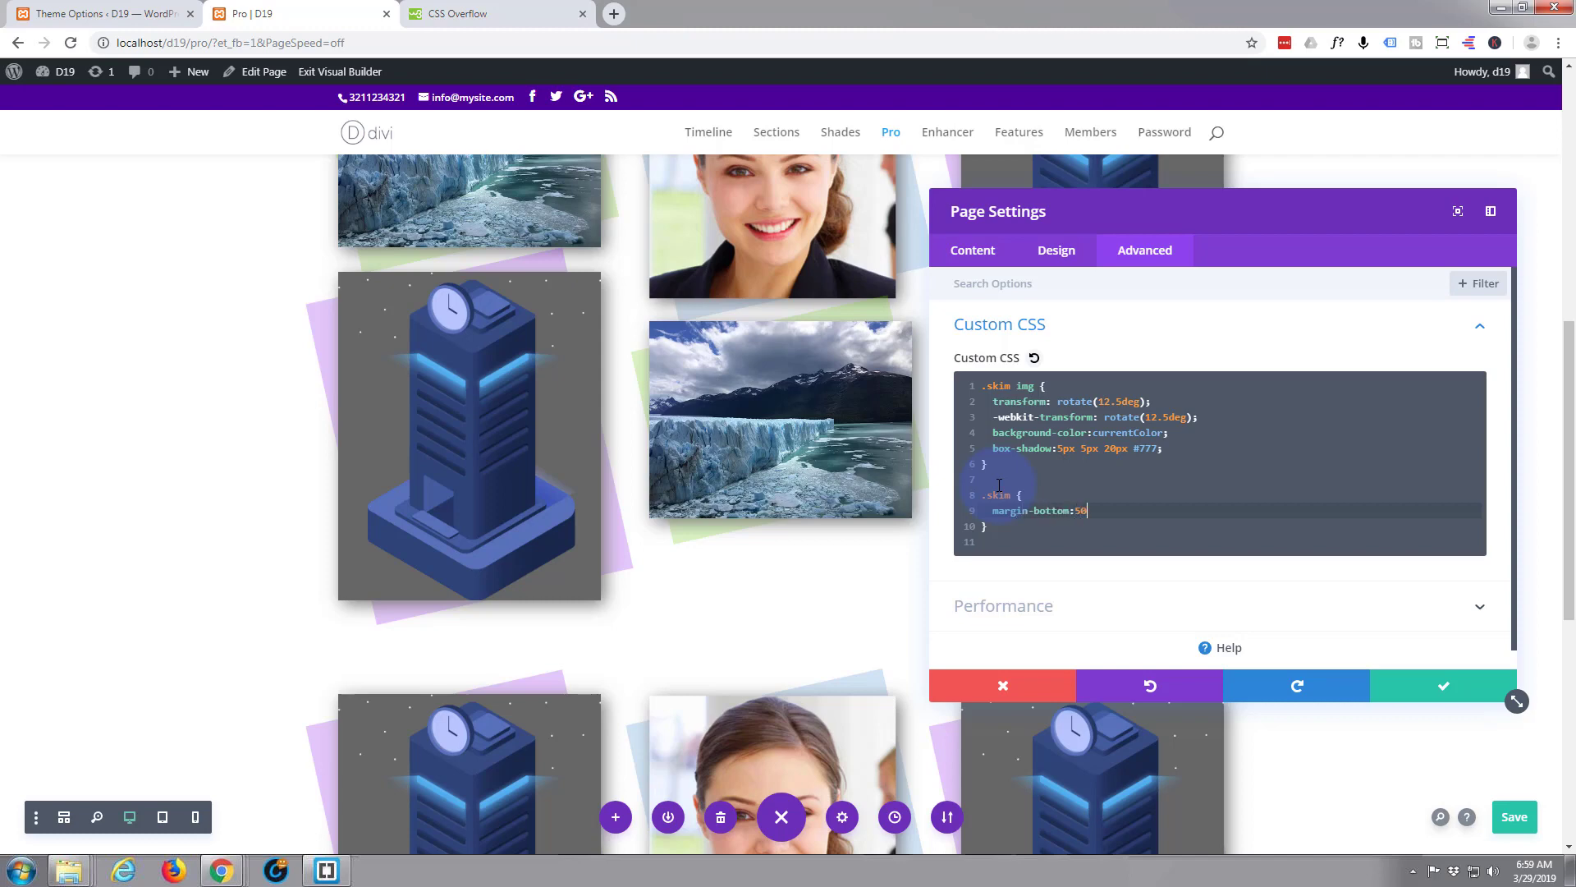
pyautogui.write('px ;')
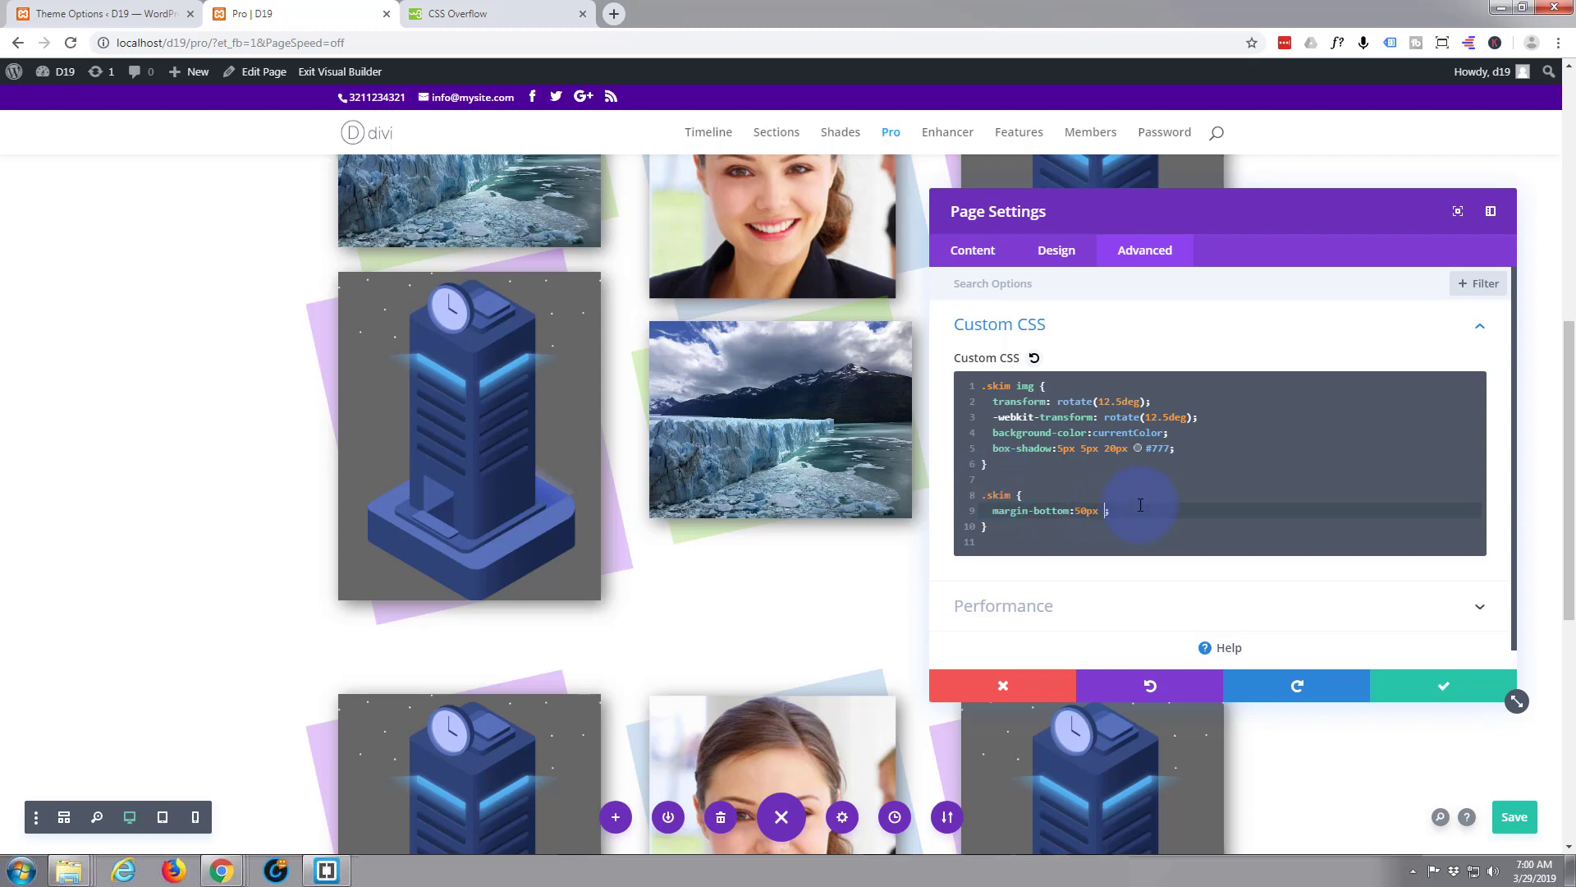
pyautogui.write('!important')
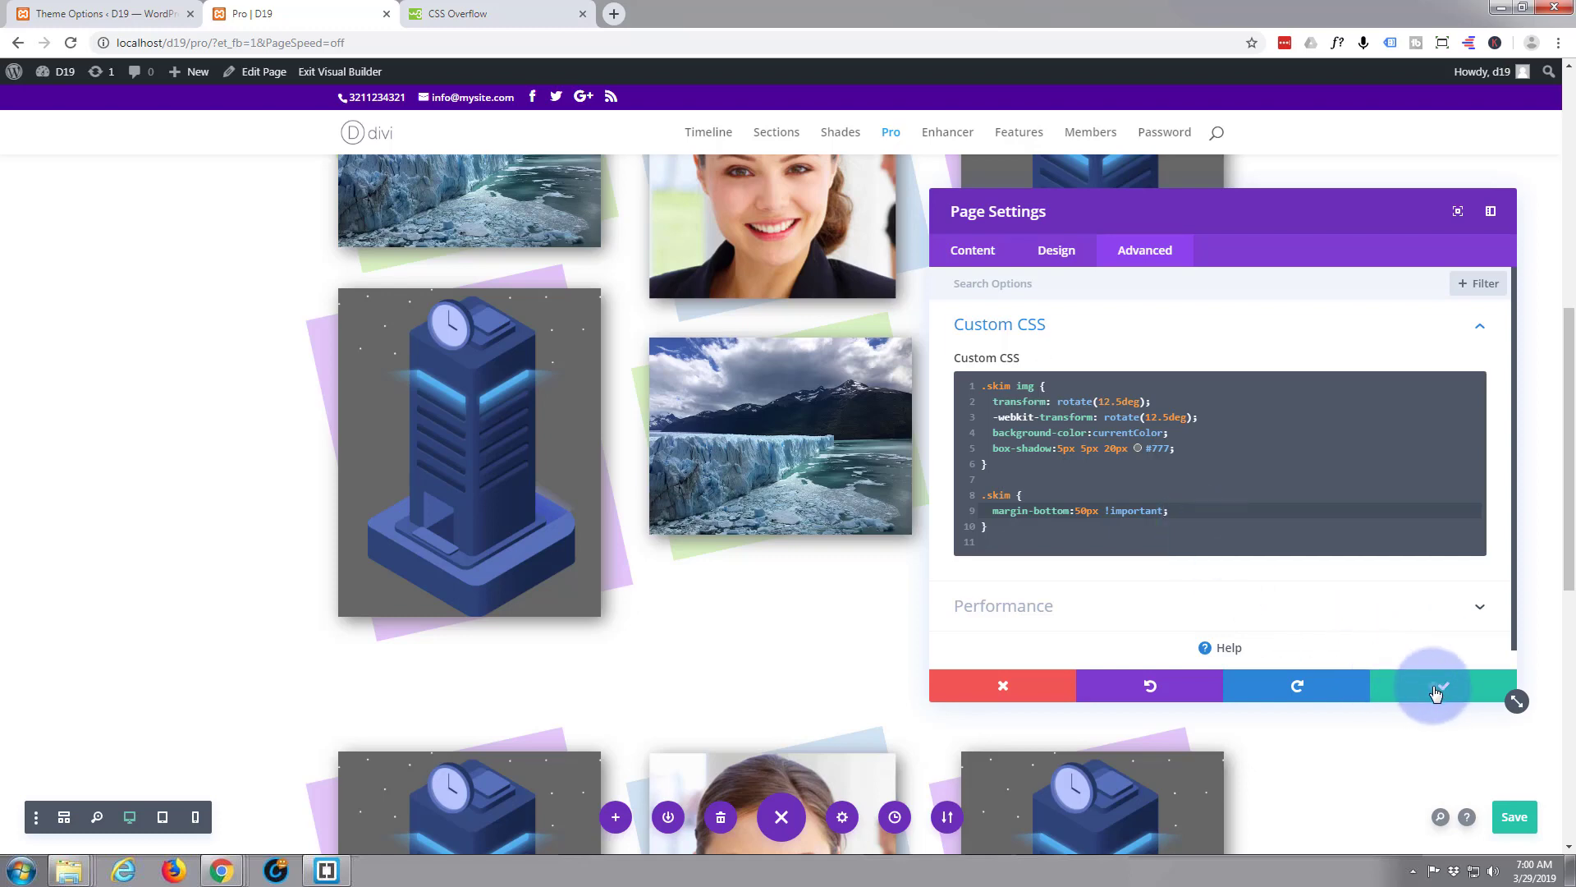
pyautogui.click(1442, 687)
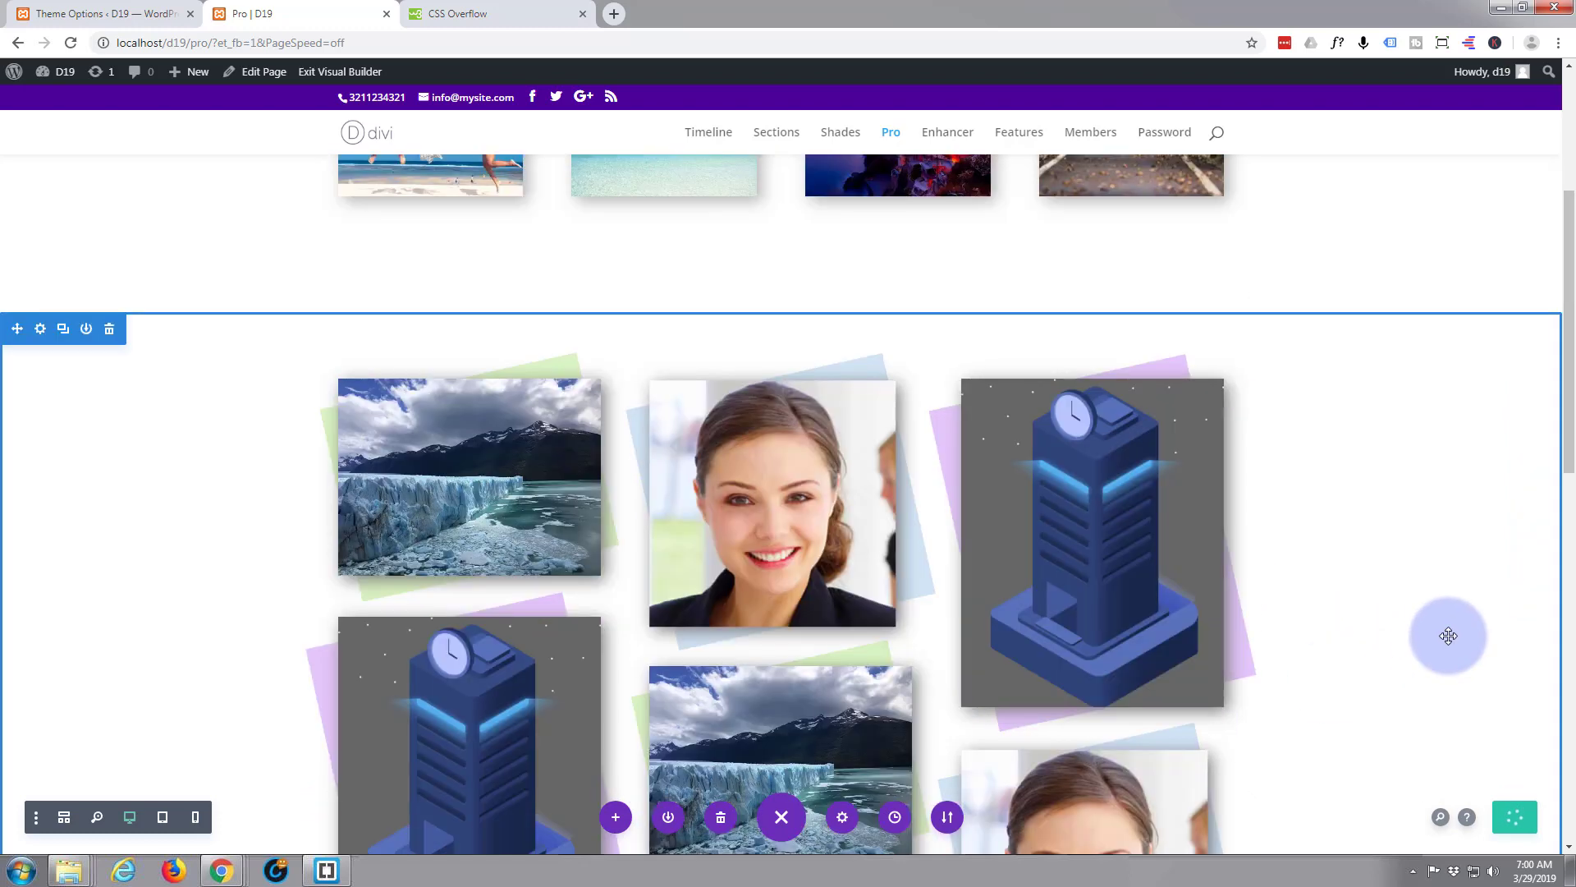
# - Review the spaced gallery rows and save the page with the bottom-right Save button
pyautogui.scroll(-3)
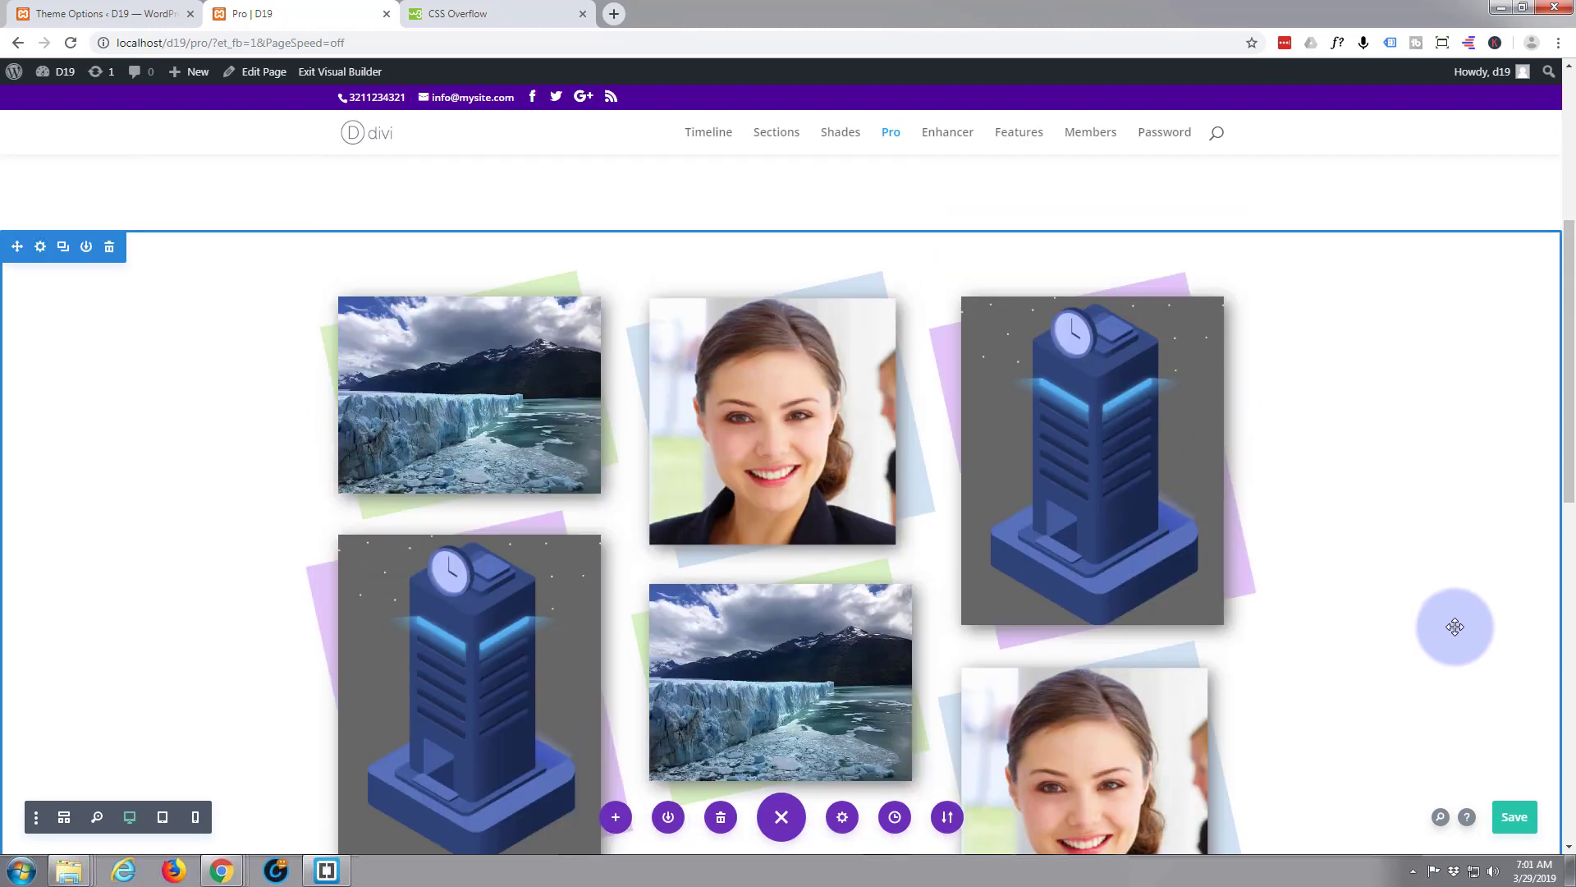
pyautogui.scroll(-3)
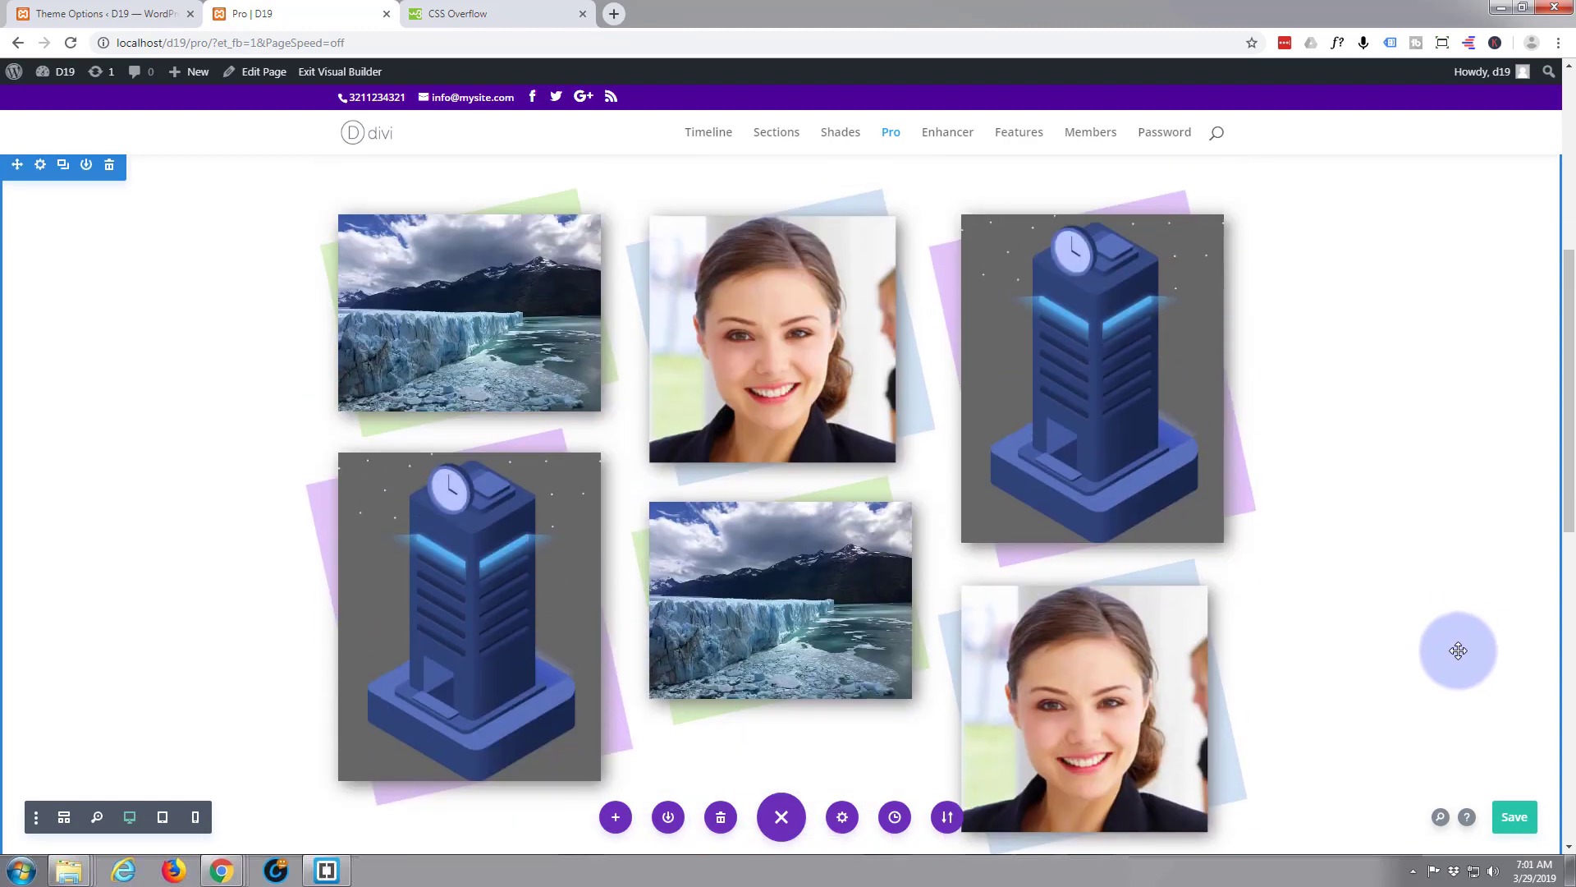
pyautogui.click(1514, 817)
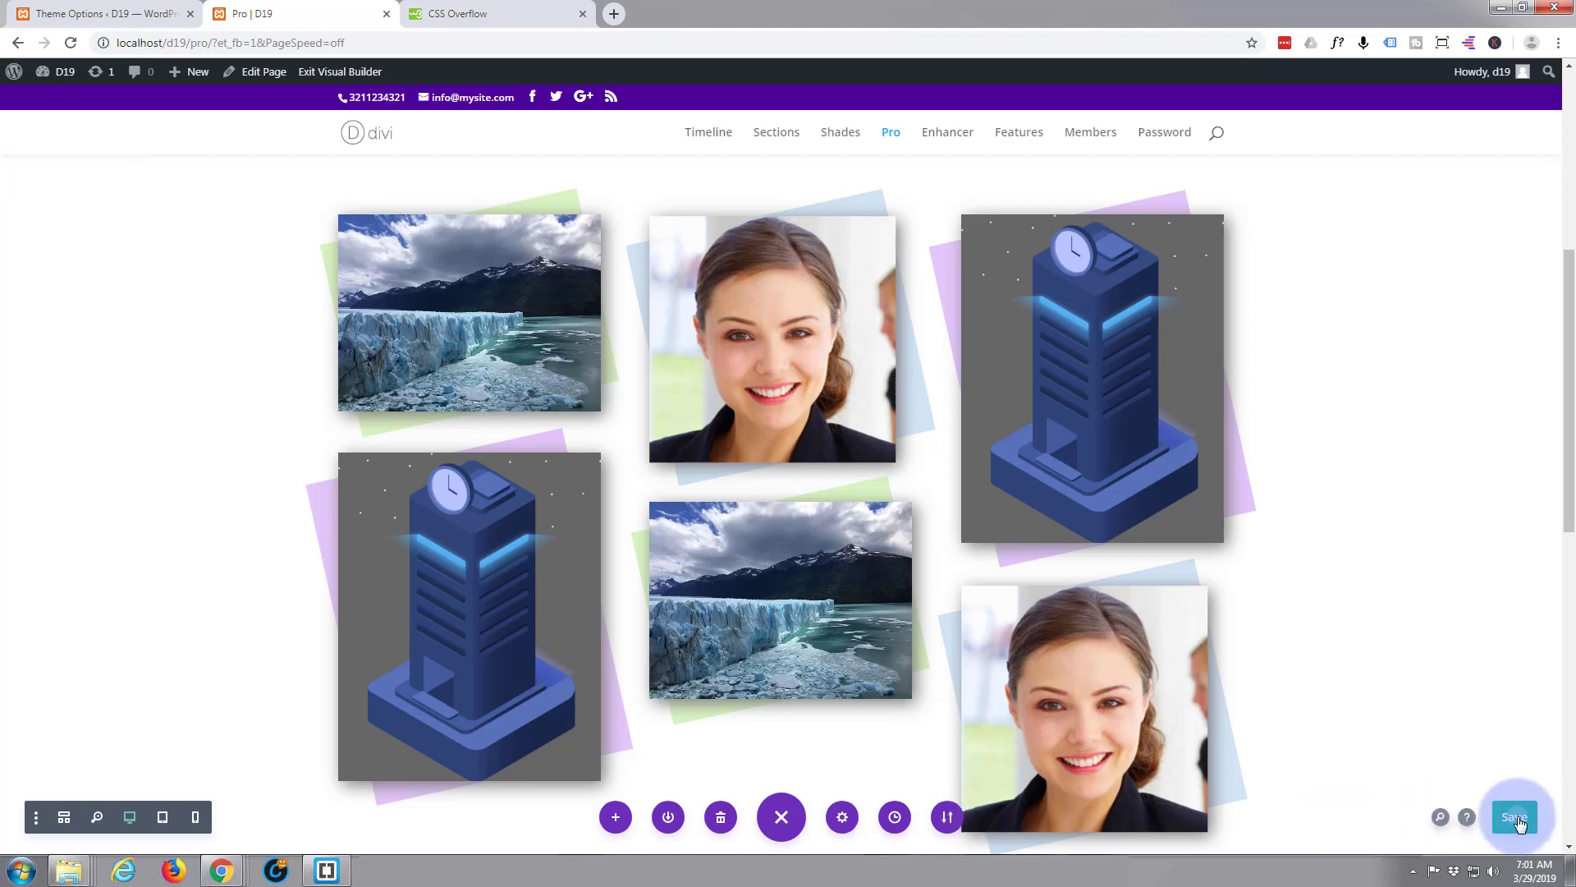
pyautogui.click(1513, 818)
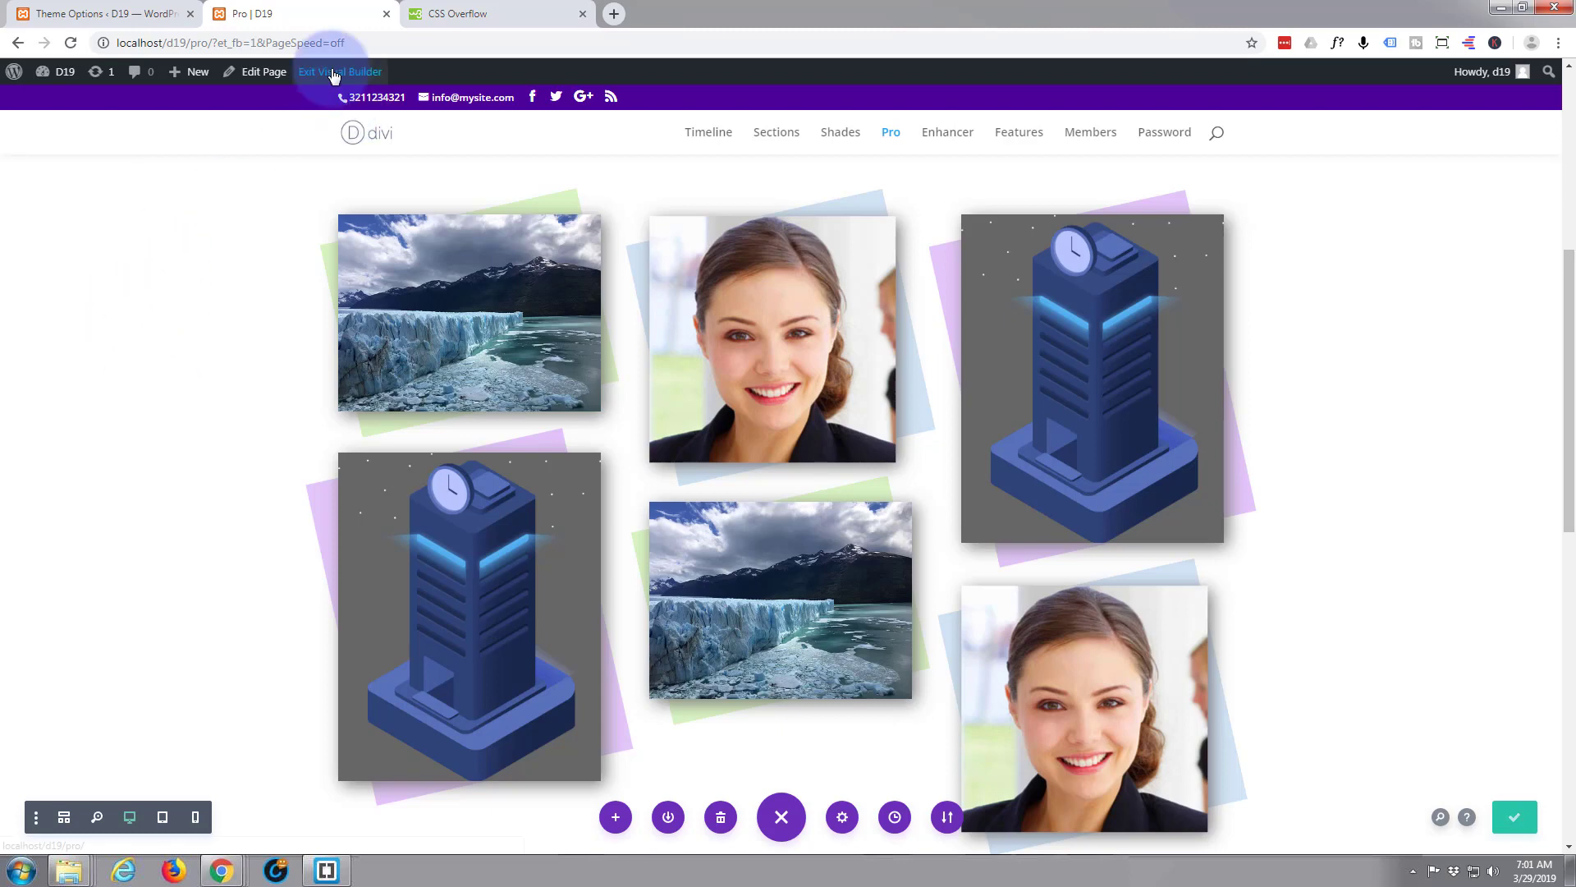
# - Exit the Visual Builder and scroll the live page to the spaced, skewed gallery
pyautogui.click(340, 70)
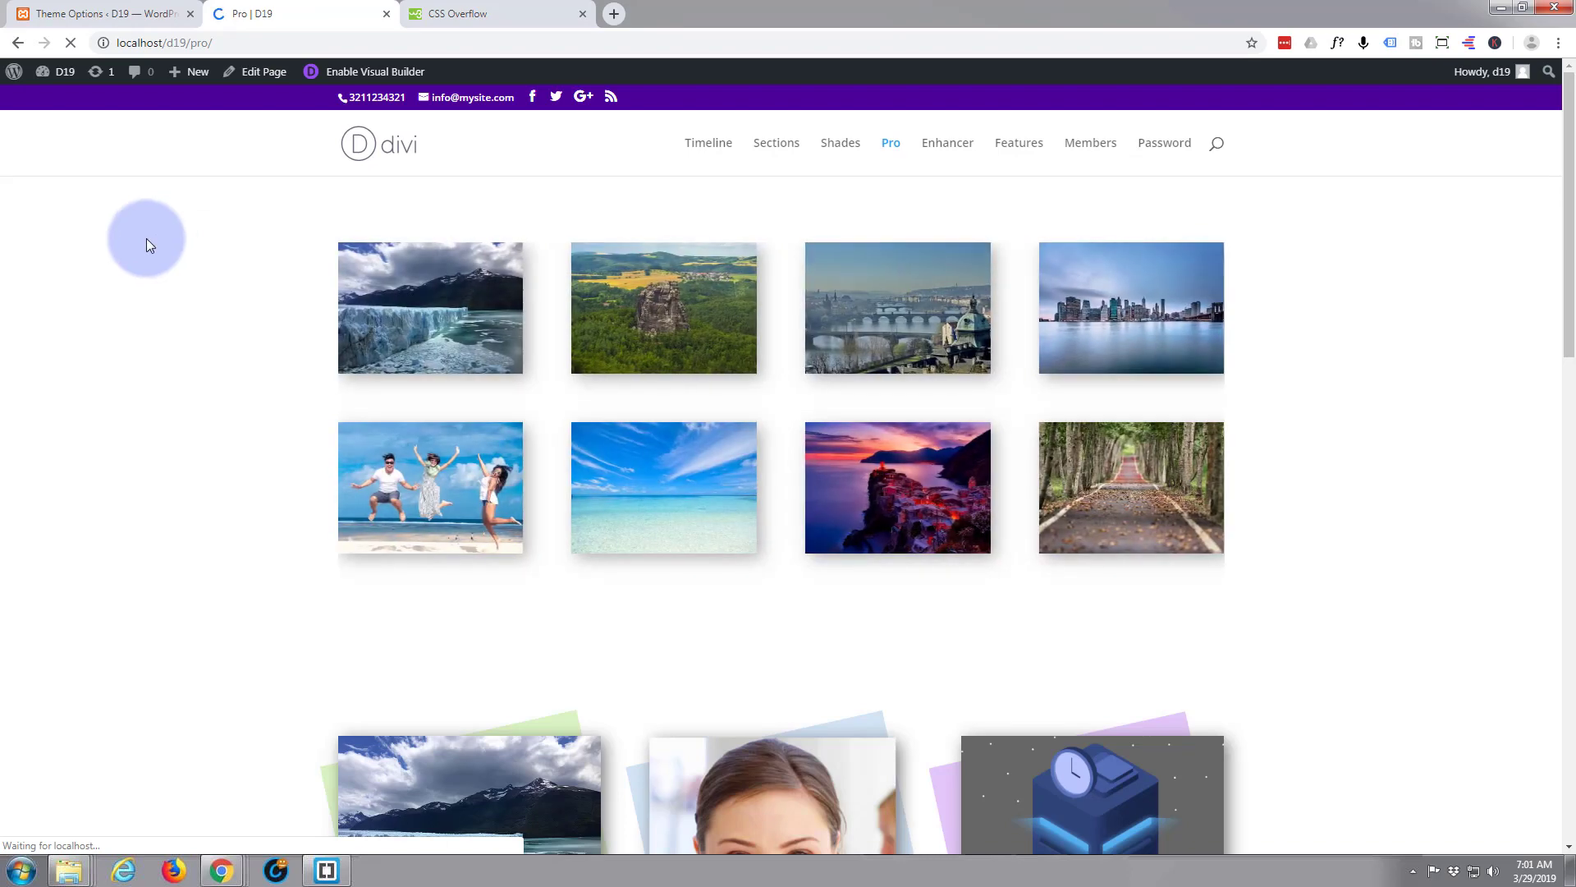
pyautogui.scroll(-3)
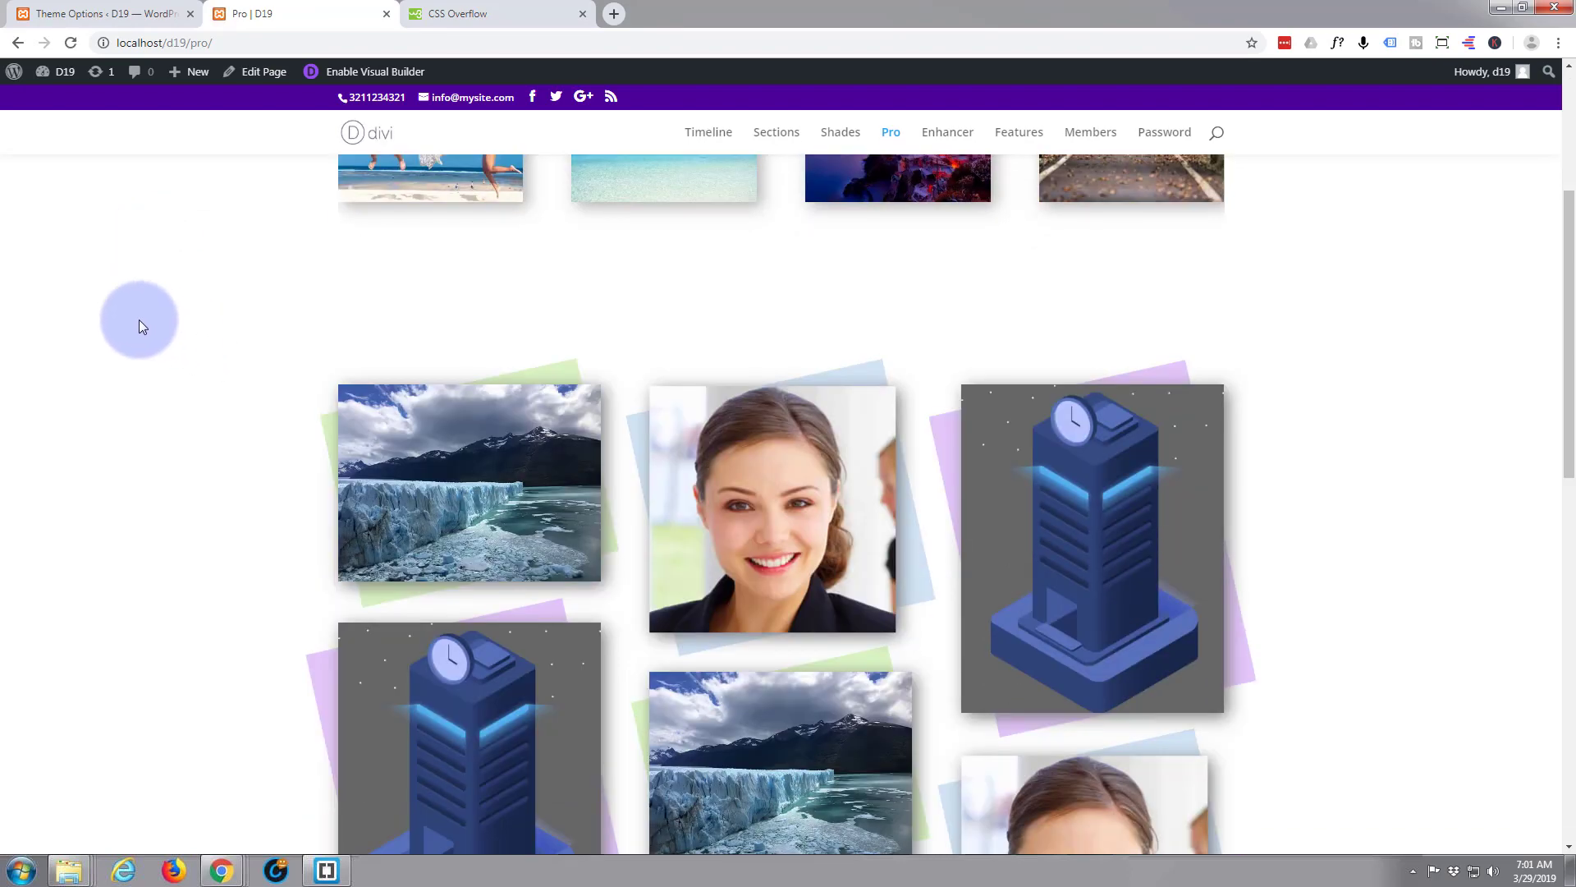
pyautogui.scroll(-3)
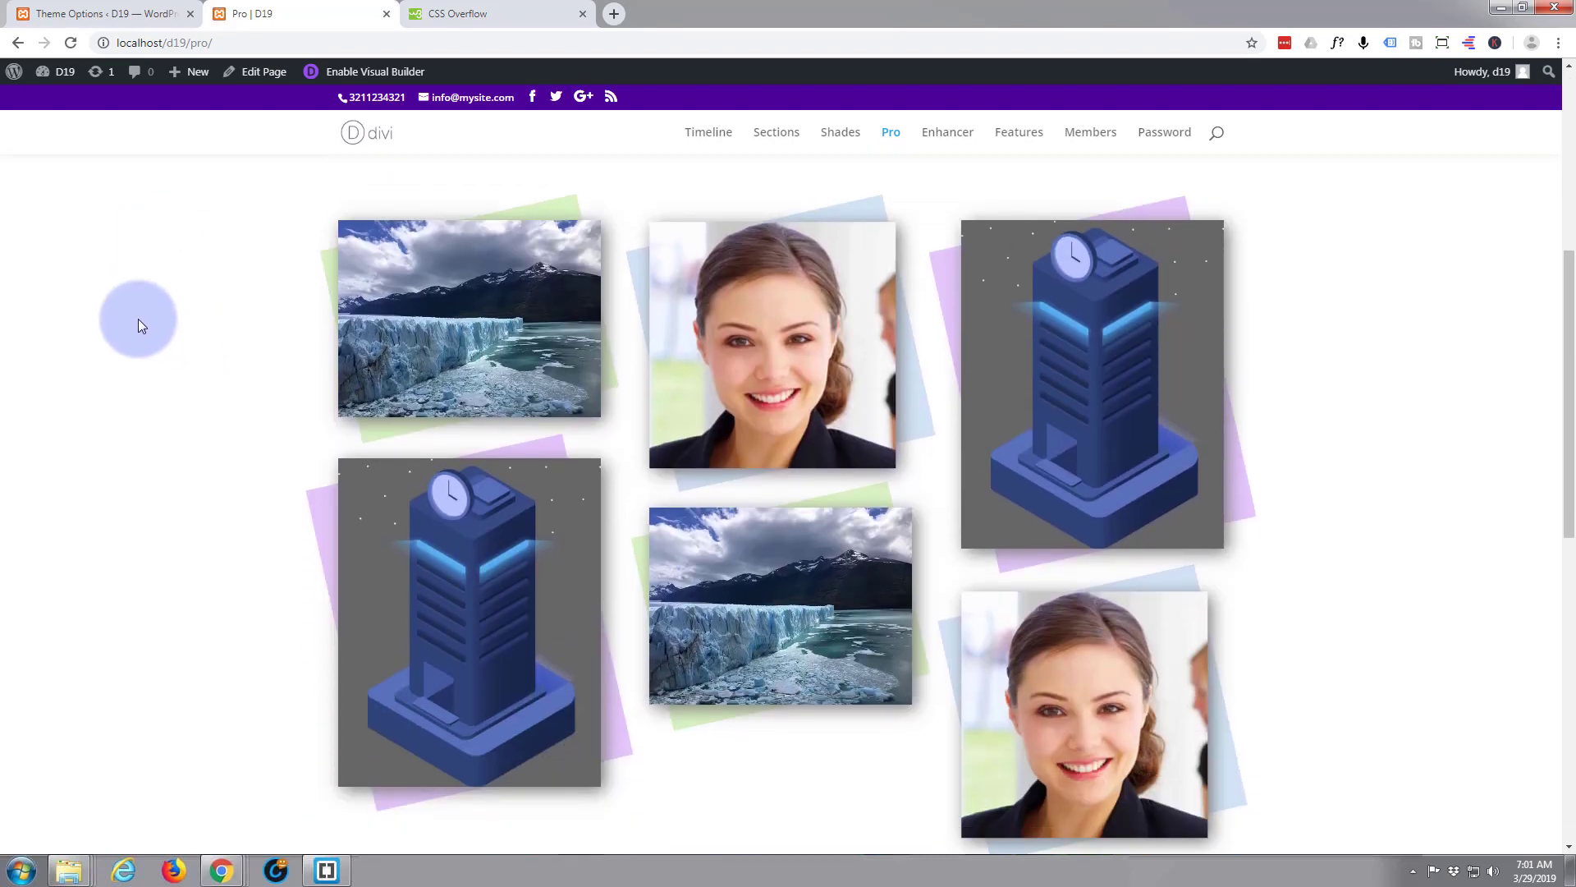
pyautogui.scroll(-3)
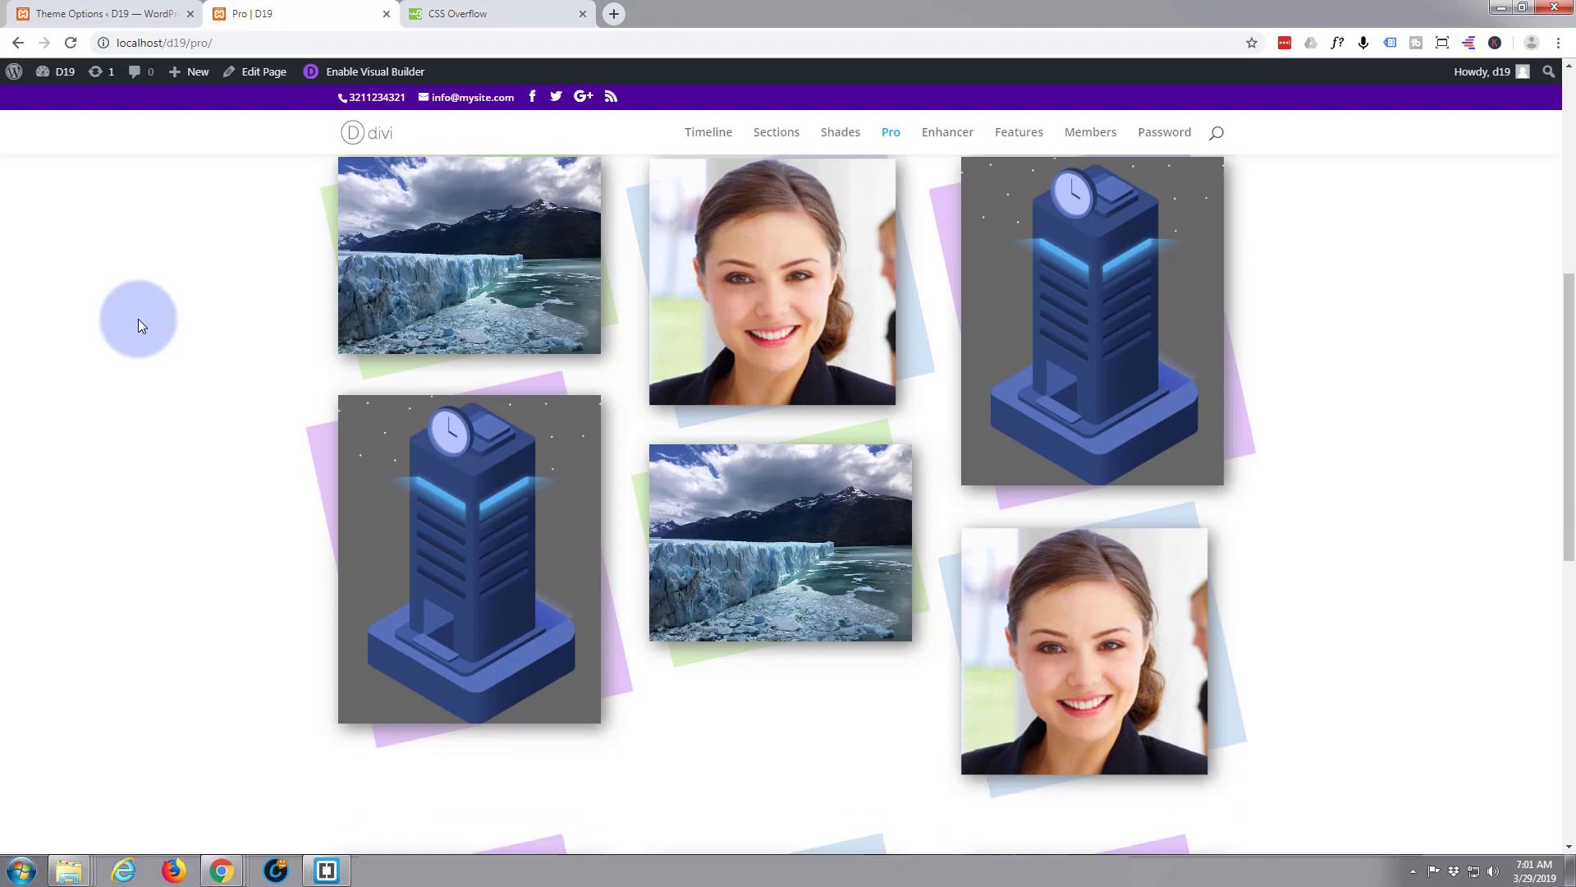